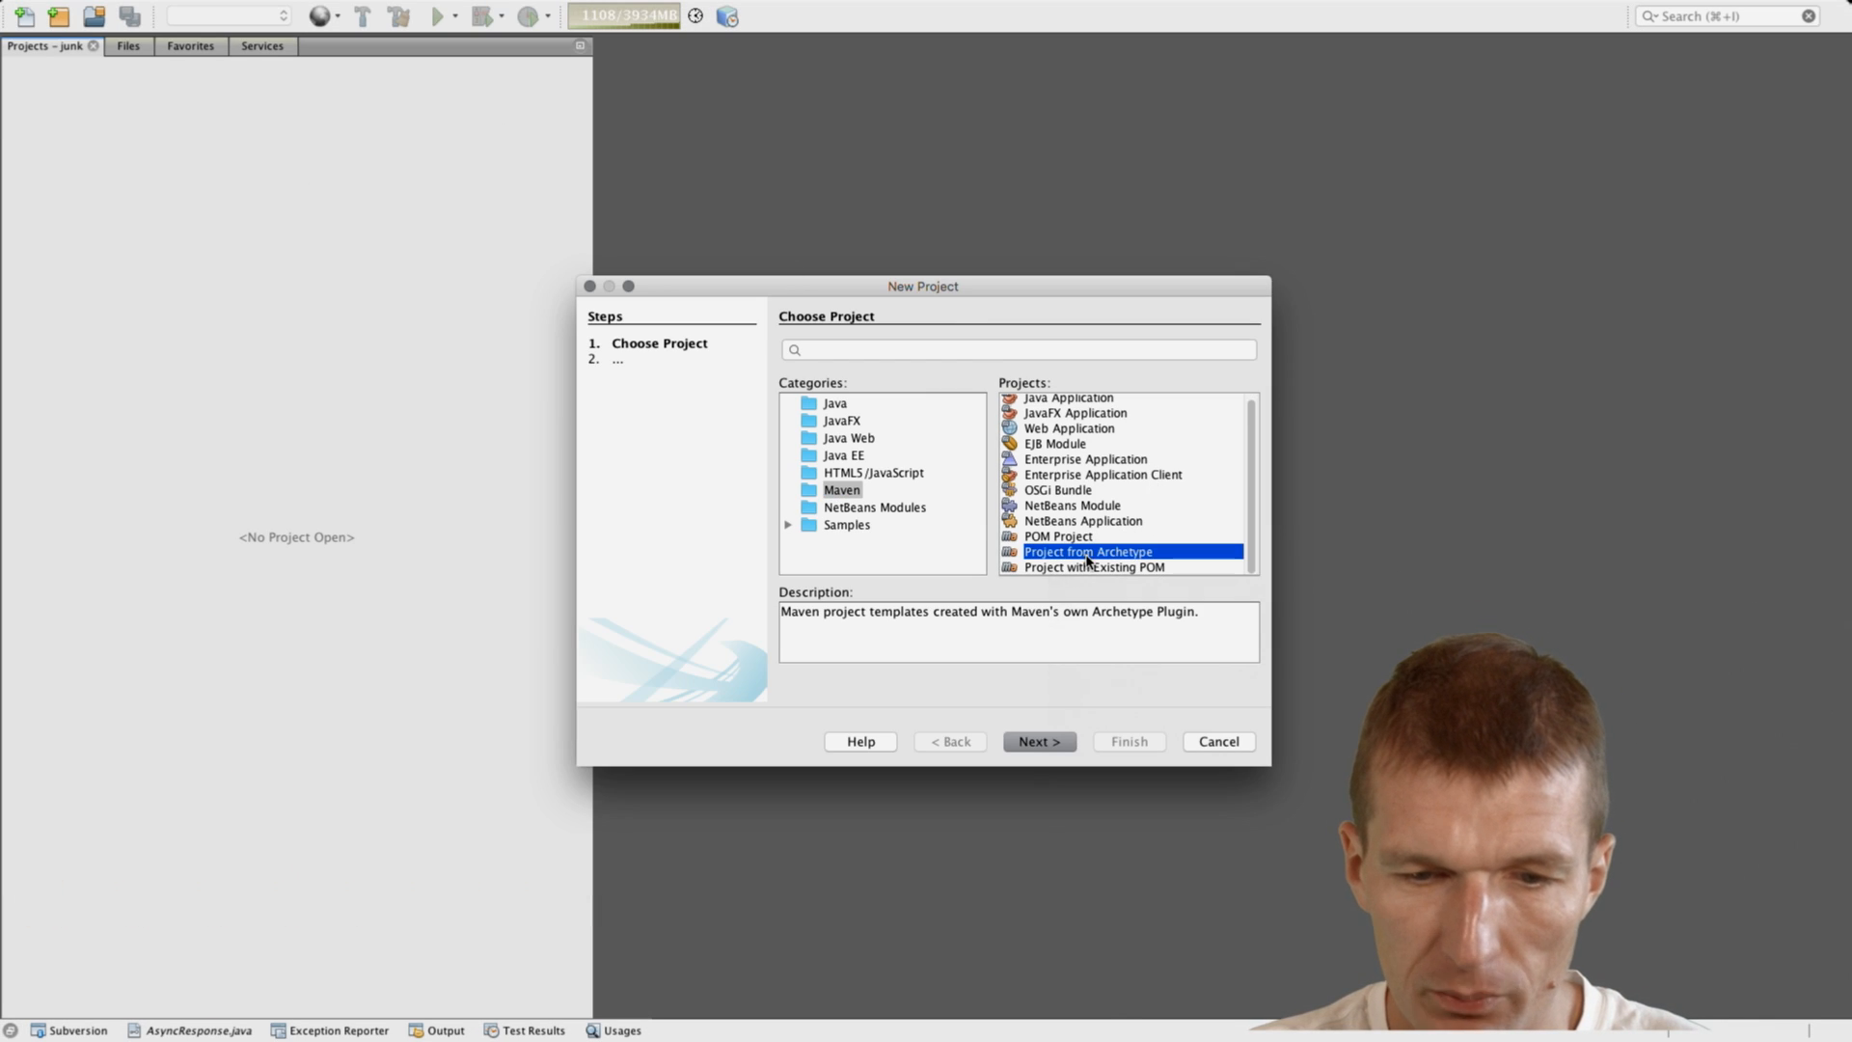
Create a Maven archetype project named coffee with group com.airhacks.
click(1038, 741)
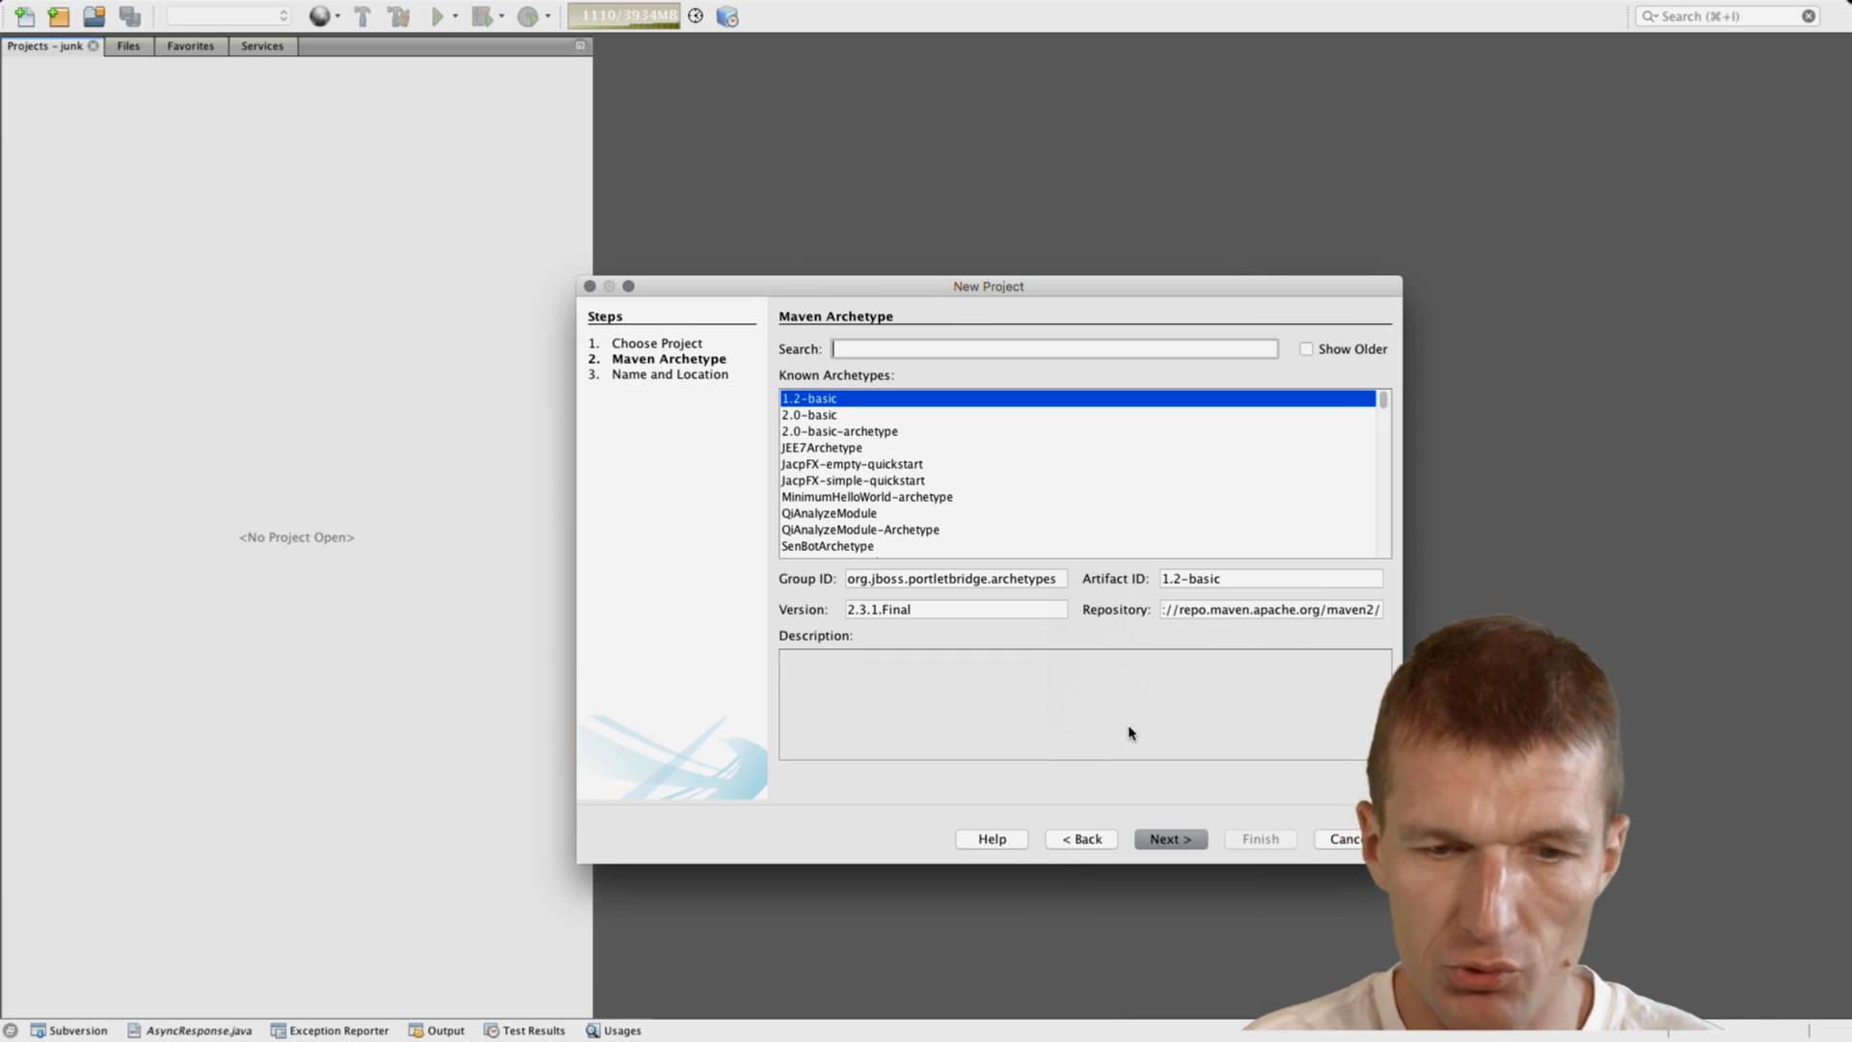
text(com.airhacks)
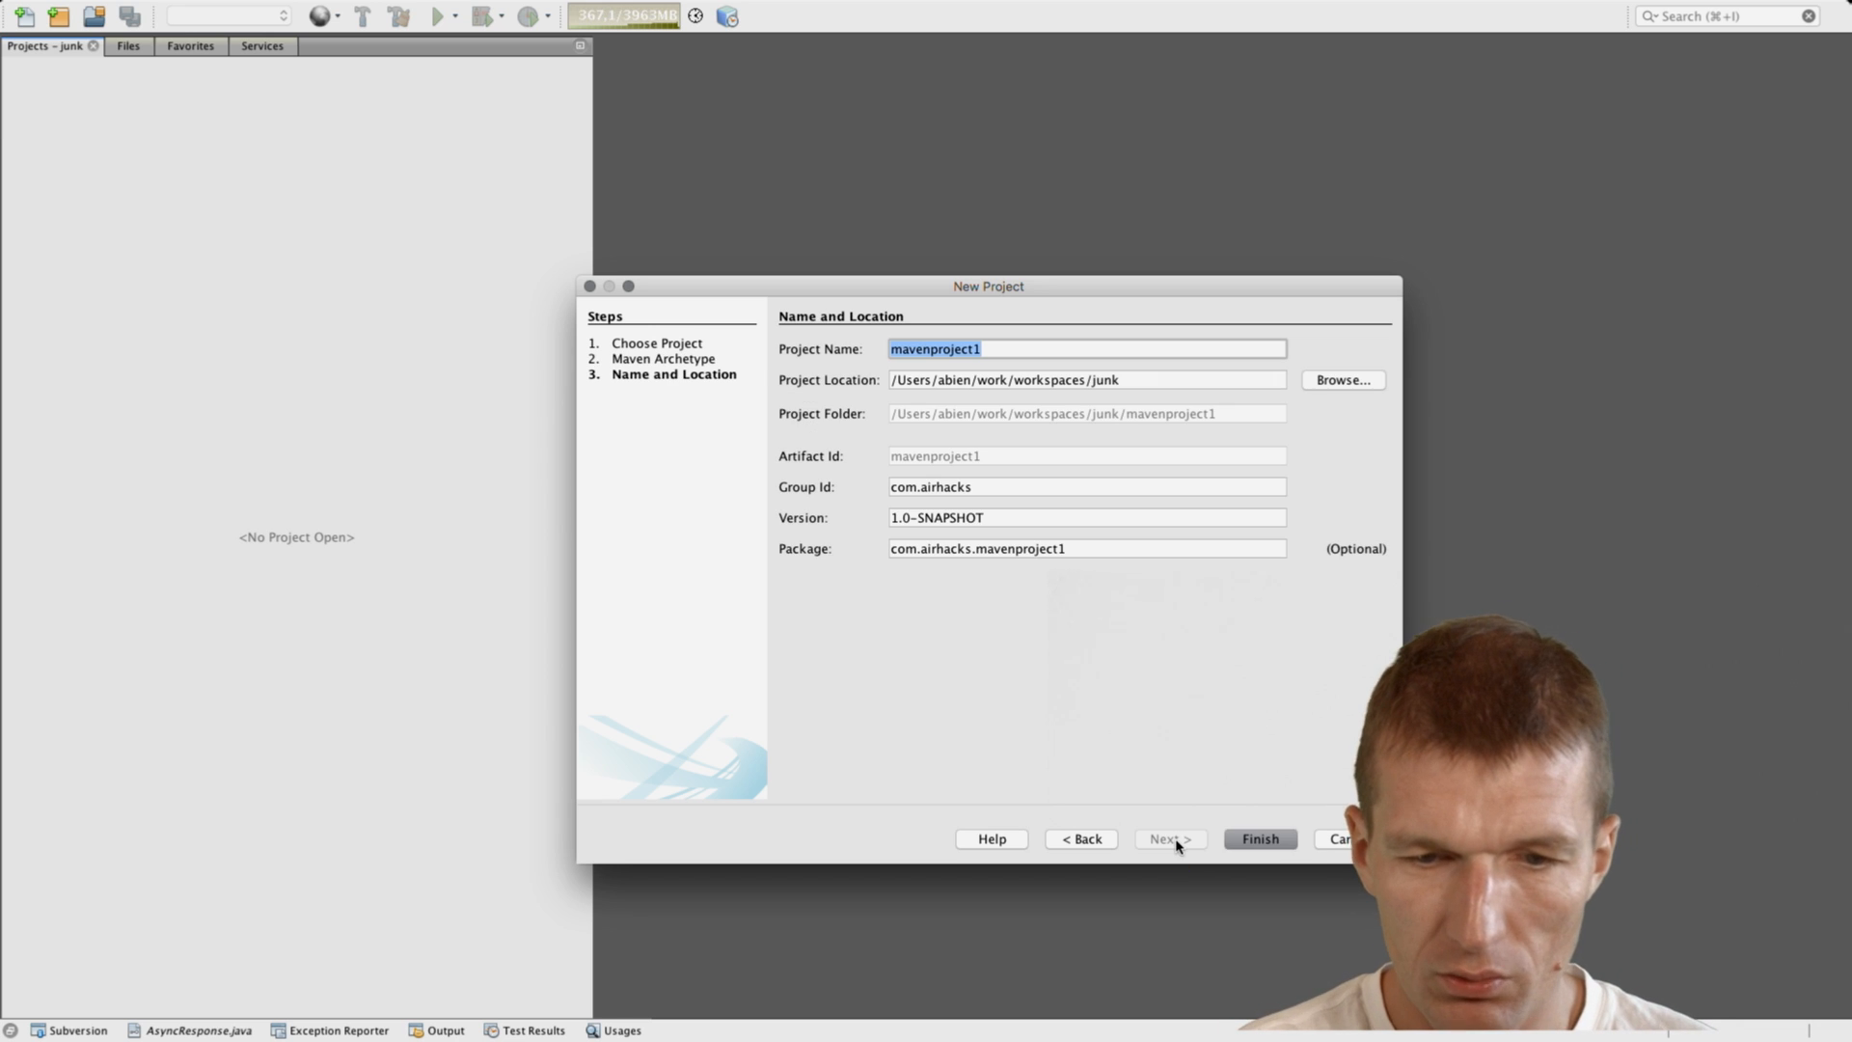
text(coffee)
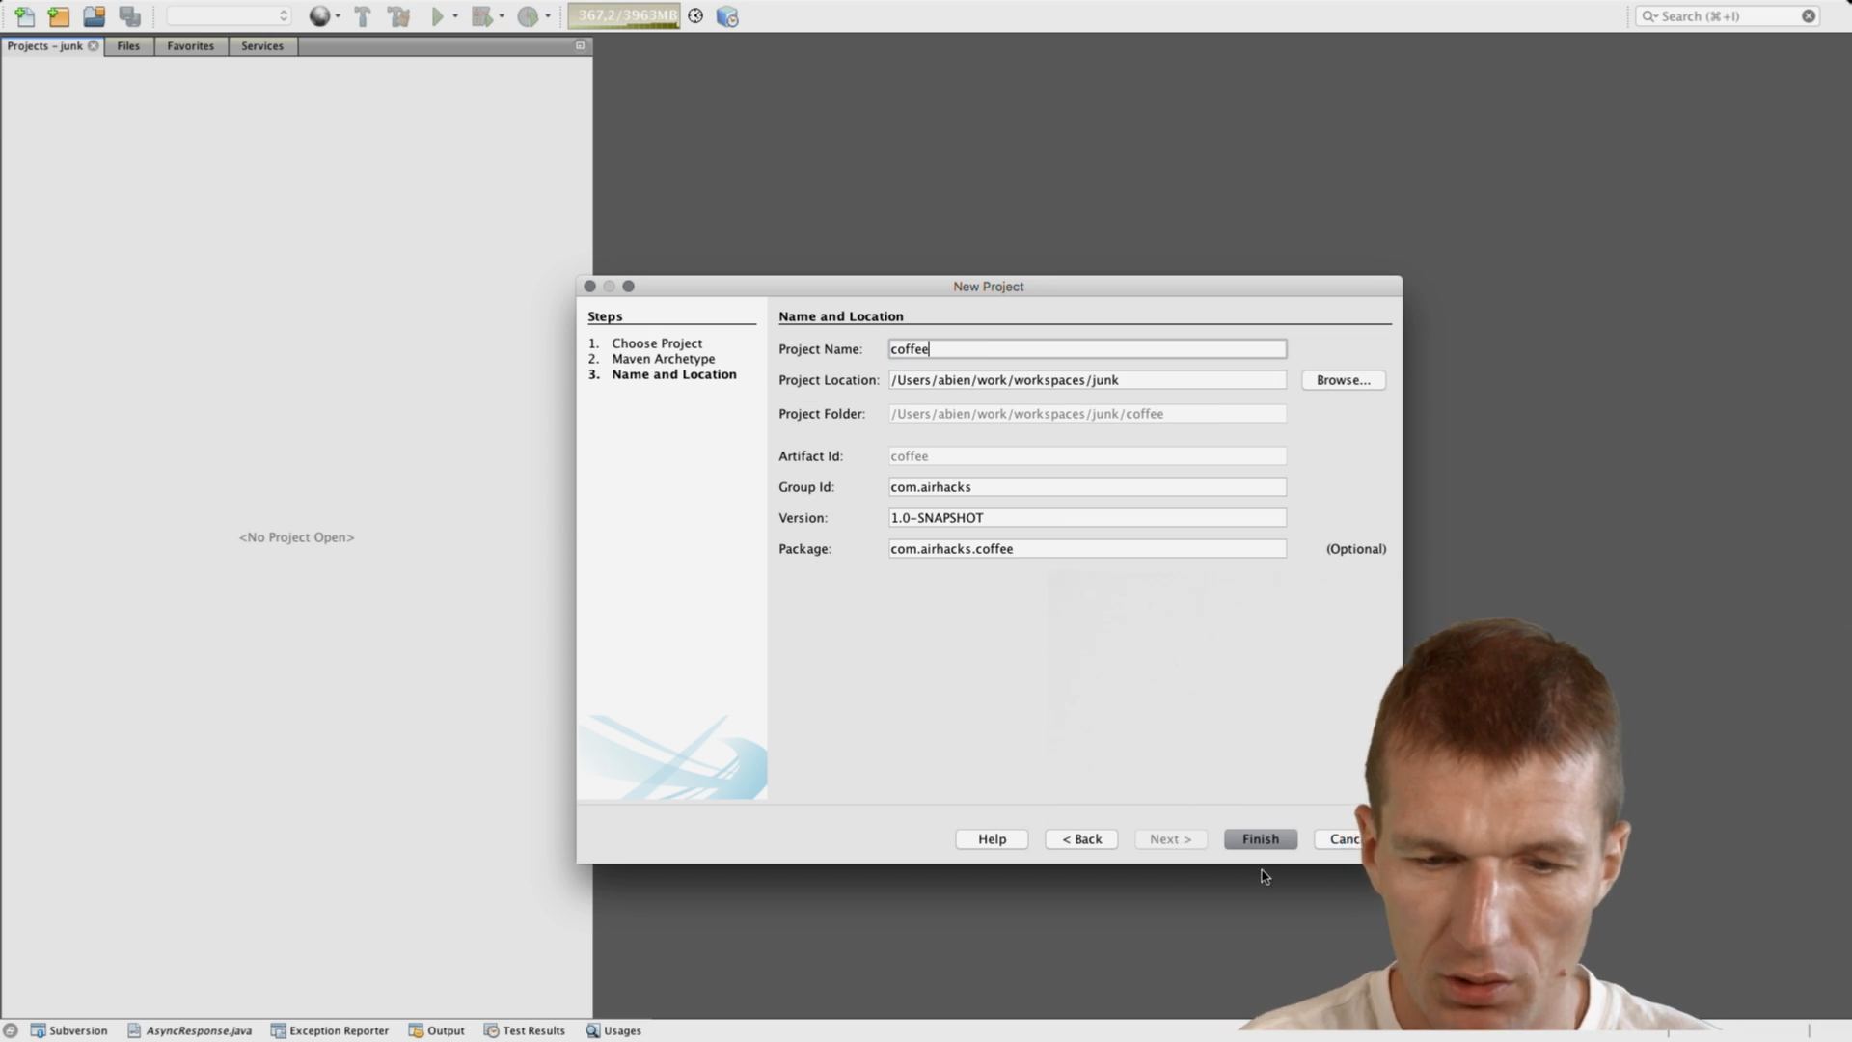
click(1258, 840)
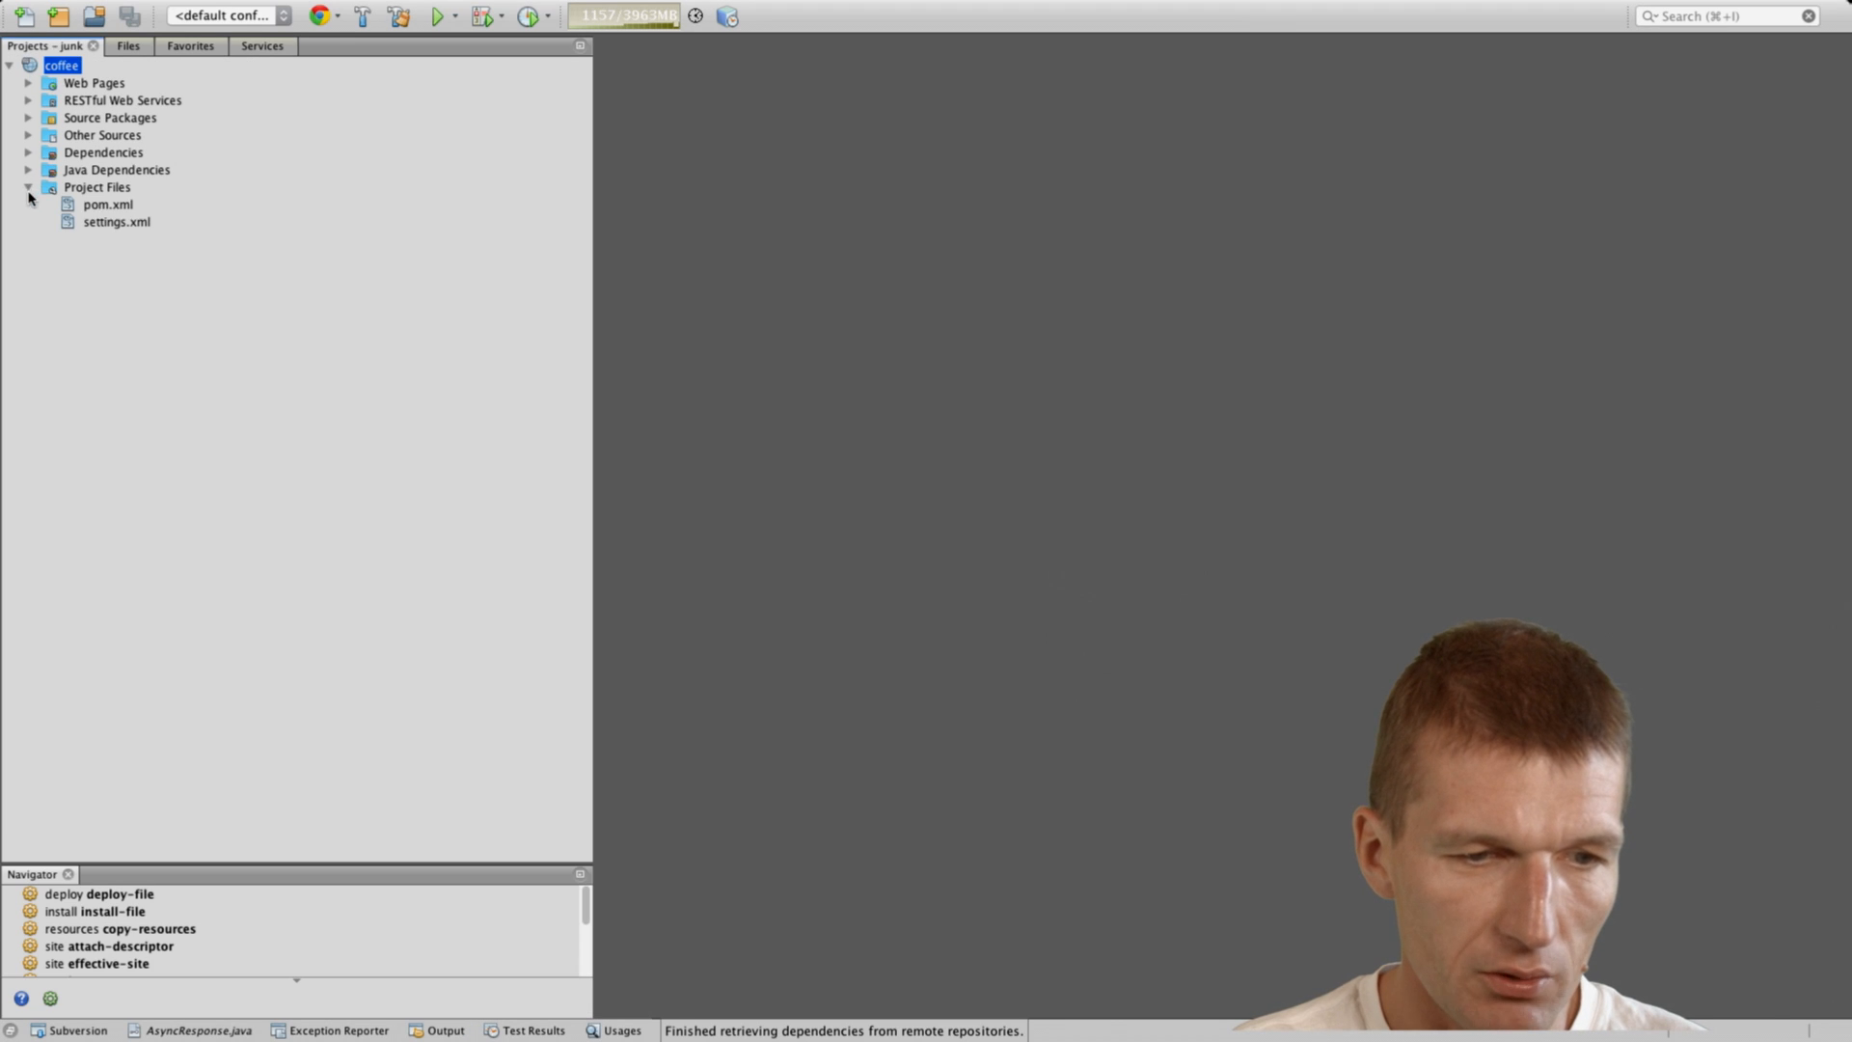
Open the coffee project's pom.xml with its javaee-api 7.0 dependency.
double_click(108, 205)
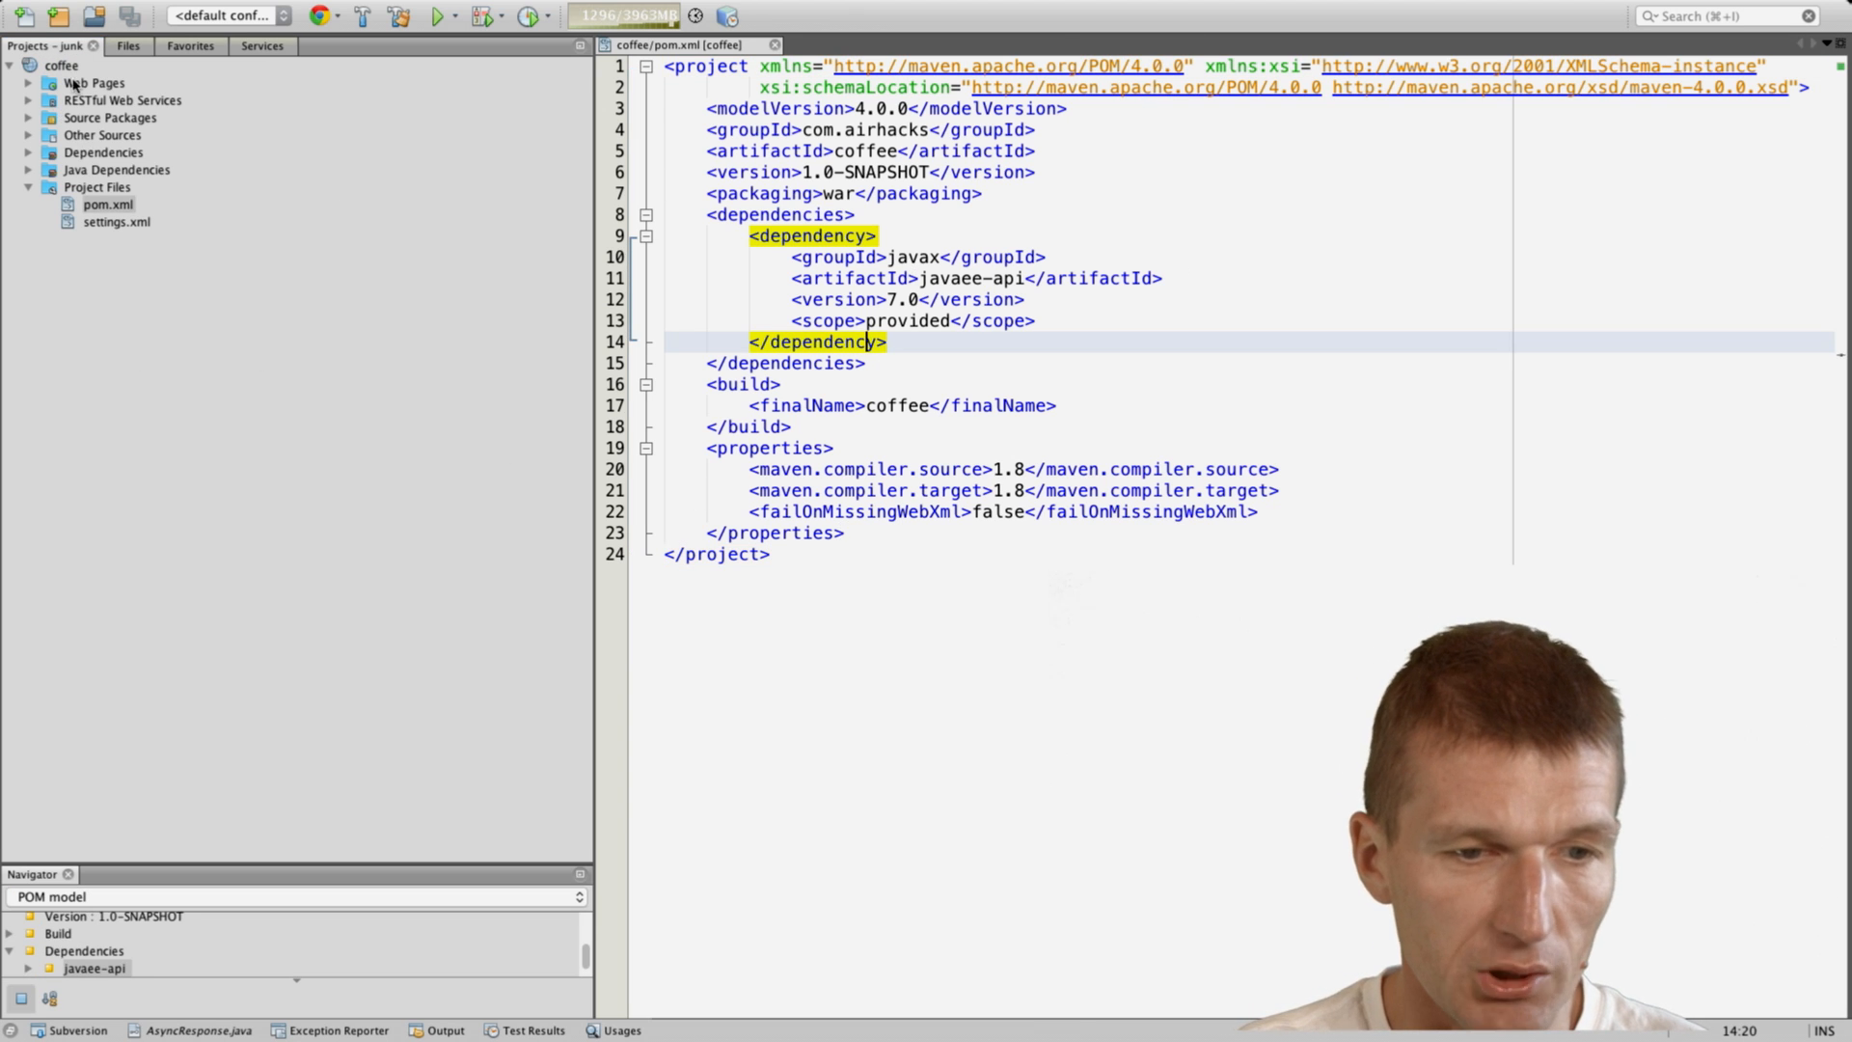
Create the Java class com.airhacks.CoffeeResource in the coffee project.
right_click(60, 64)
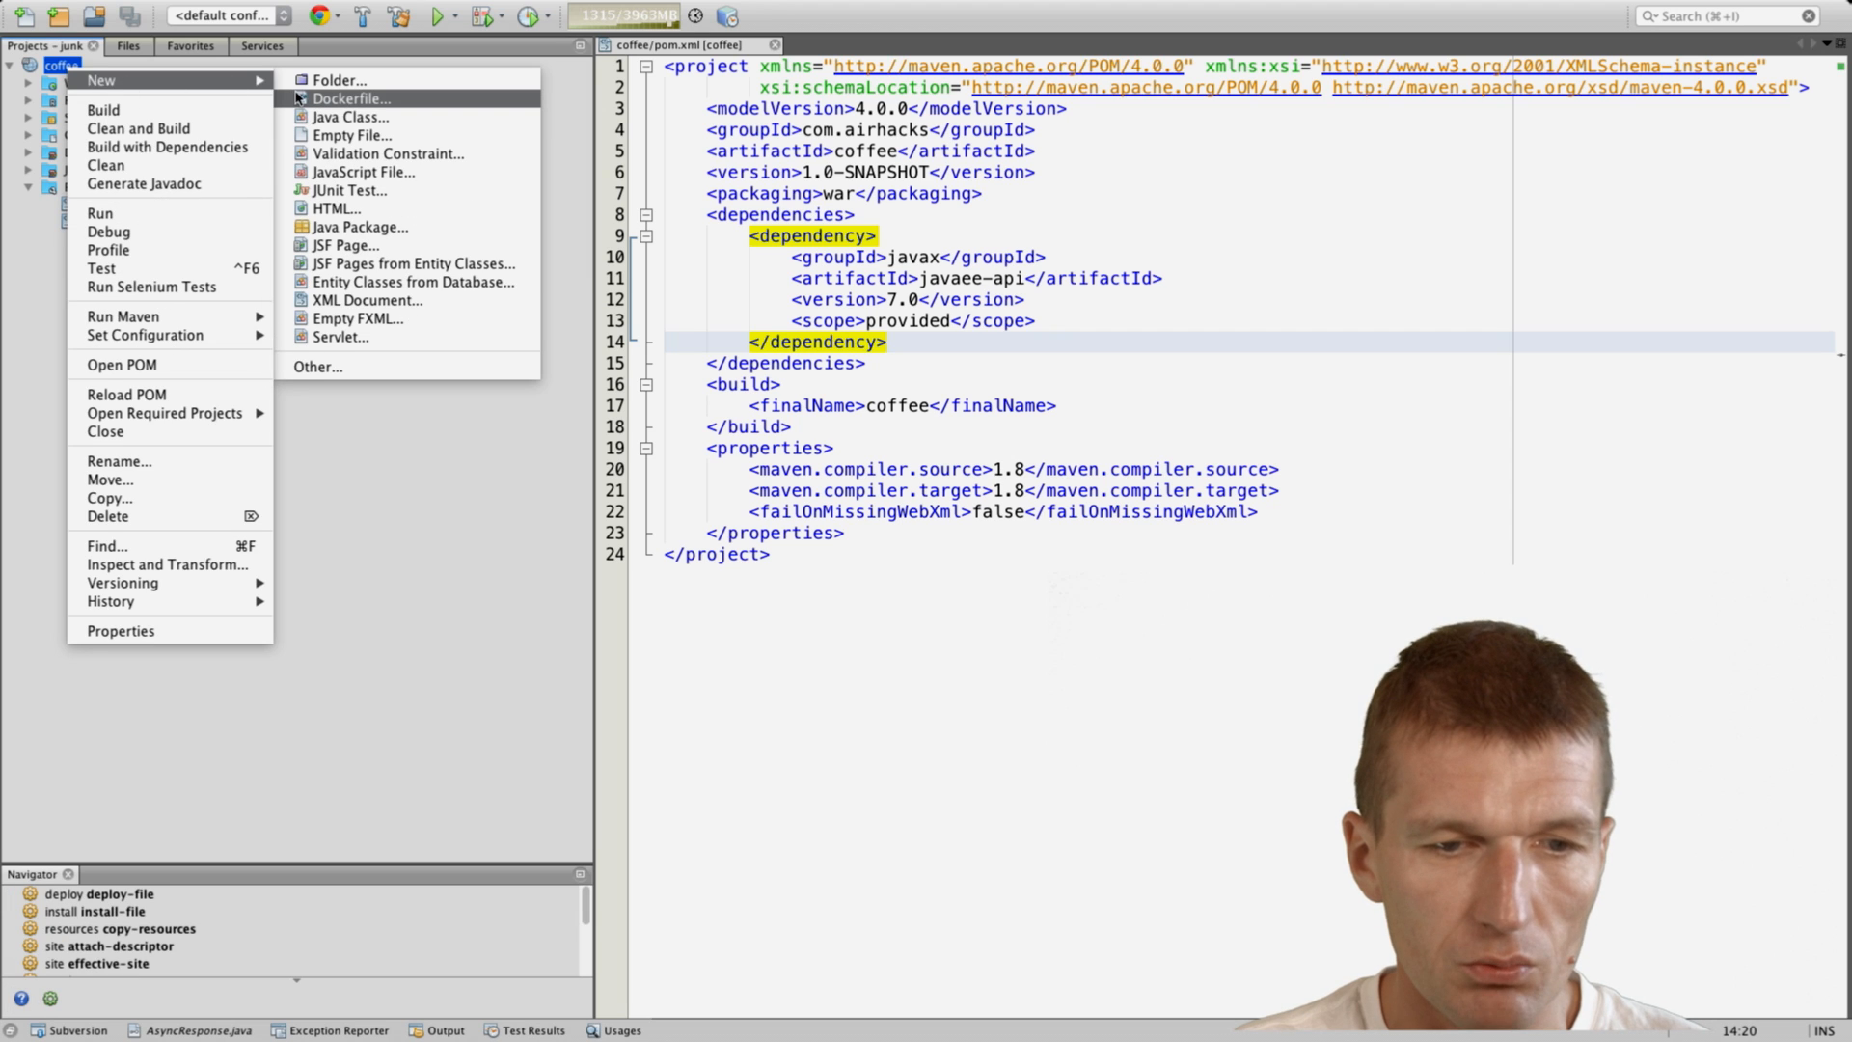
click(351, 116)
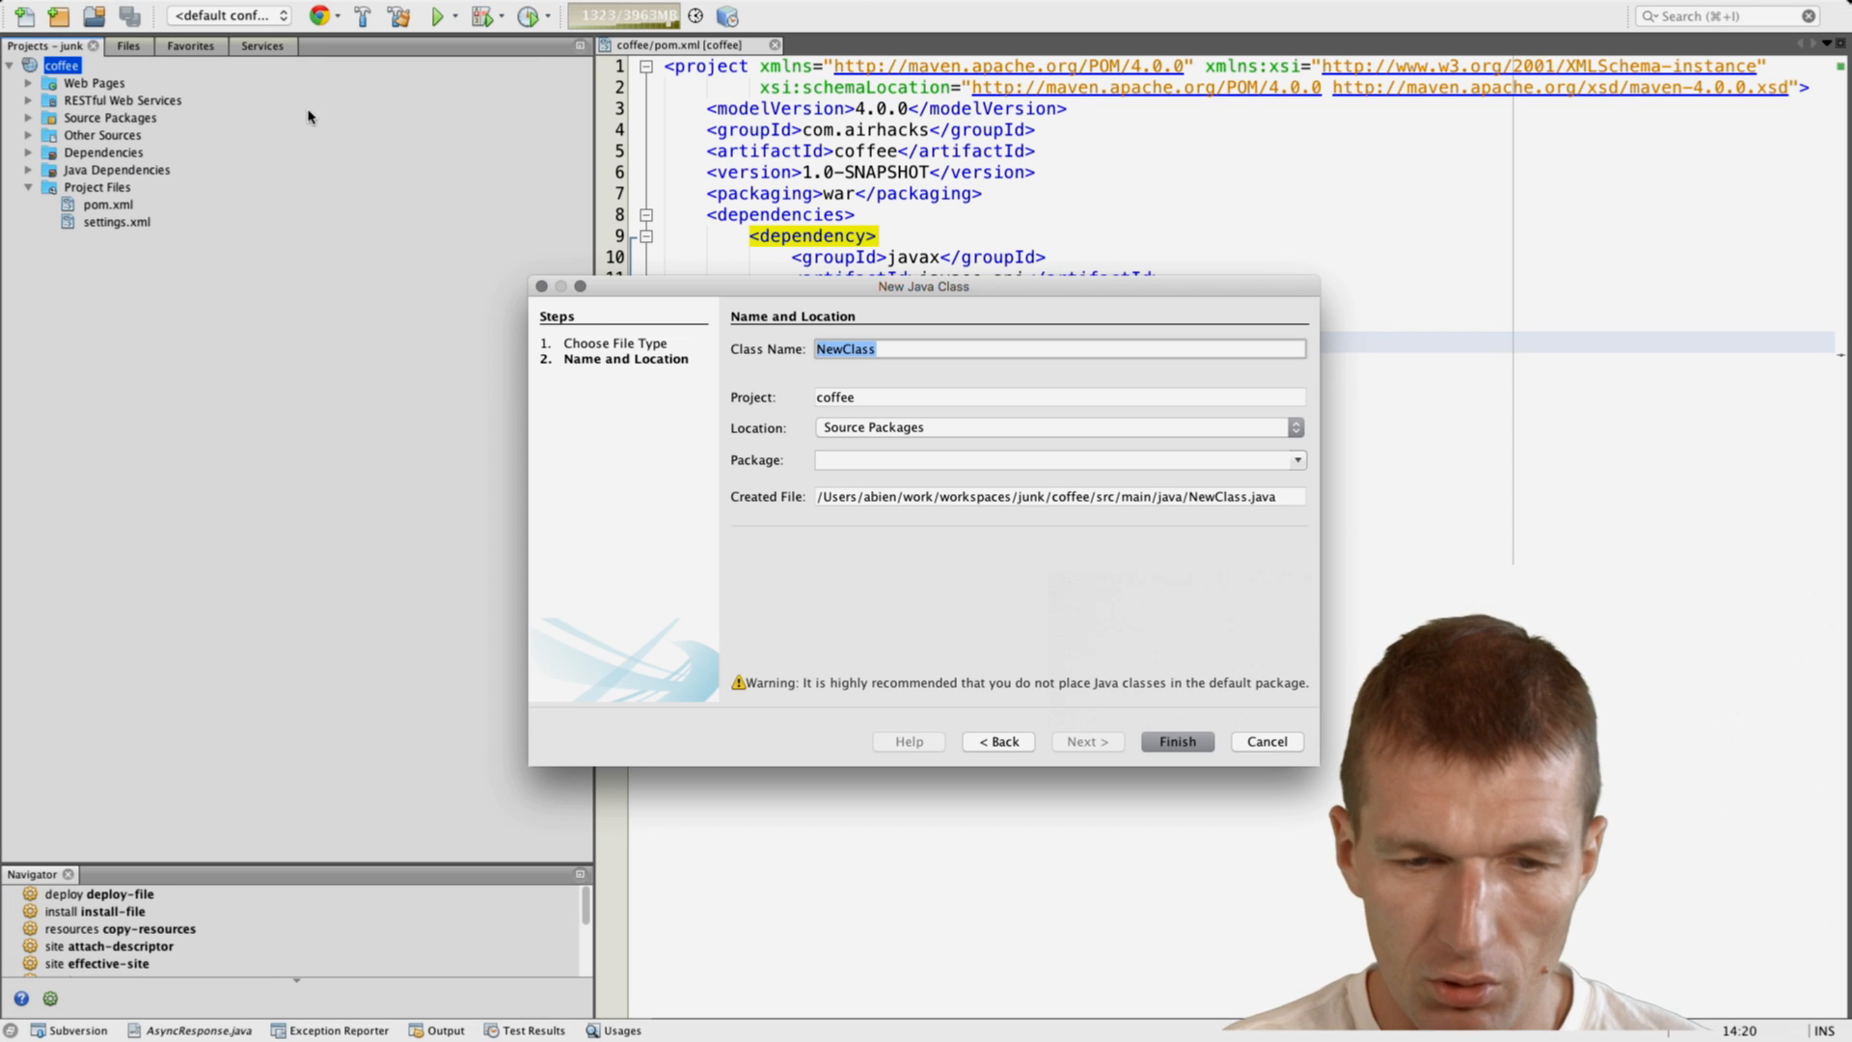
text(com.airhacks)
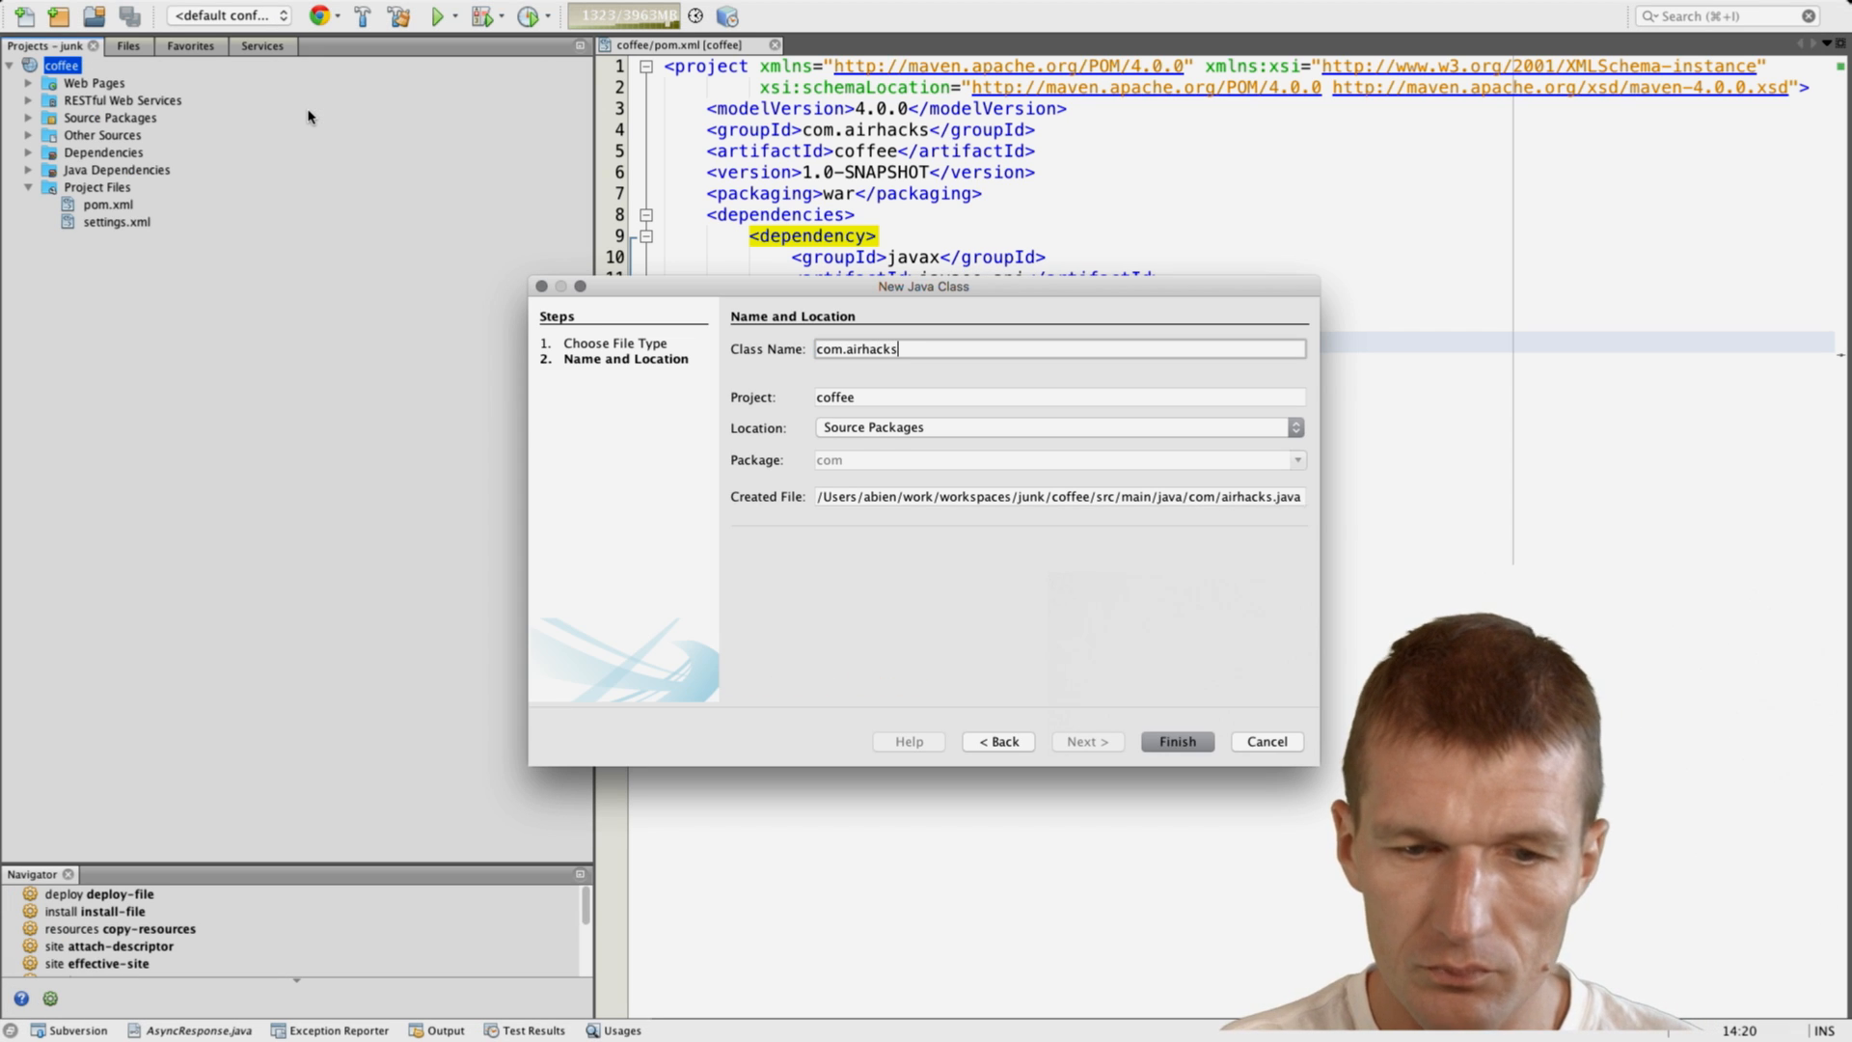
text(.CoffeeRe)
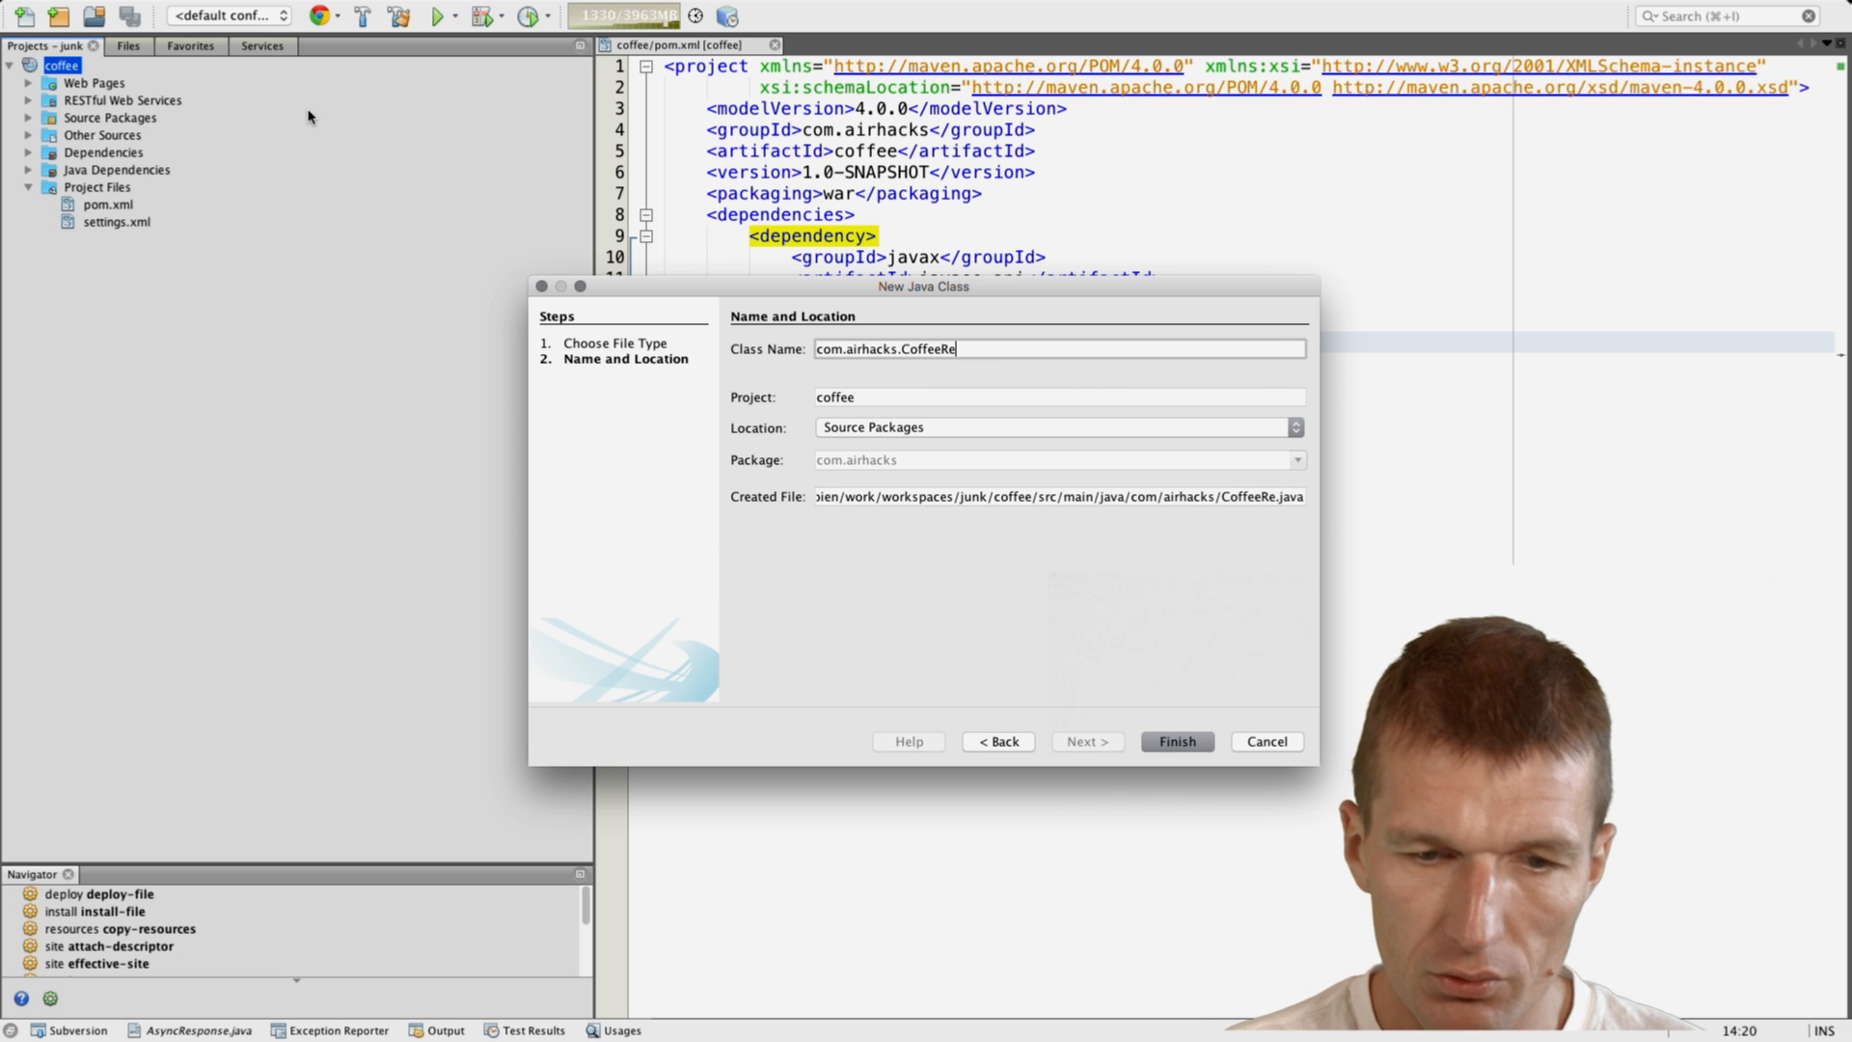
click(1175, 741)
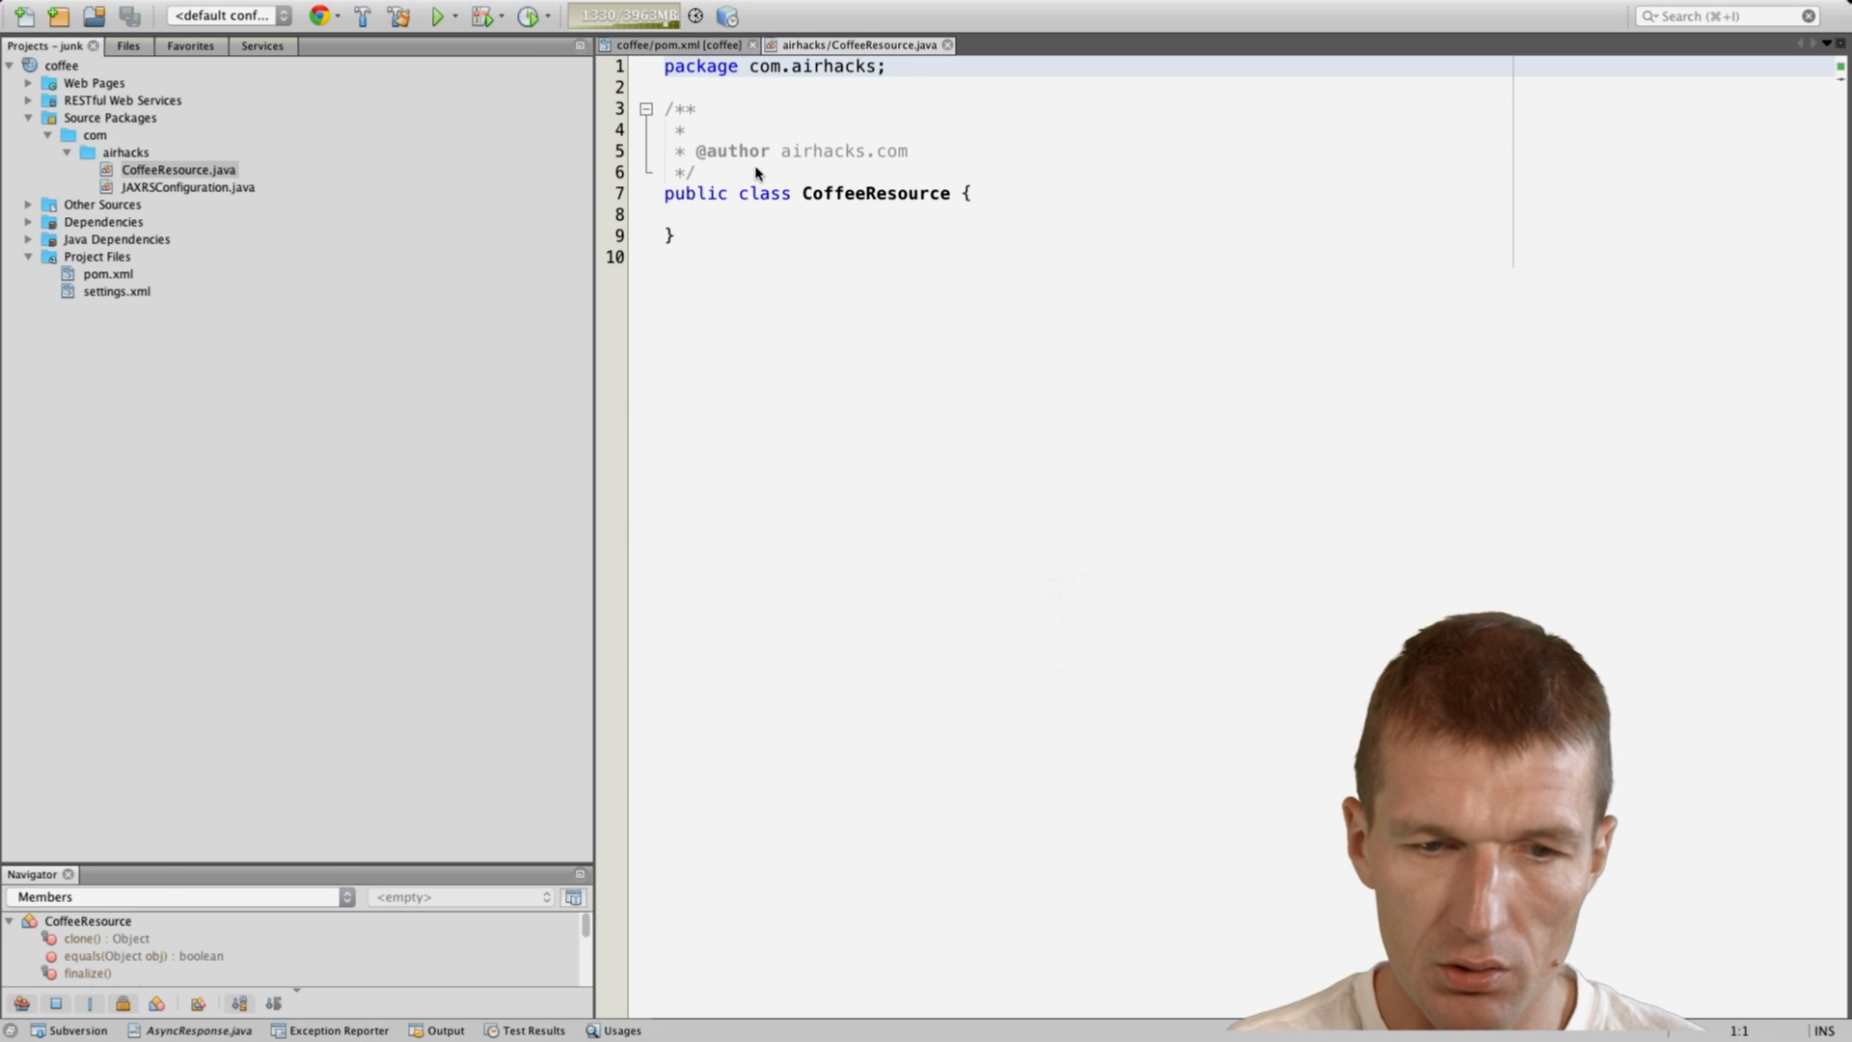
text(@Path("coffee)
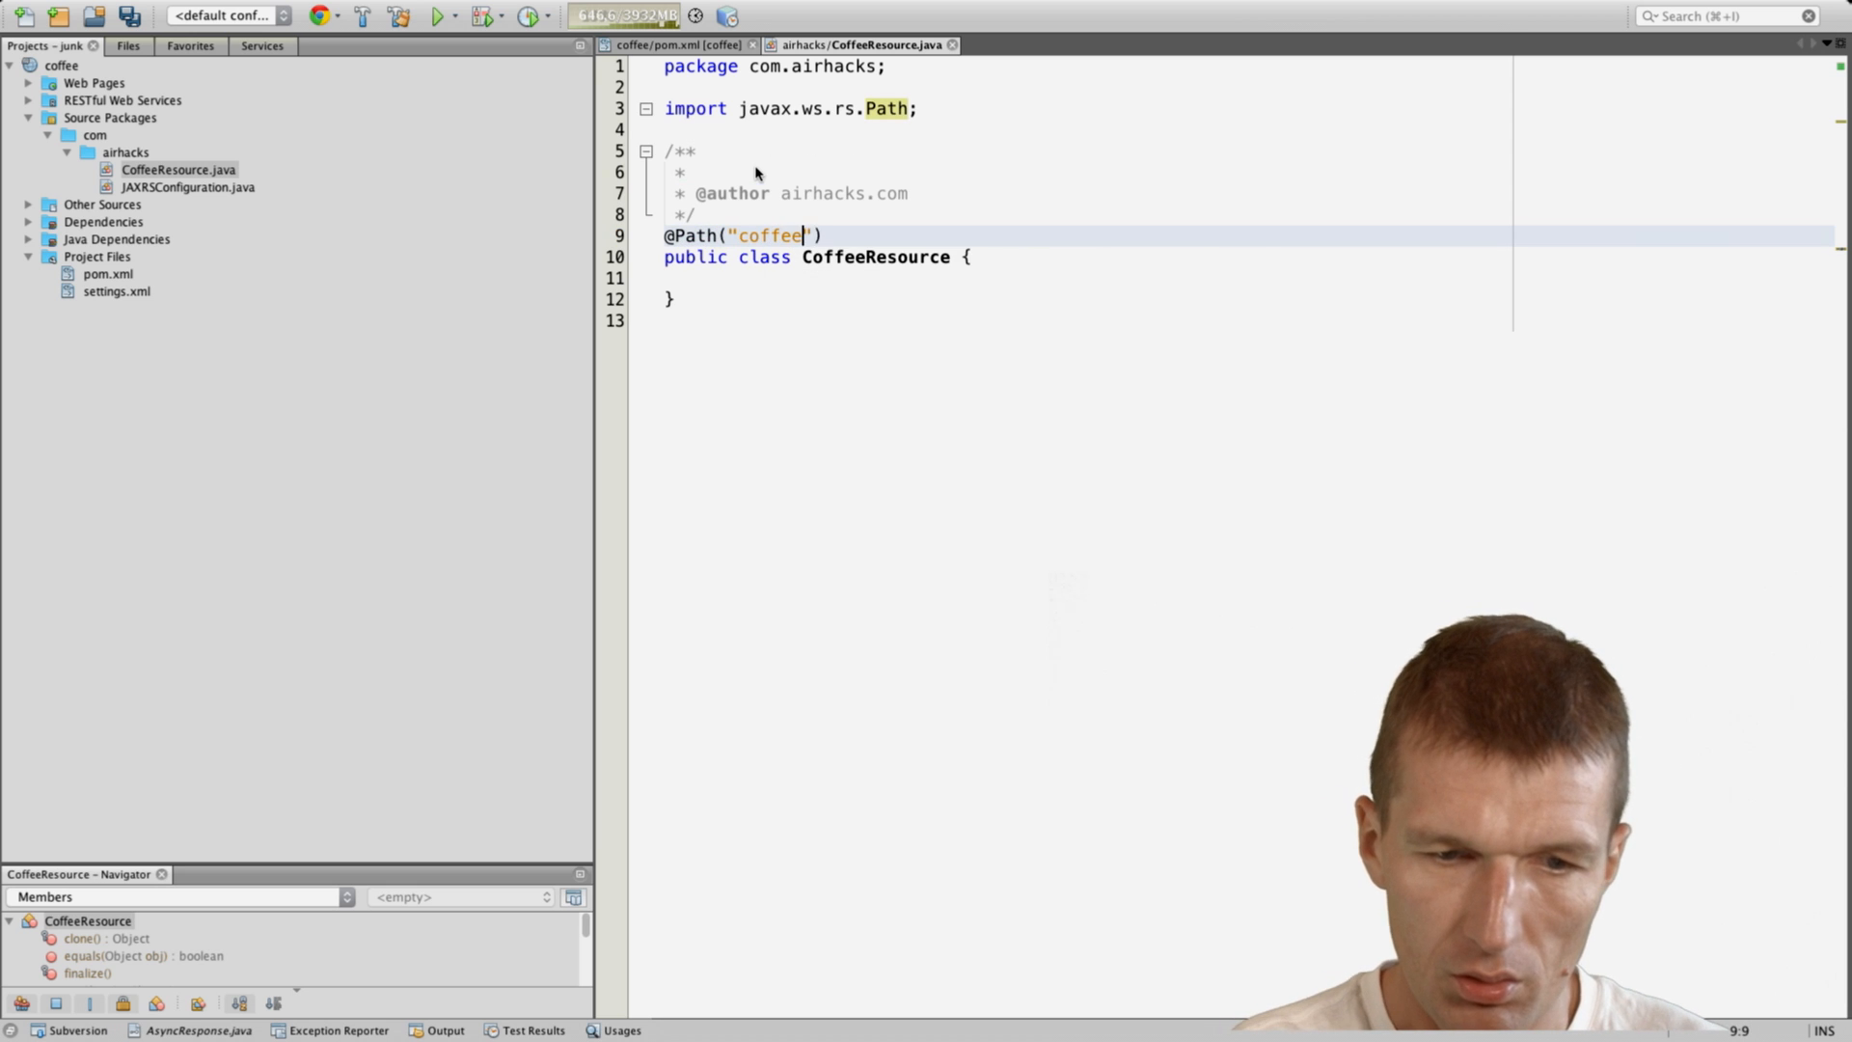
text(public S method() {)
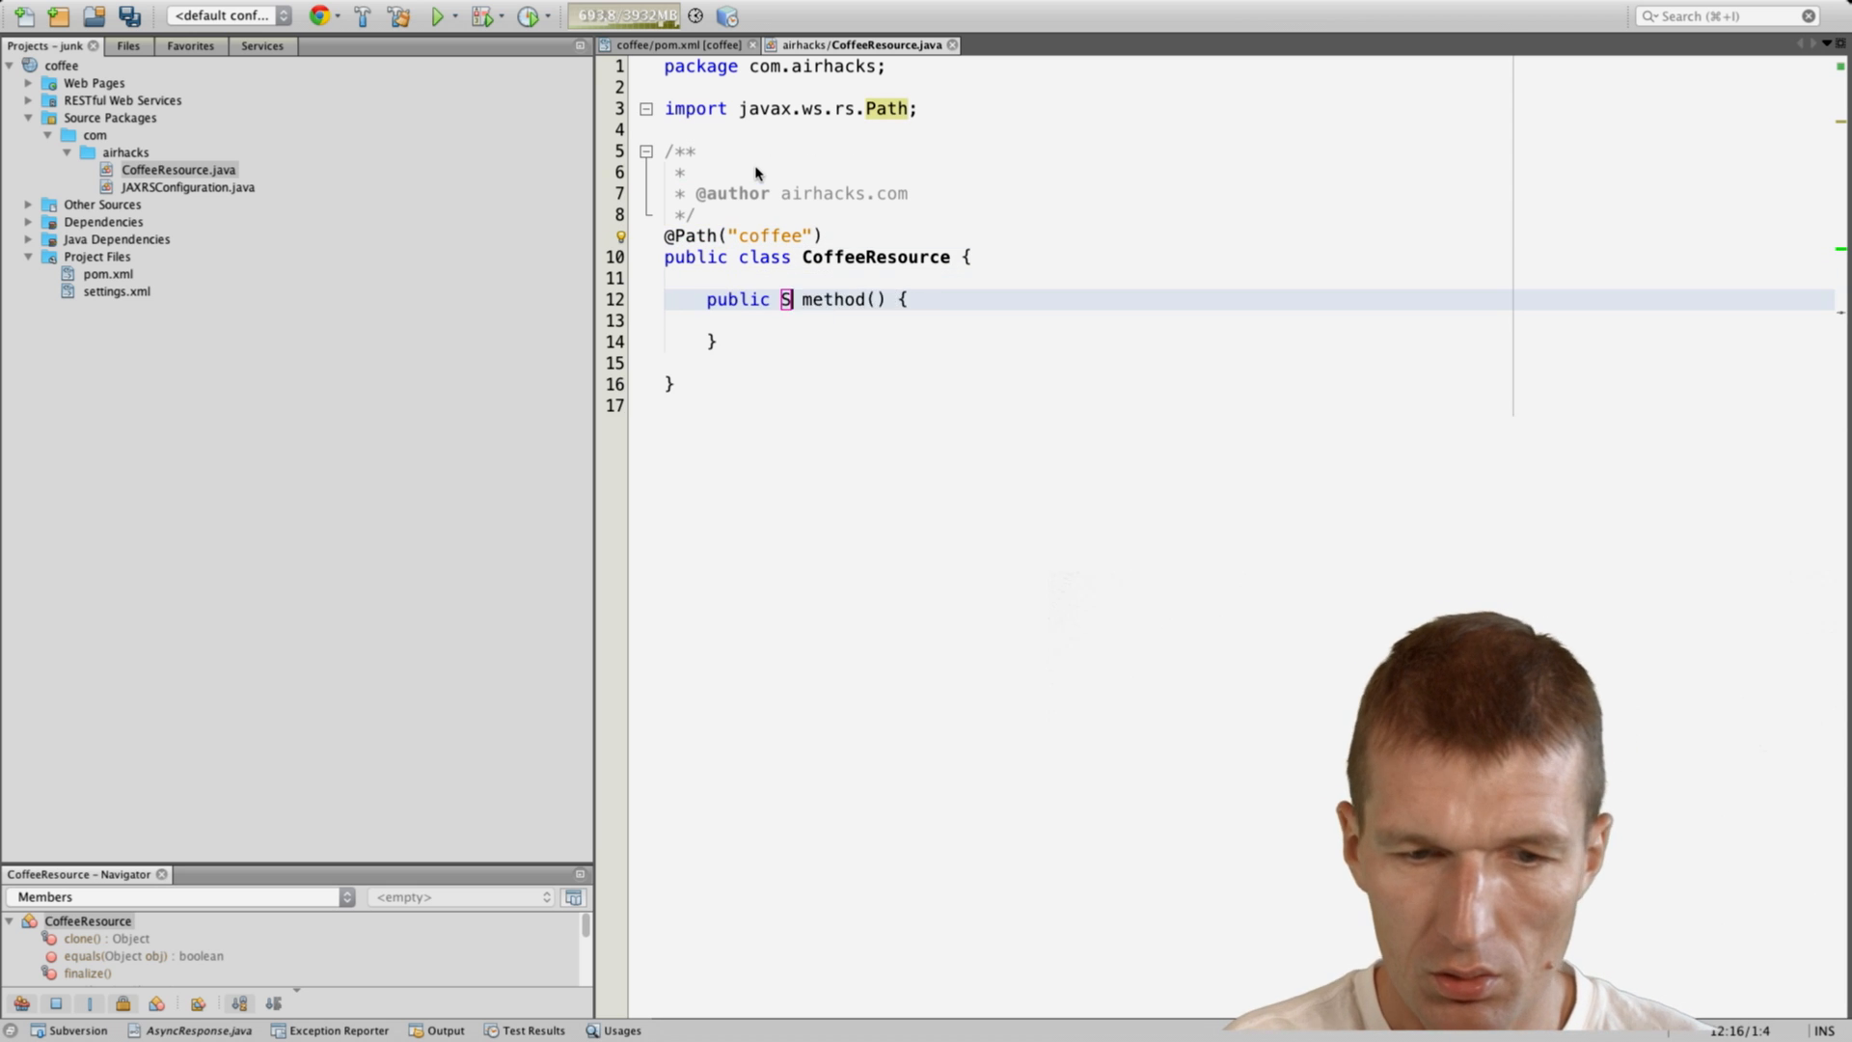
text(tring)
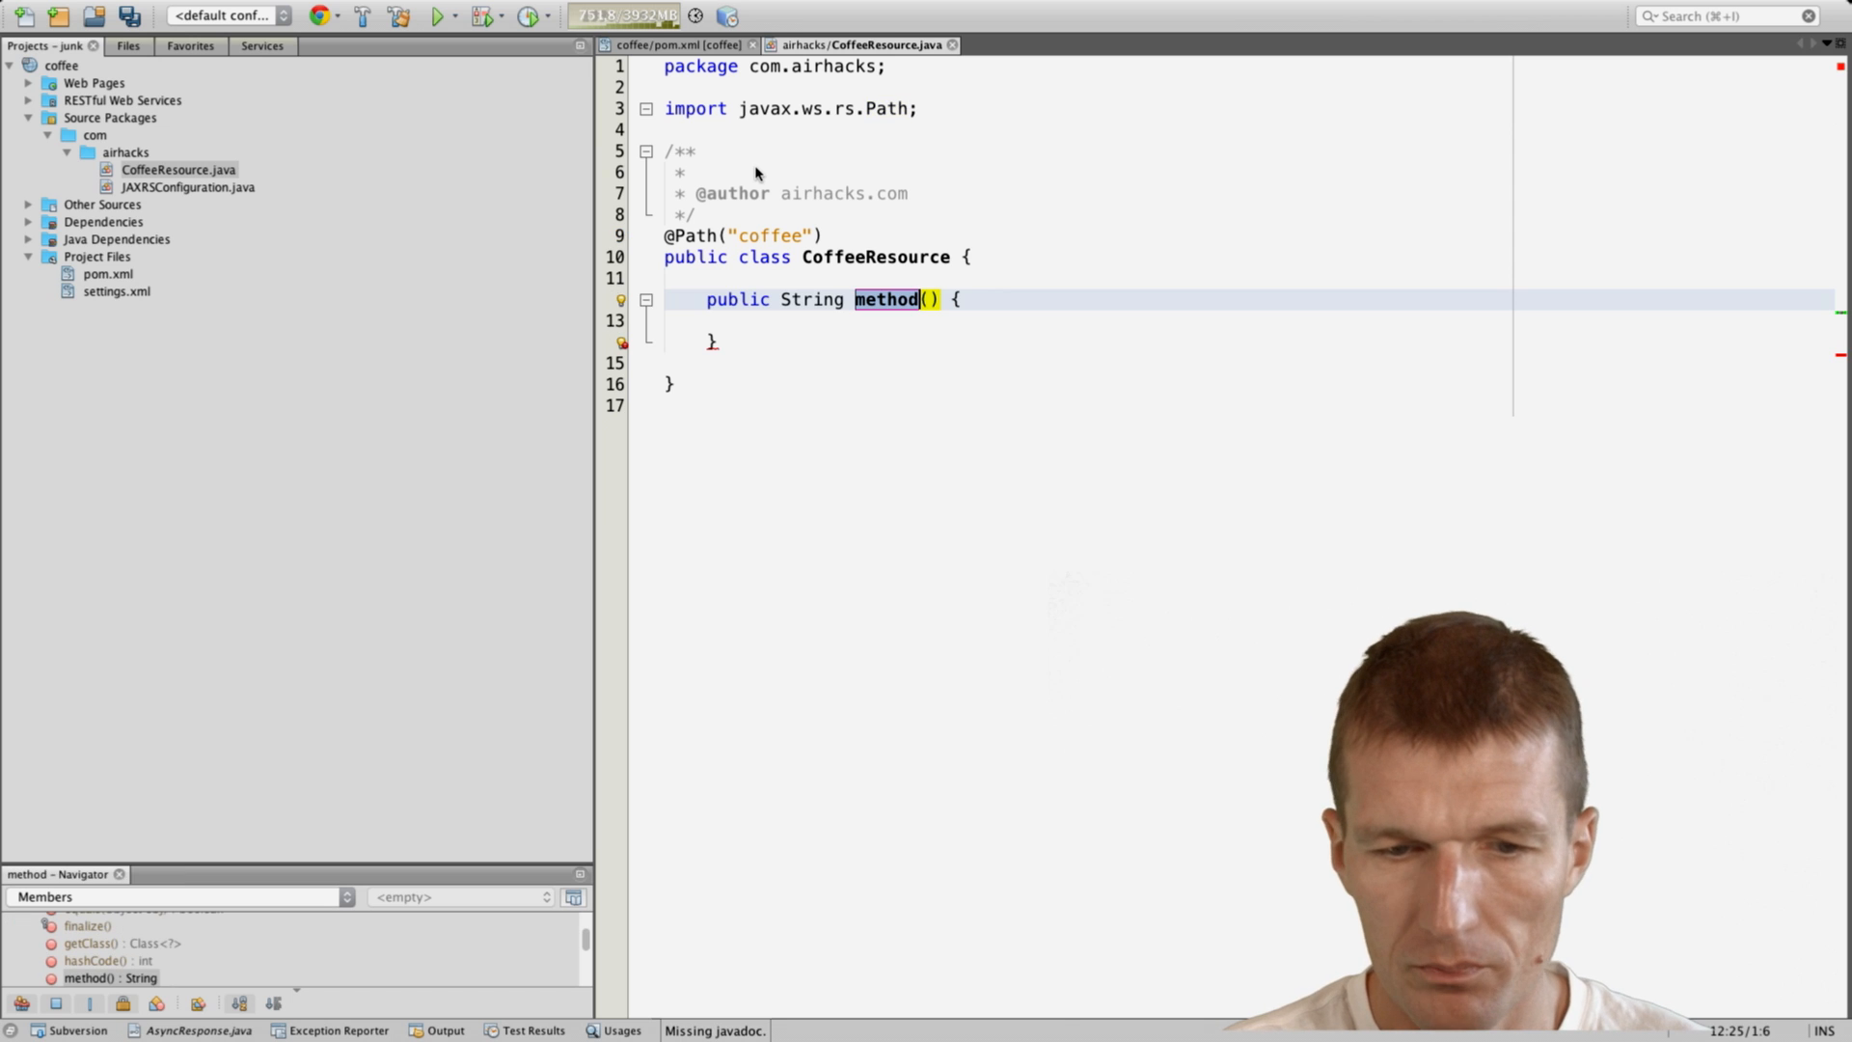
key(Delete)
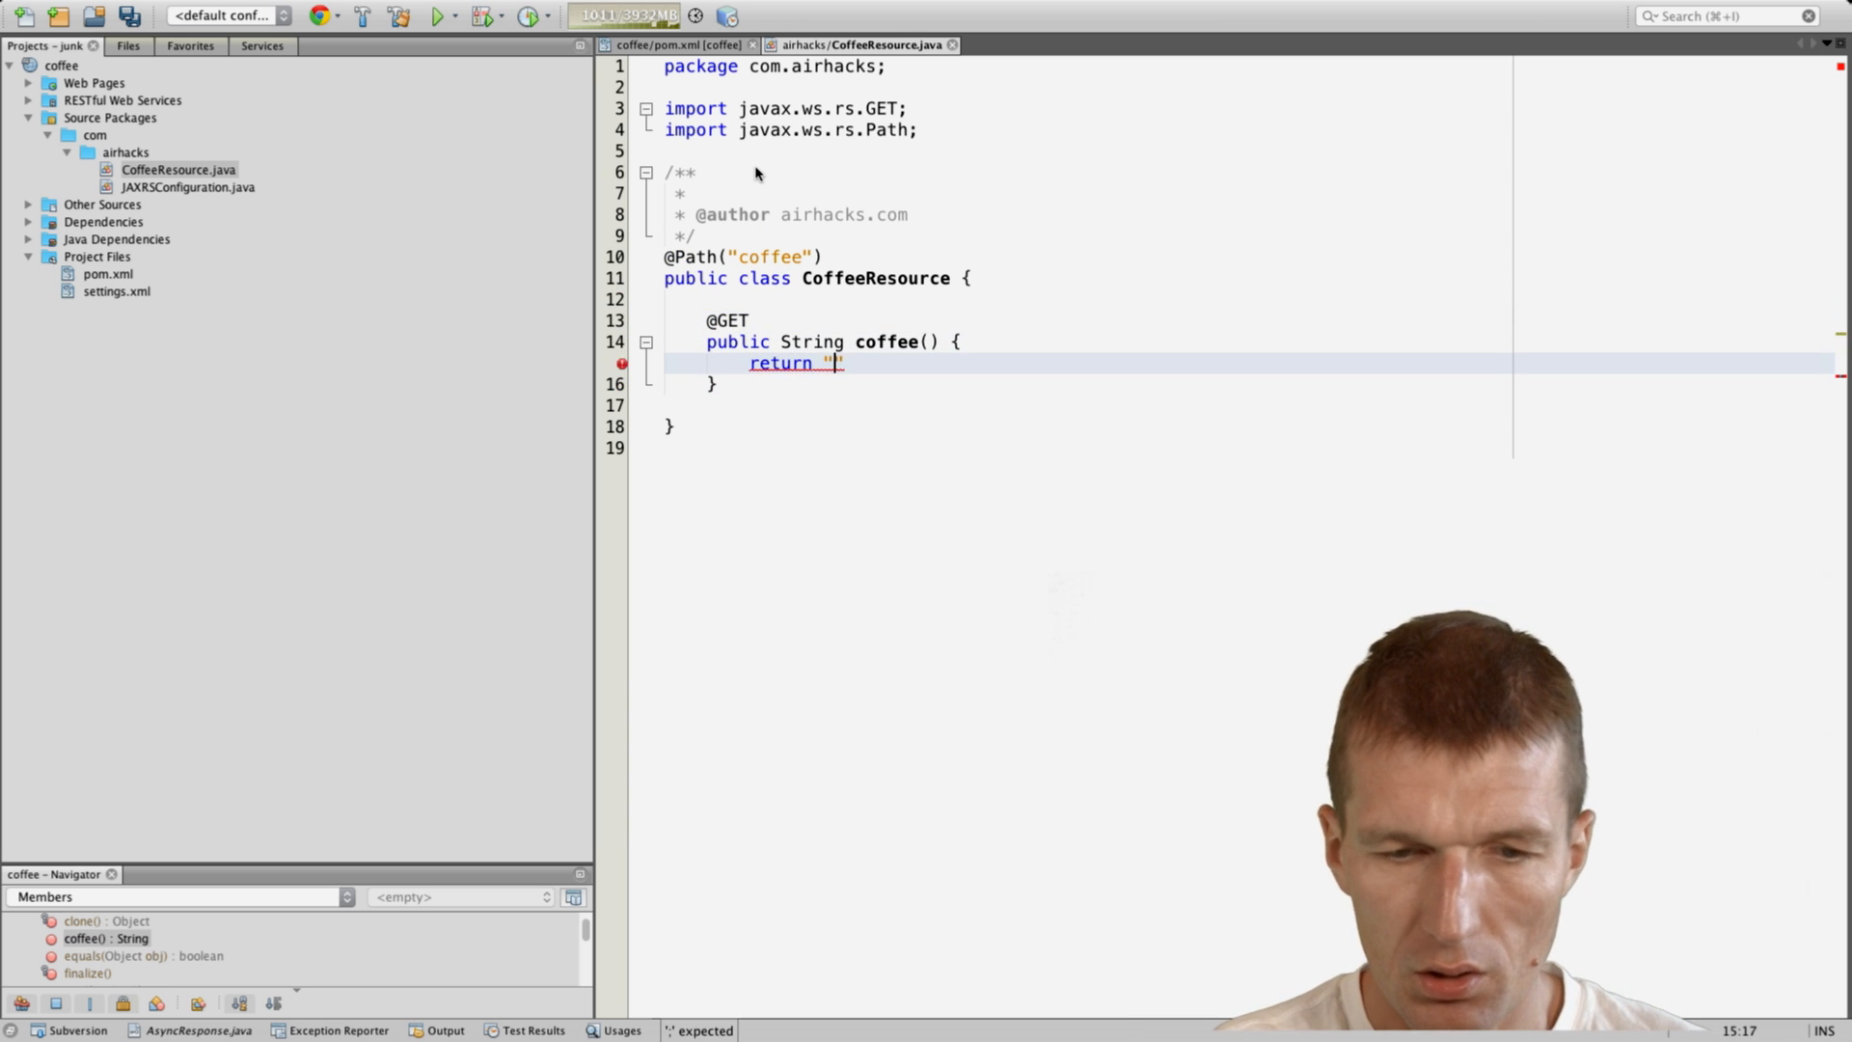
text(dark rowast)
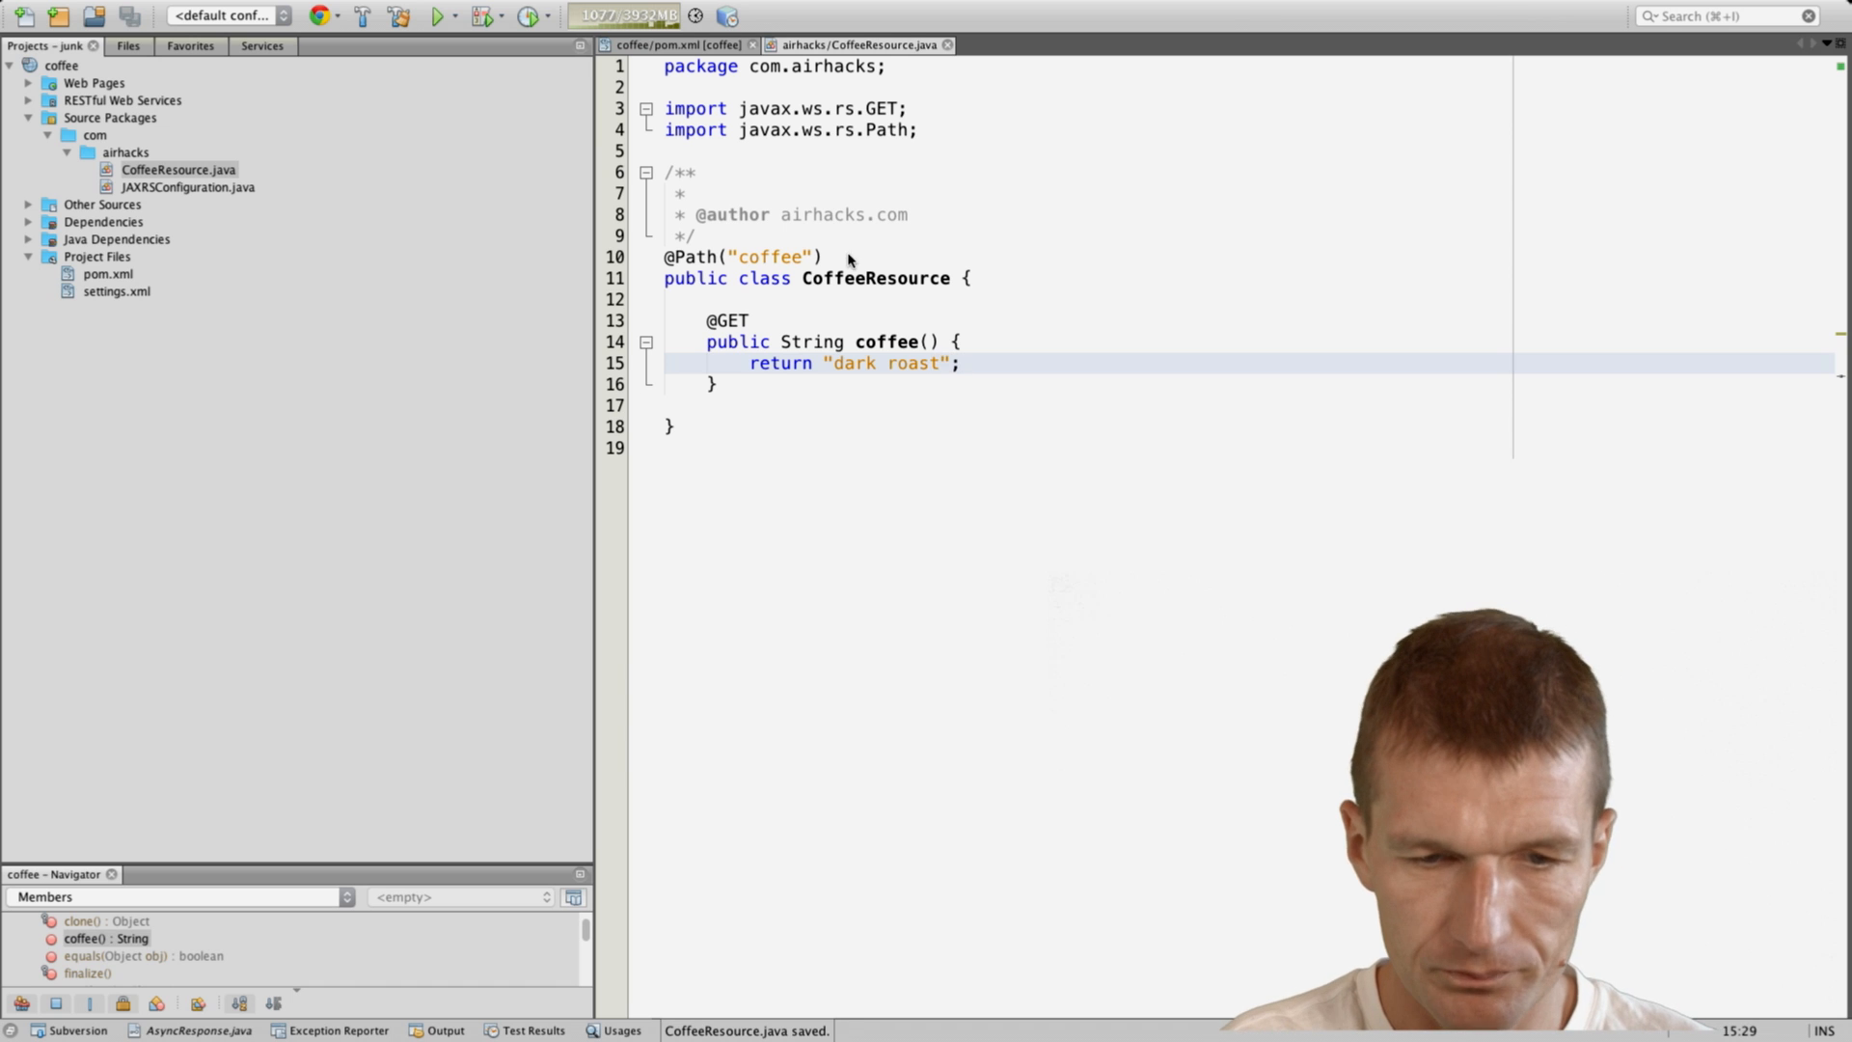
click(824, 257)
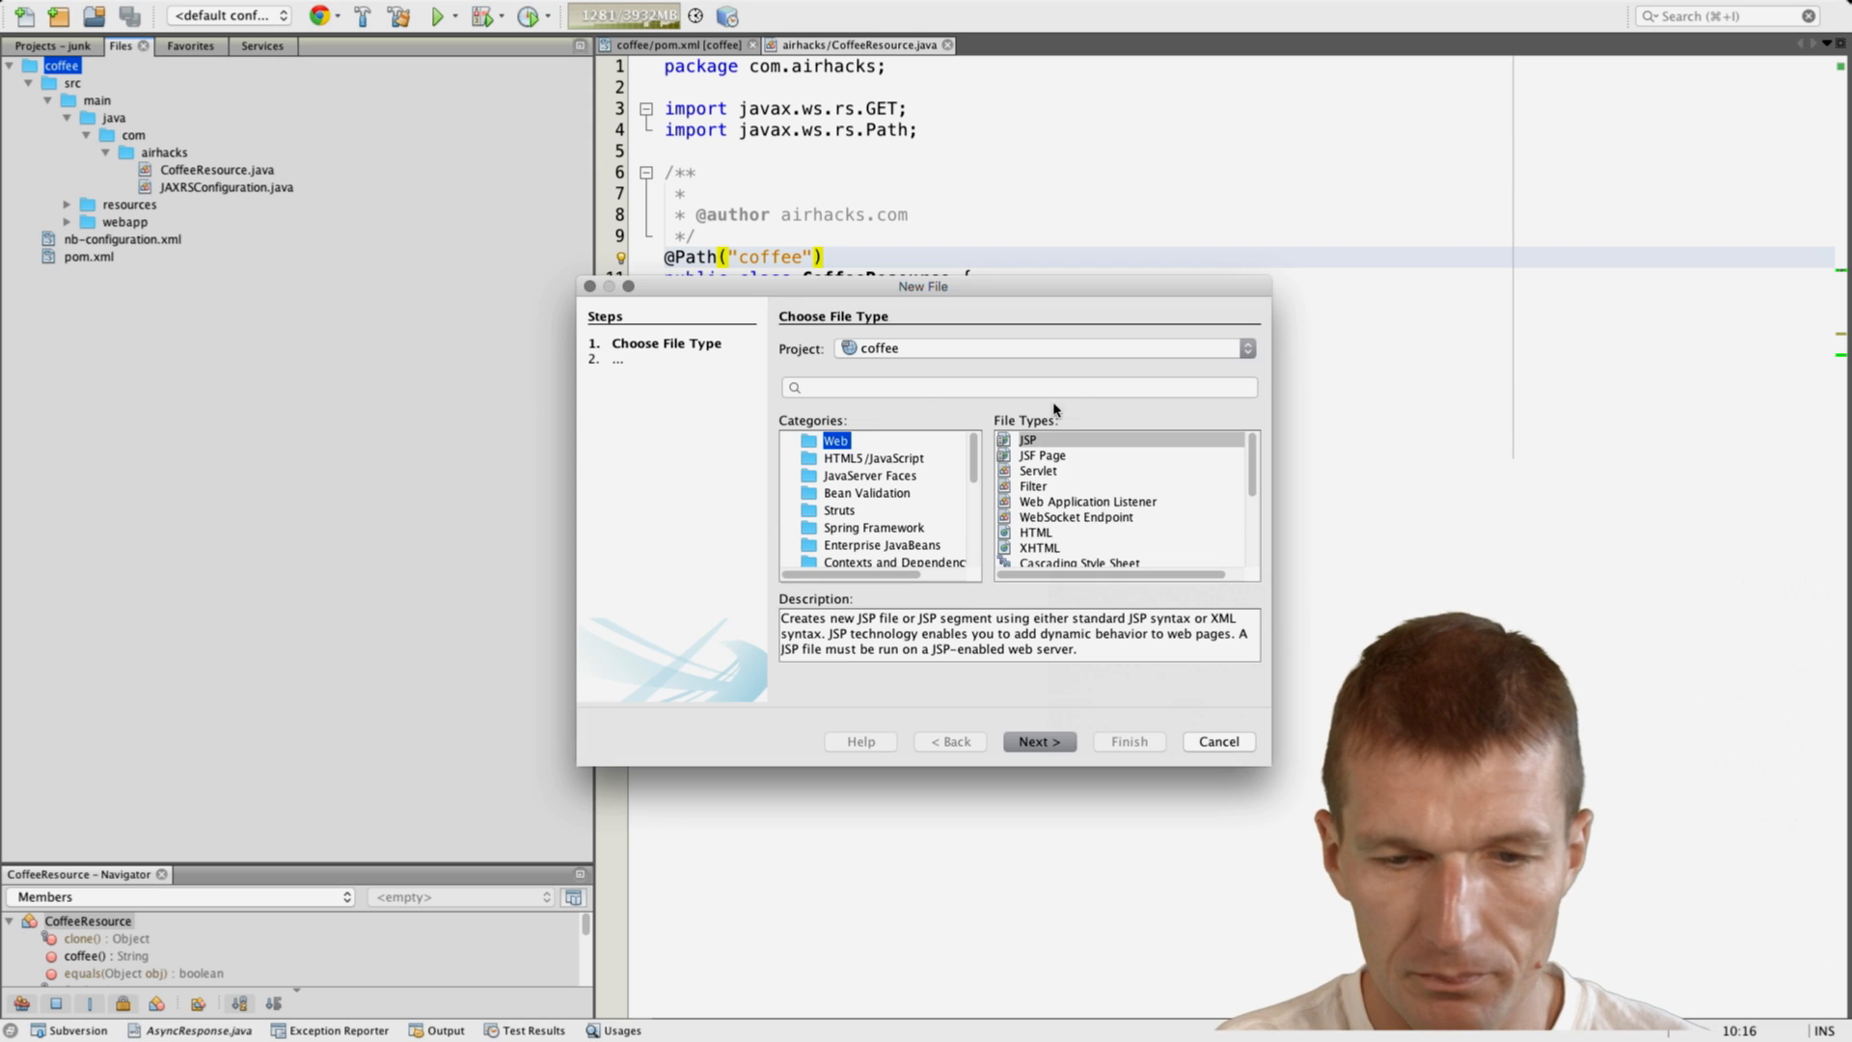
Add a new Dockerfile (category Other) at the coffee project root.
scroll(down, 3)
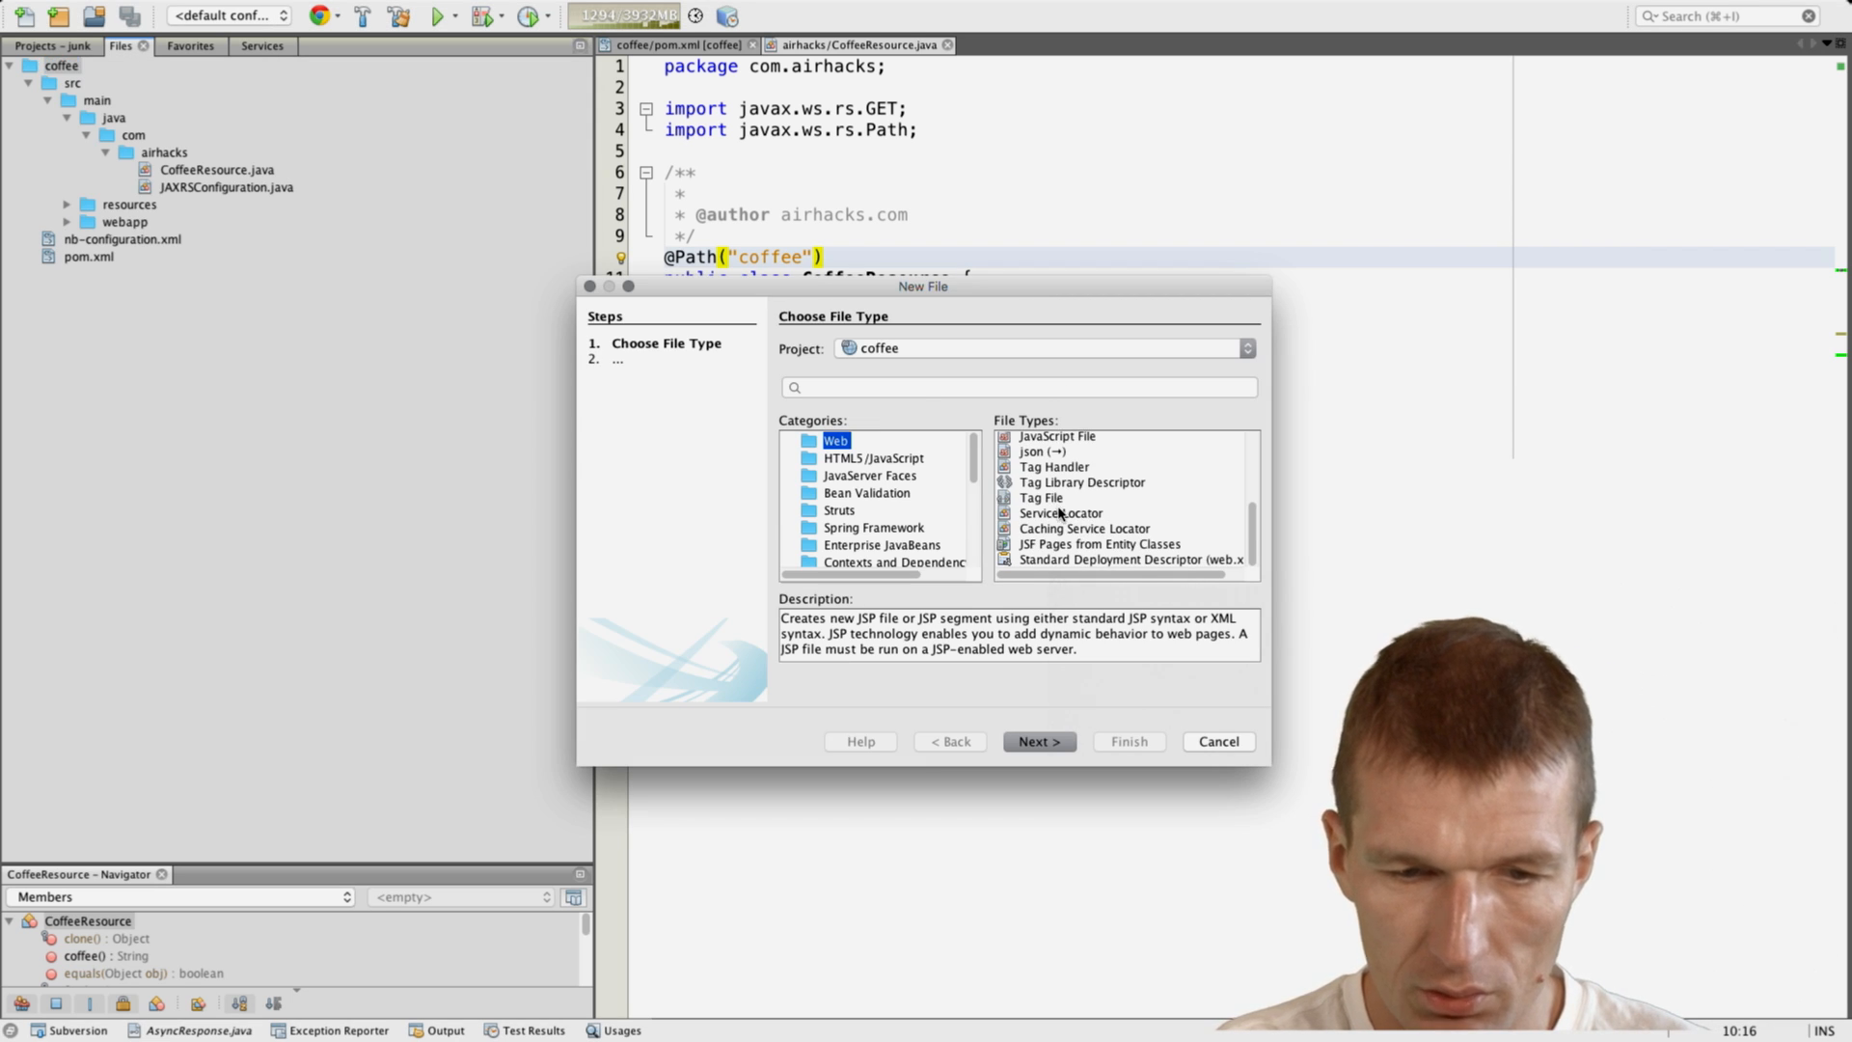
click(839, 556)
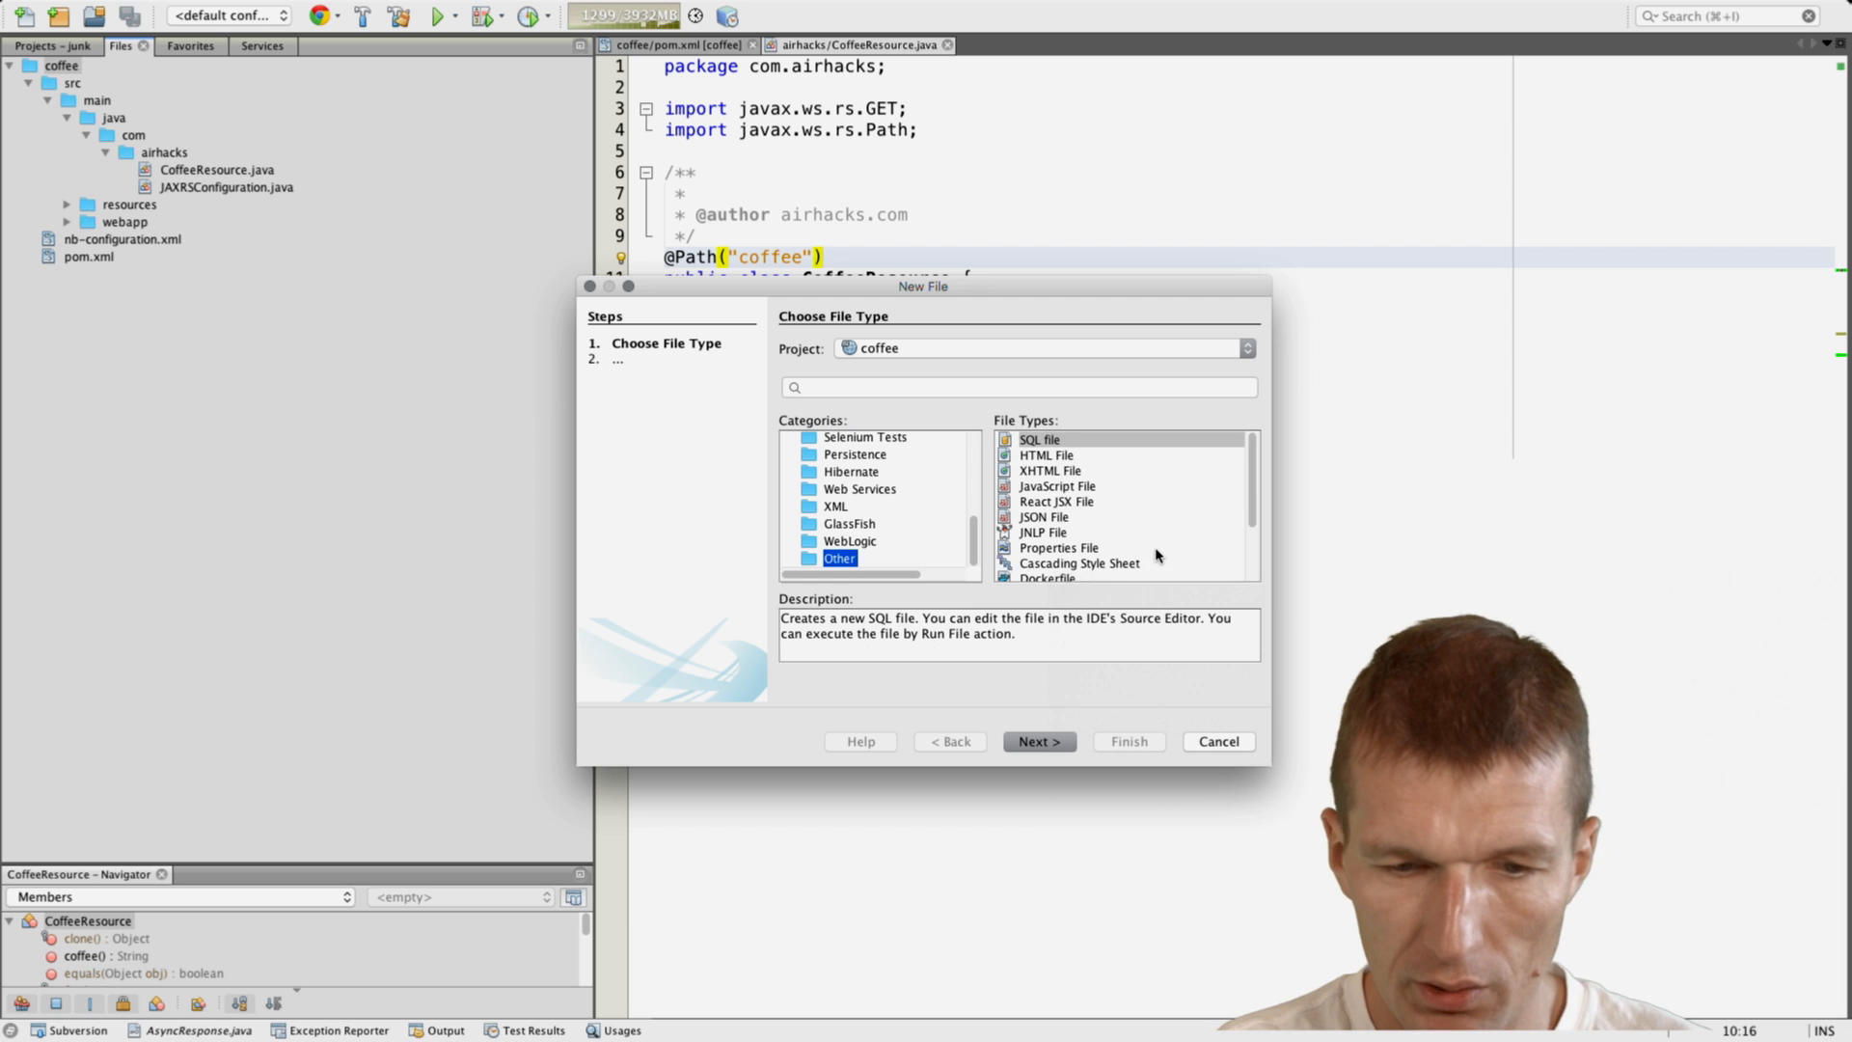
scroll(down, 3)
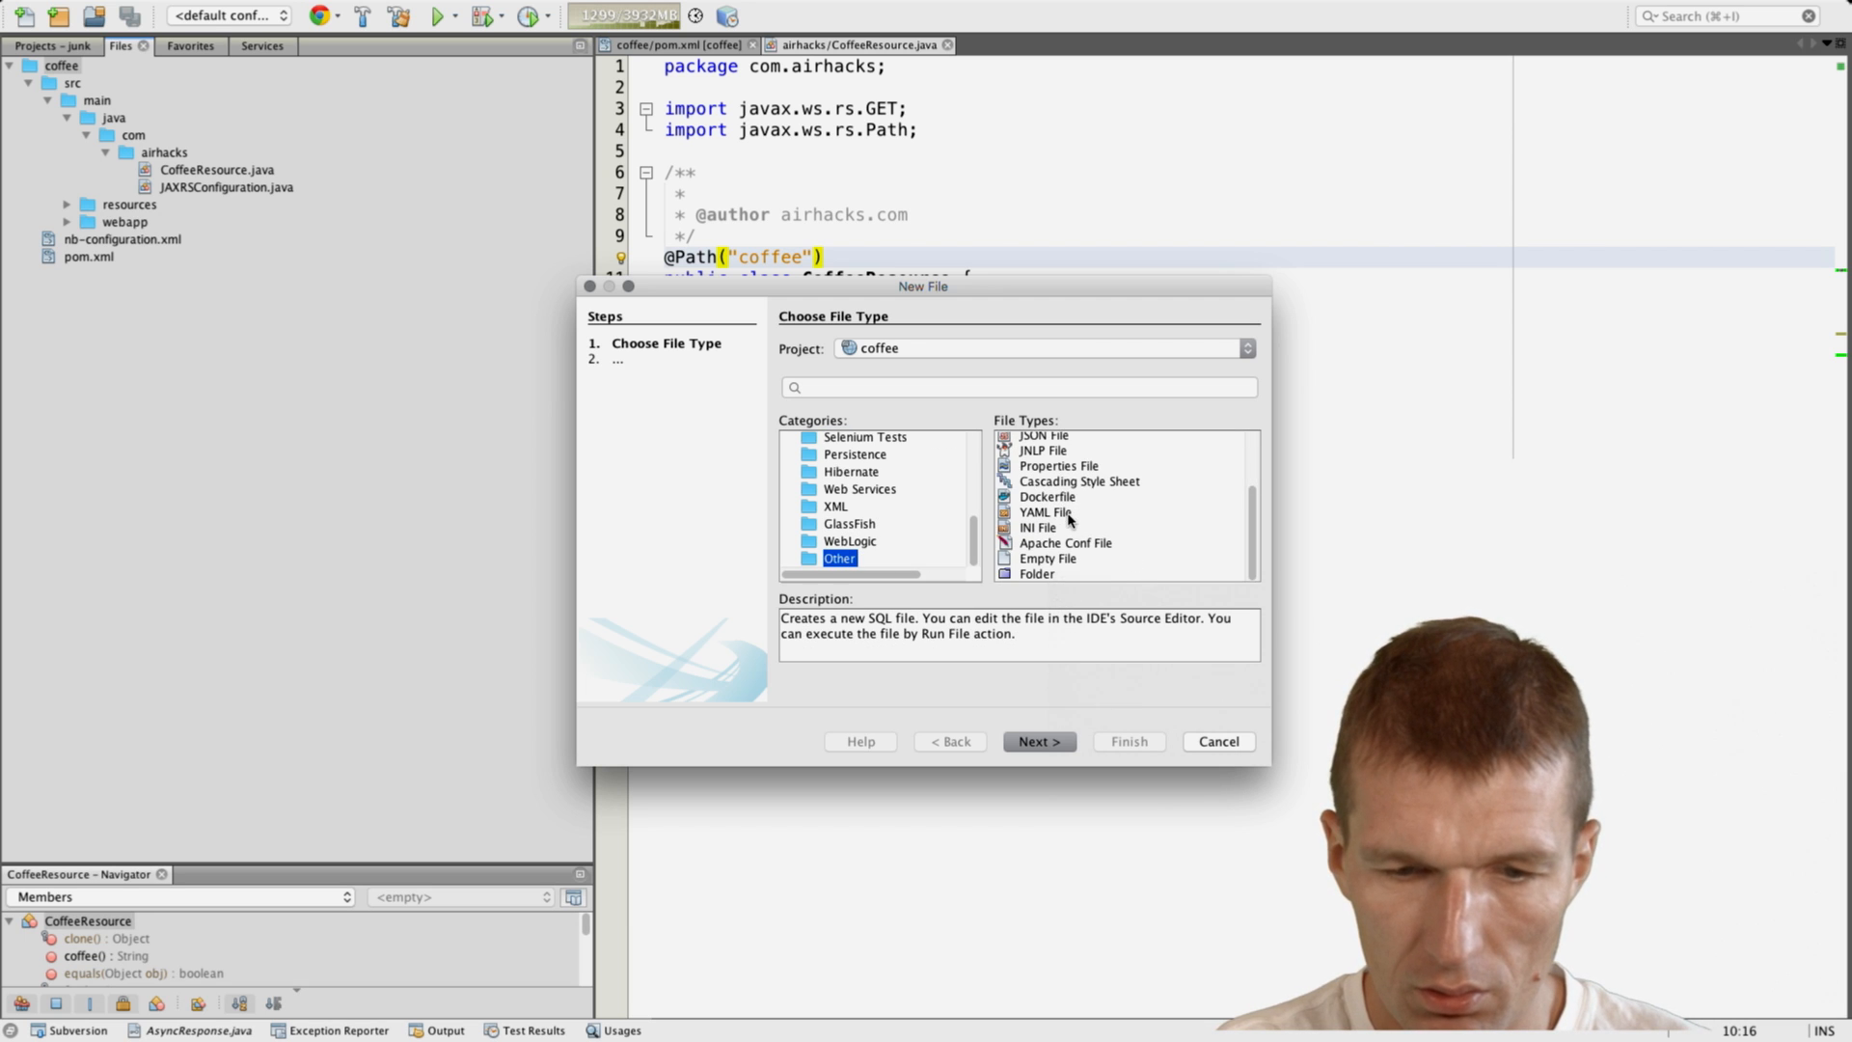
click(1038, 740)
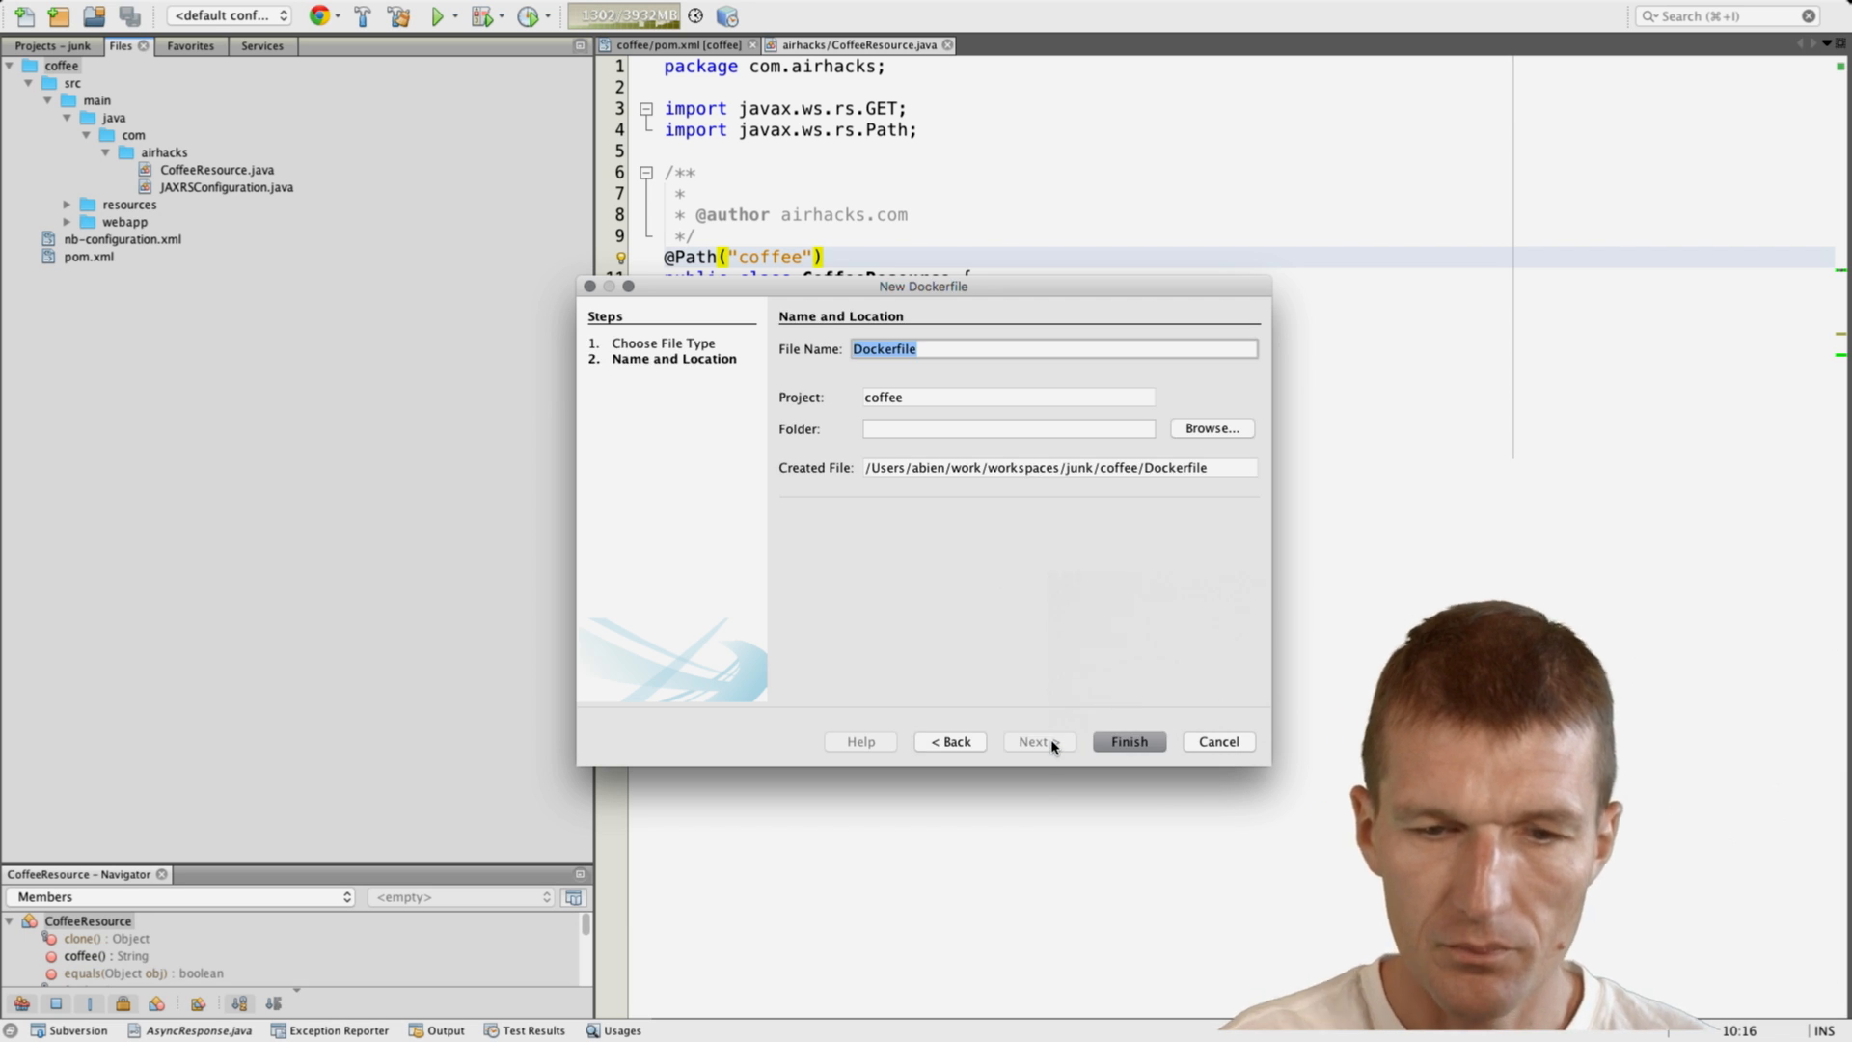
click(1127, 741)
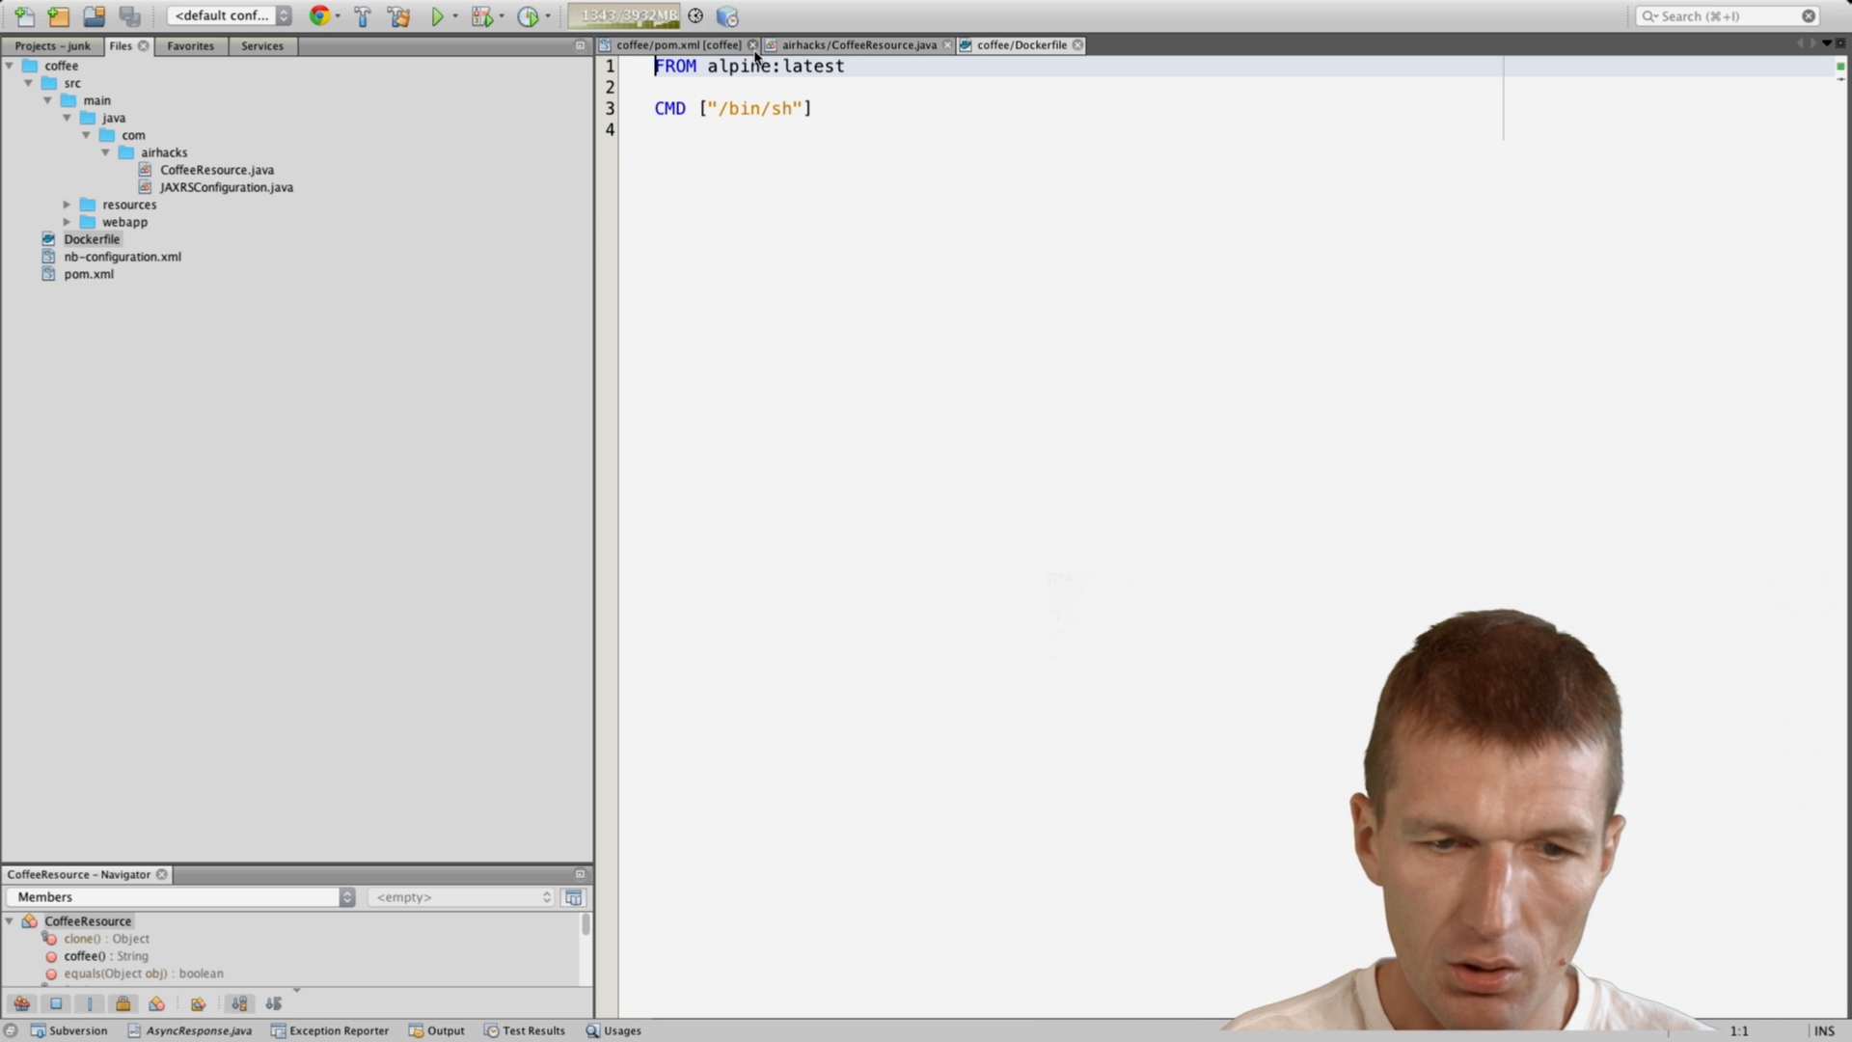
Change the Dockerfile base image to FROM airhacks/wildfly.
double_click(772, 66)
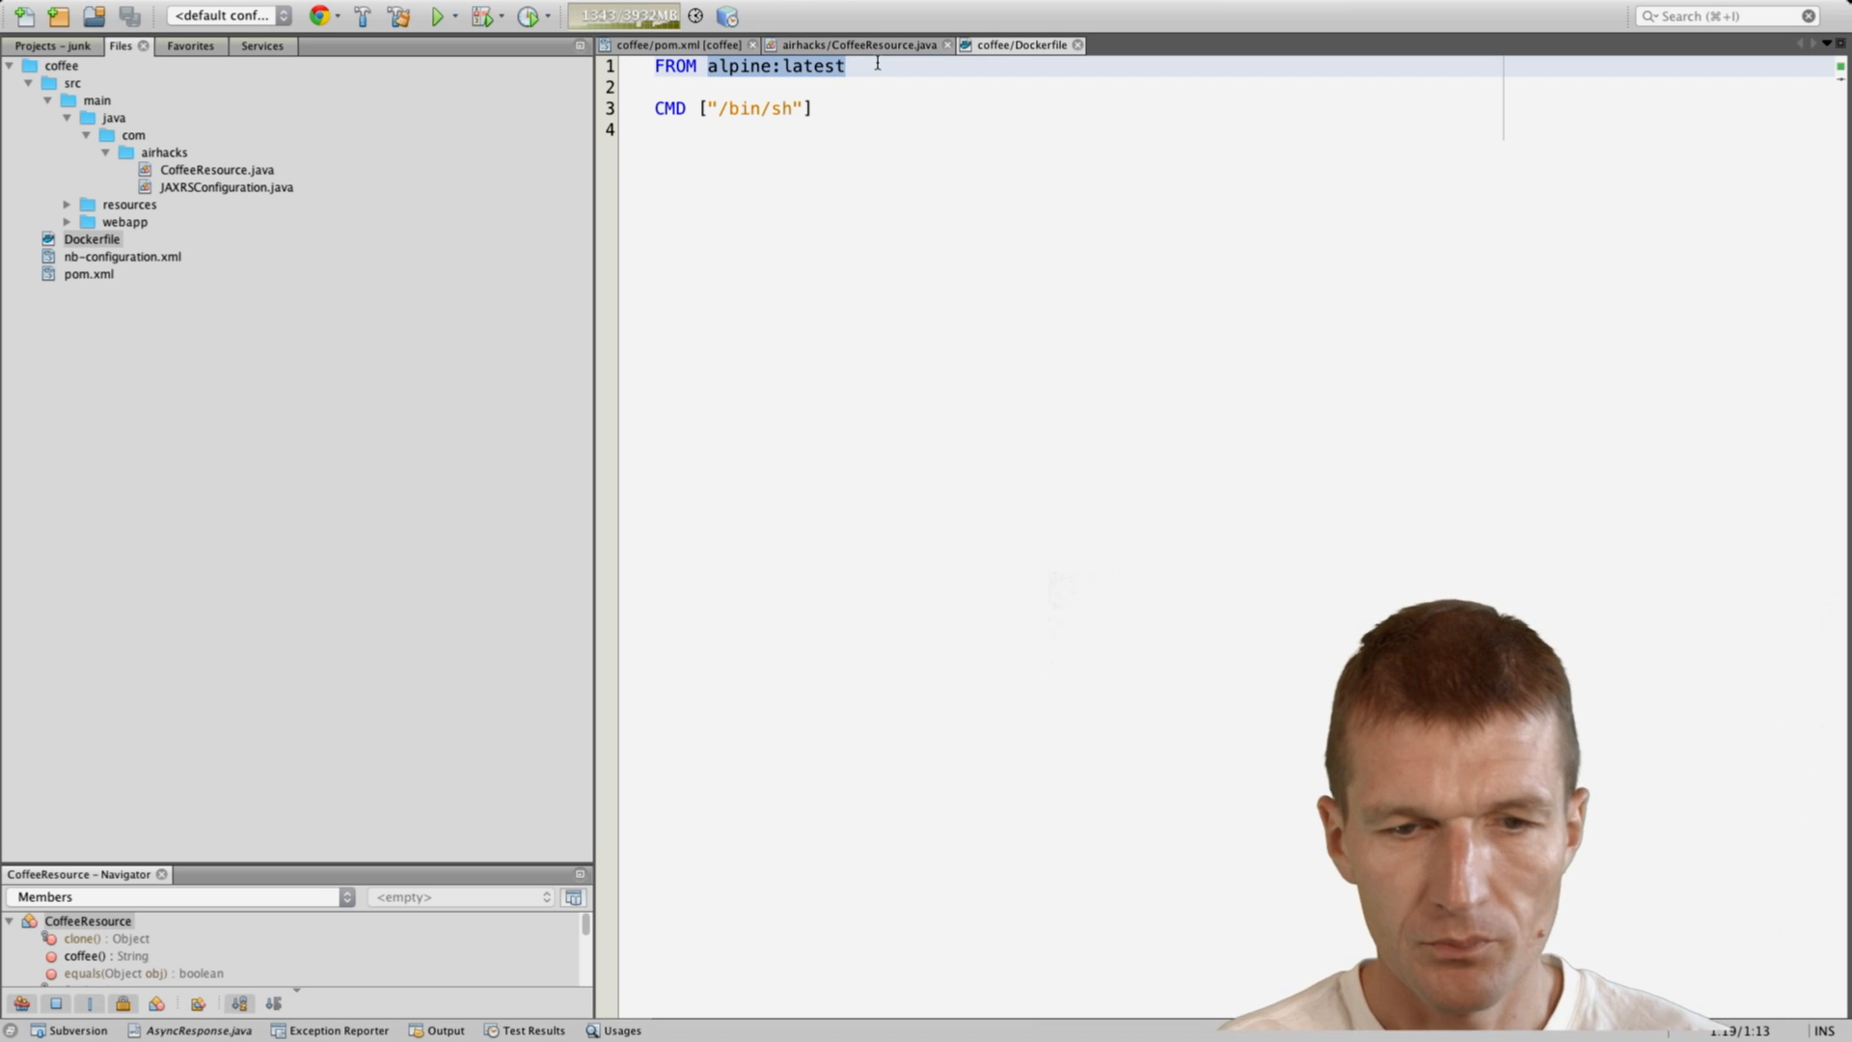
text(airhacks/)
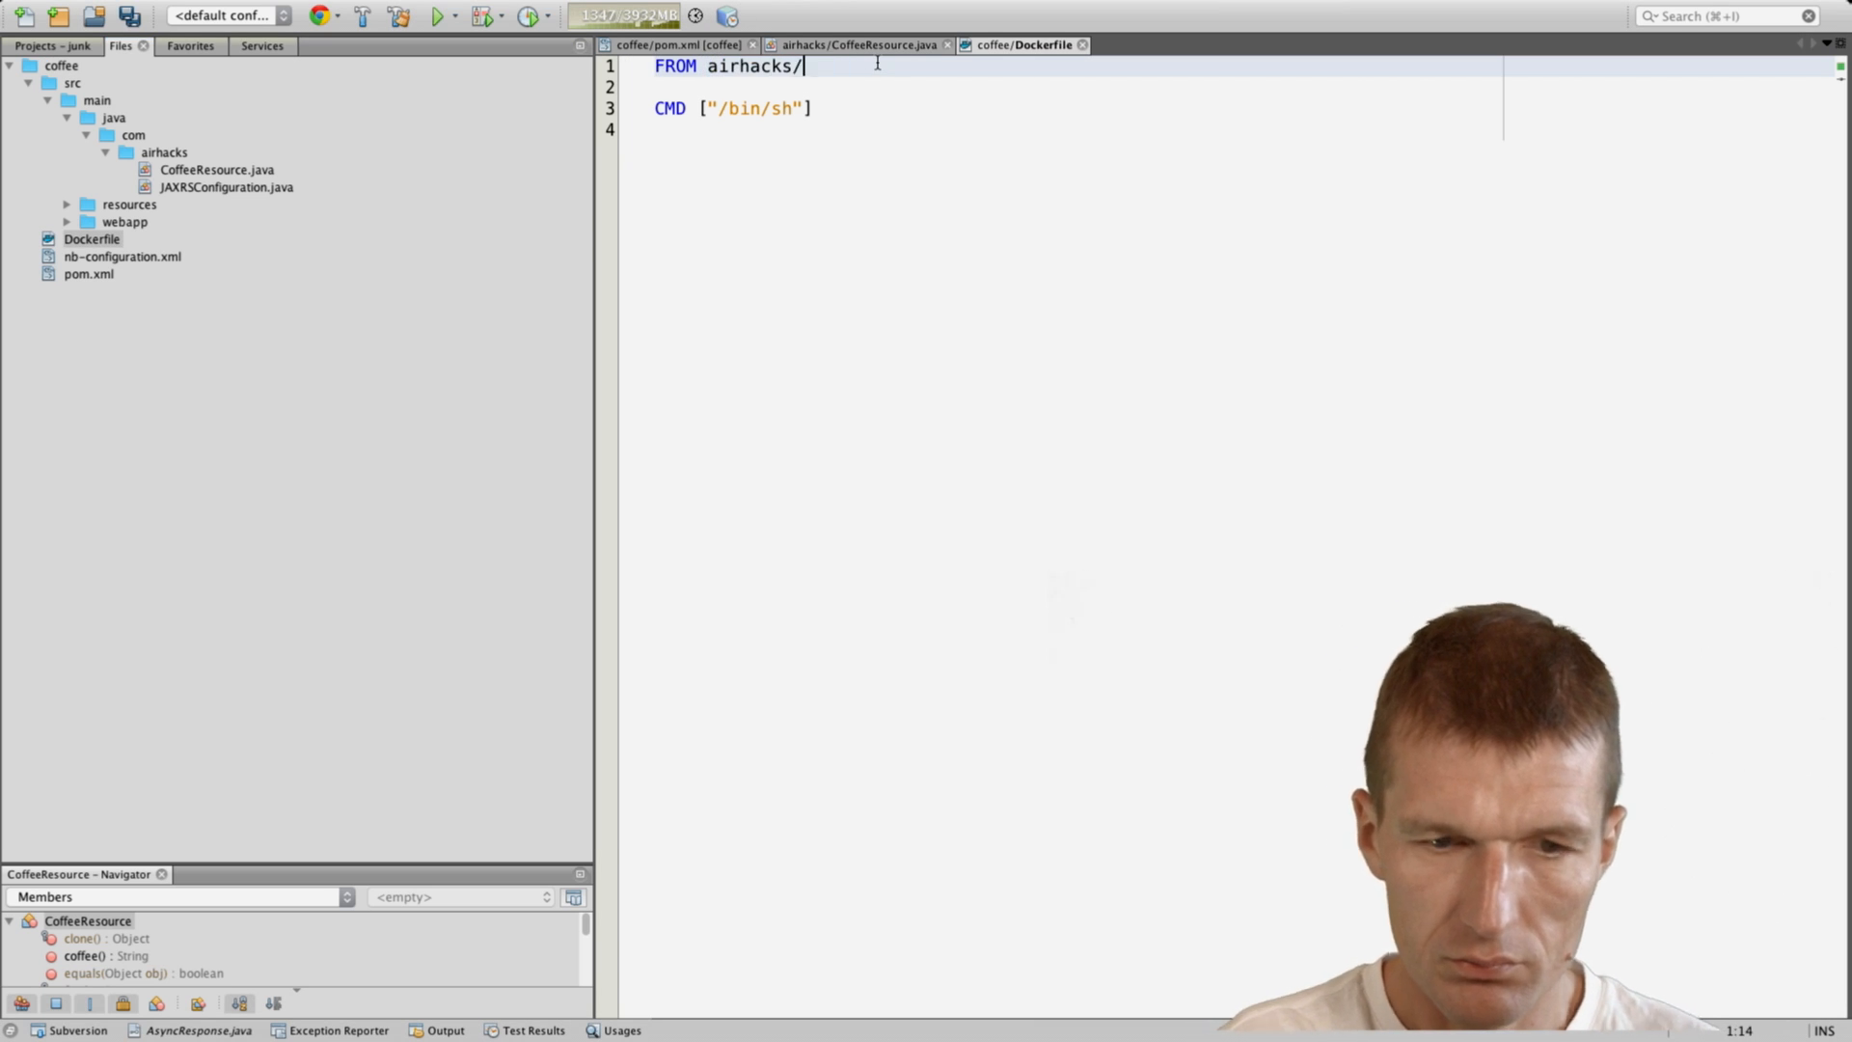
text(wildfly)
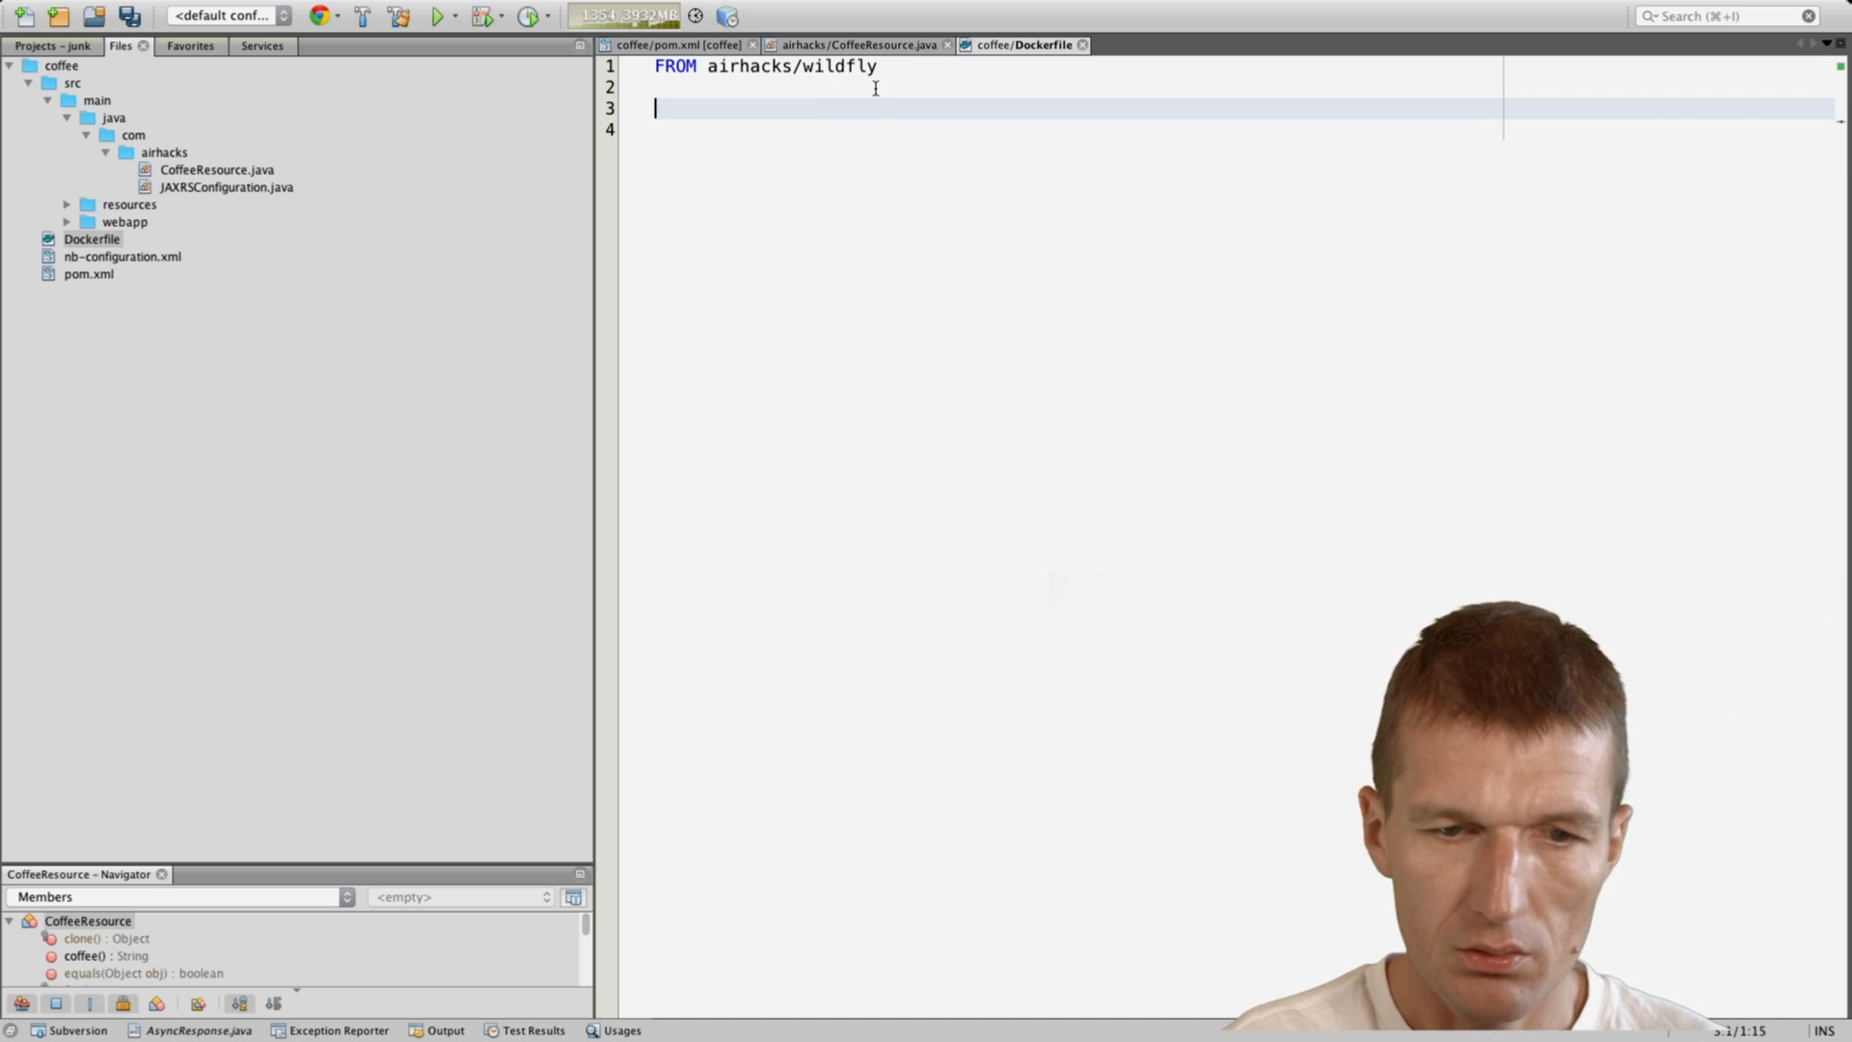
Add COPY ./coffee/target/coffee.war ${DEPLOYMENT_DIR} to the Dockerfile.
text(COPY)
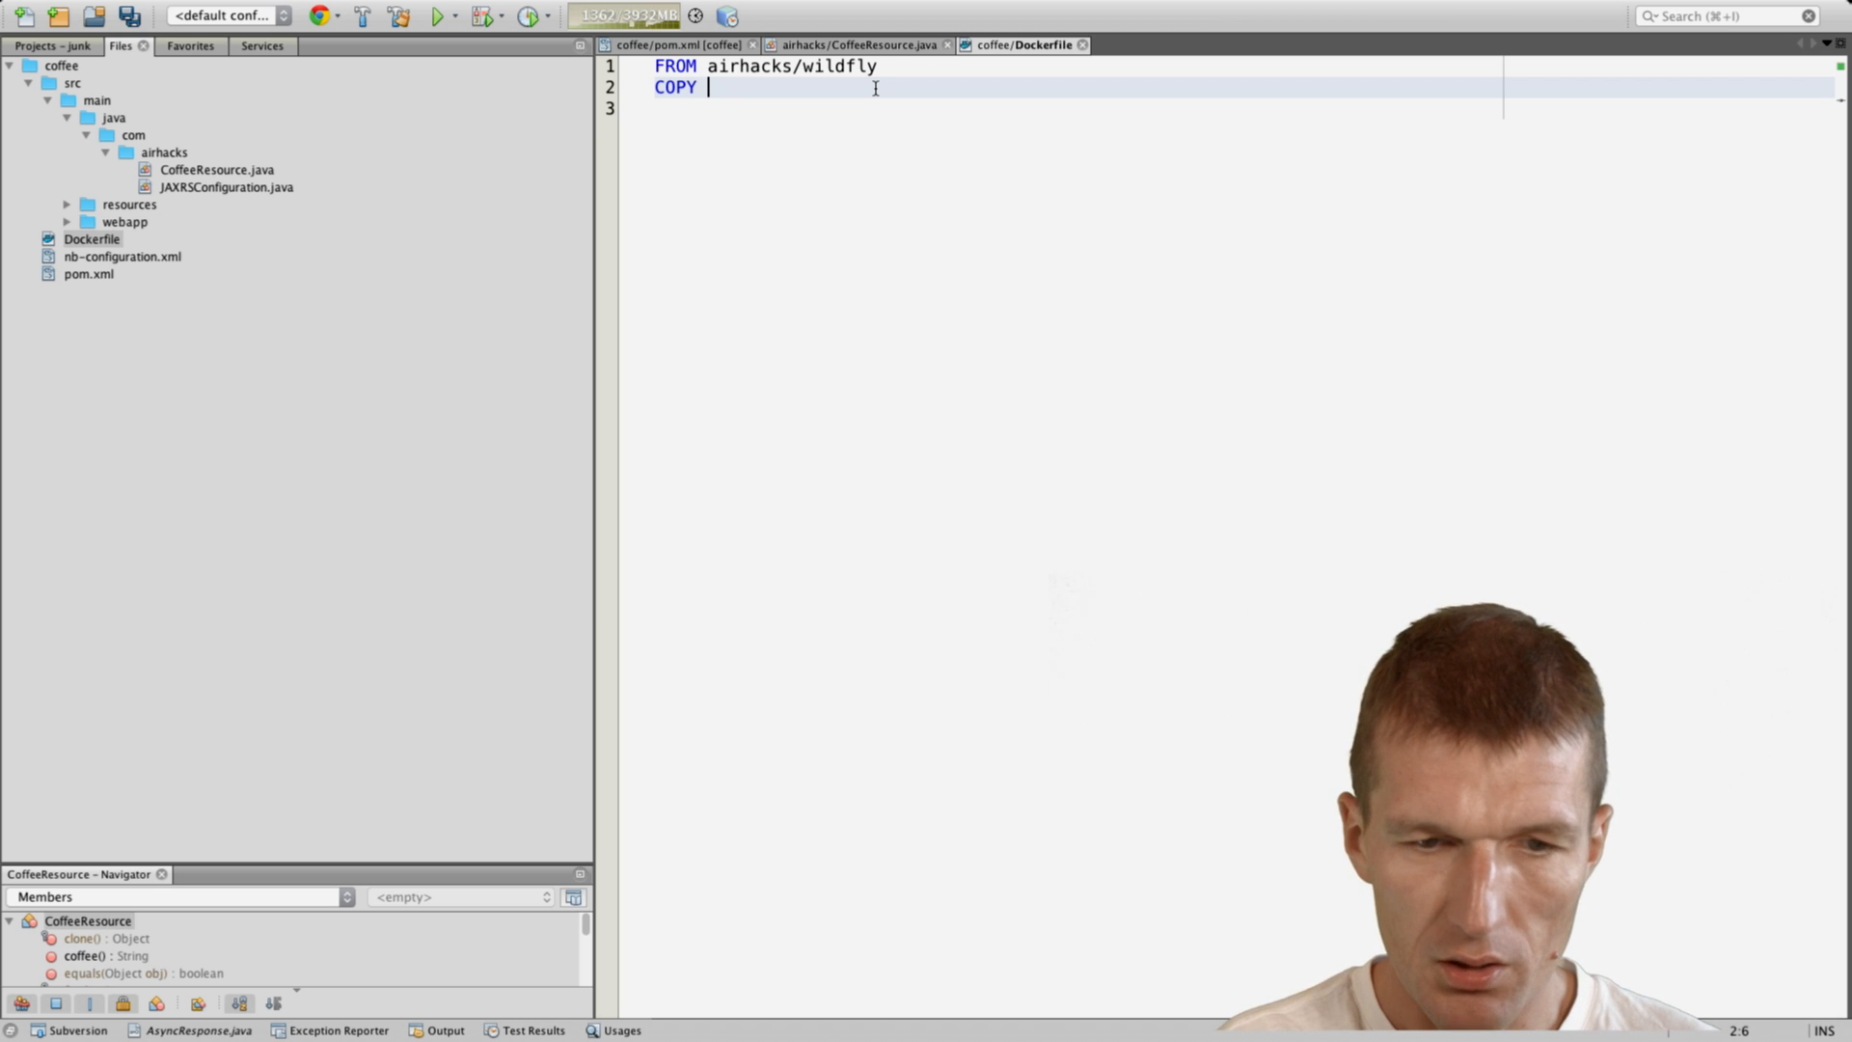
text(./)
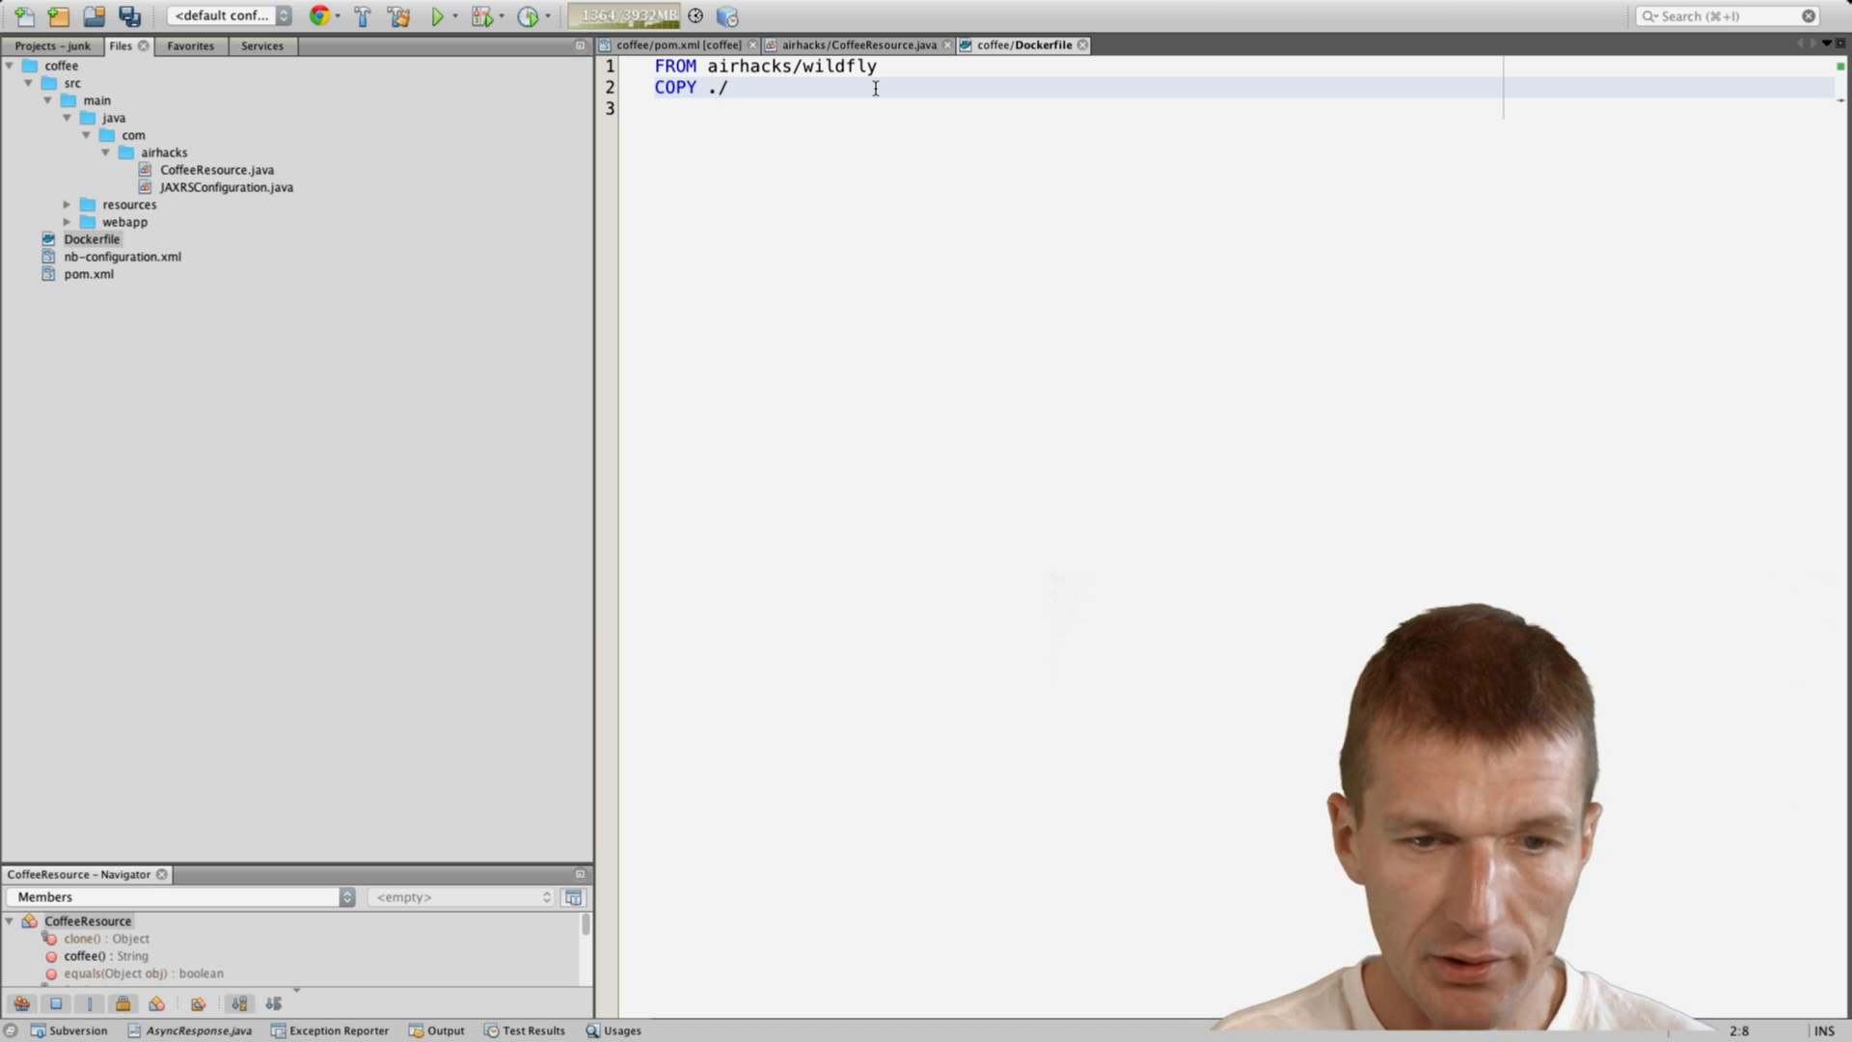
mouse_move(281, 248)
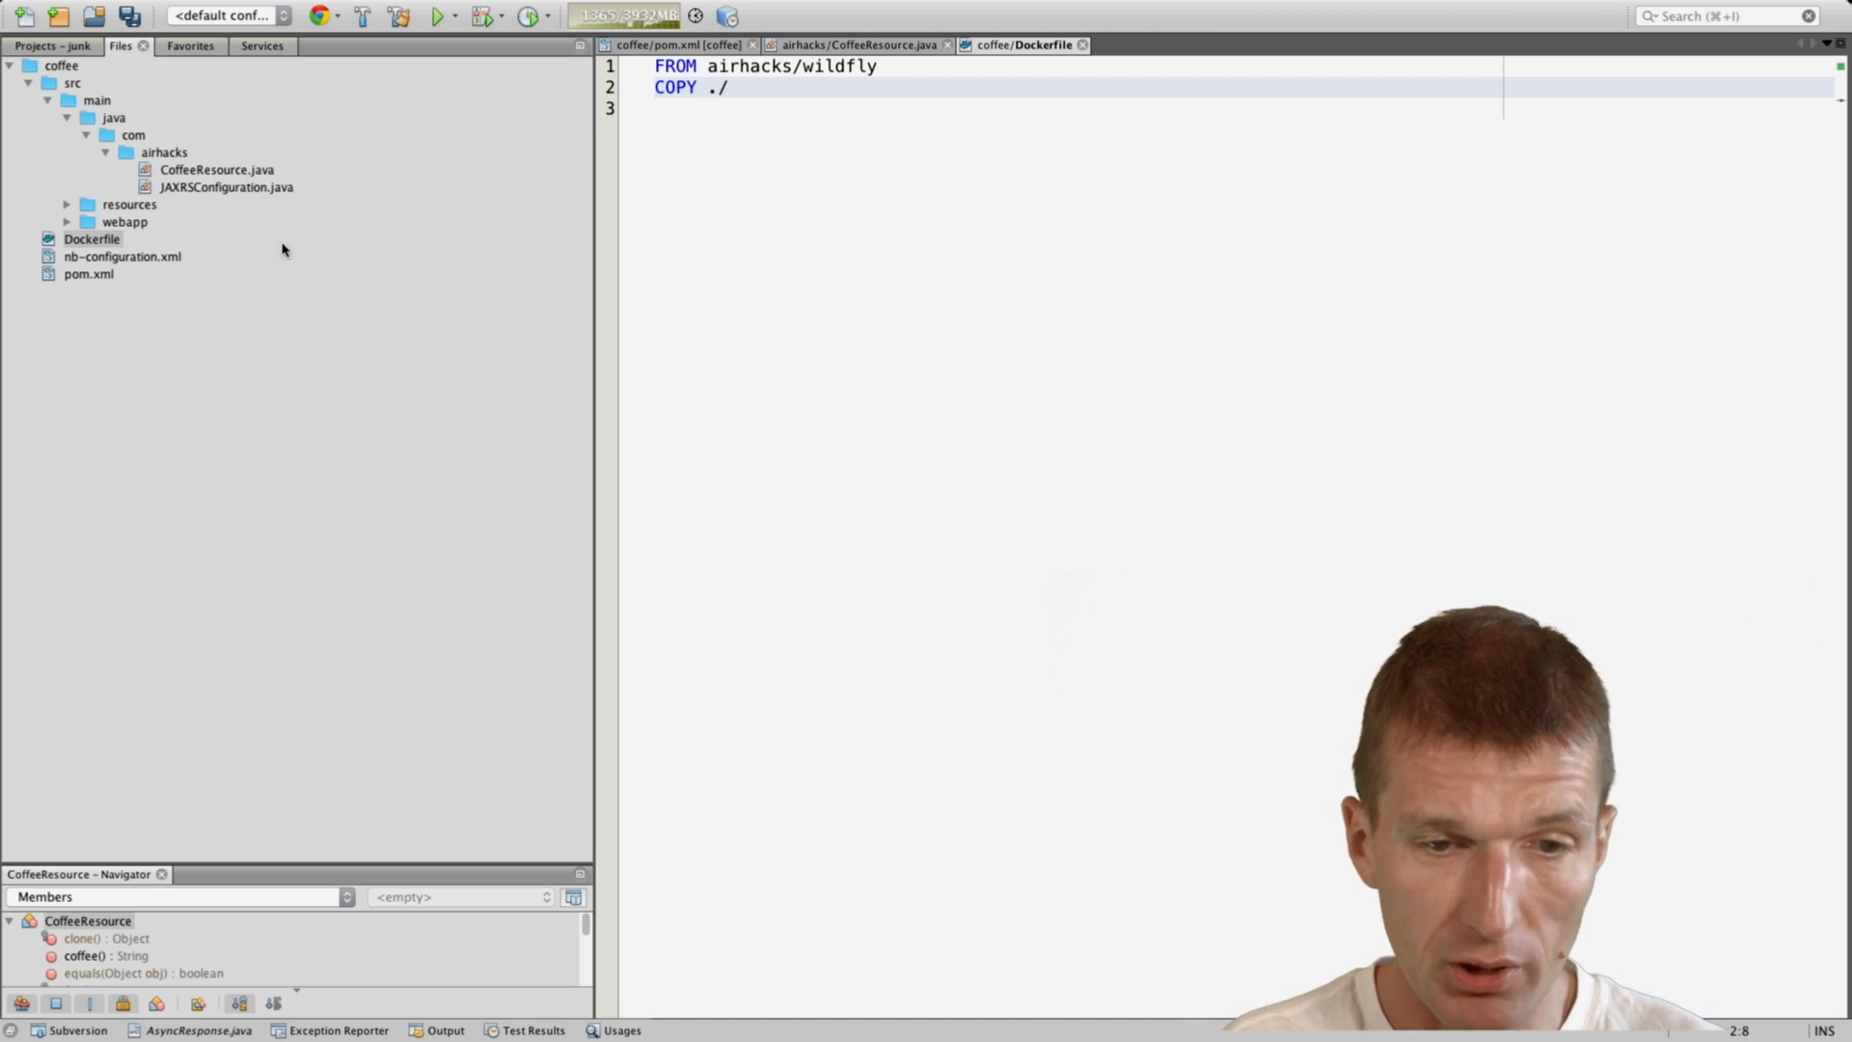
text(coffee)
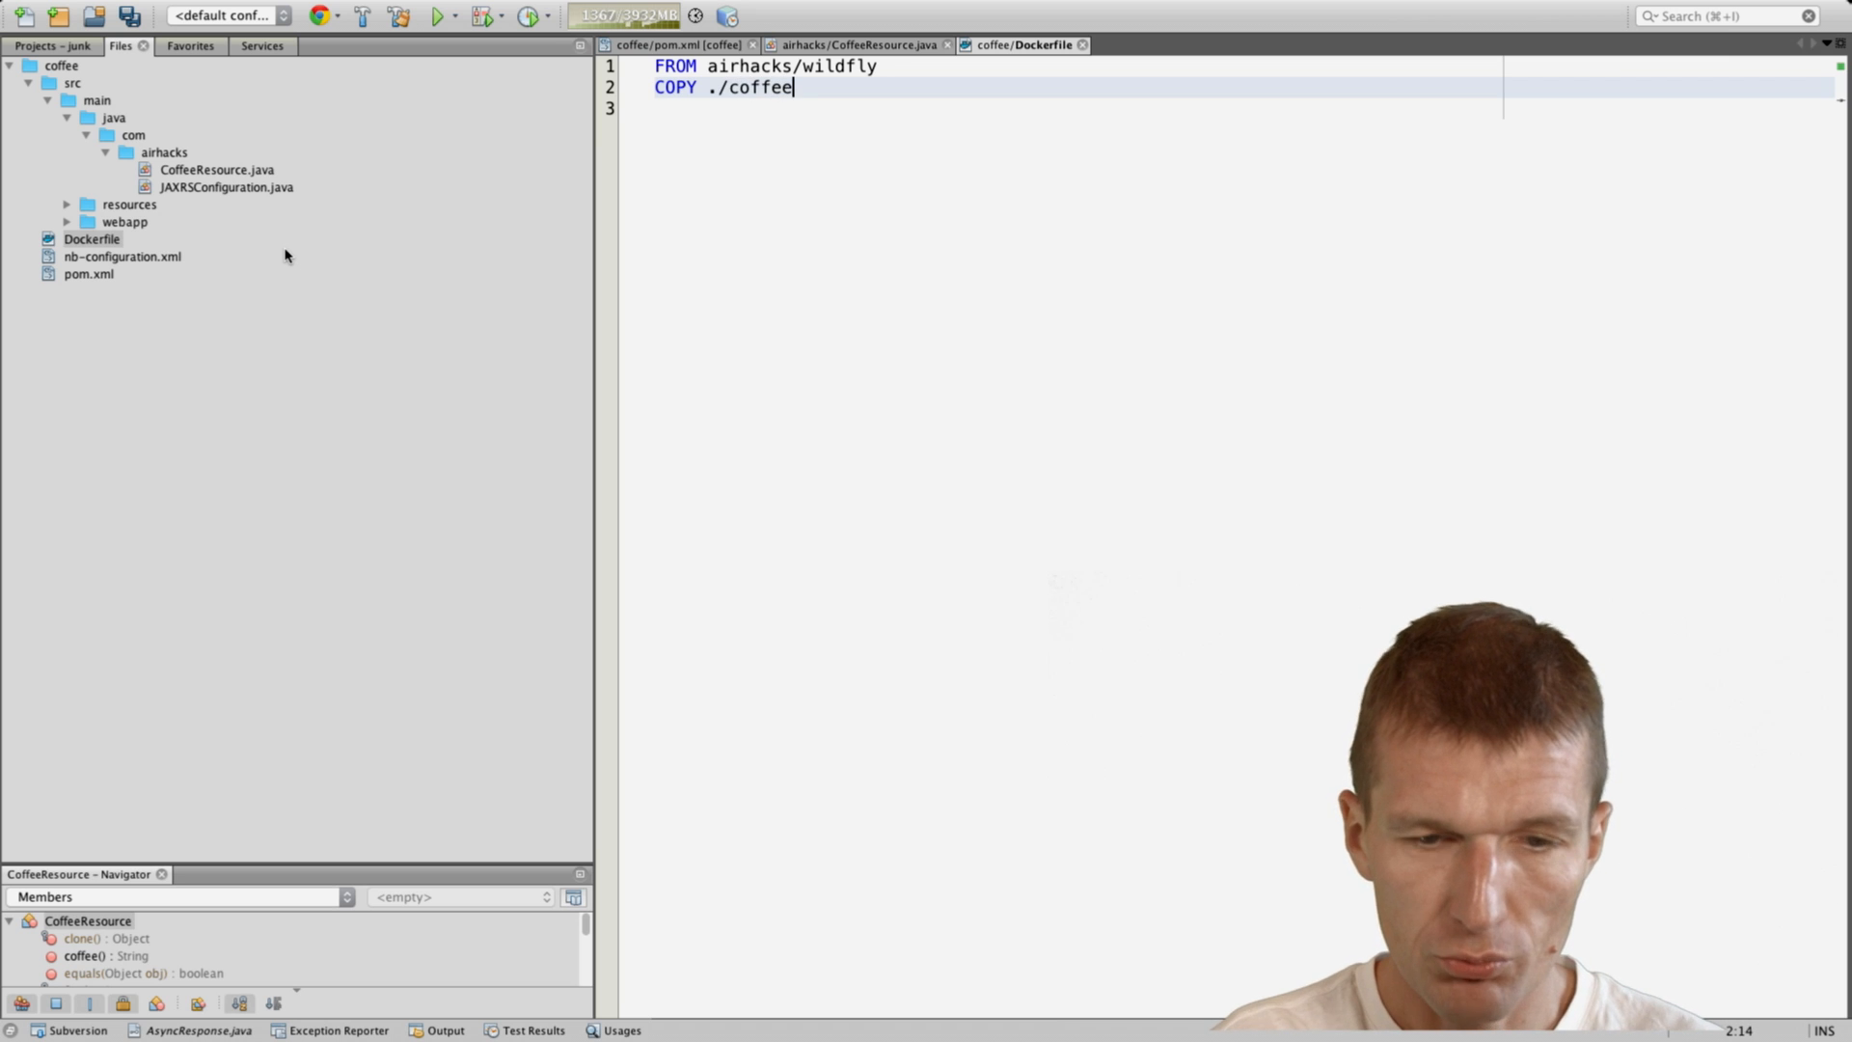
text(/target/)
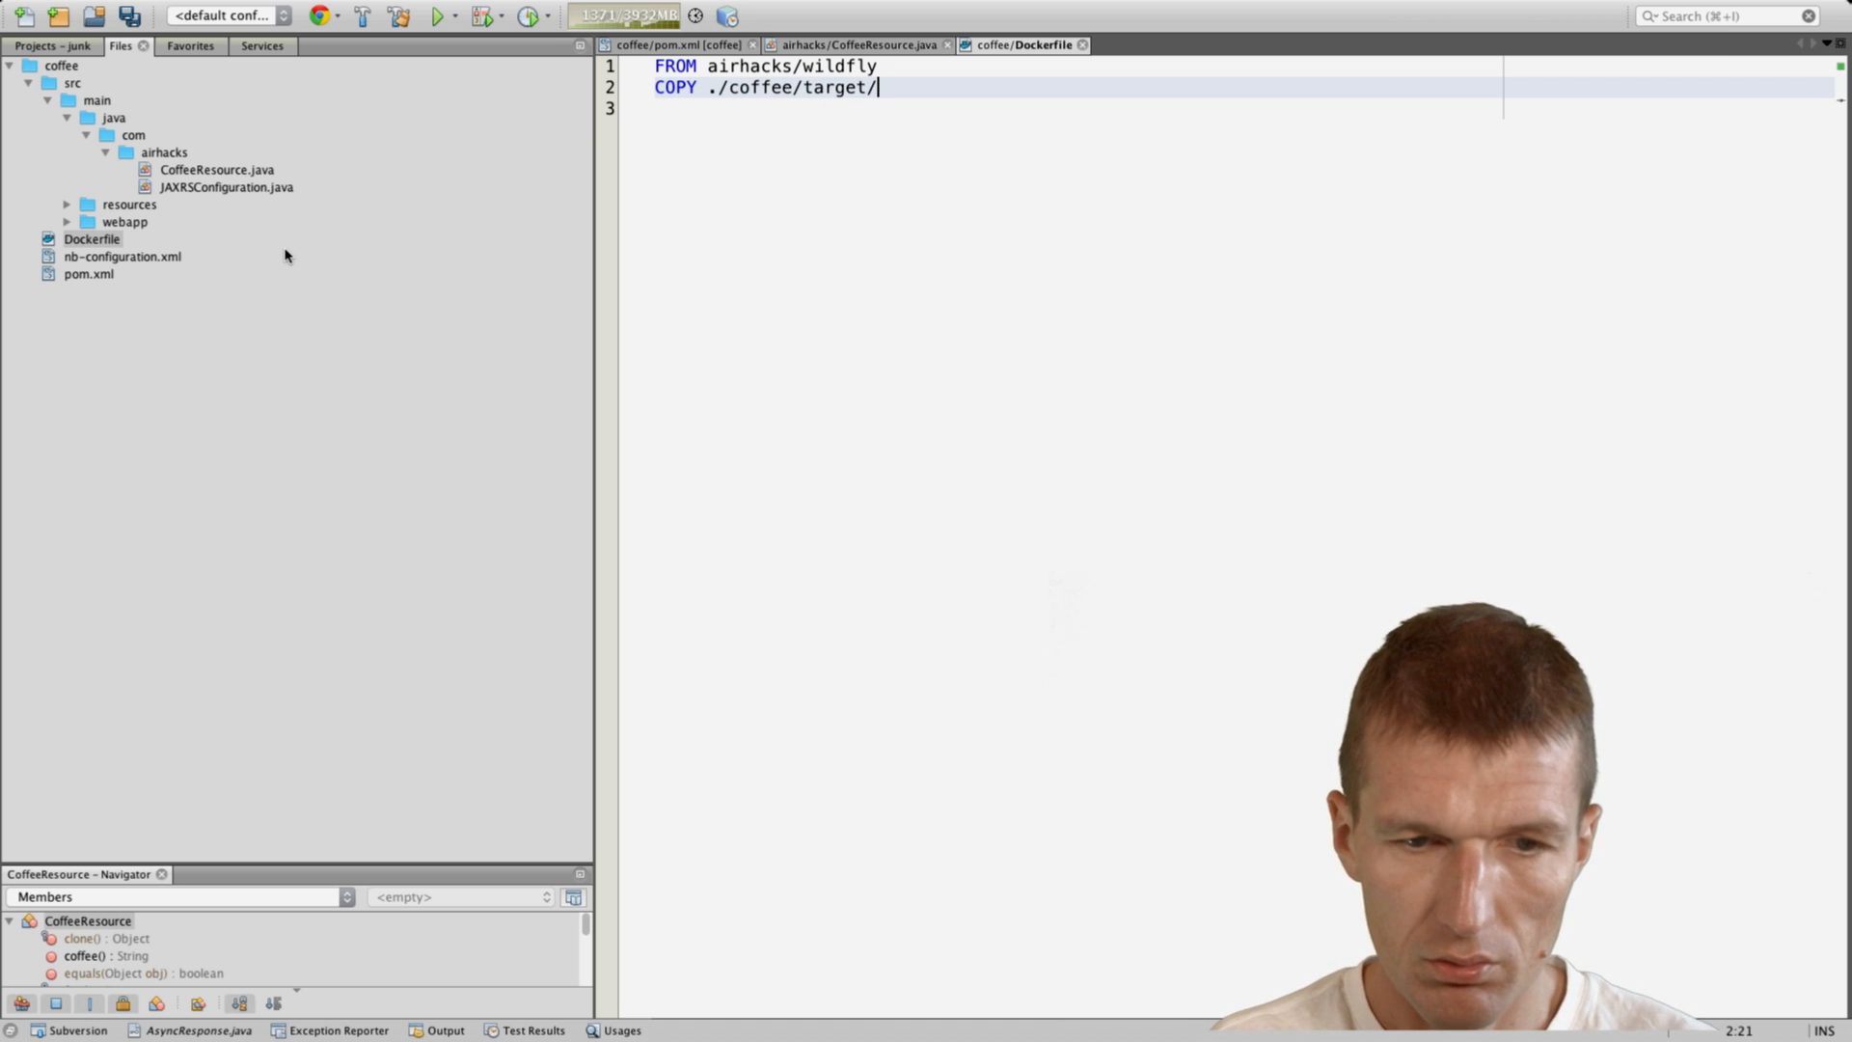
text(coffee.)
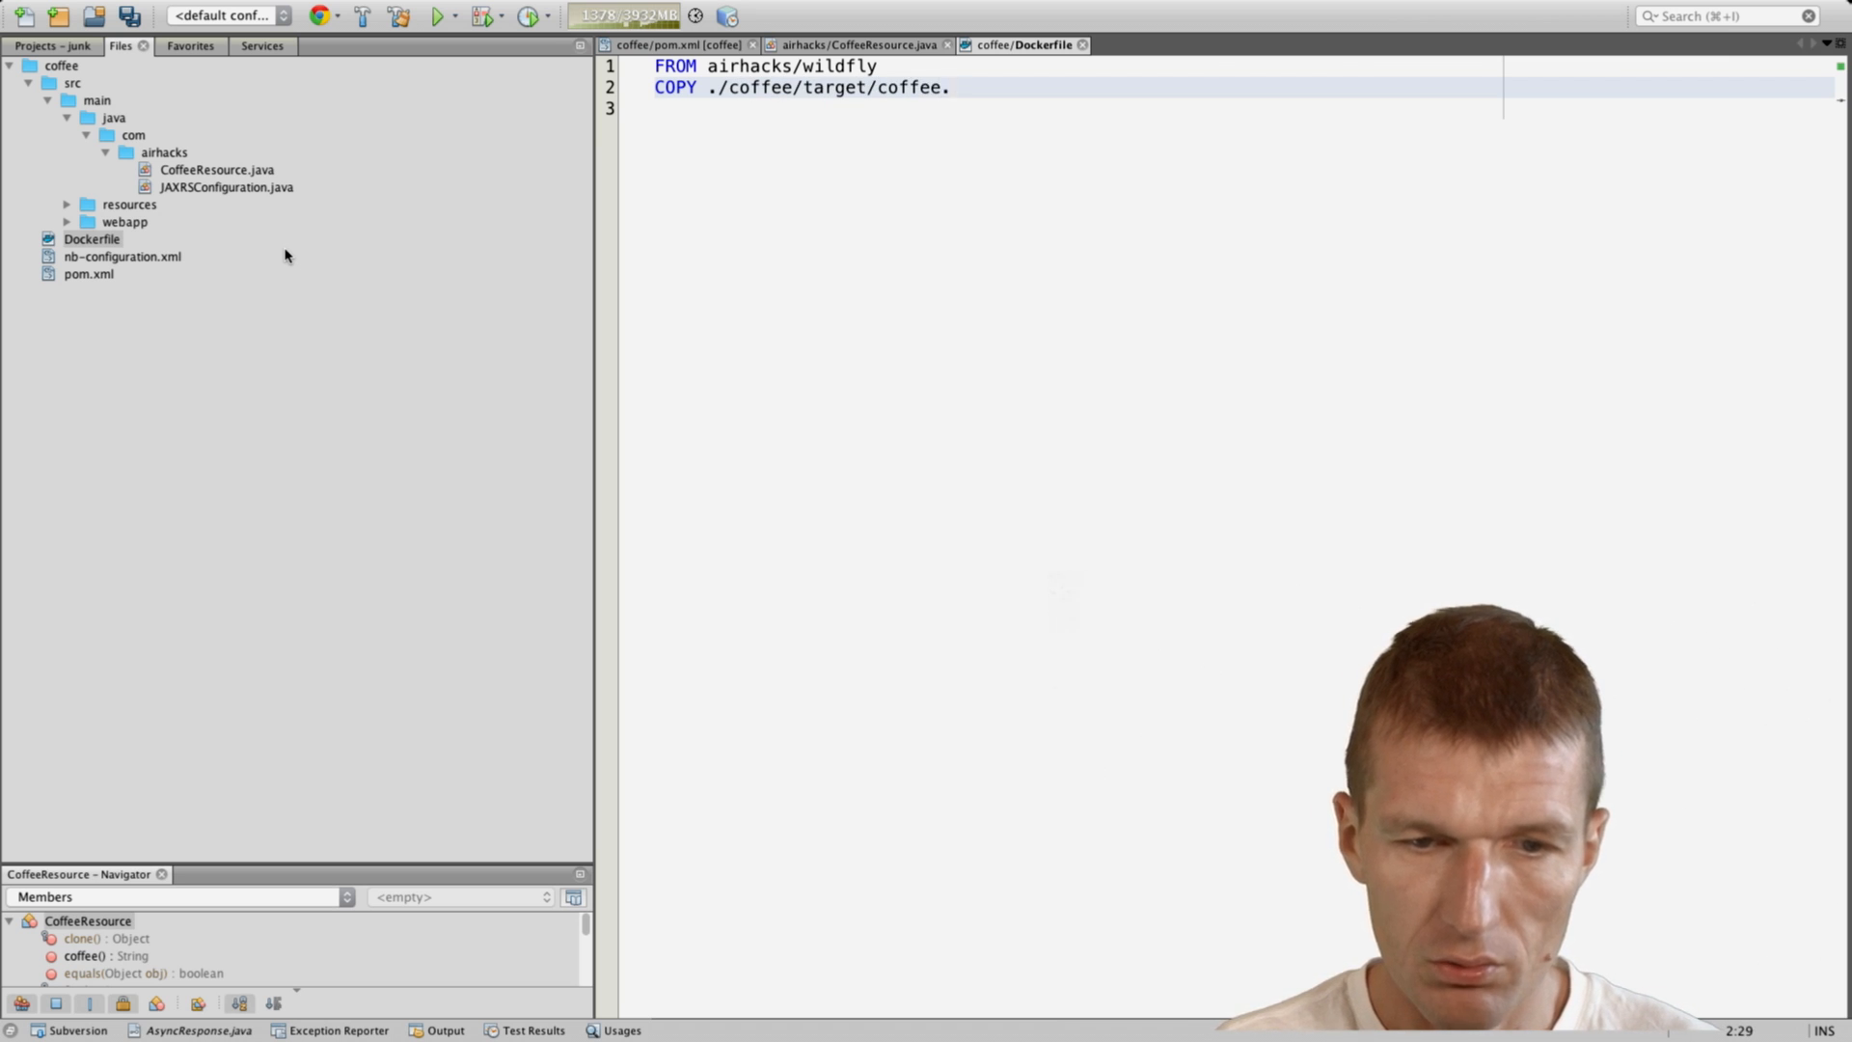
text(war %)
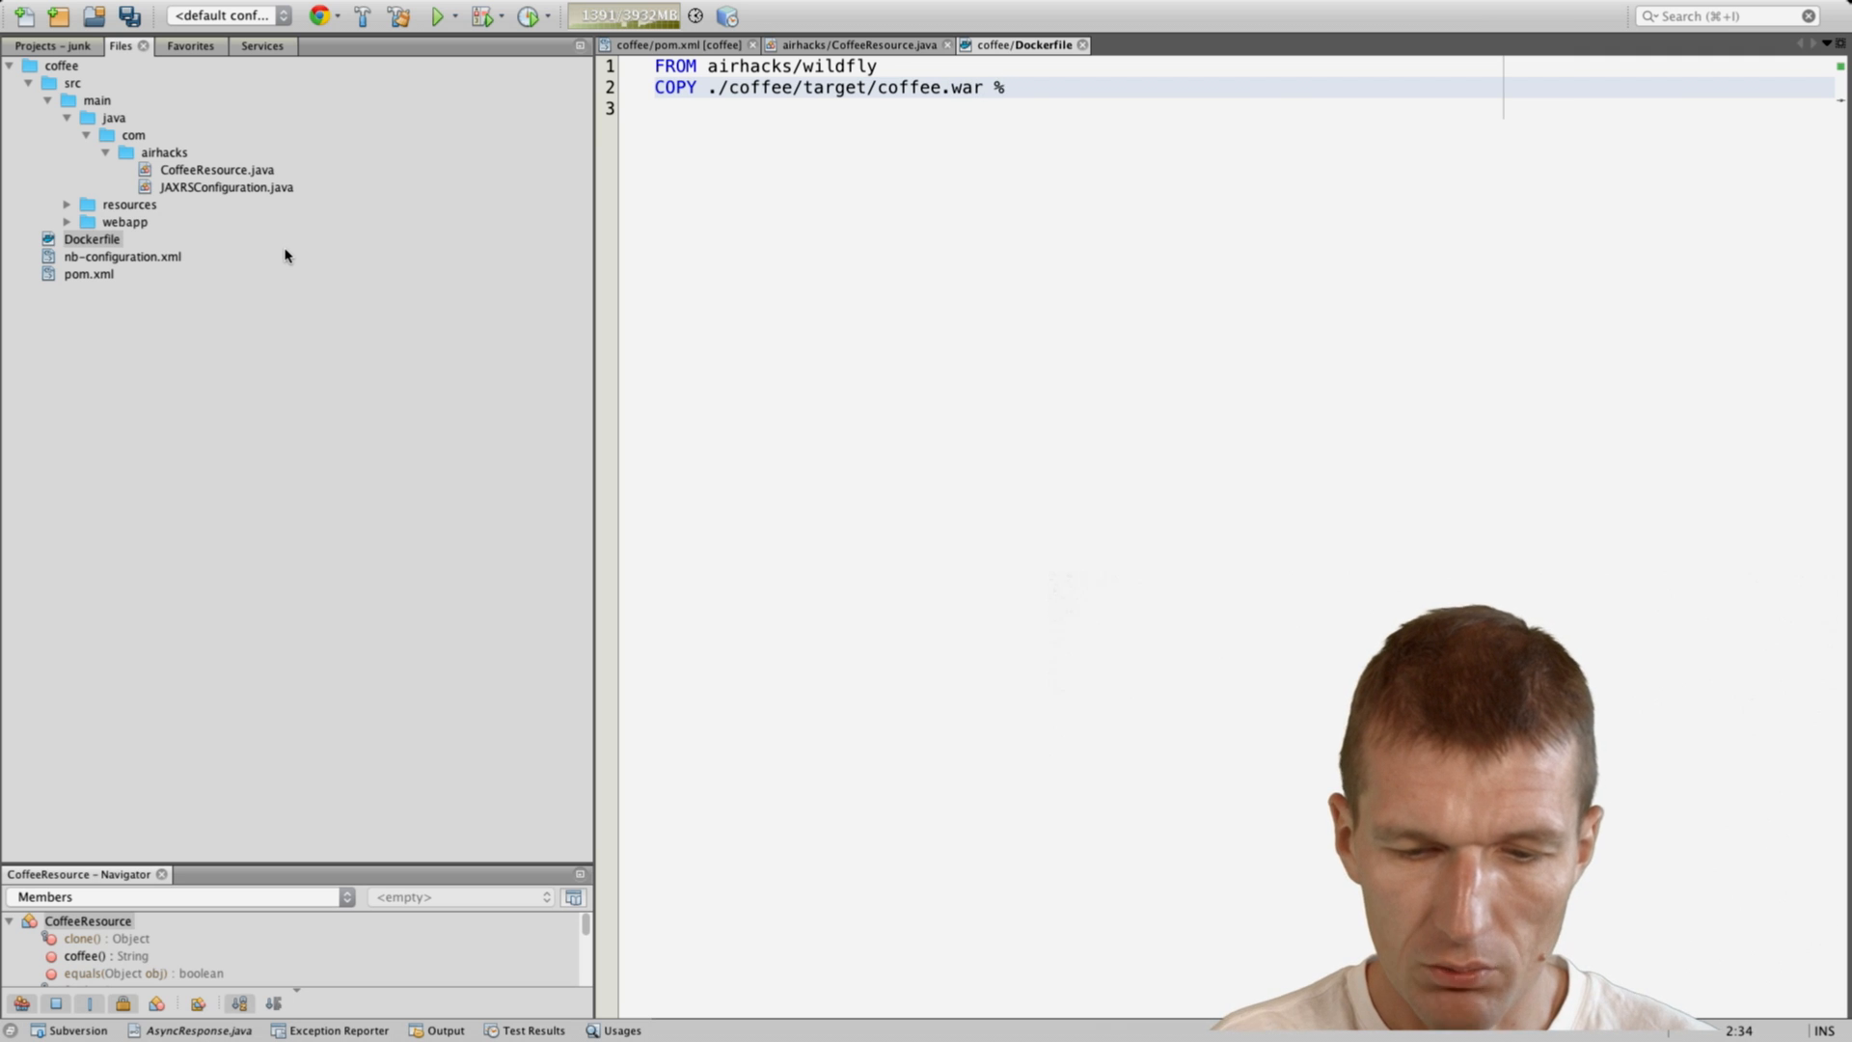
text({})
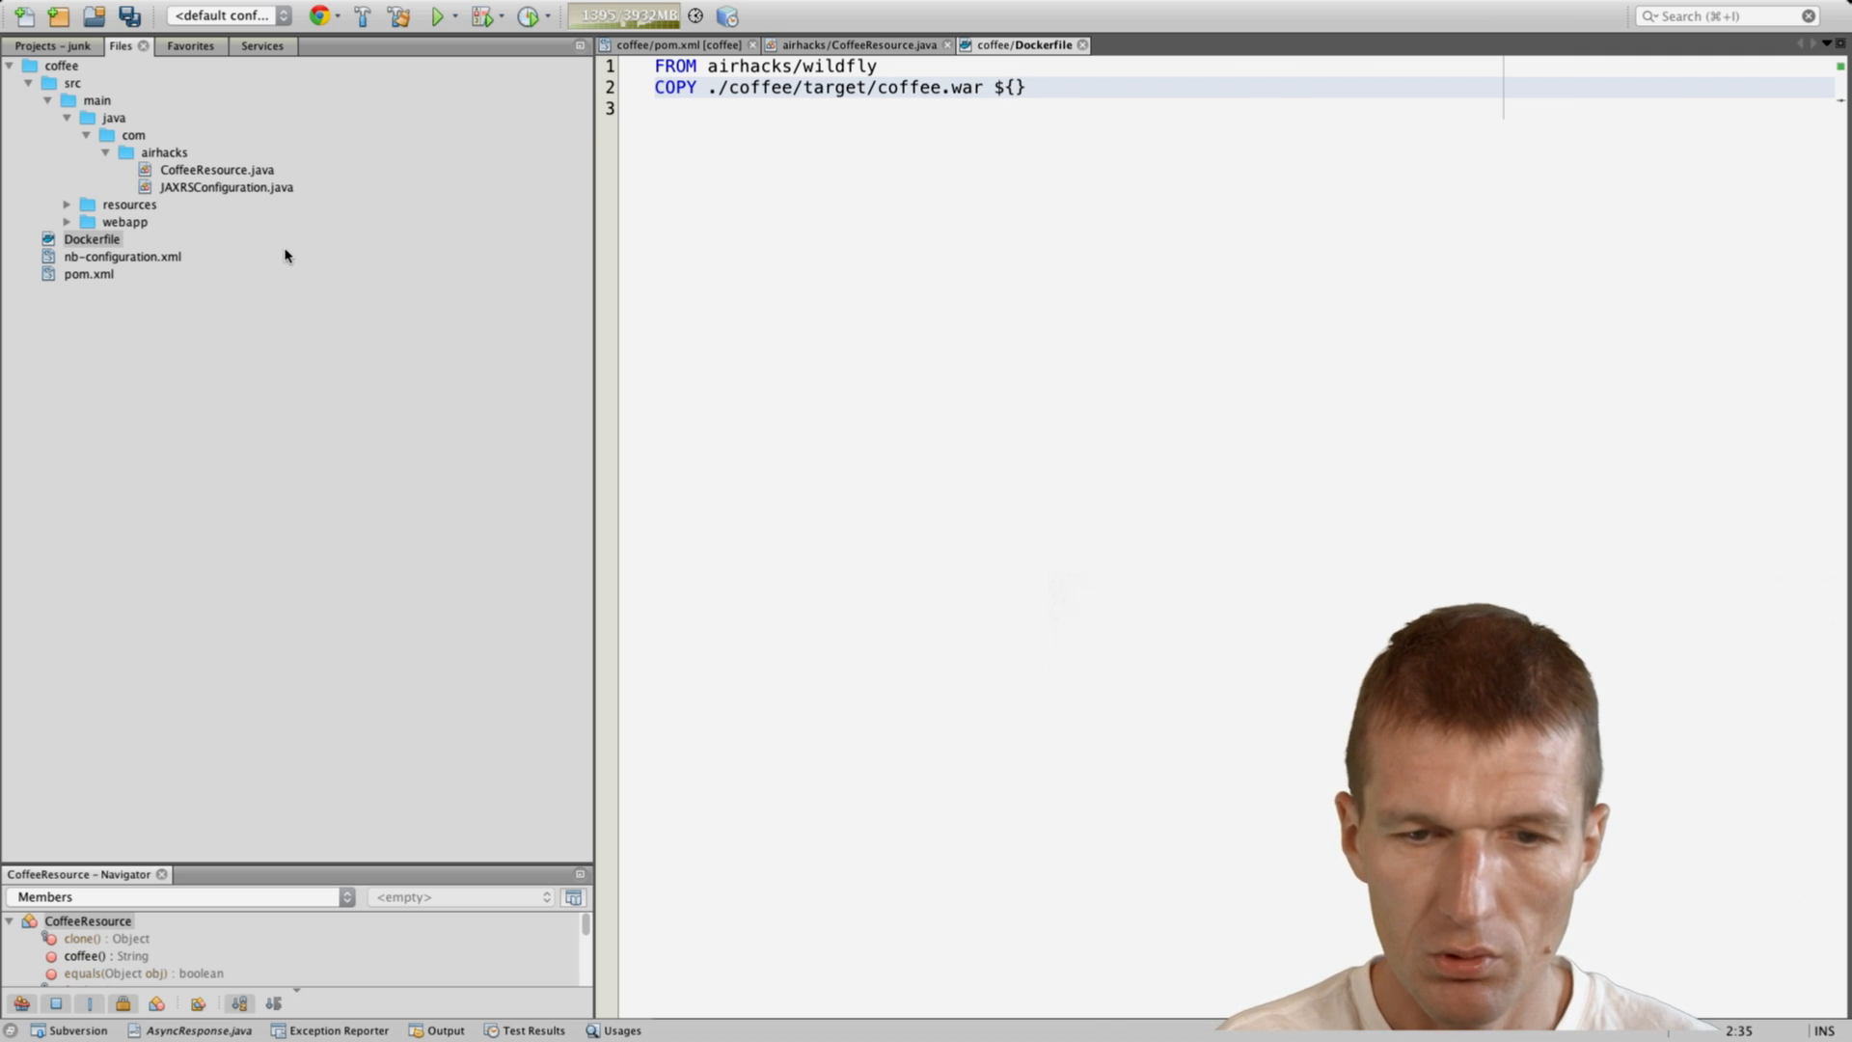
text(DEPLOYME)
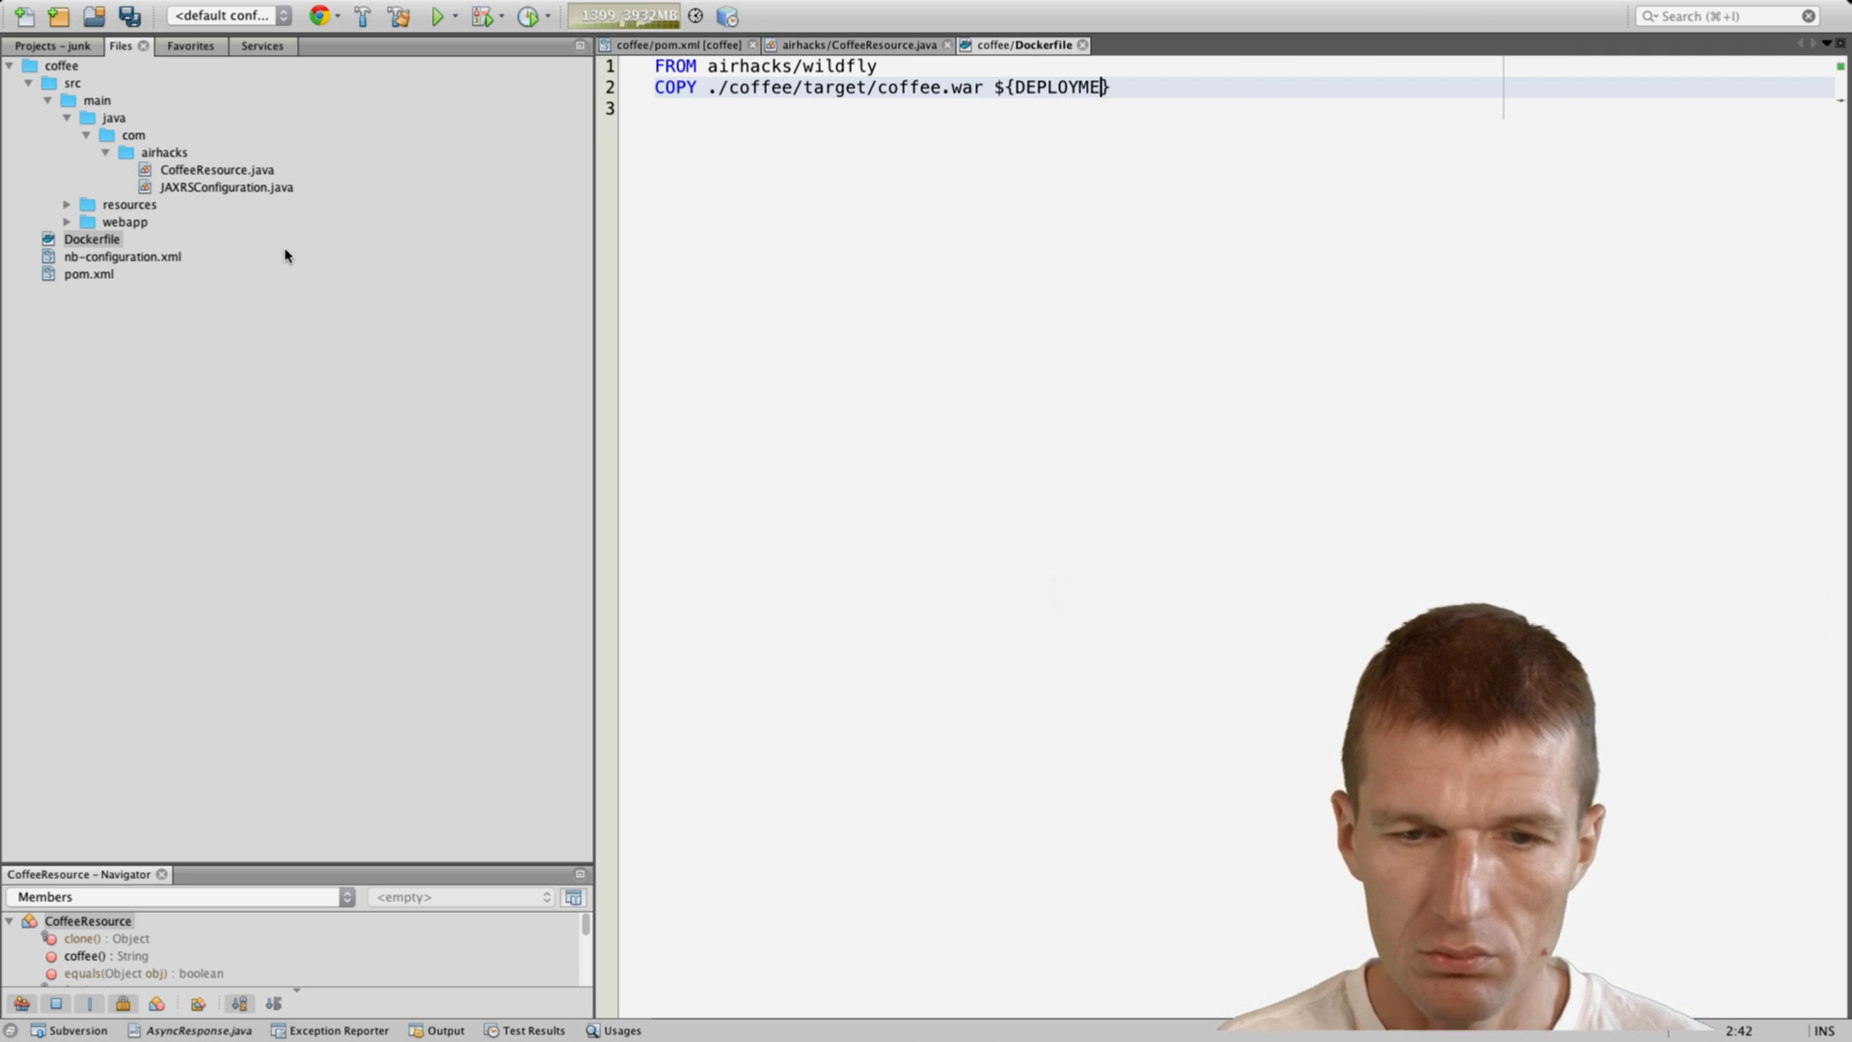
text(NT_DIR)
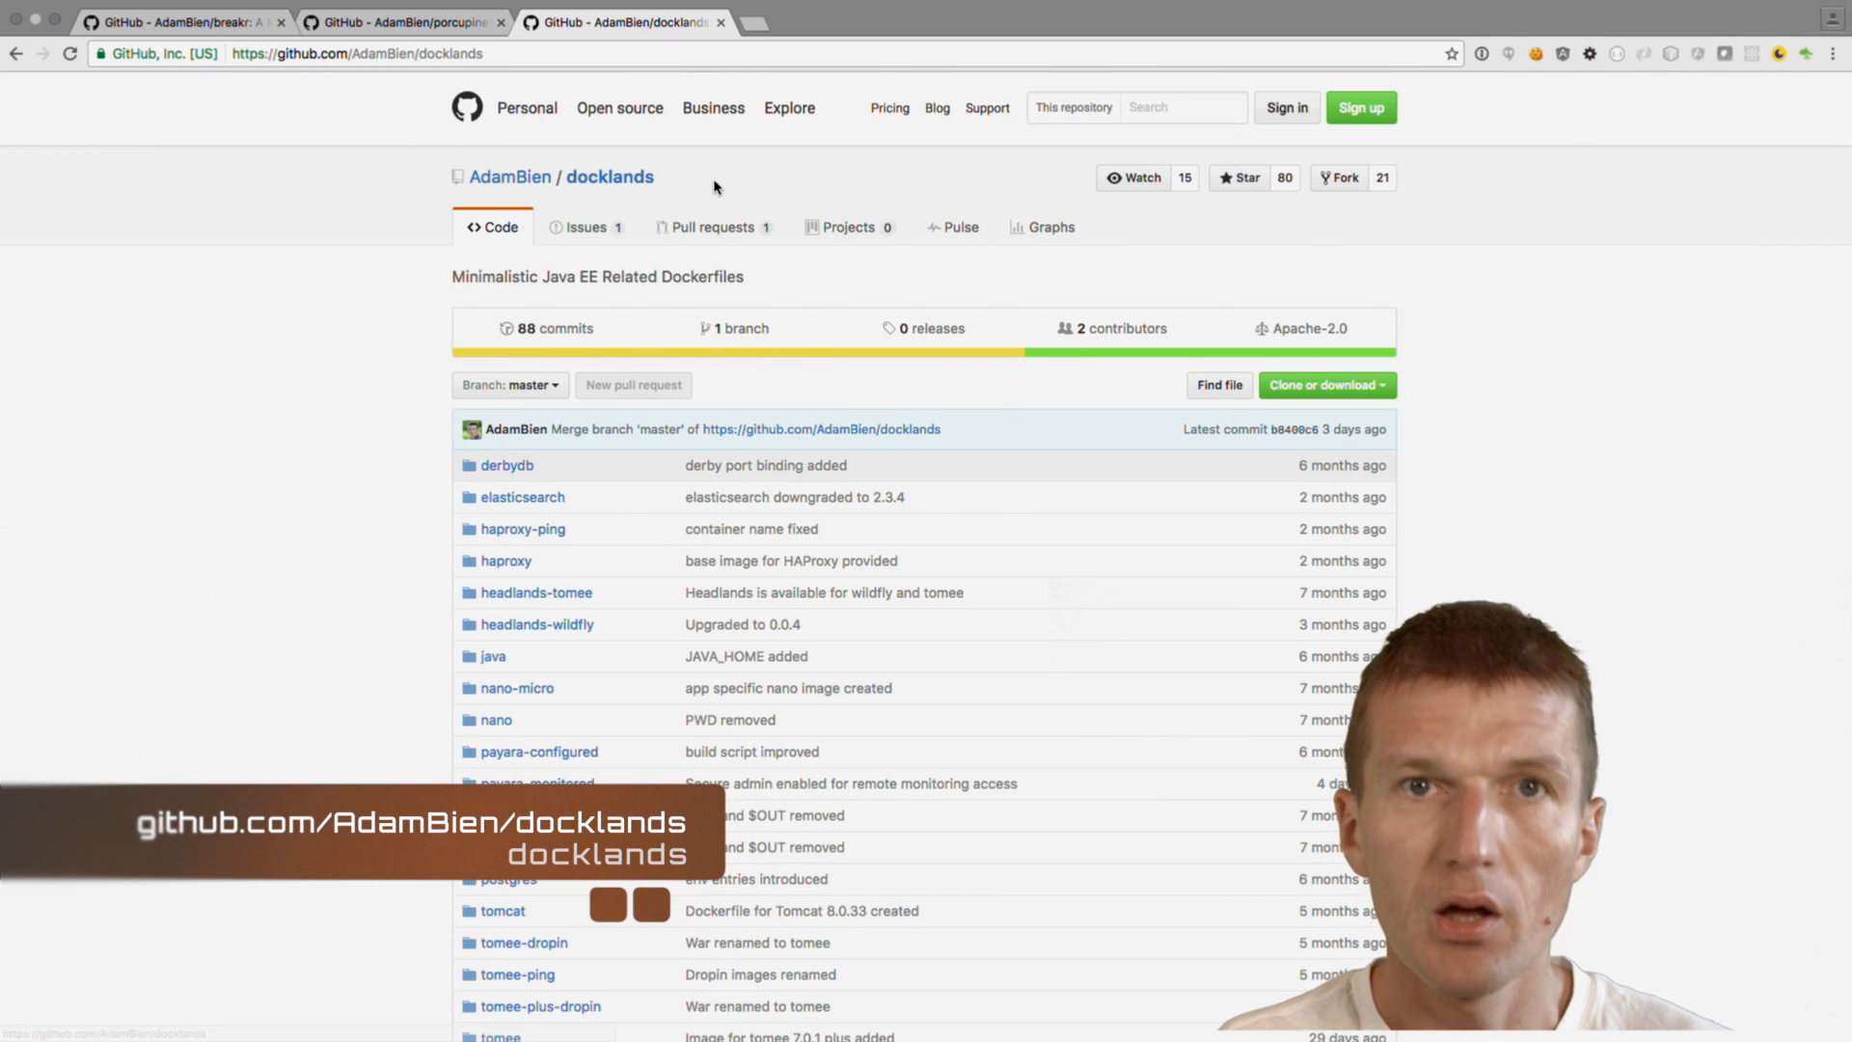
View the wildfly image's Dockerfile in the docklands repo, then switch to the terminal.
scroll(down, 3)
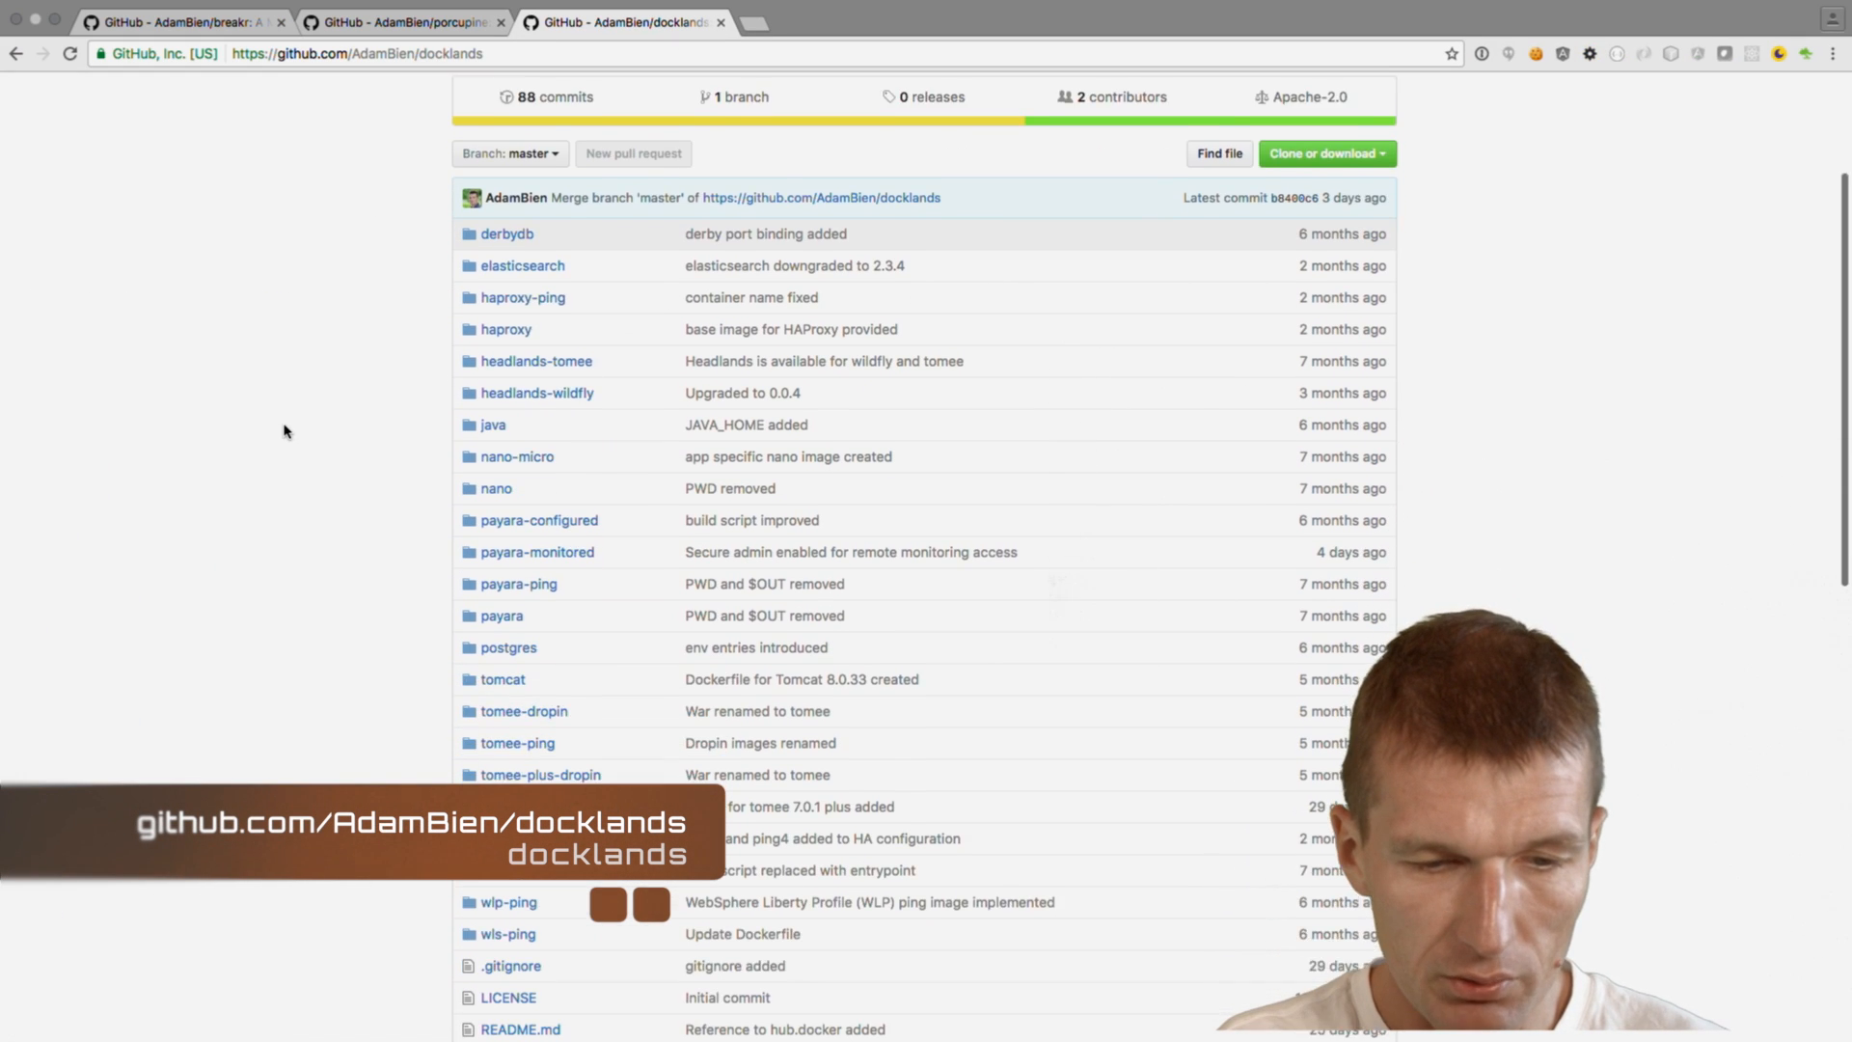
scroll(down, 3)
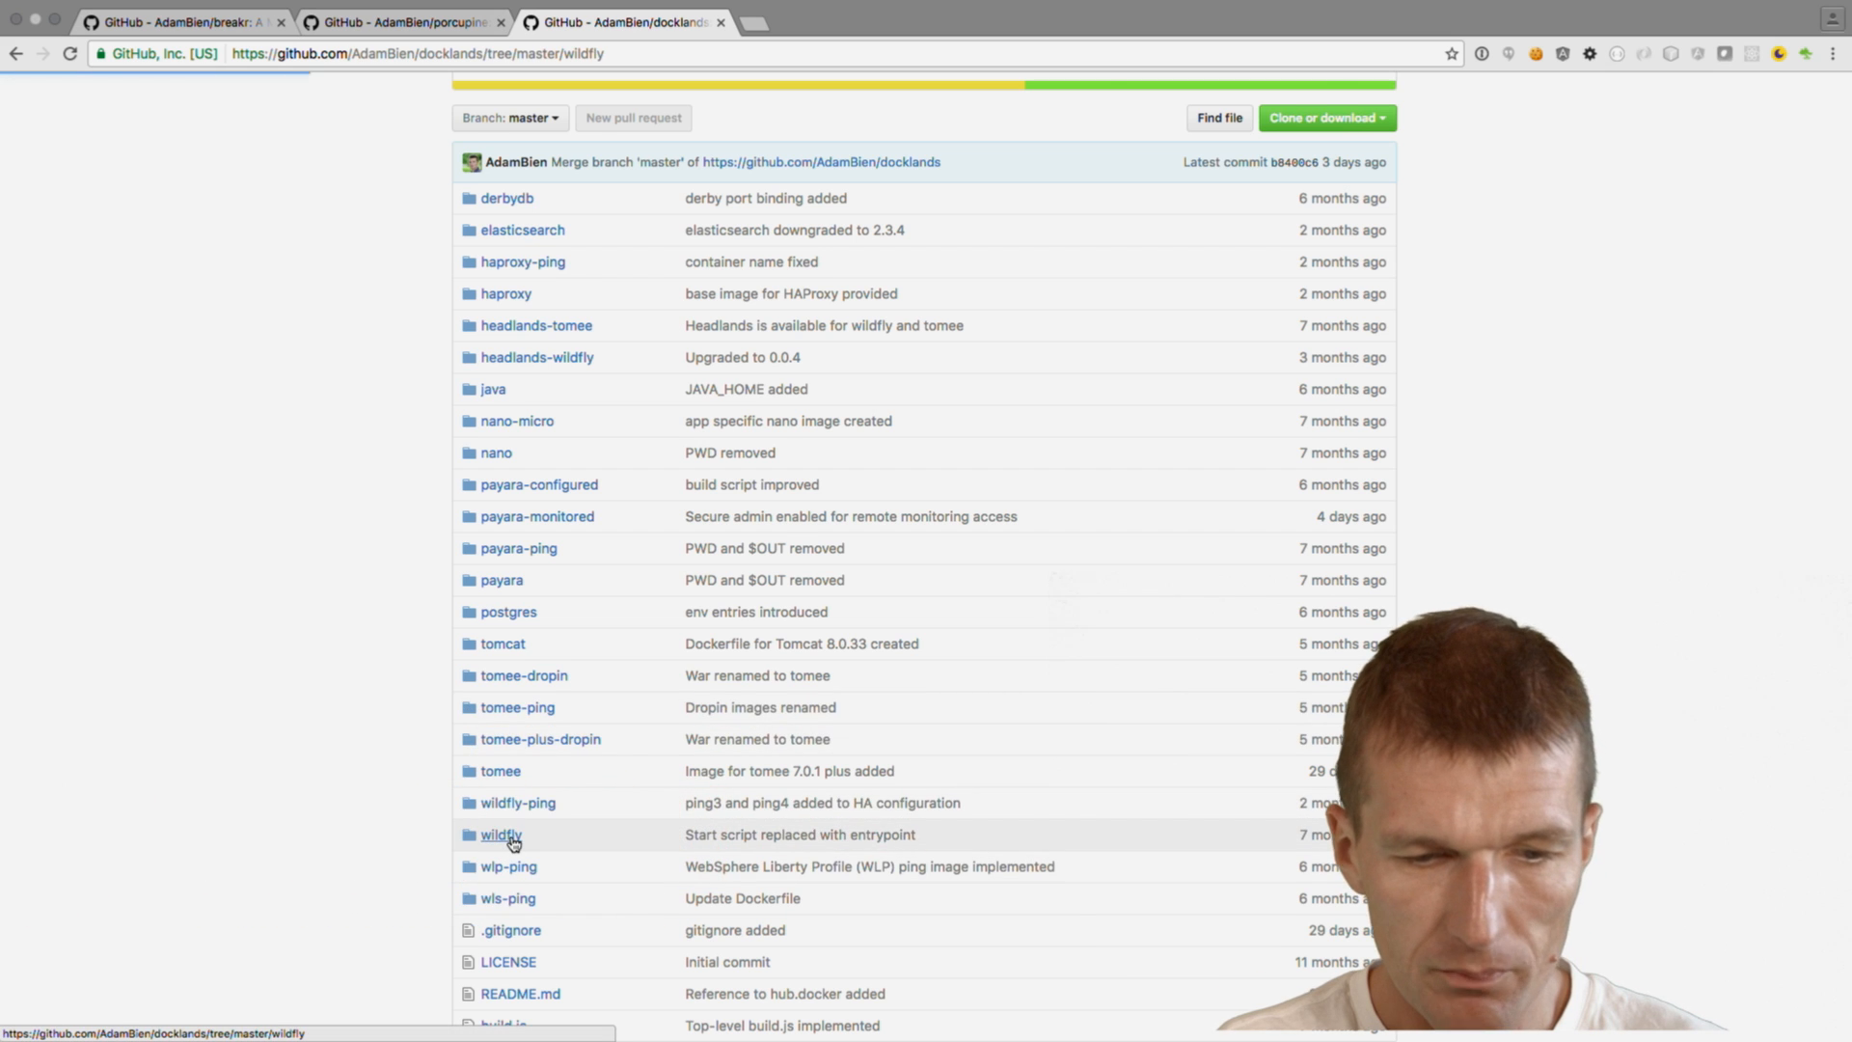
click(502, 835)
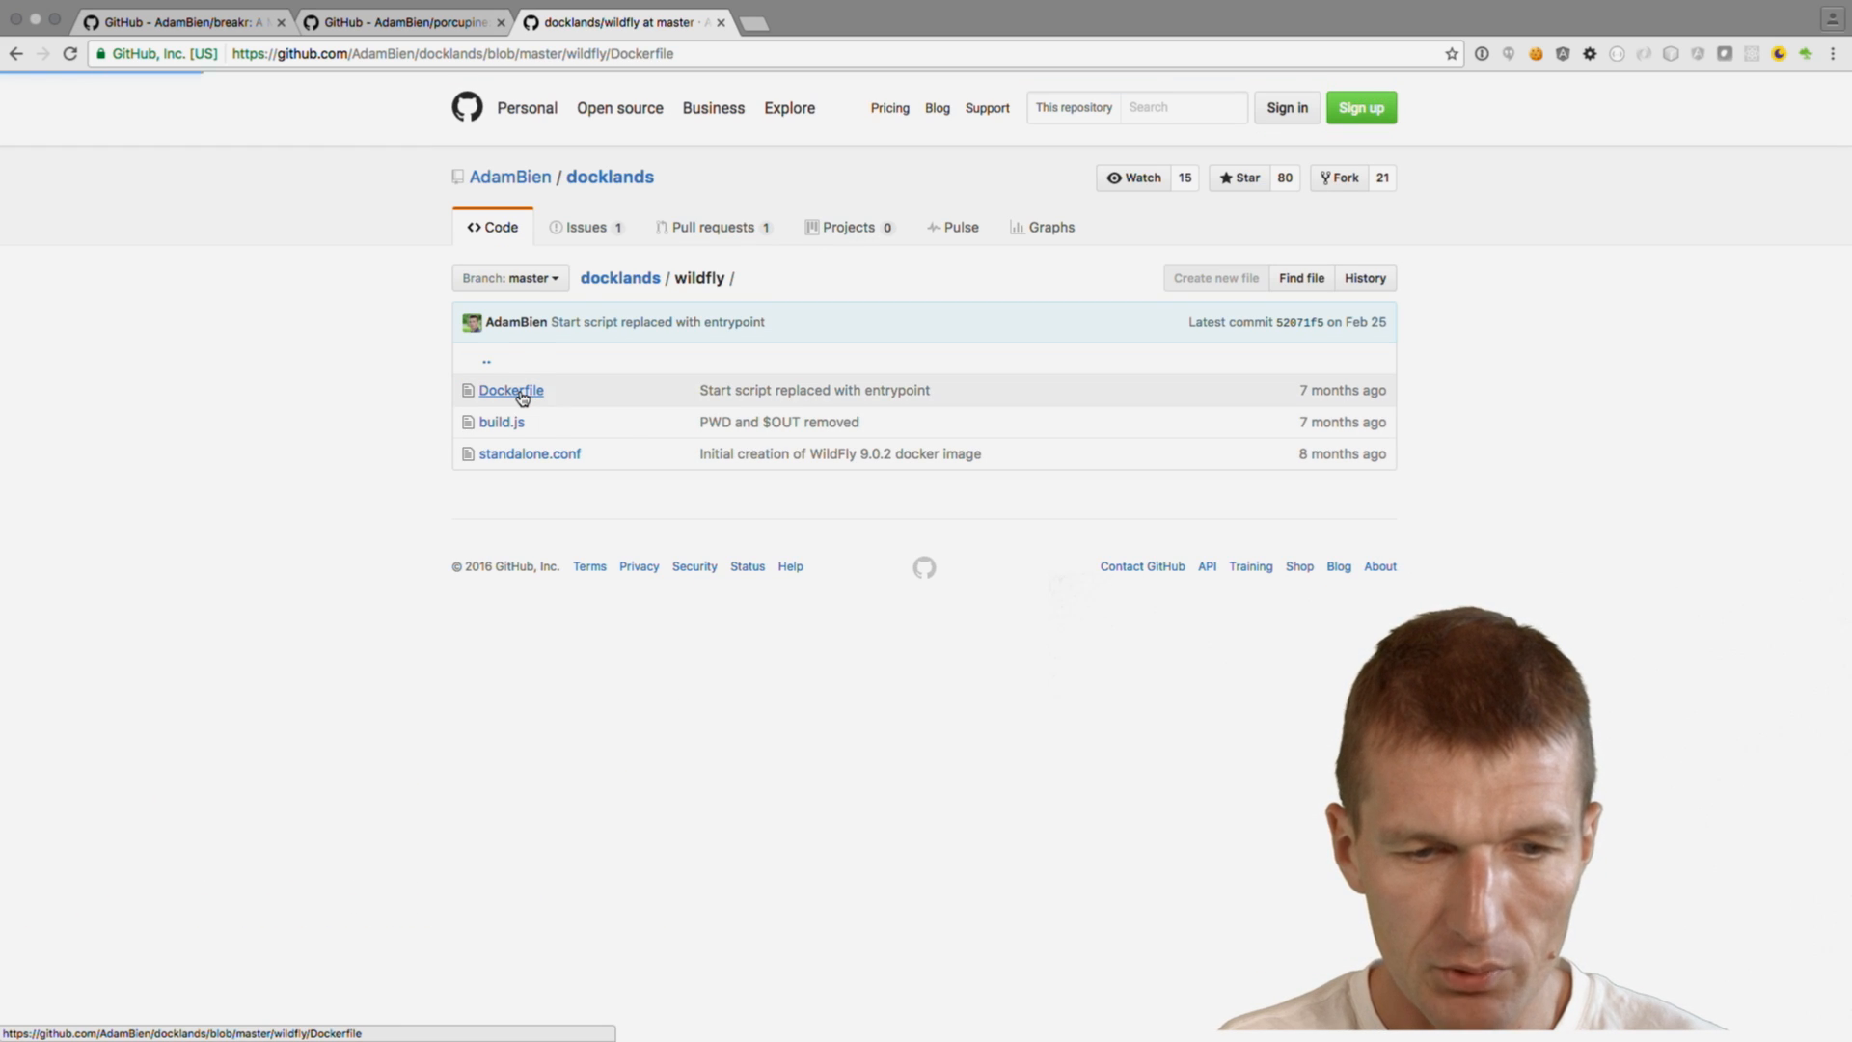
click(509, 389)
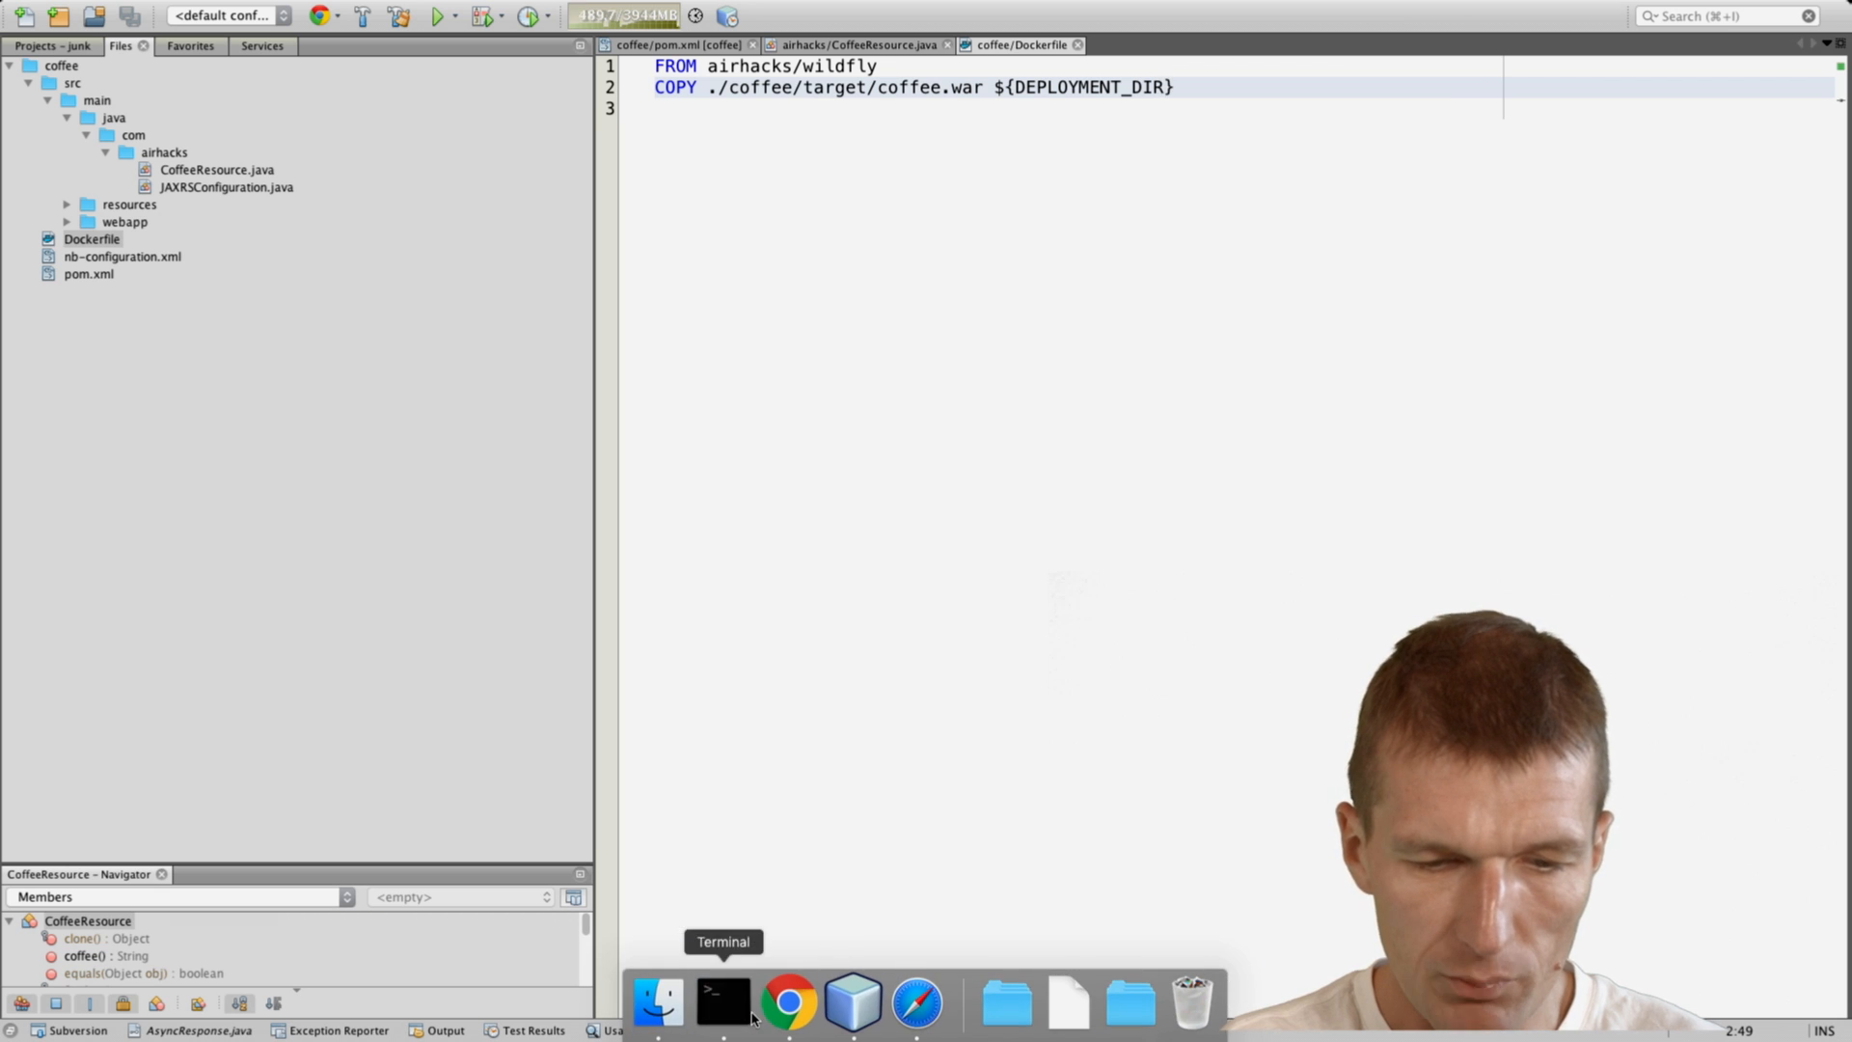
click(722, 1001)
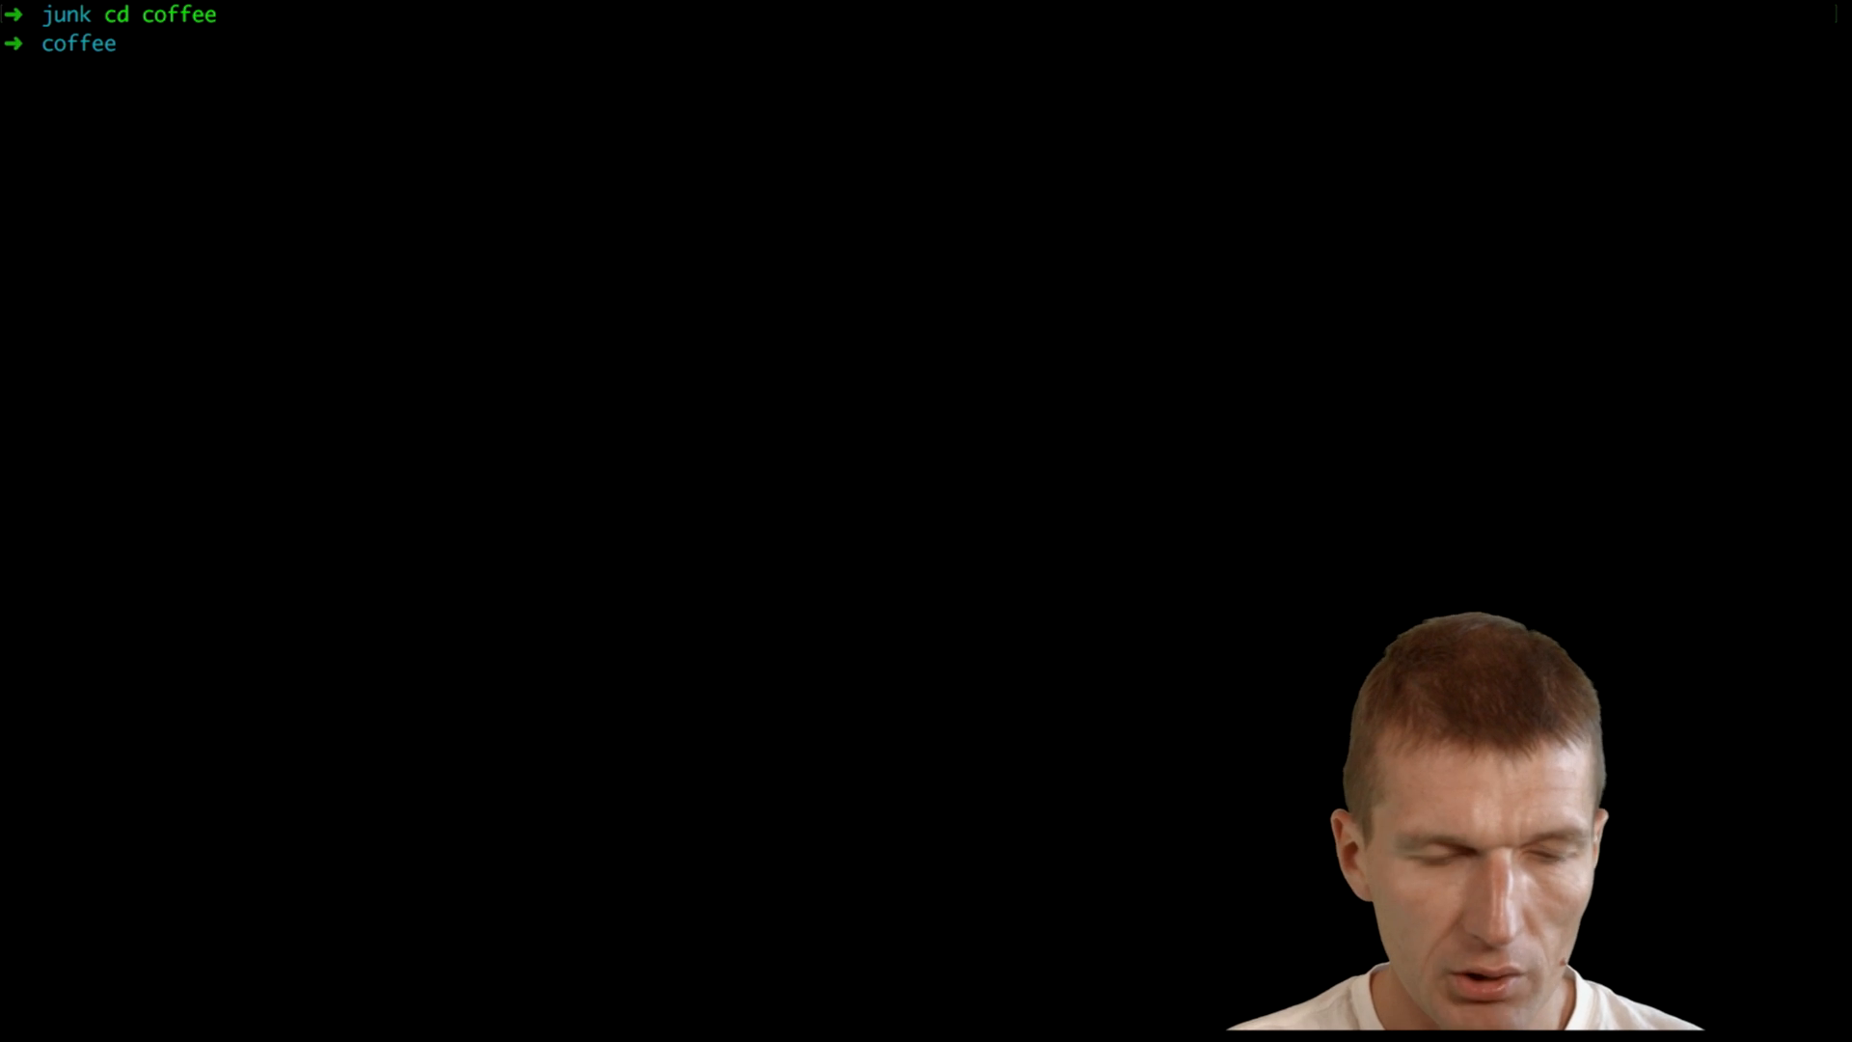
Run mvn install && docker build -t airhacks/coffee . and see the coffee.war not-found error.
text(mvn install)
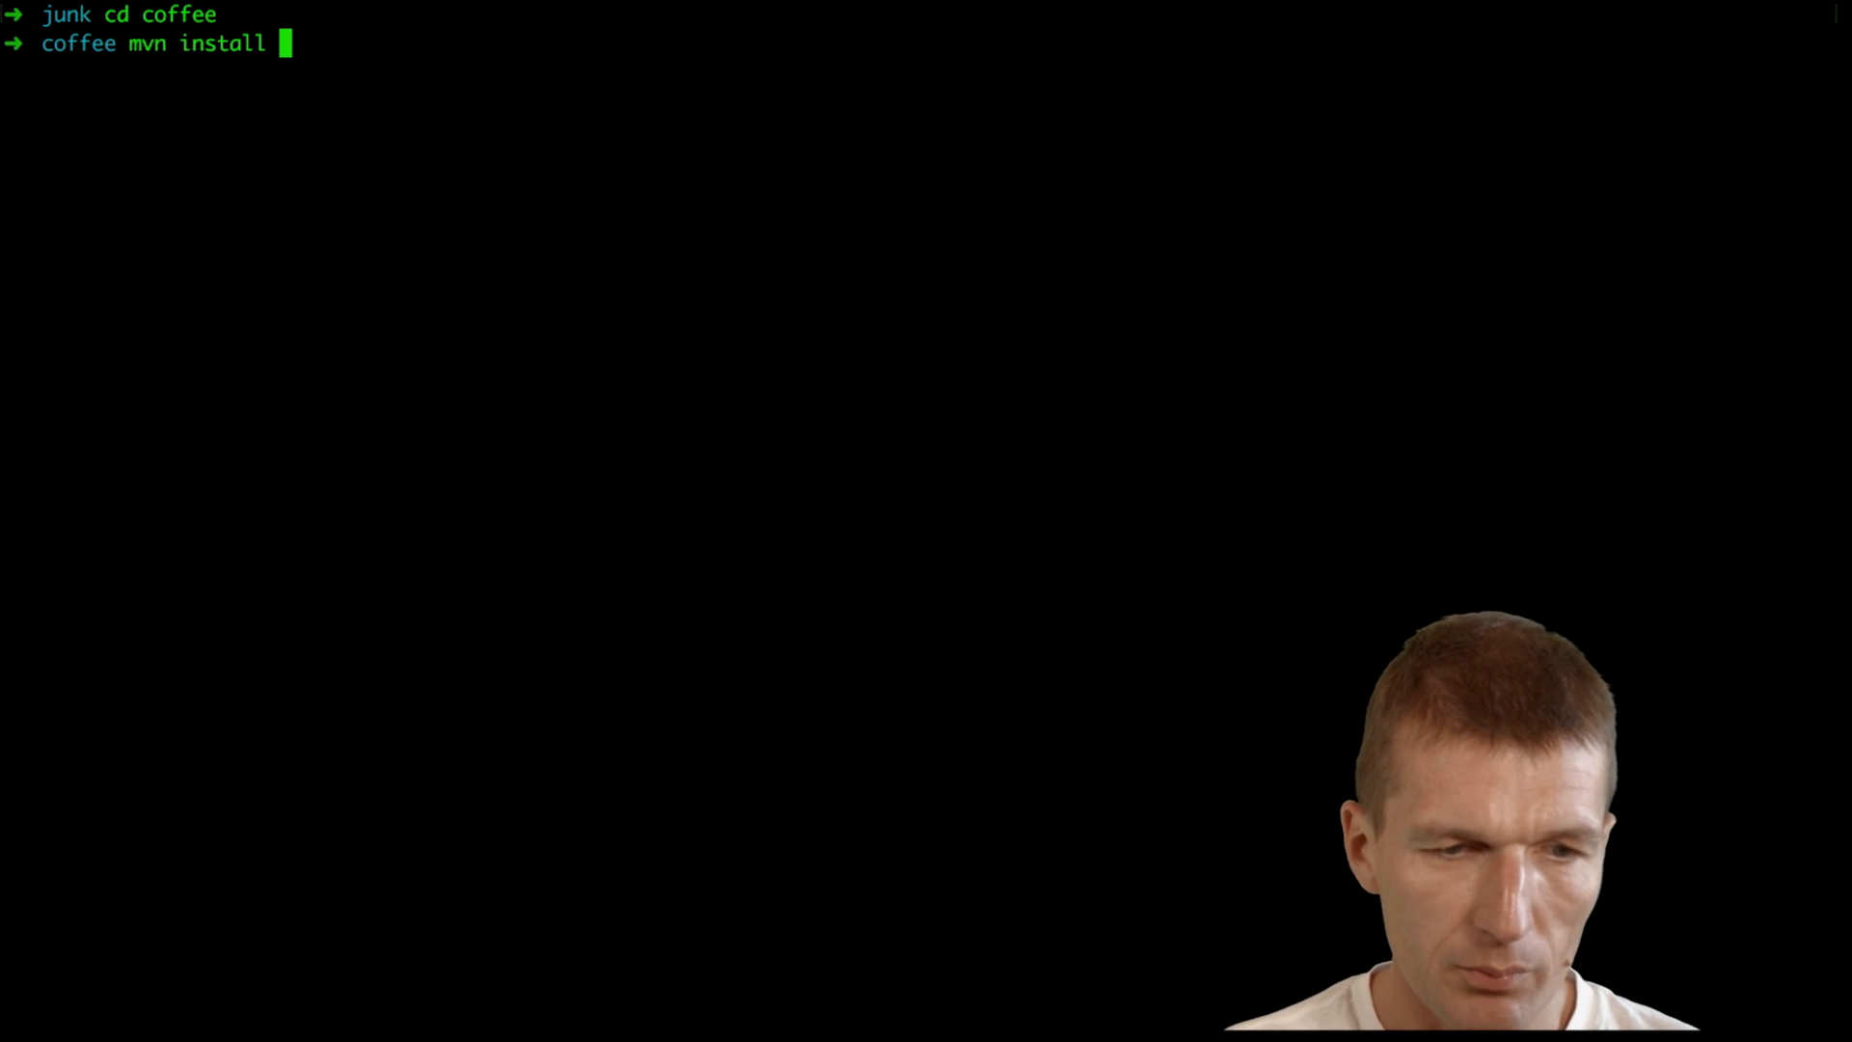
text(&&)
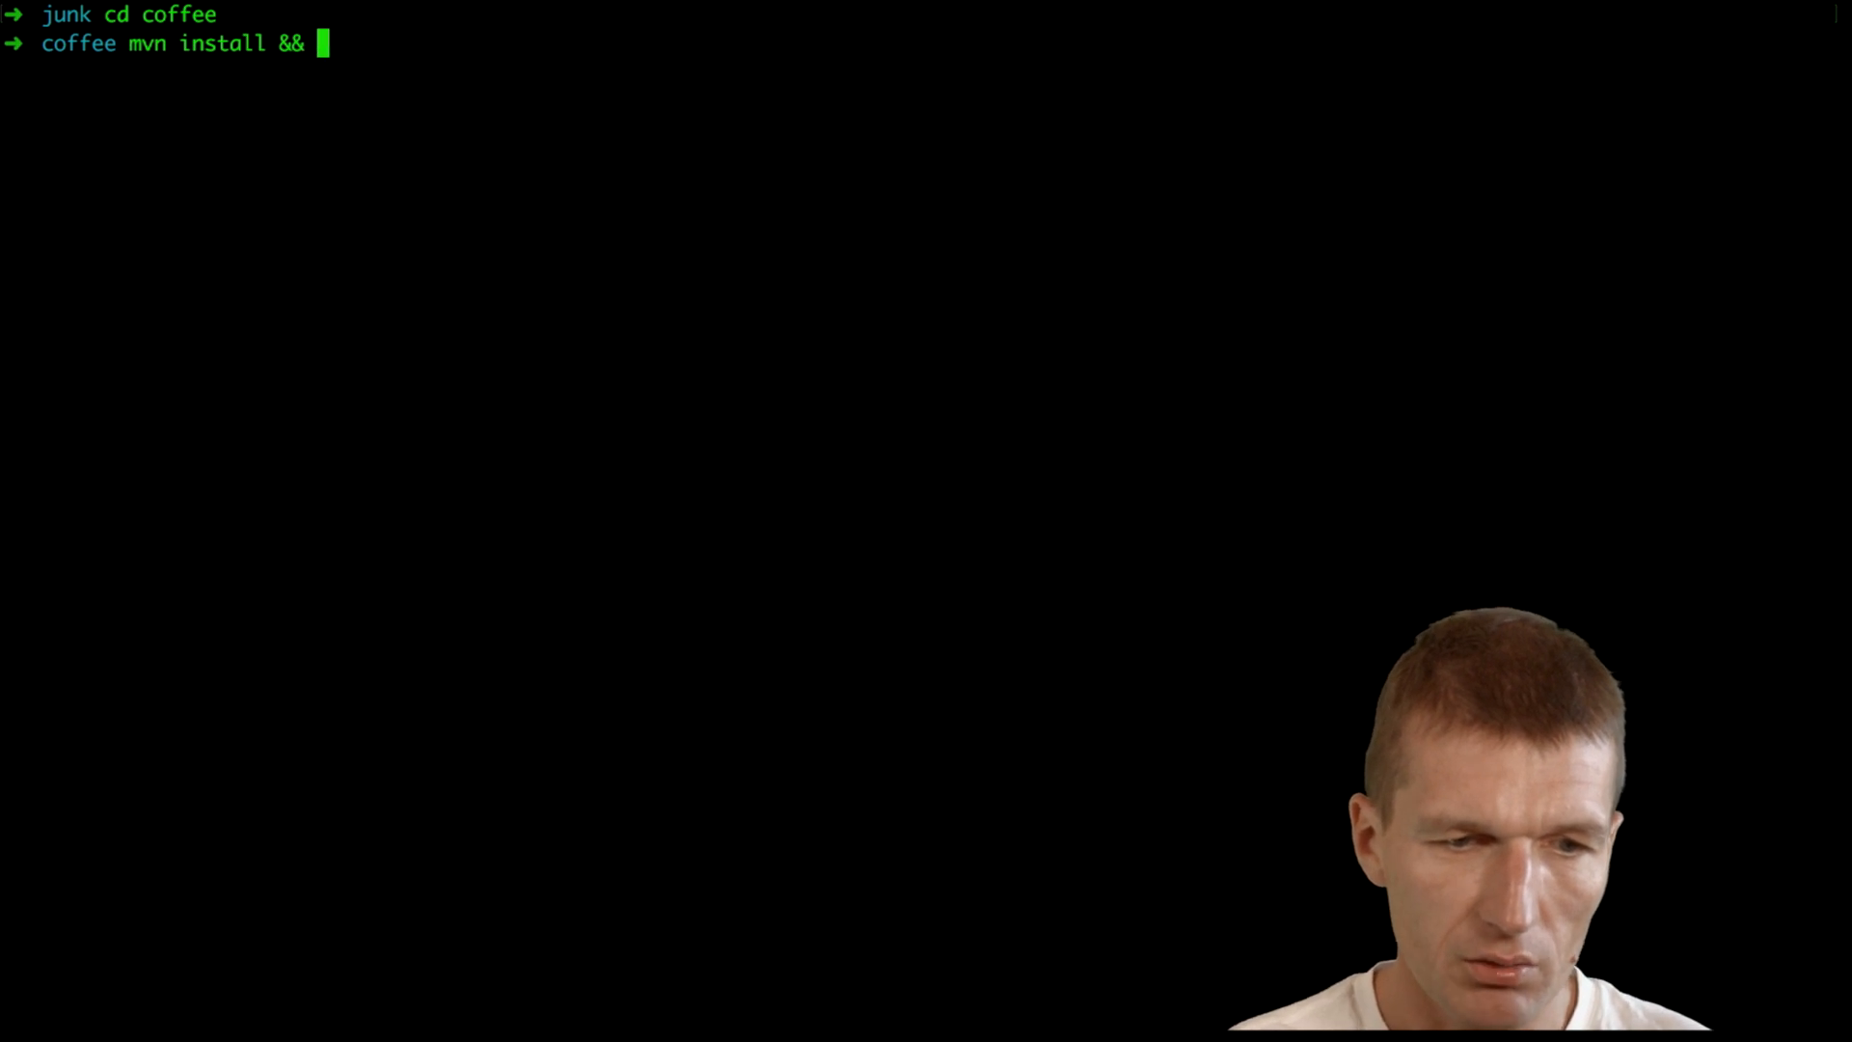
text(docker)
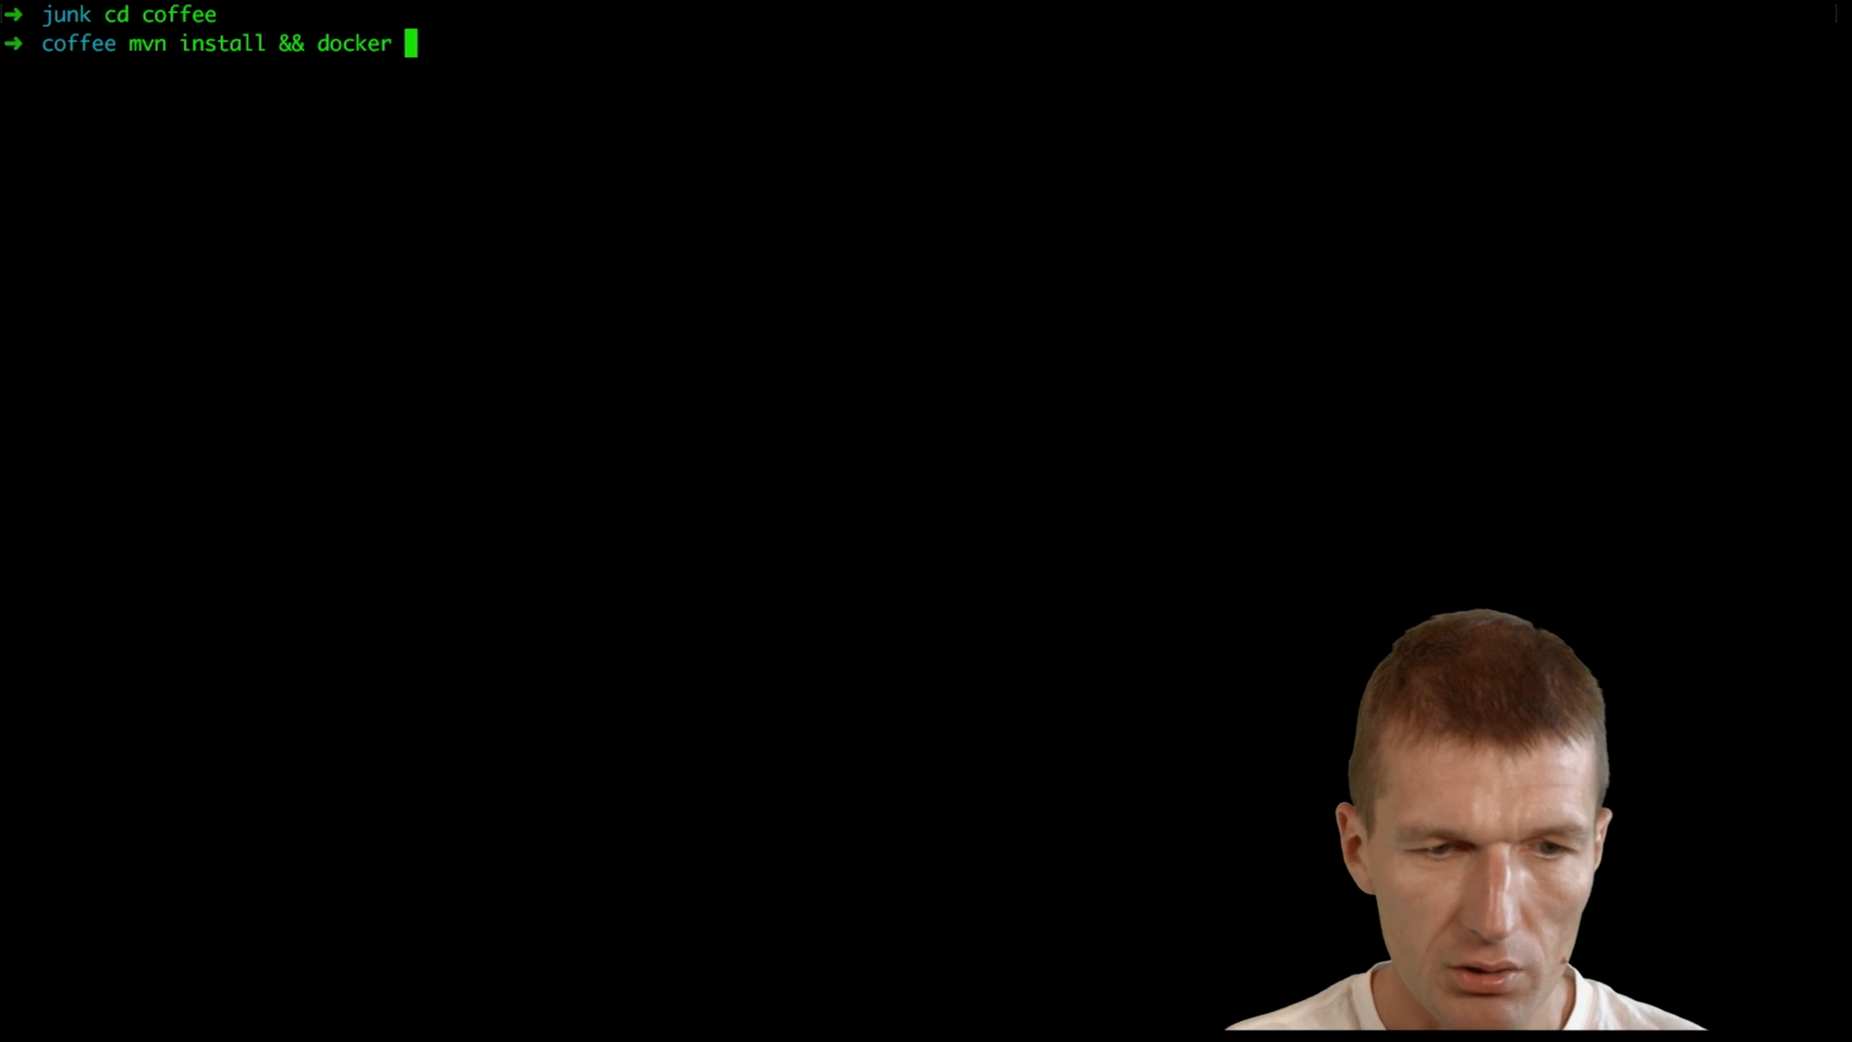
text(build -t airhacks)
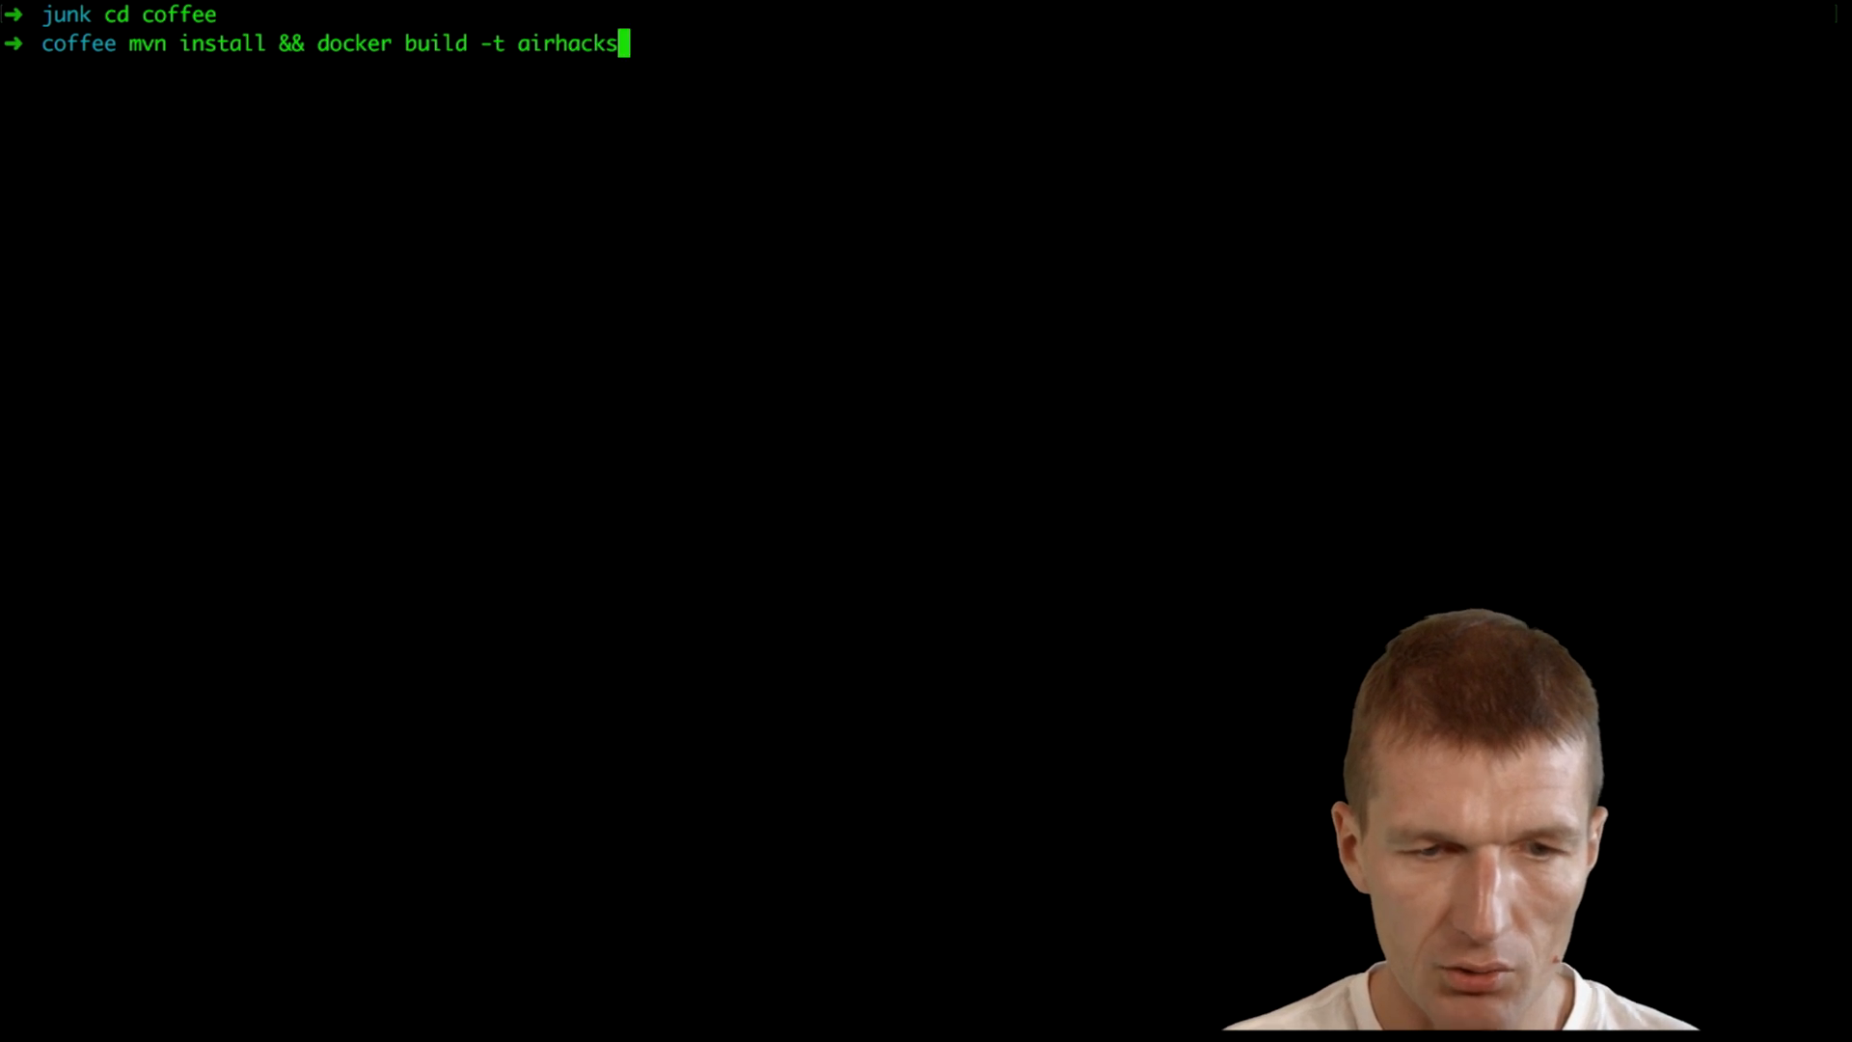
text(/coffee)
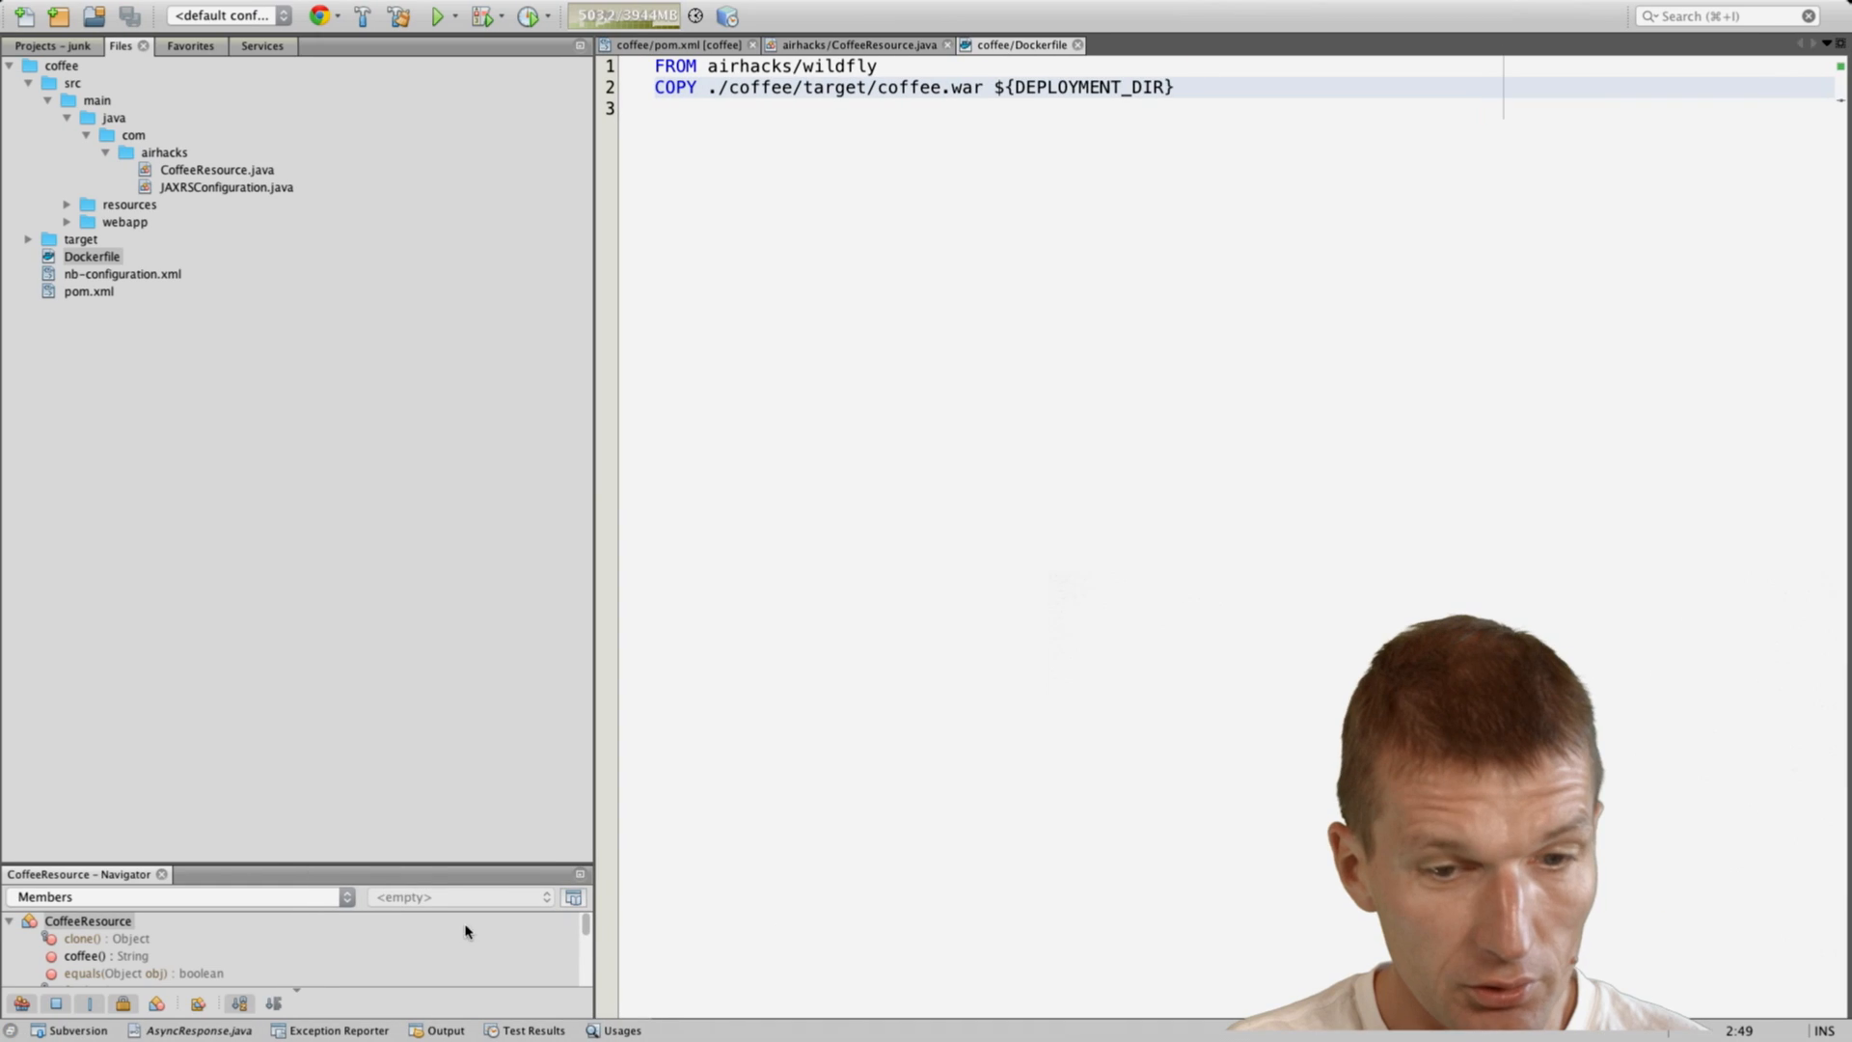
click(750, 87)
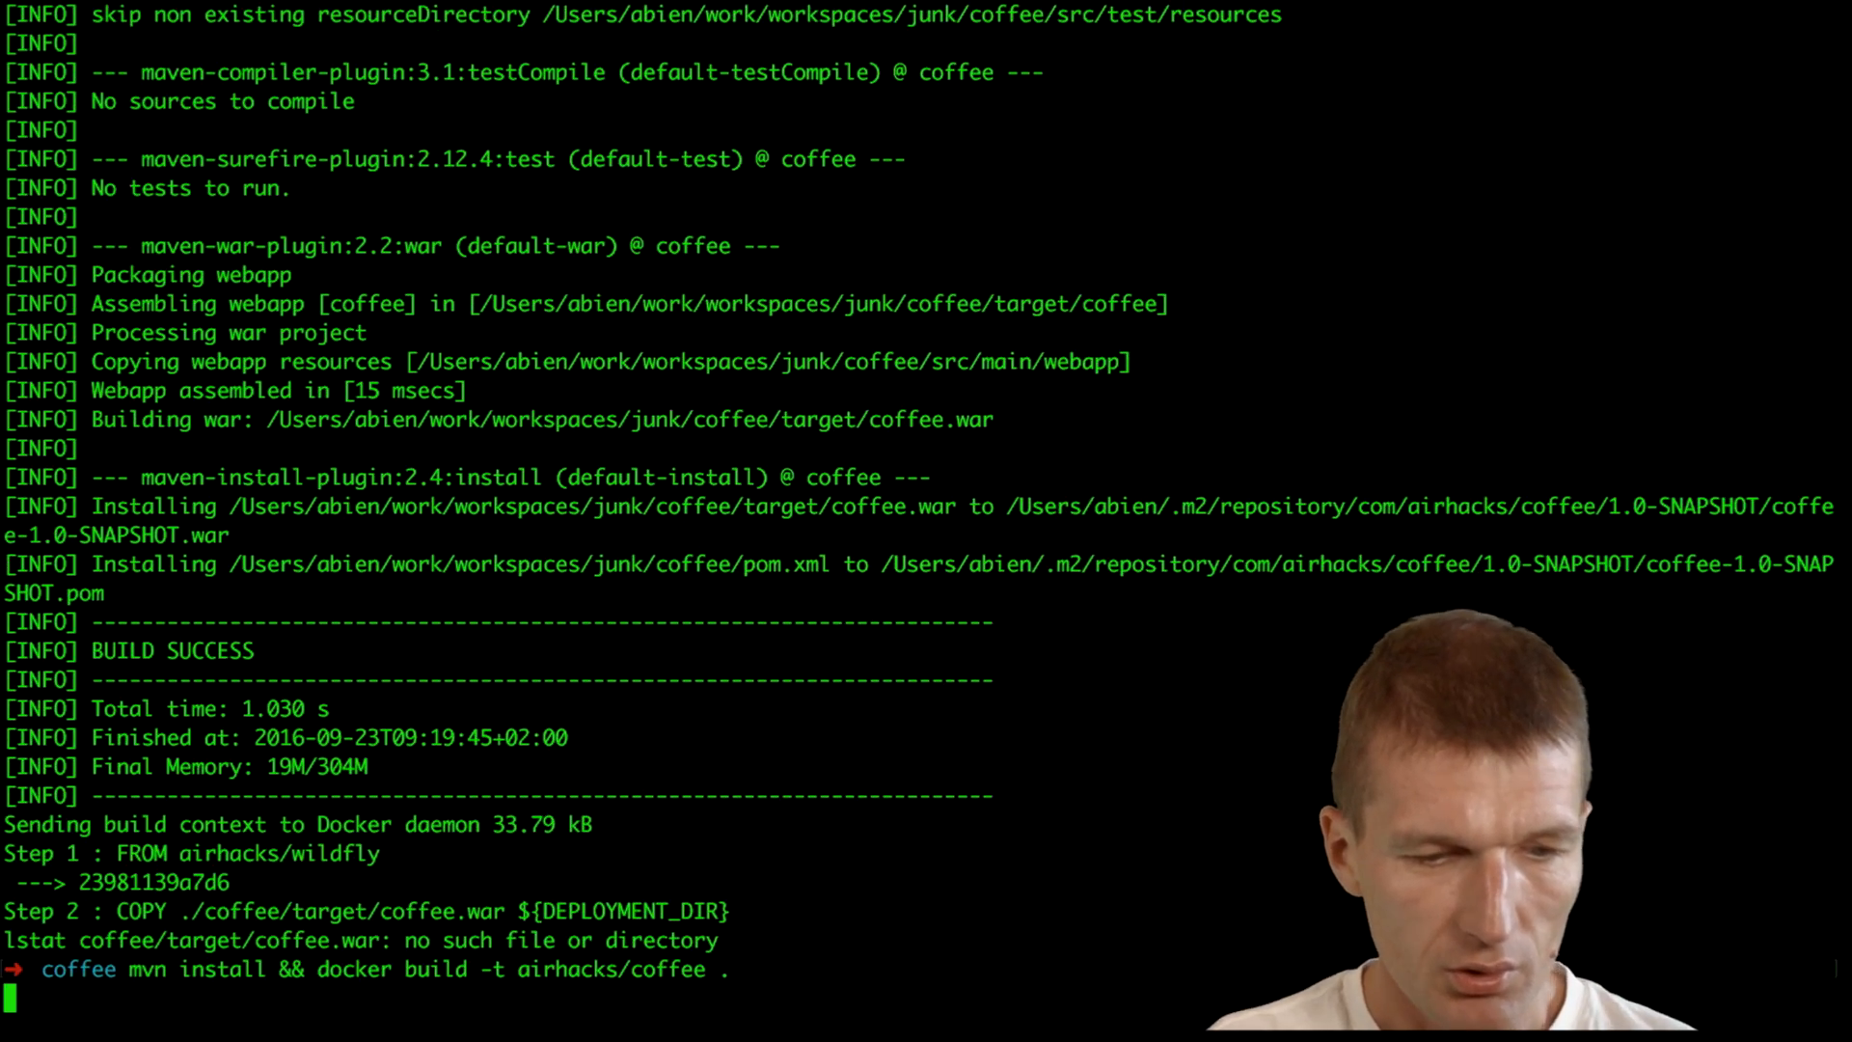
Rerun the build successfully and cd into target to list coffee.war.
key(Return)
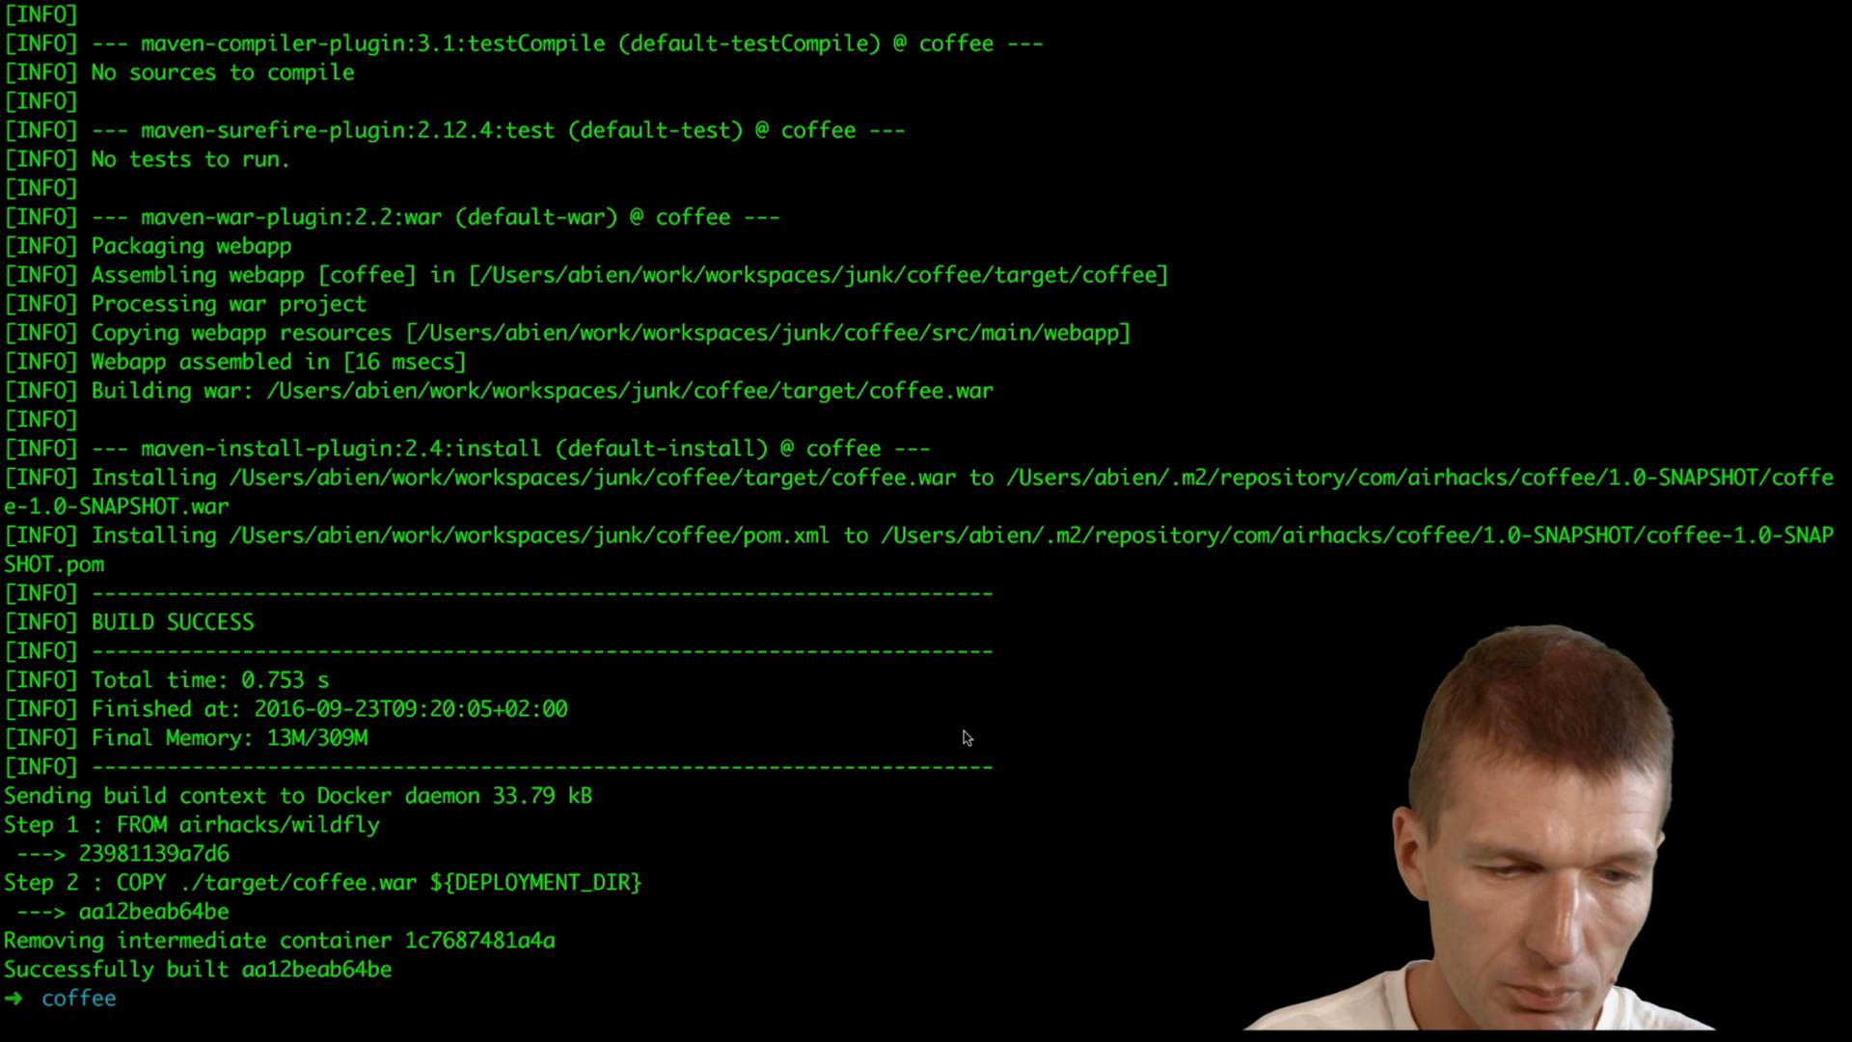
mouse_move(177, 575)
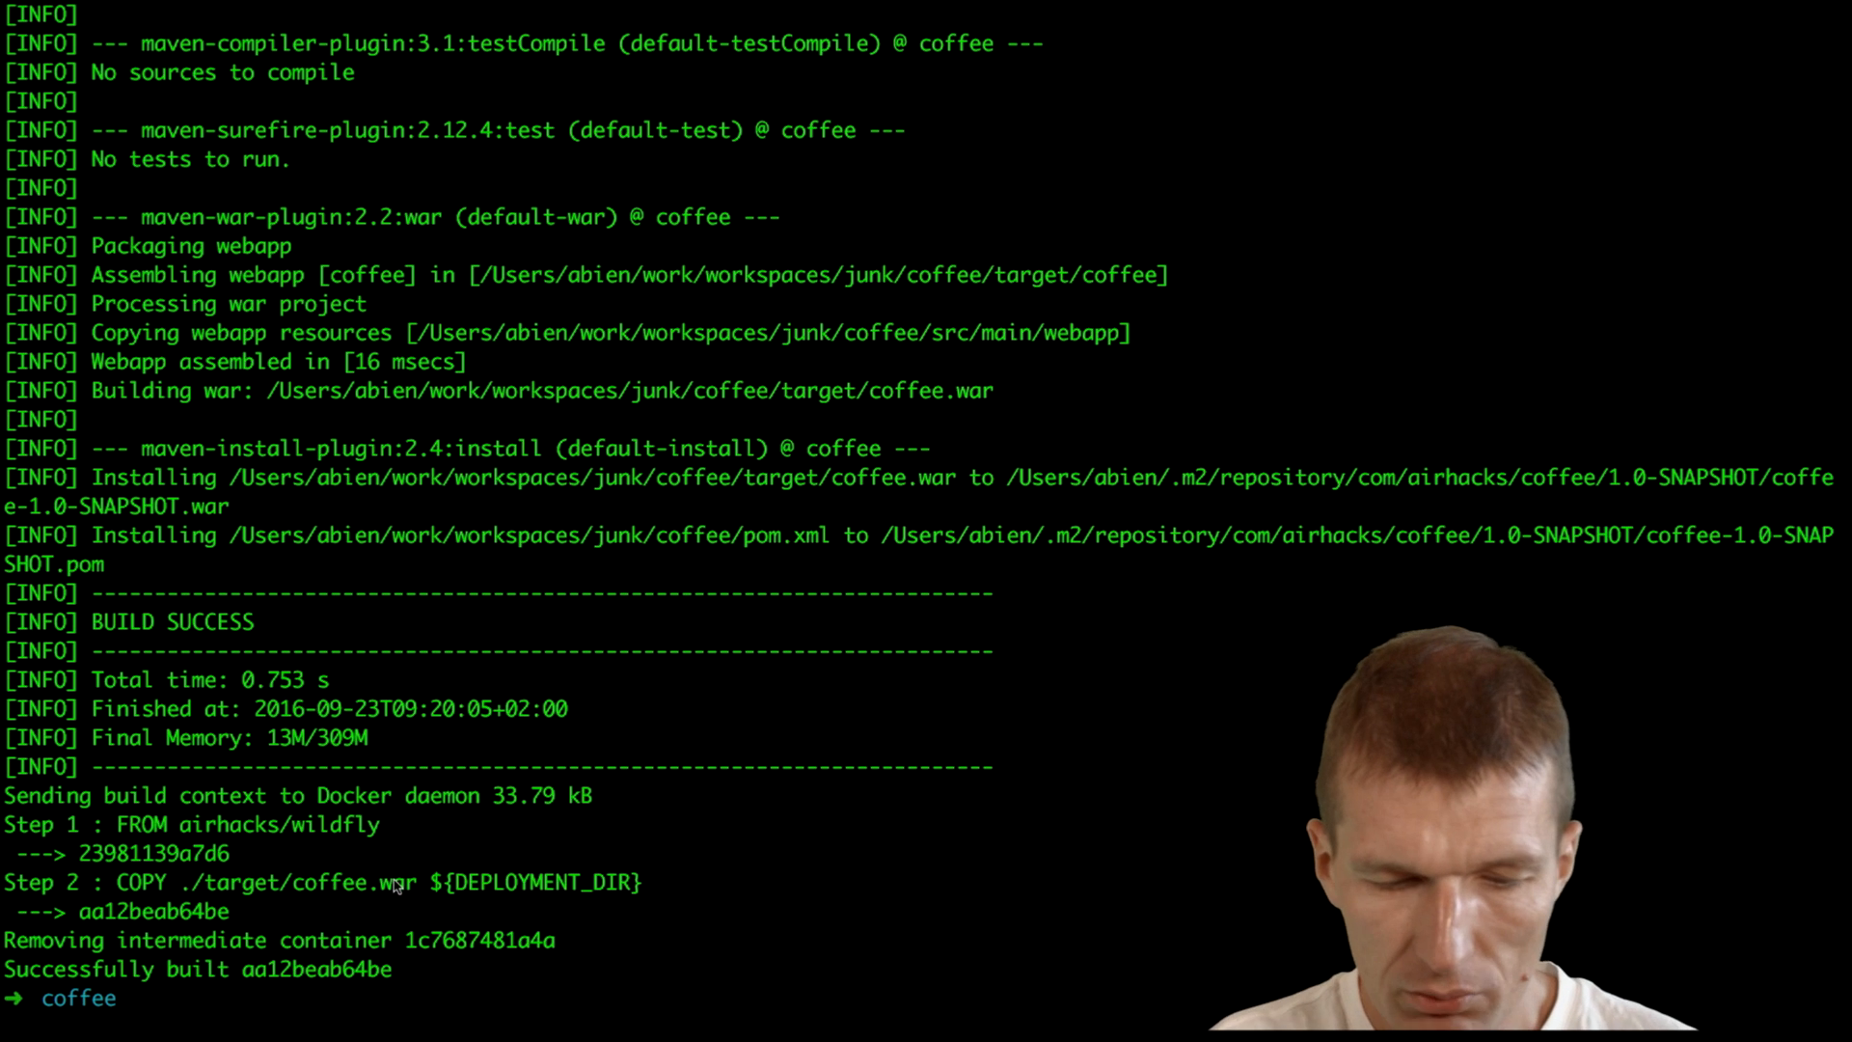
text(cd target)
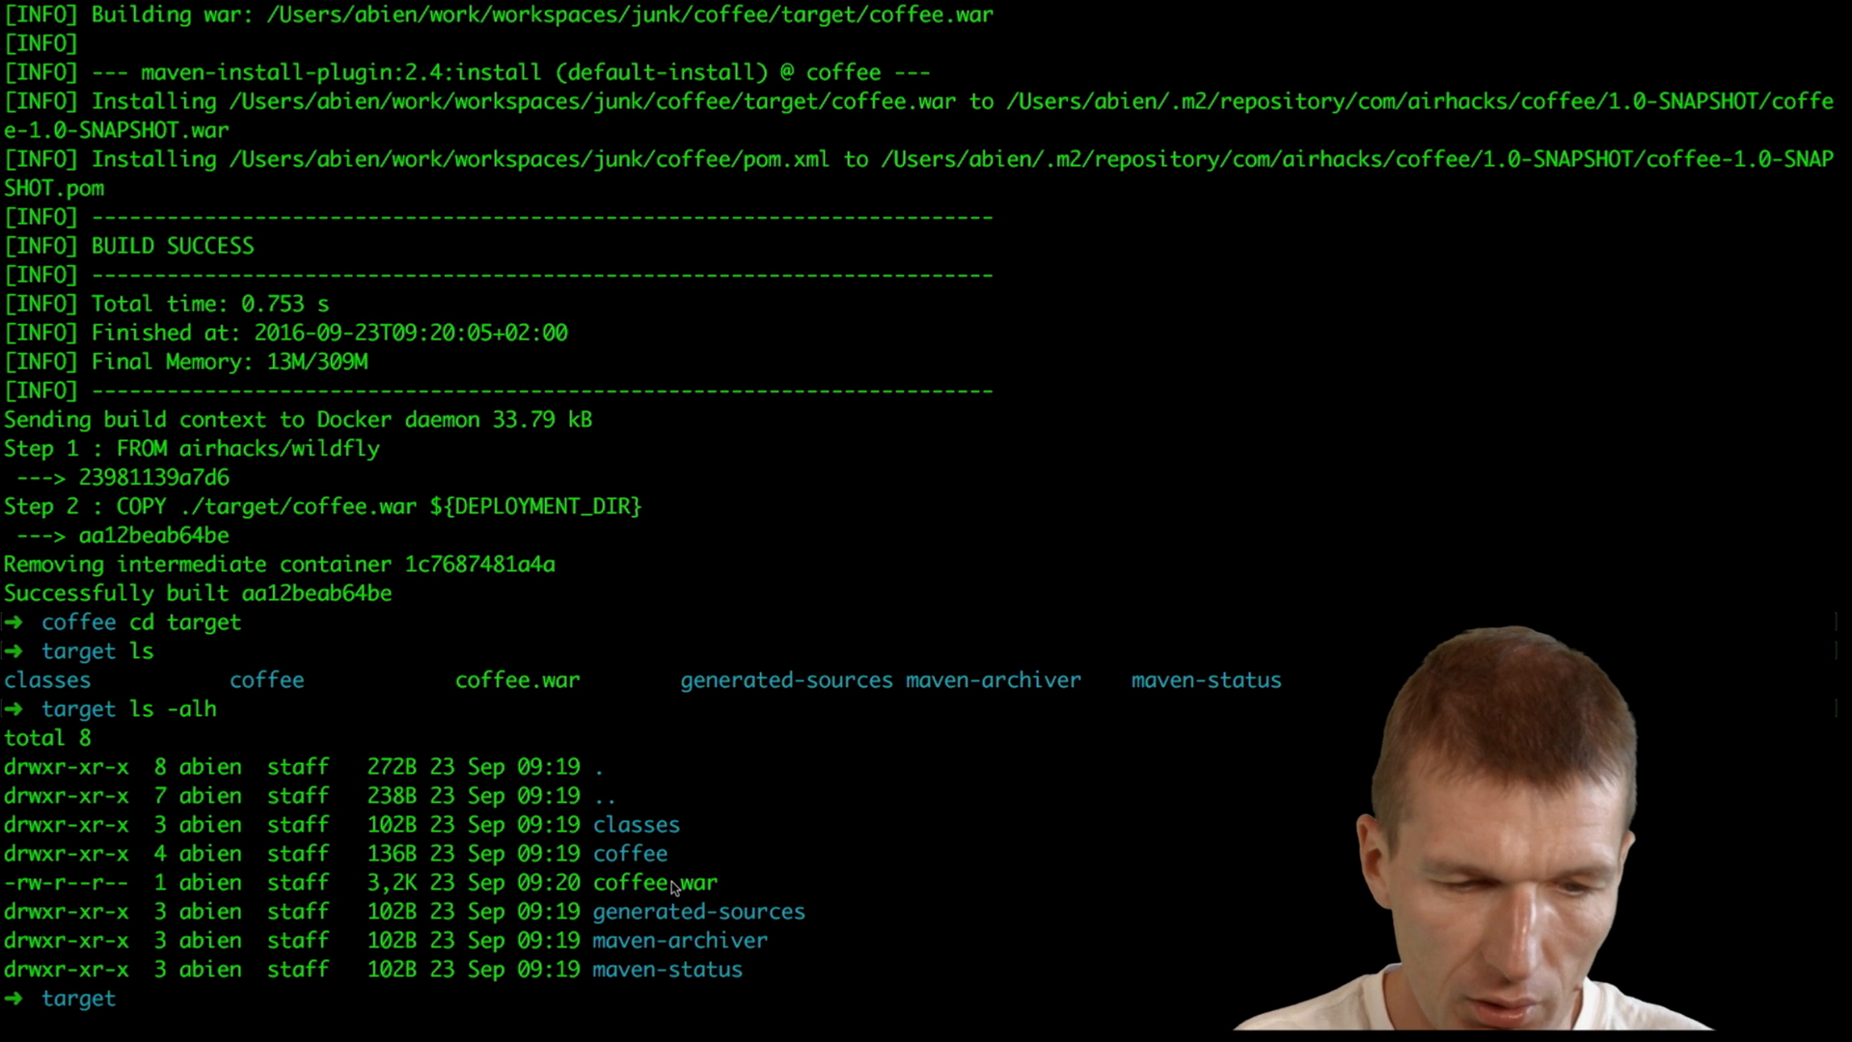
mouse_move(438, 890)
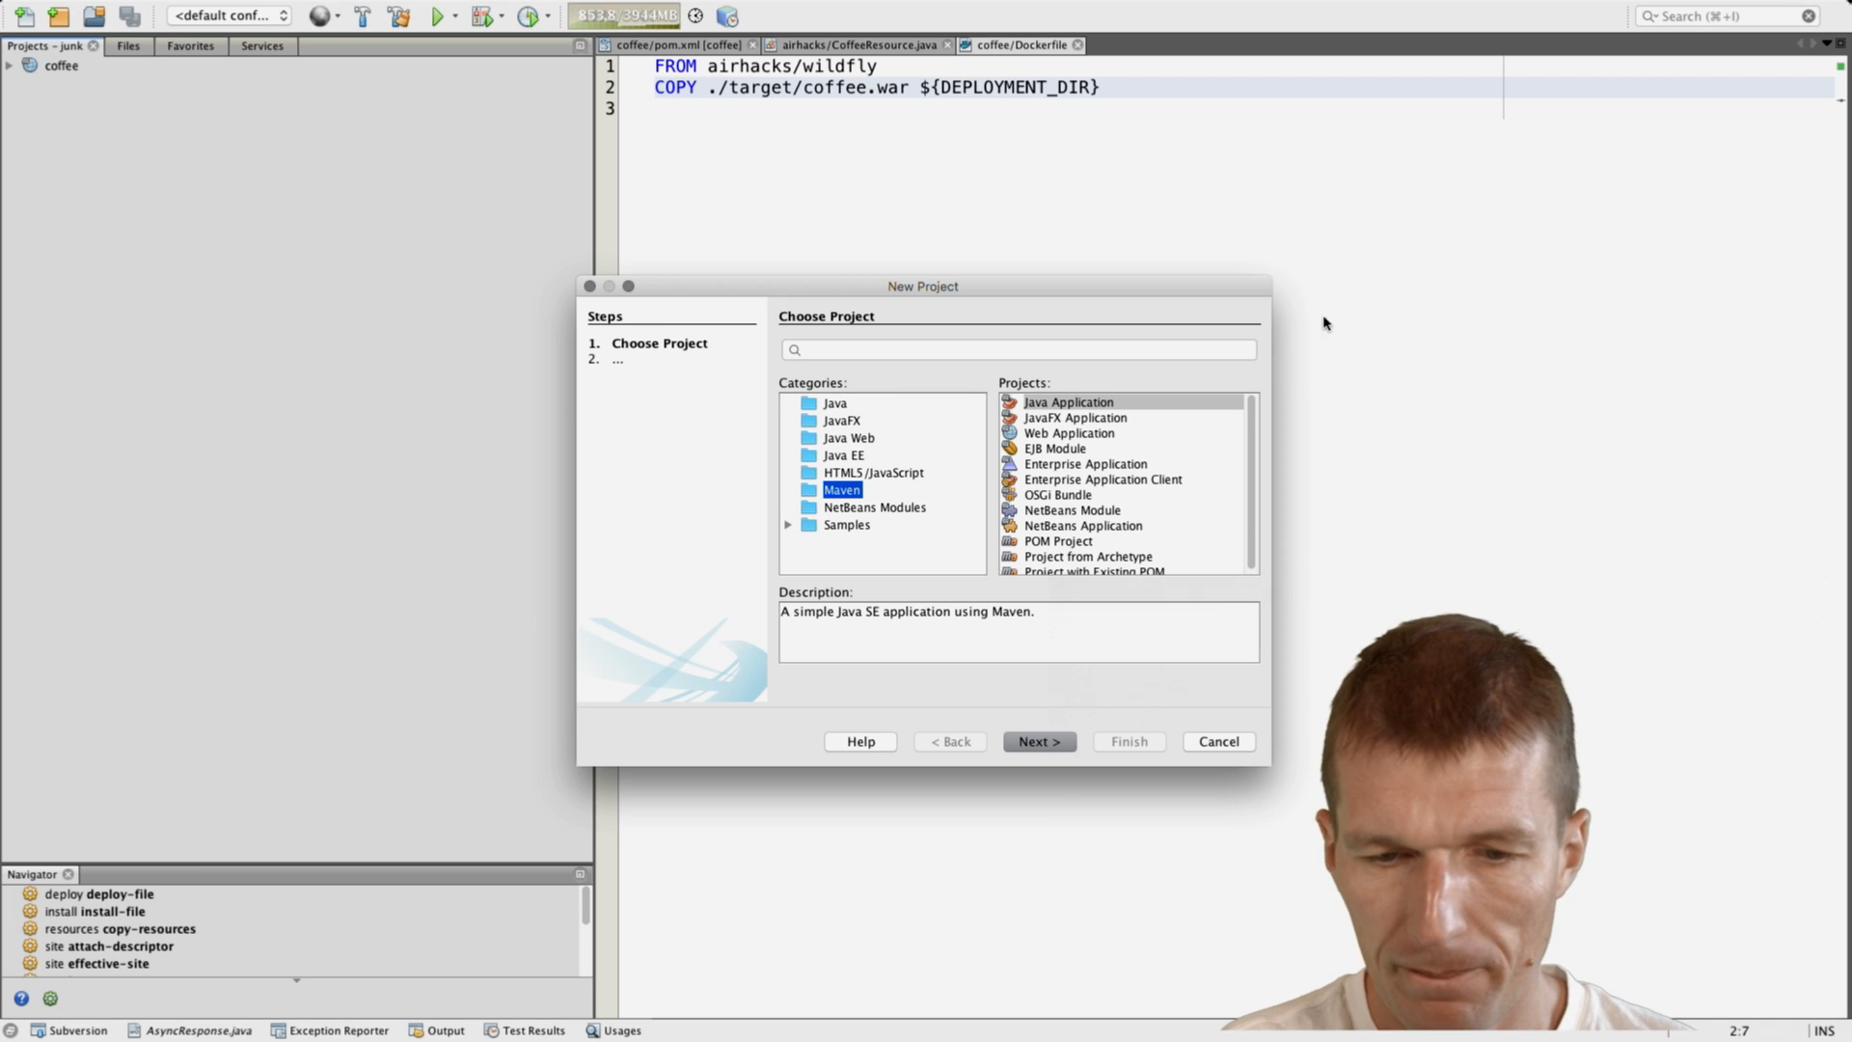
Create a second Maven archetype project named developer with group com.airhacks.
click(1086, 549)
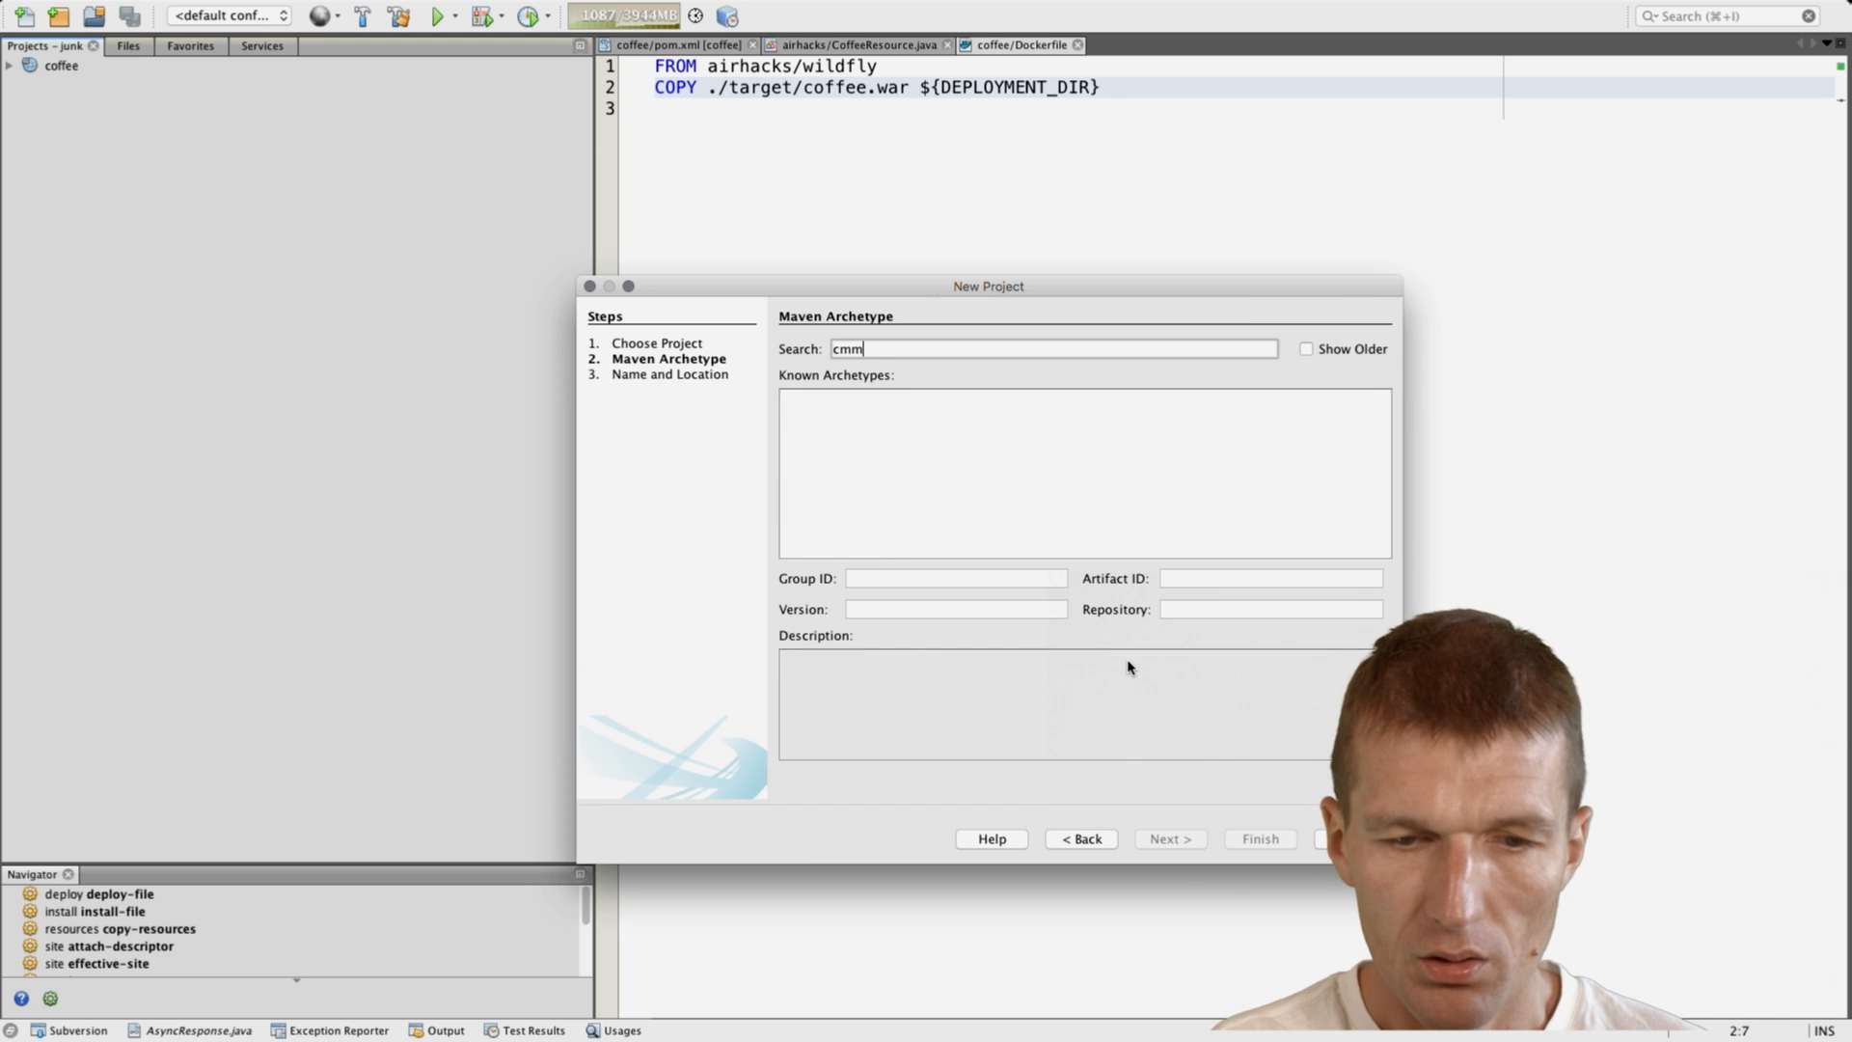
text(com.air)
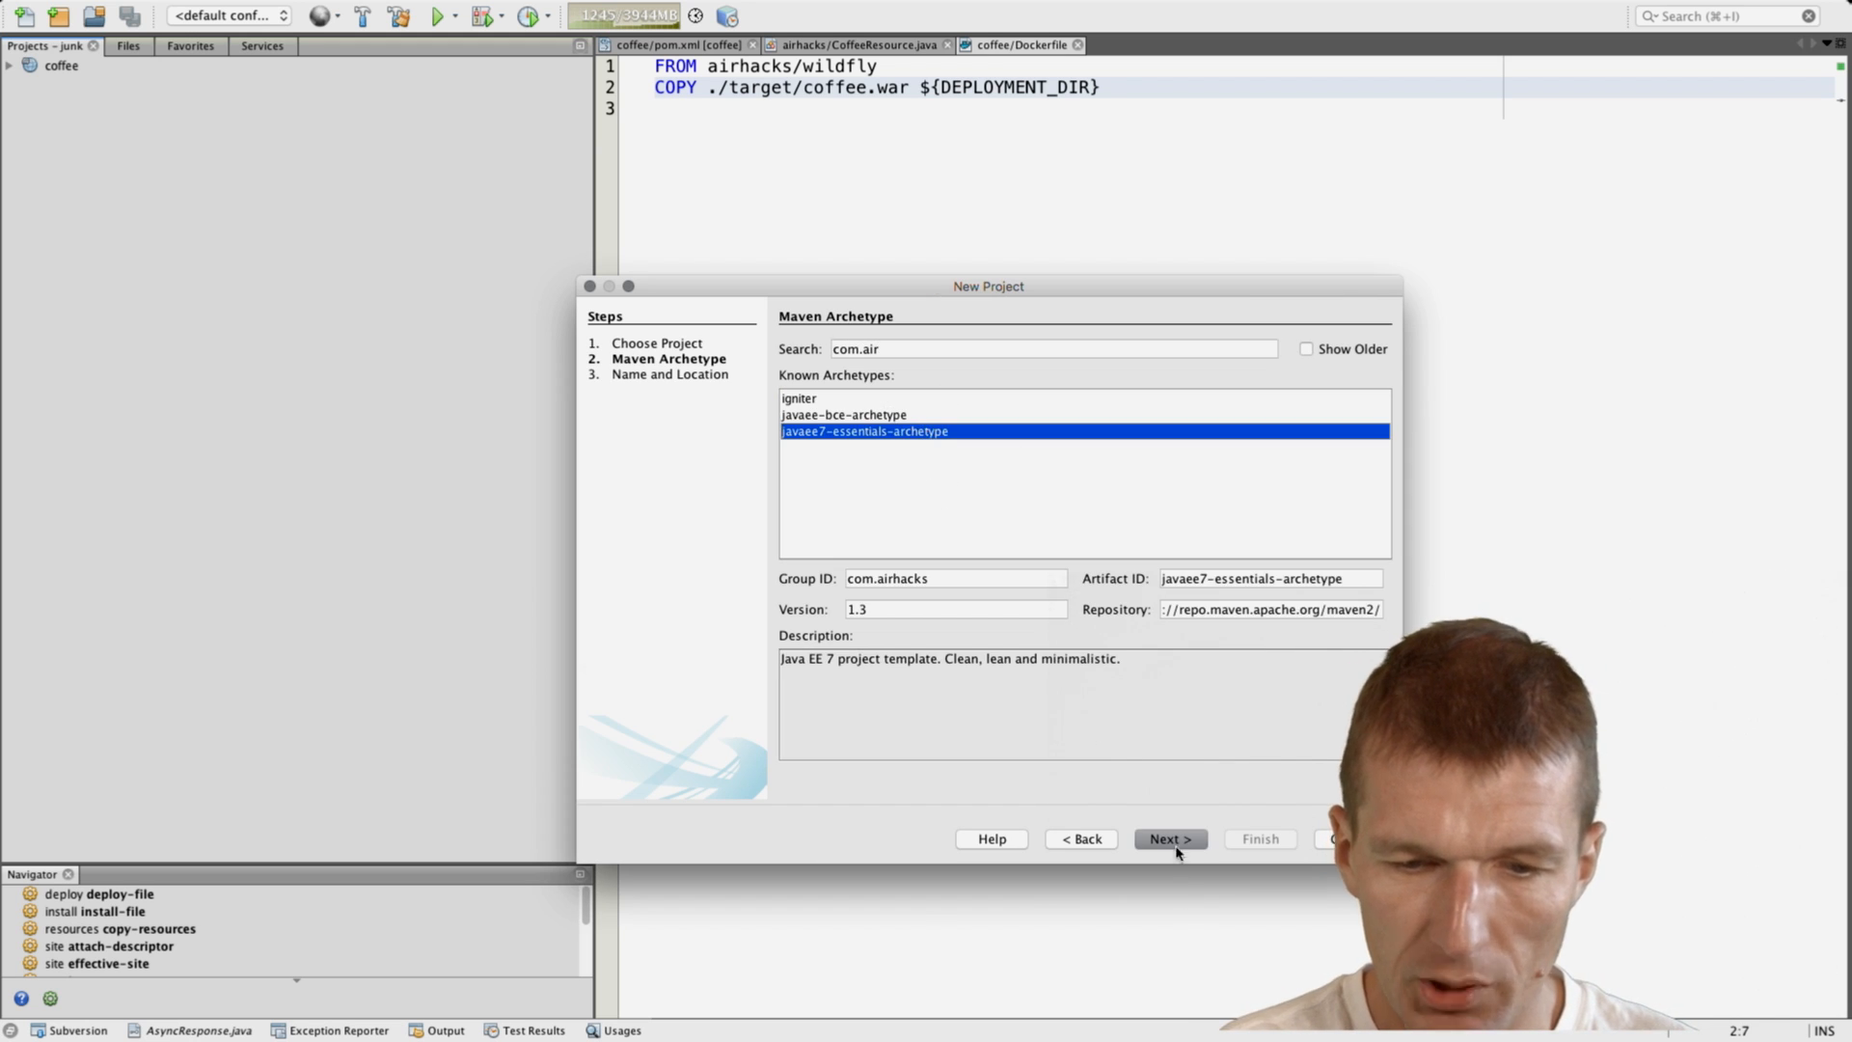
click(1170, 839)
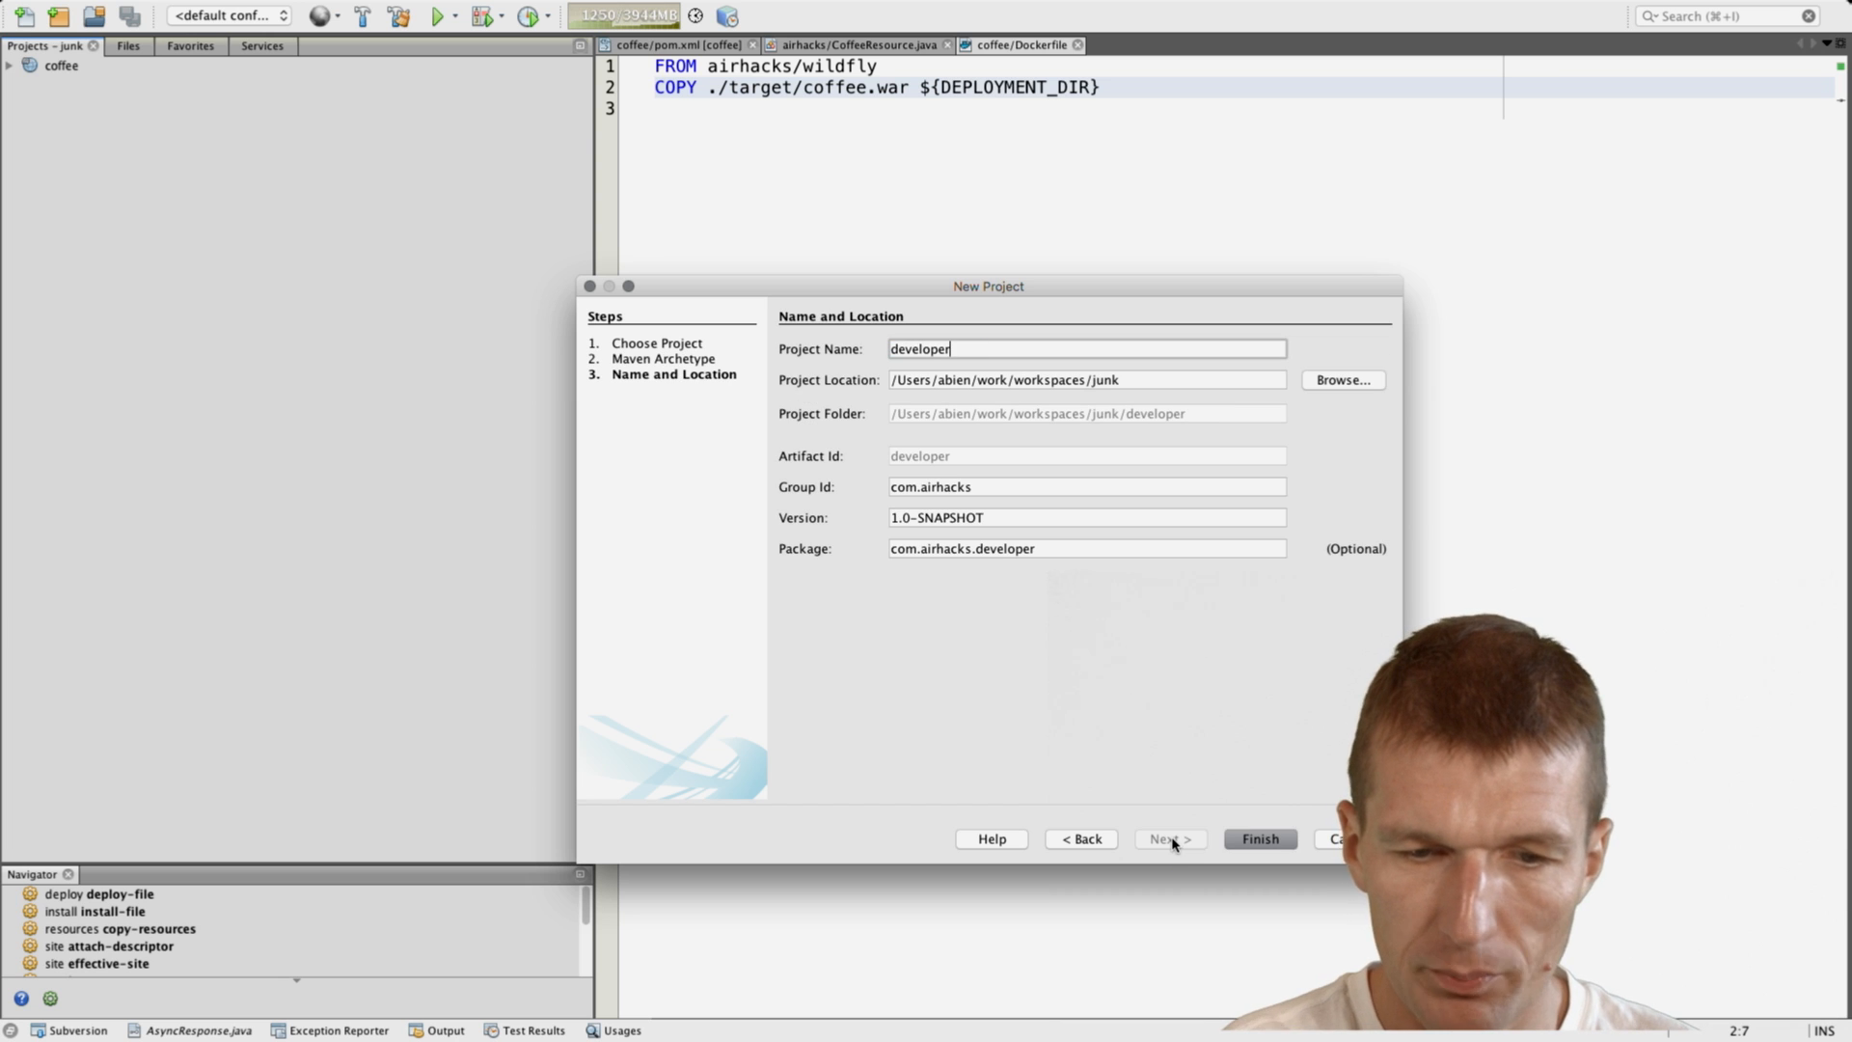
click(1260, 839)
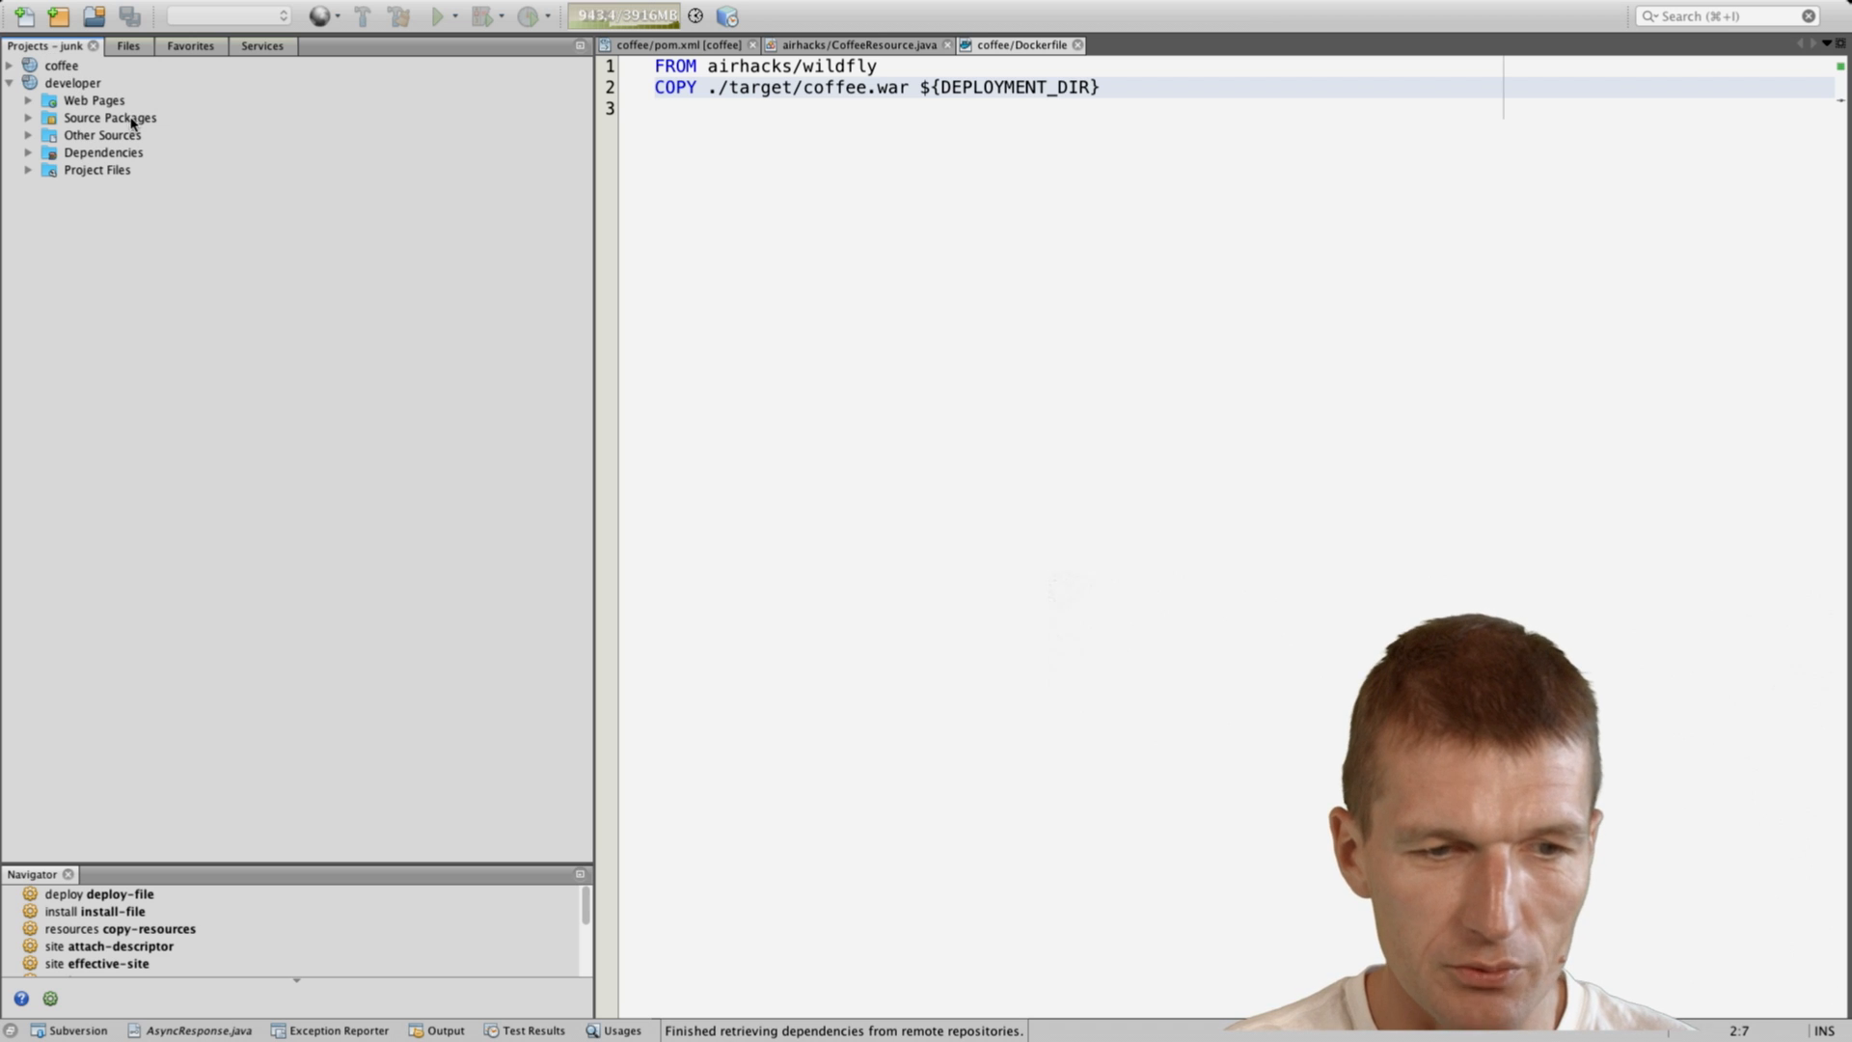
Create the Java class com.airhacks.DeveloperResource in the developer project.
right_click(72, 83)
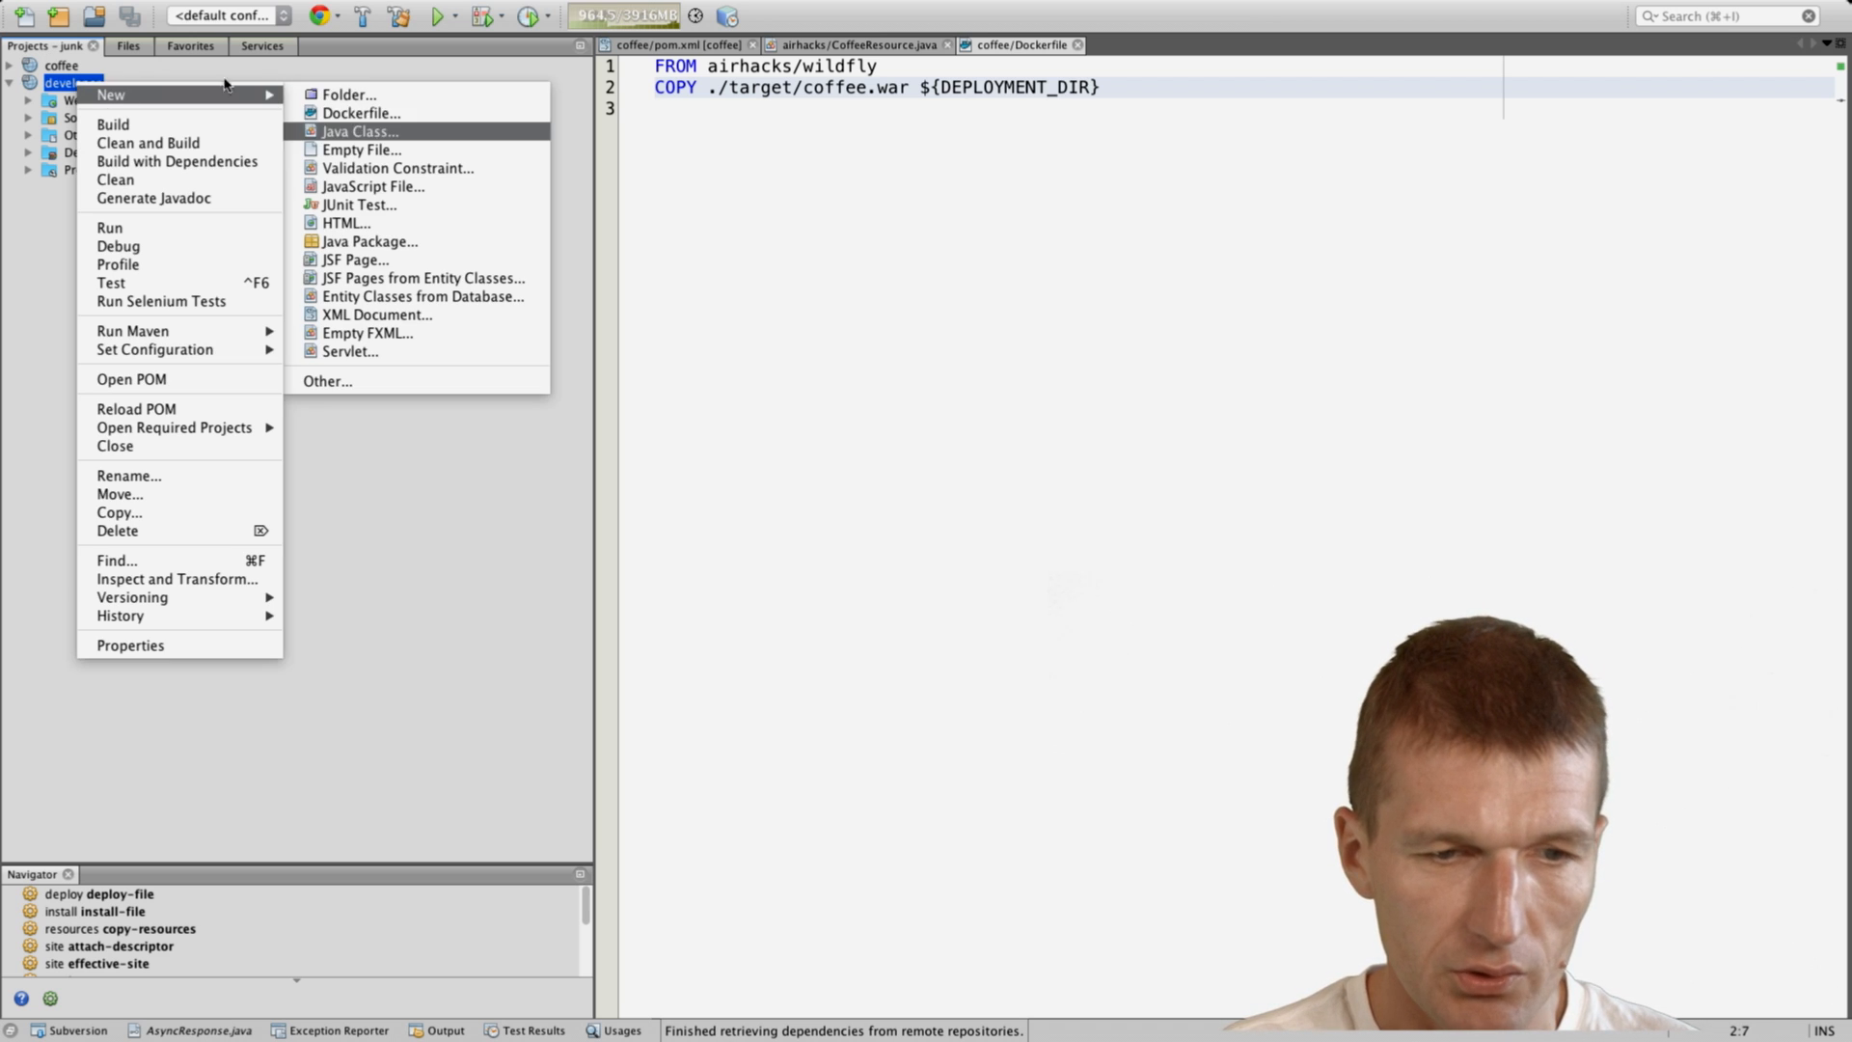
click(360, 131)
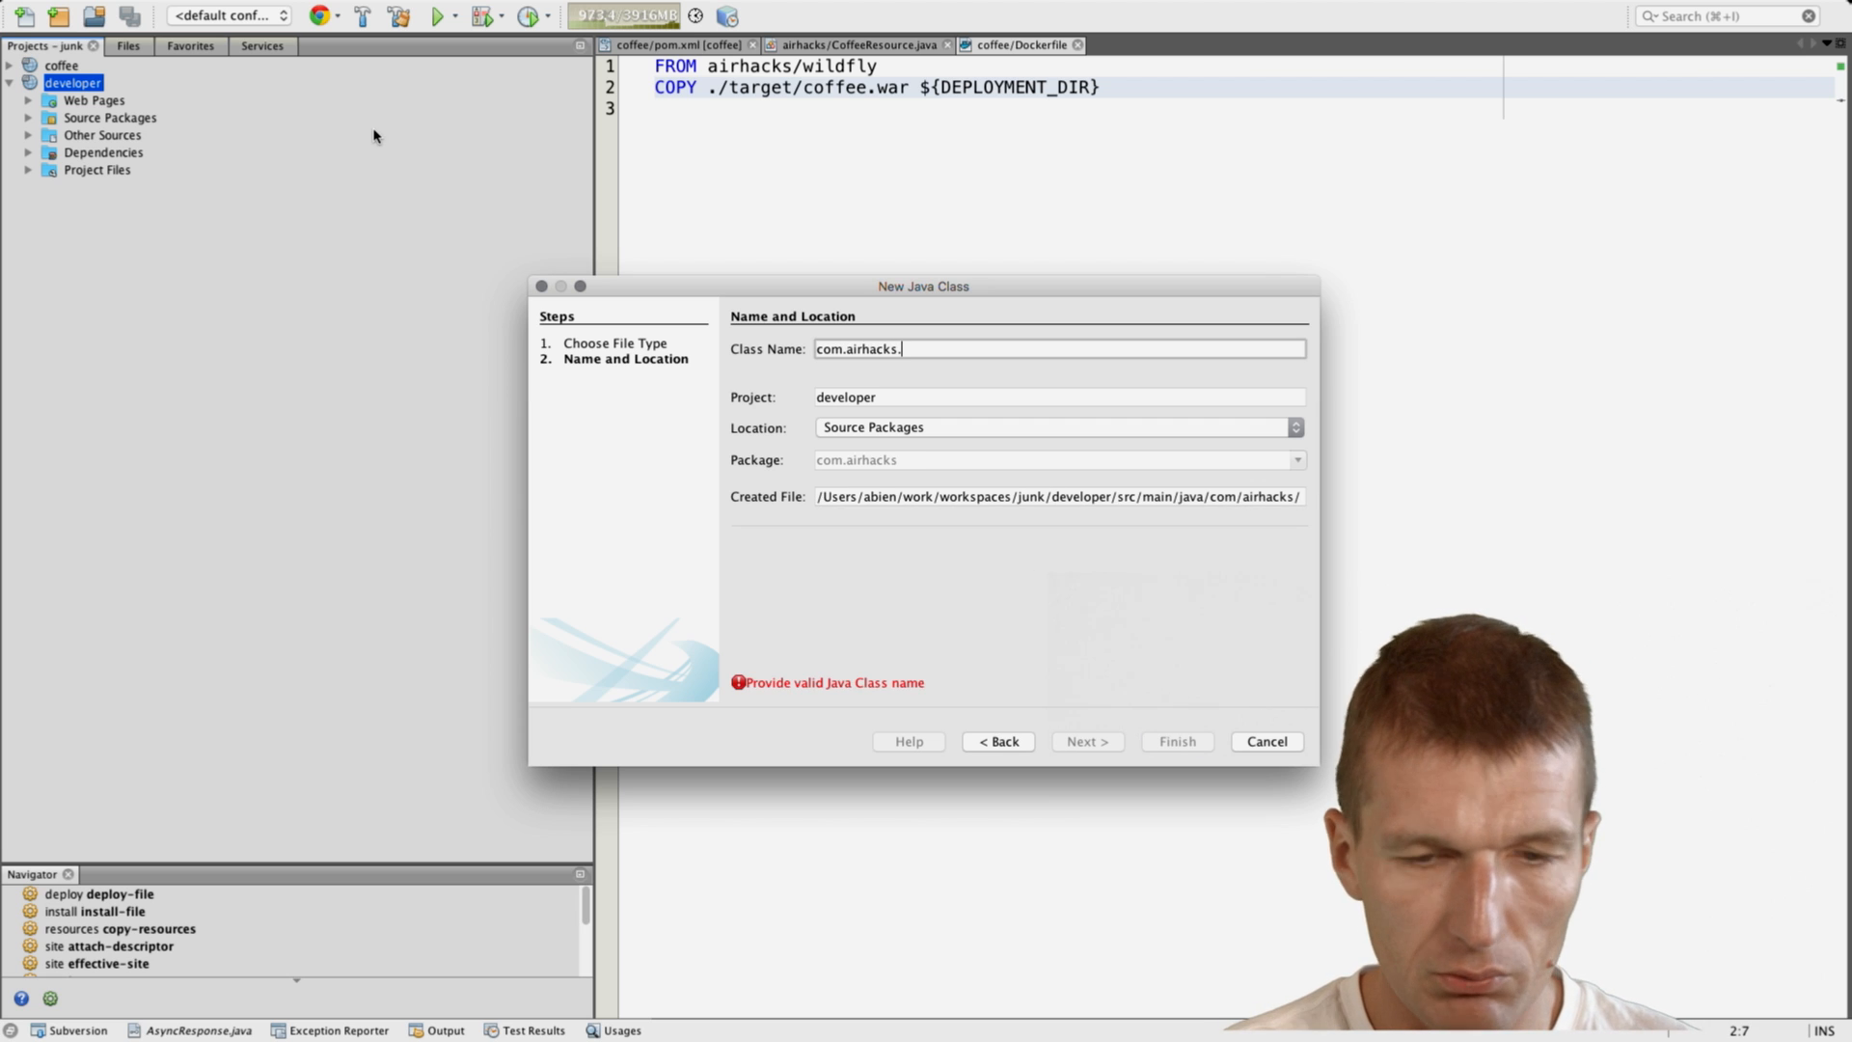
text(DeveloperR)
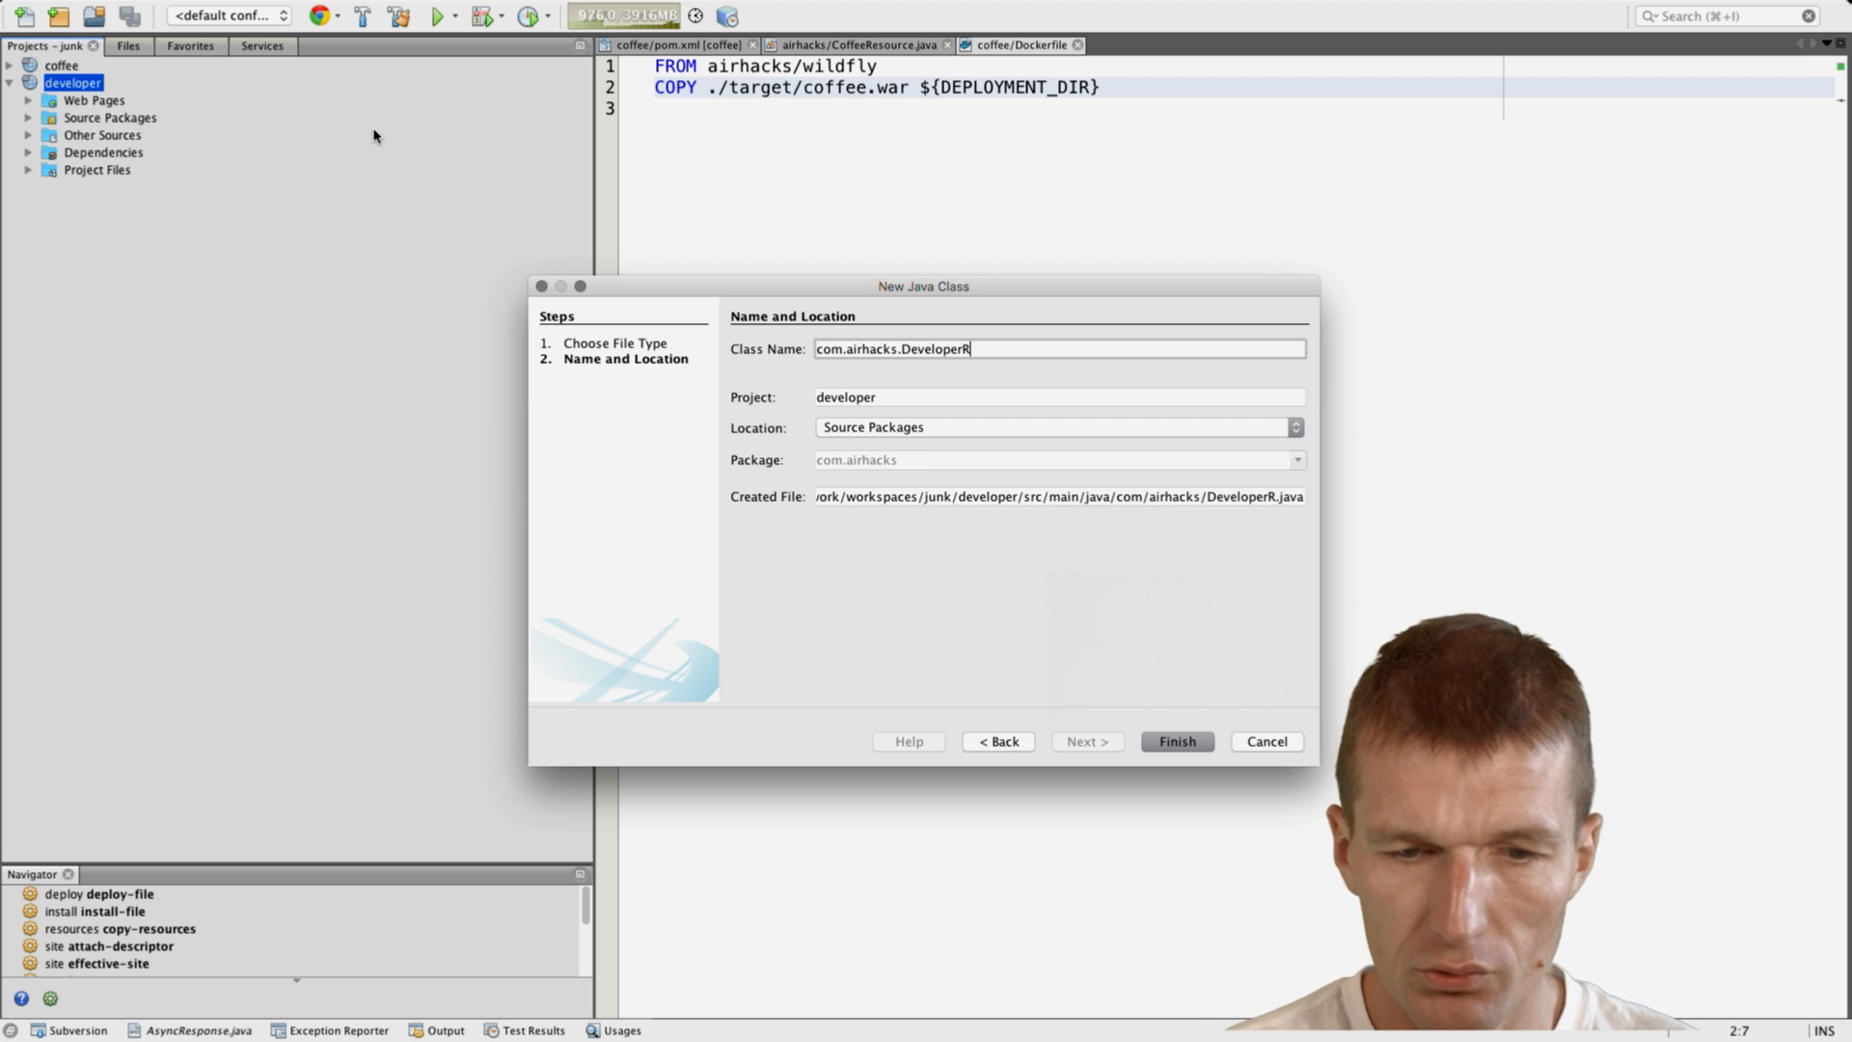
text(eso)
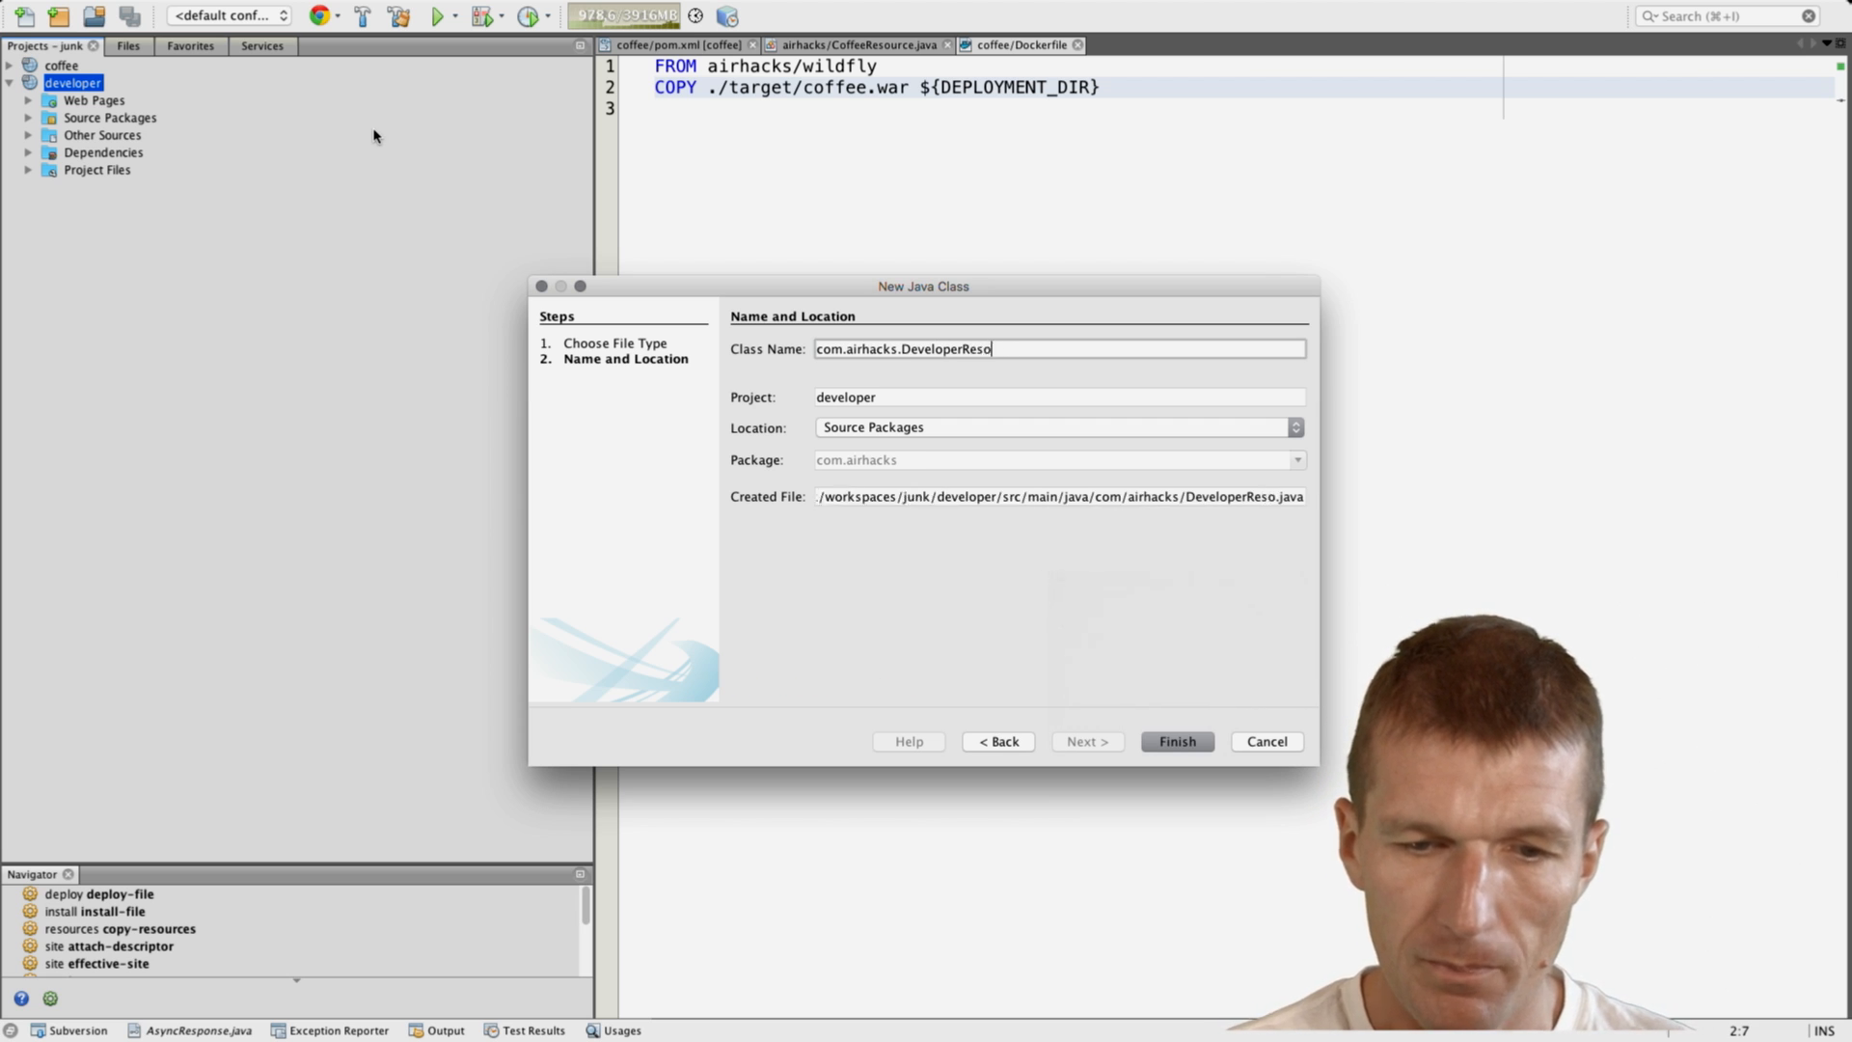
click(1175, 741)
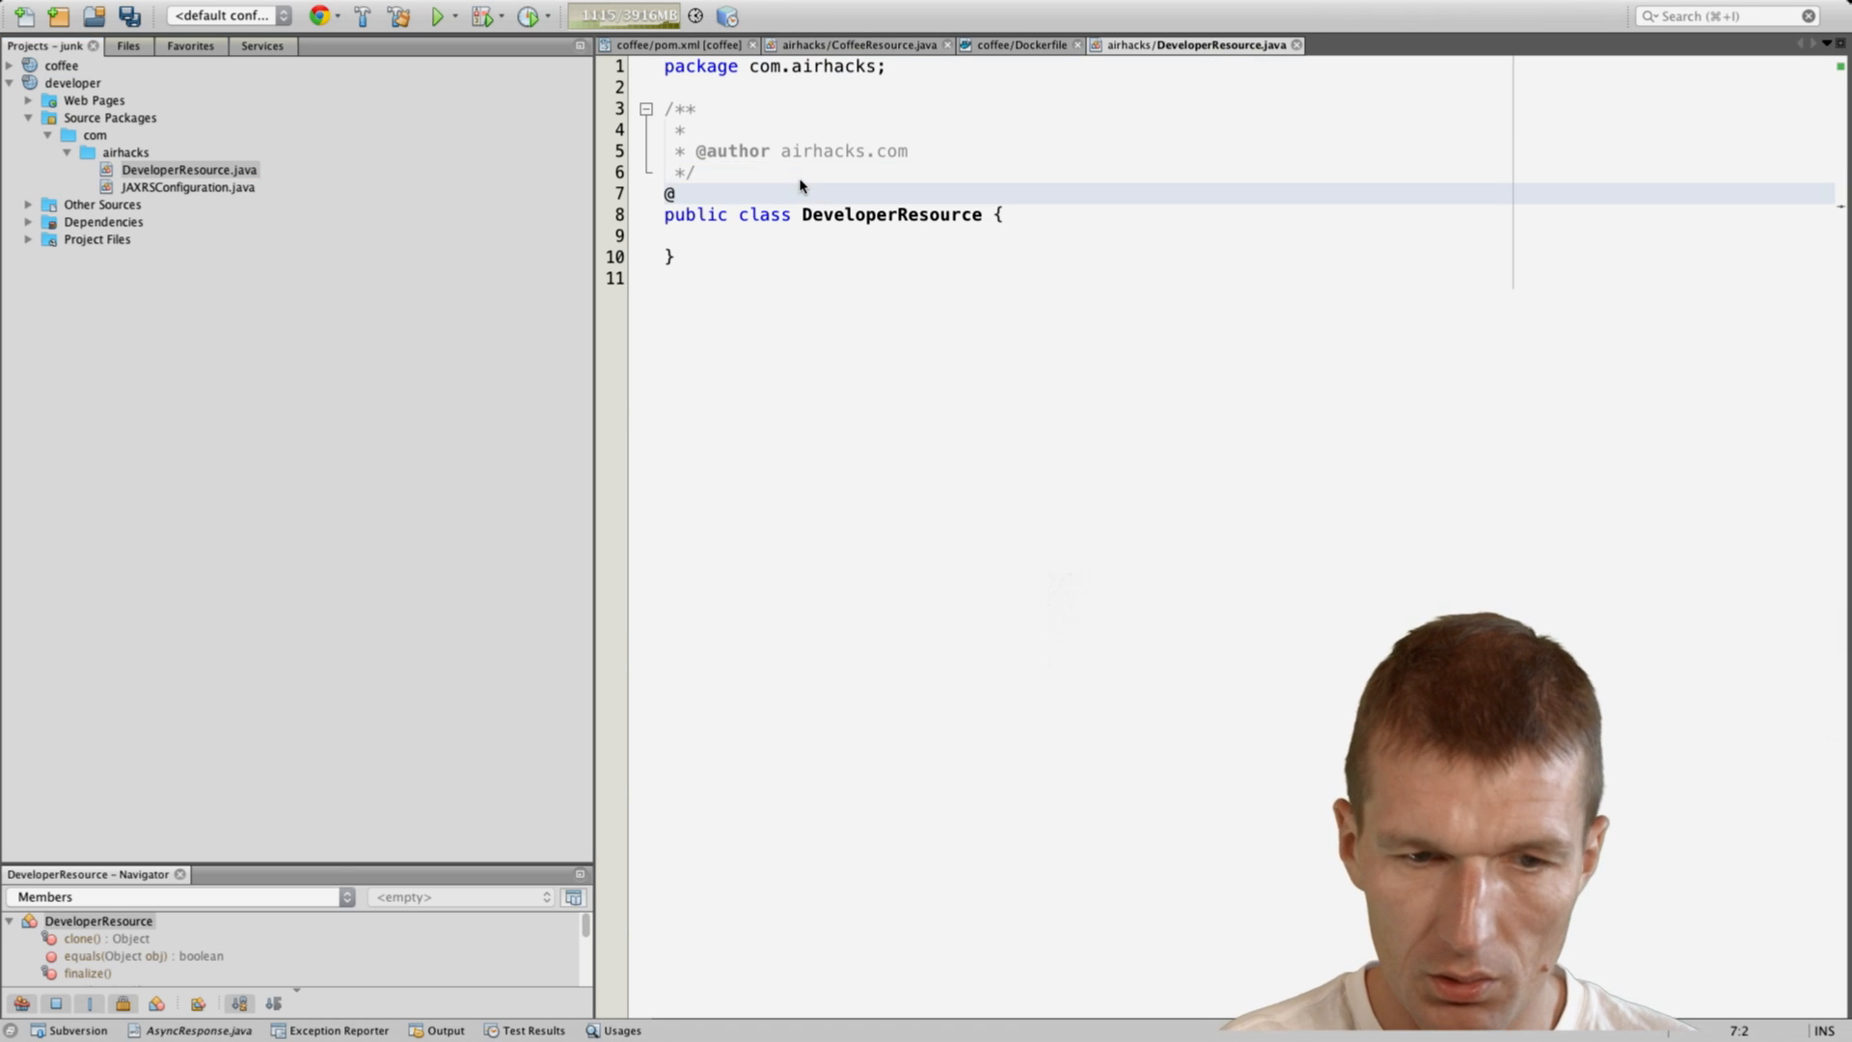
text(Path("developer)
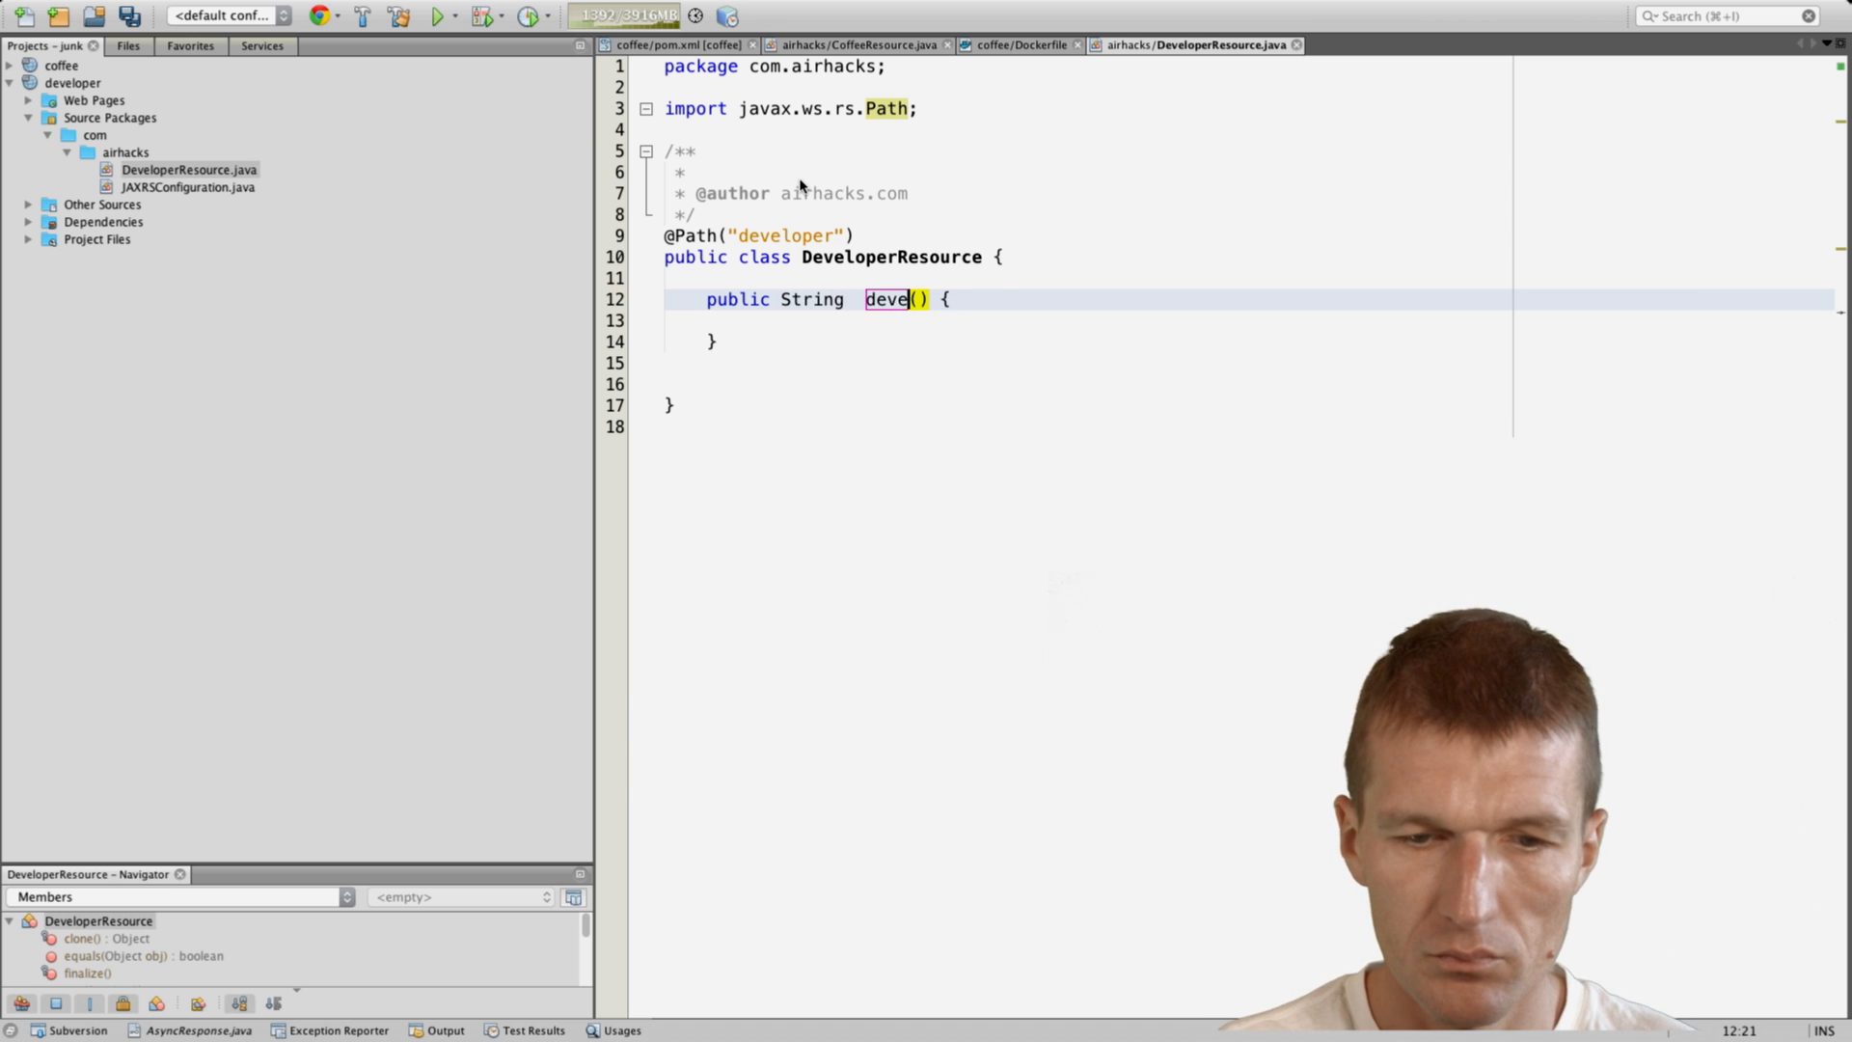
text(developer)
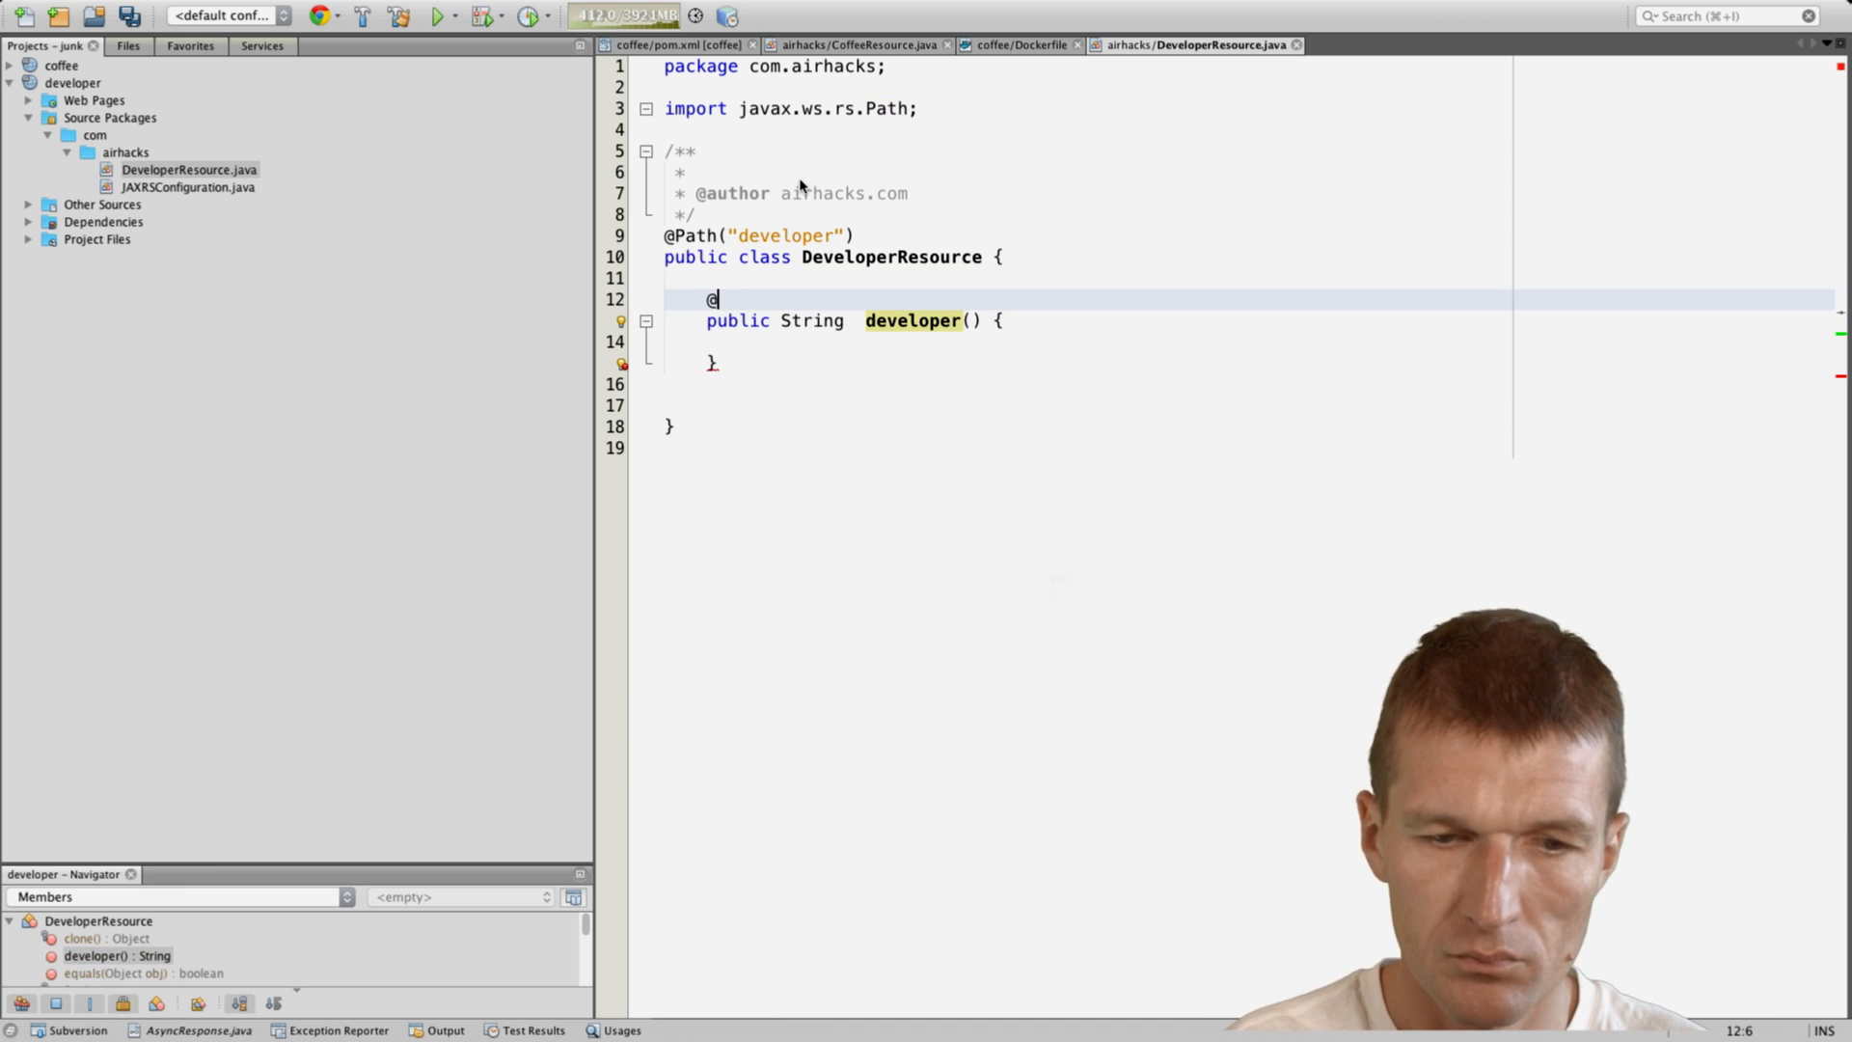
text(GET)
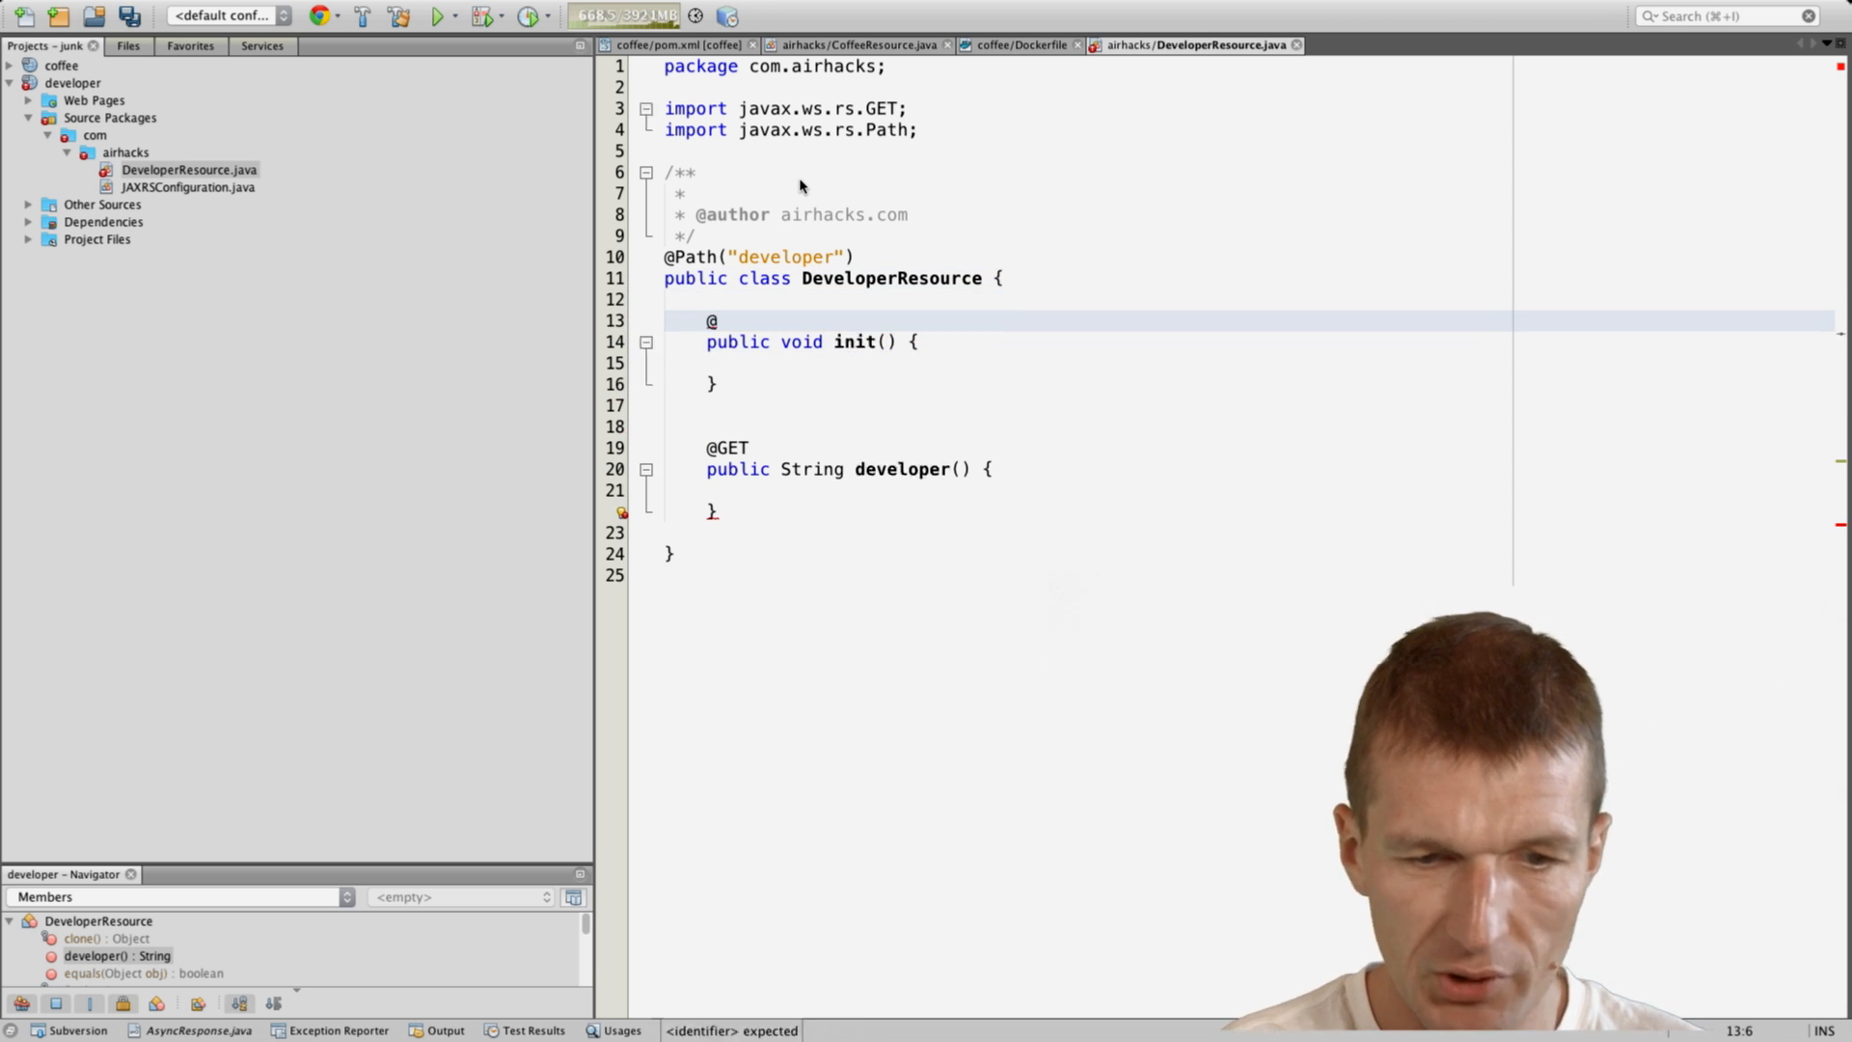
text(PostConstruct)
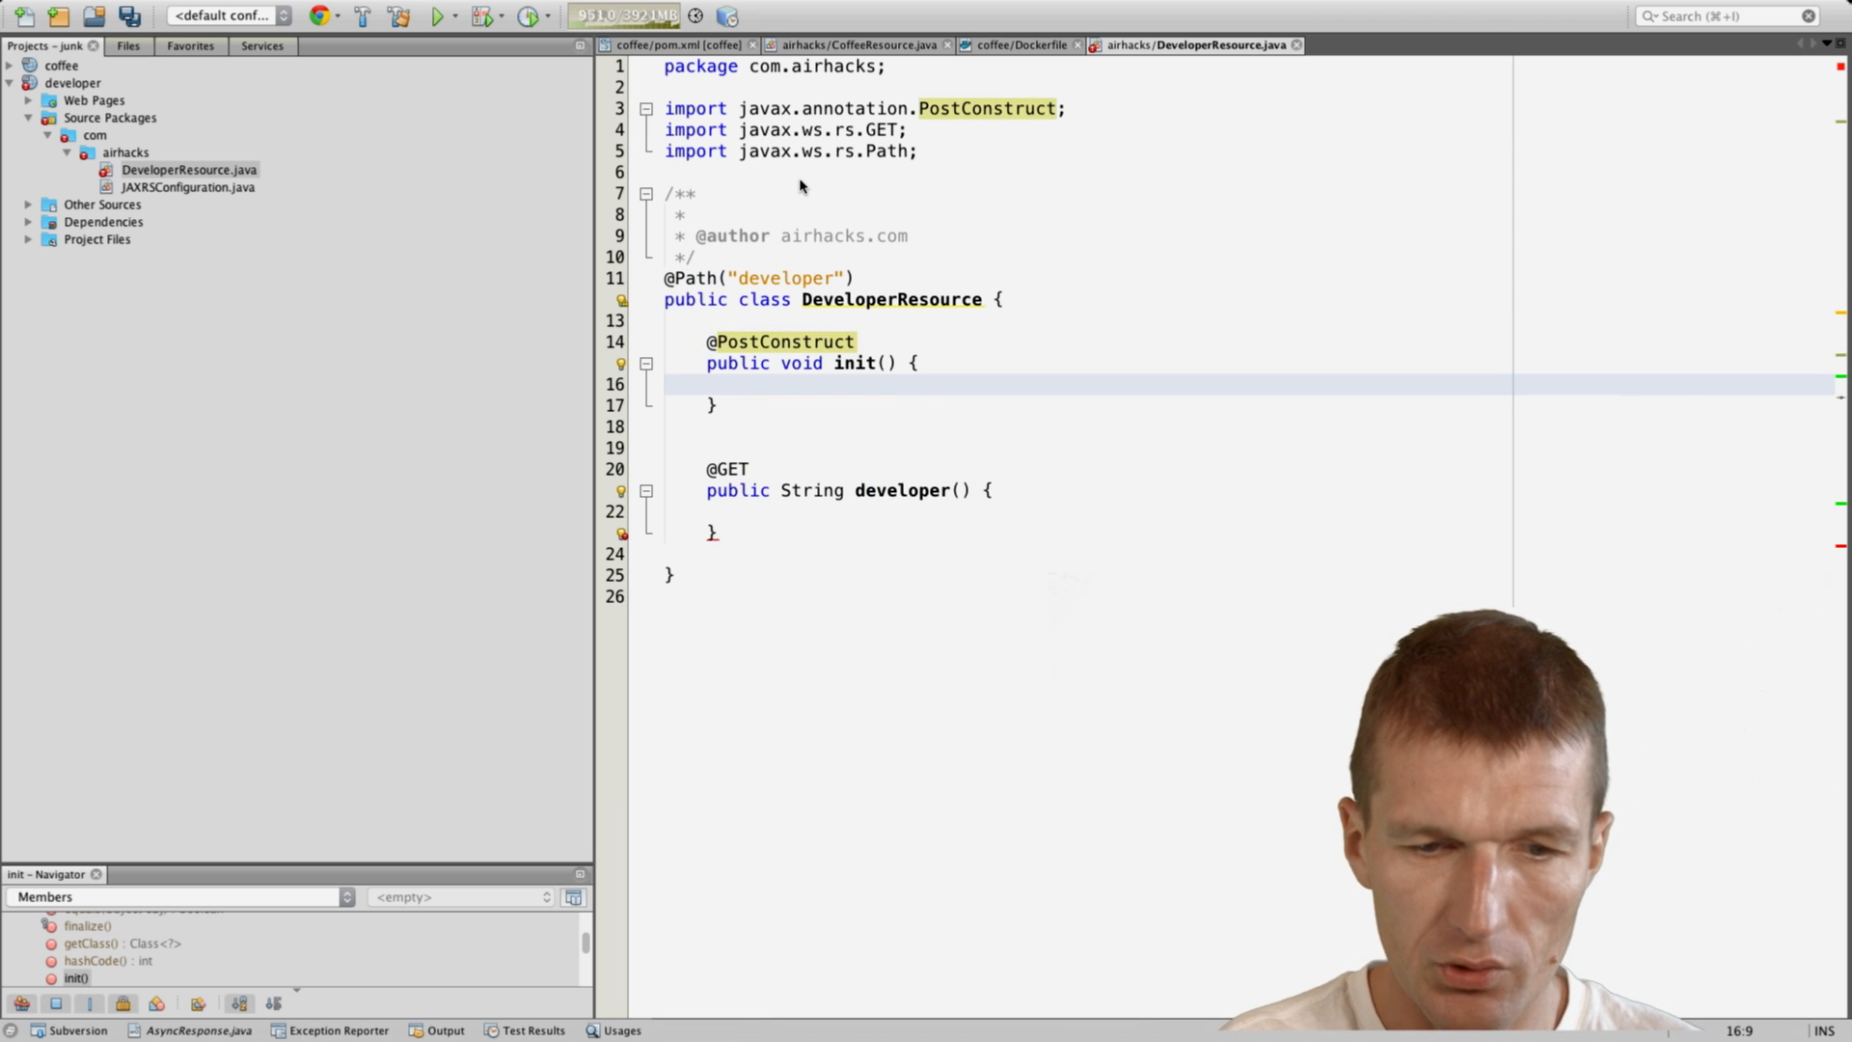
text(ClientBU)
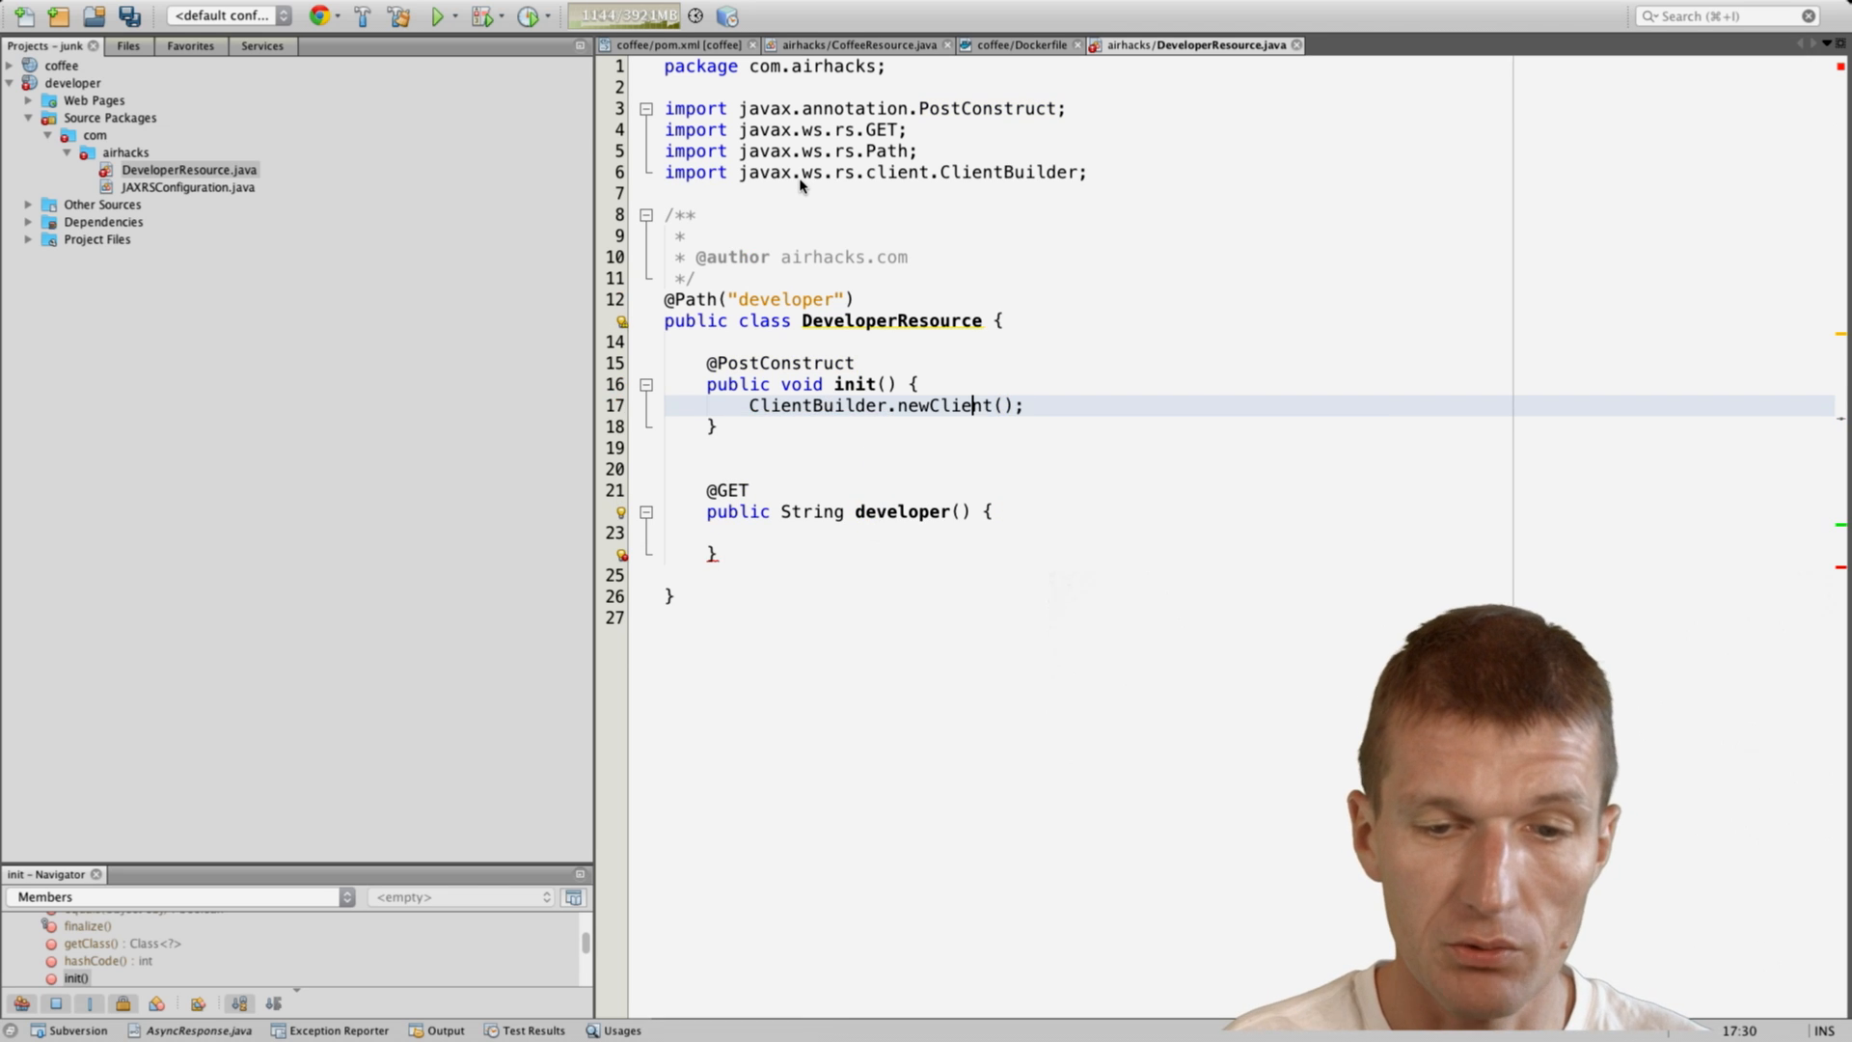
text(thi =)
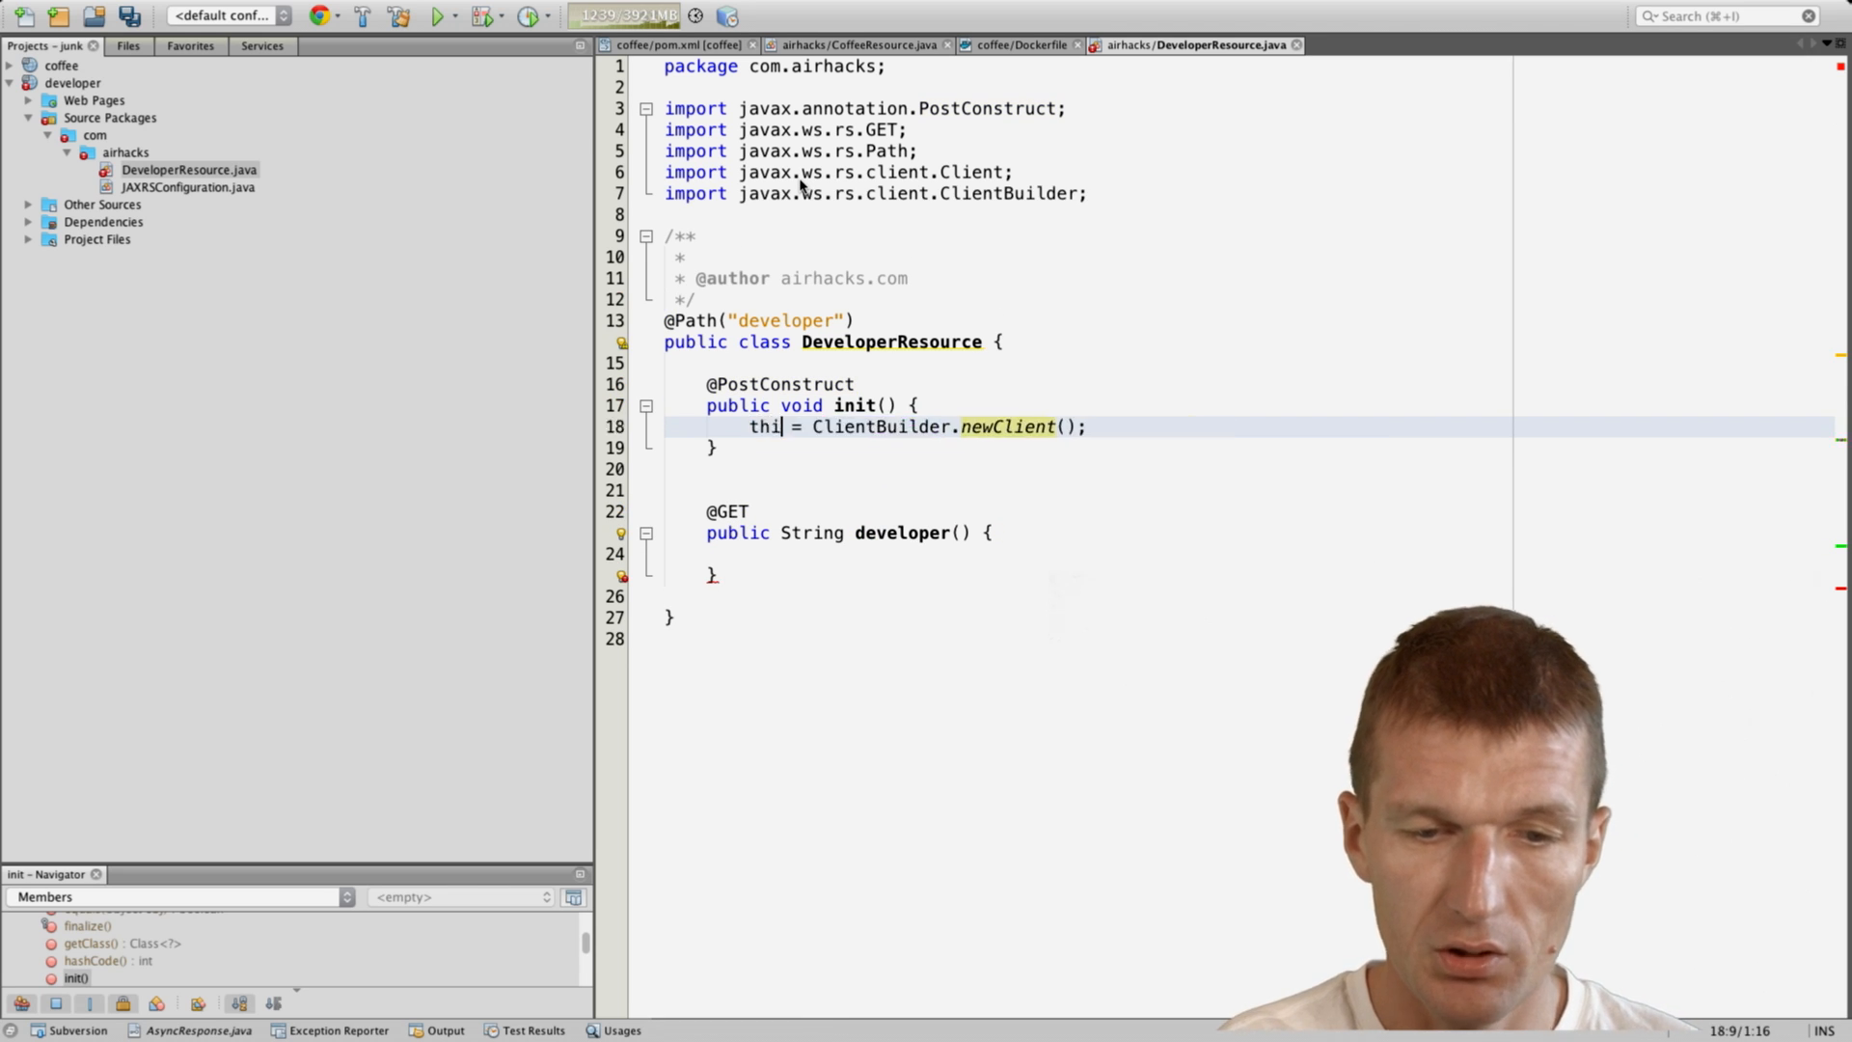
text(s.client)
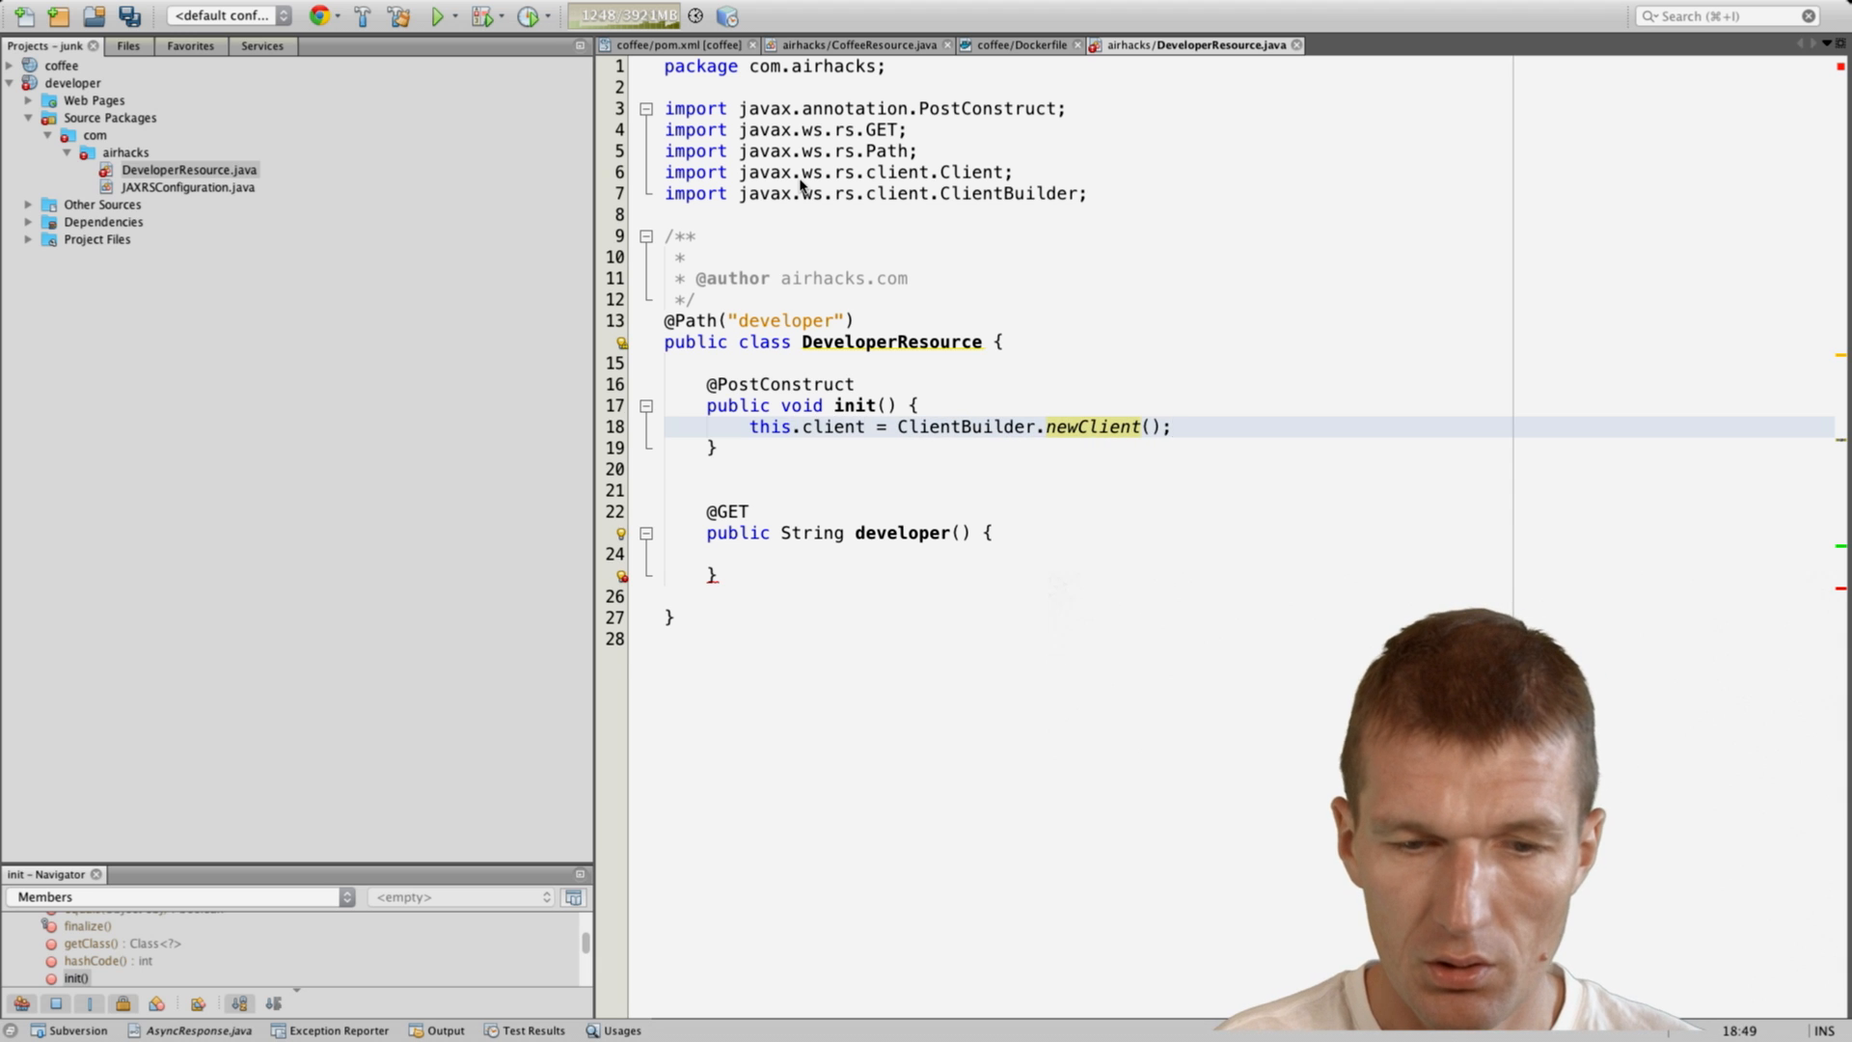
text(th)
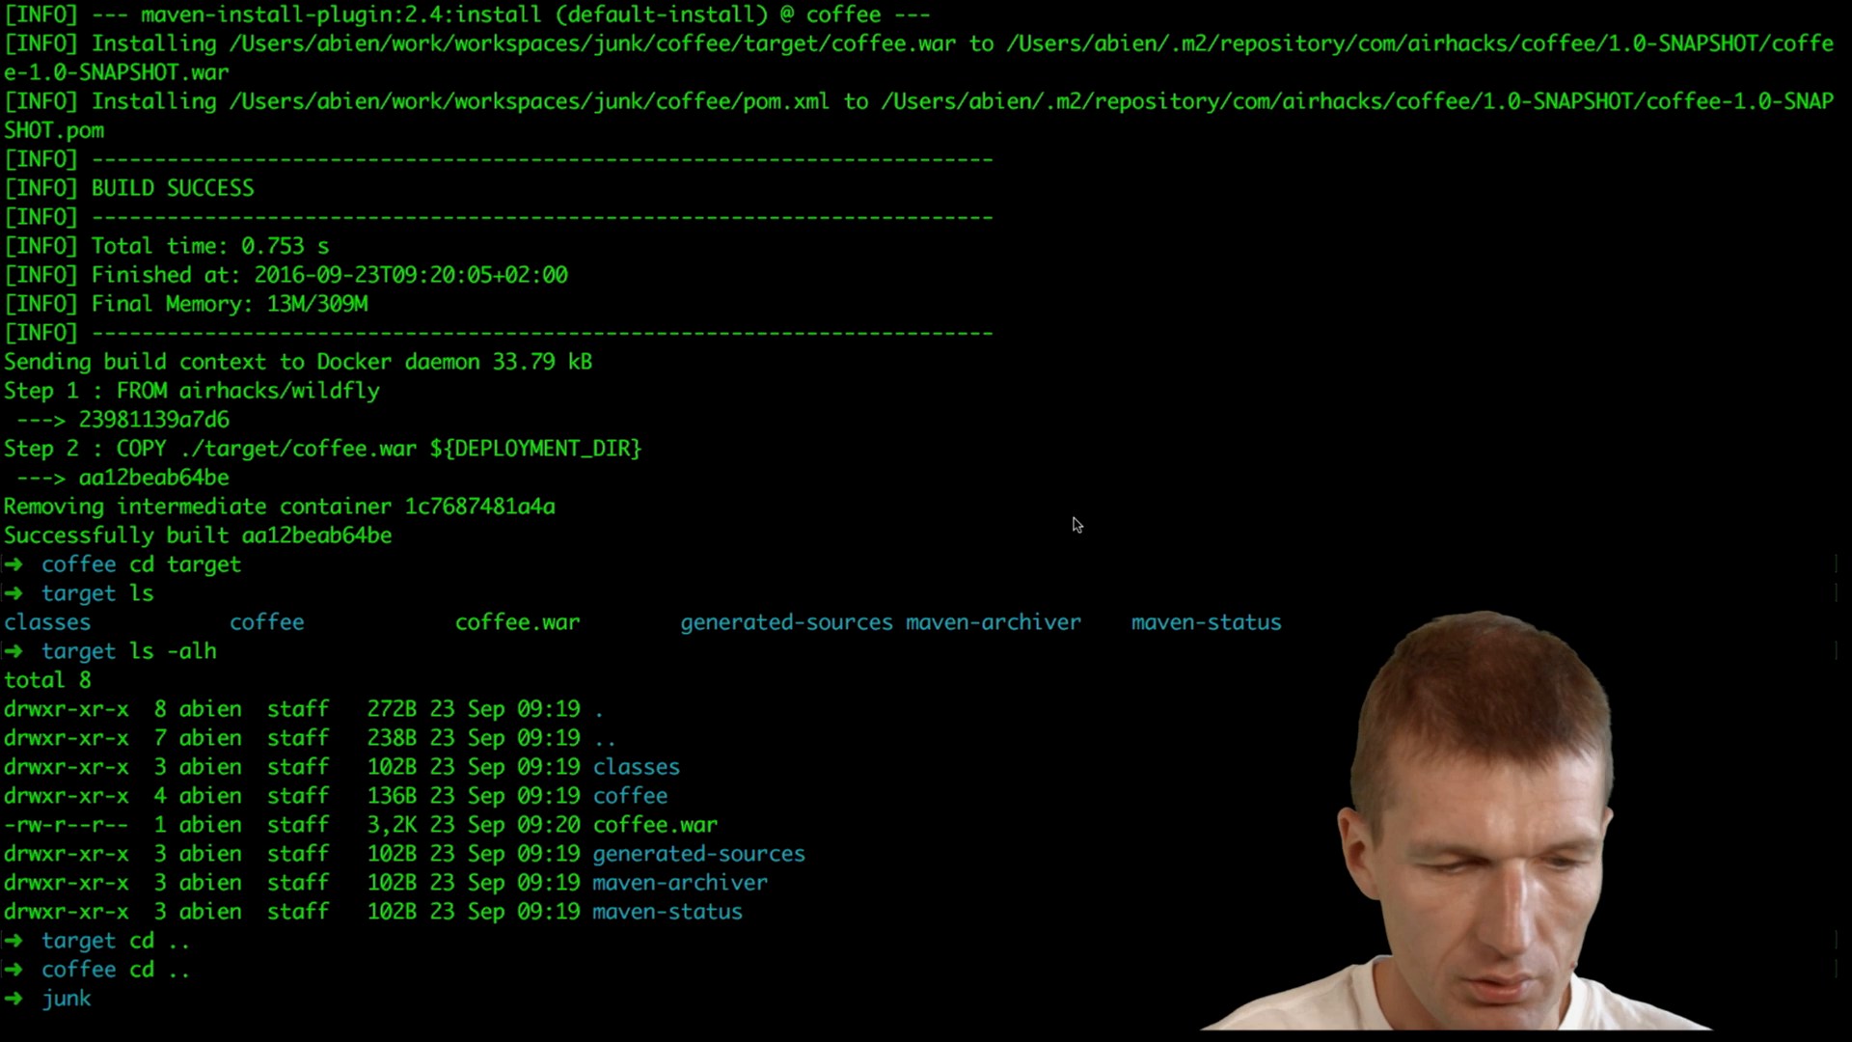
From the coffee folder, run airhacks/coffee detached as container coffeee with port 8080:8080 published.
text(cd coffee)
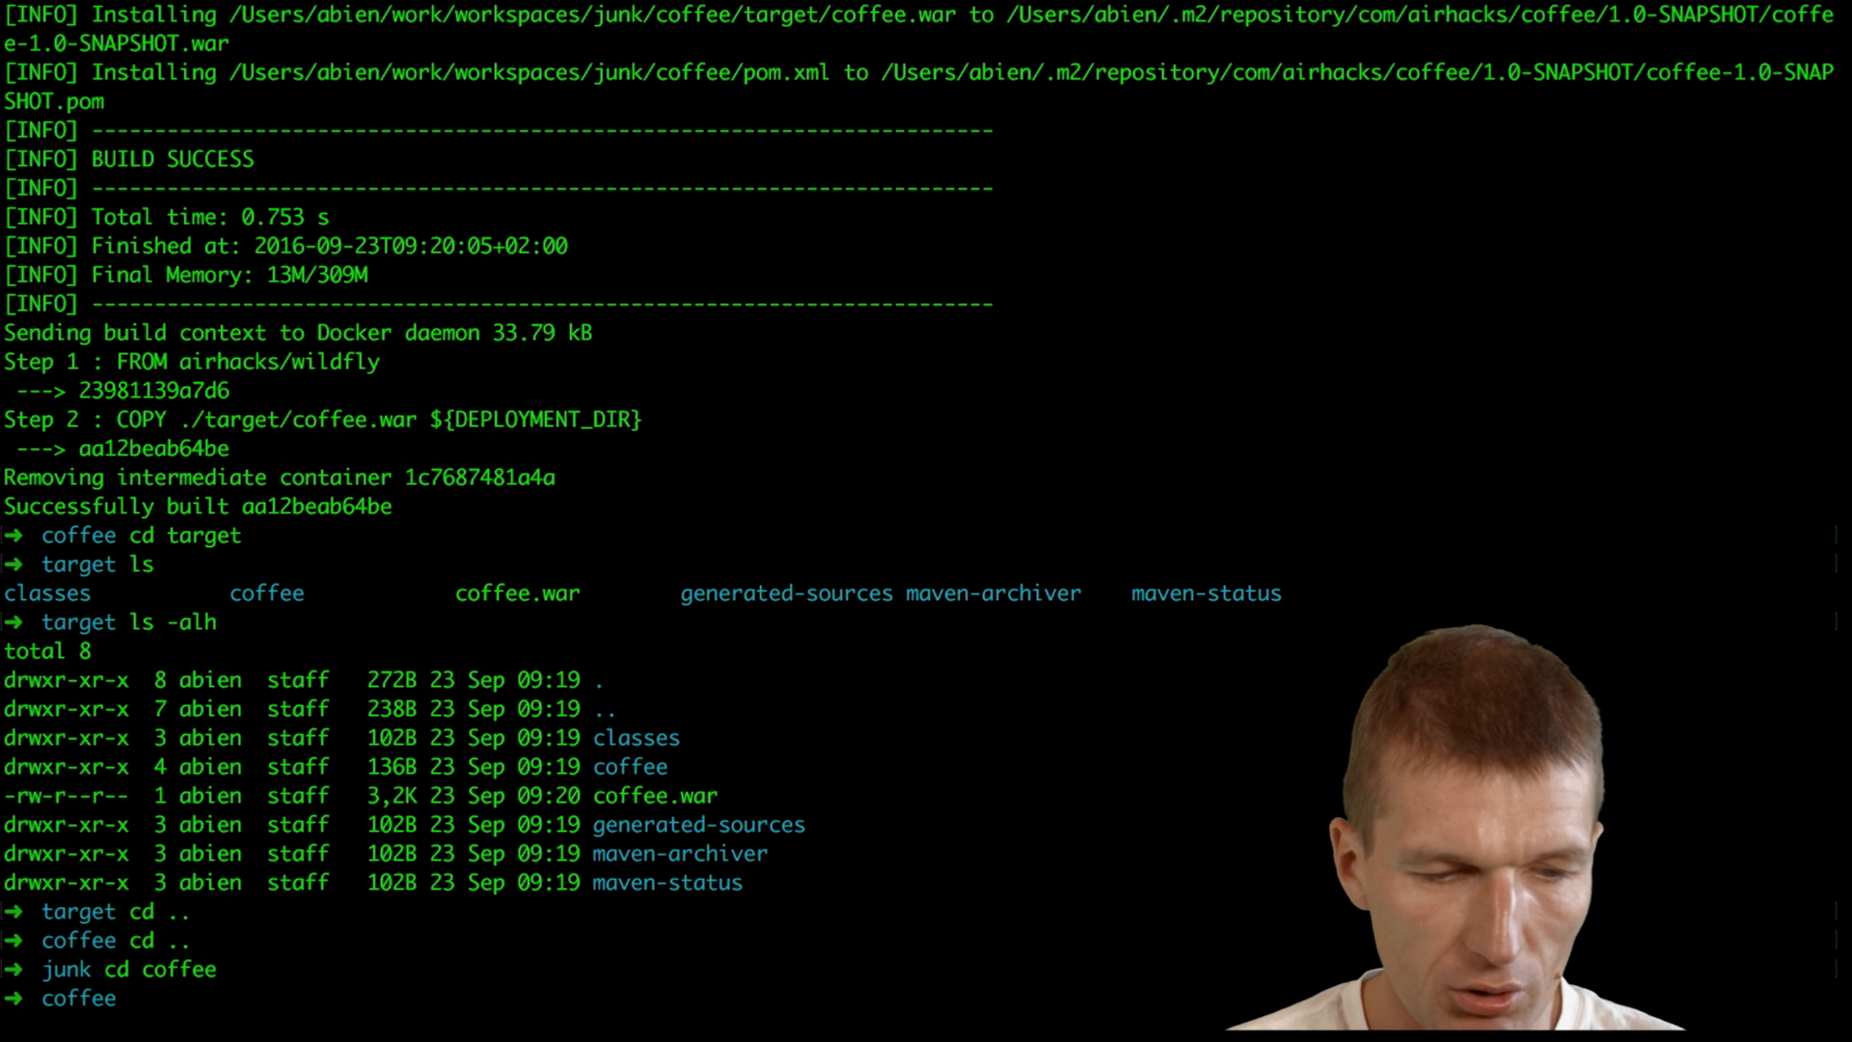
text(docker run -d)
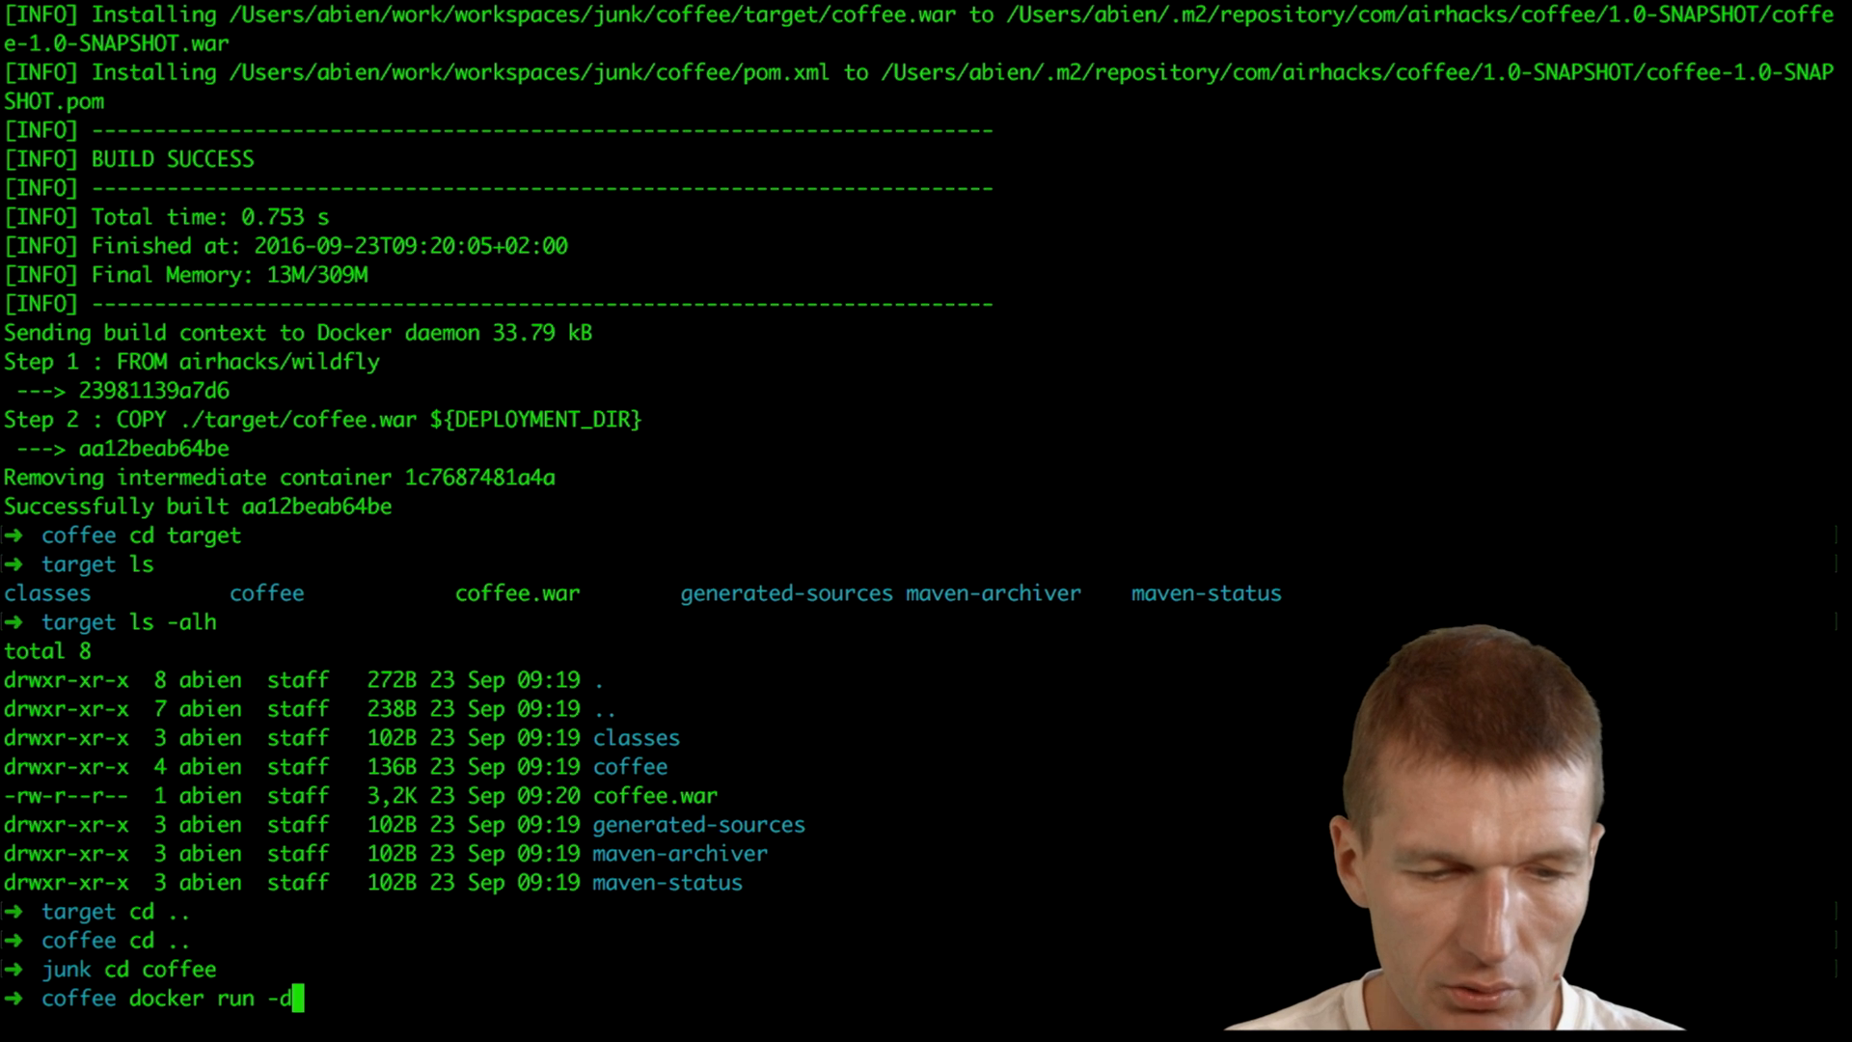
text(-p)
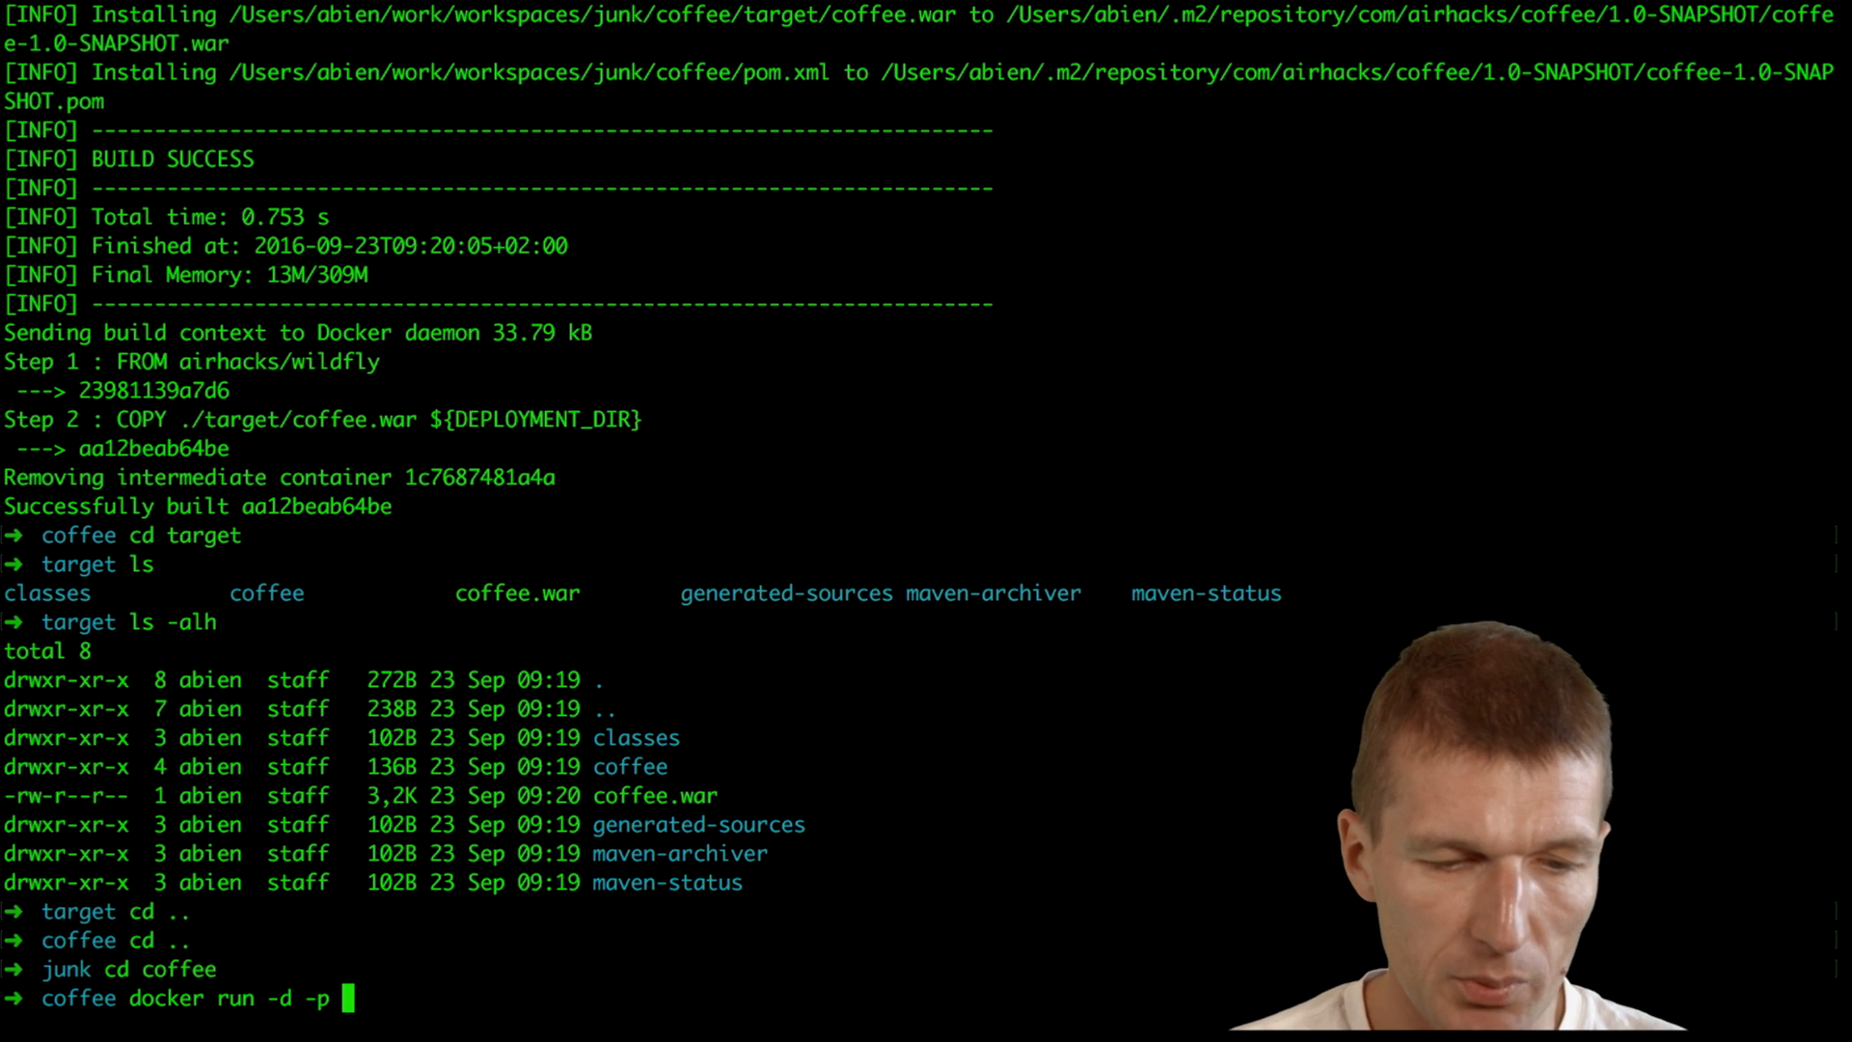
text(8080)
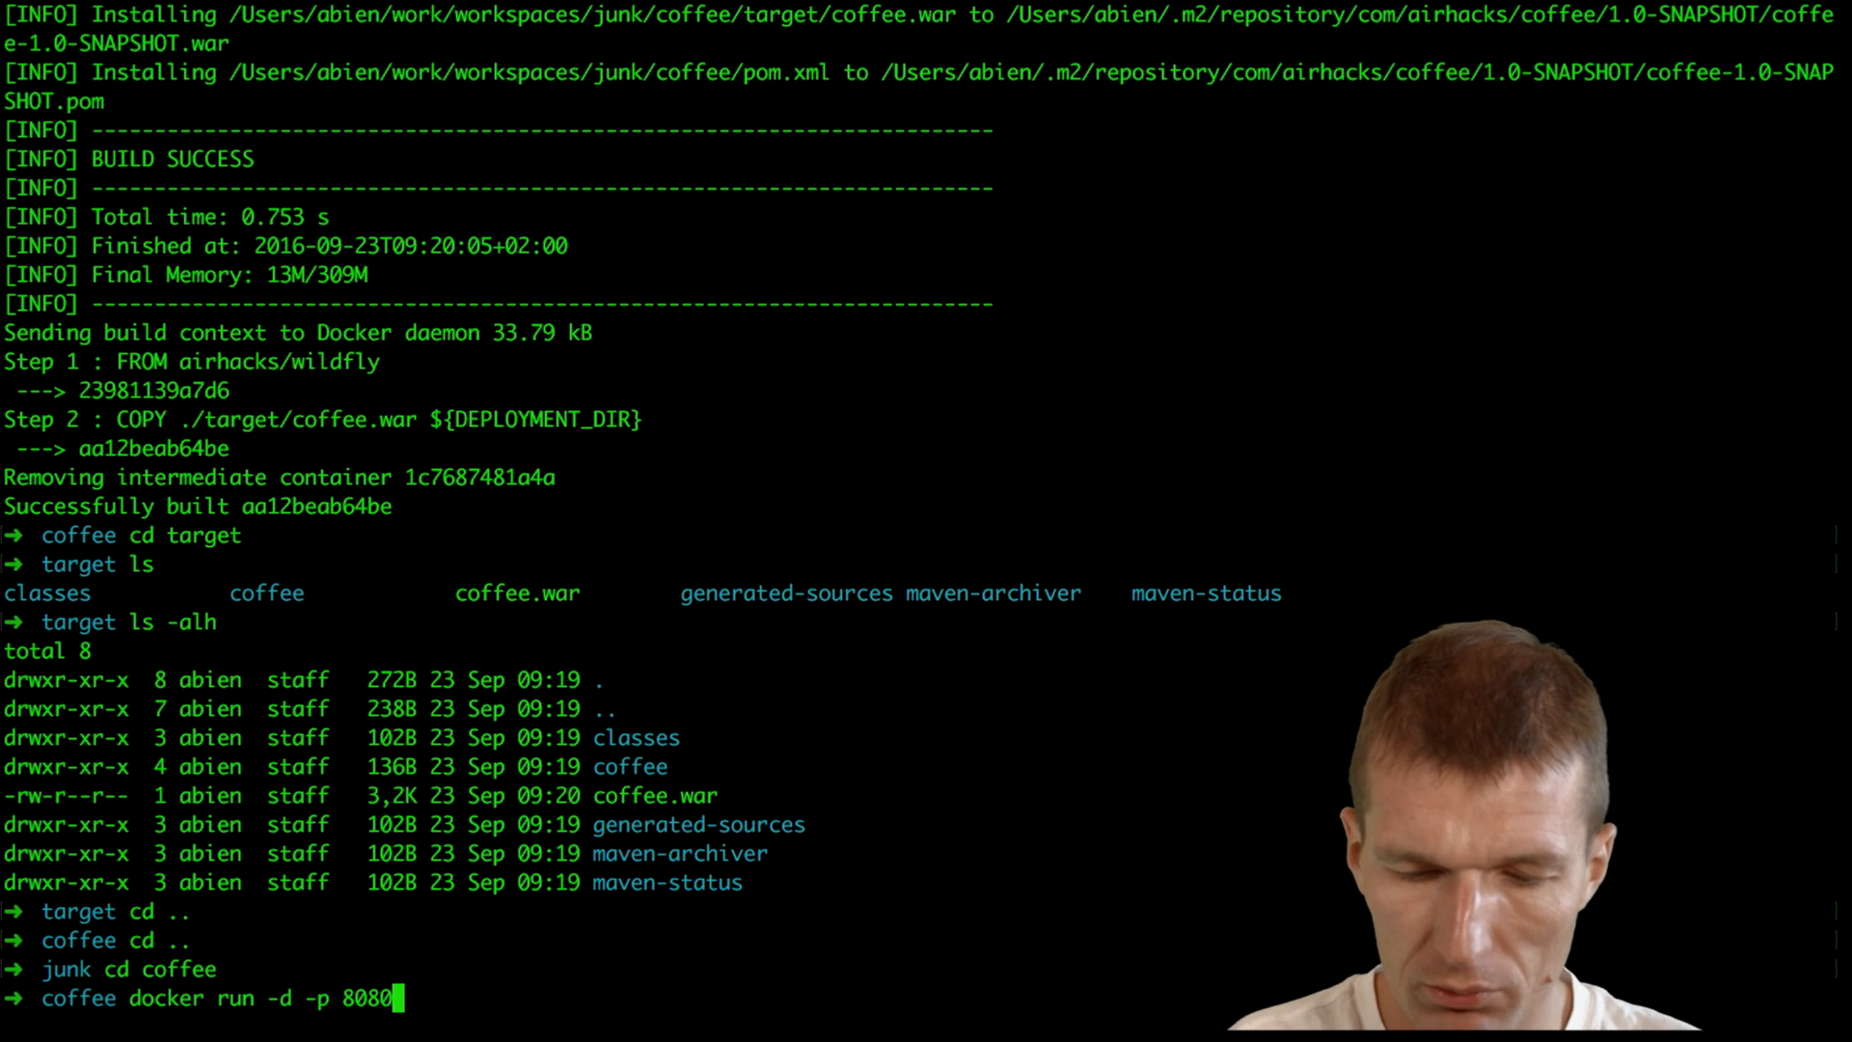
text(:8080)
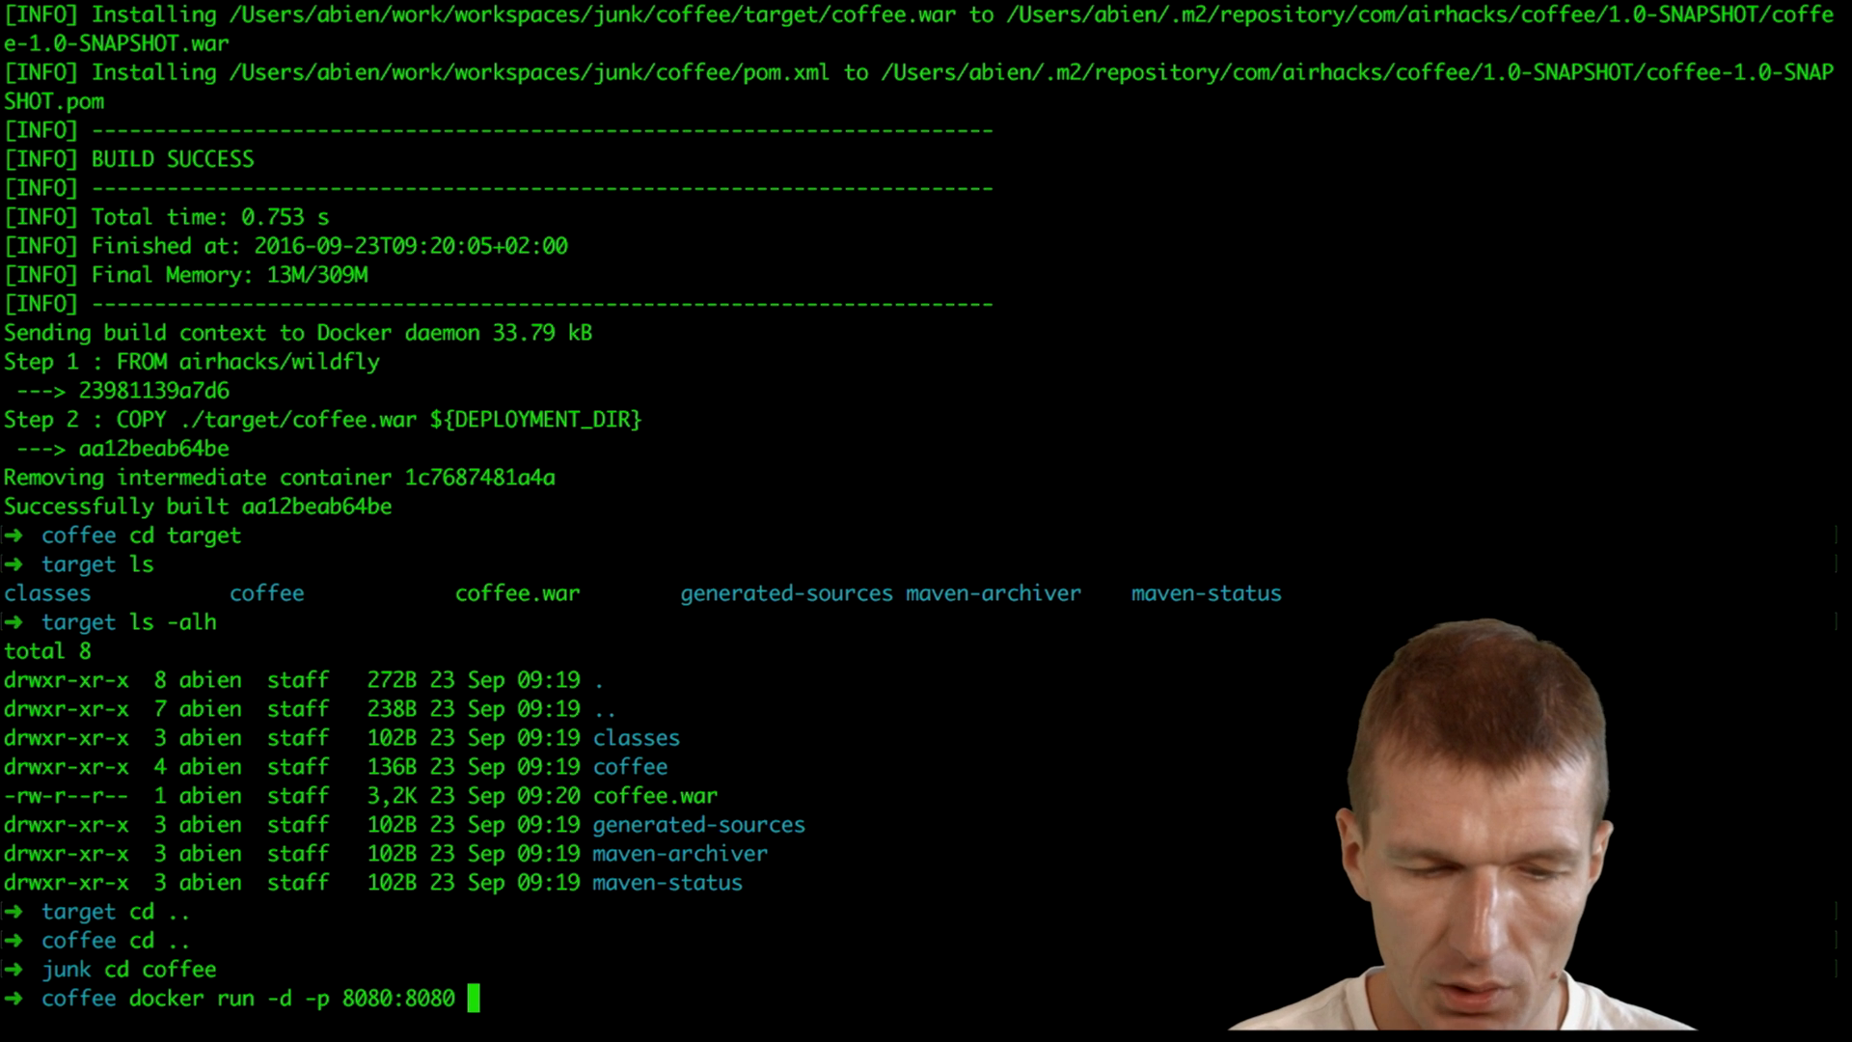
text(ai)
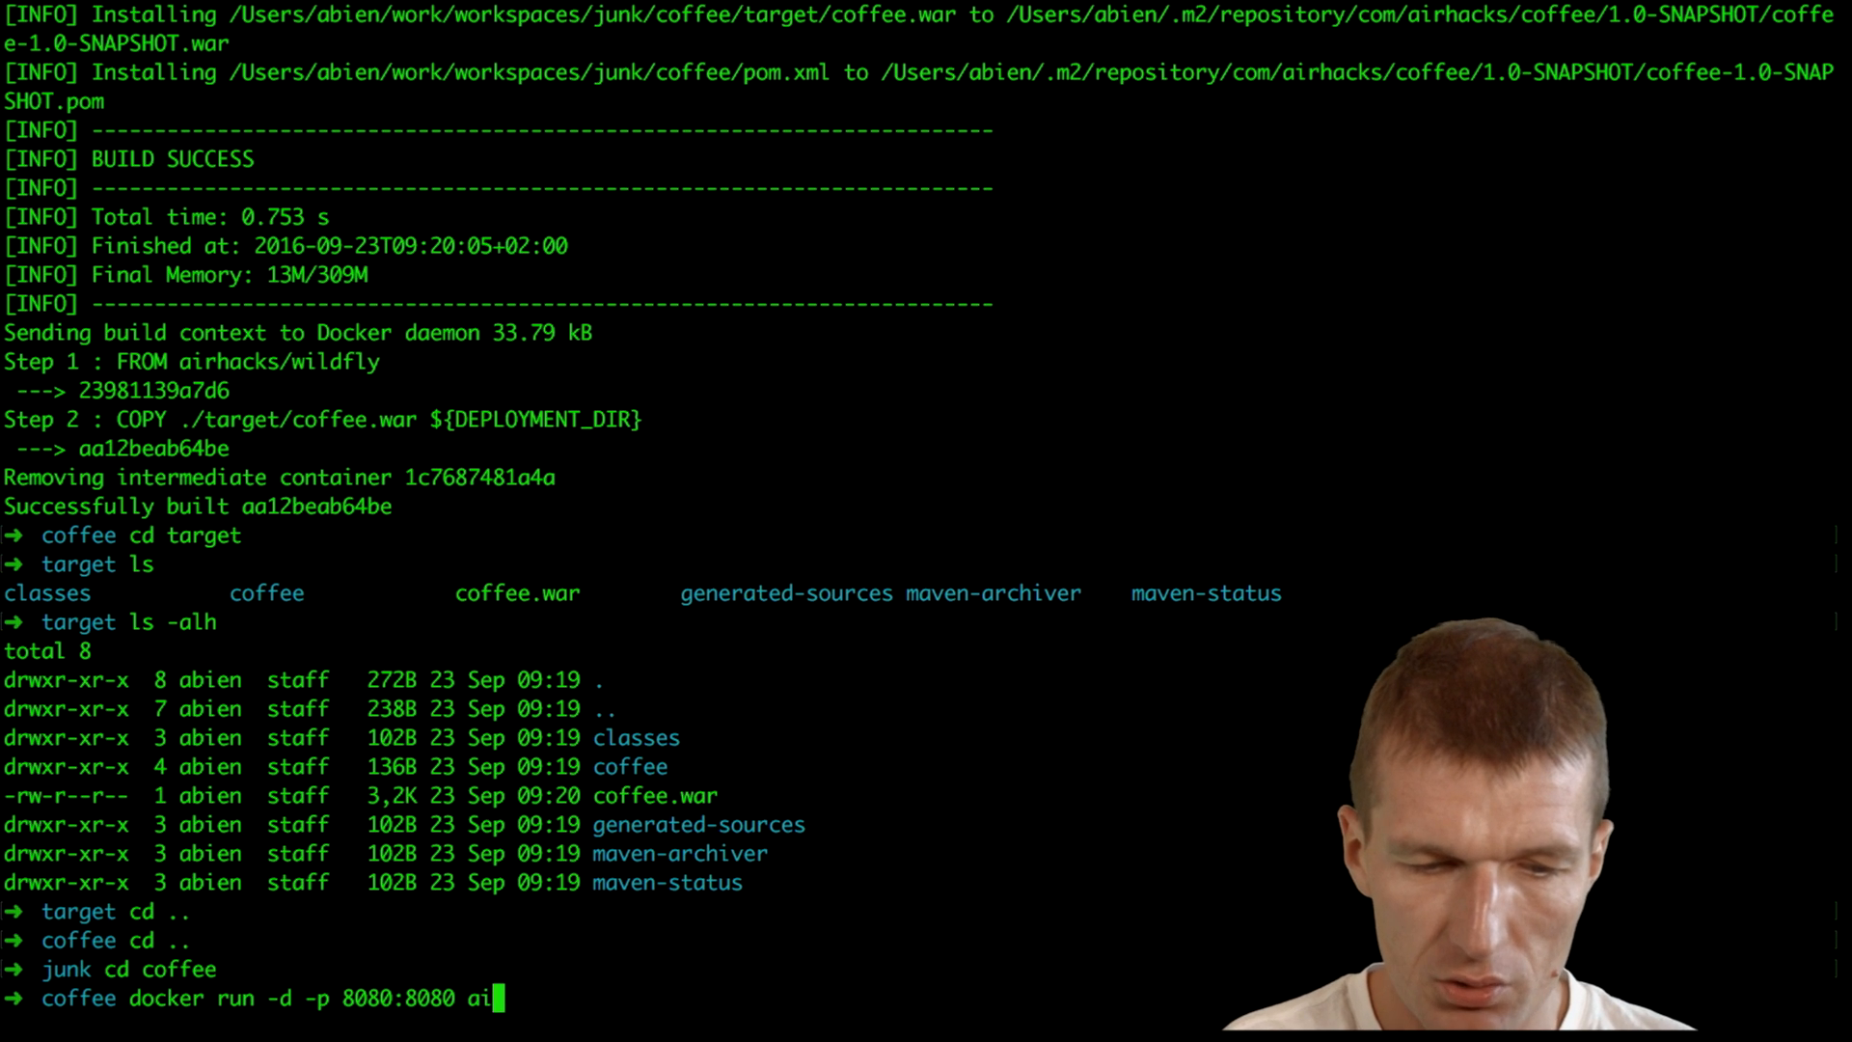
text(--name)
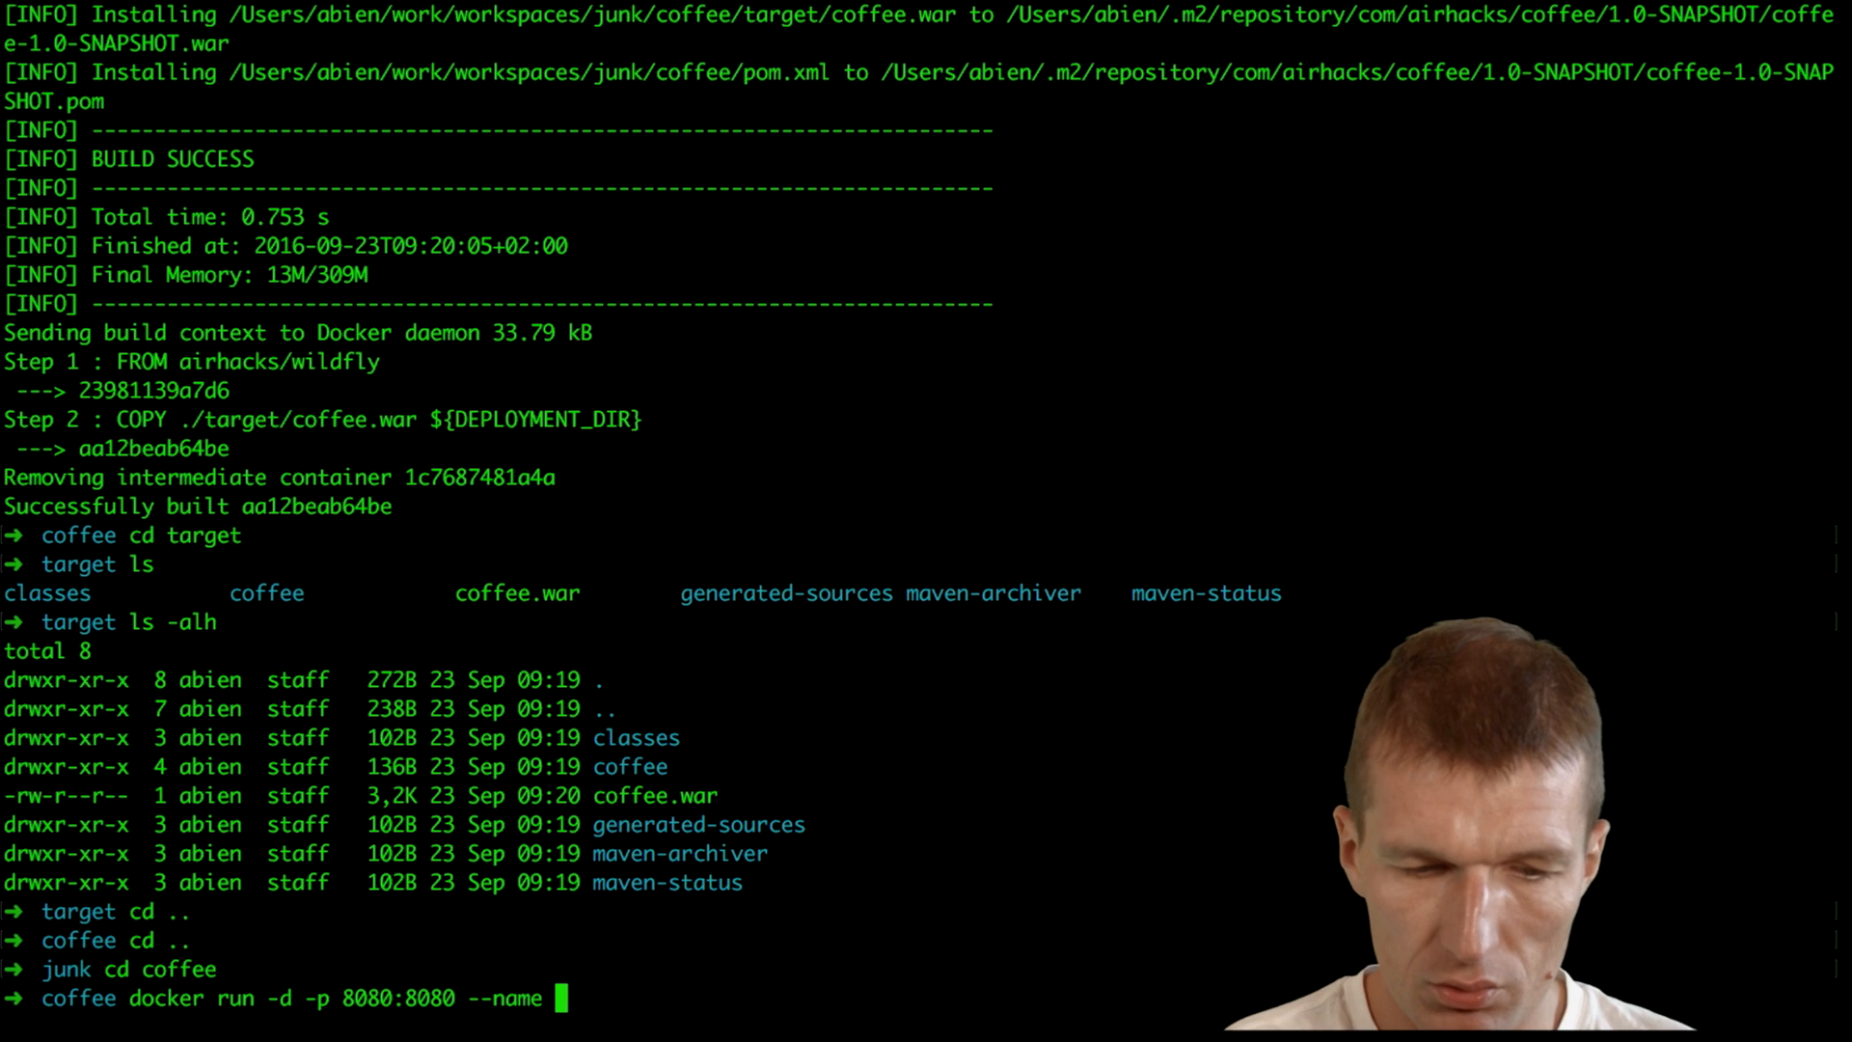
text(coffeee)
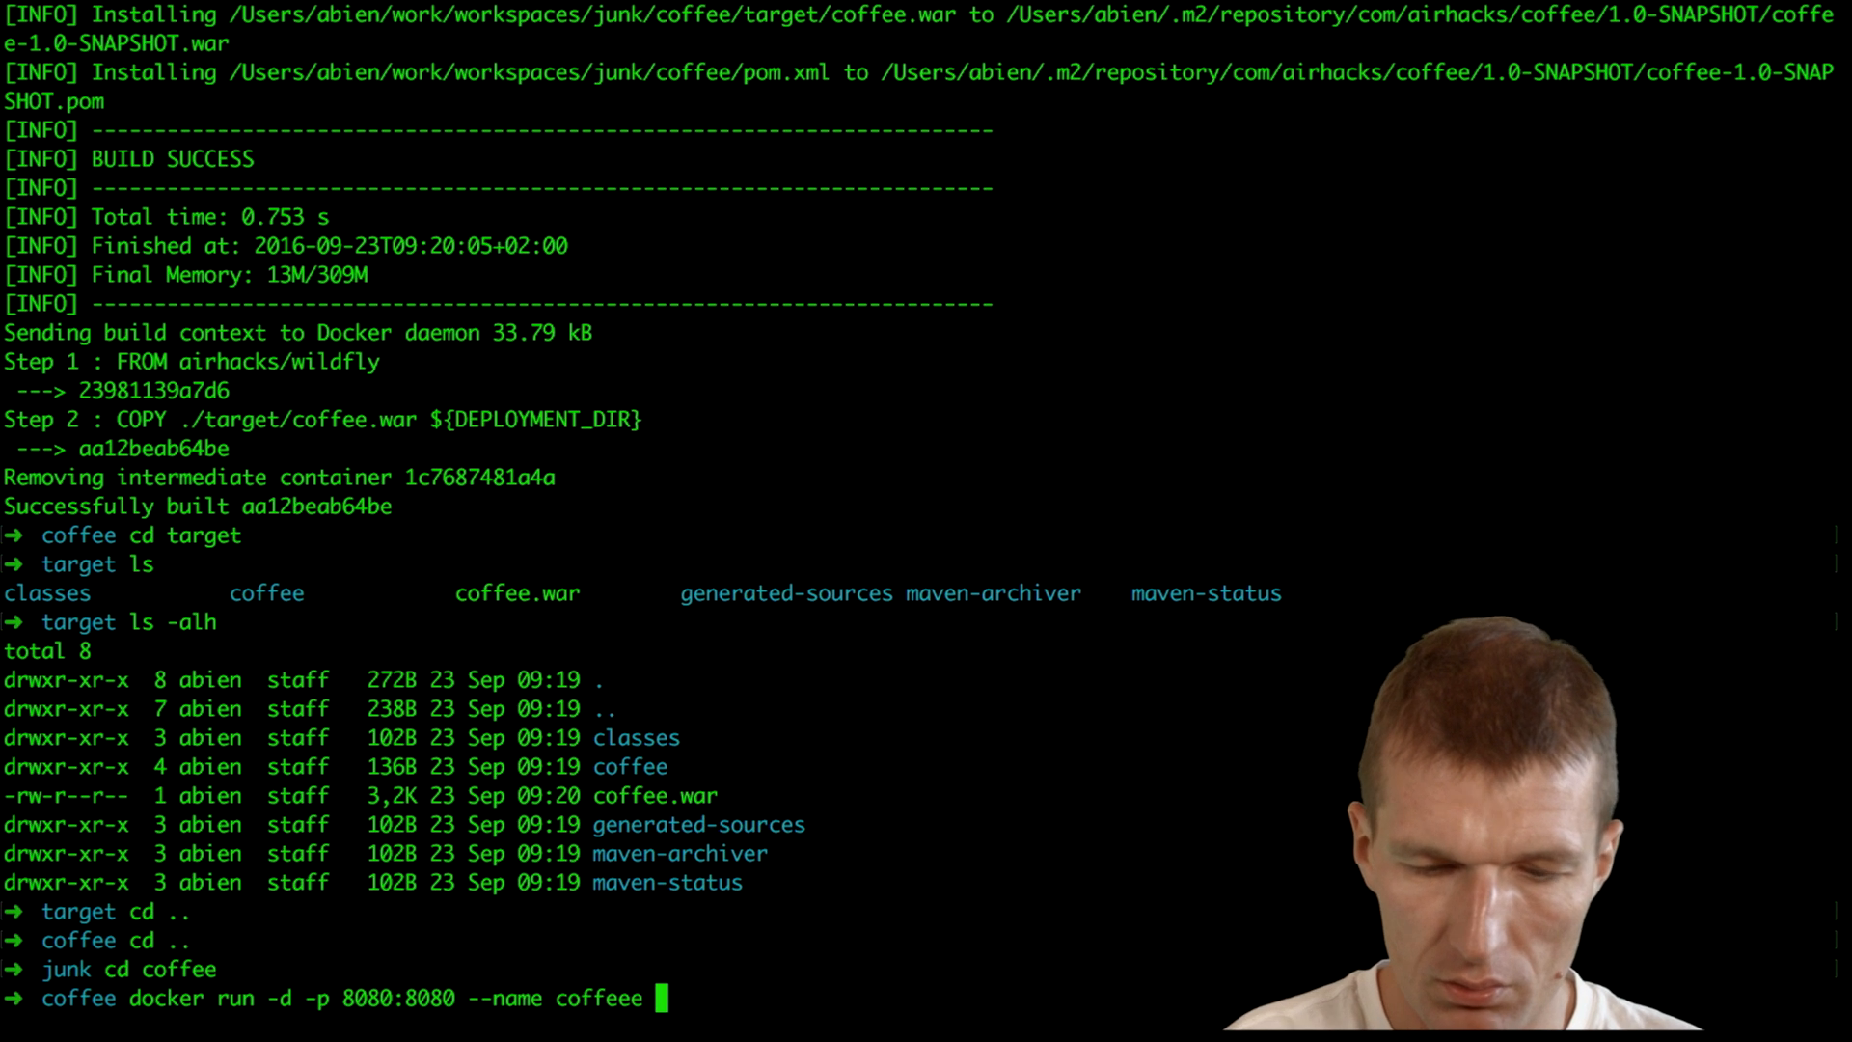
text(-)
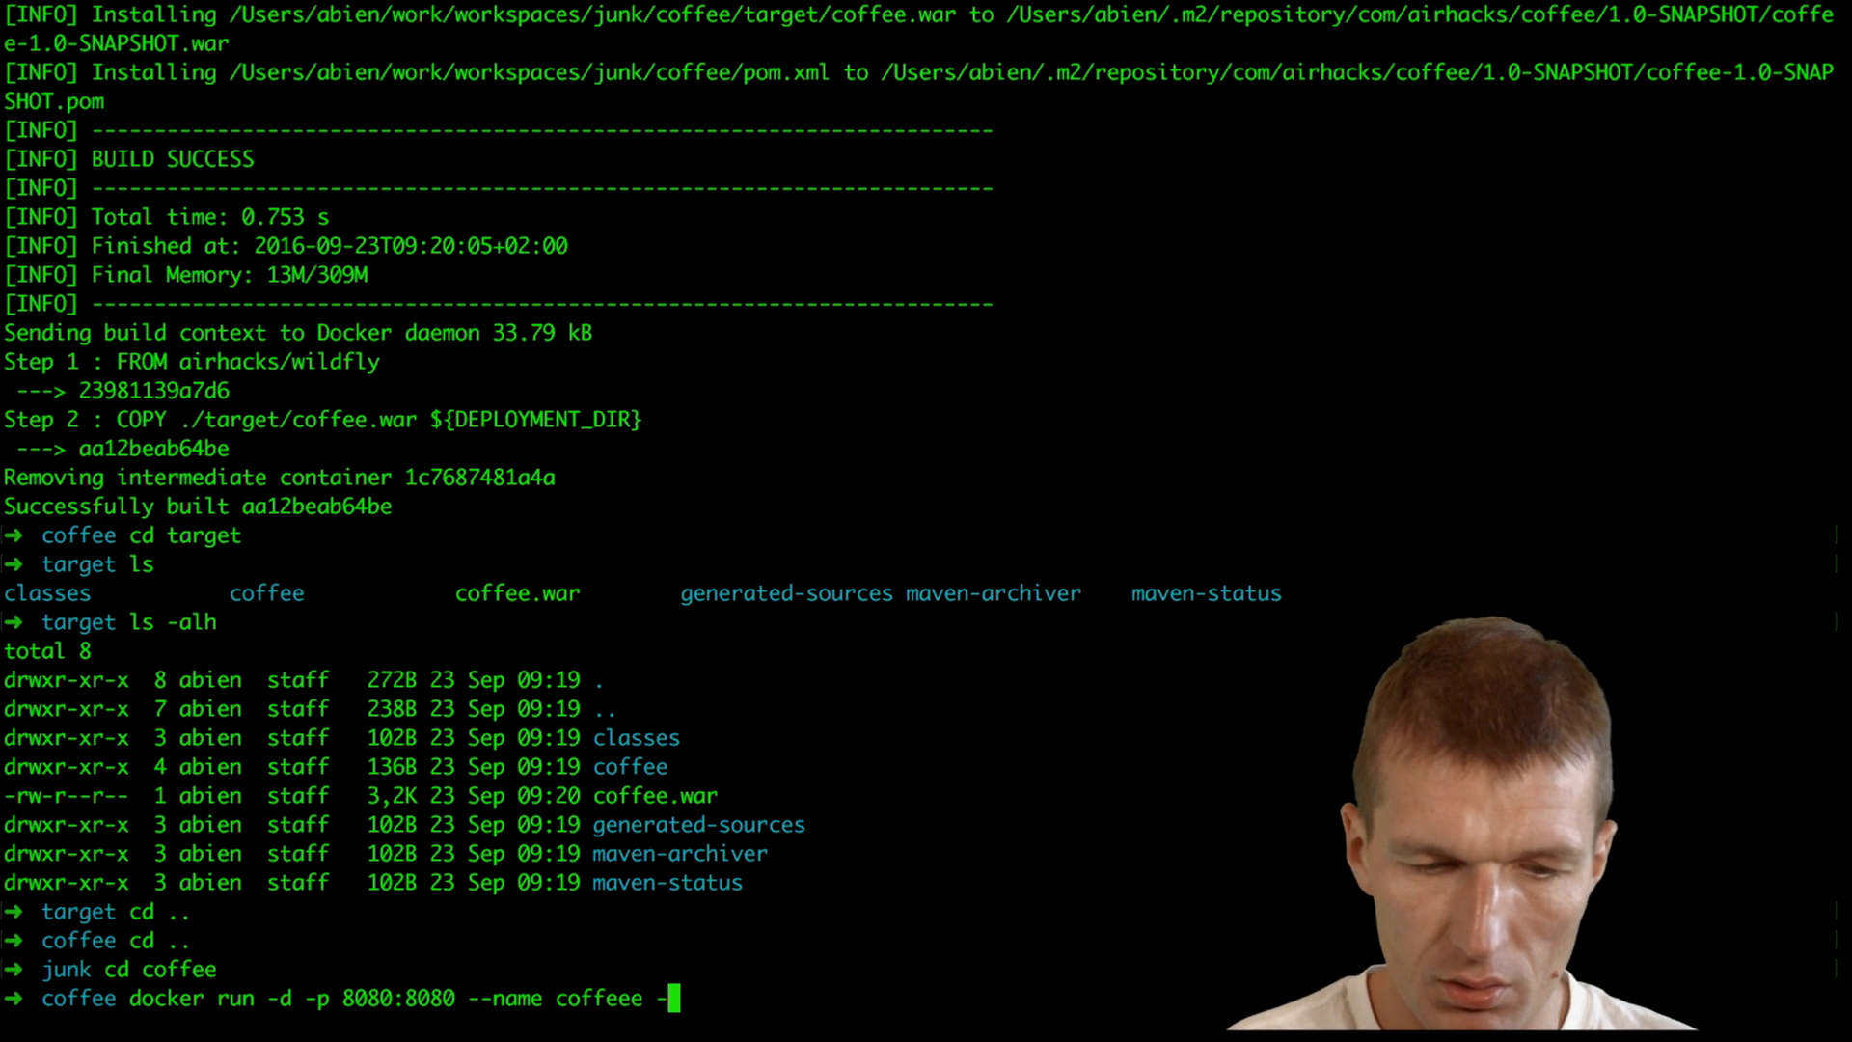
text(airhacks/)
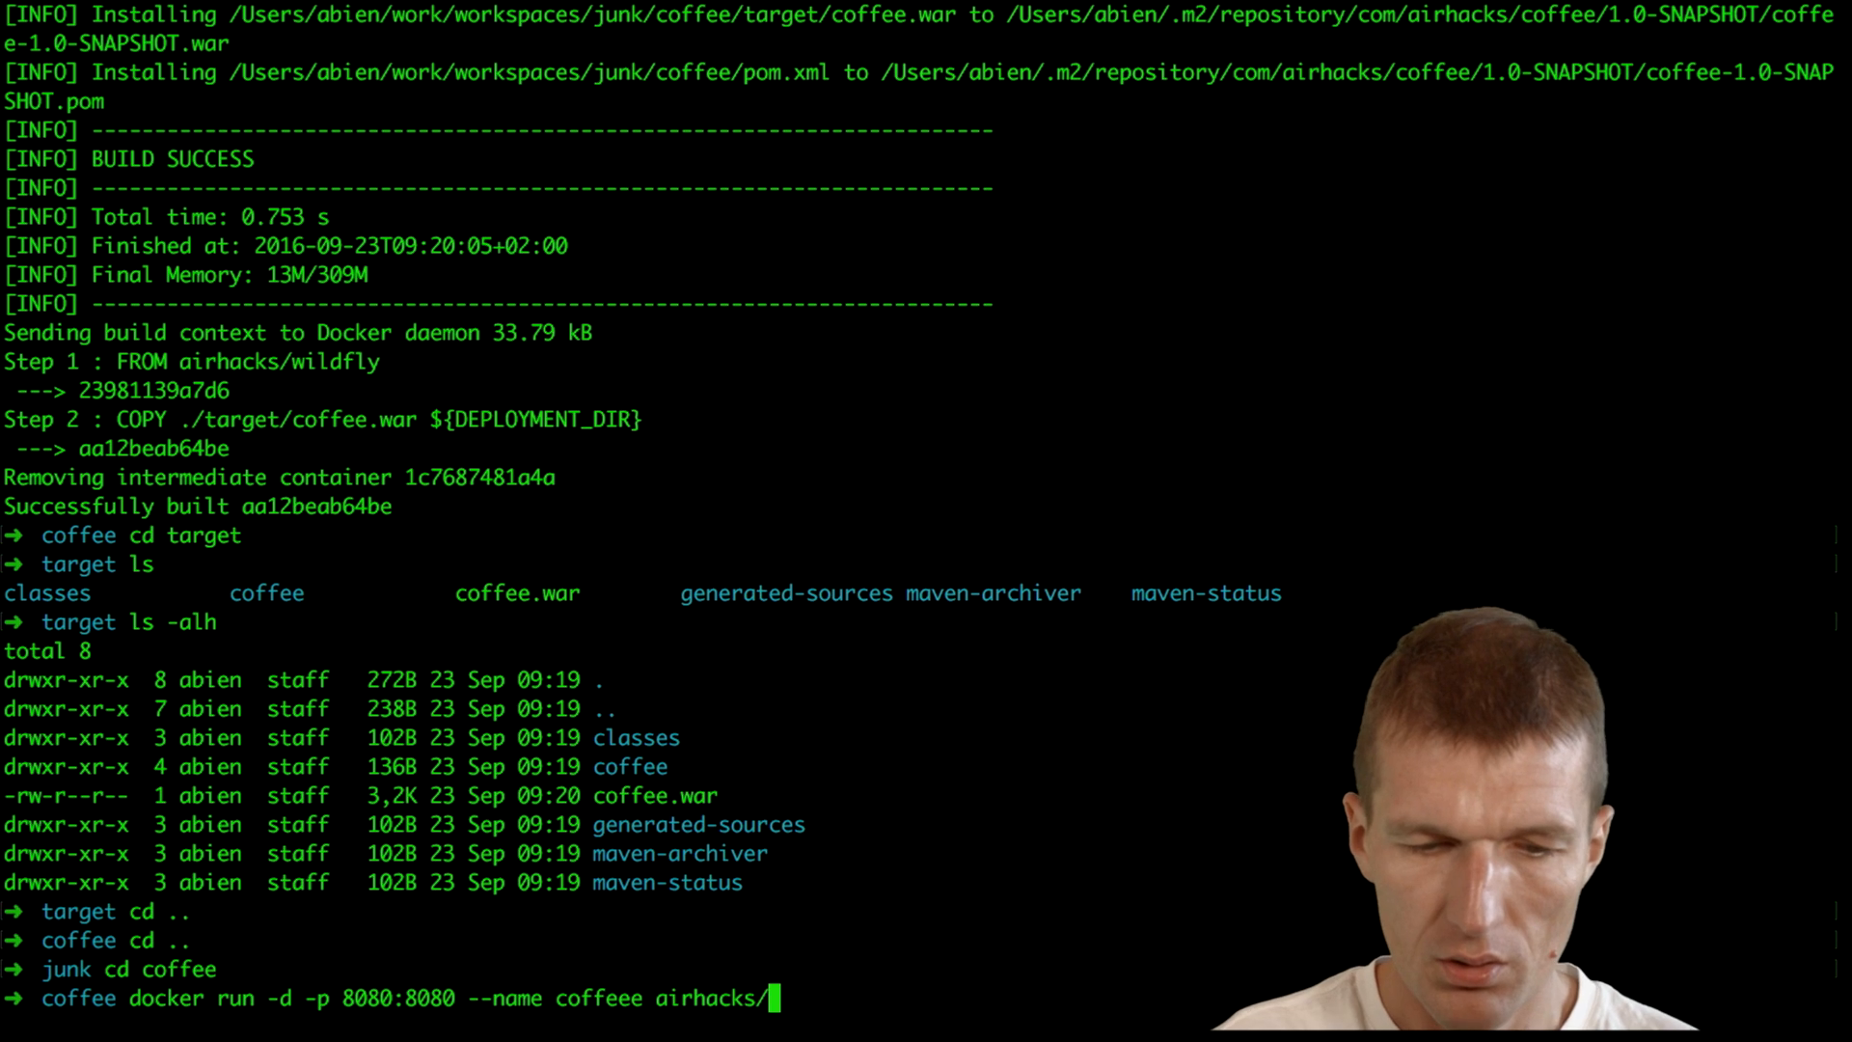
text(coffee)
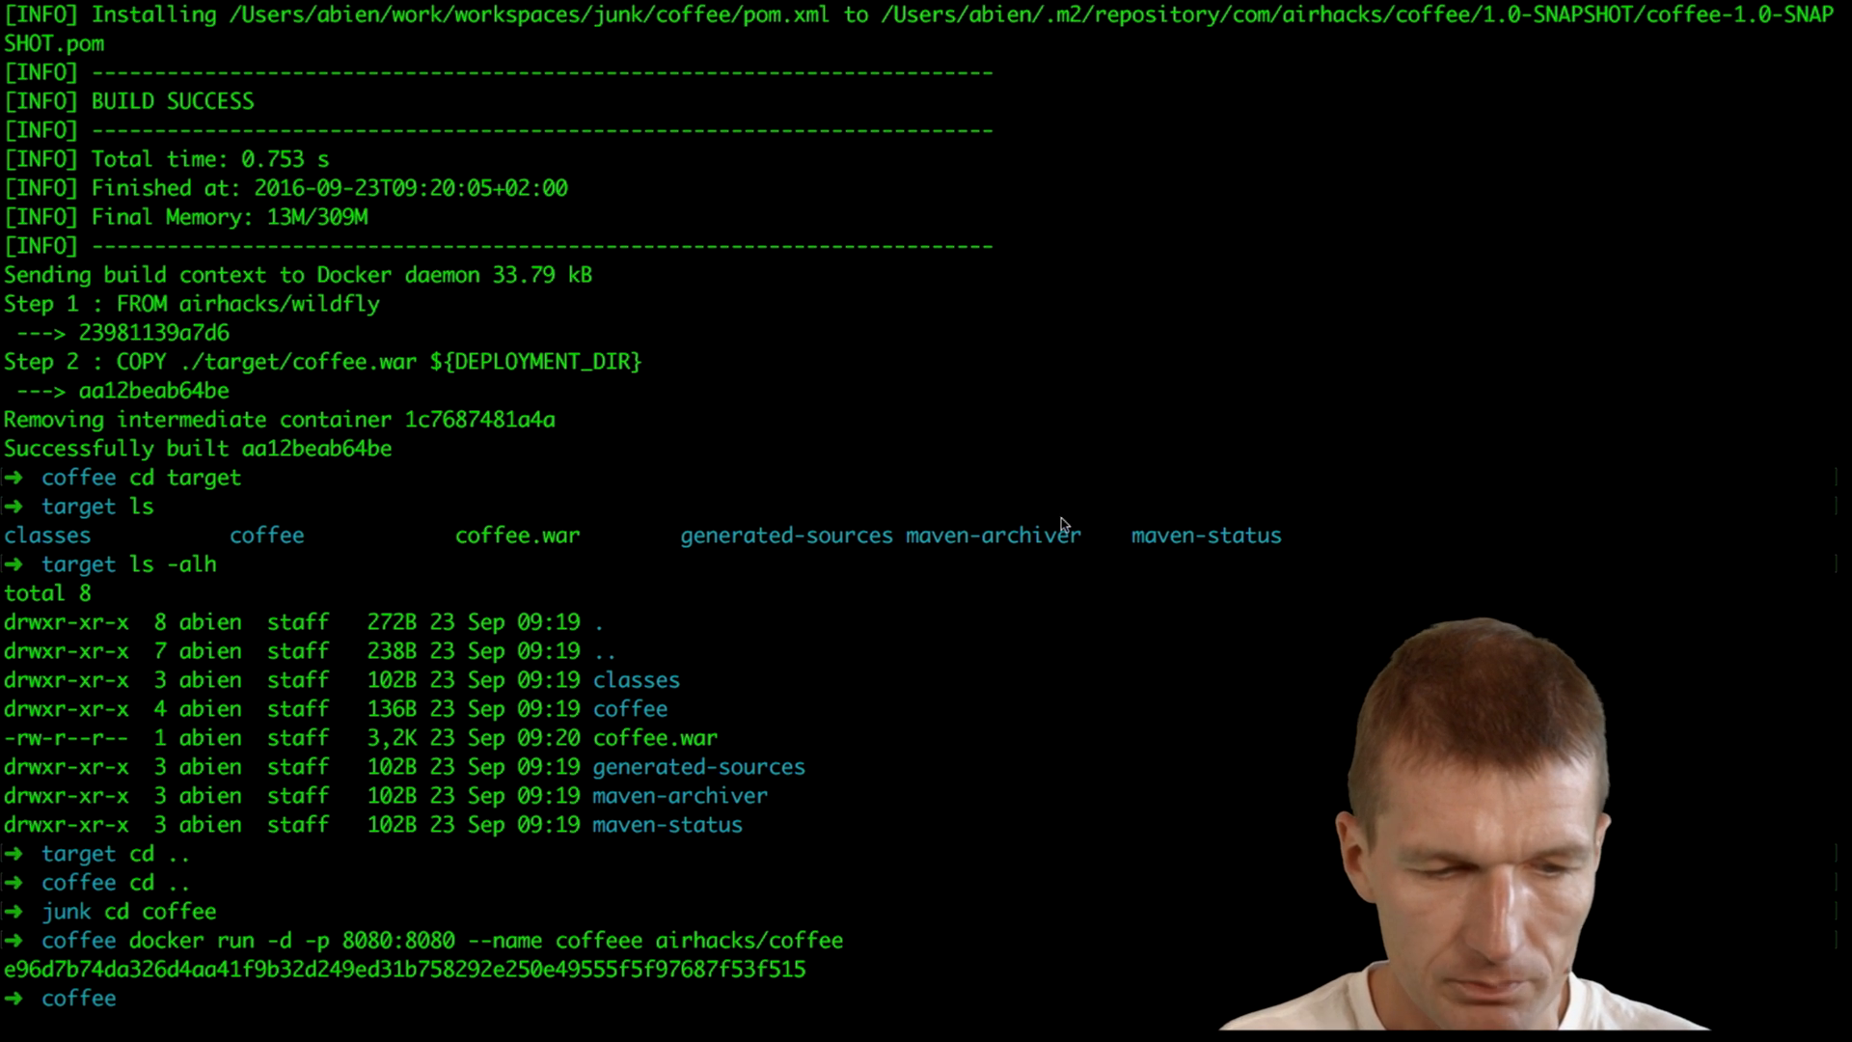
text(docker)
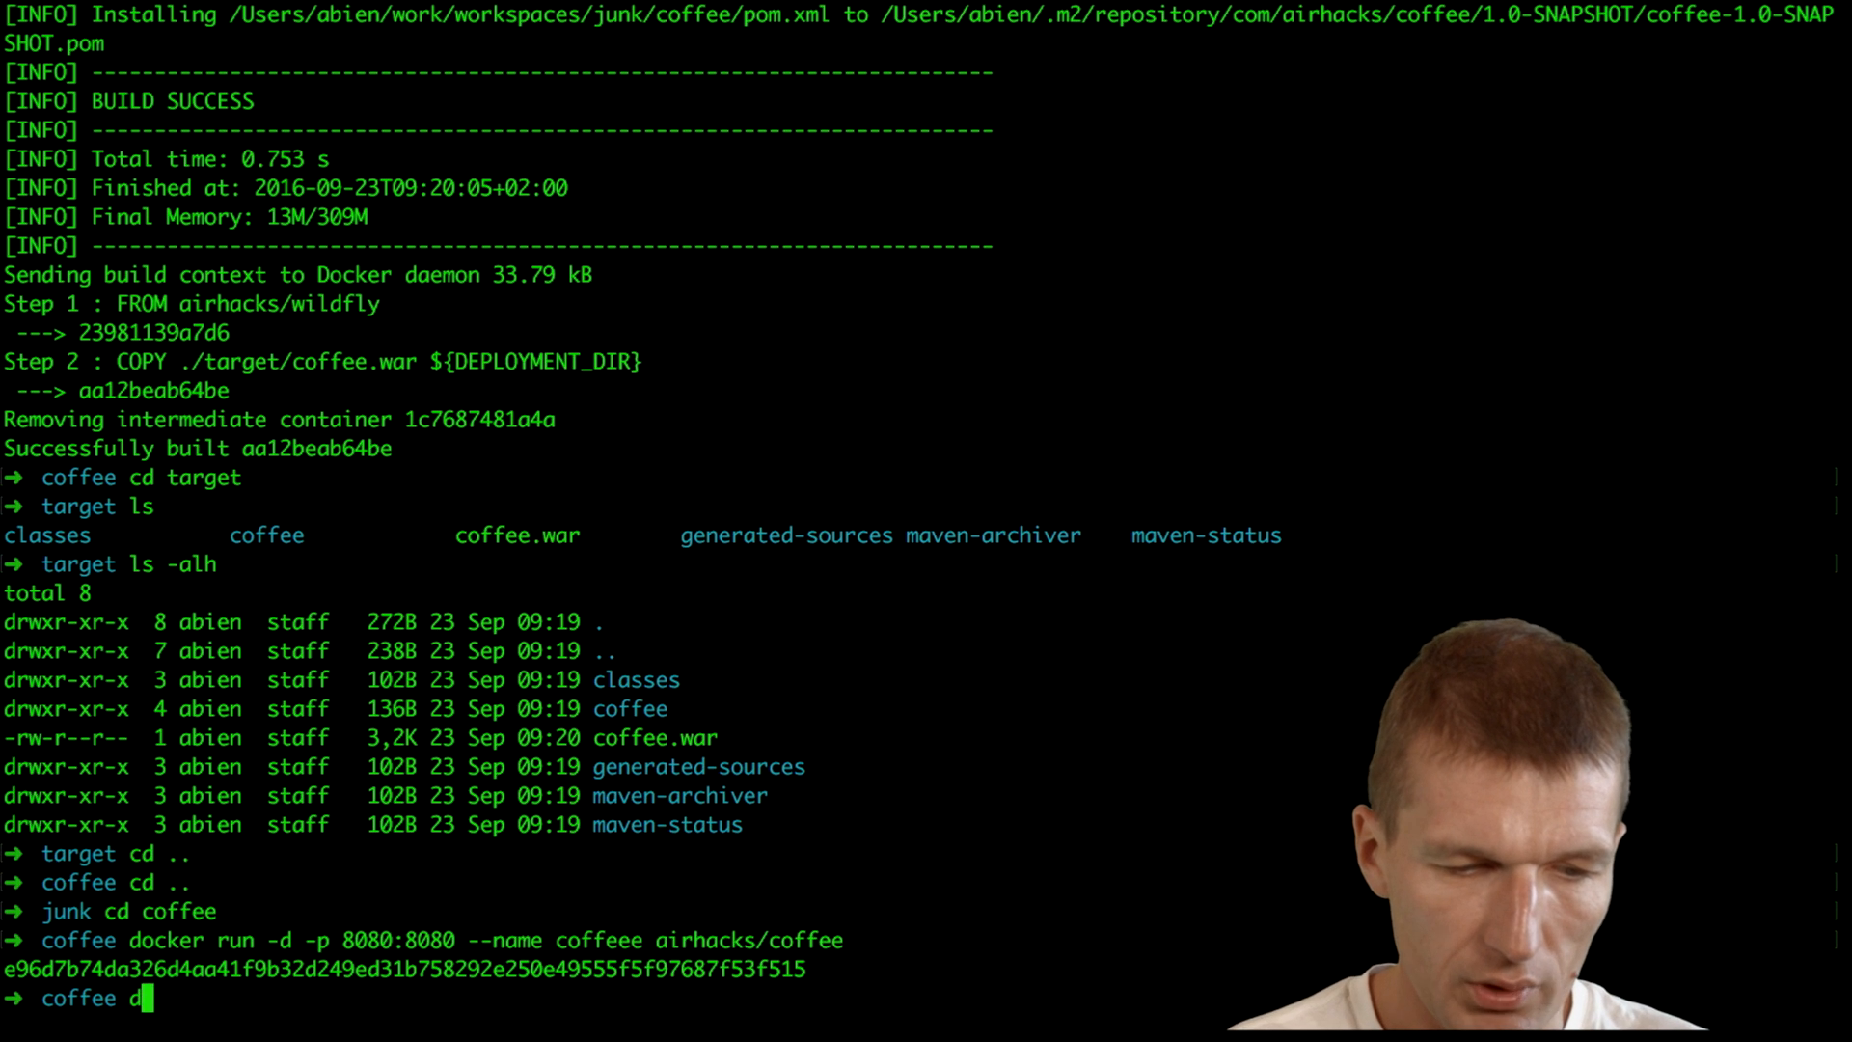
text(url h)
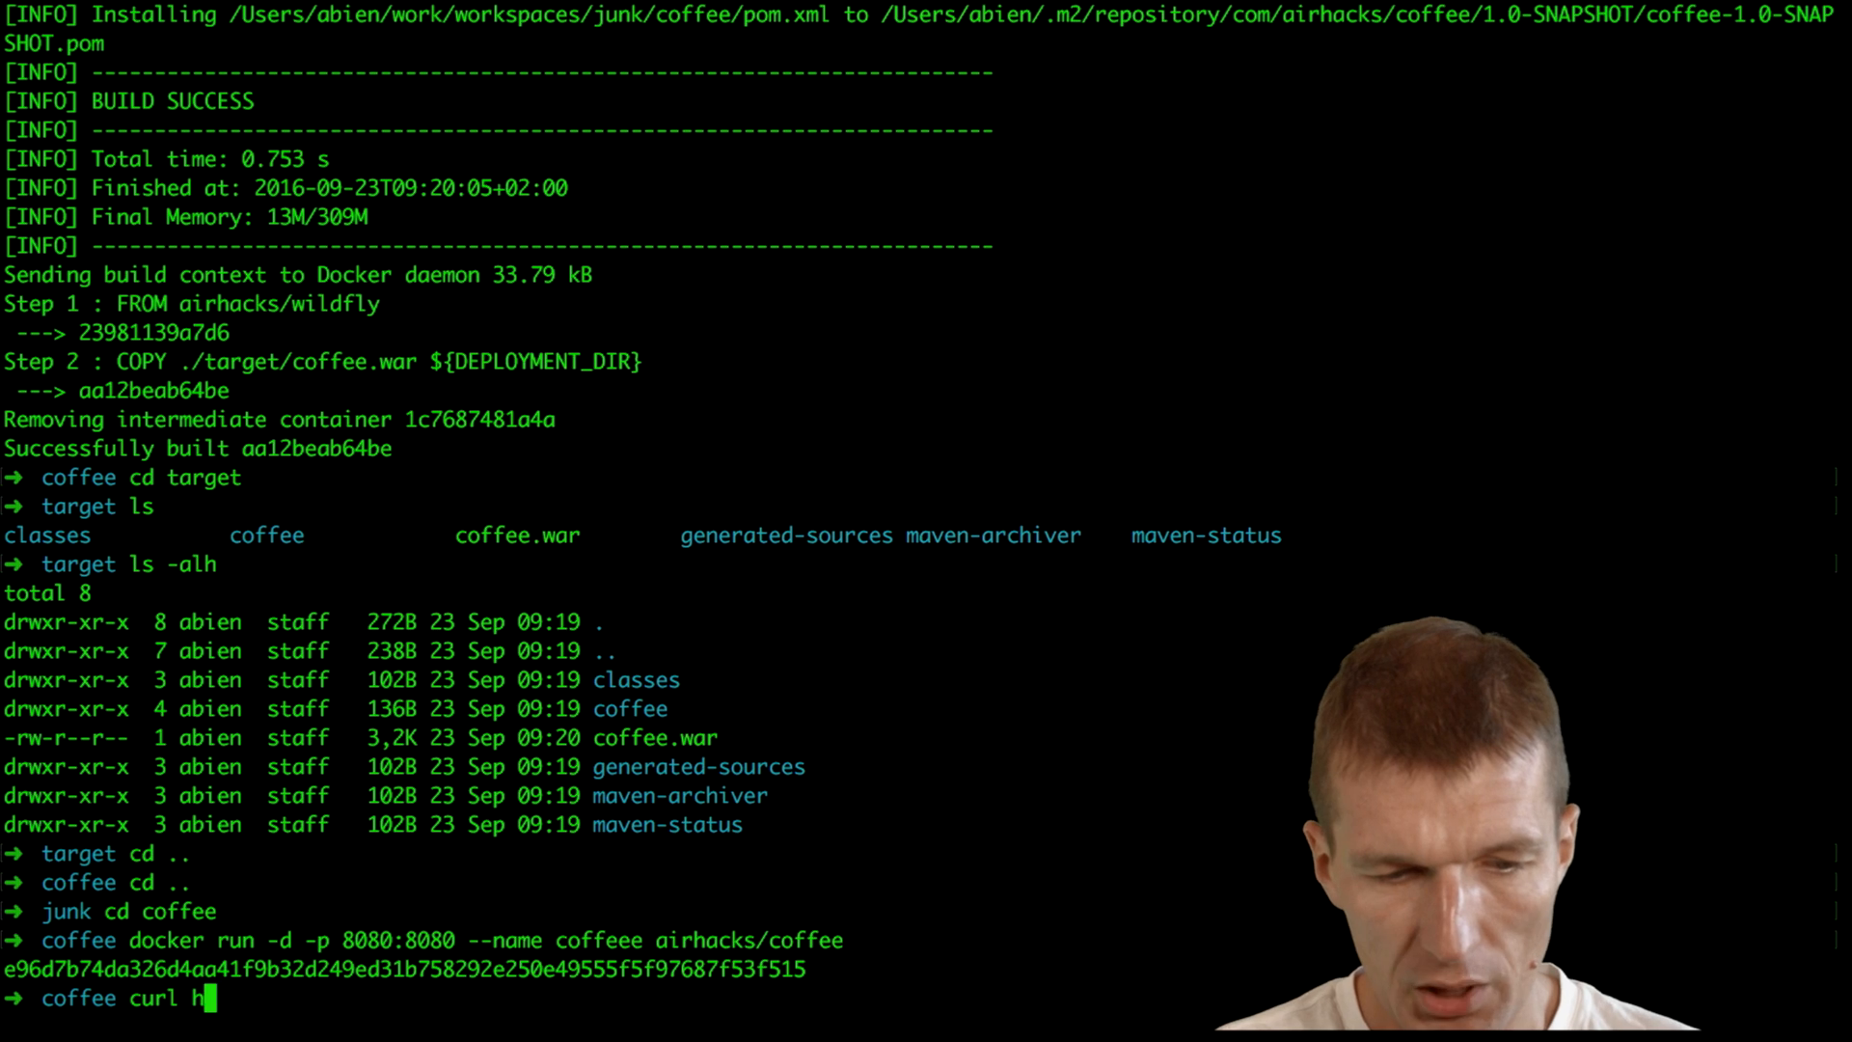
text(ttp://local)
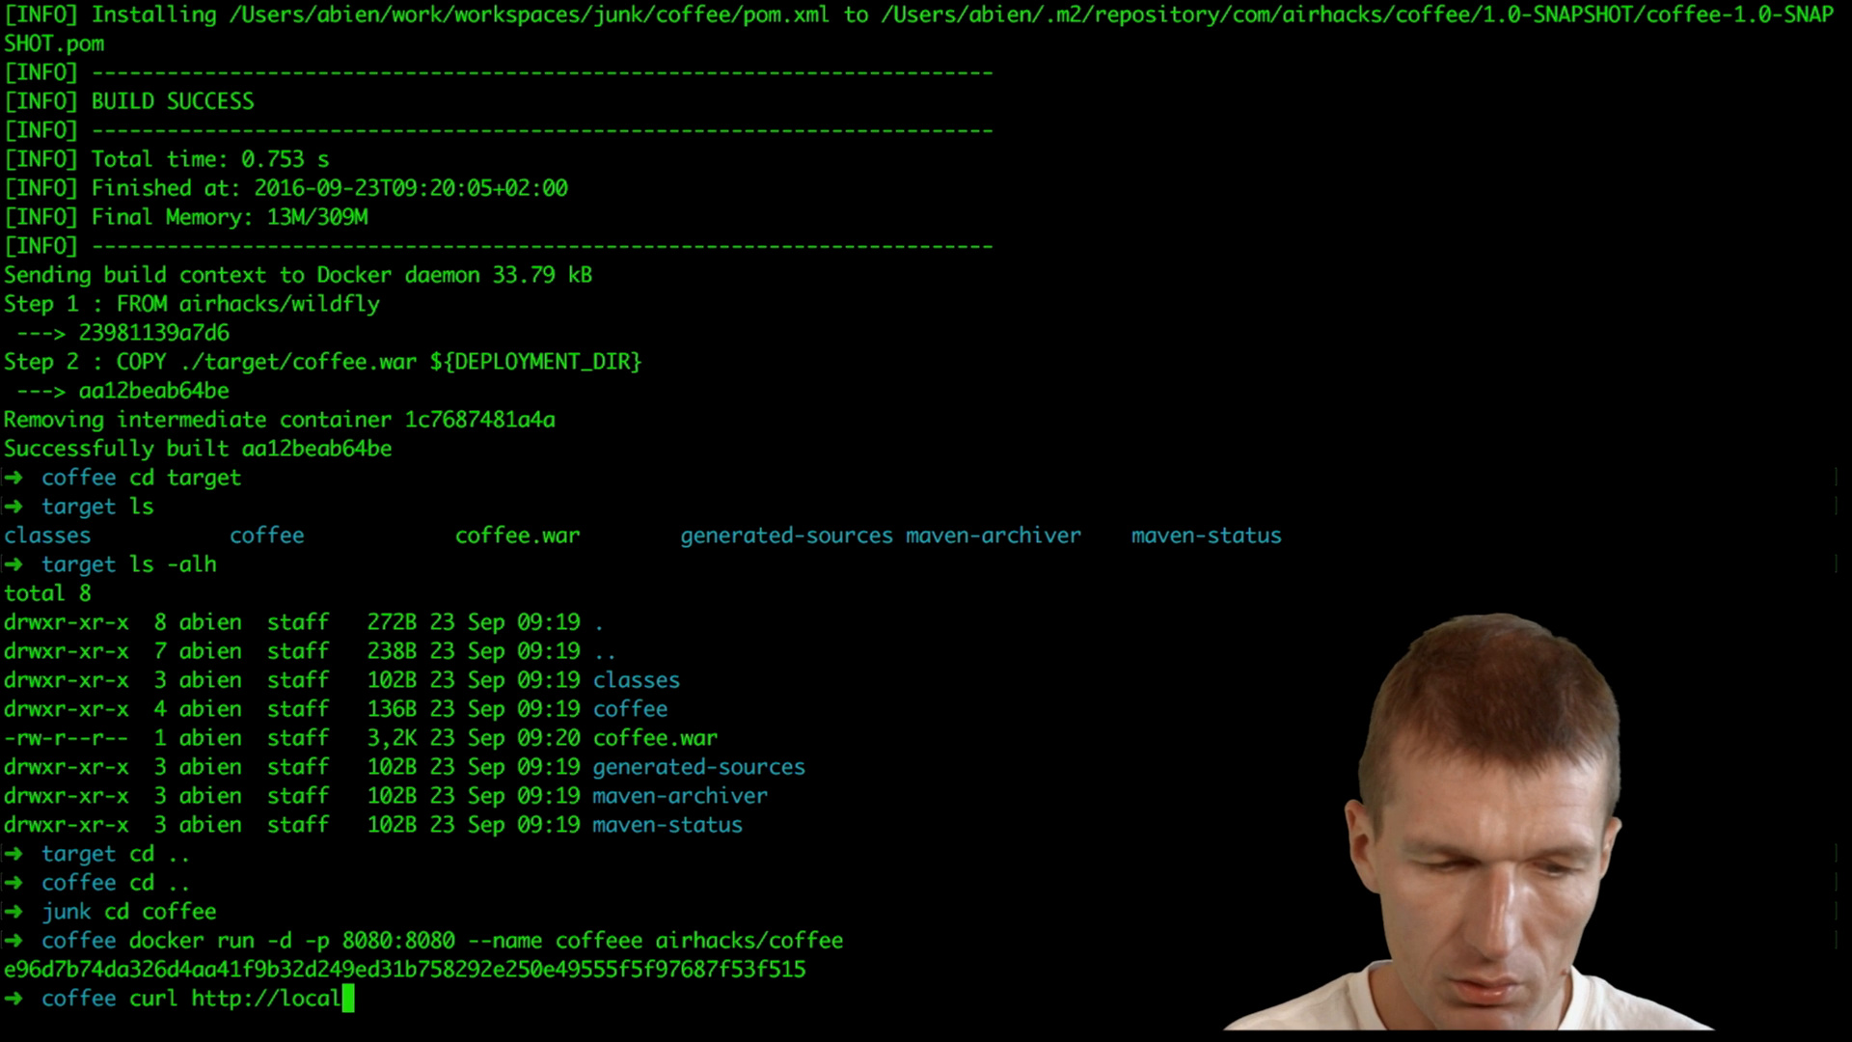
text(host:9ß0)
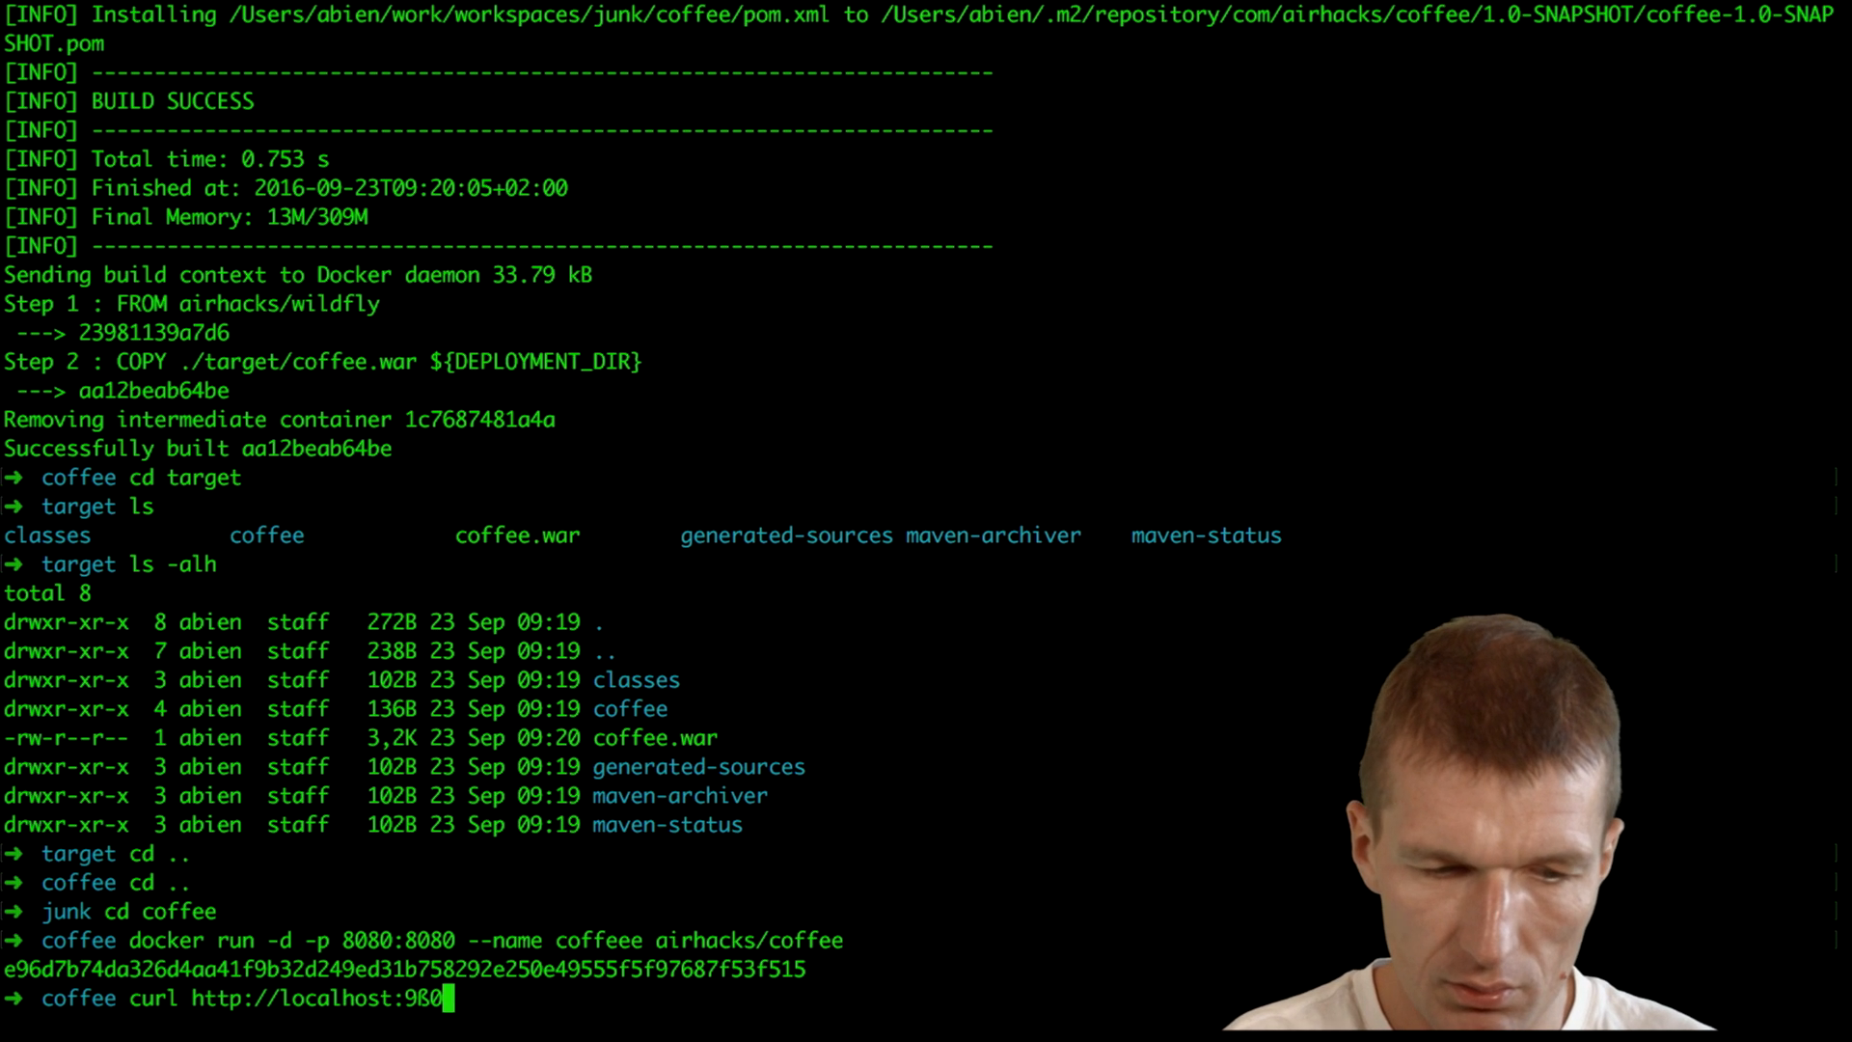
key(backspace)
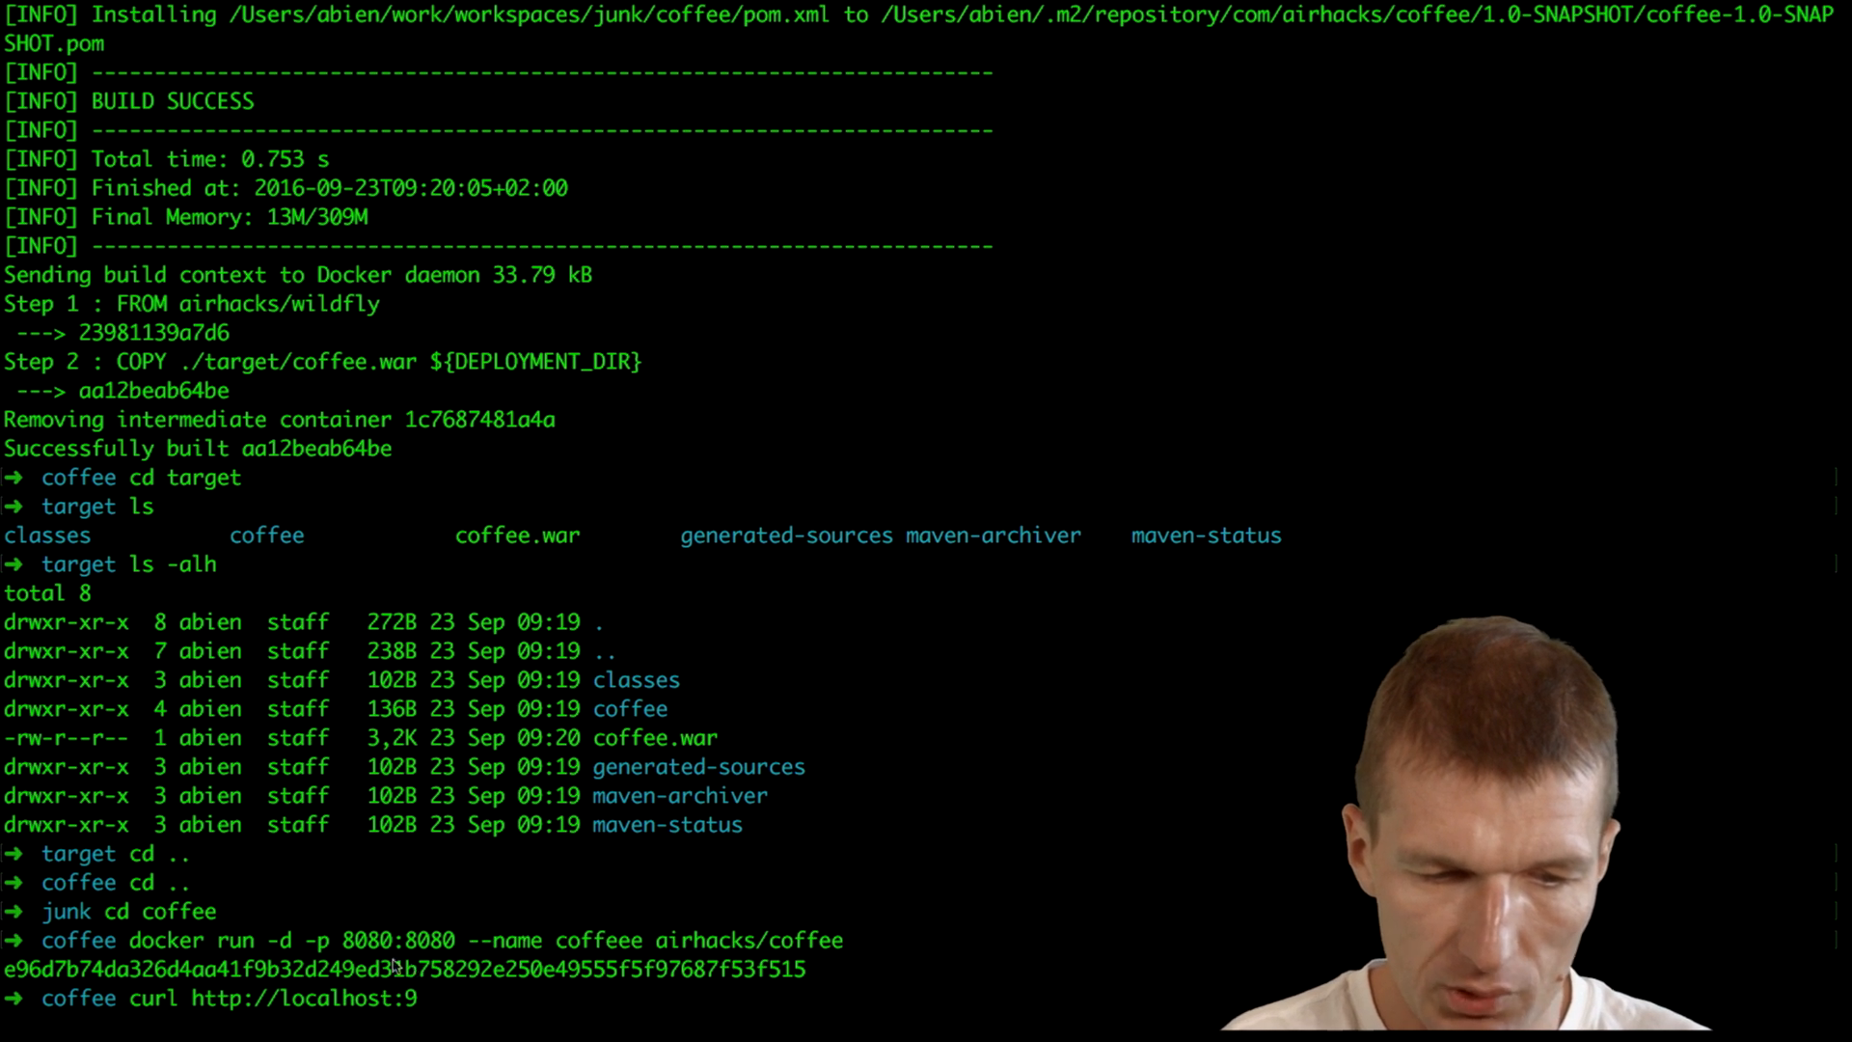
text(080)
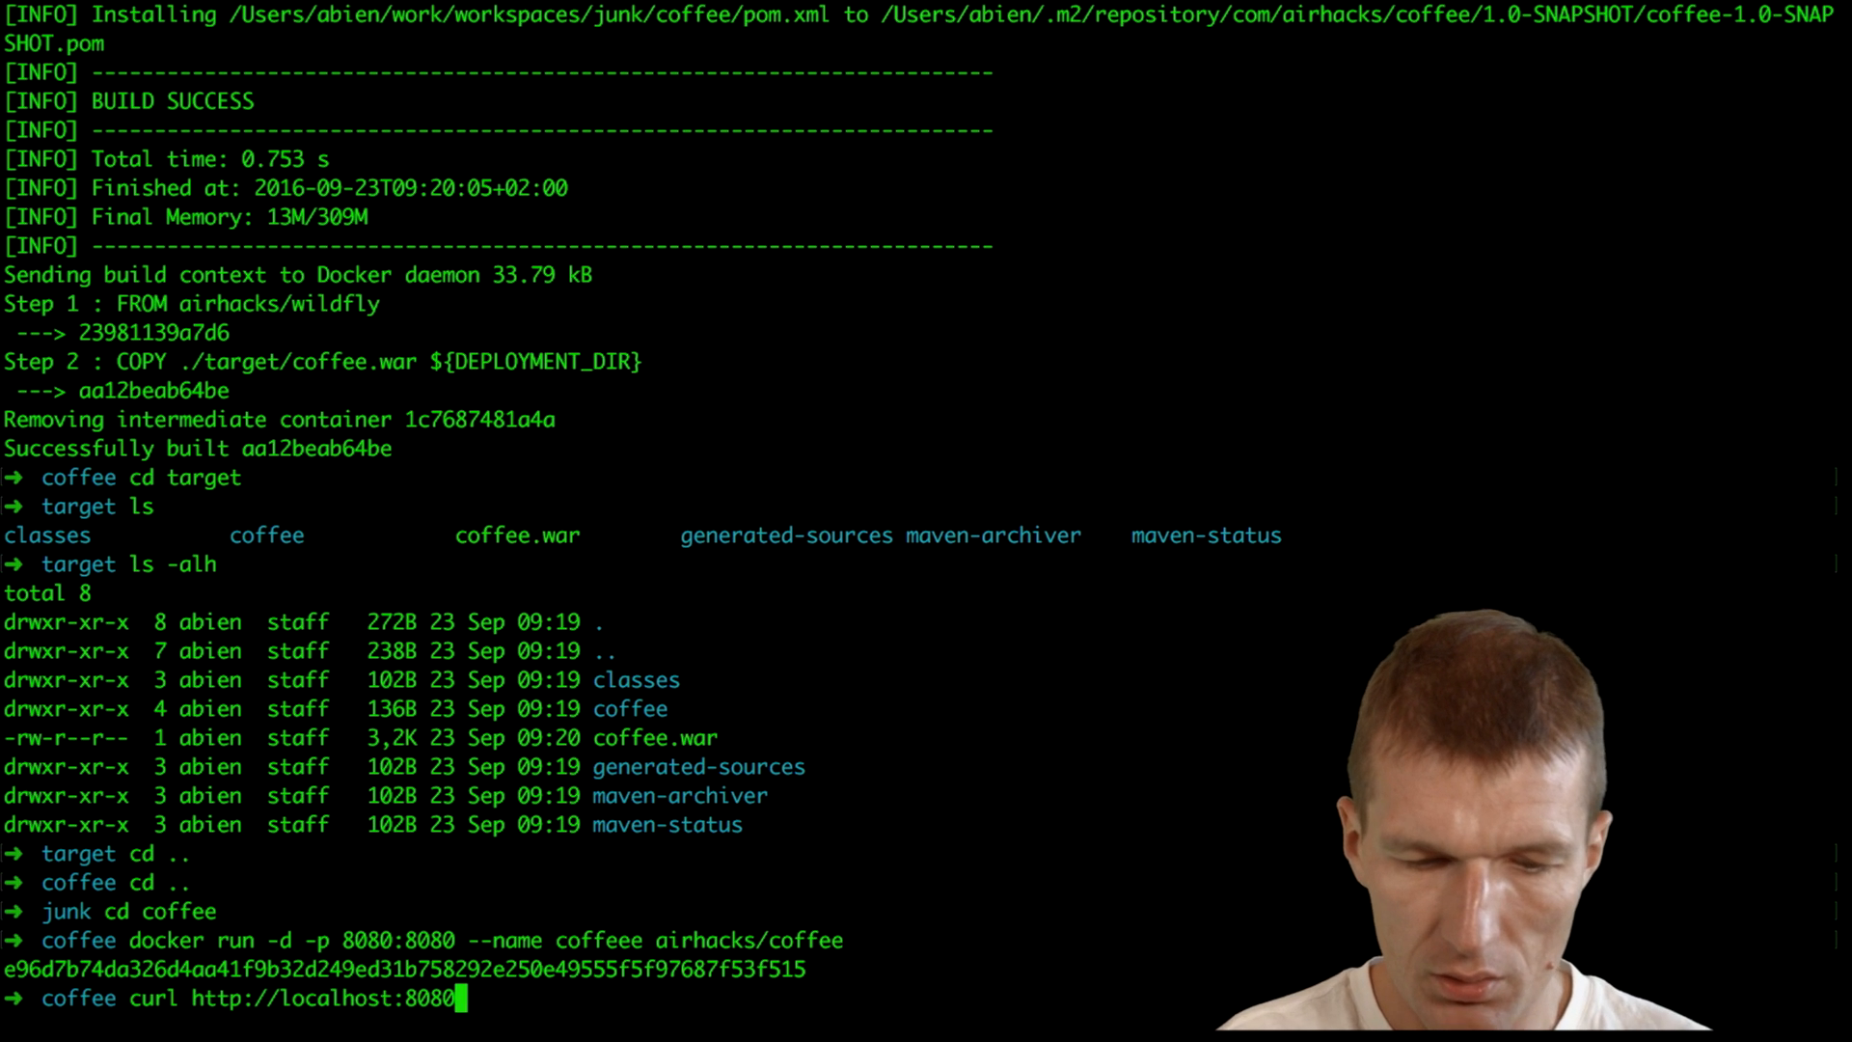
text(/coffee/reso)
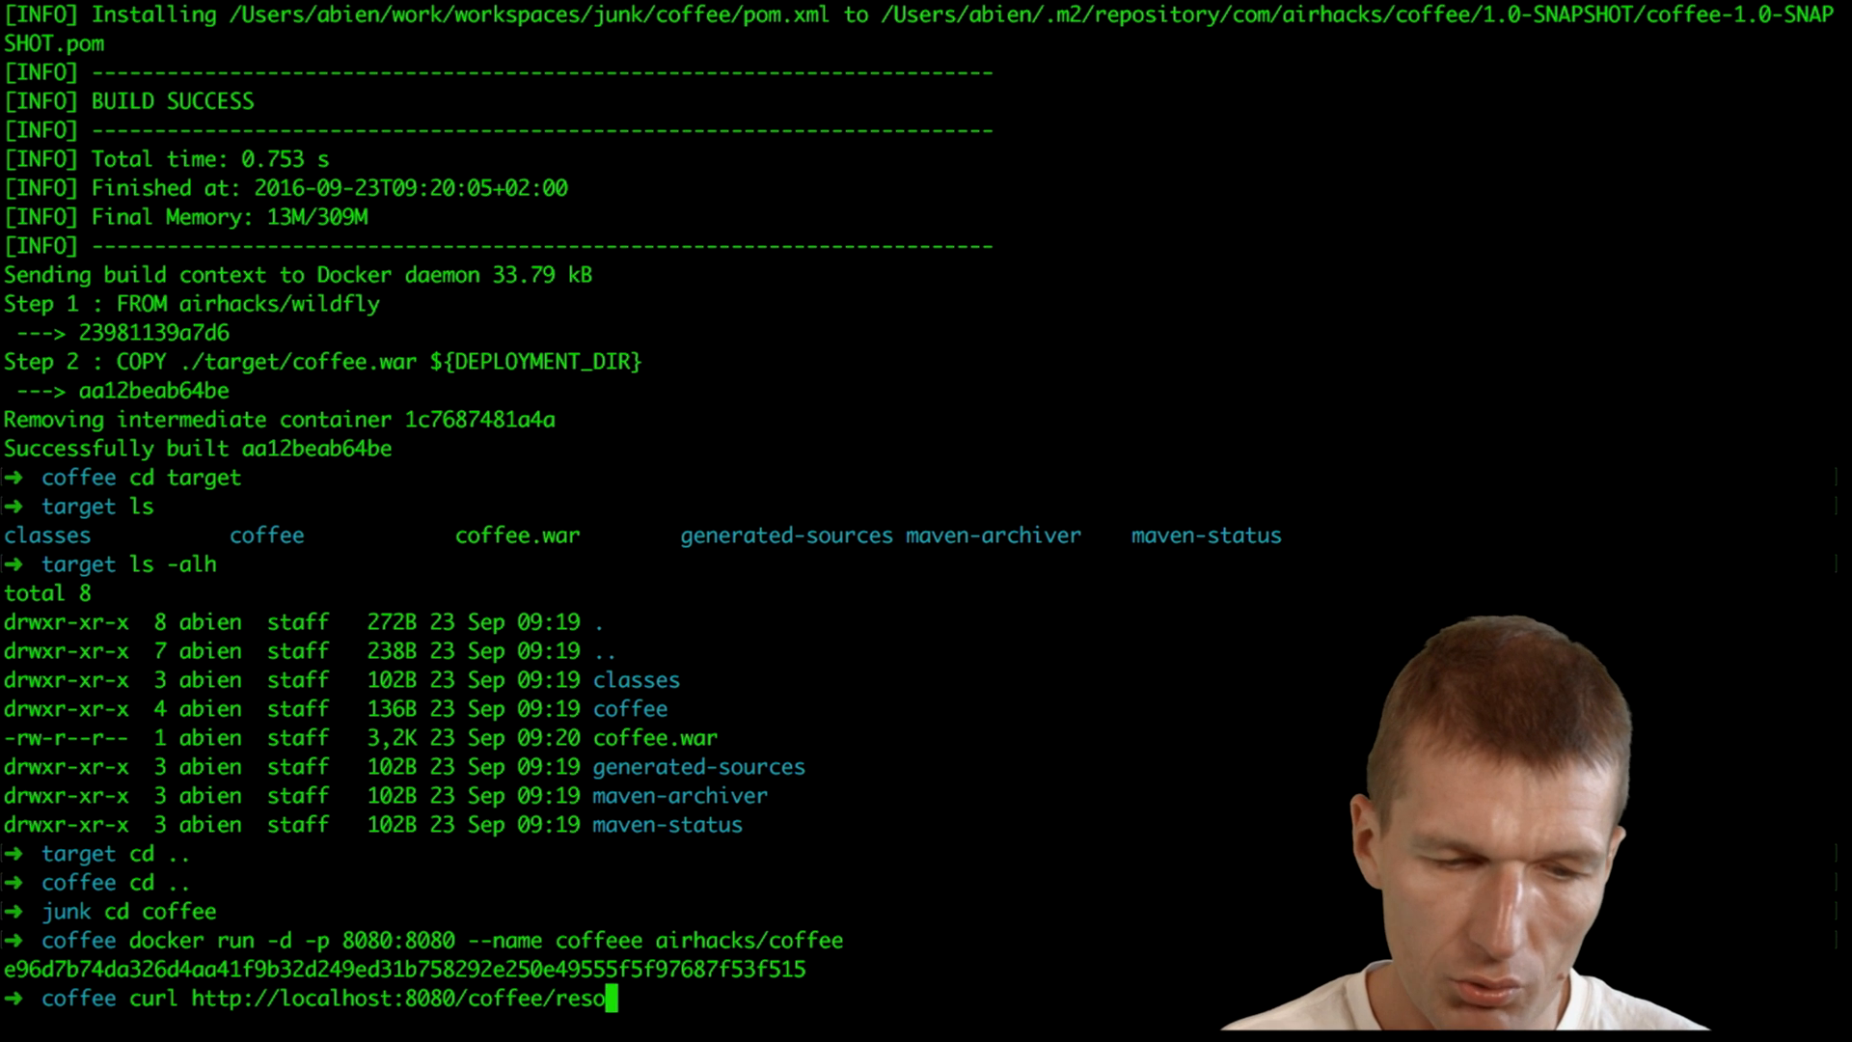
text(urces/)
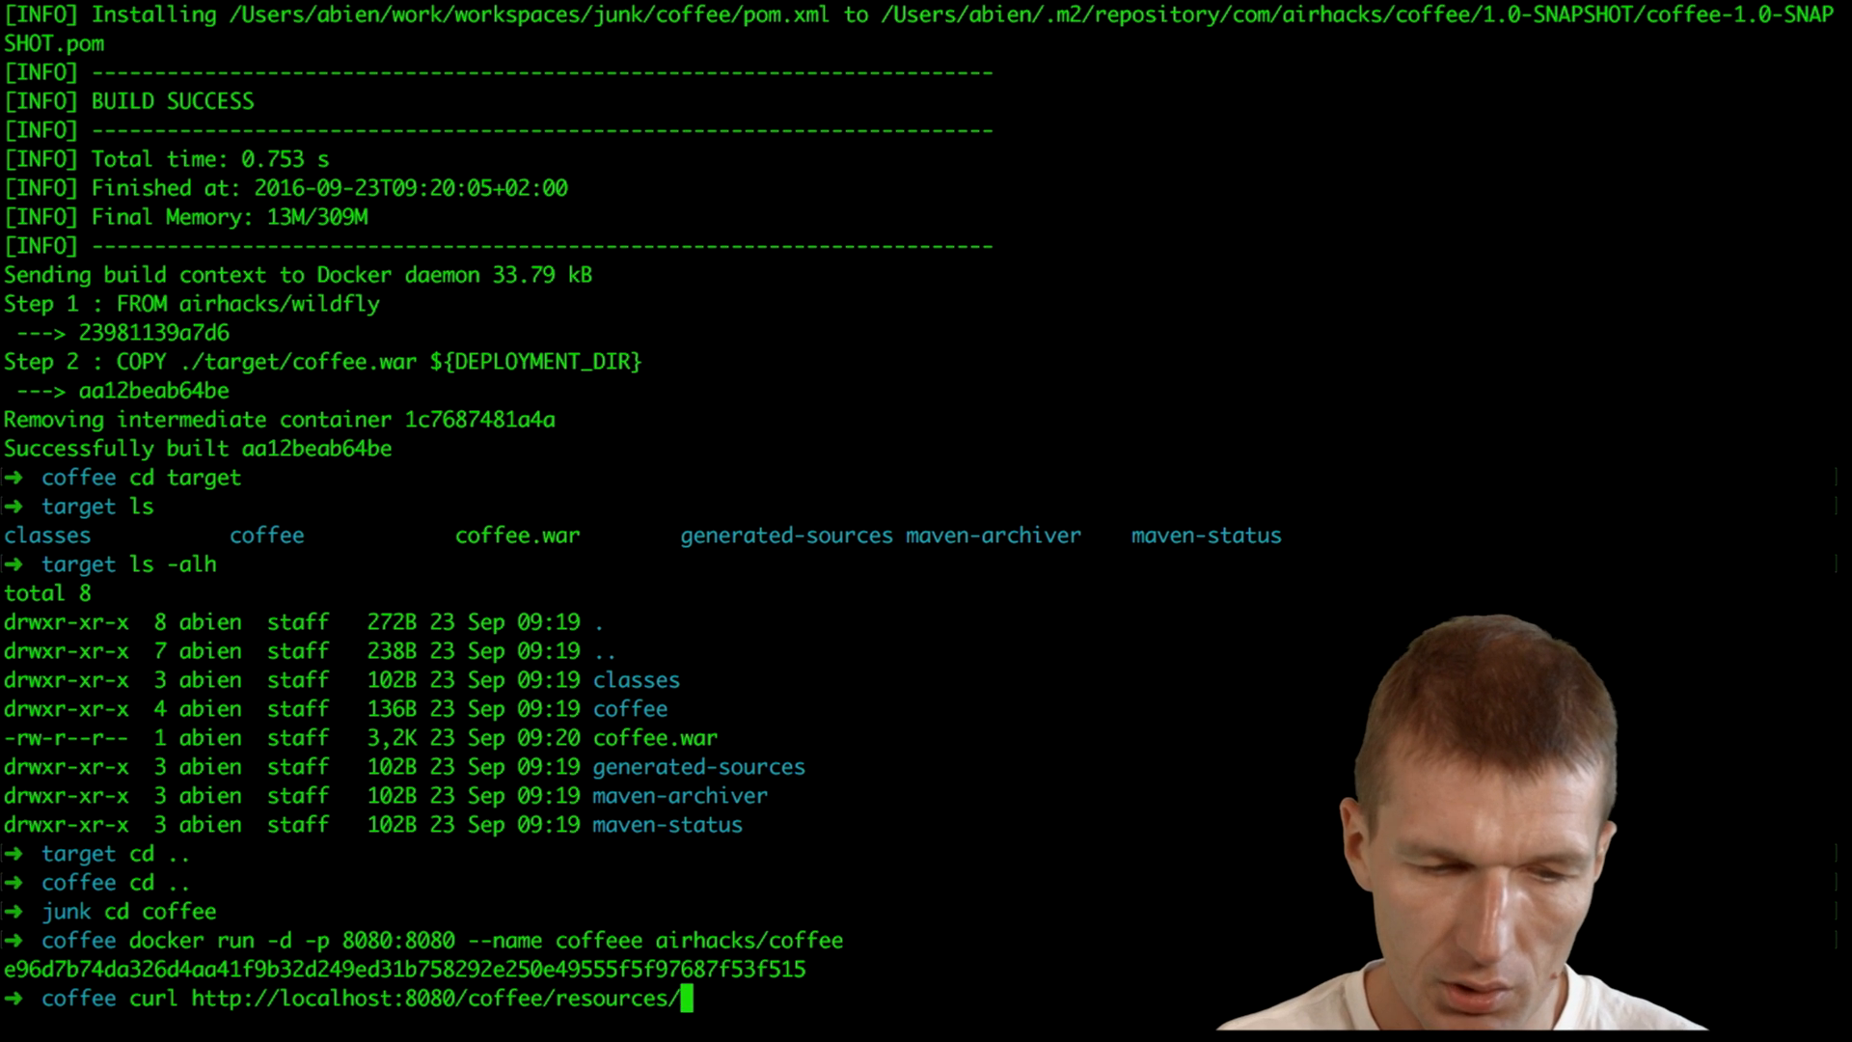
text(coffee)
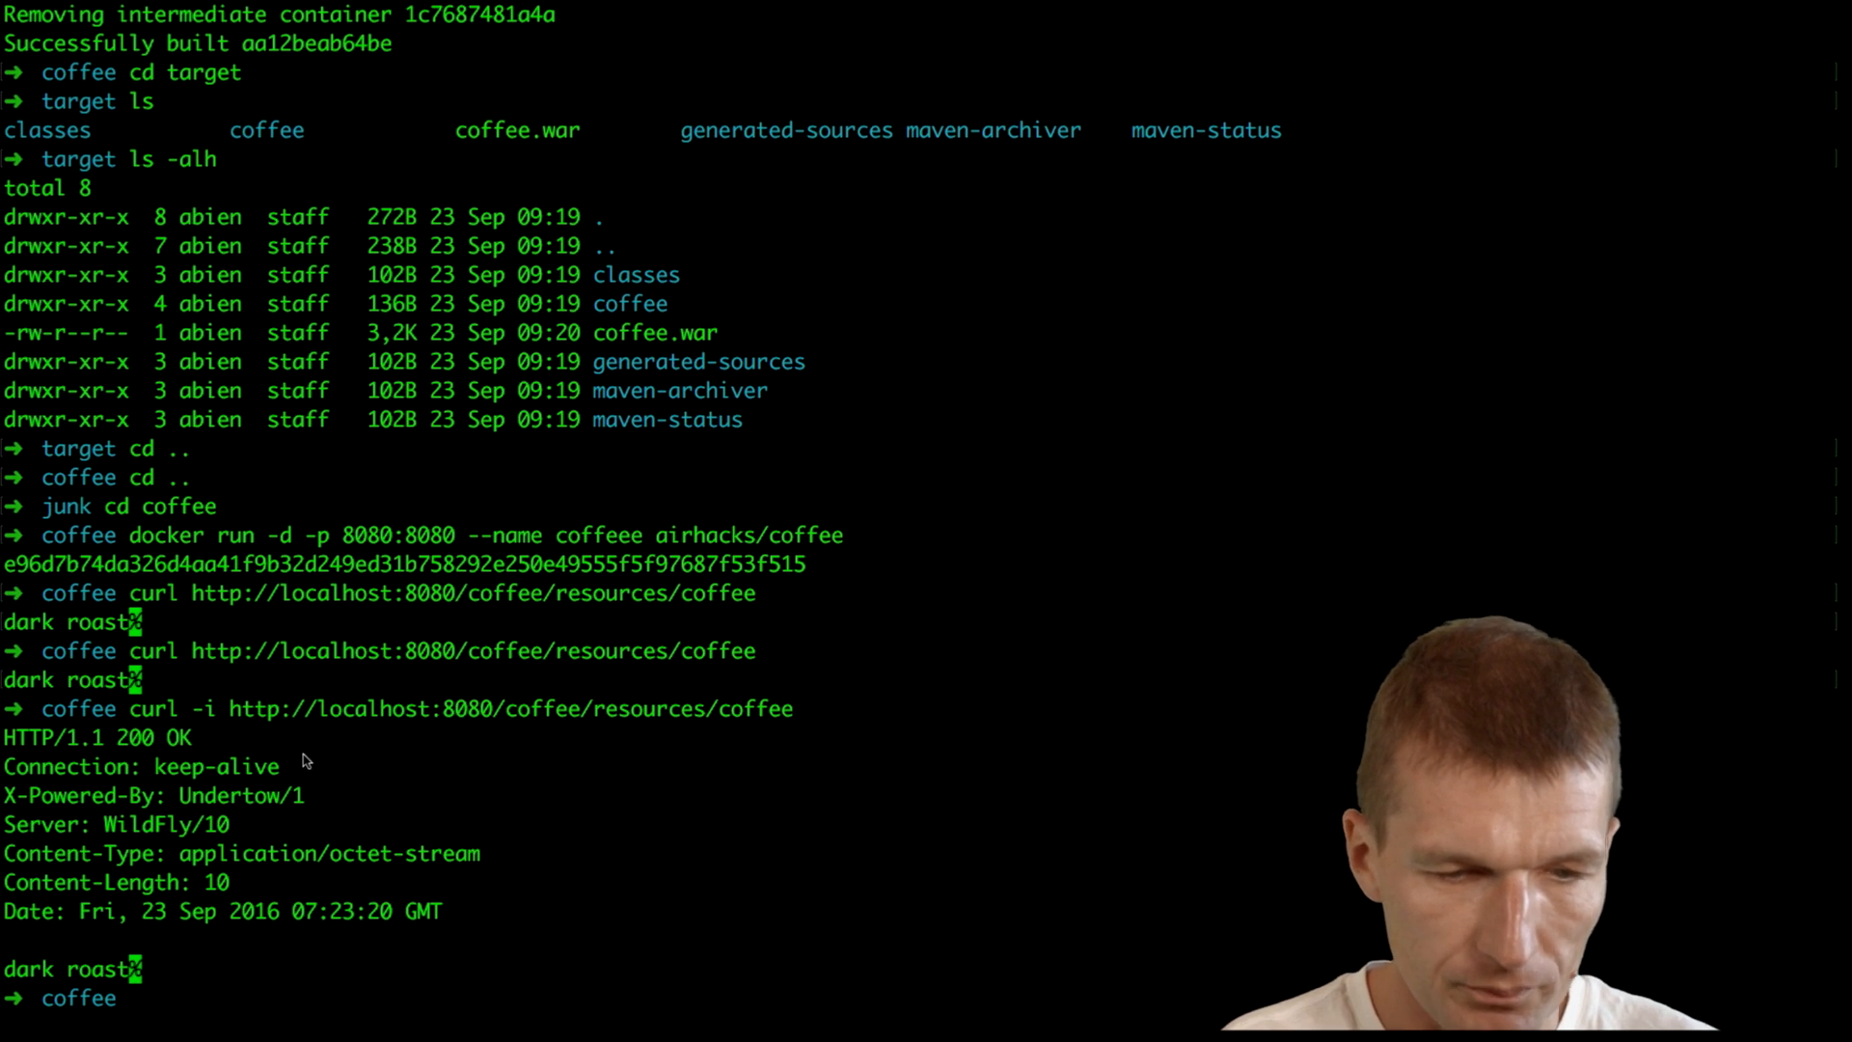
Check the curl -i output showing HTTP 200 from WildFly, selecting the response line.
drag(228, 708, 795, 708)
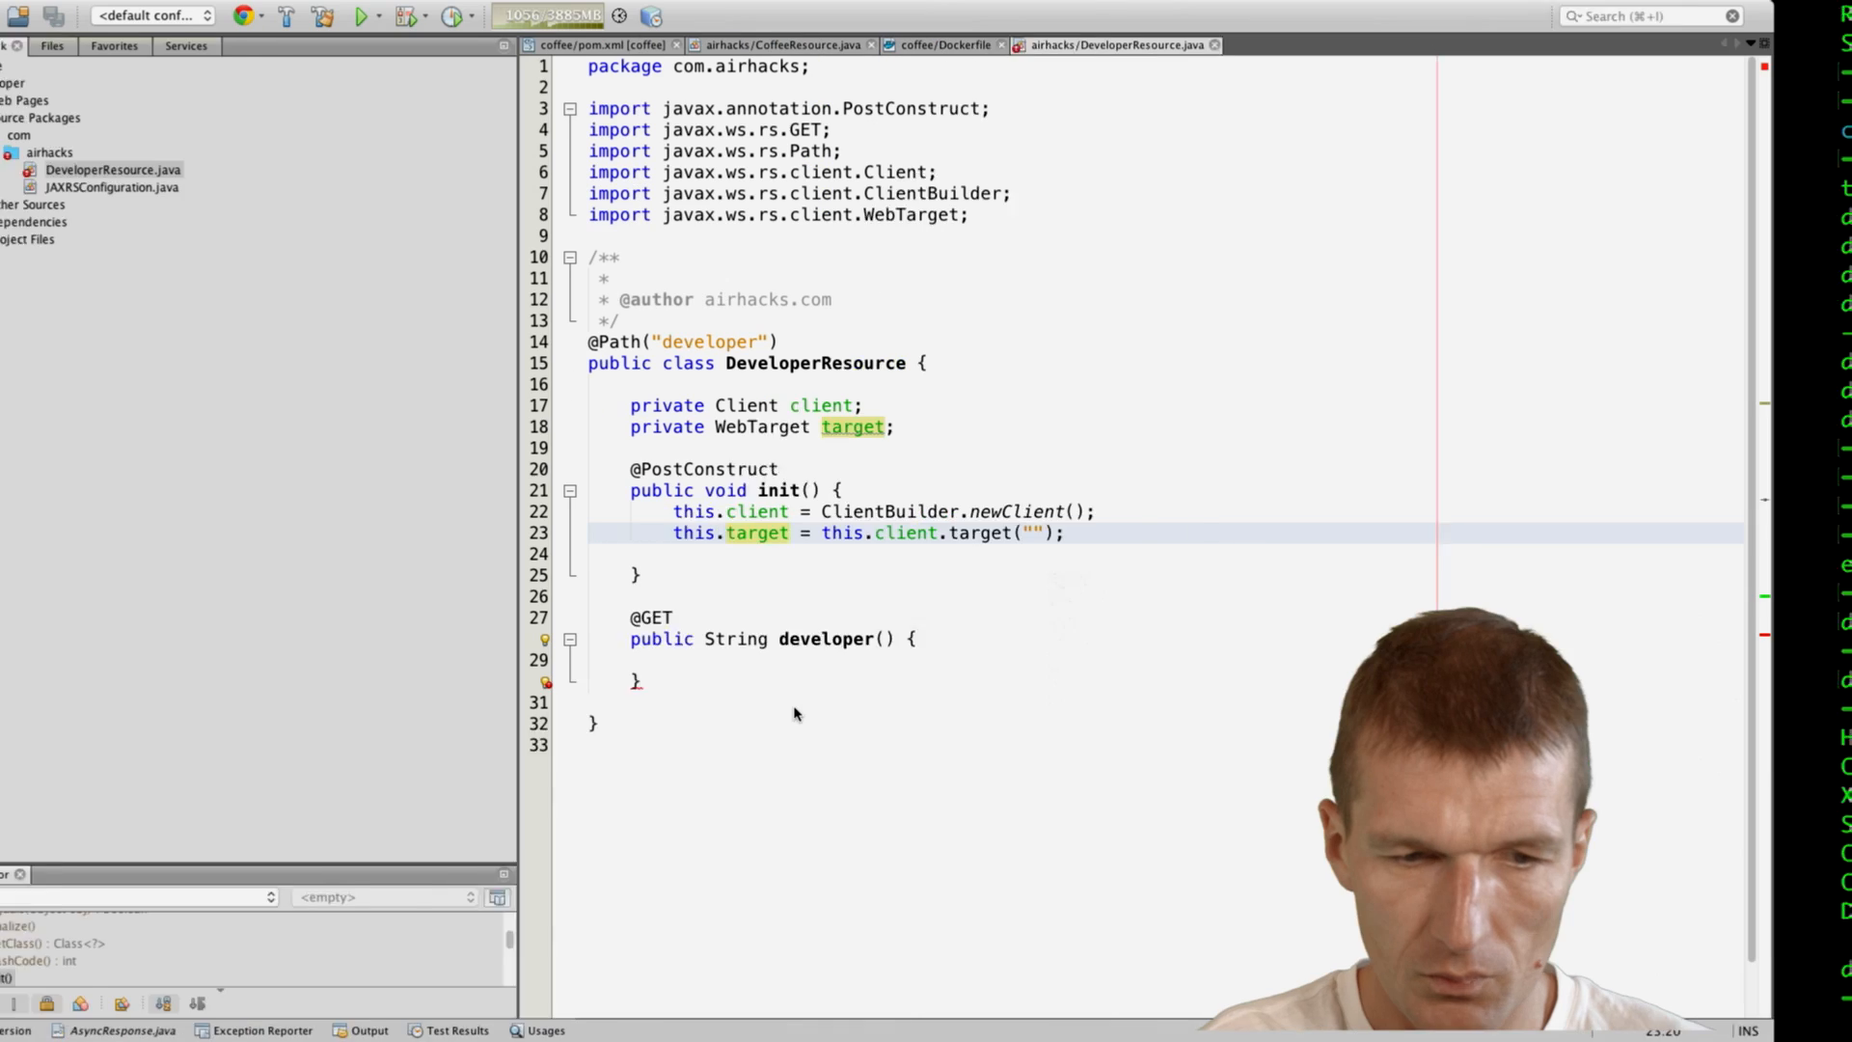
text(e)
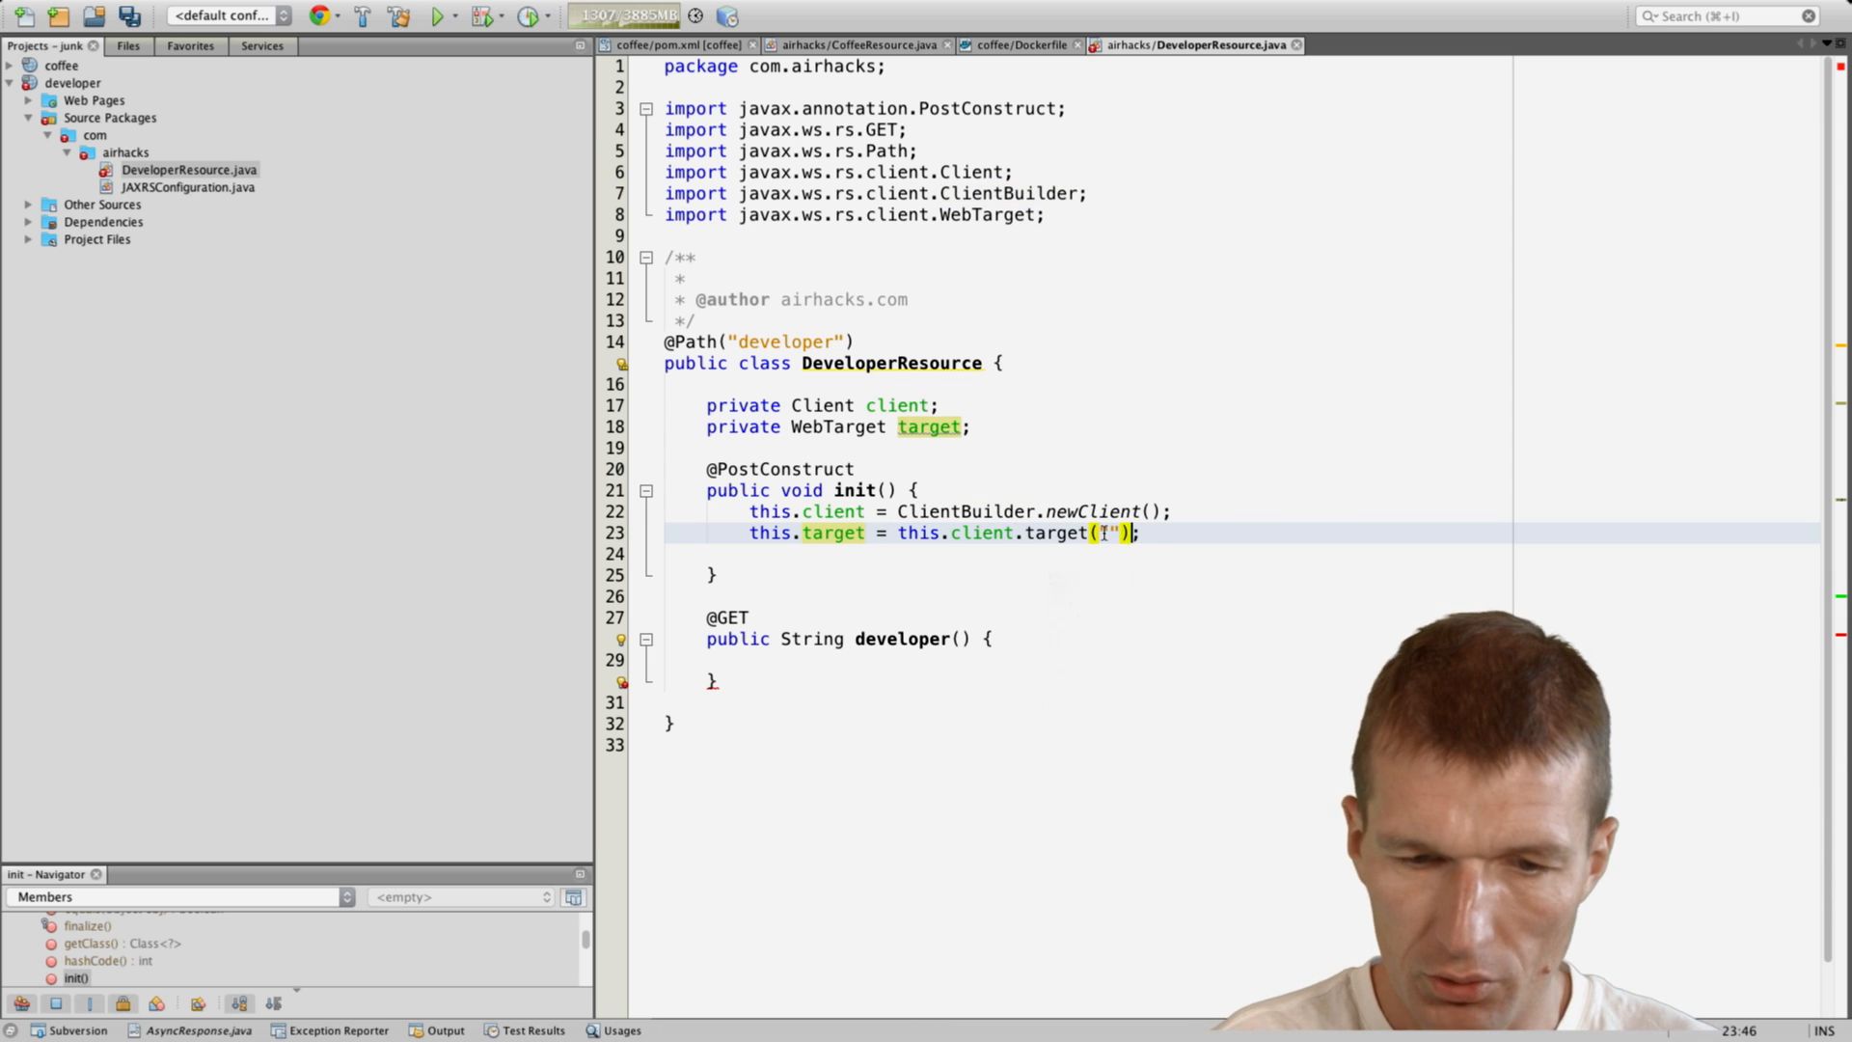
text(http://localhost:8080/coffee/resources/coffee)
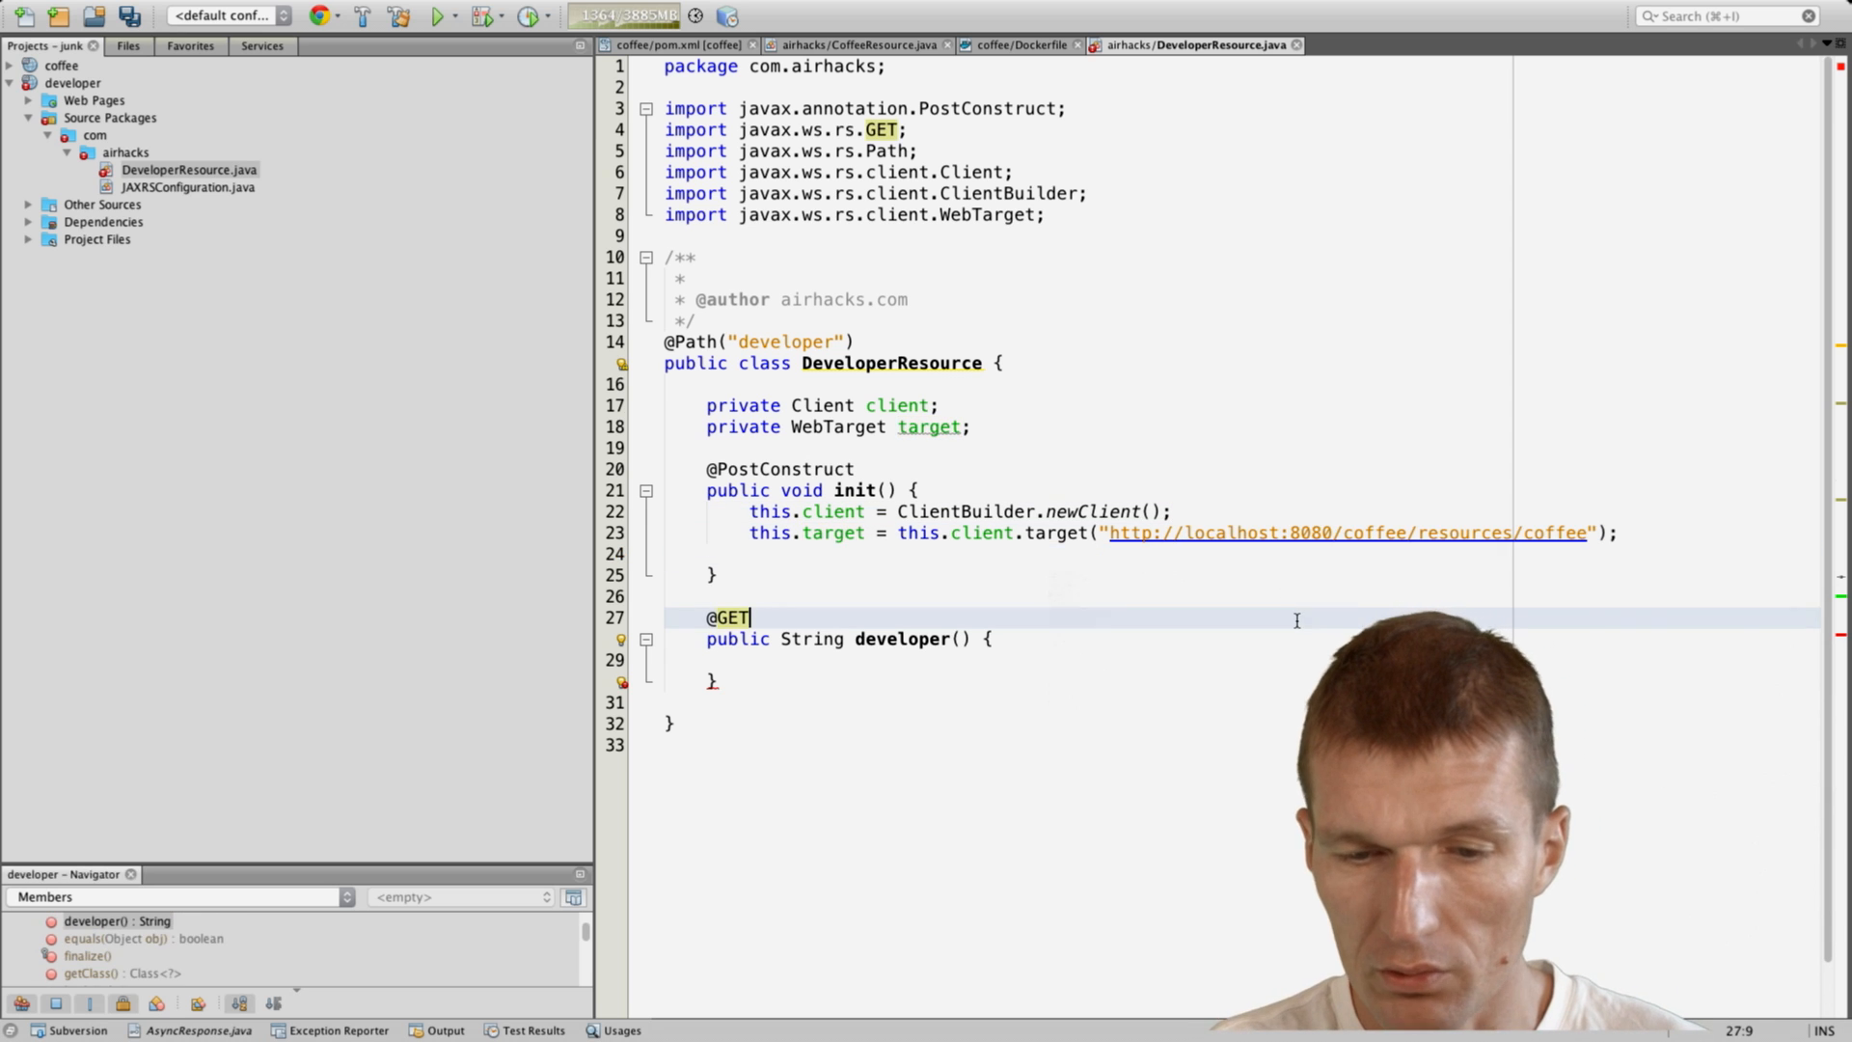
double_click(1229, 533)
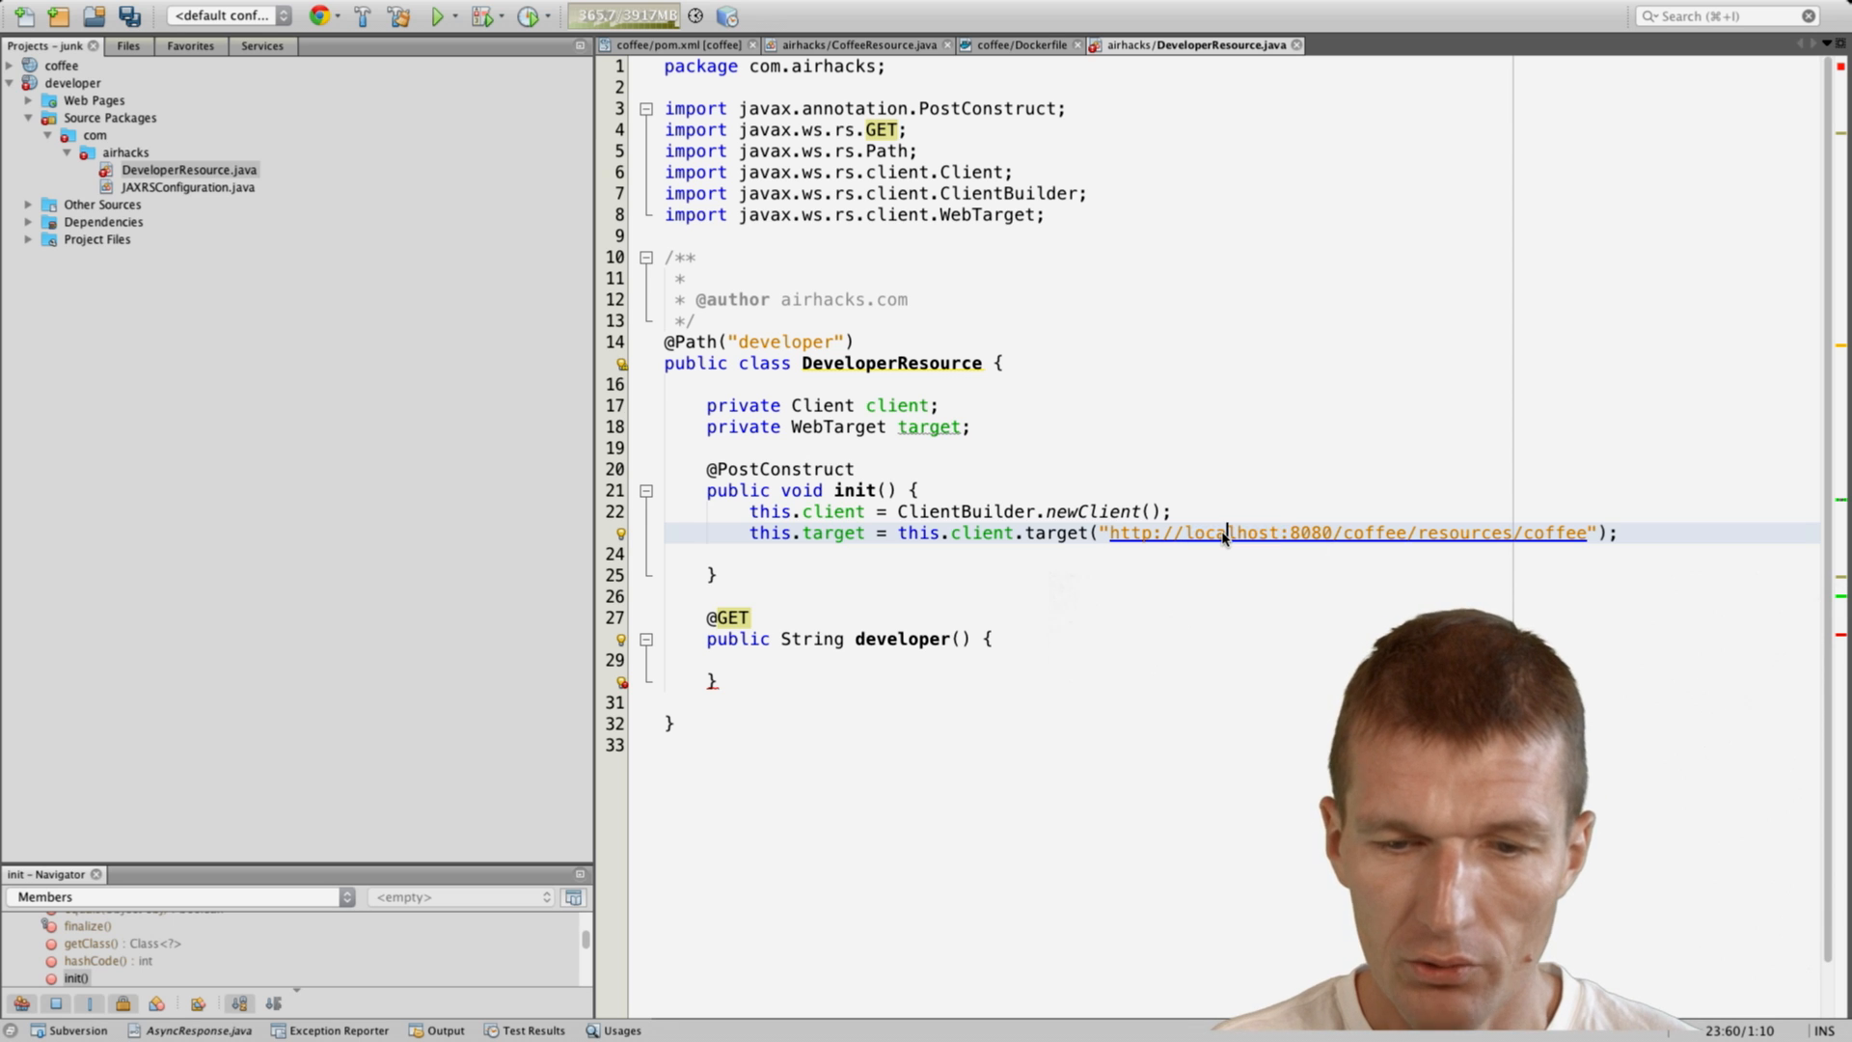
Replace localhost with coffee in the target URL, checking the coffeee container name in docker ps.
double_click(1192, 533)
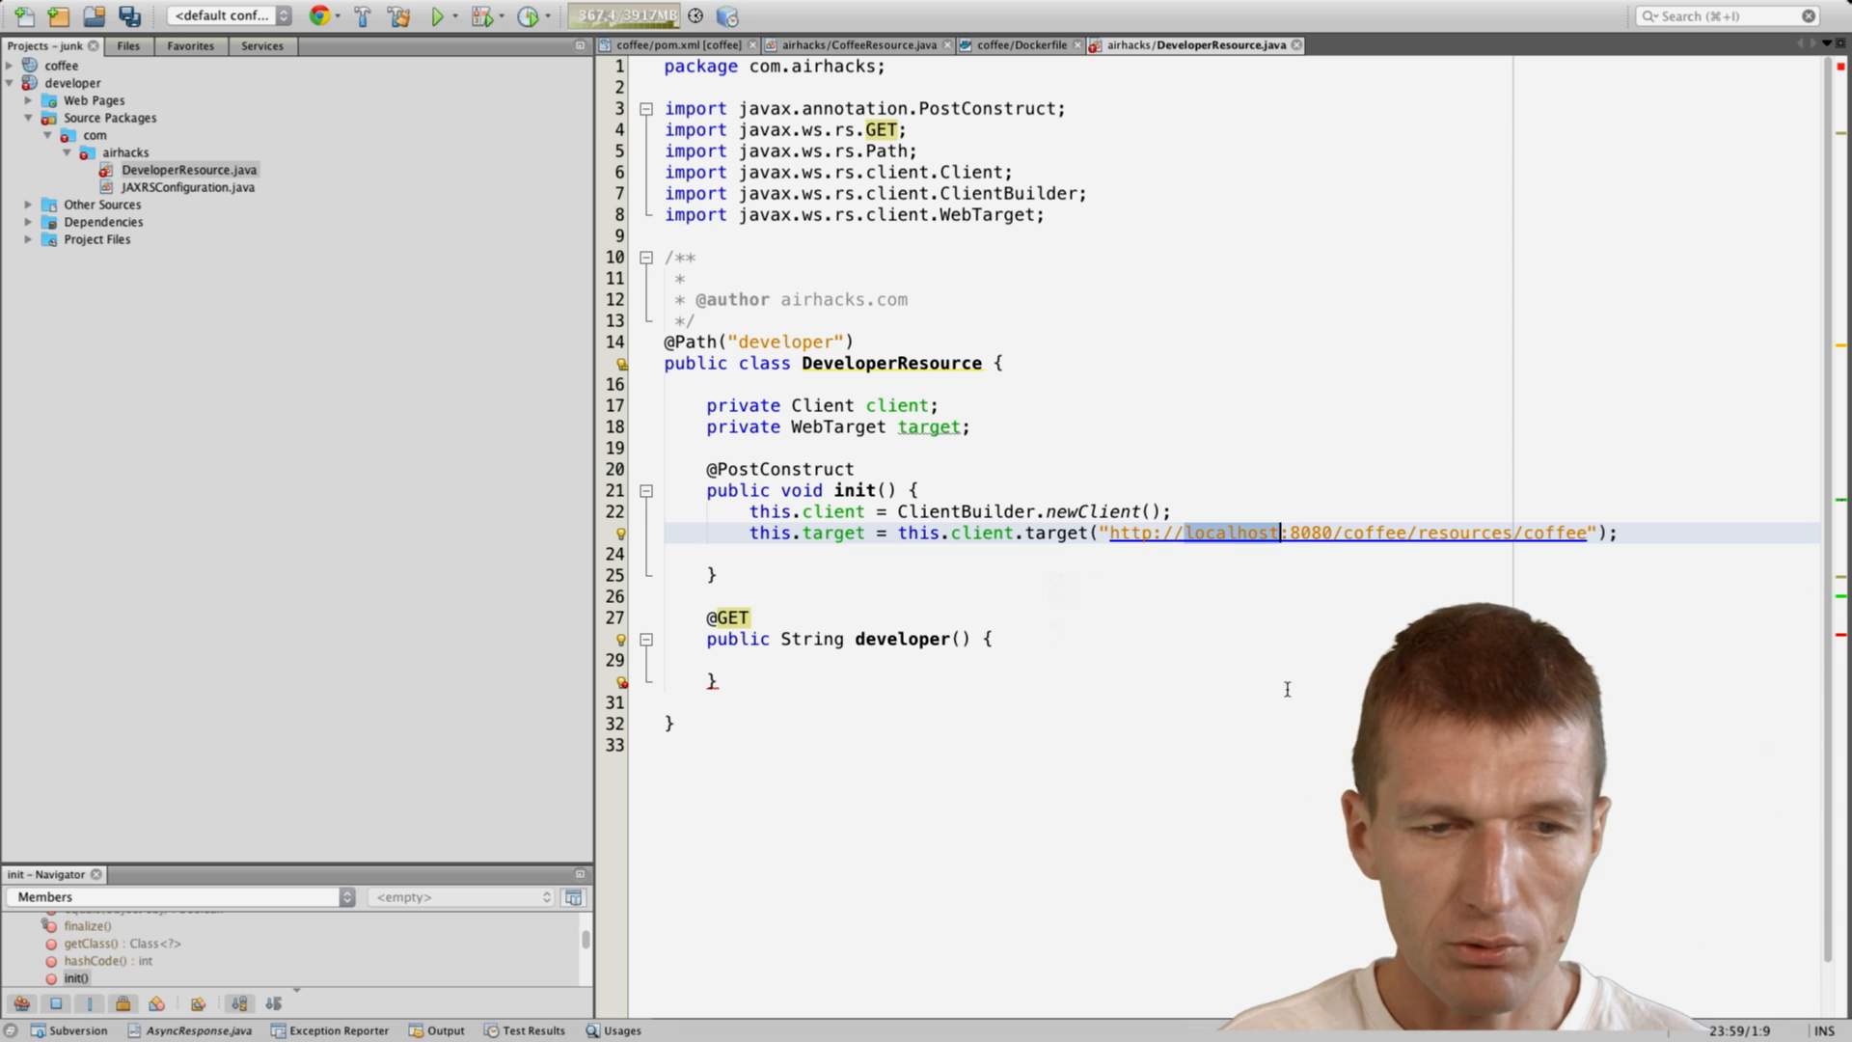
text(coff)
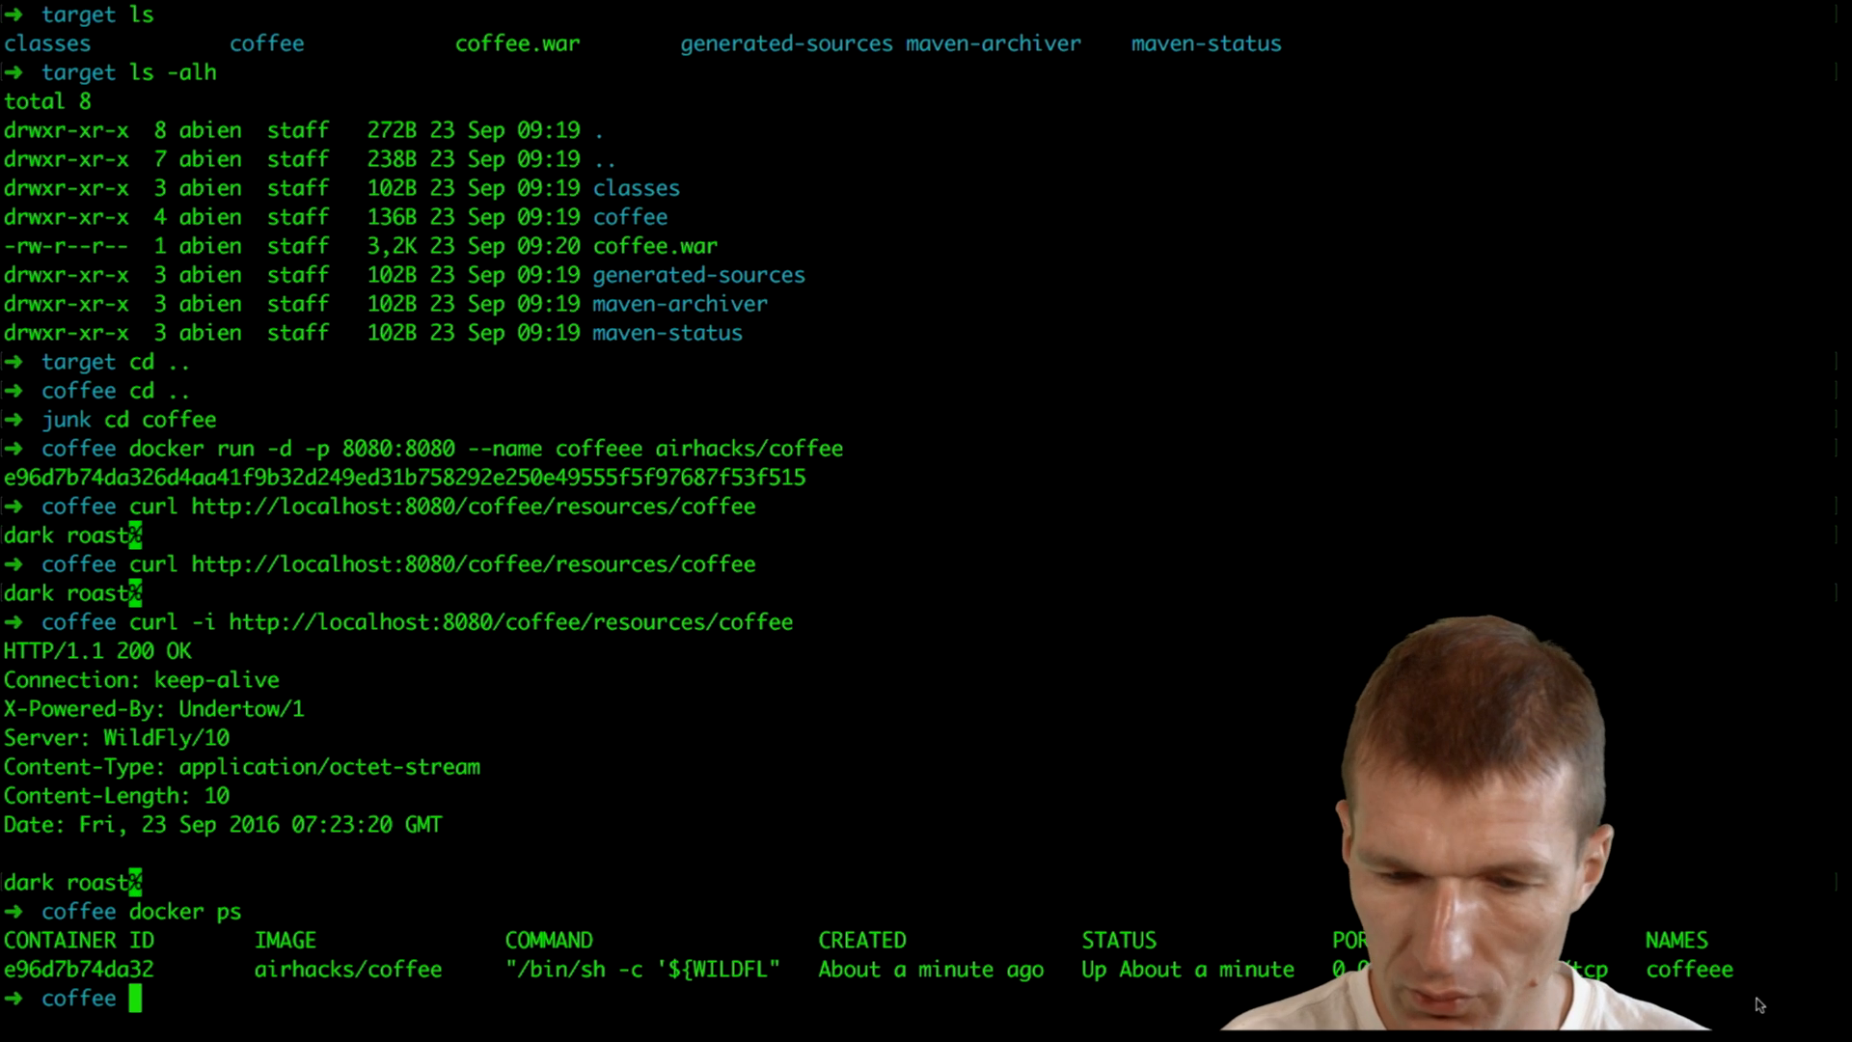
double_click(1690, 971)
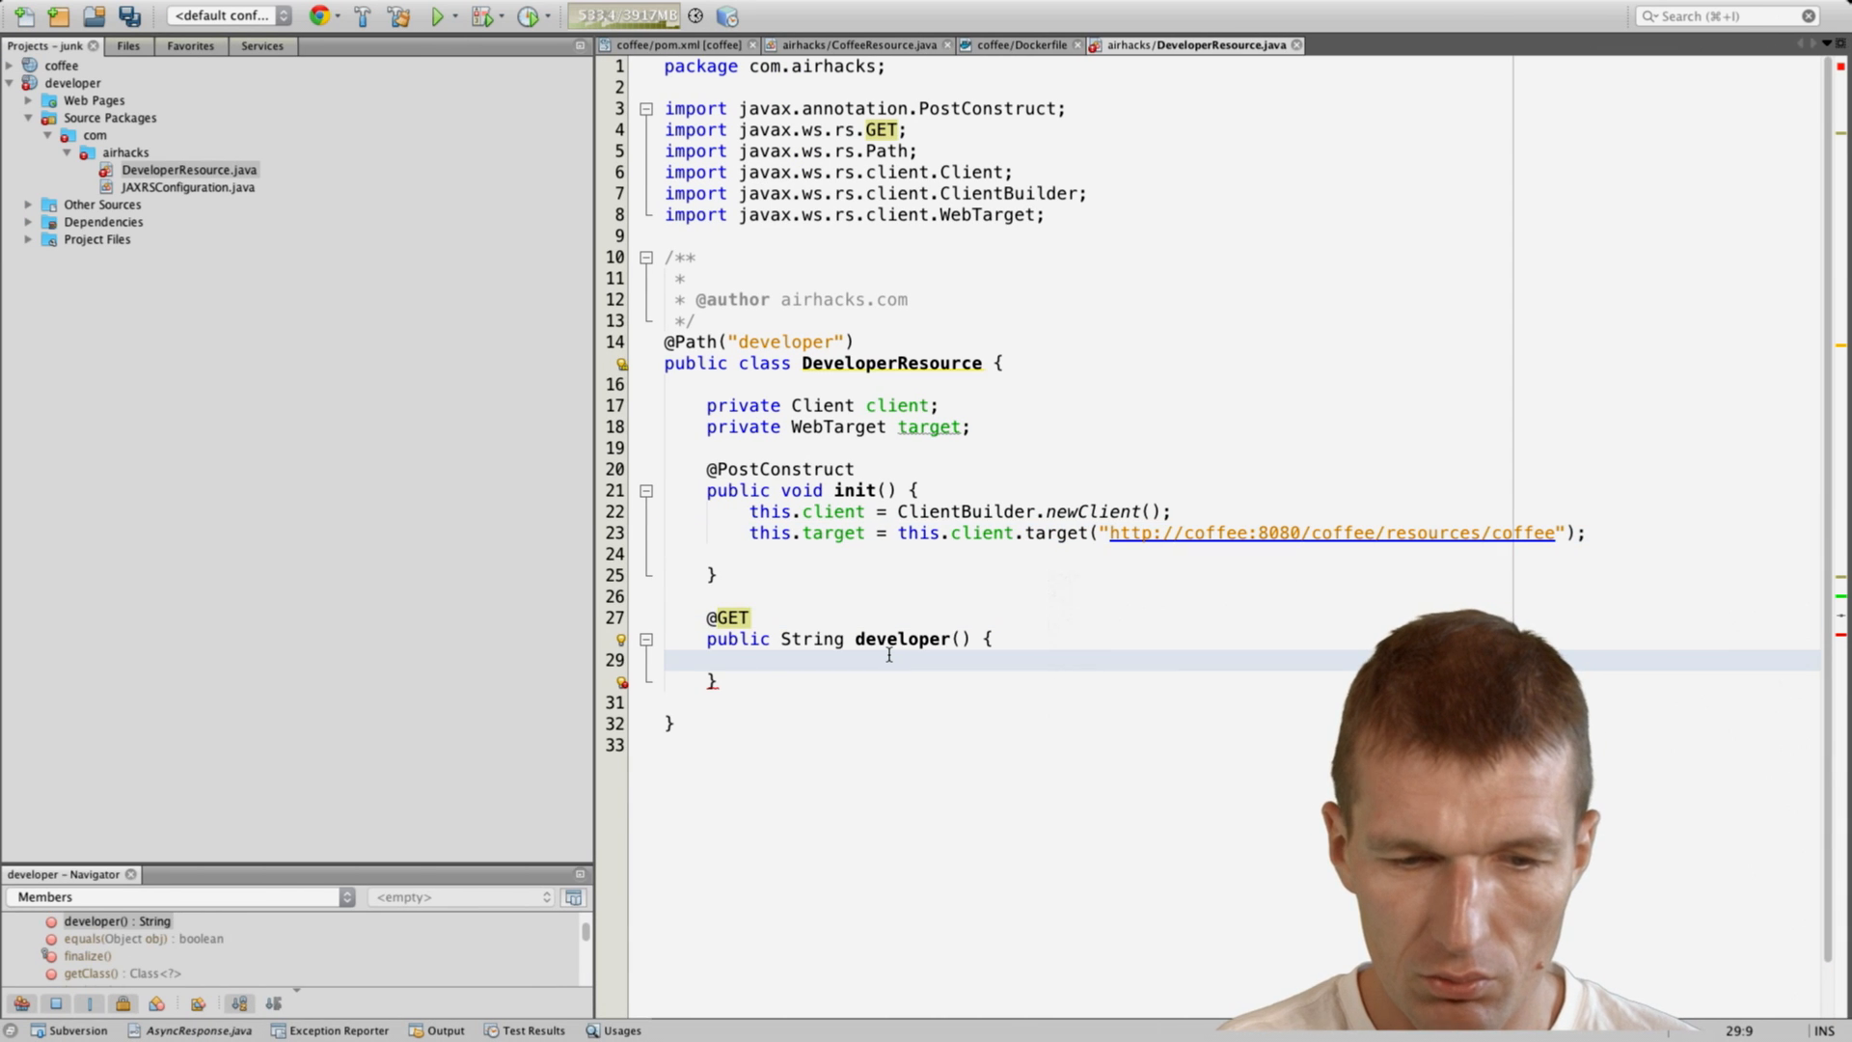
Make developer() return "Developer drinks: " + this.target.request(...).get(String.class).
text(return "")
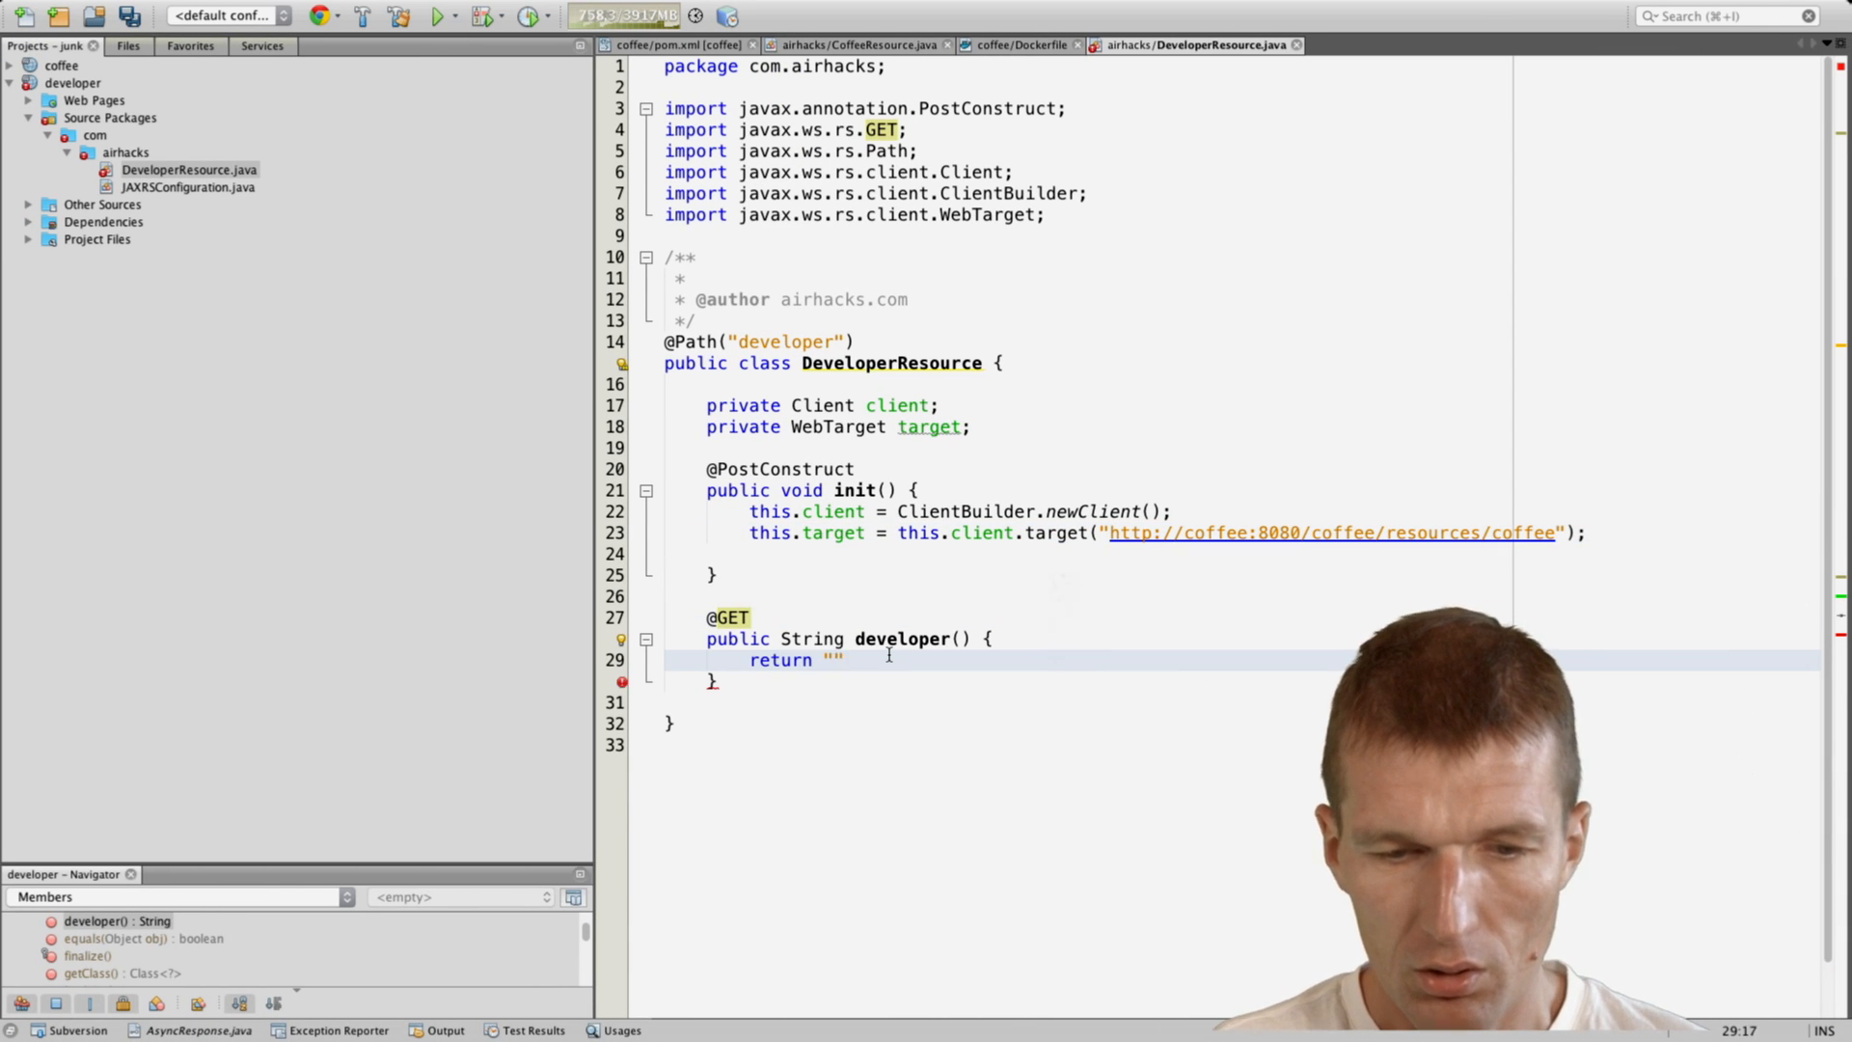
text(Developer drin)
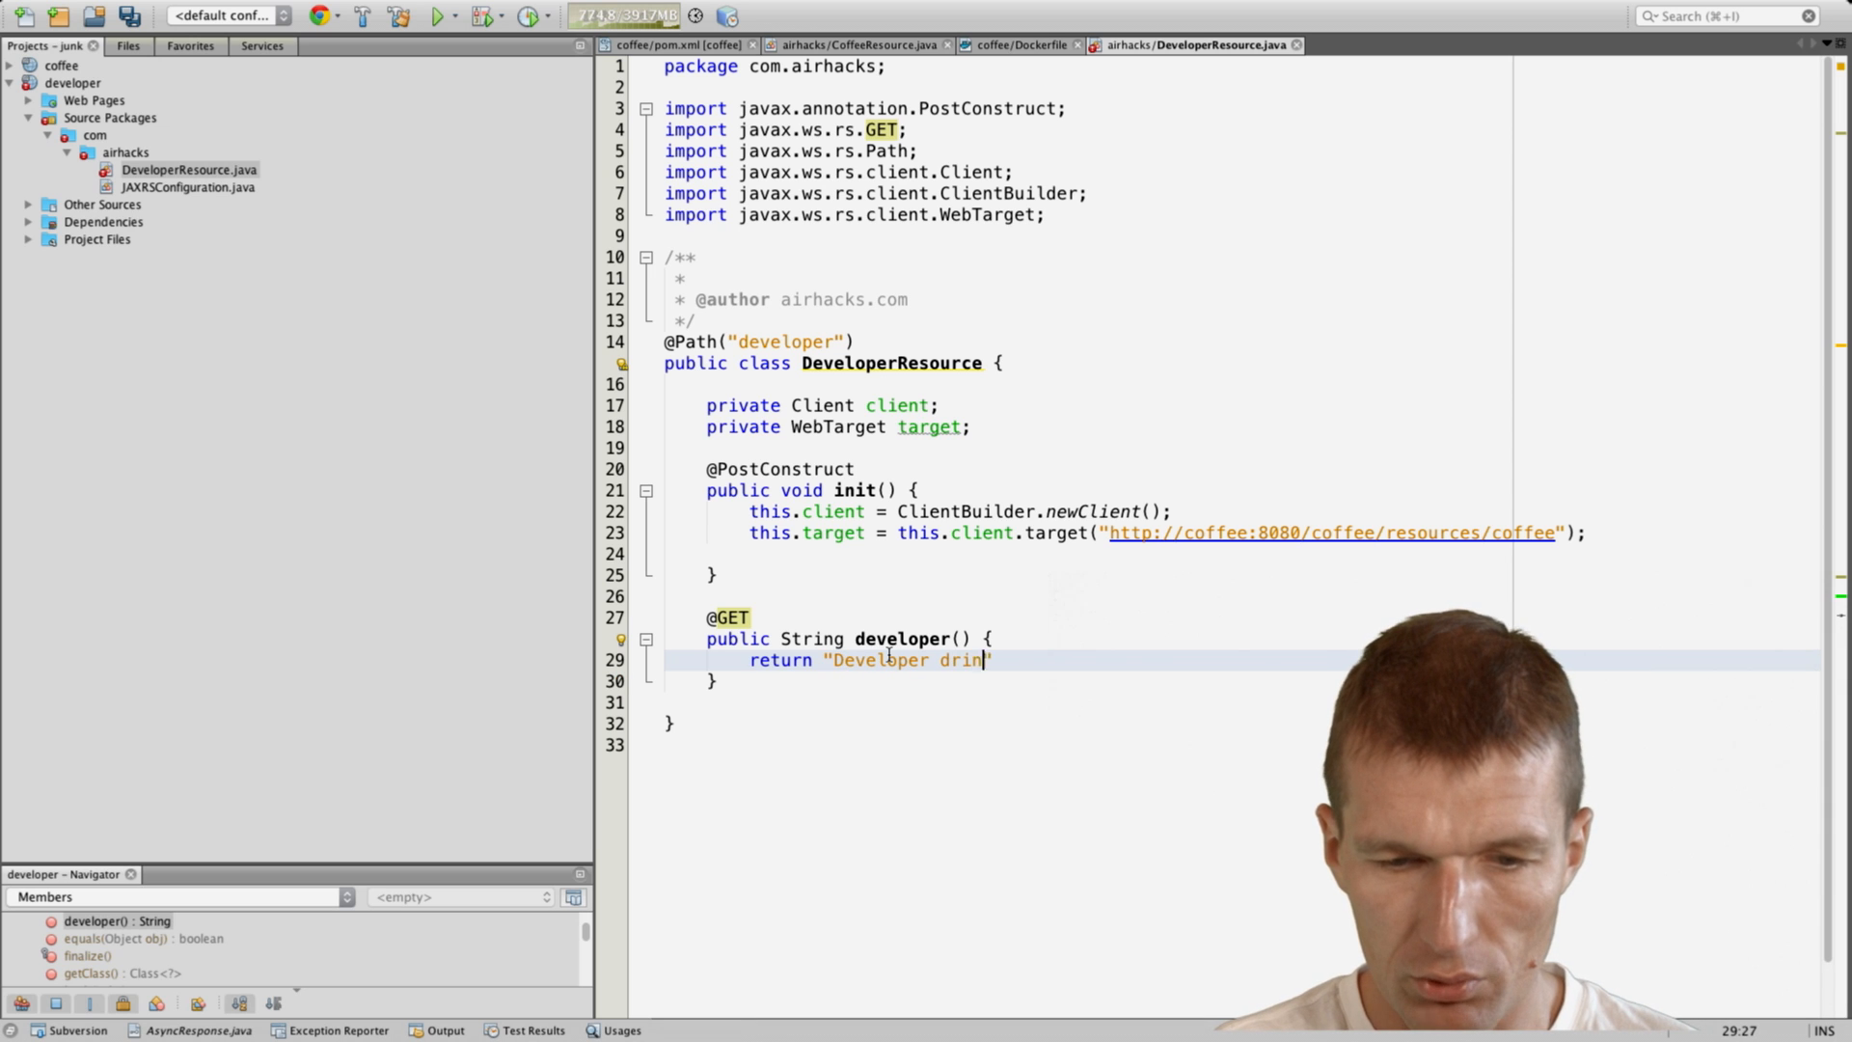
text(ks")
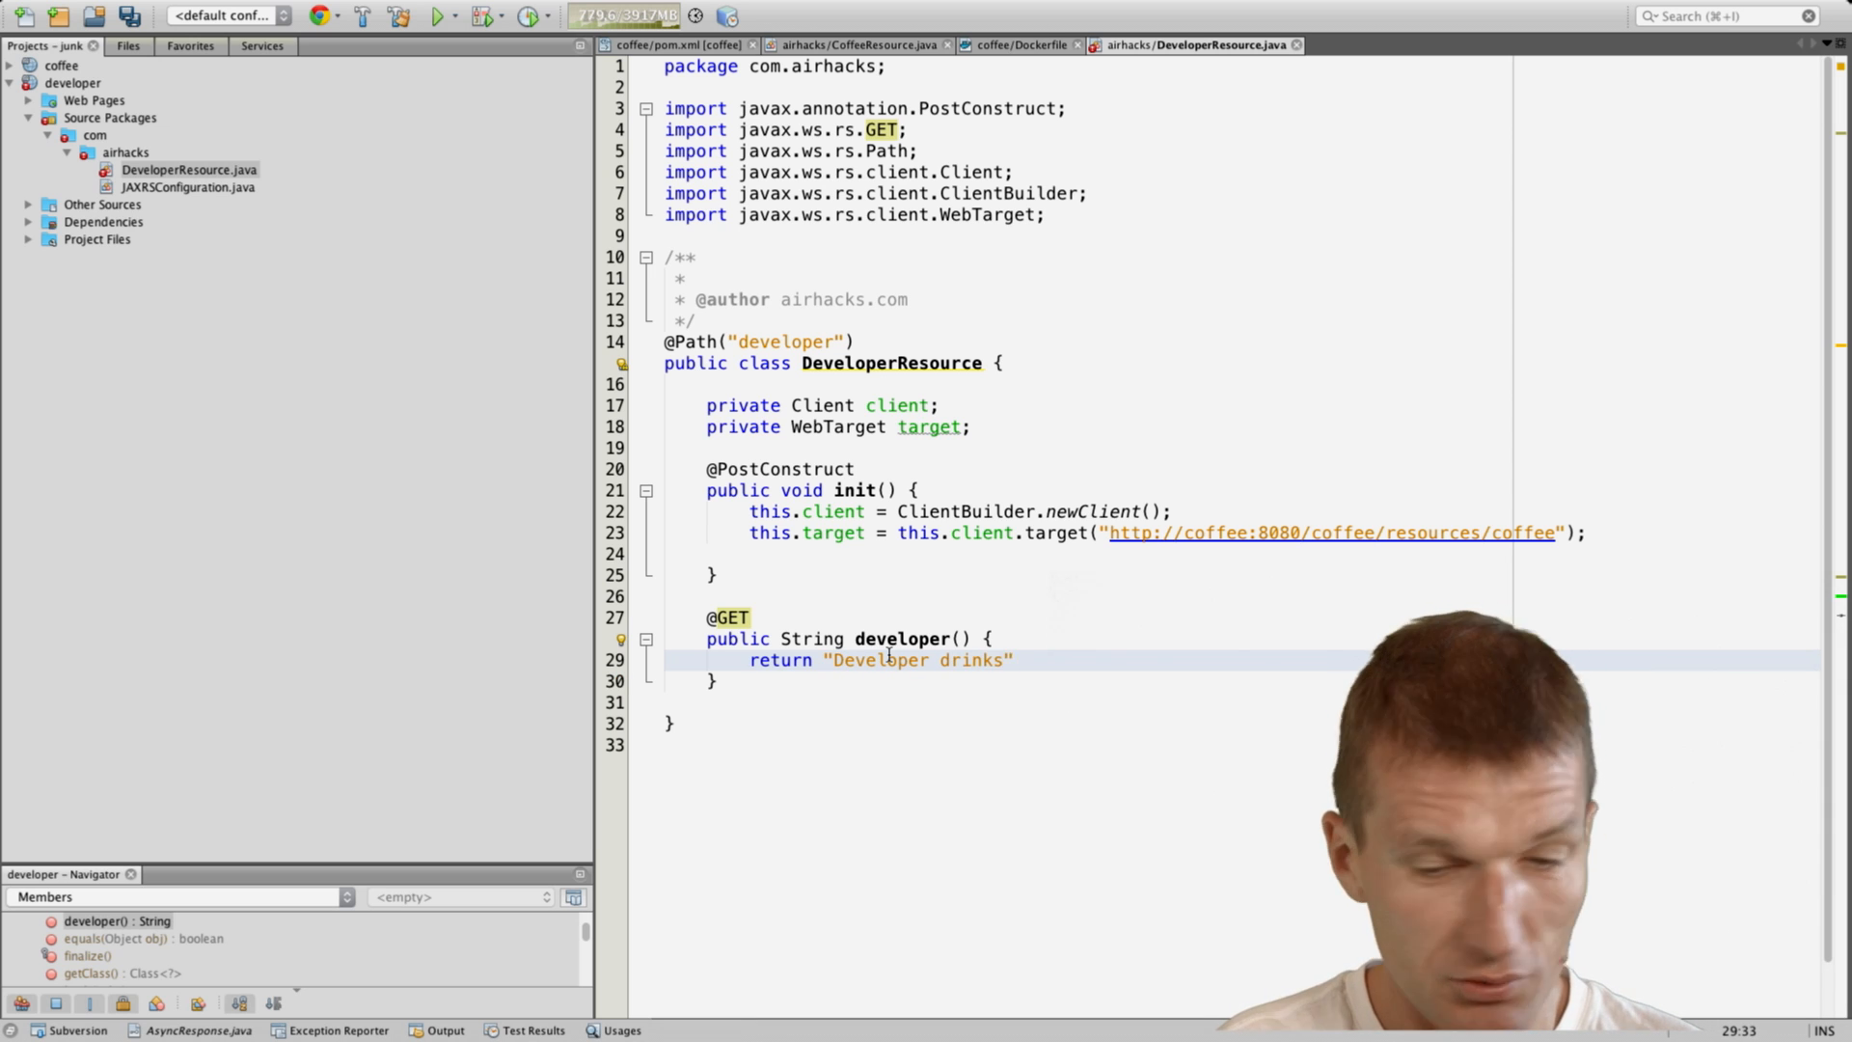
text(:)
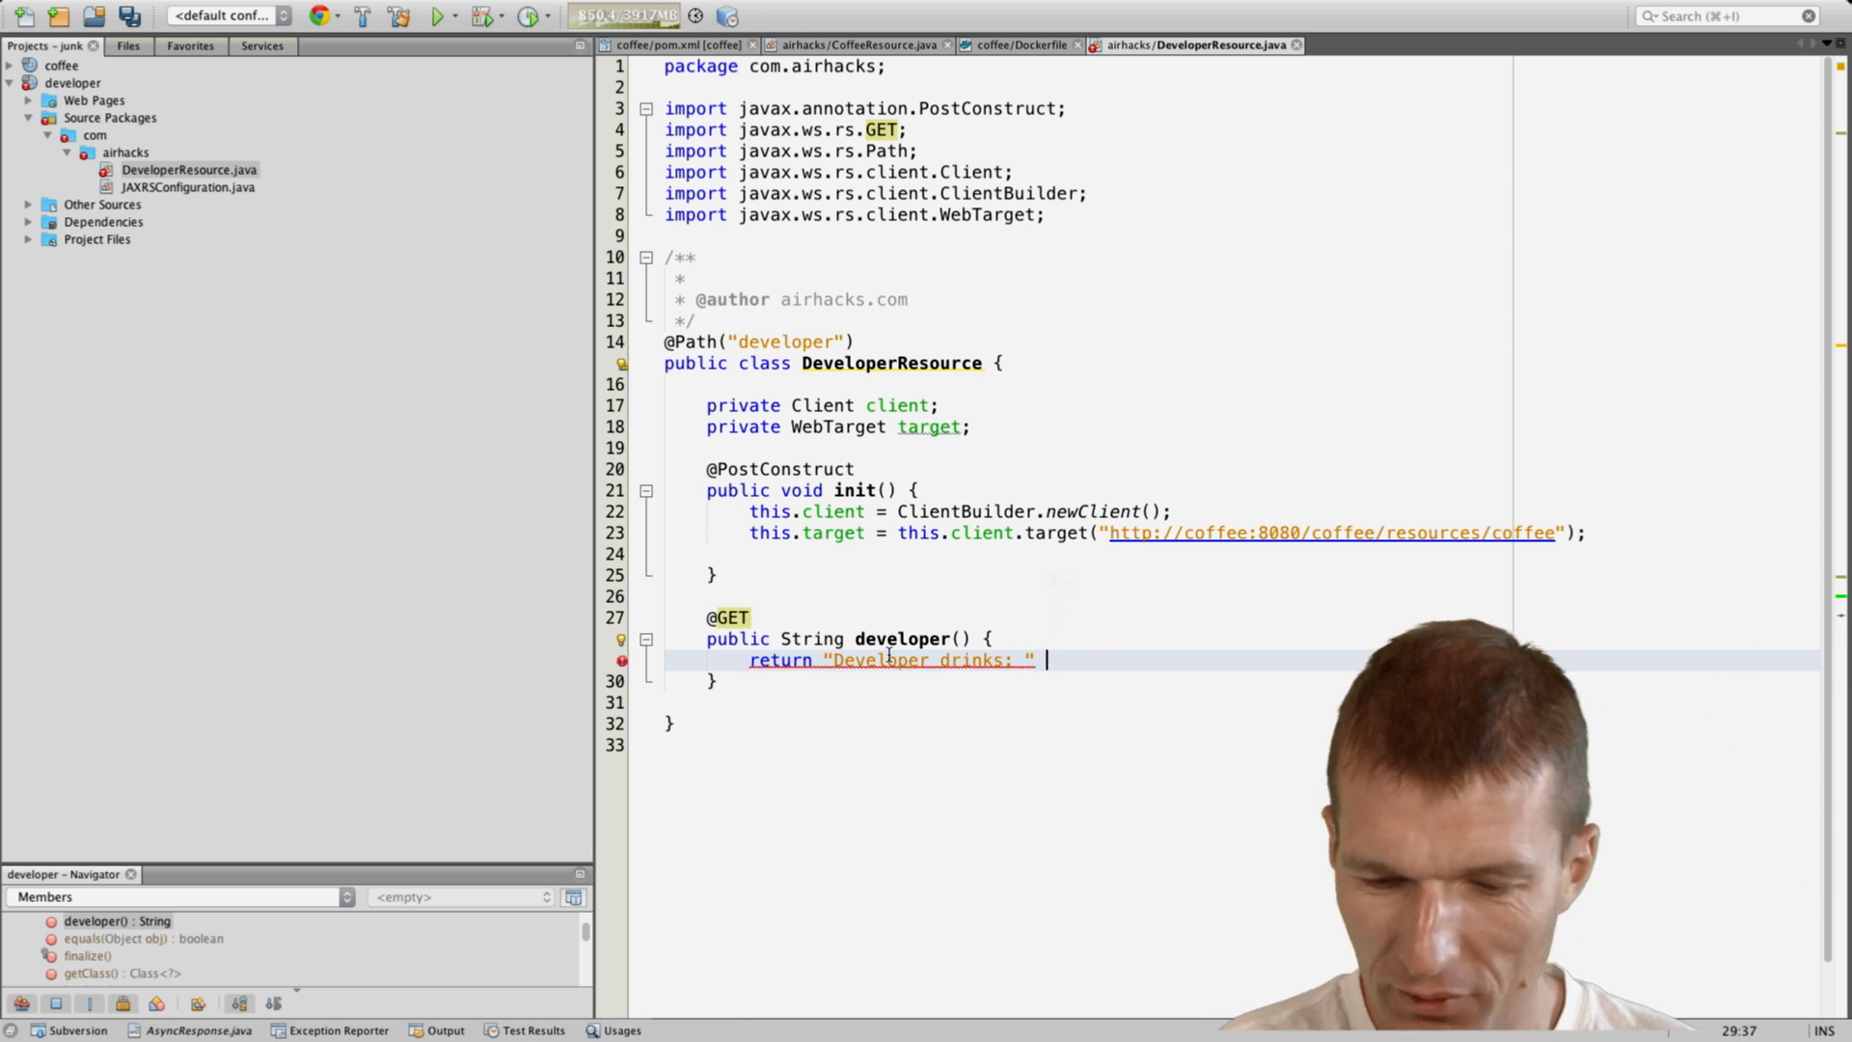
text(+ this.target.request()
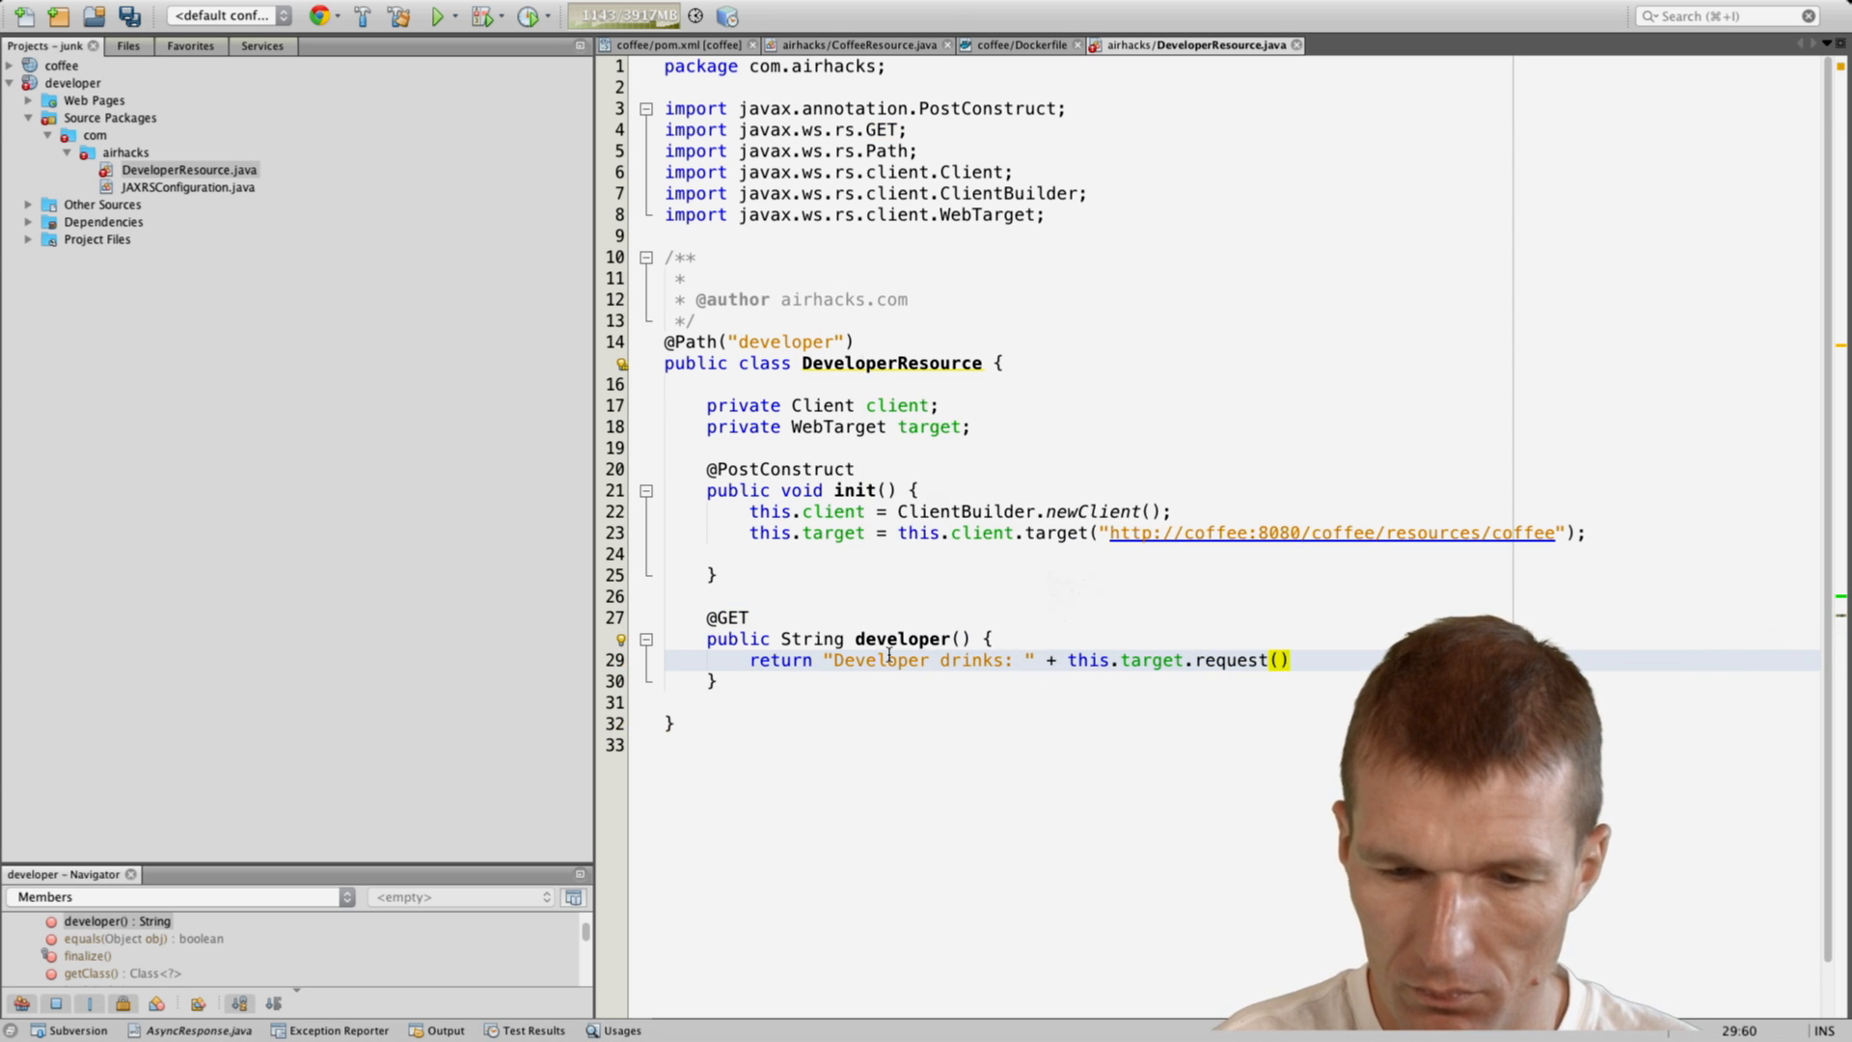
text(.get(Str)
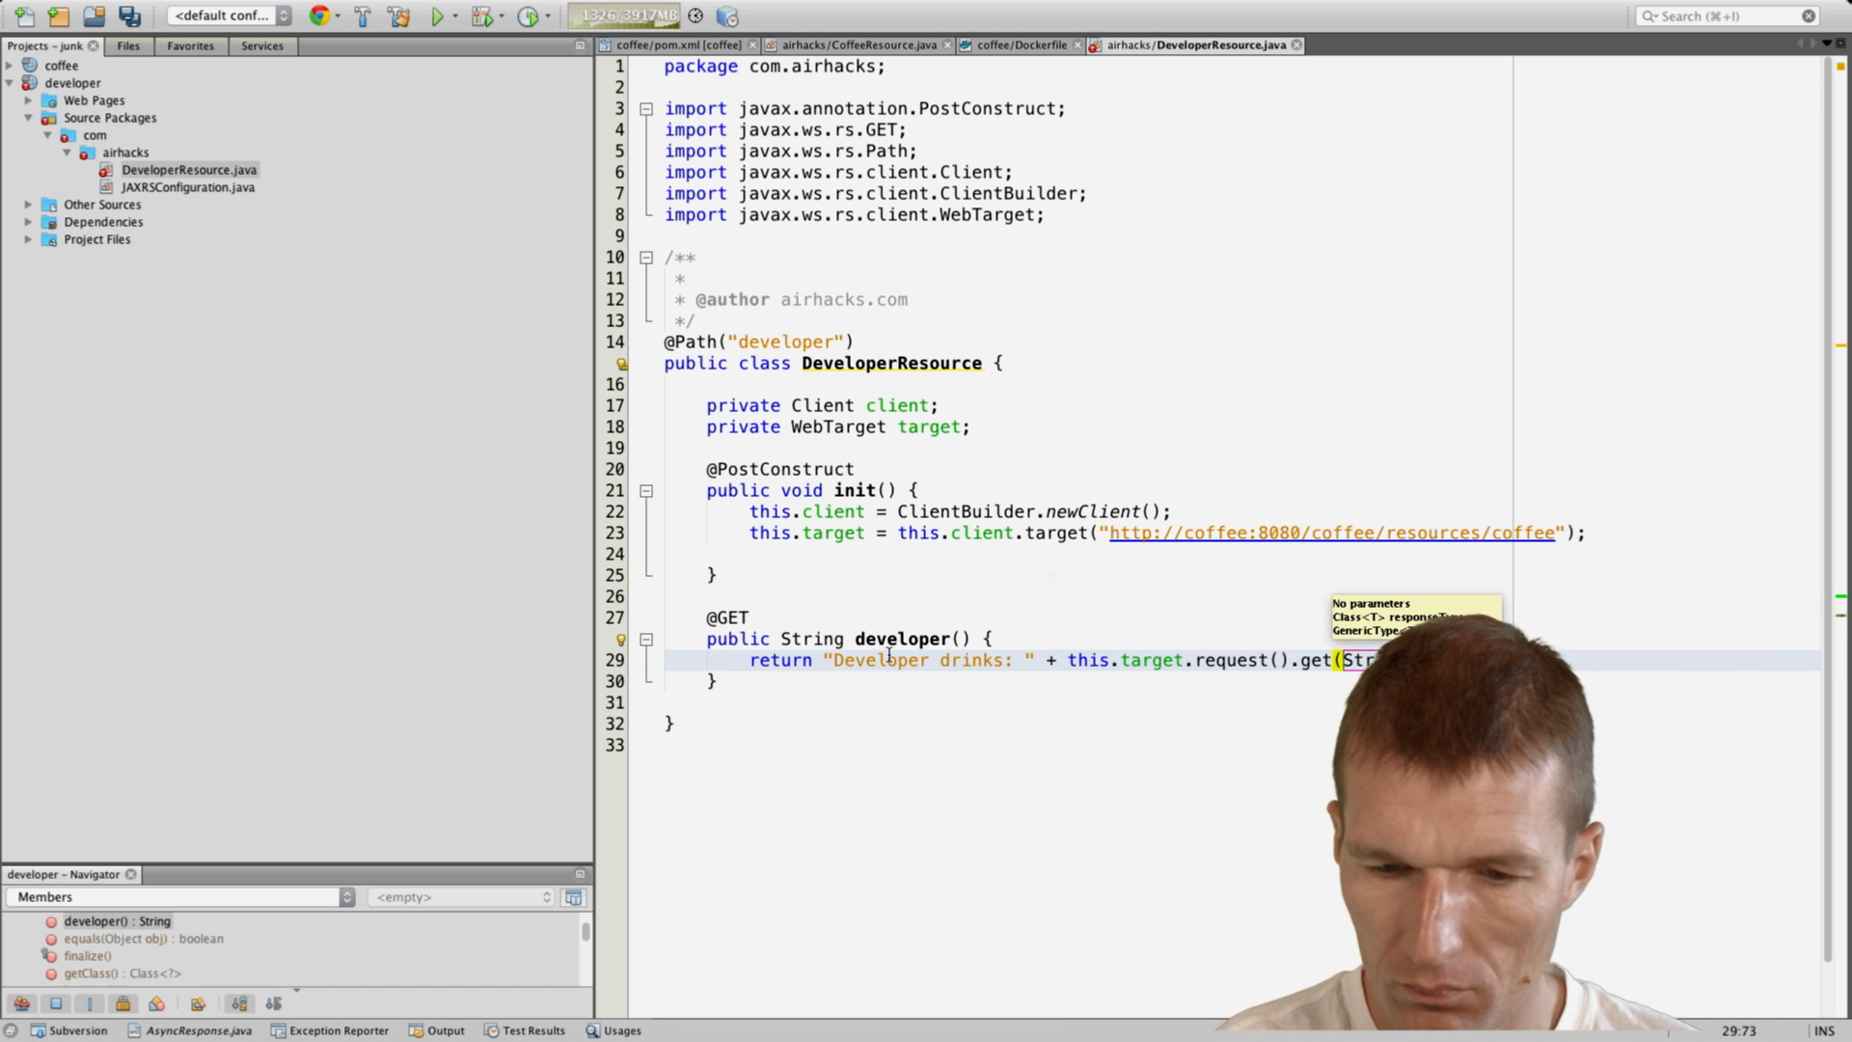
Fill in MediaType.TEXT_PLAIN as the request argument, accept the import, and save the file.
key(cmd+s)
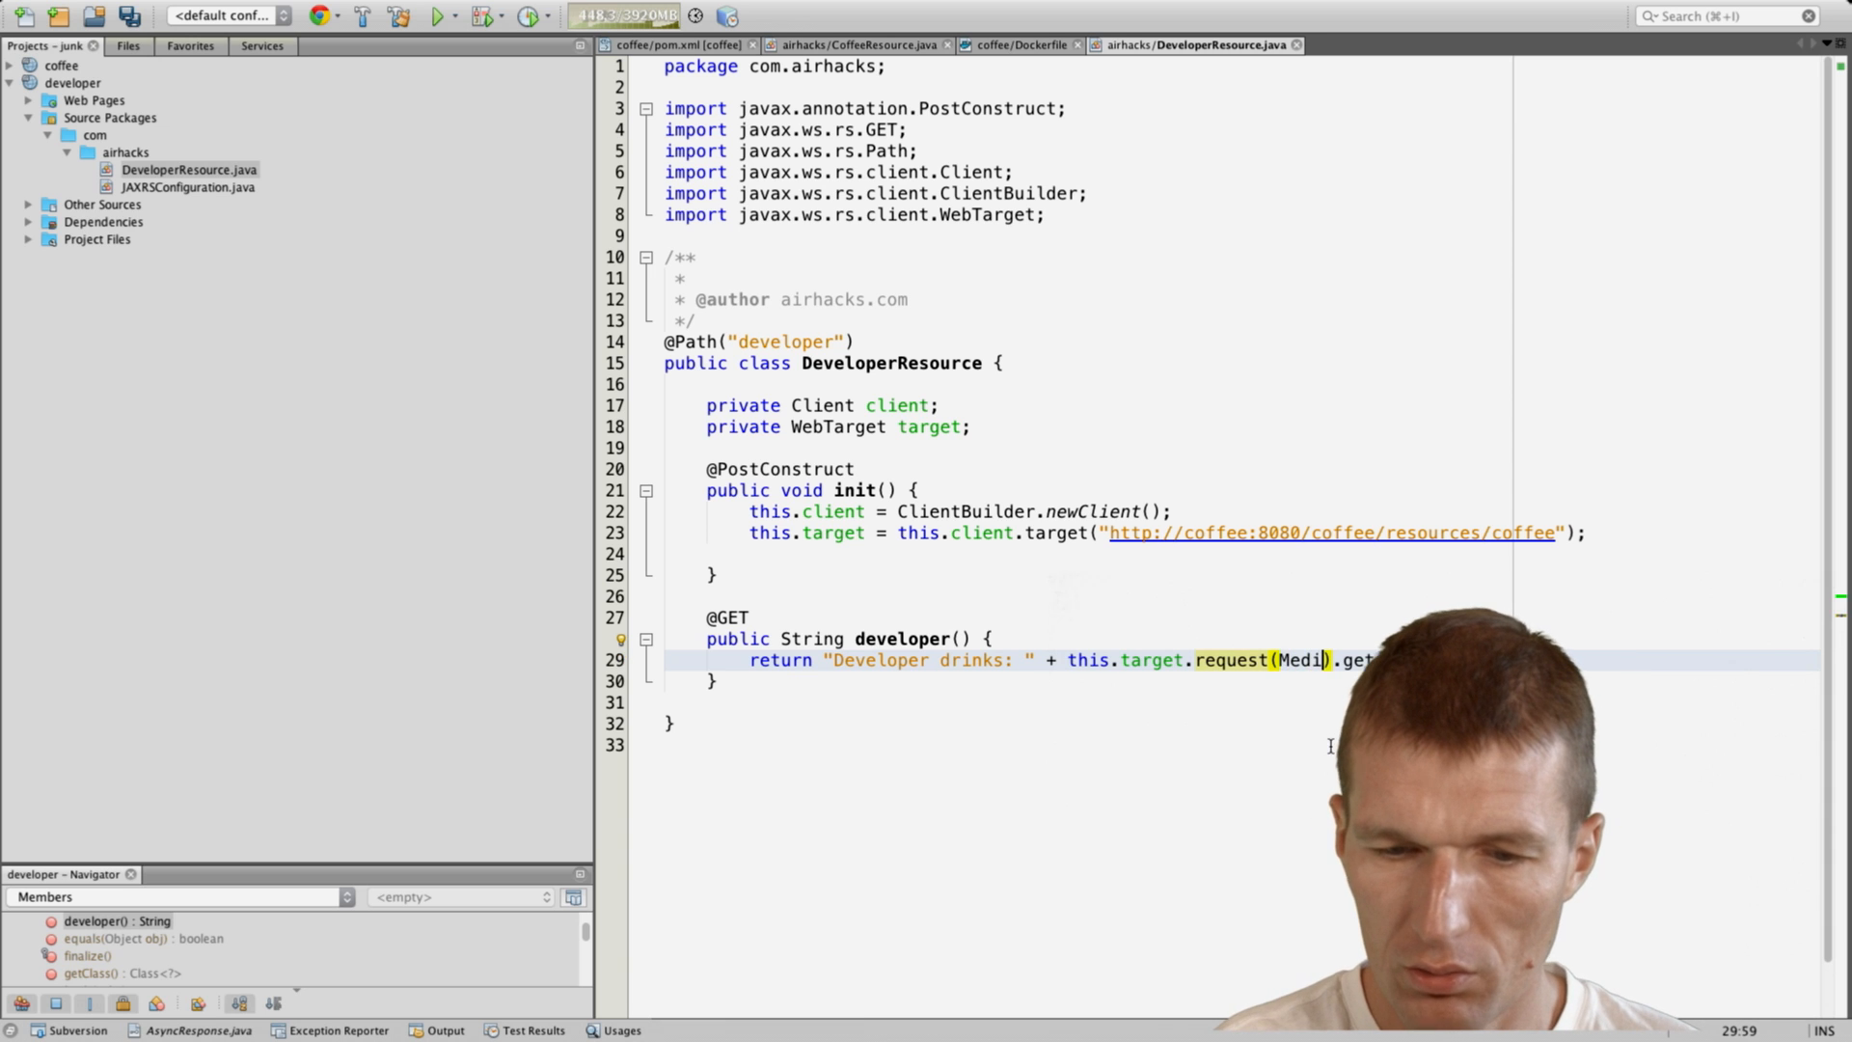
text(Medi)
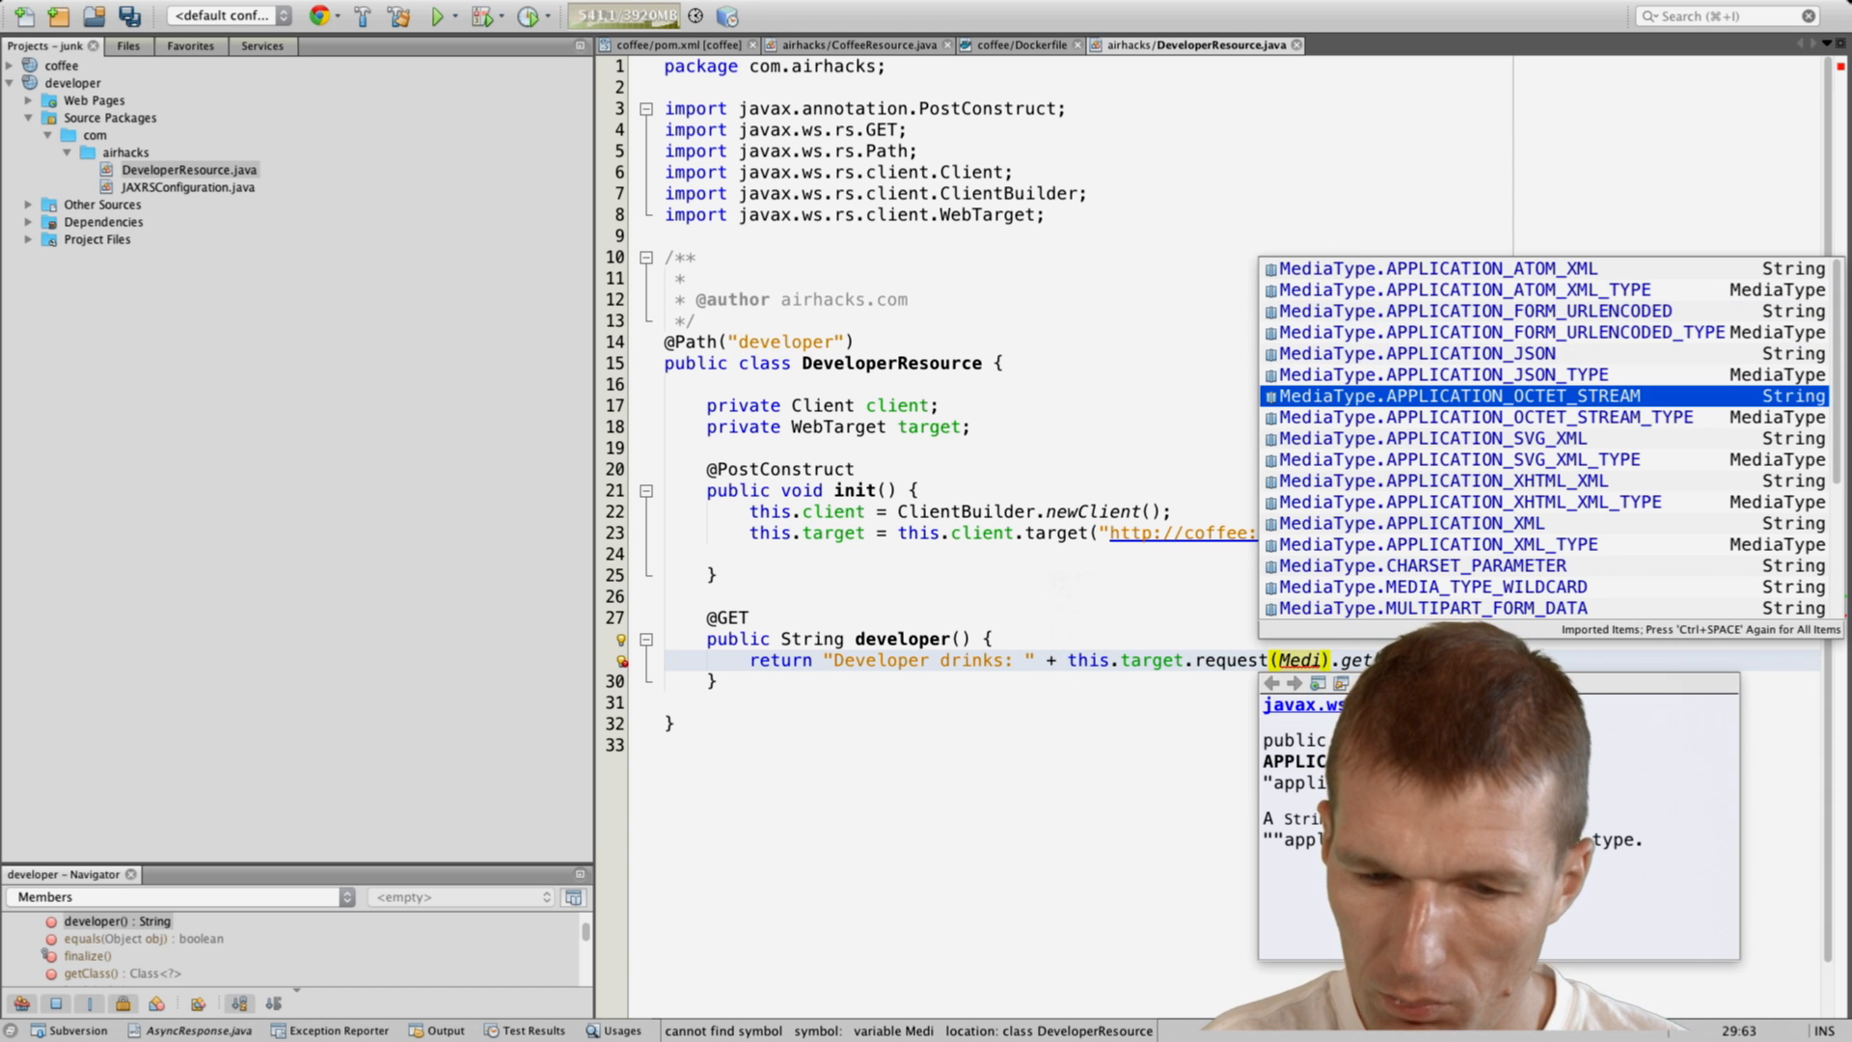
text(aT)
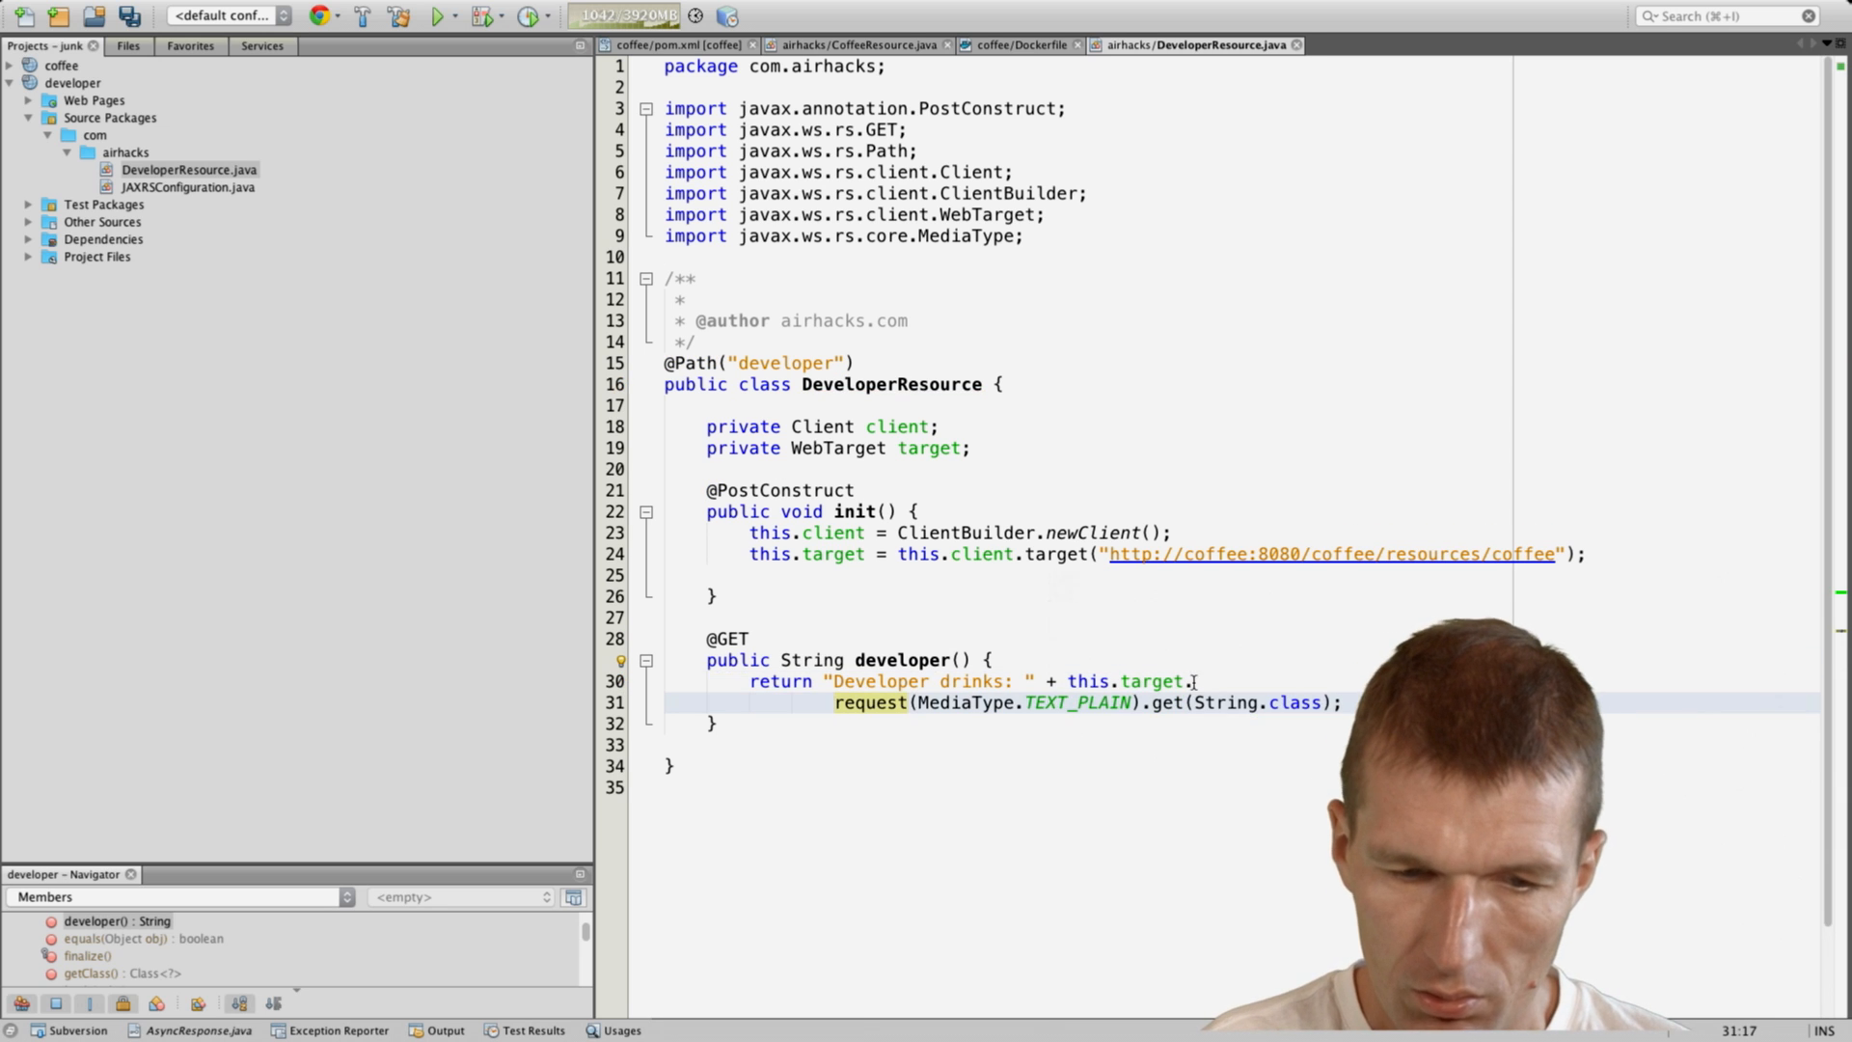
key(Enter)
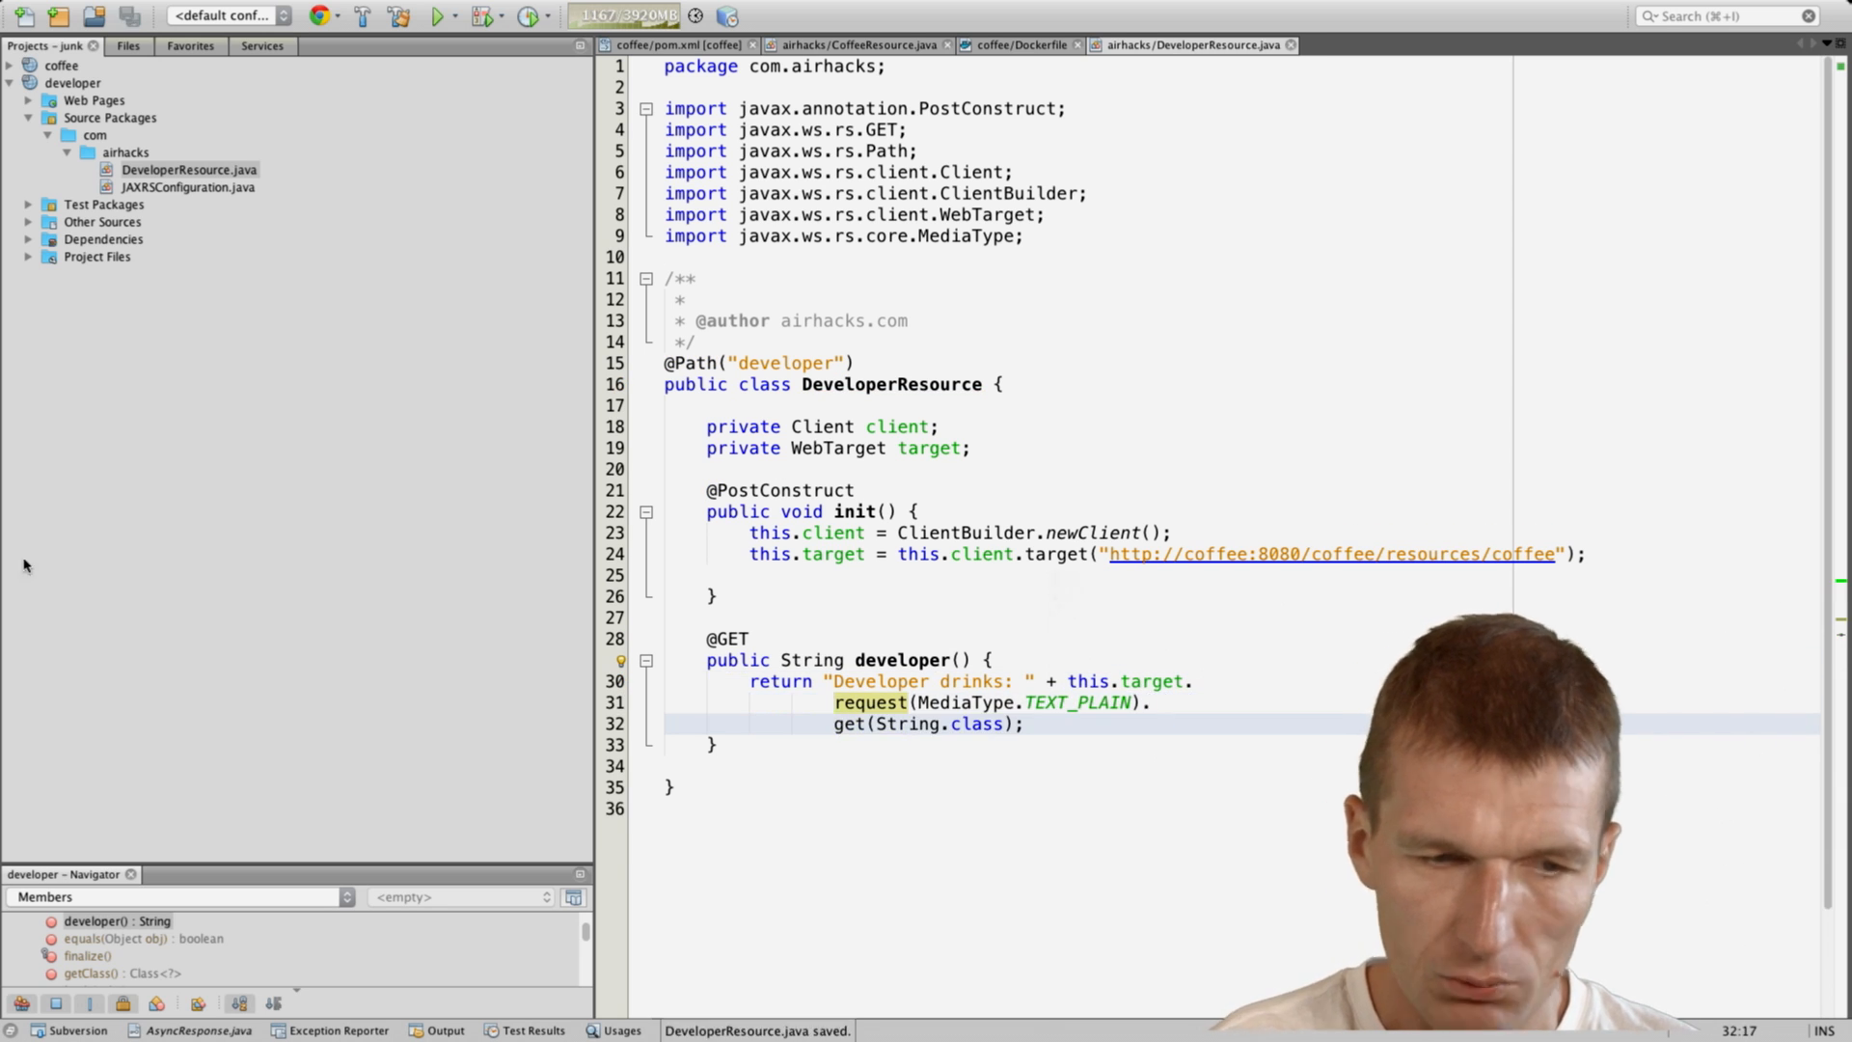
Create a new Dockerfile at the developer project root via New > Other > Dockerfile.
click(119, 44)
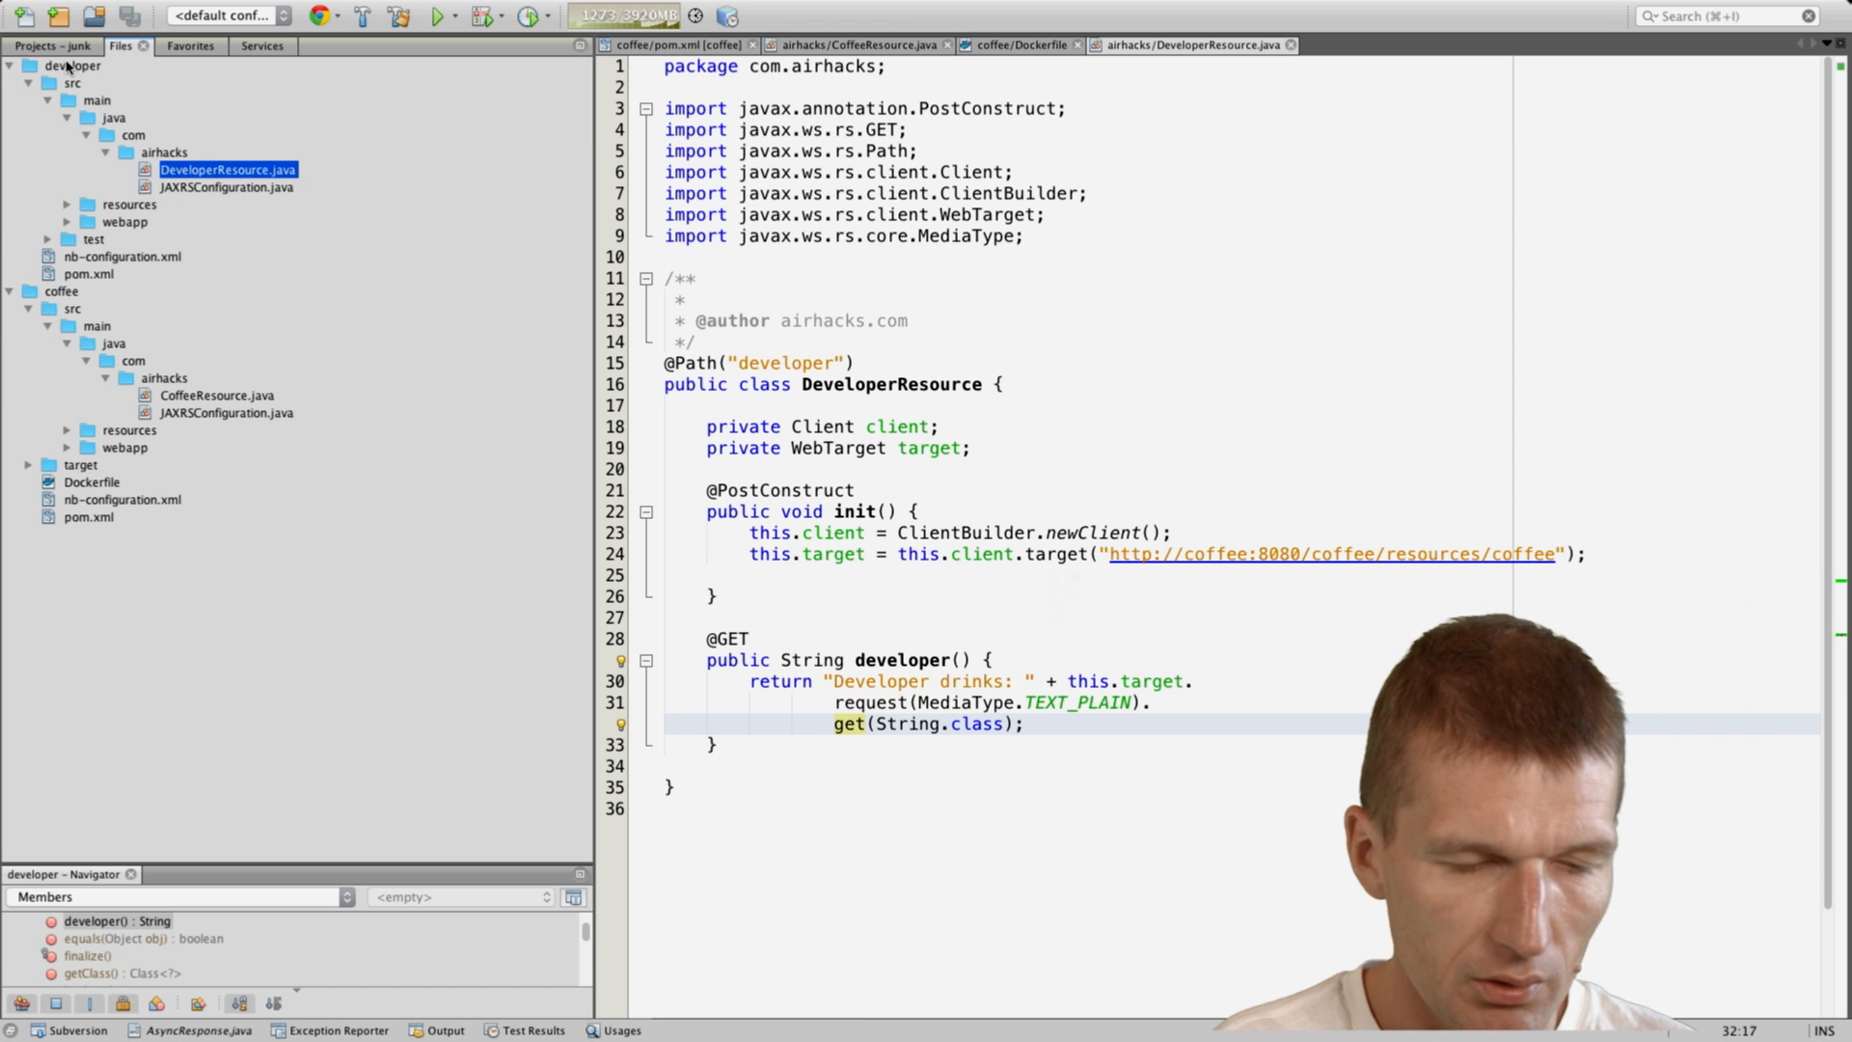
right_click(74, 66)
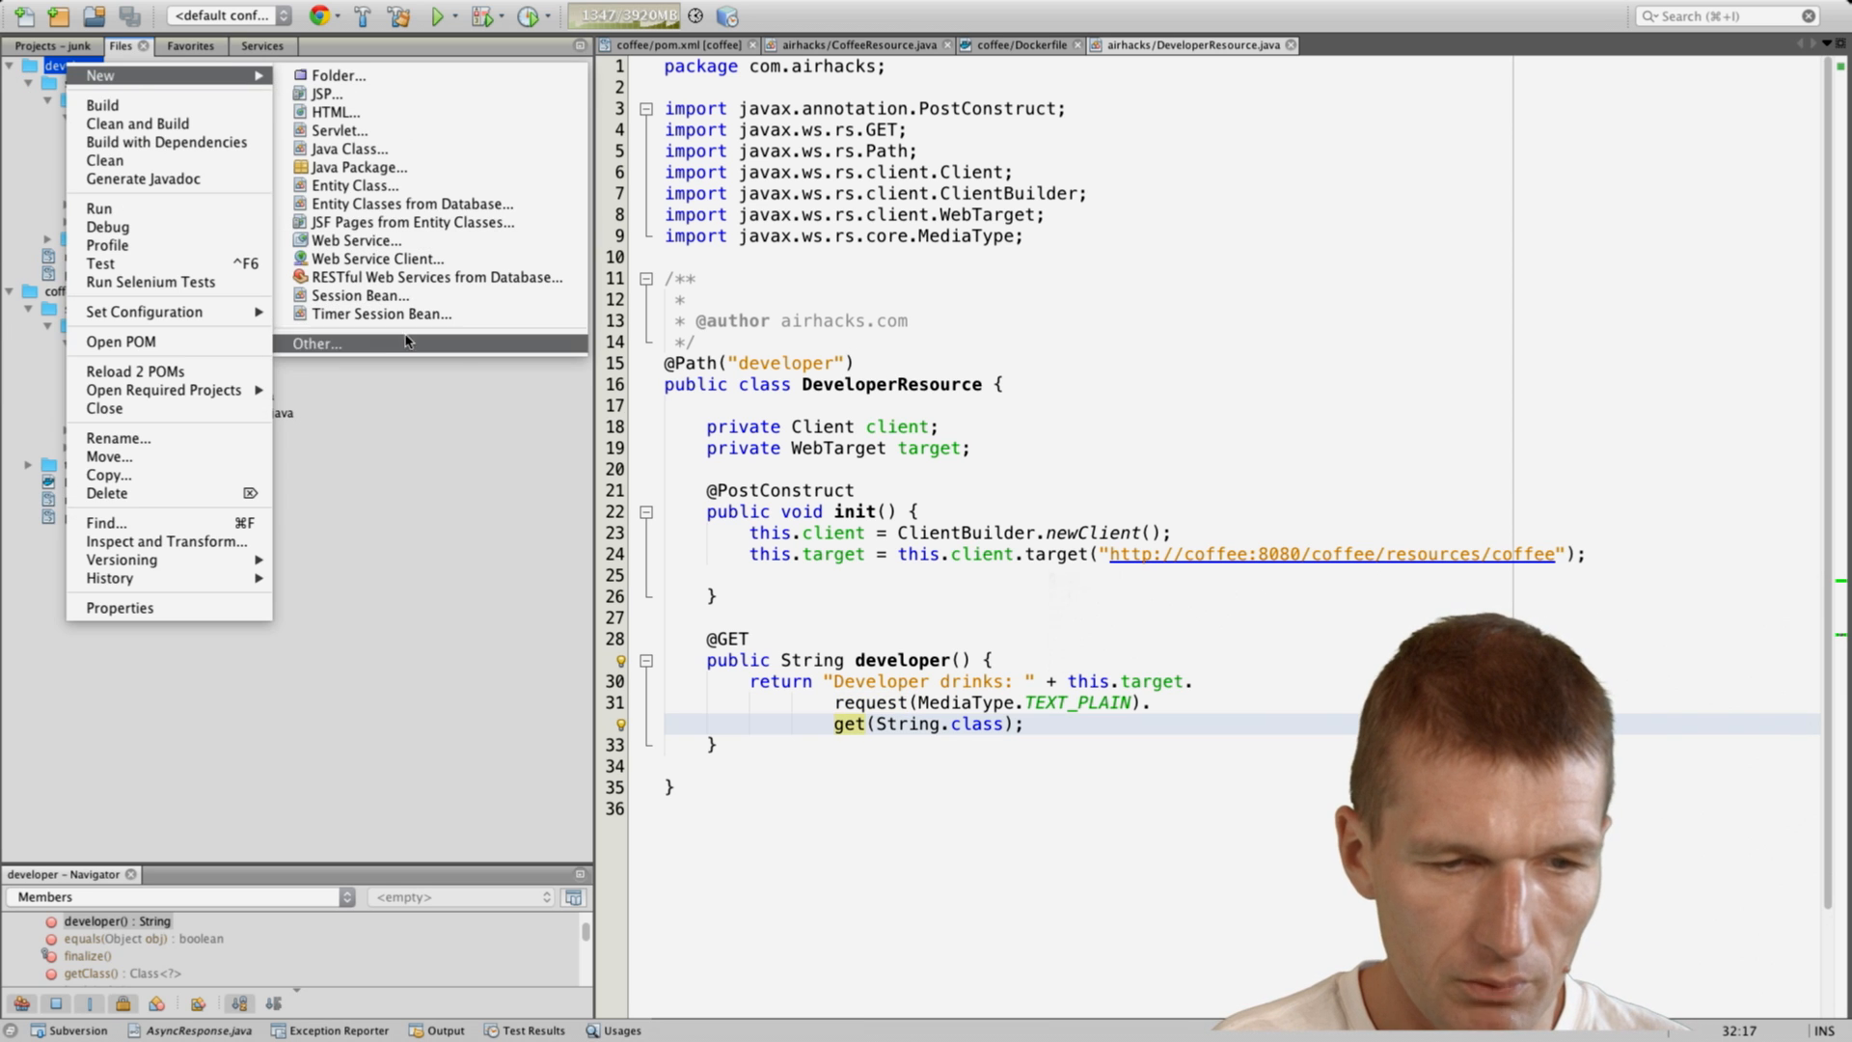
click(316, 344)
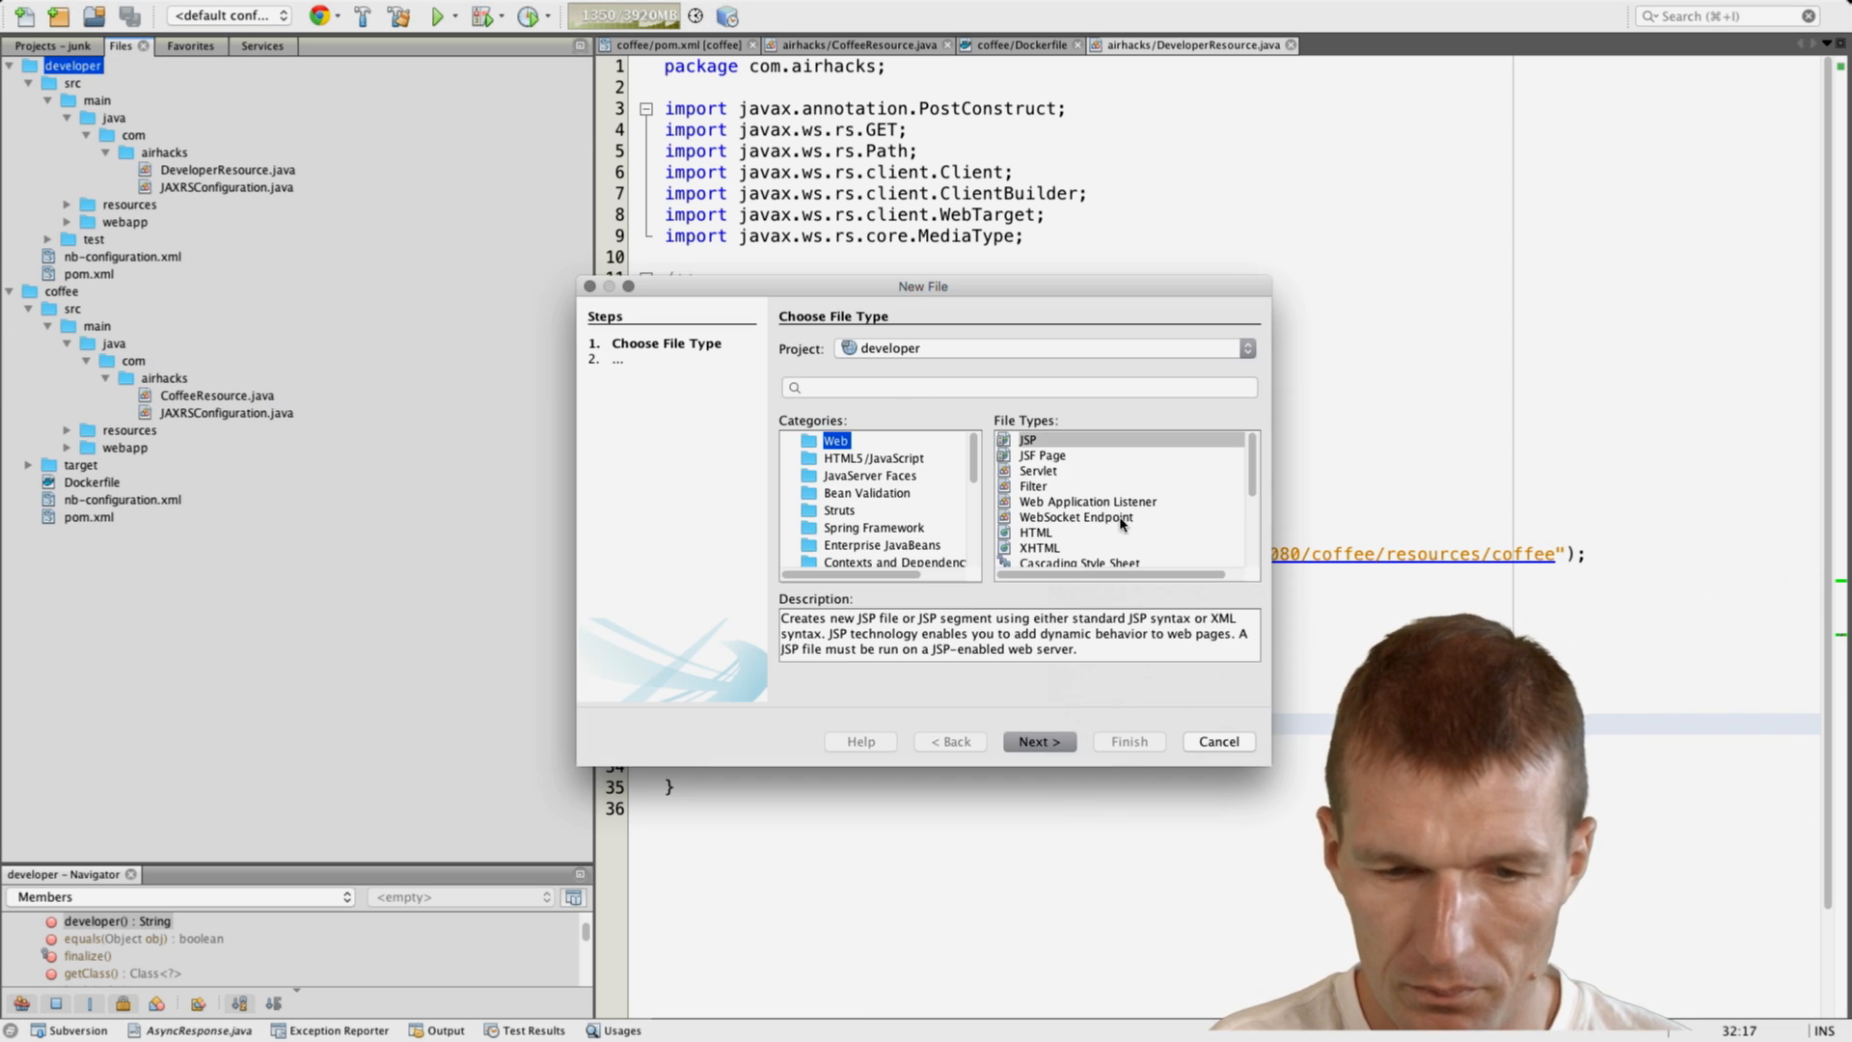
scroll(down, 3)
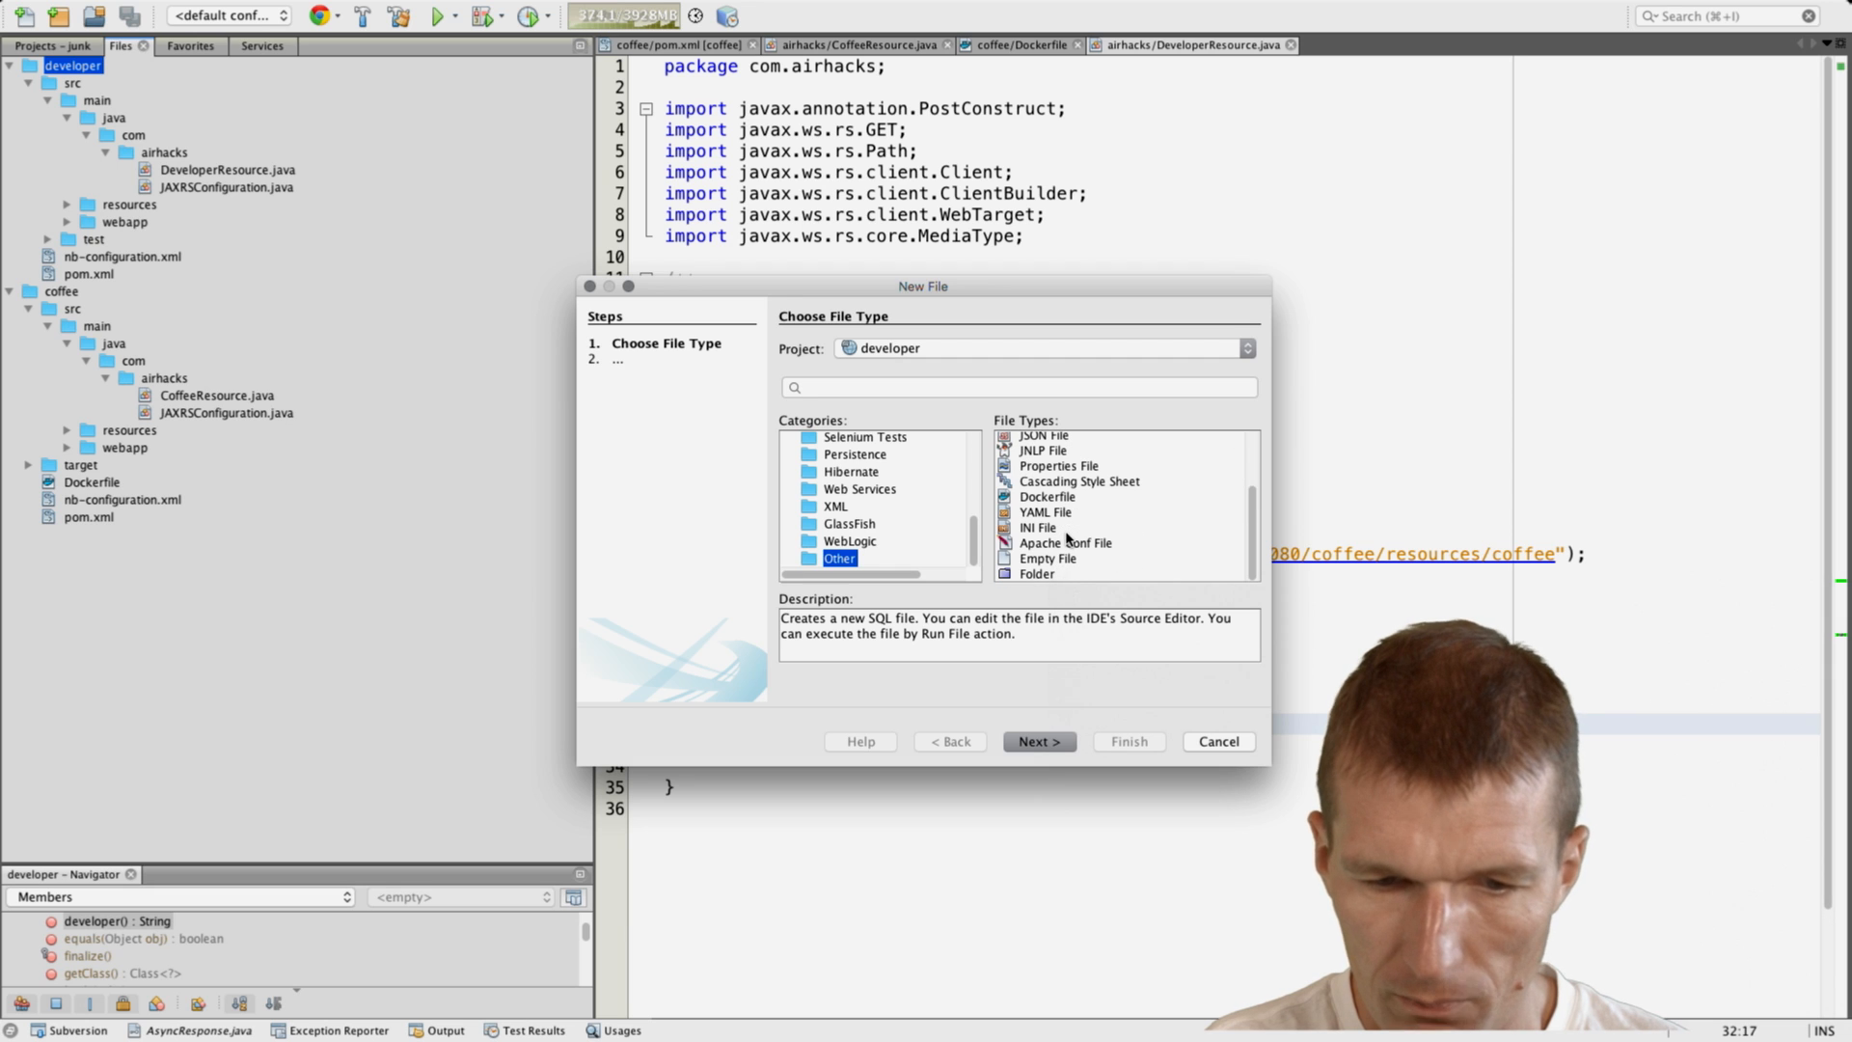
click(1038, 741)
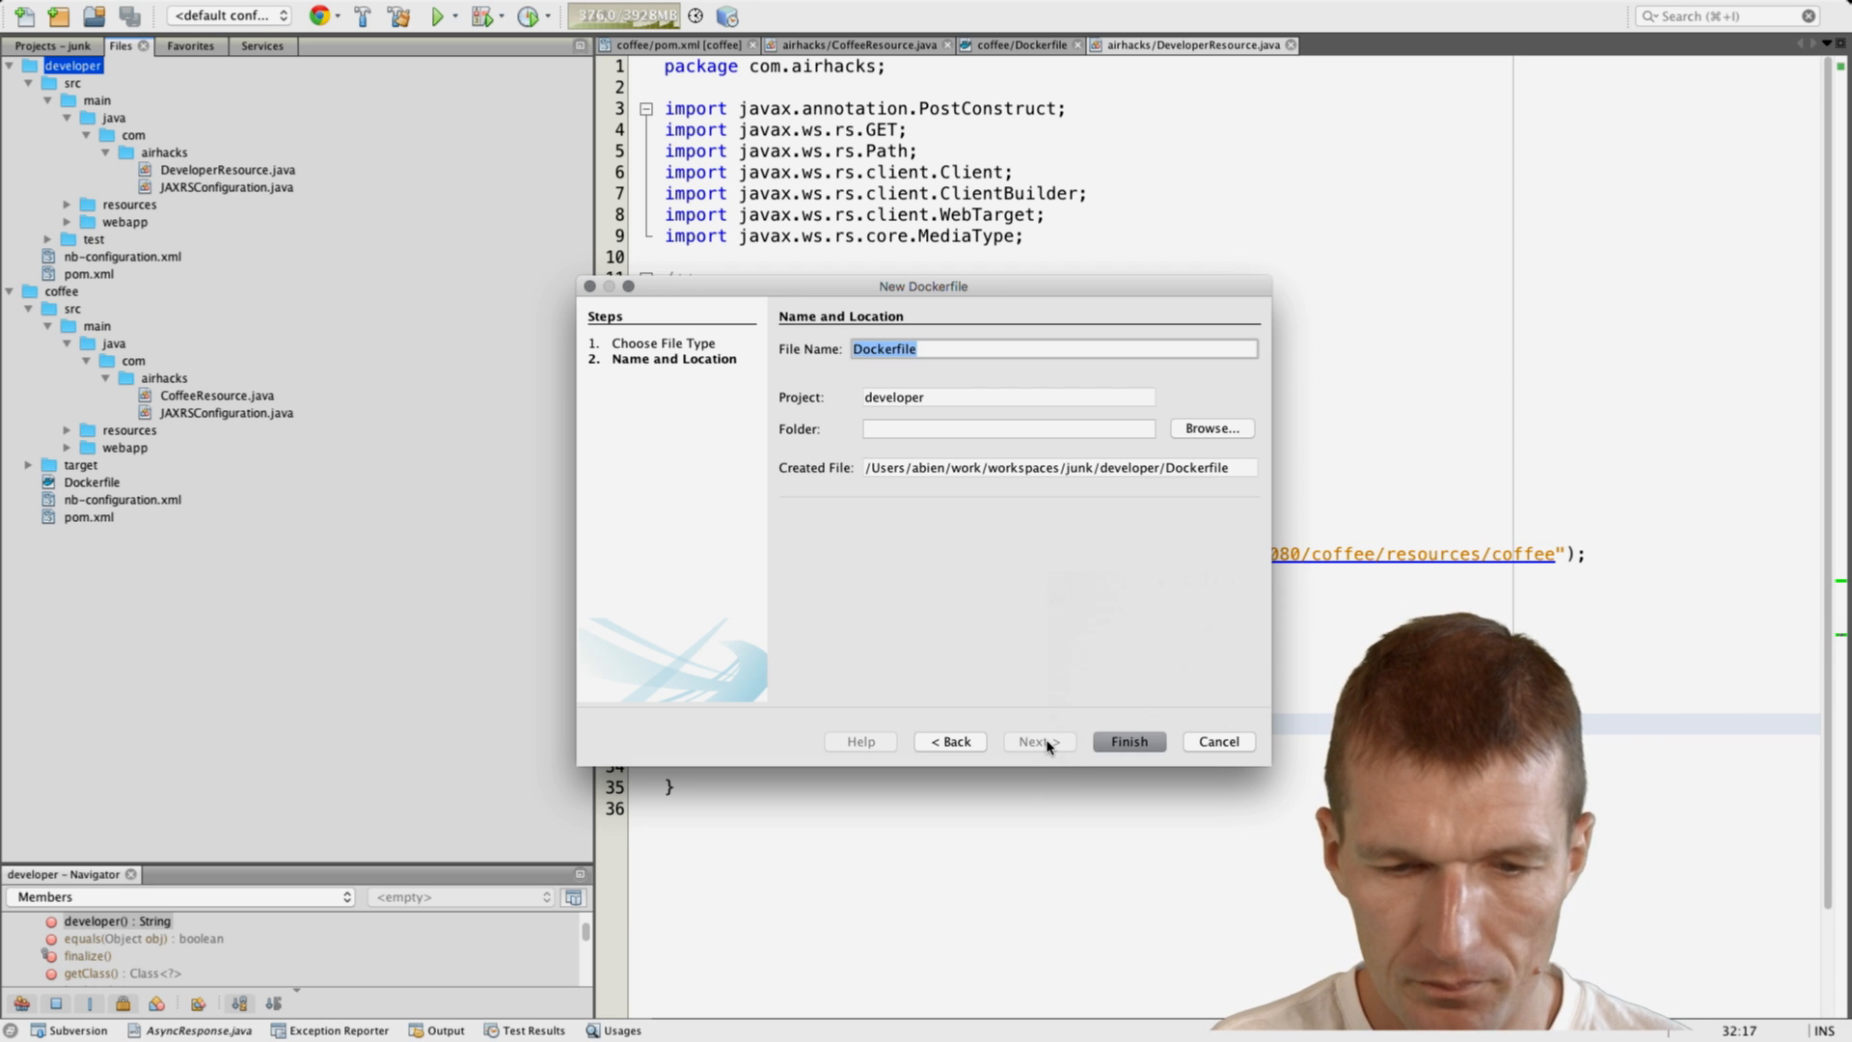
click(1125, 741)
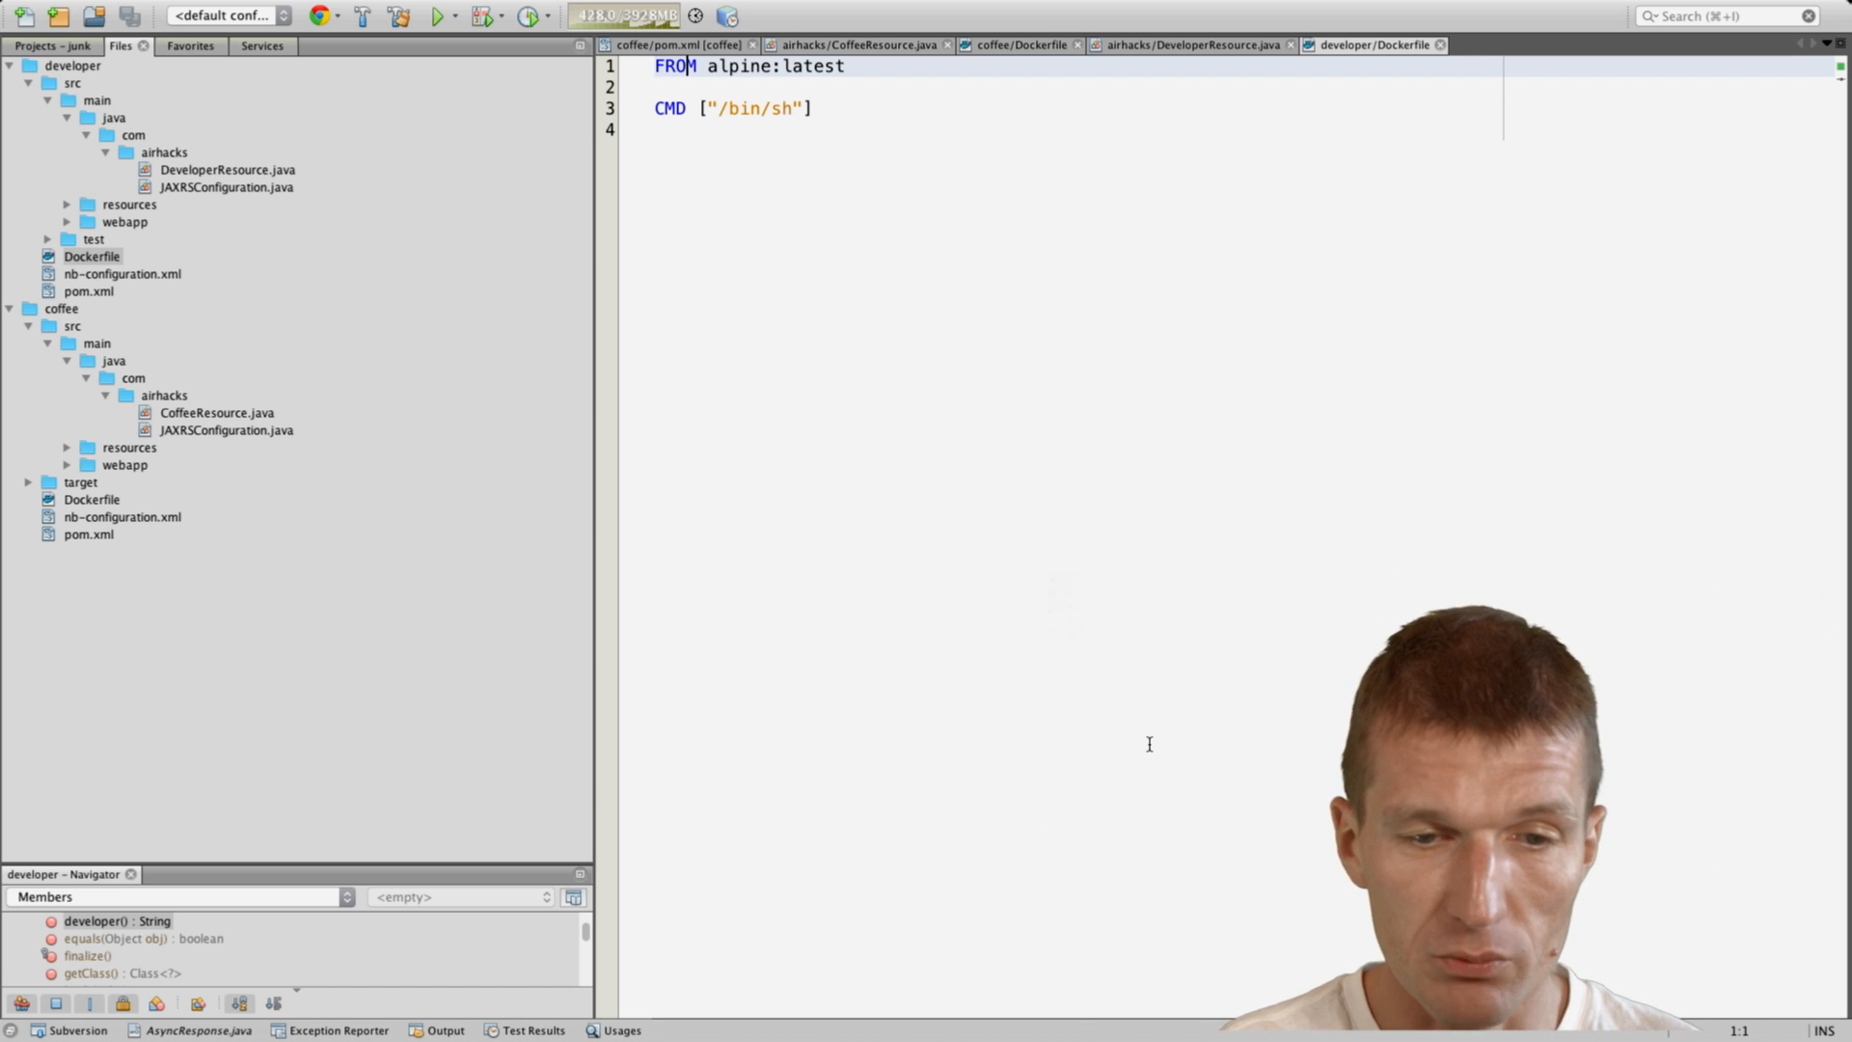
Base the developer Dockerfile on FROM airhacks/payara.
text(airhacks/p)
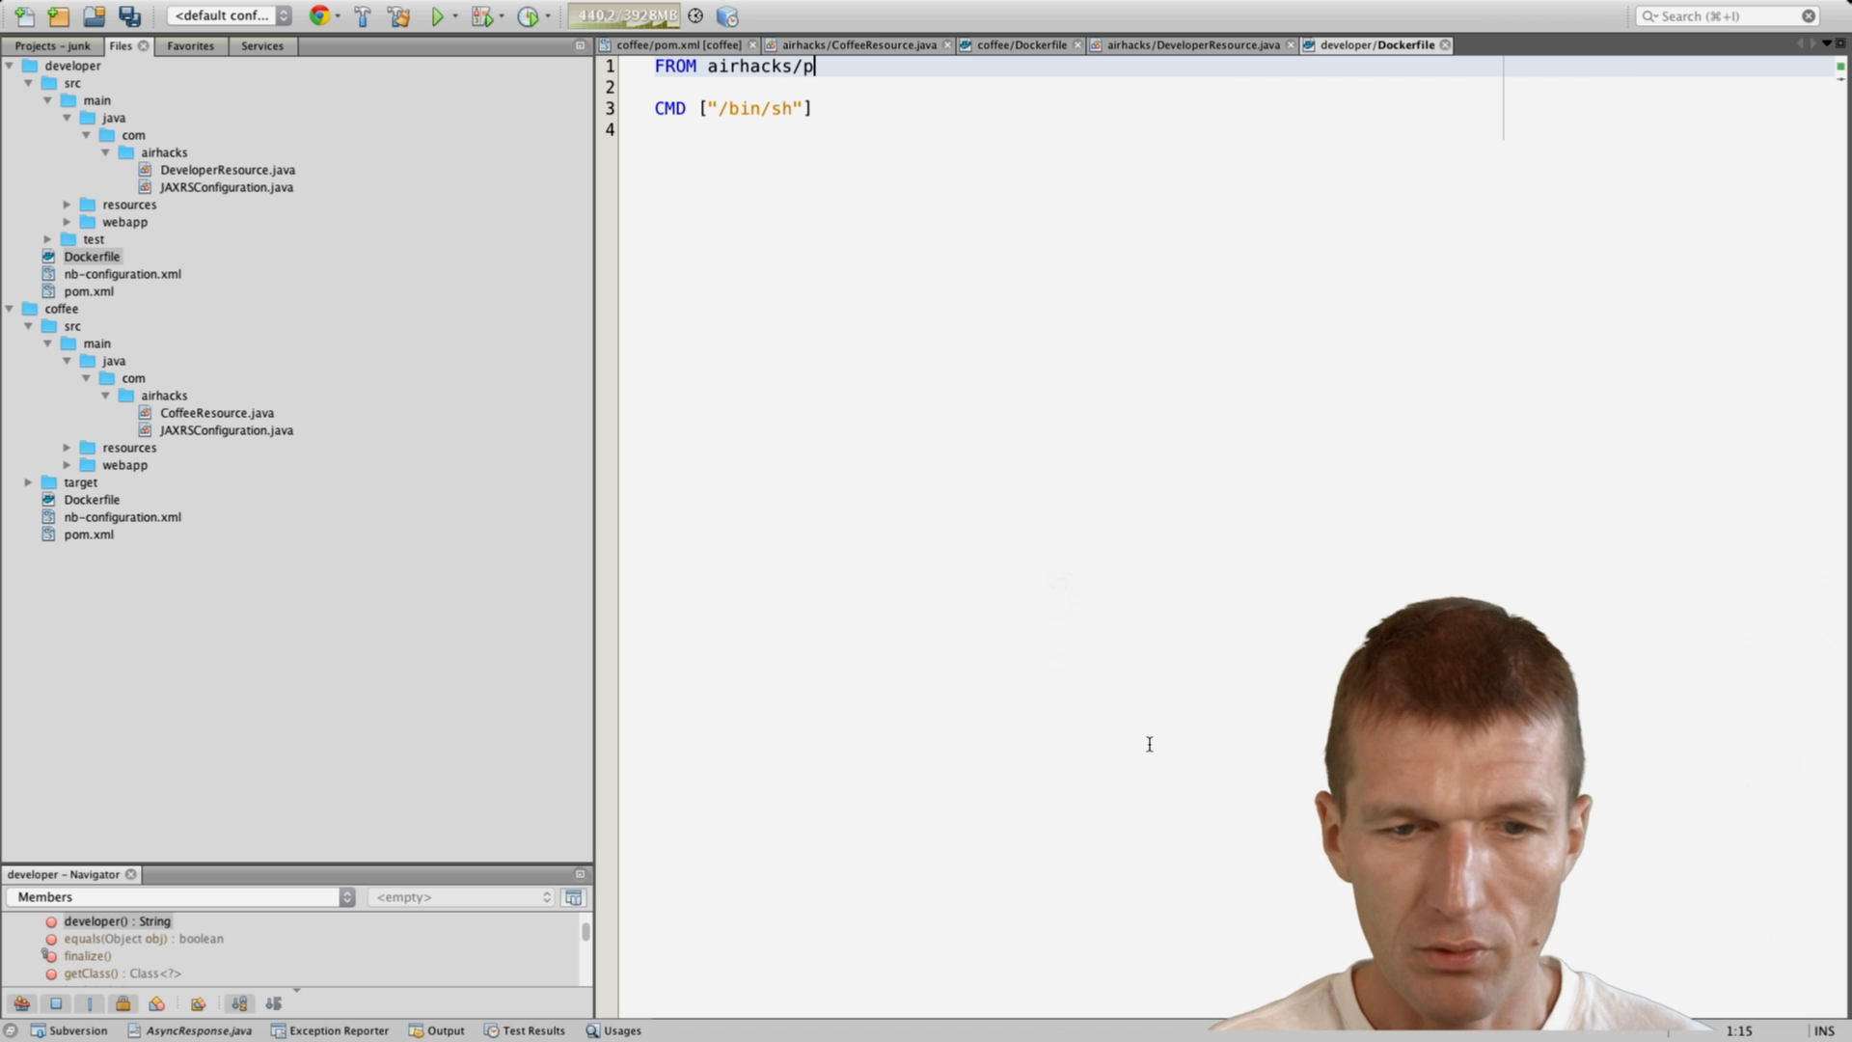
text(ayara)
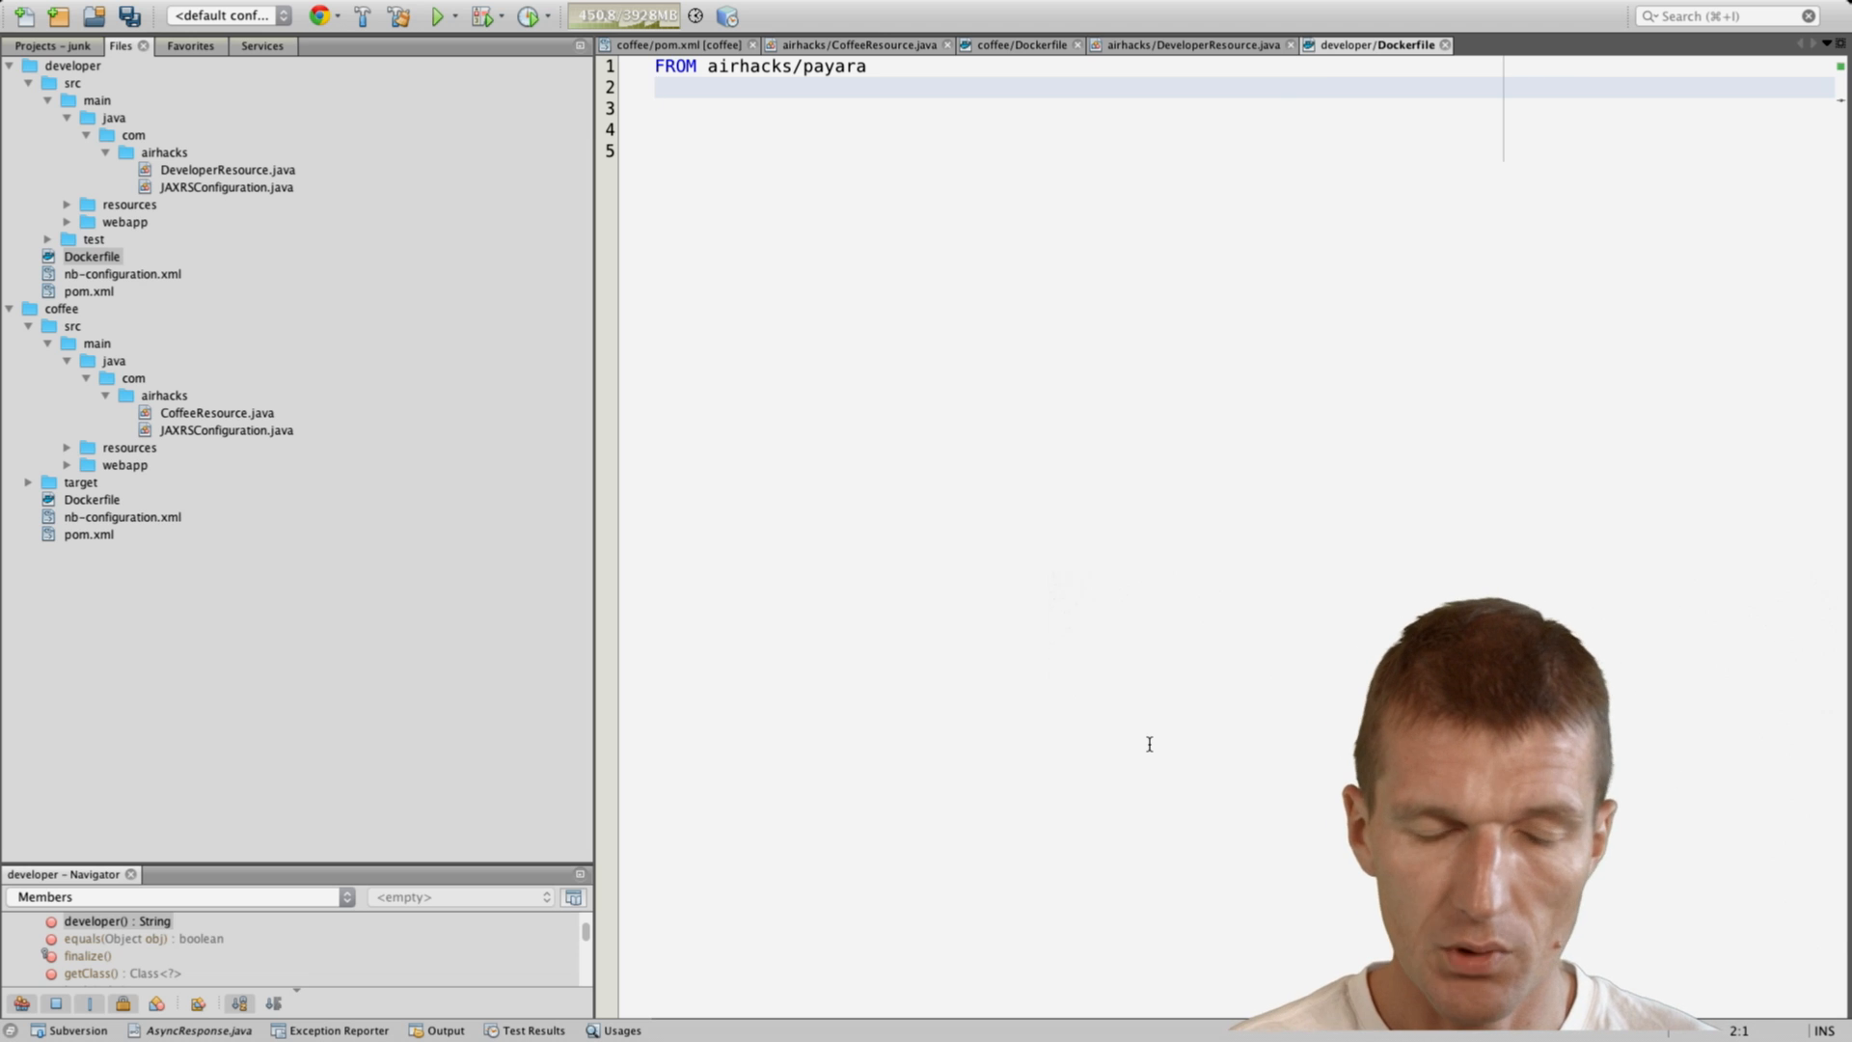
Add COPY ./target/developer.war ${DEPLOYMENT_DIR} below the FROM line.
text(COPY)
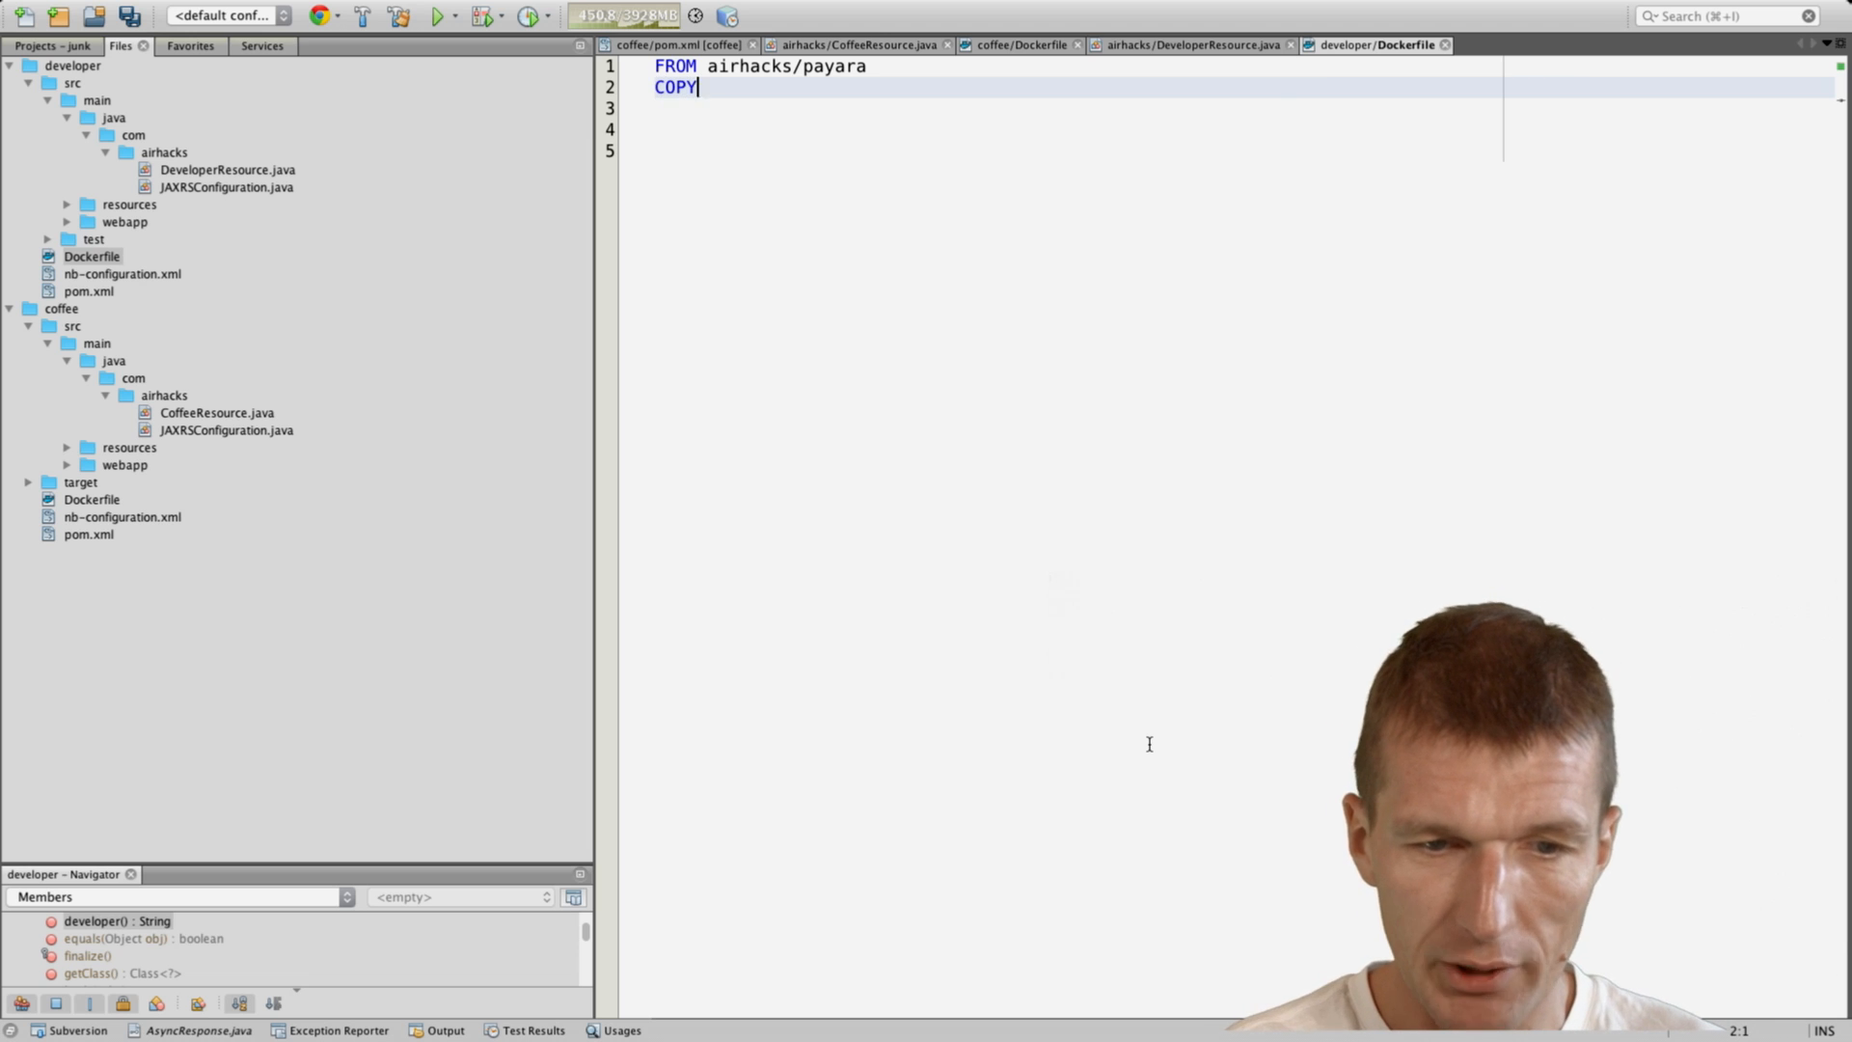
text(" ")
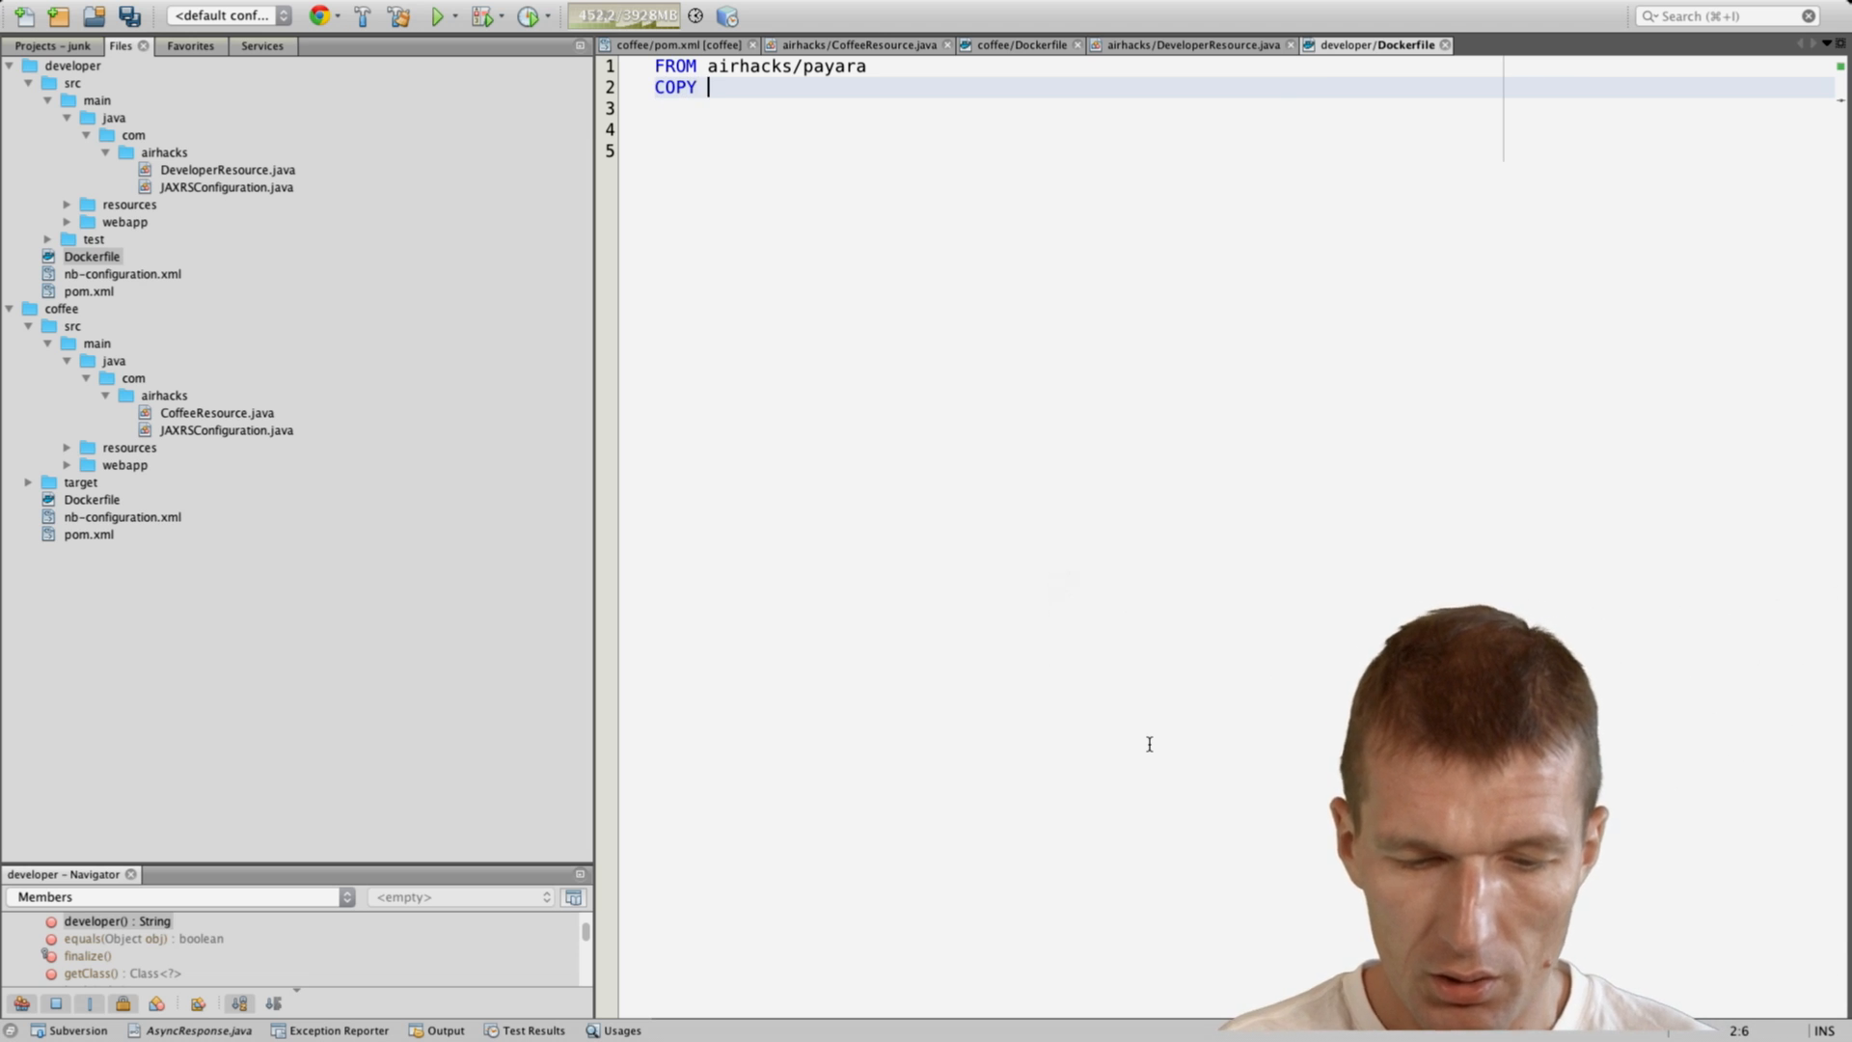
text(./target)
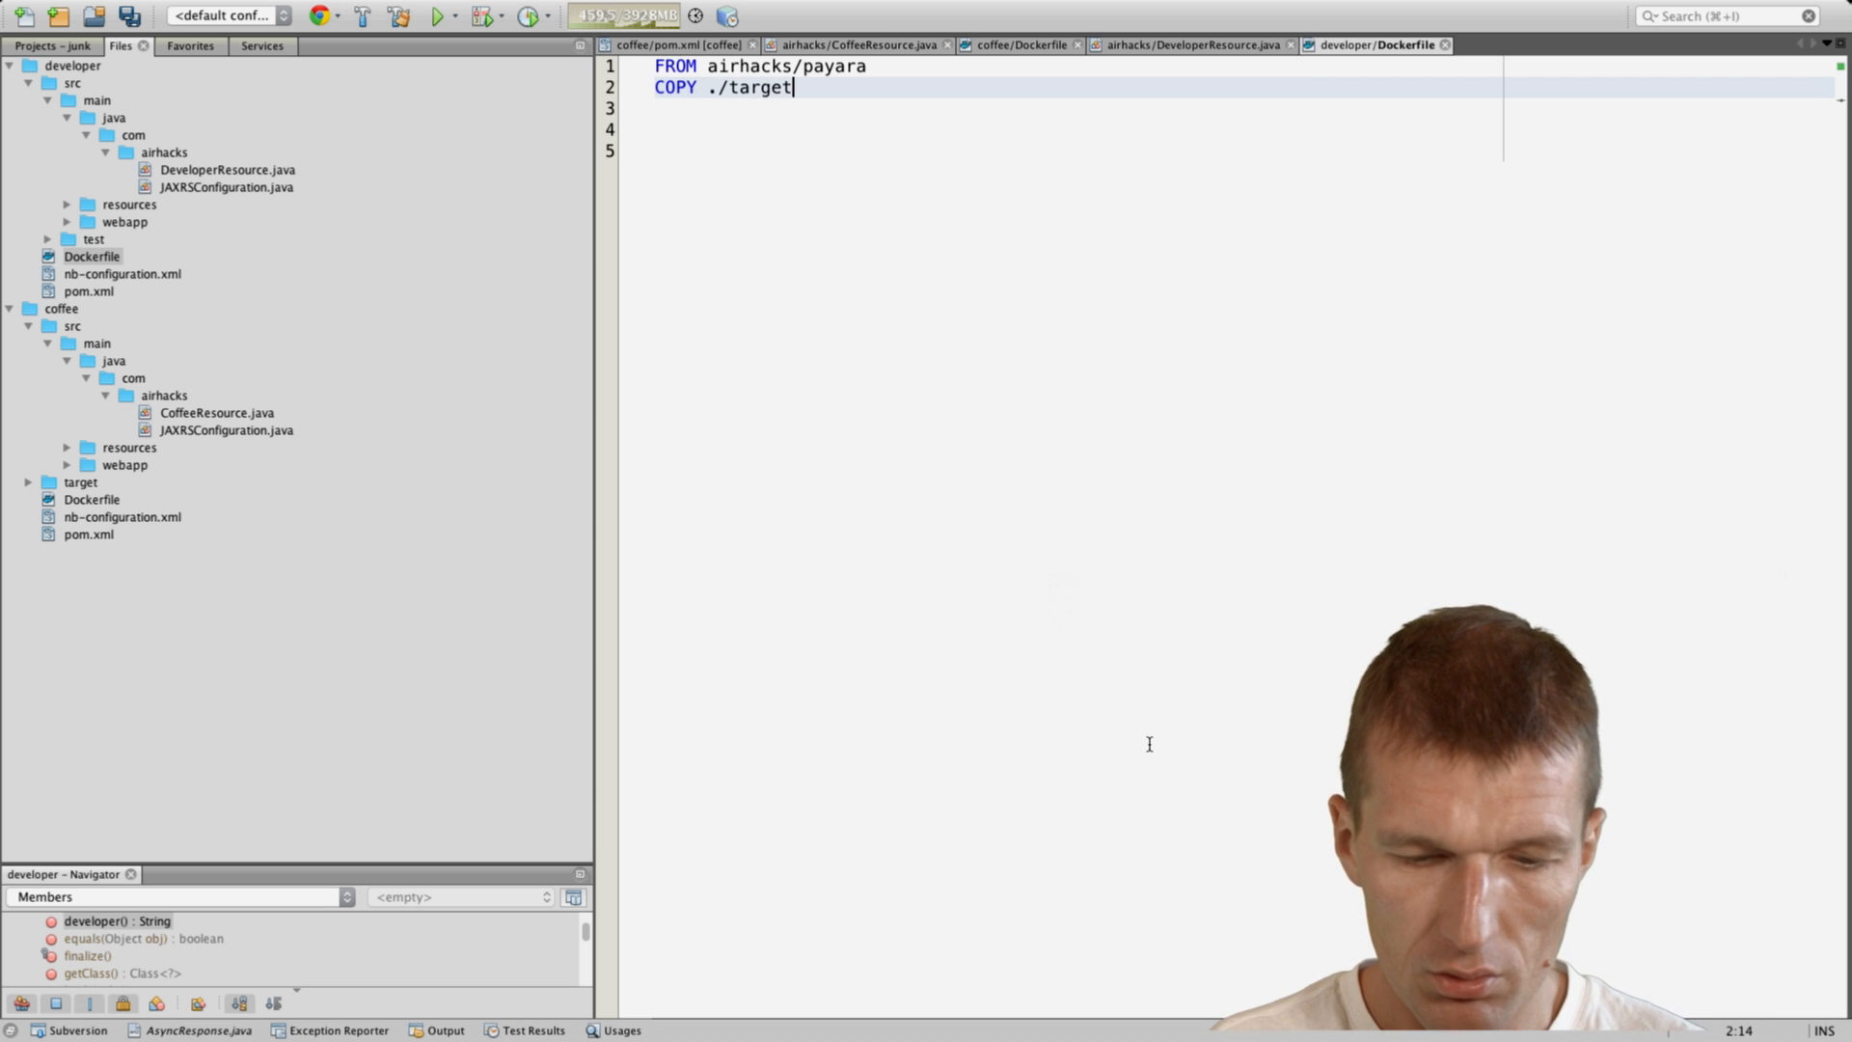
text(/developer.w)
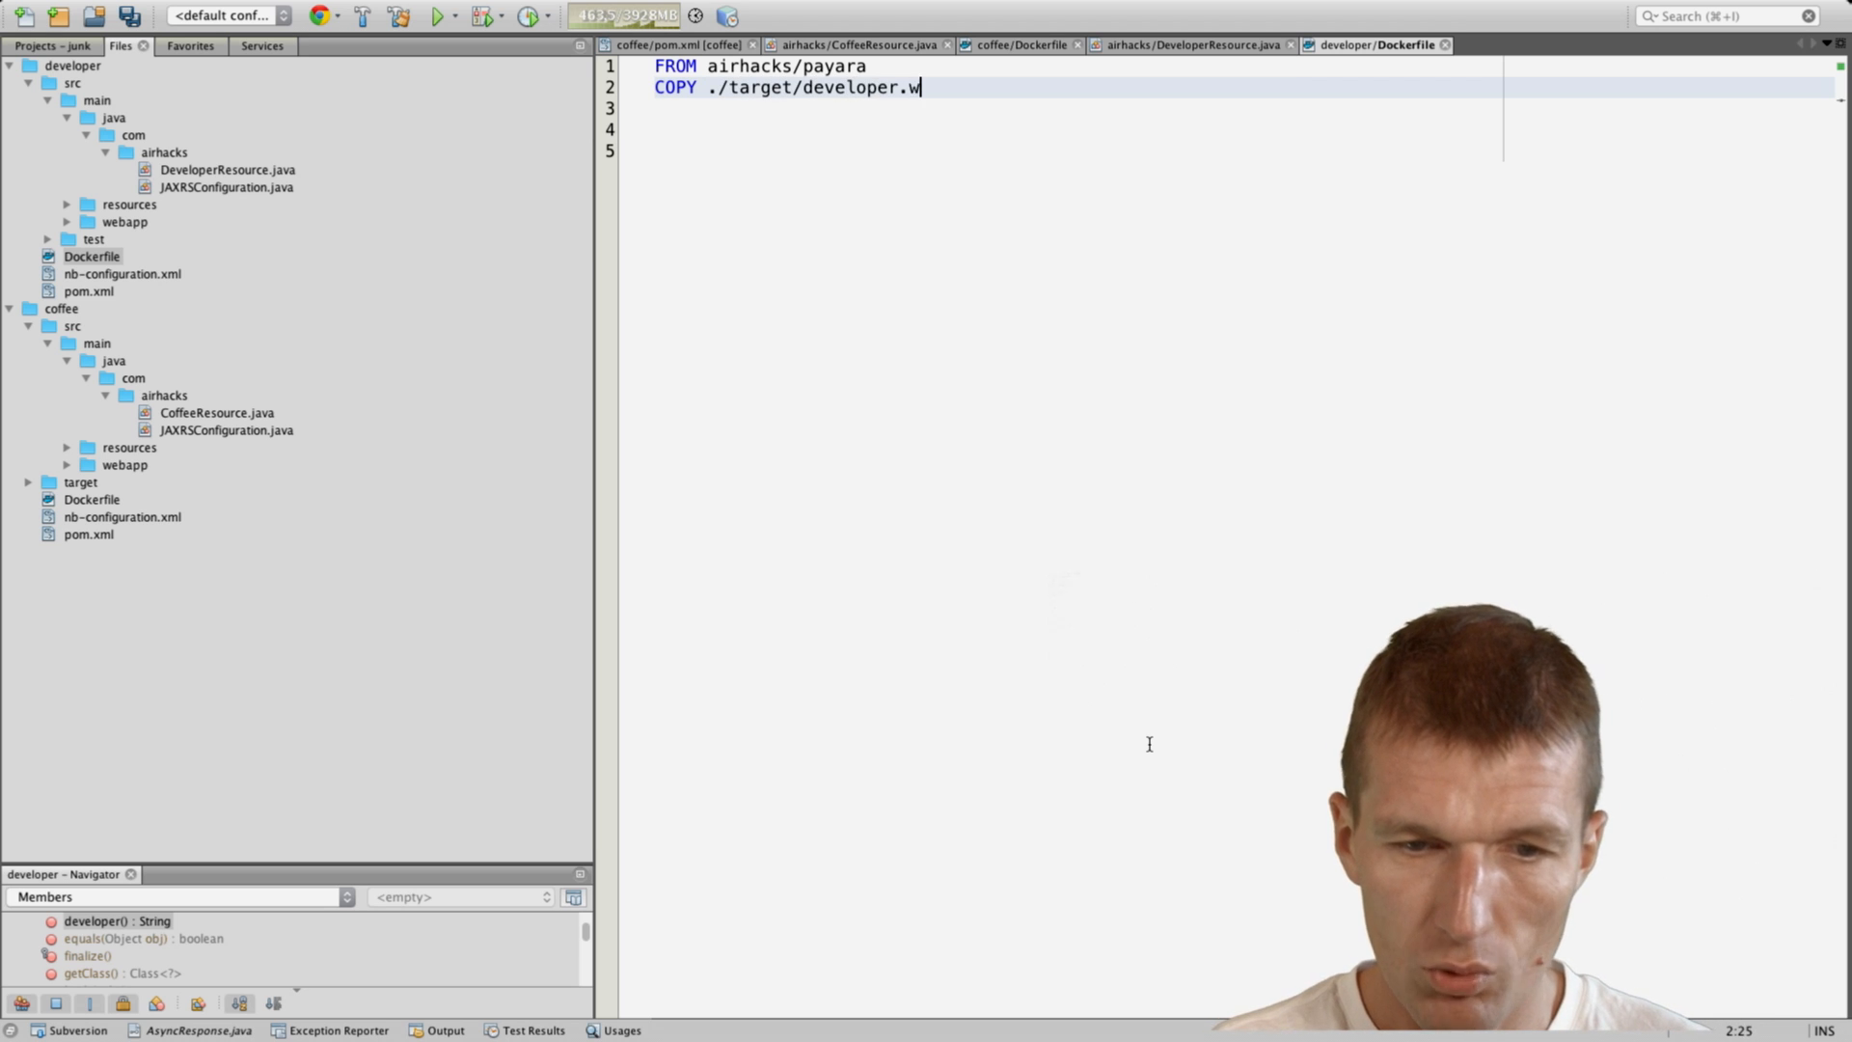
text(ar ${})
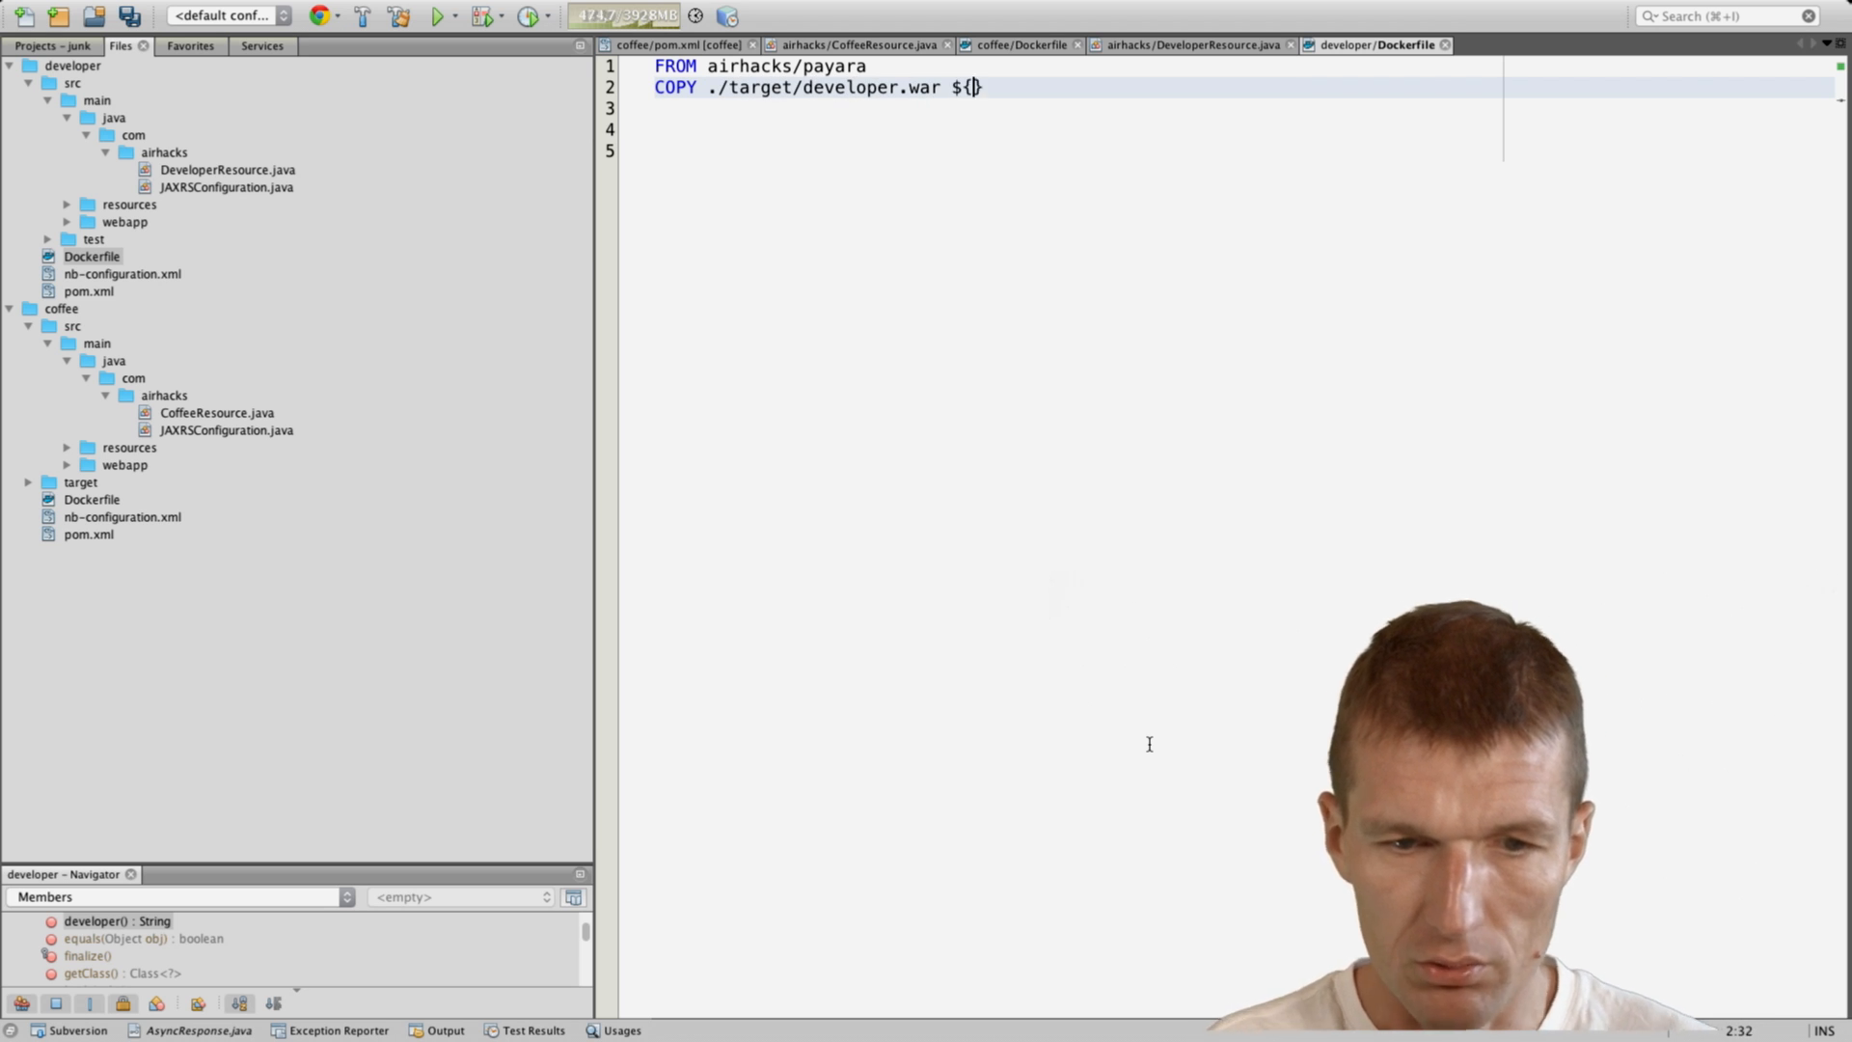
text(DEPLOYM)
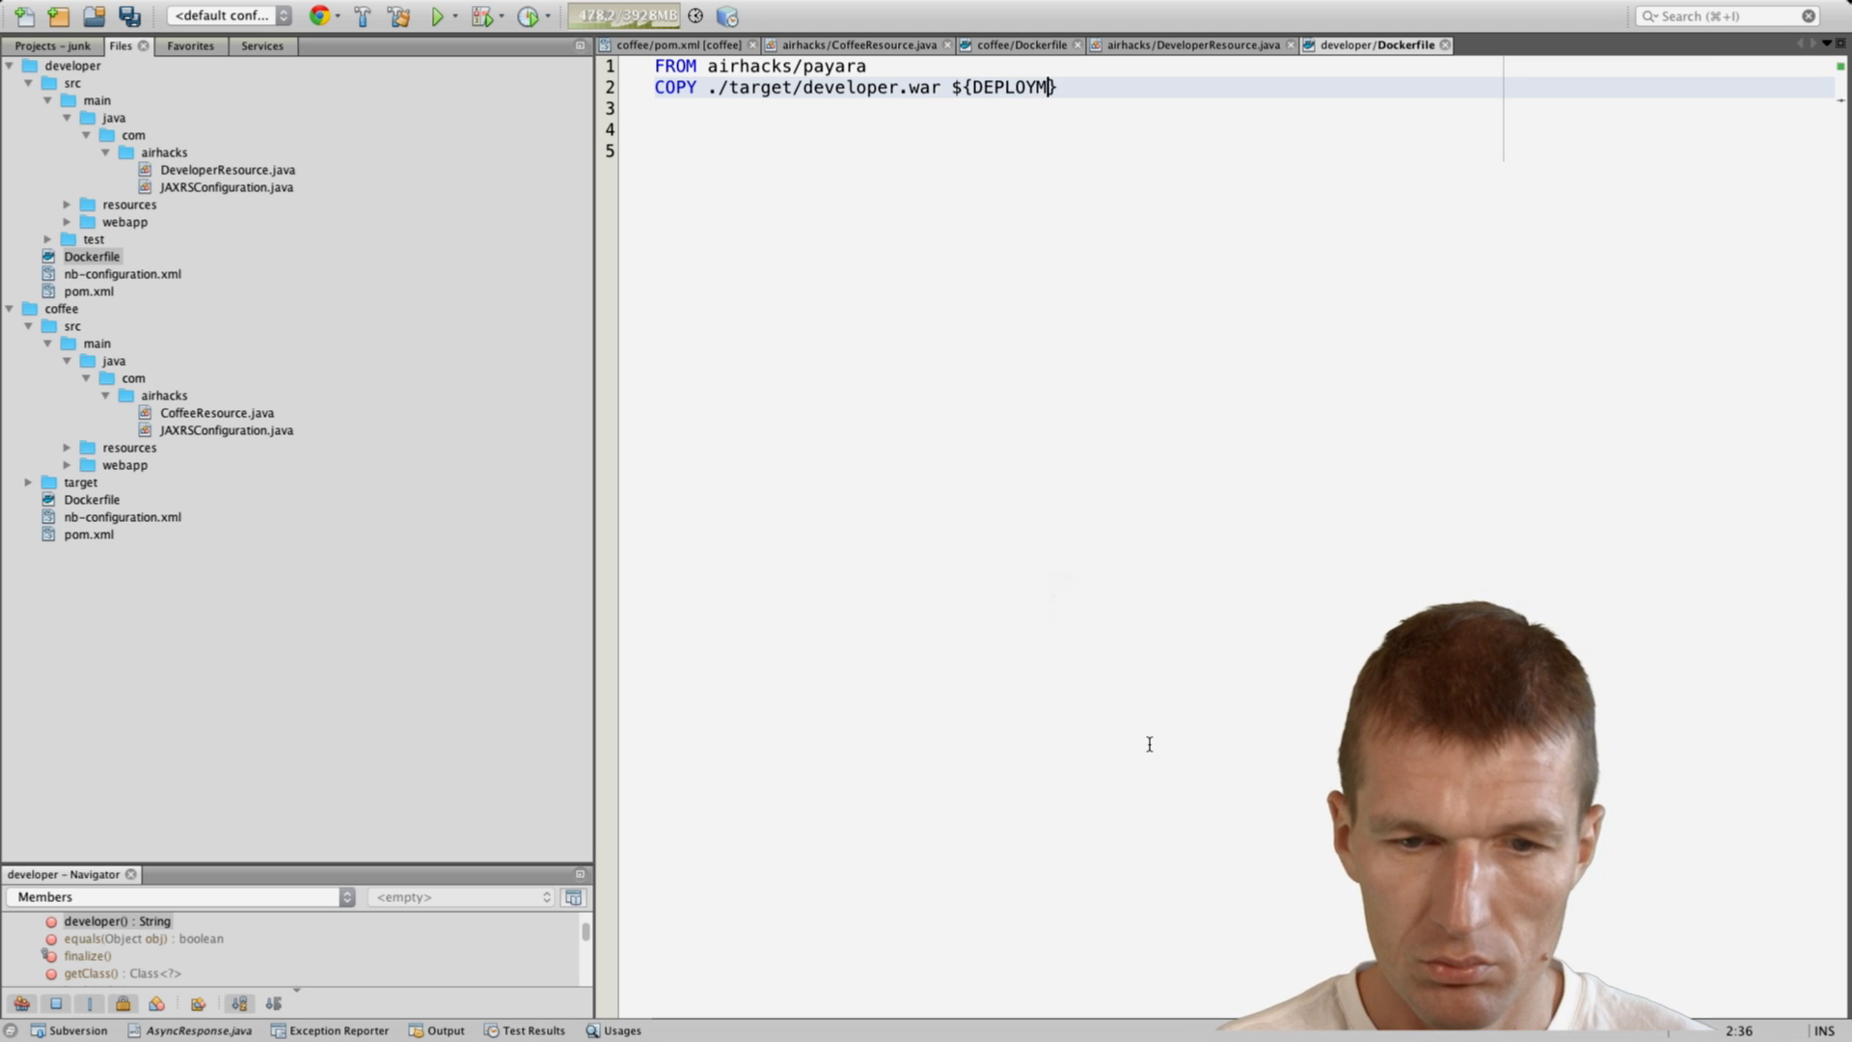
text(ENT_DIR)
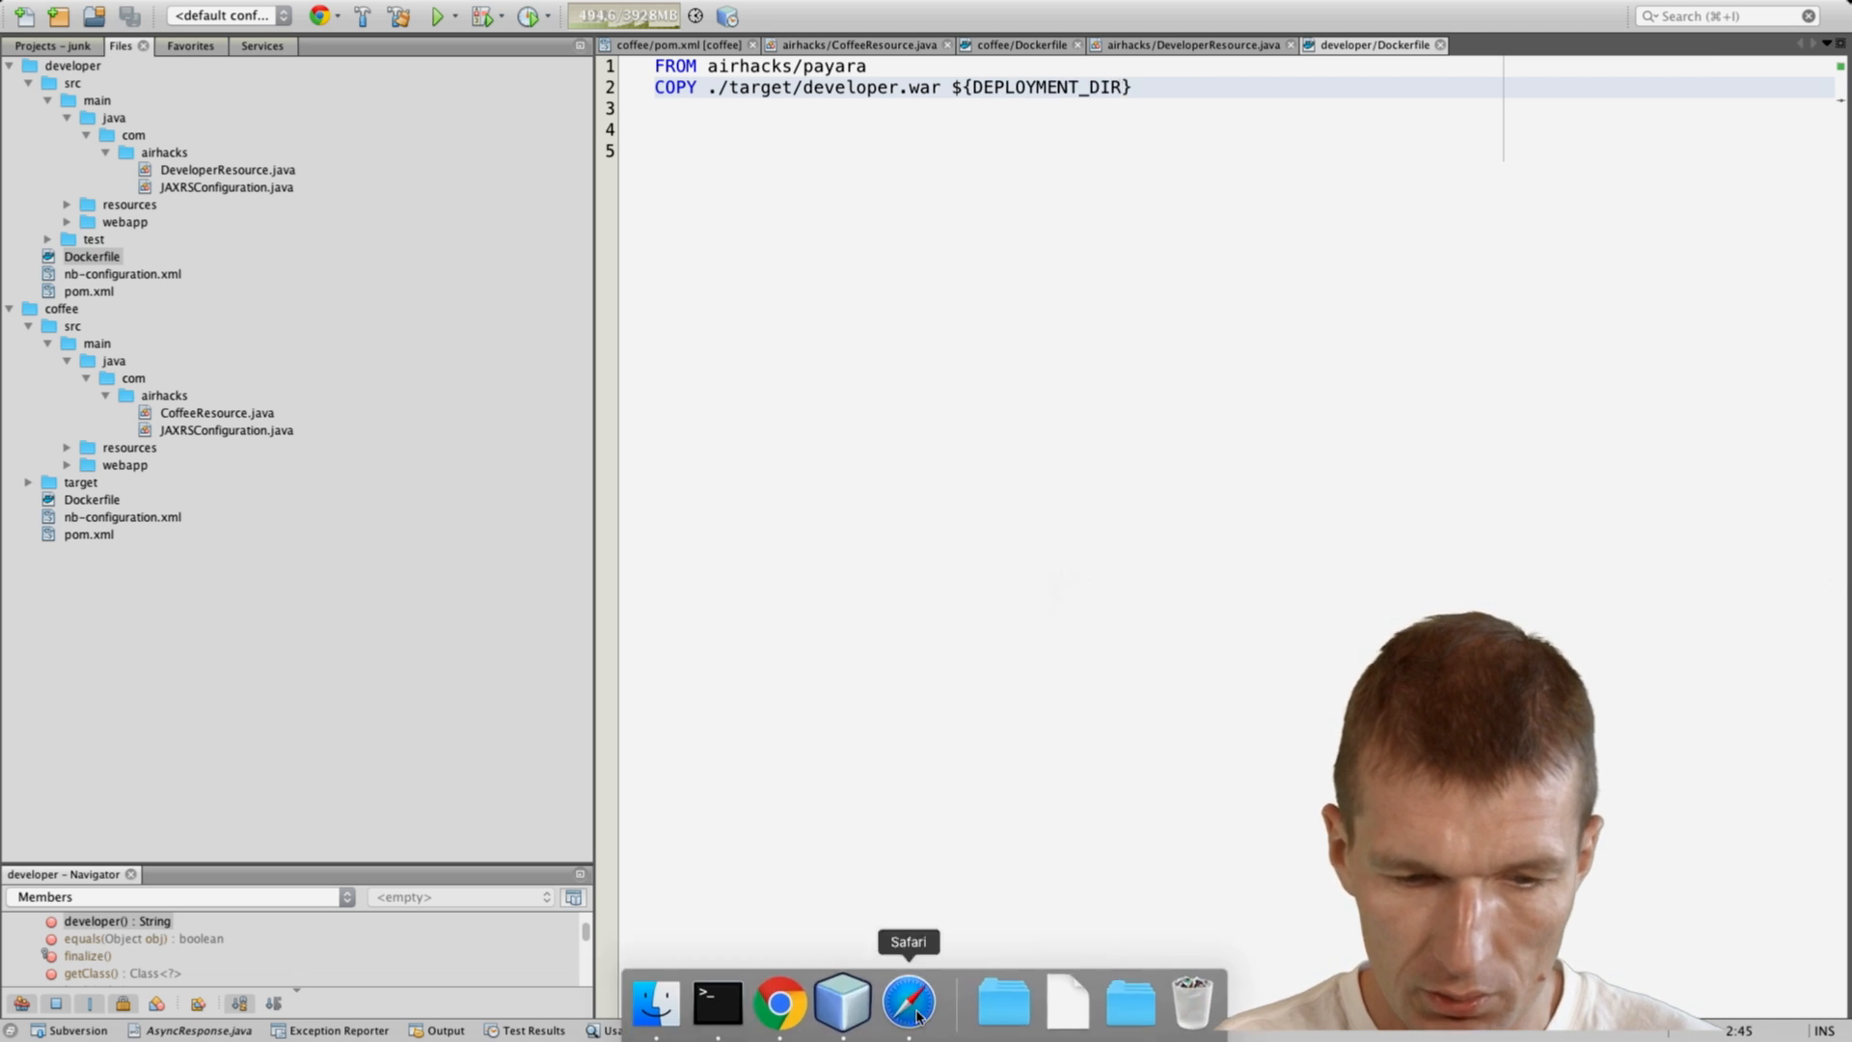
In Chrome, open docklands/payara/Dockerfile on GitHub to see DEPLOYMENT_DIR pointing at Payara's autodeploy folder.
click(908, 1003)
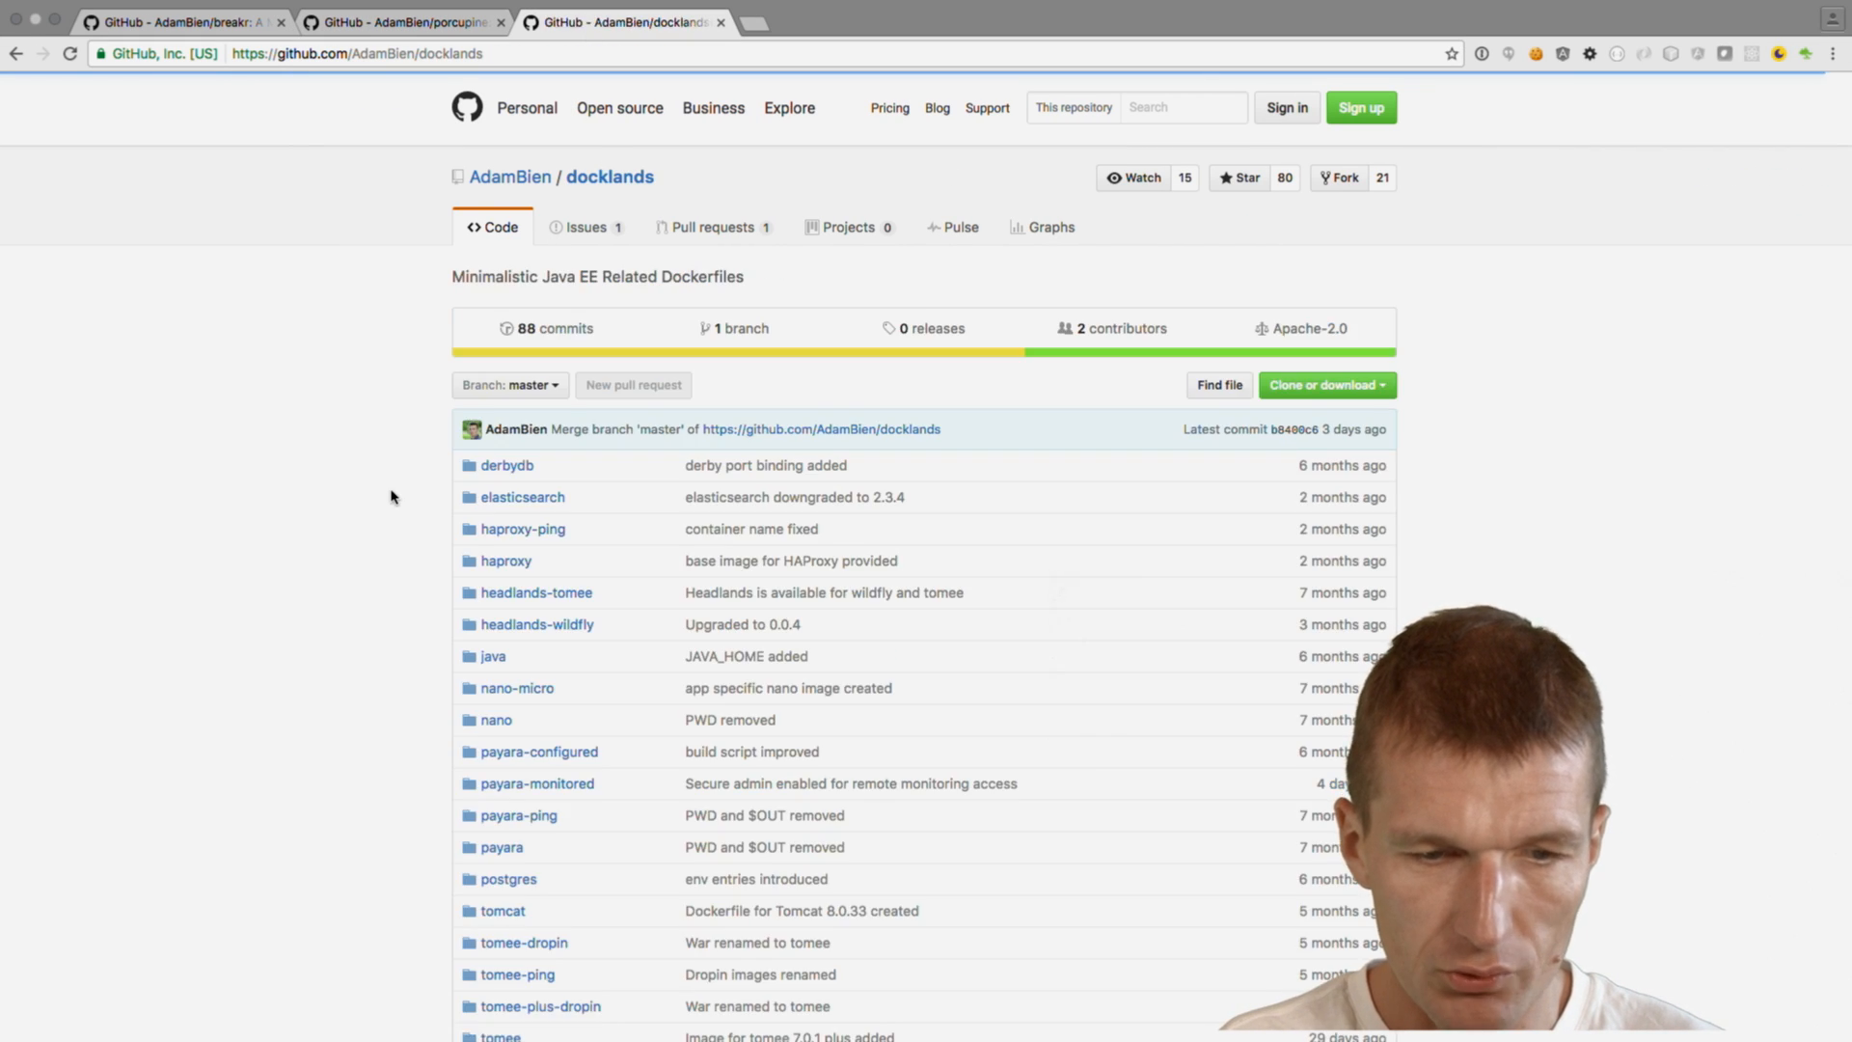
scroll(down, 3)
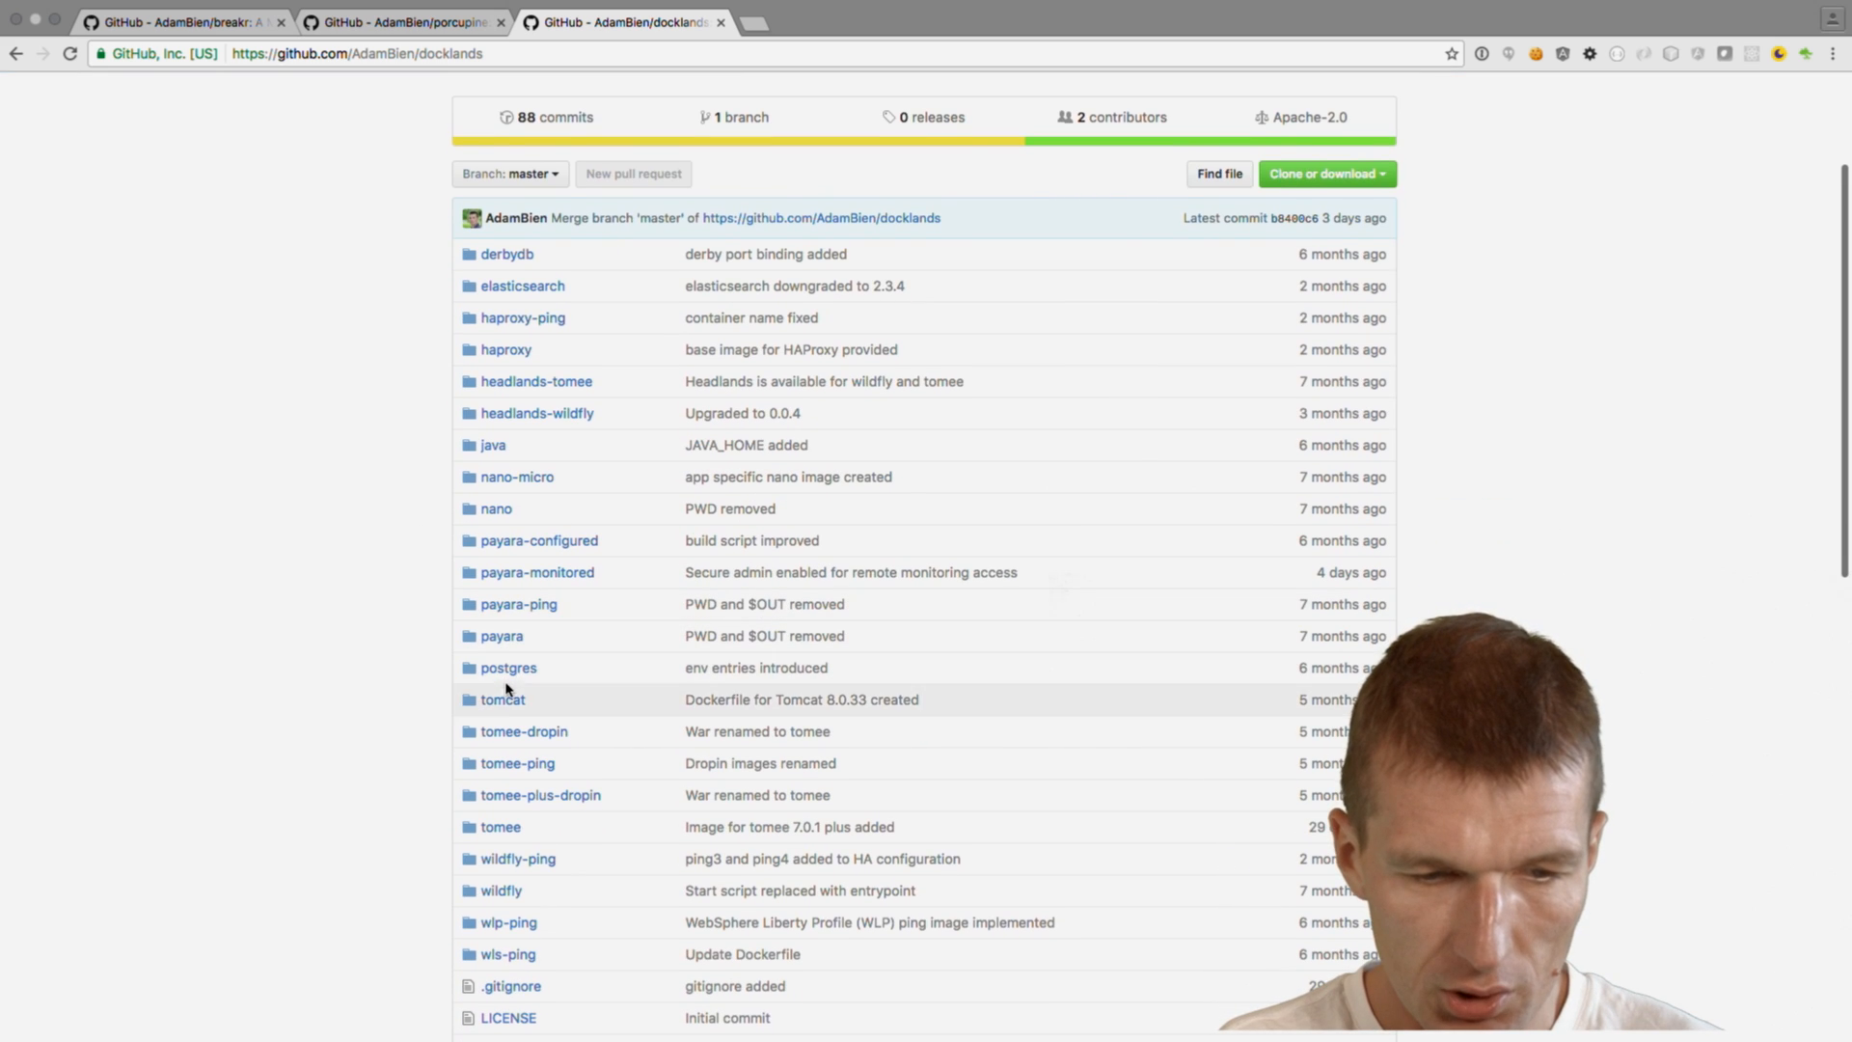
scroll(down, 3)
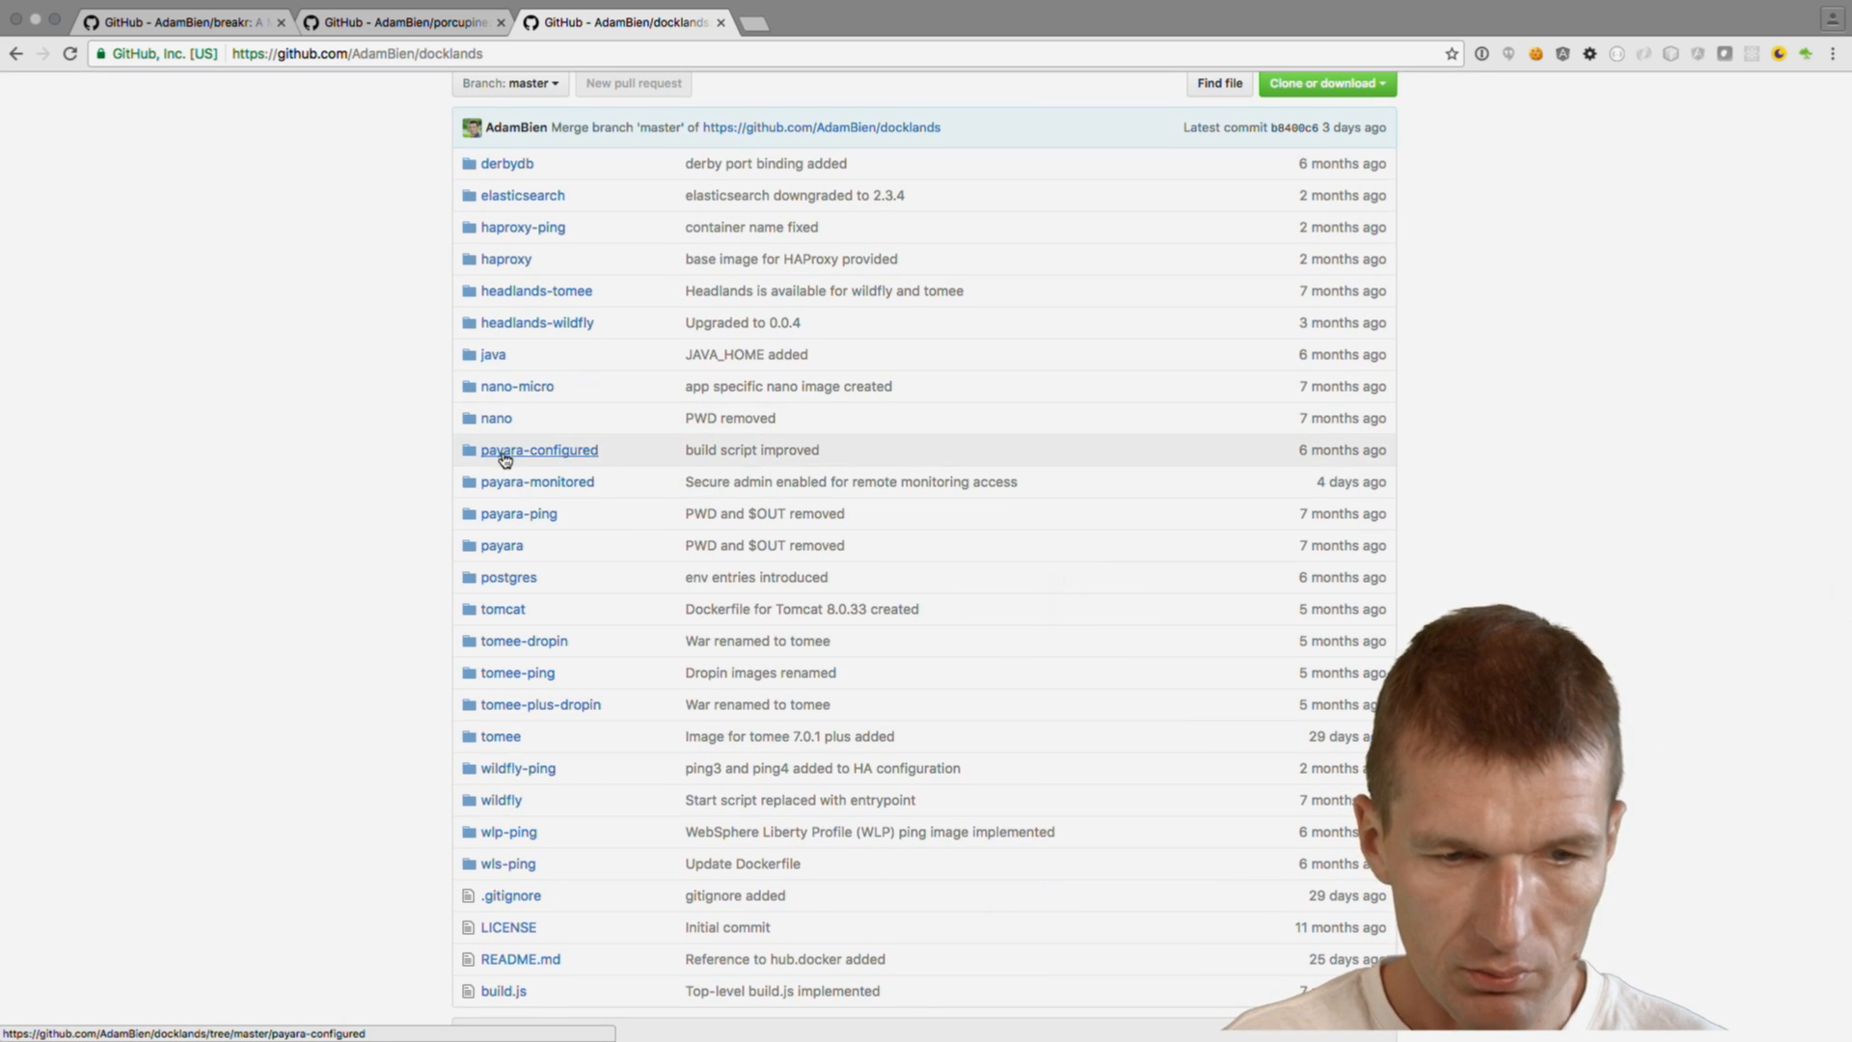
click(502, 544)
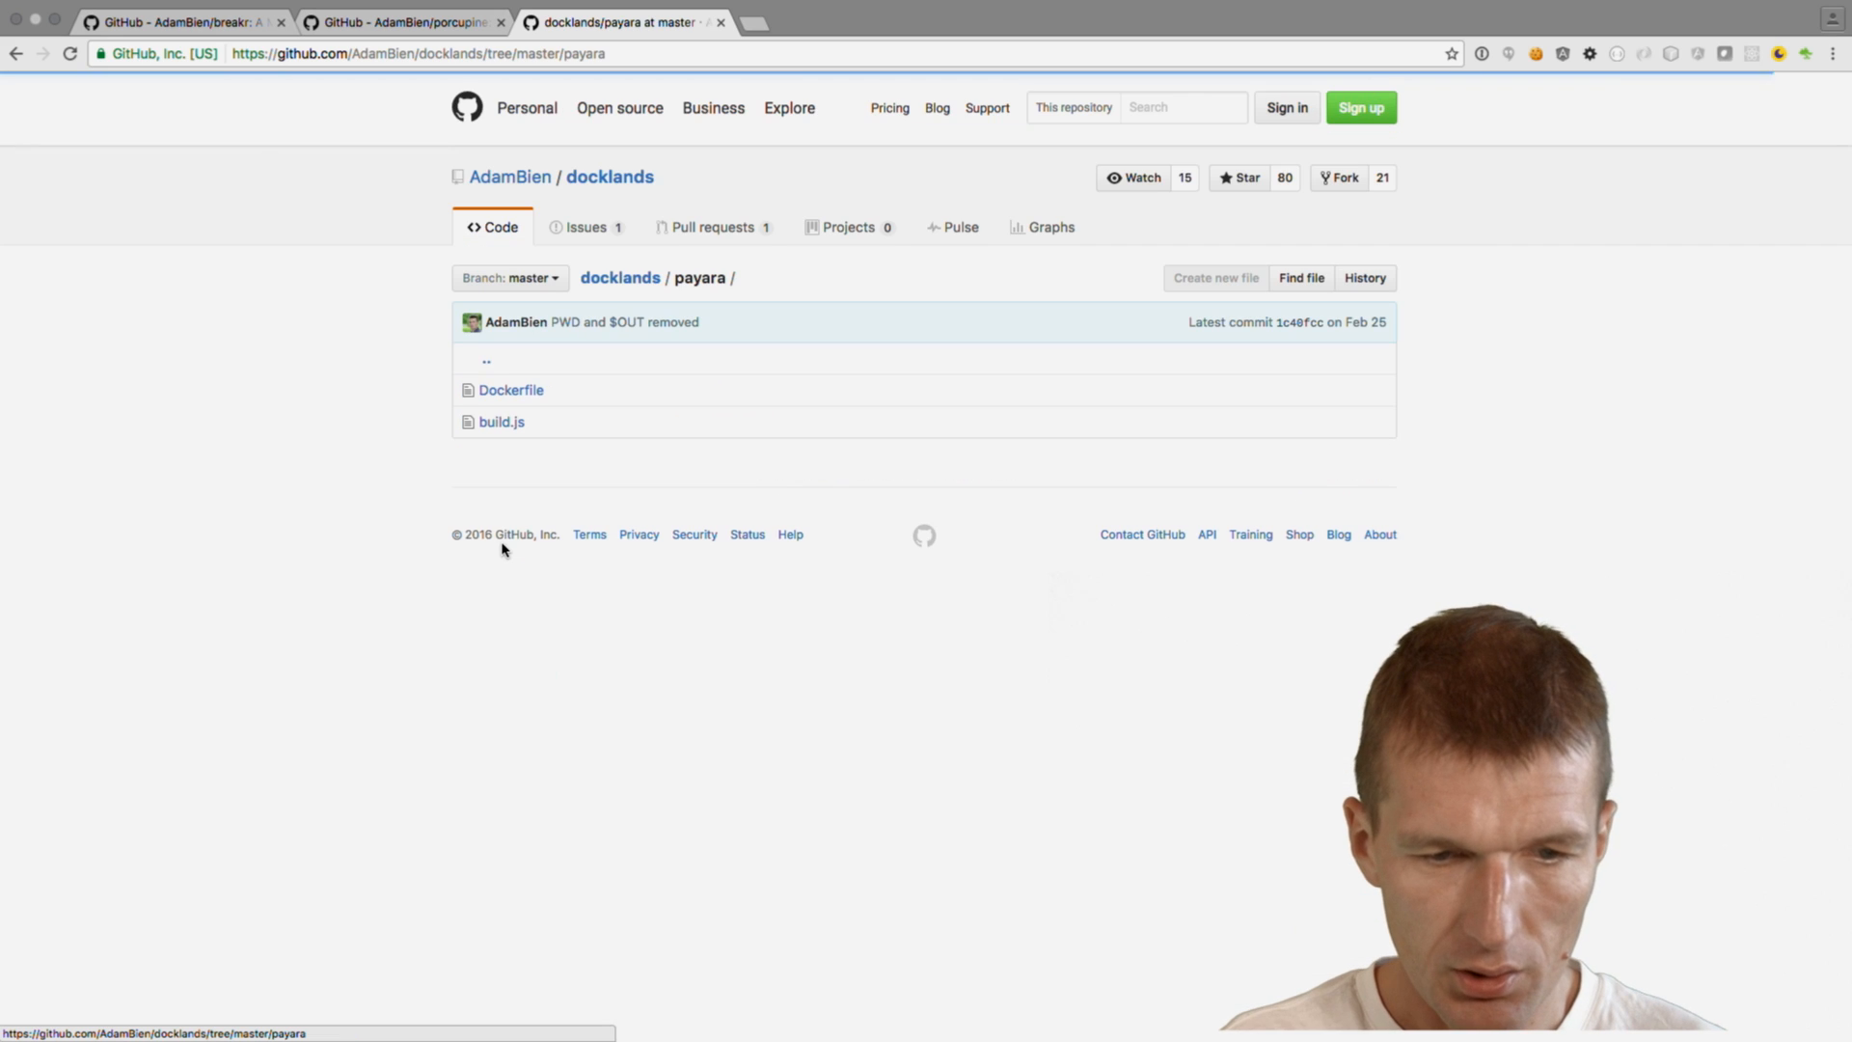
click(509, 390)
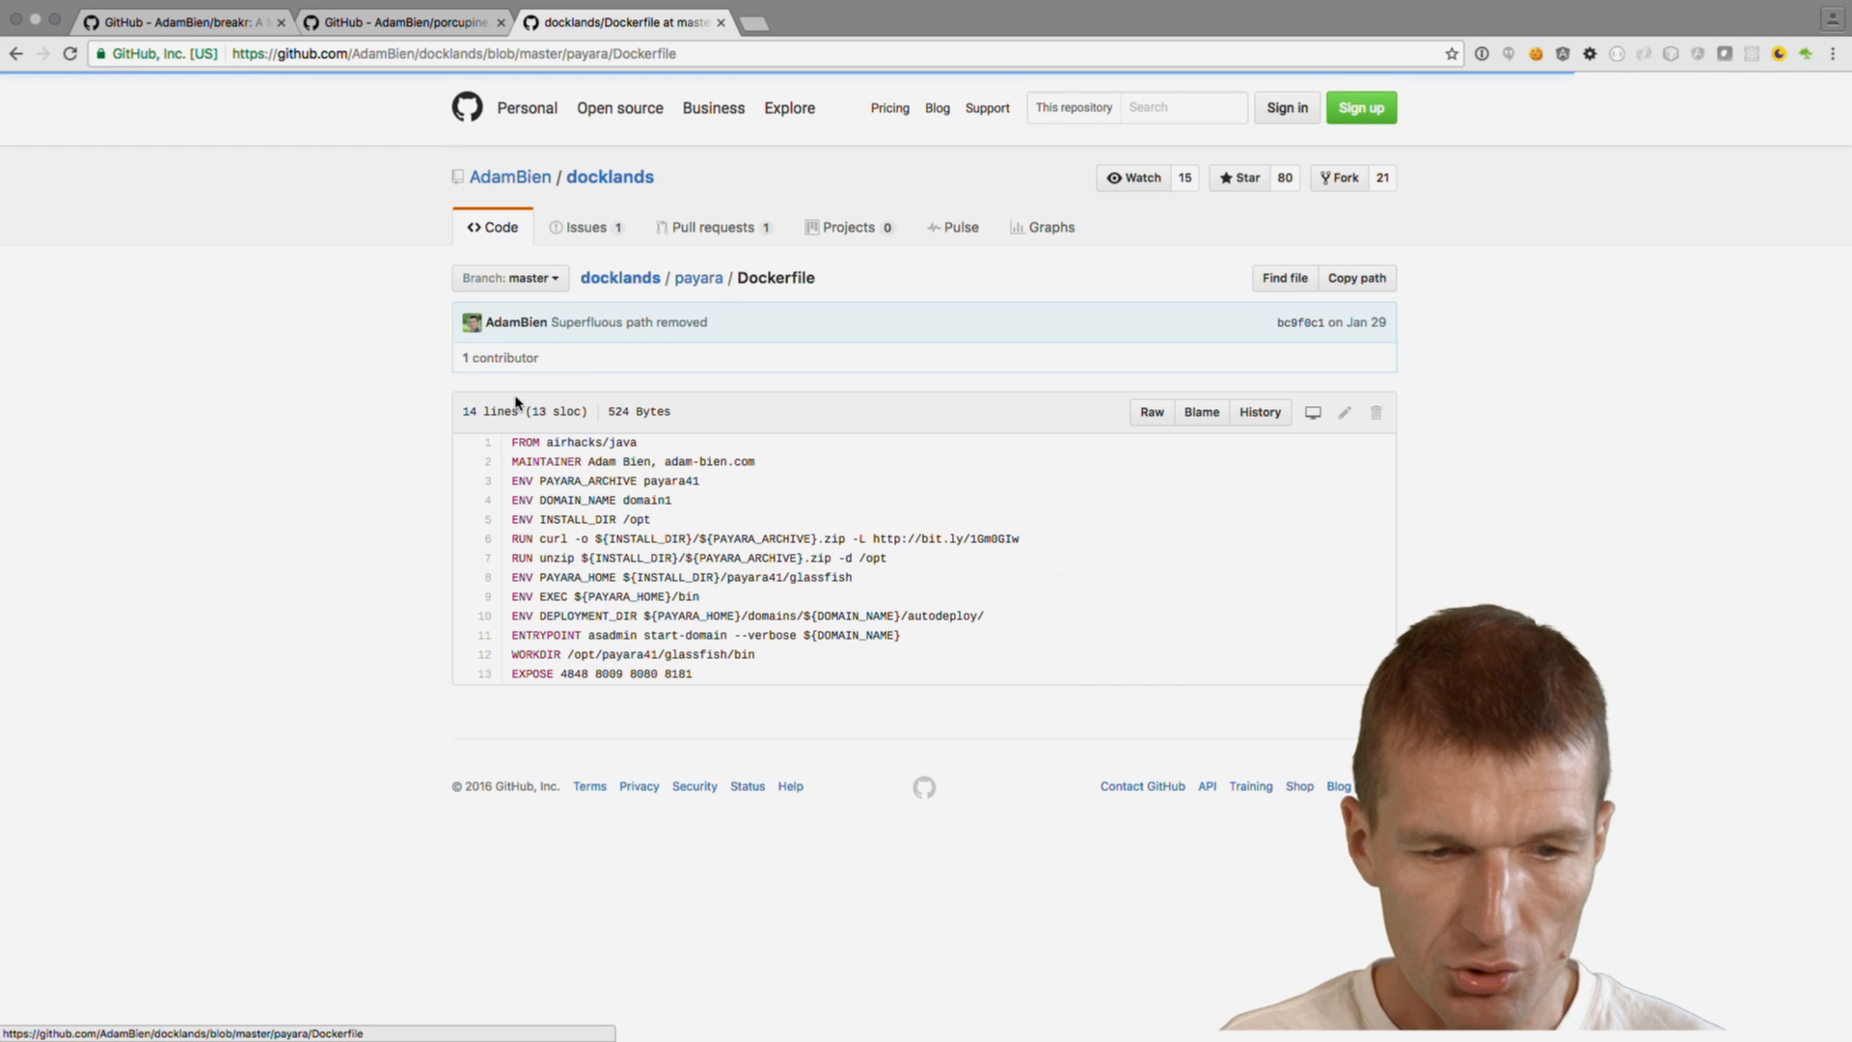
mouse_move(914, 405)
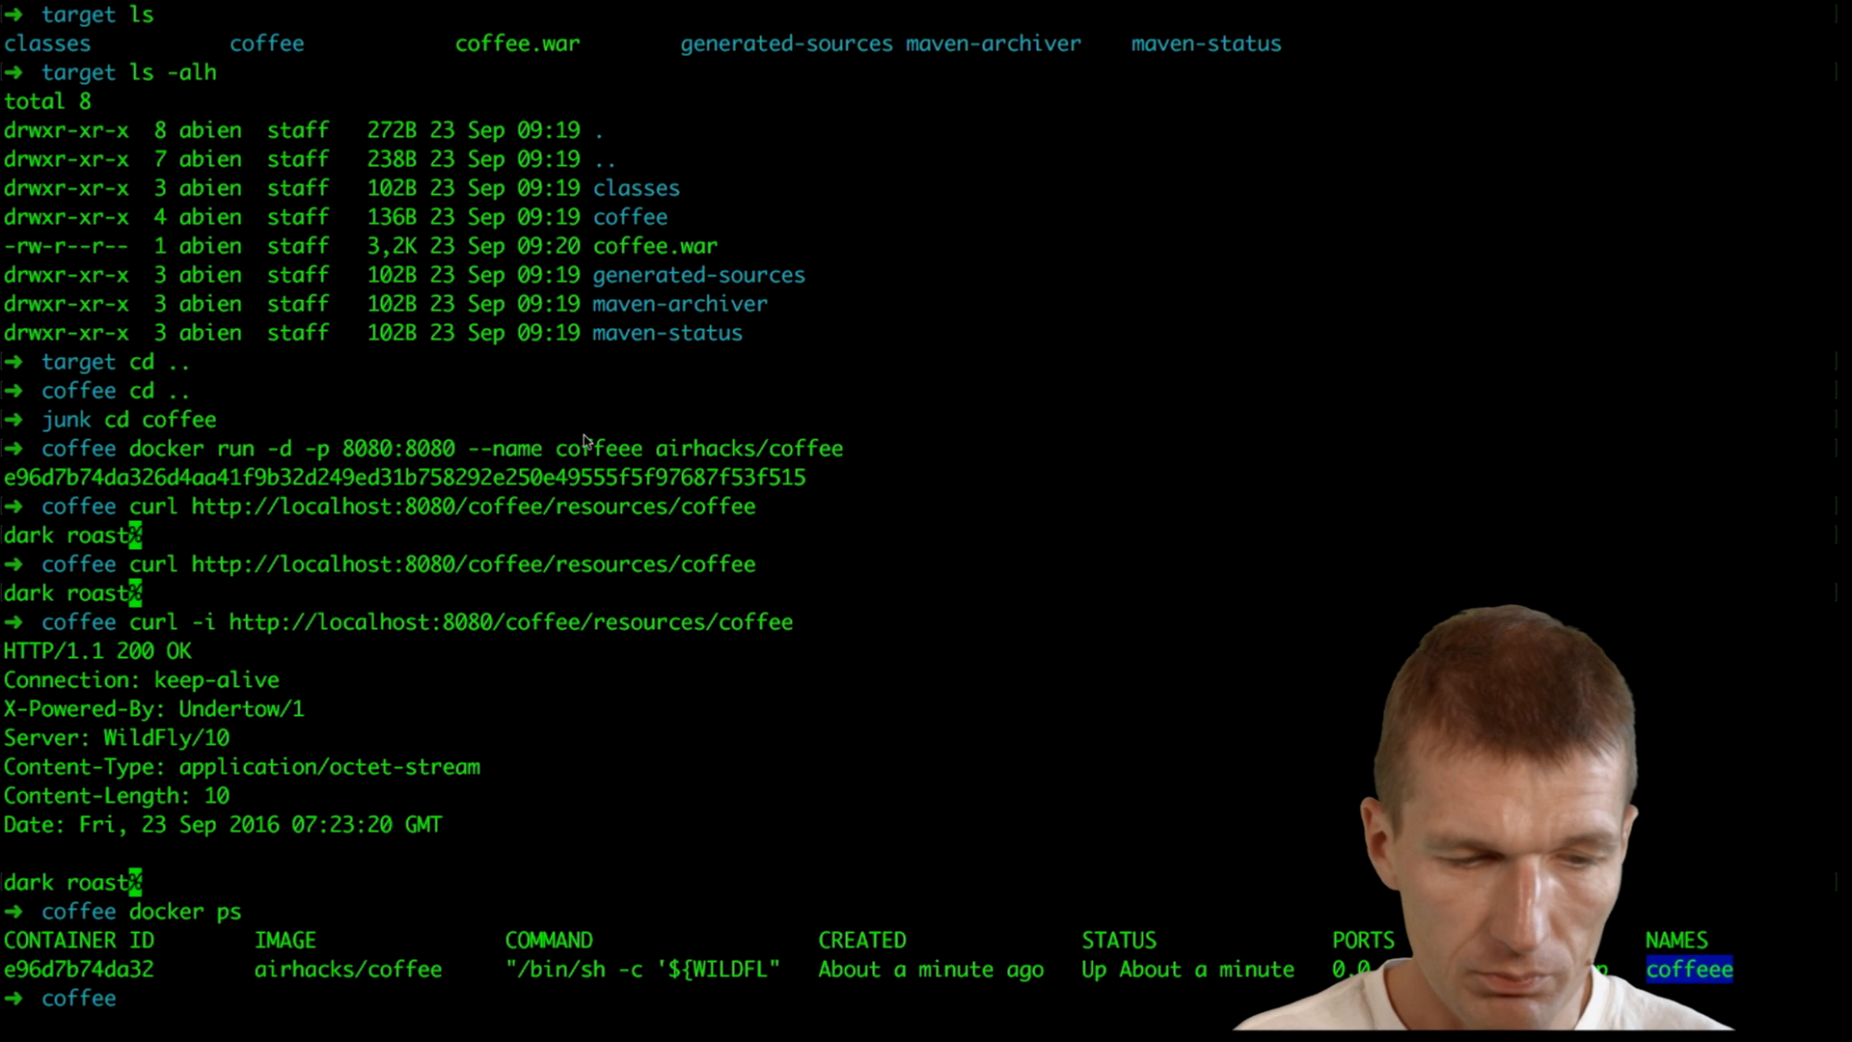
In the developer folder run mvn install && docker build -t airhacks/developer ., then cd back up.
text(cd ..)
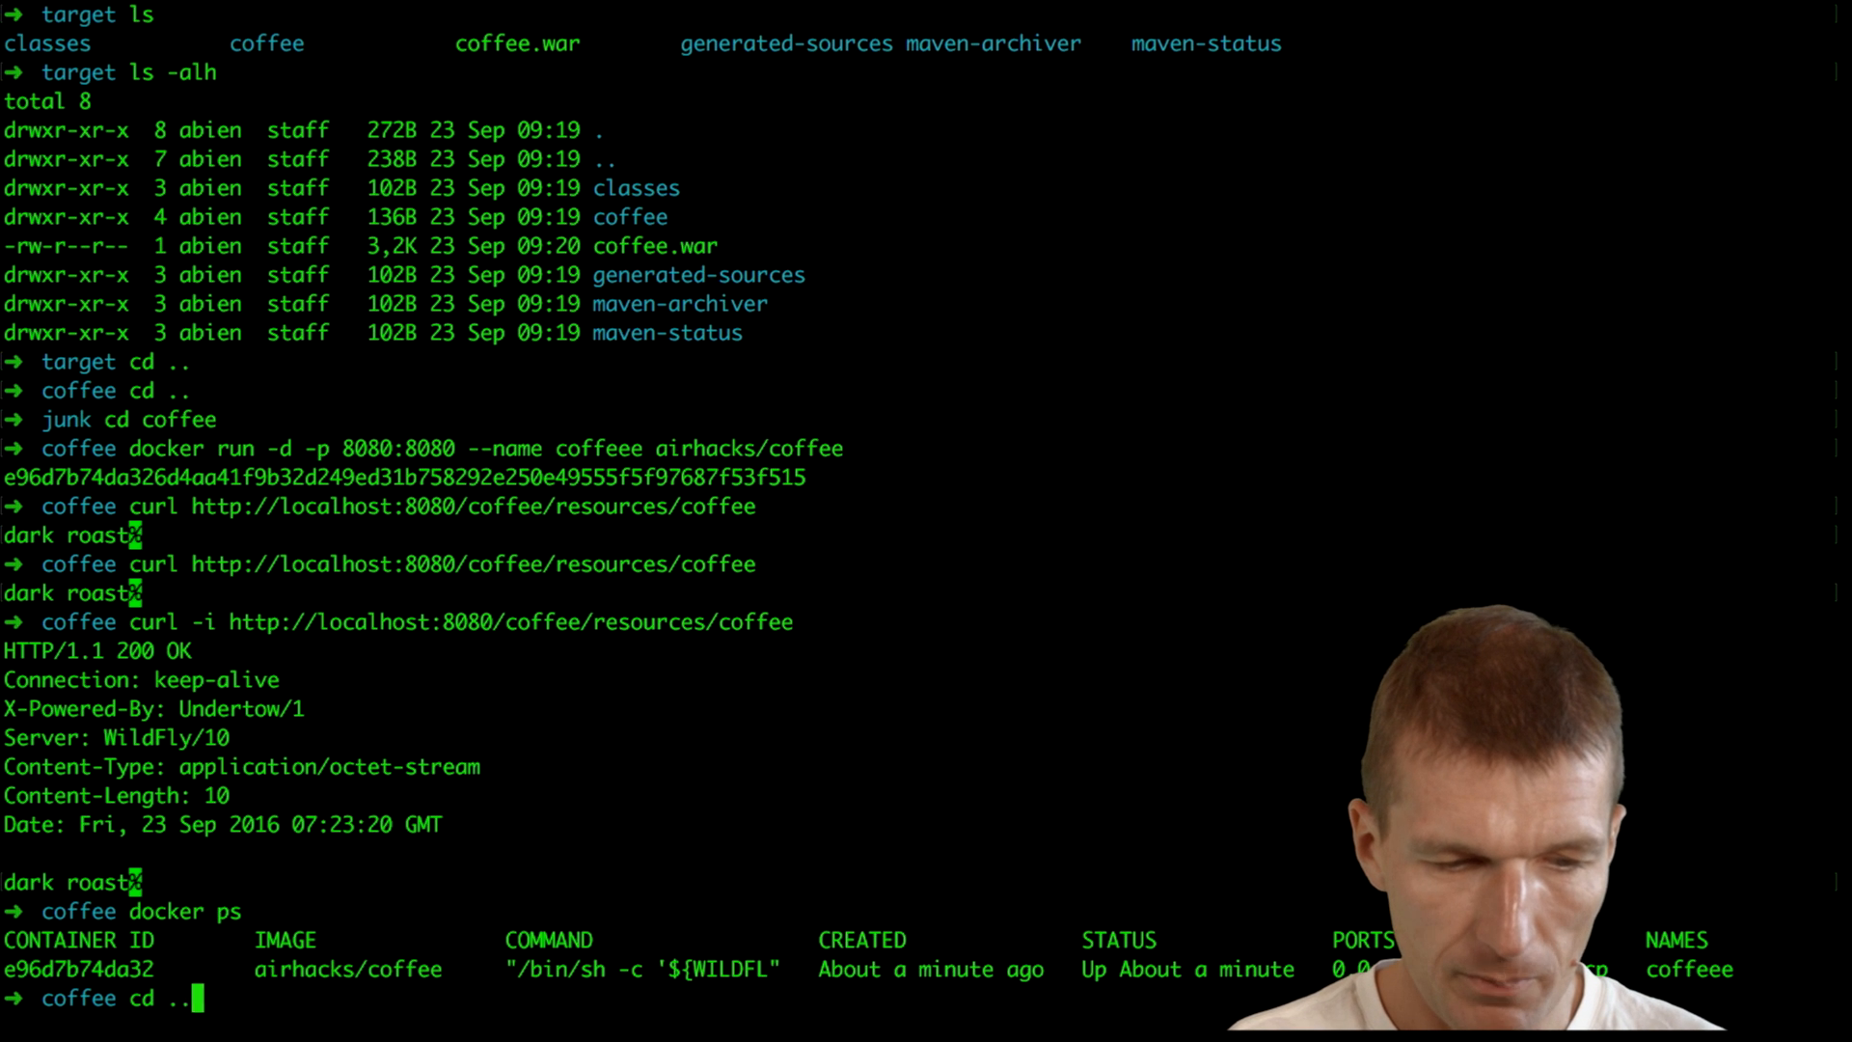
text(cd developer/)
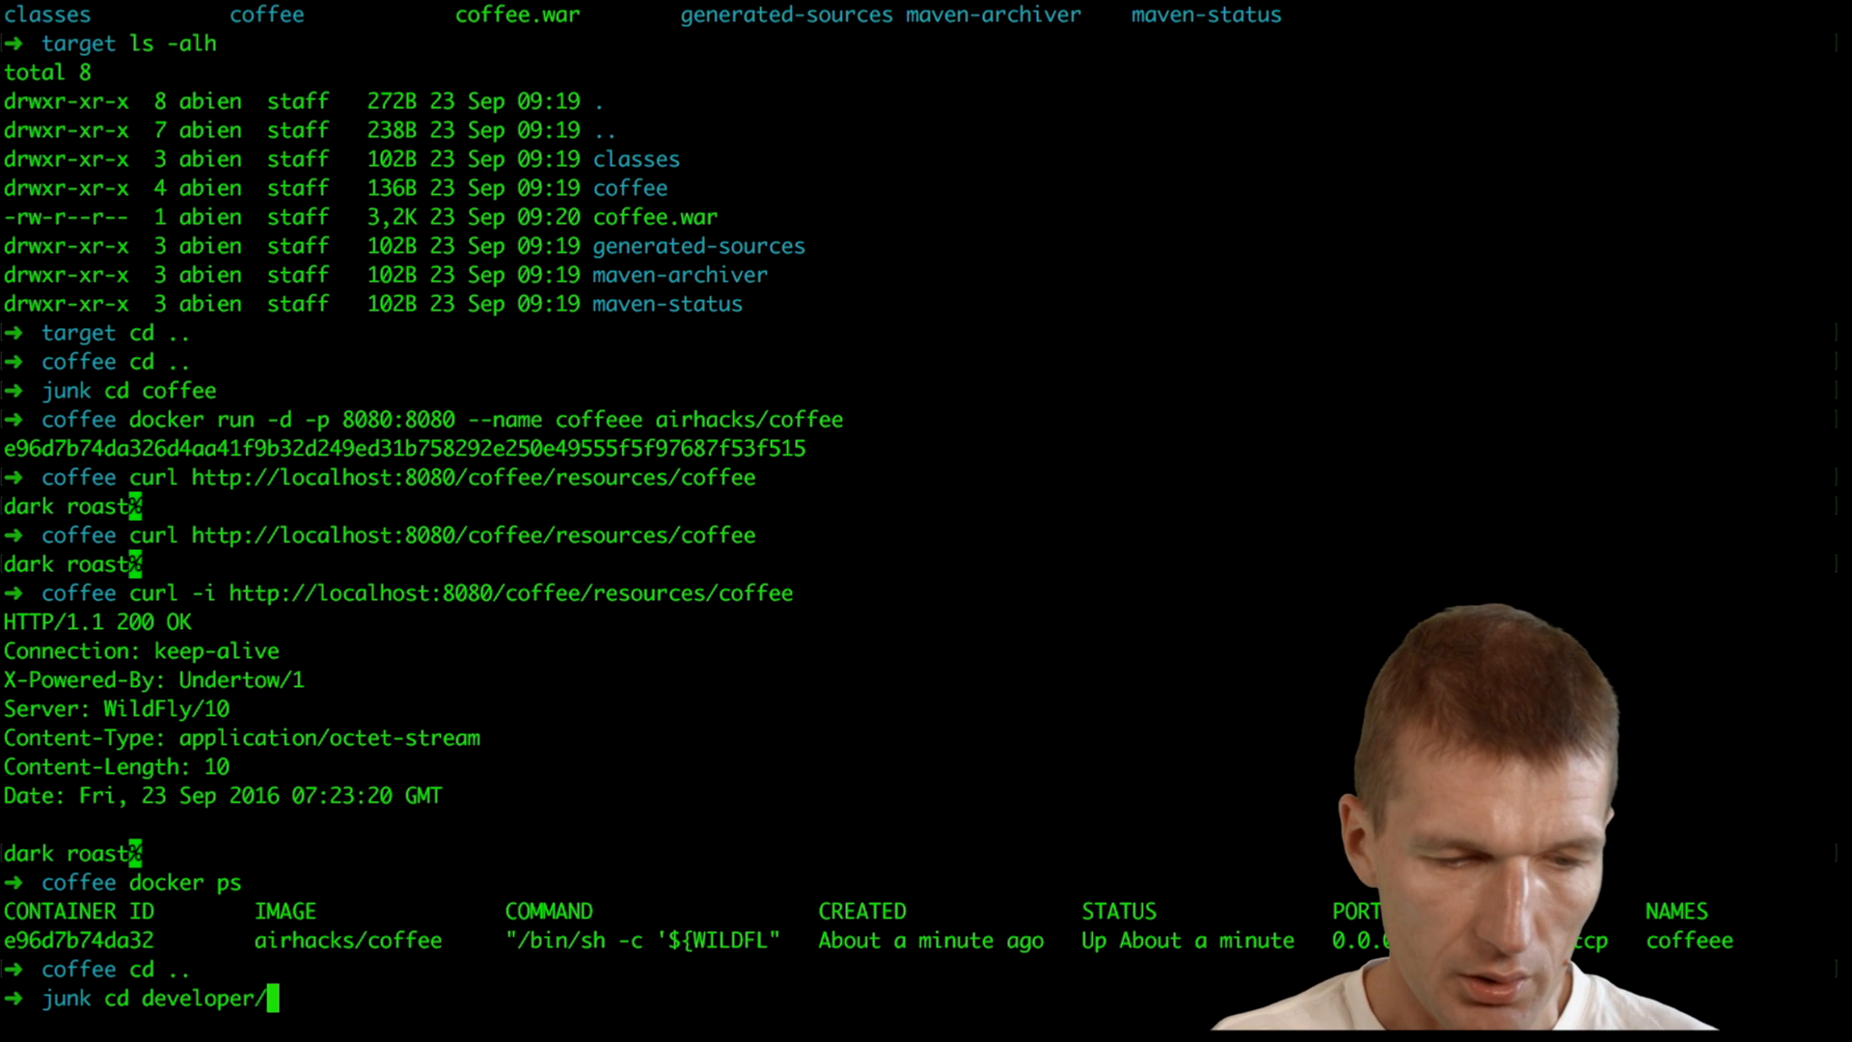
text(mvn install &&)
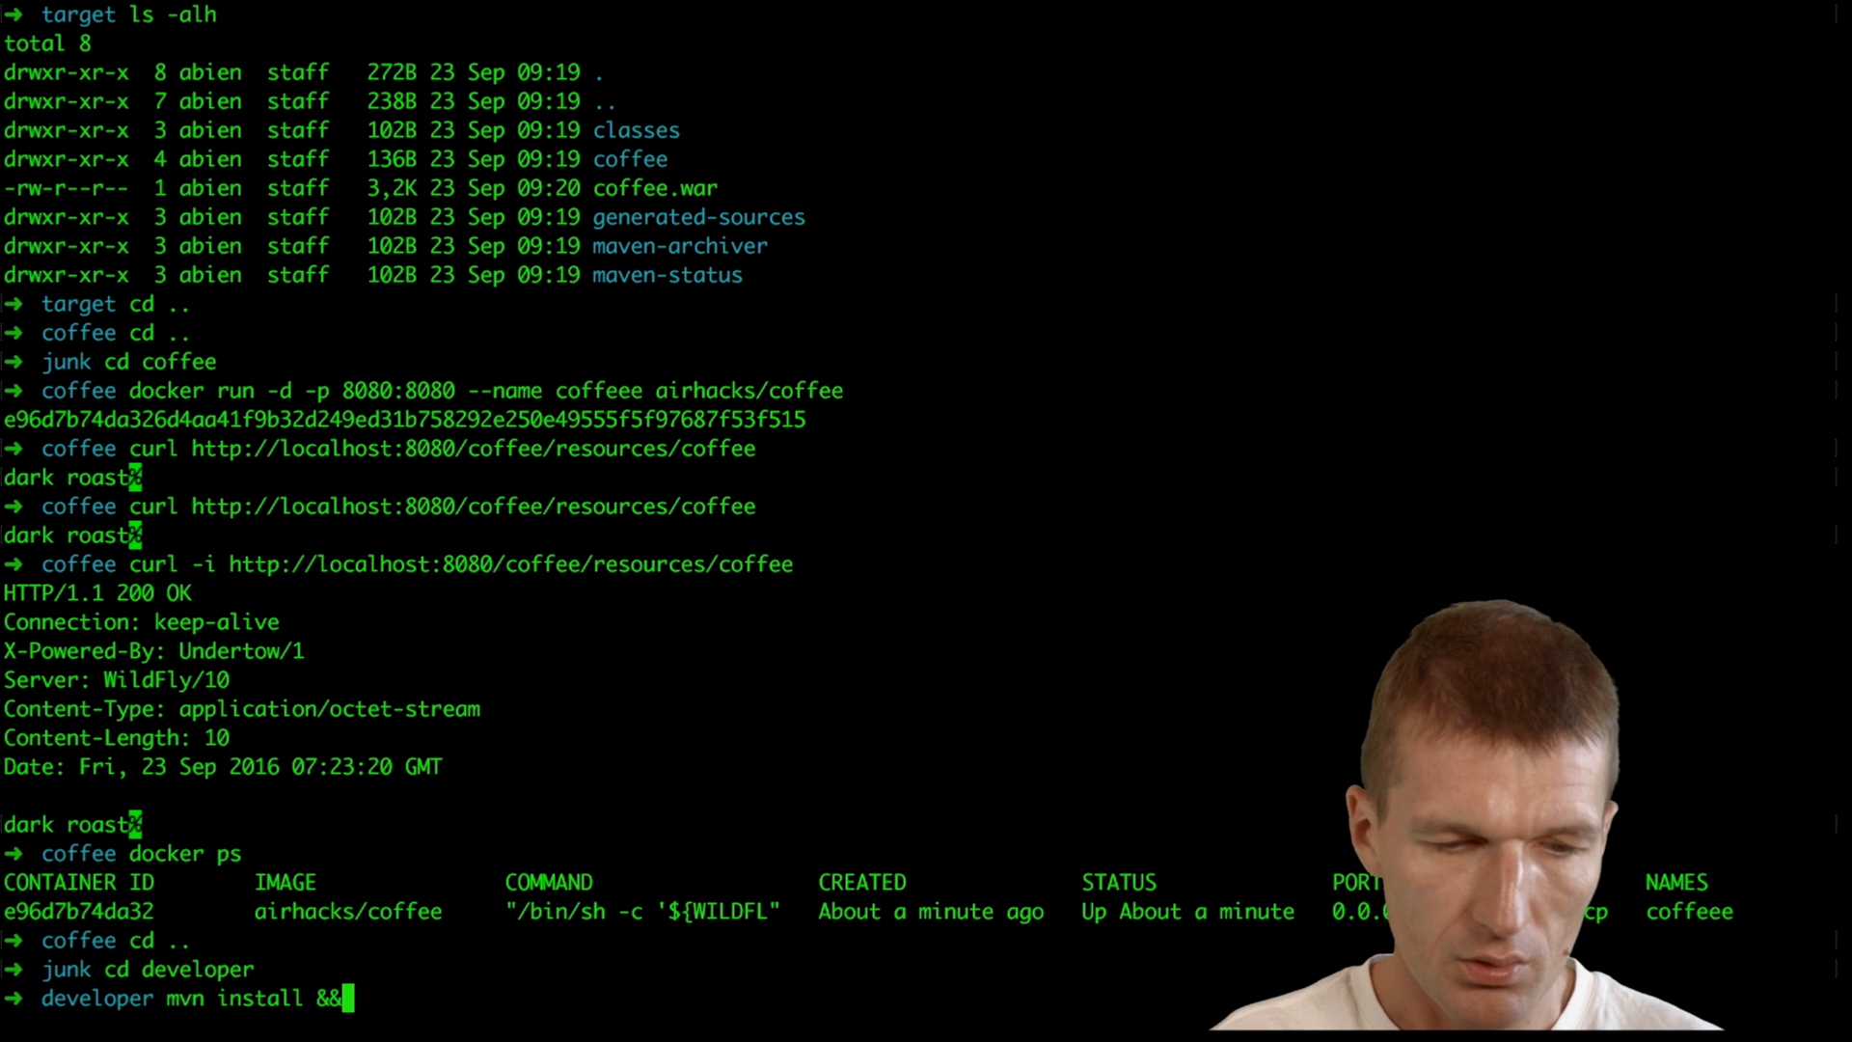
text(docker build)
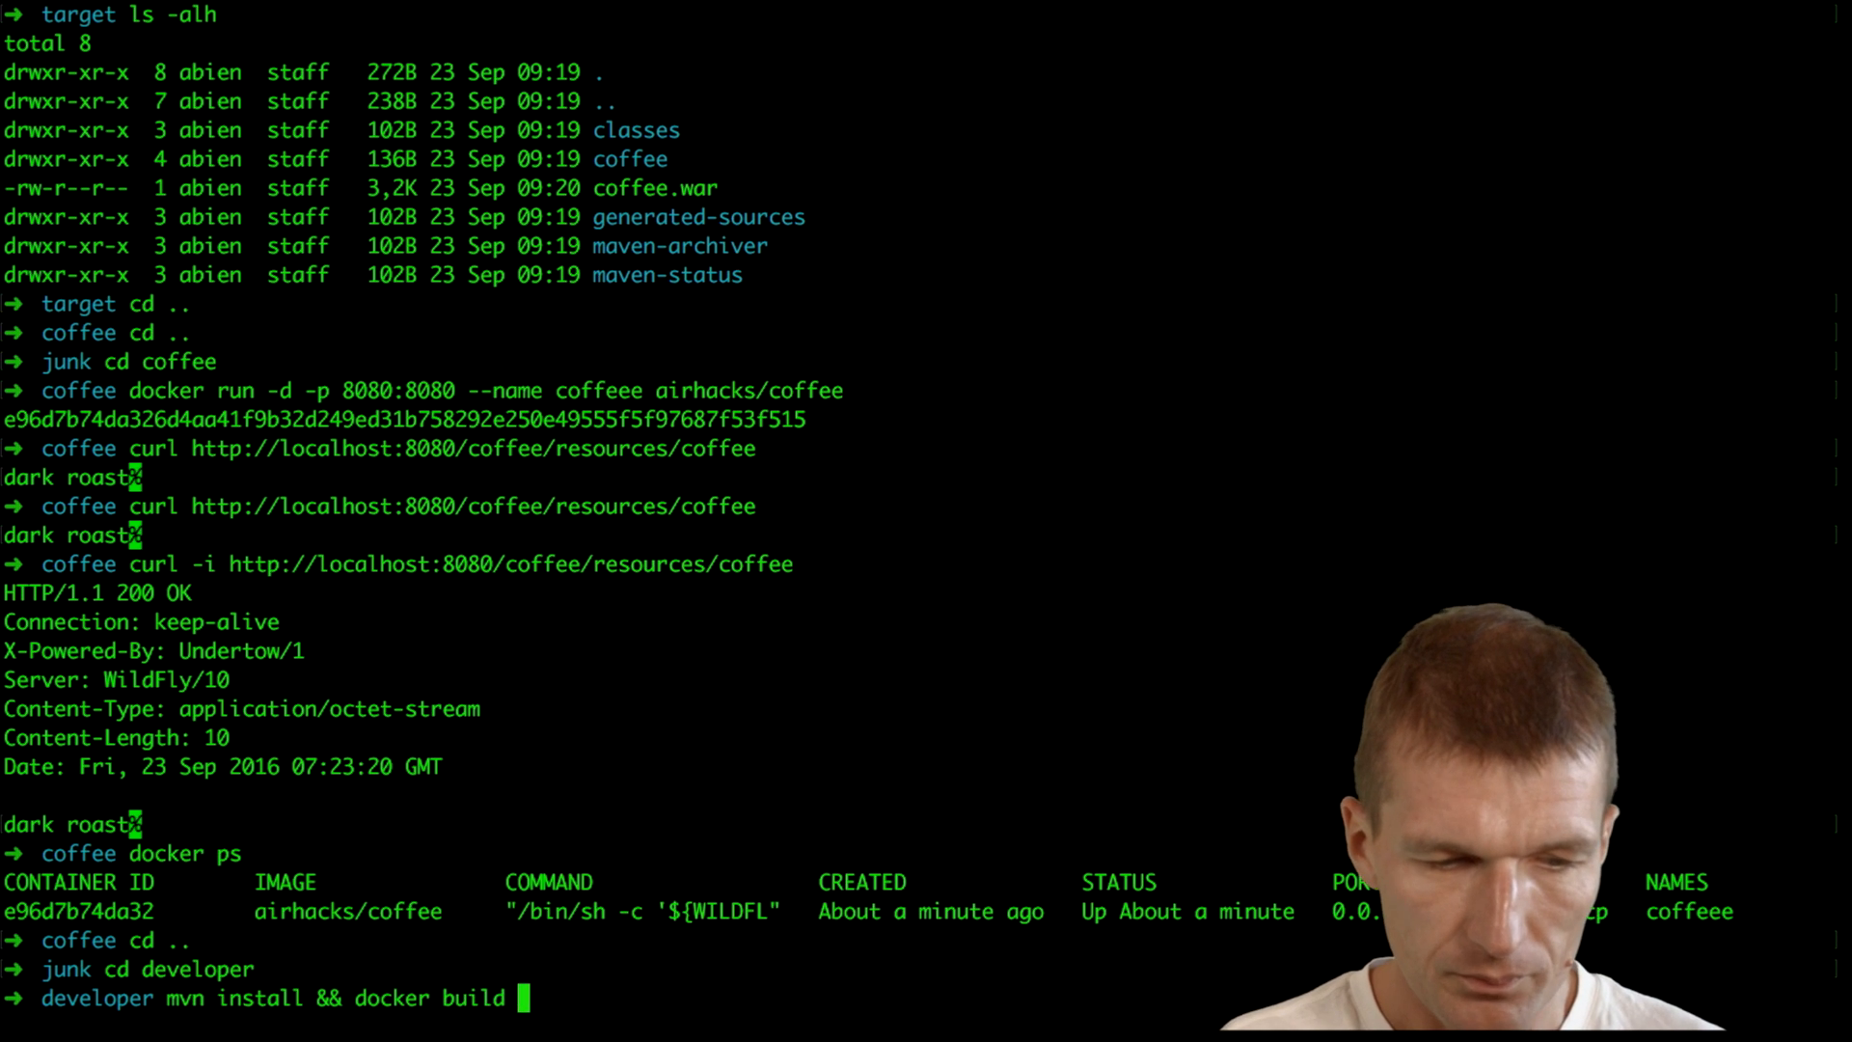
text(-t airha)
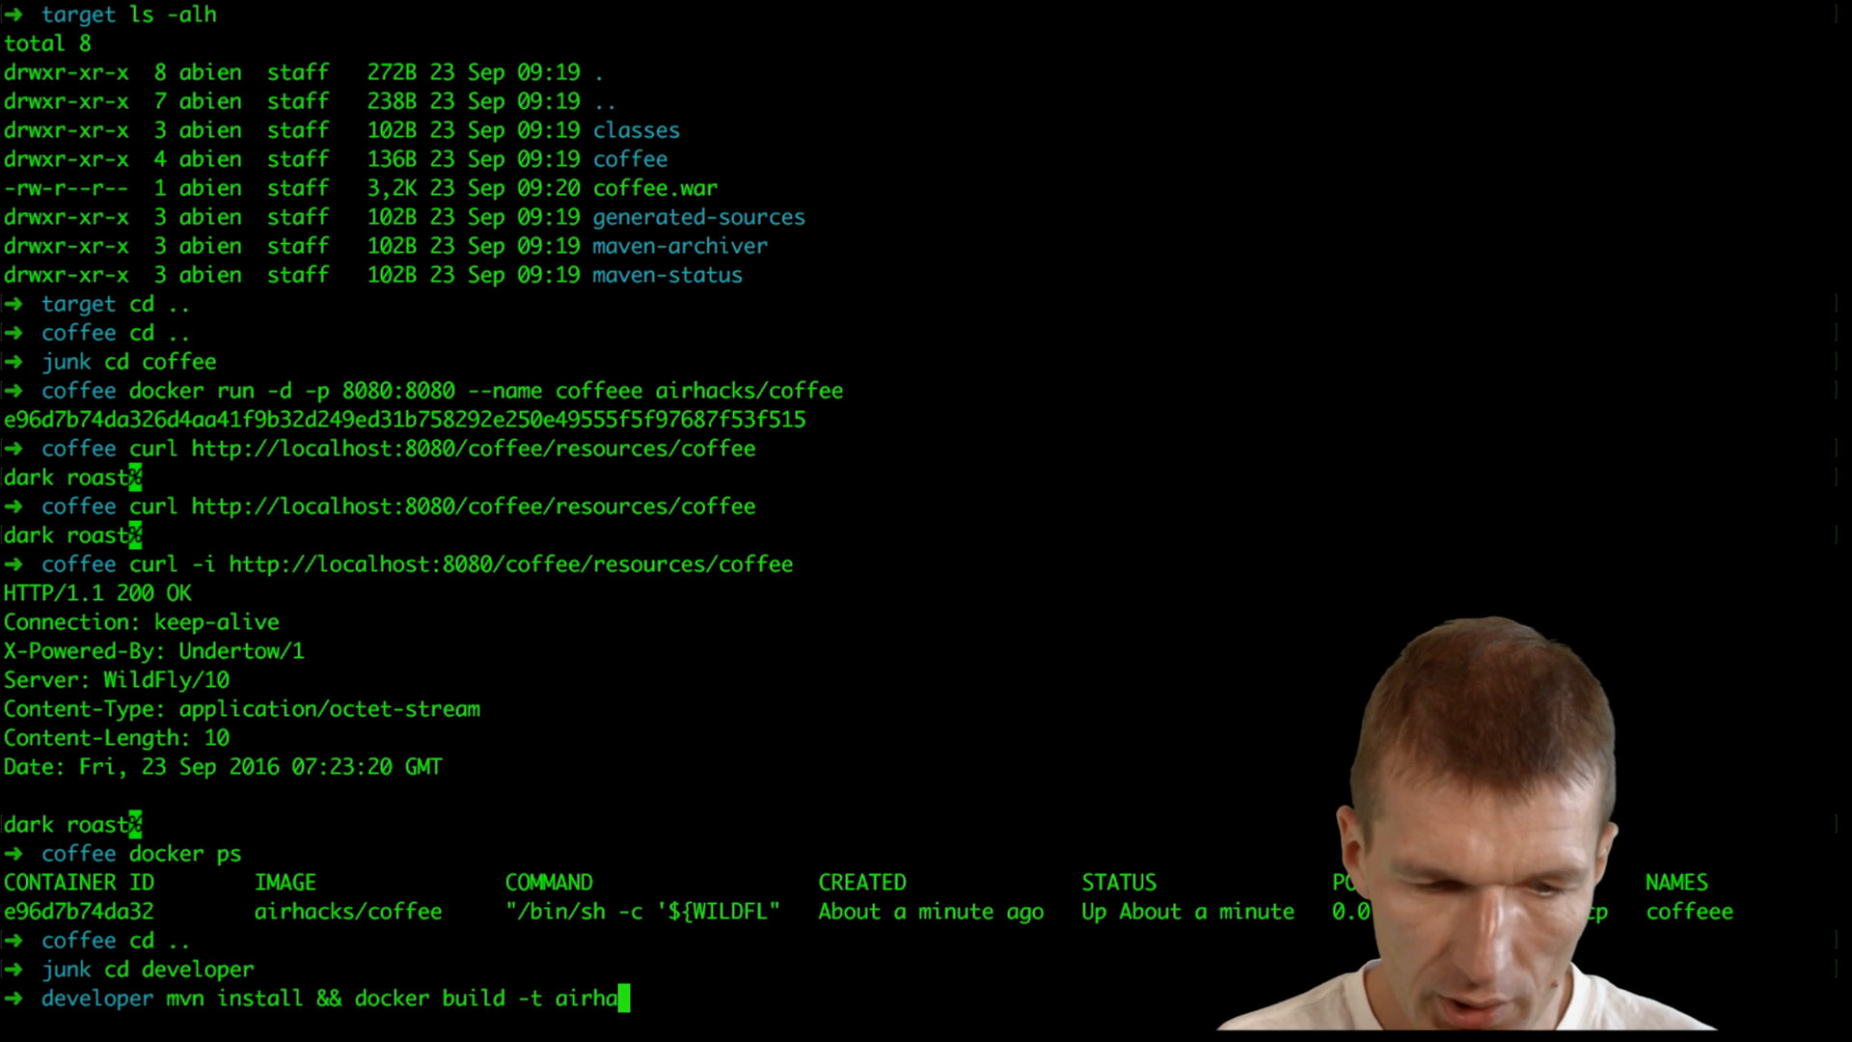
text(cks/deve)
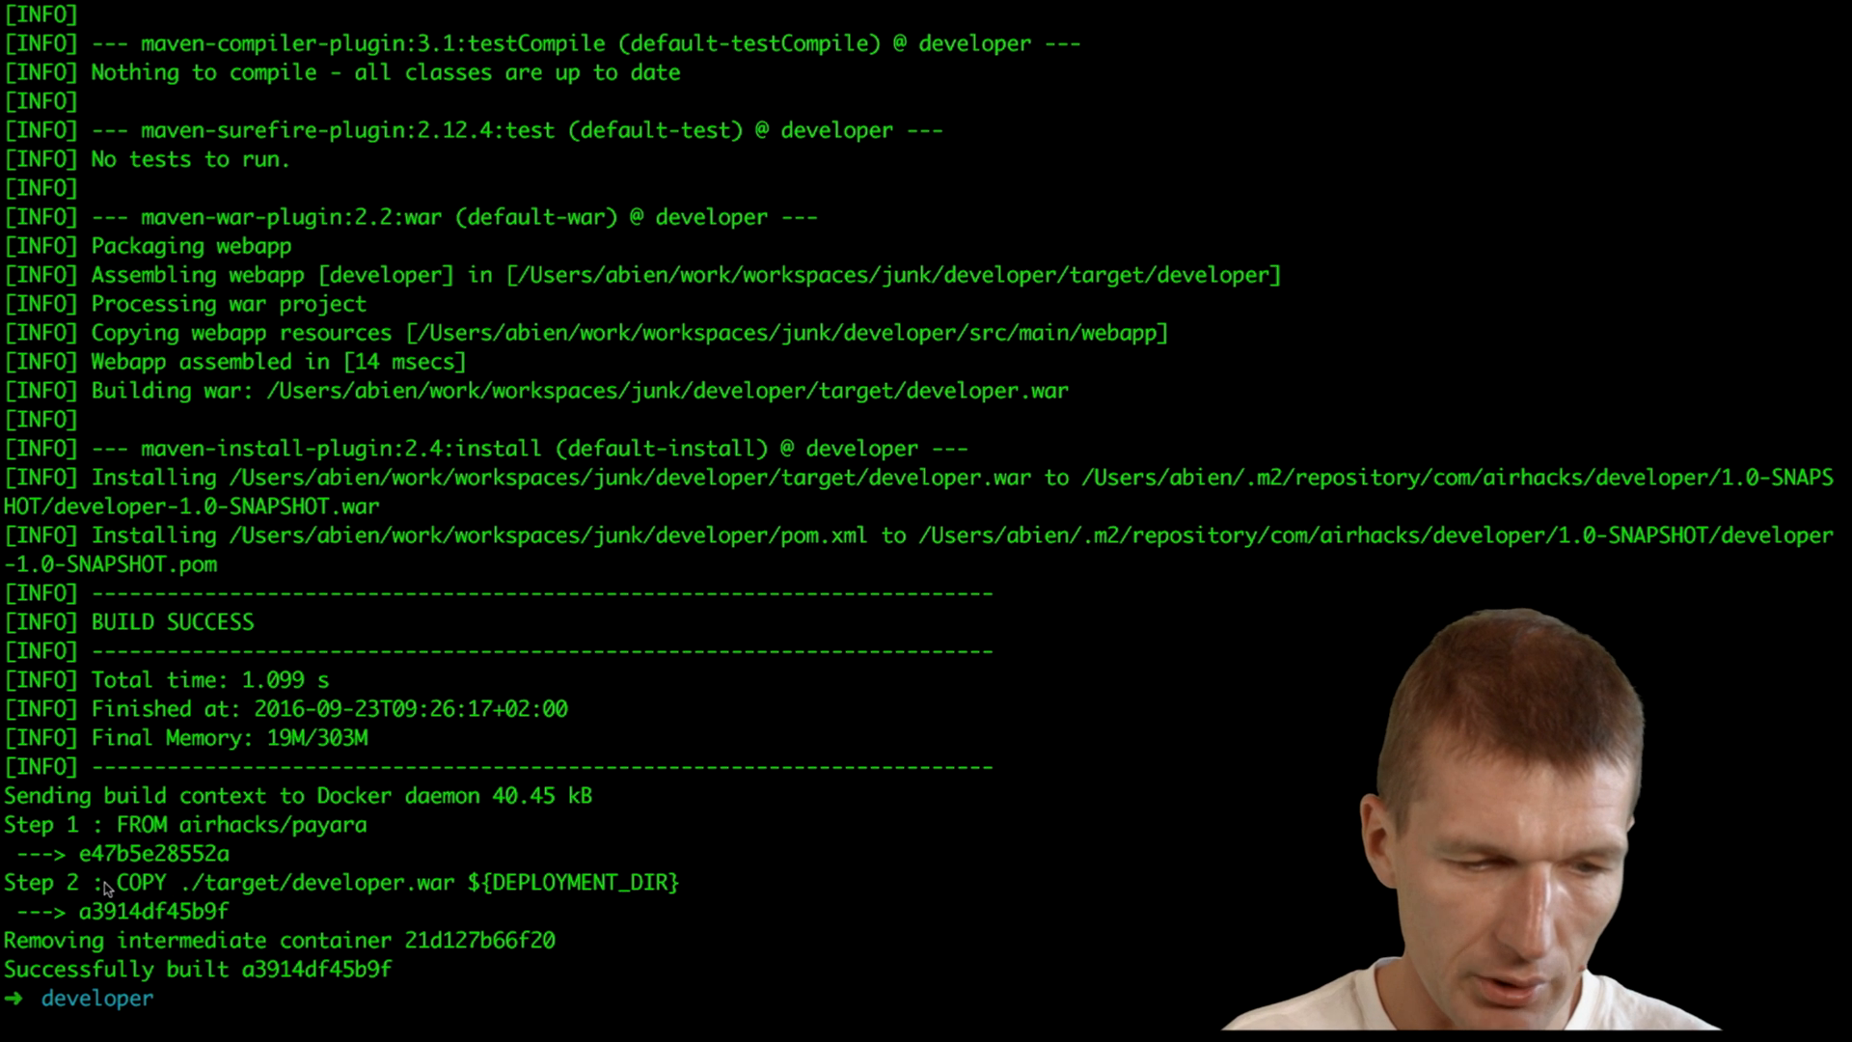
mouse_move(274, 918)
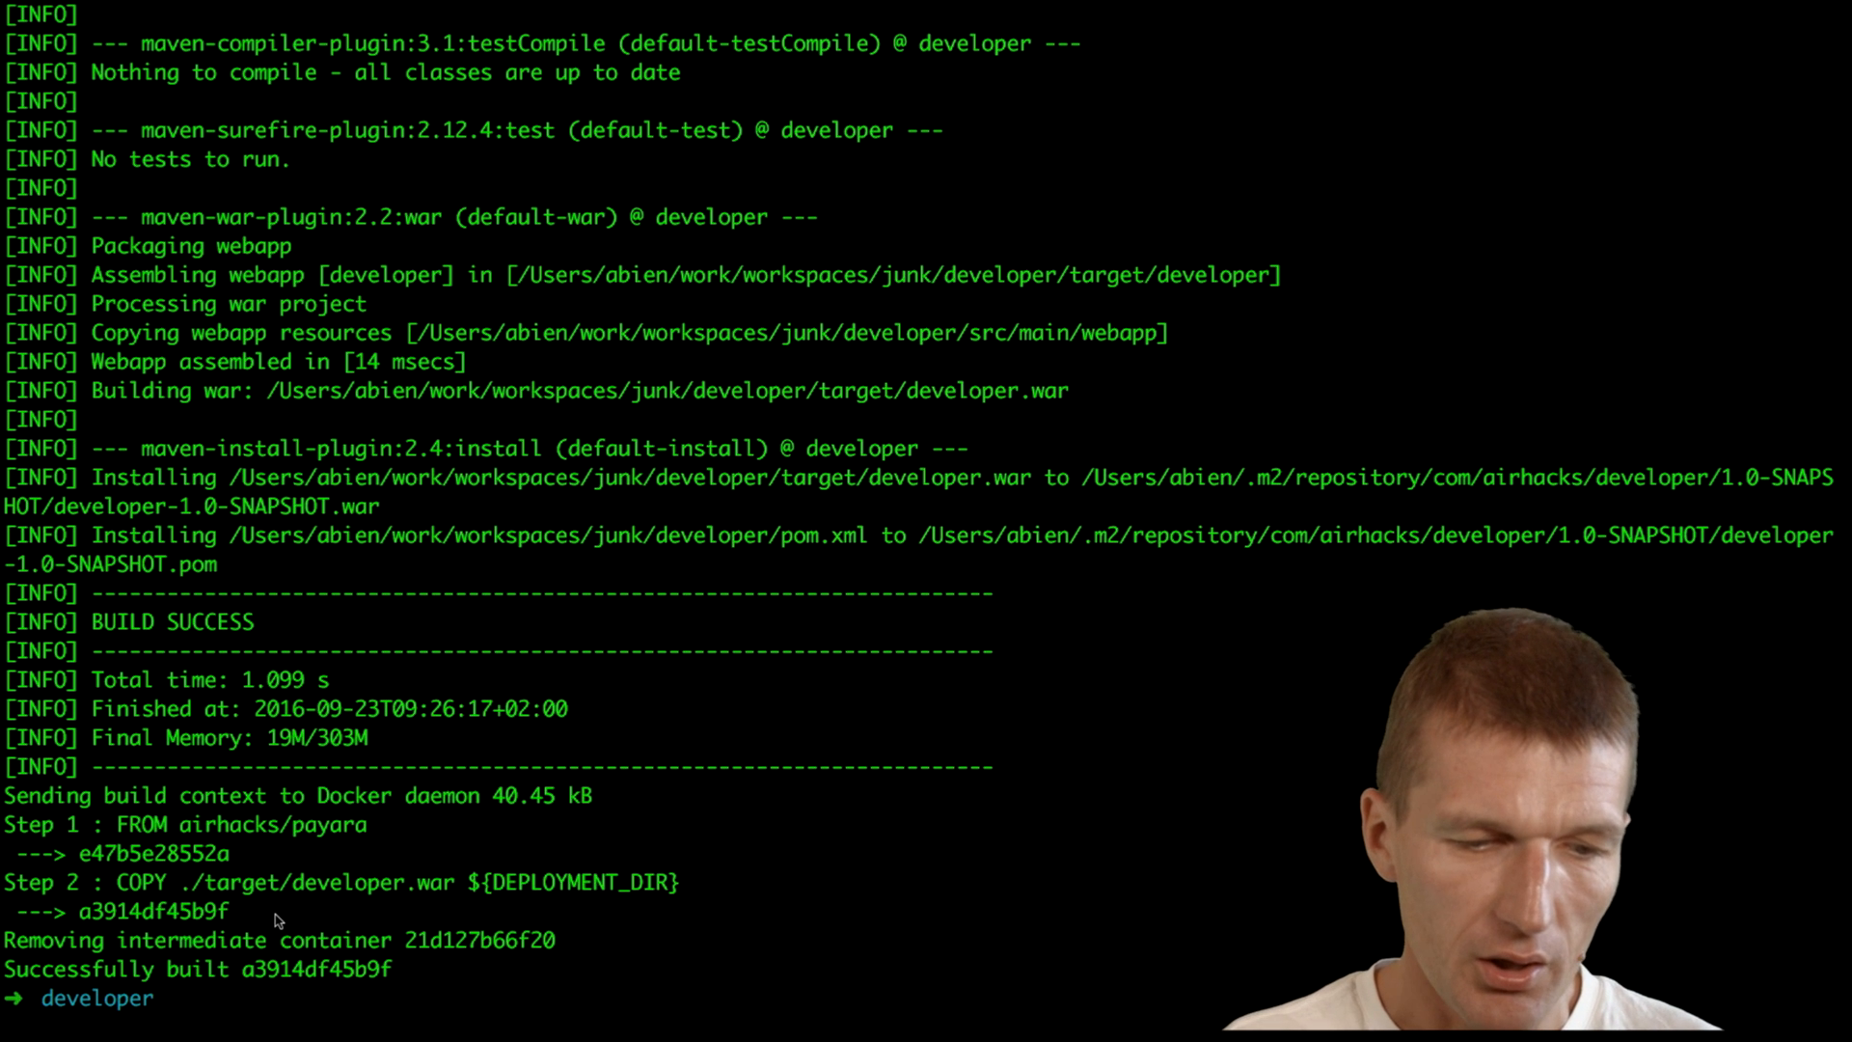
text(cd ..)
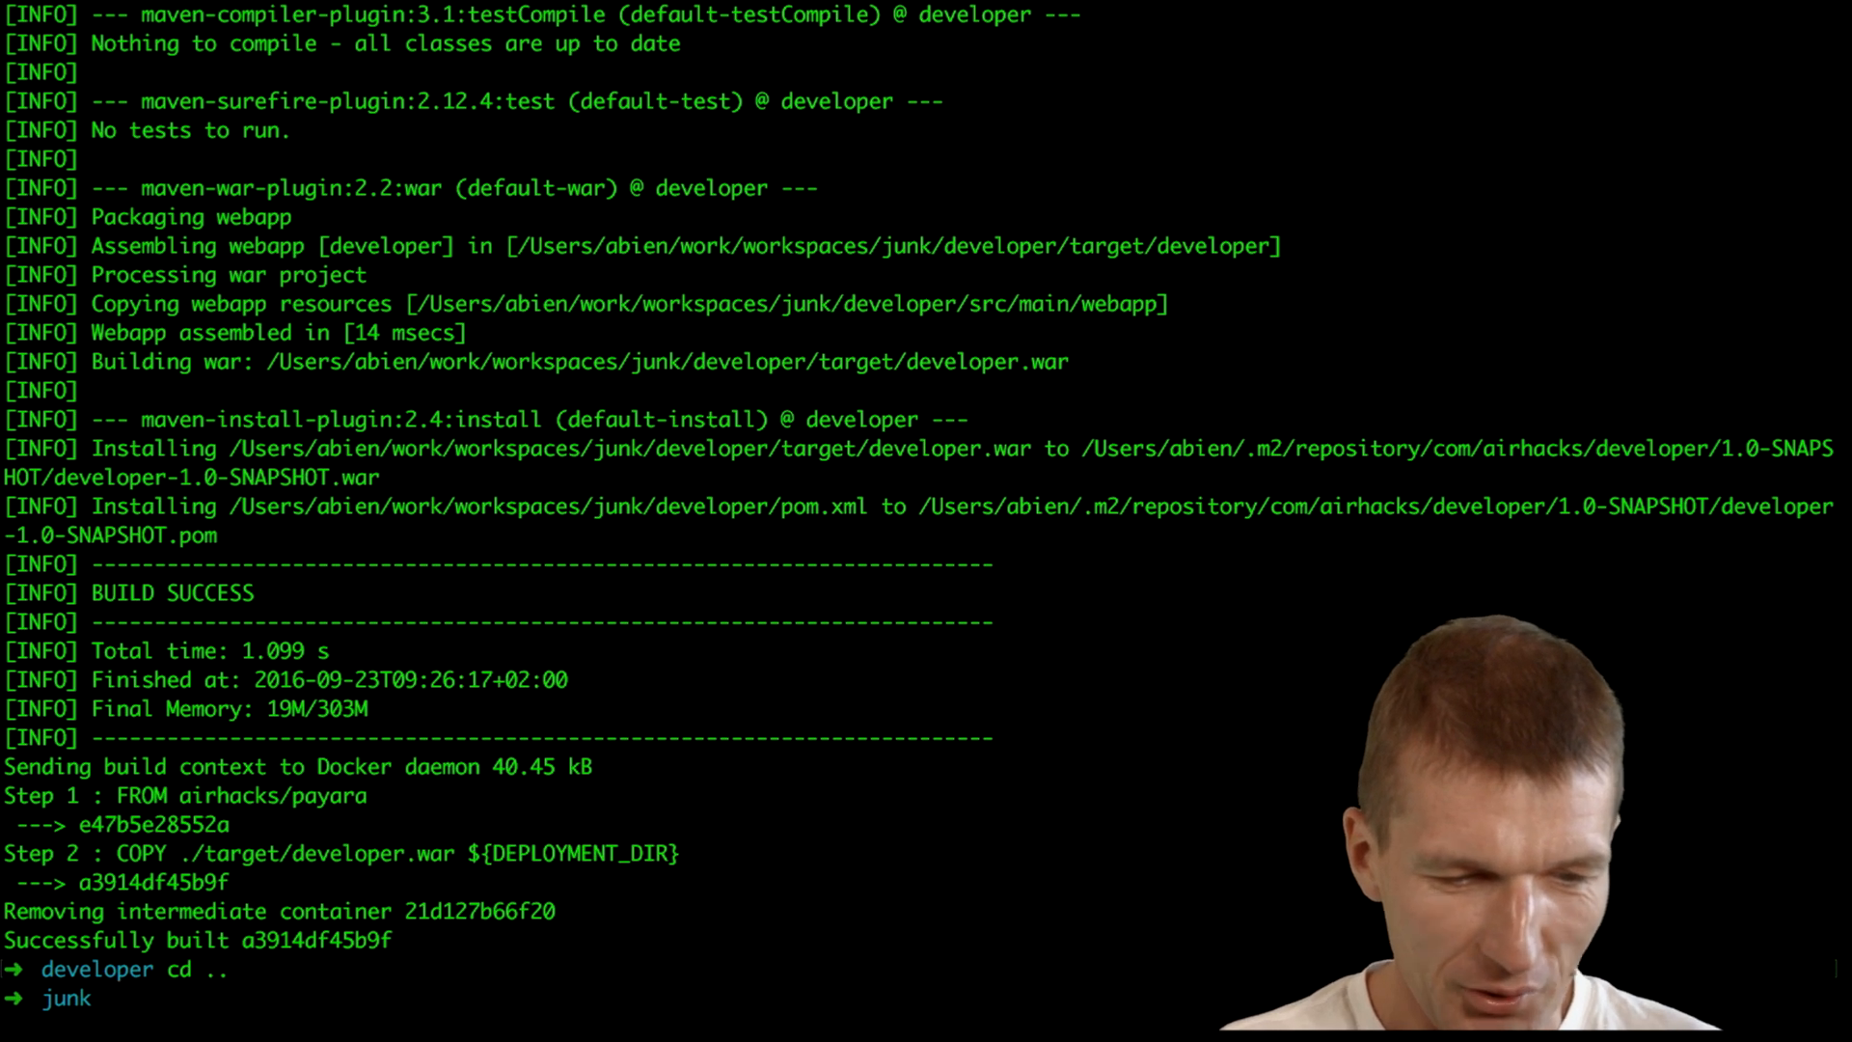
Create Docker network coffee, list networks to confirm it, and check coffeee still runs with docker ps.
text(docker network)
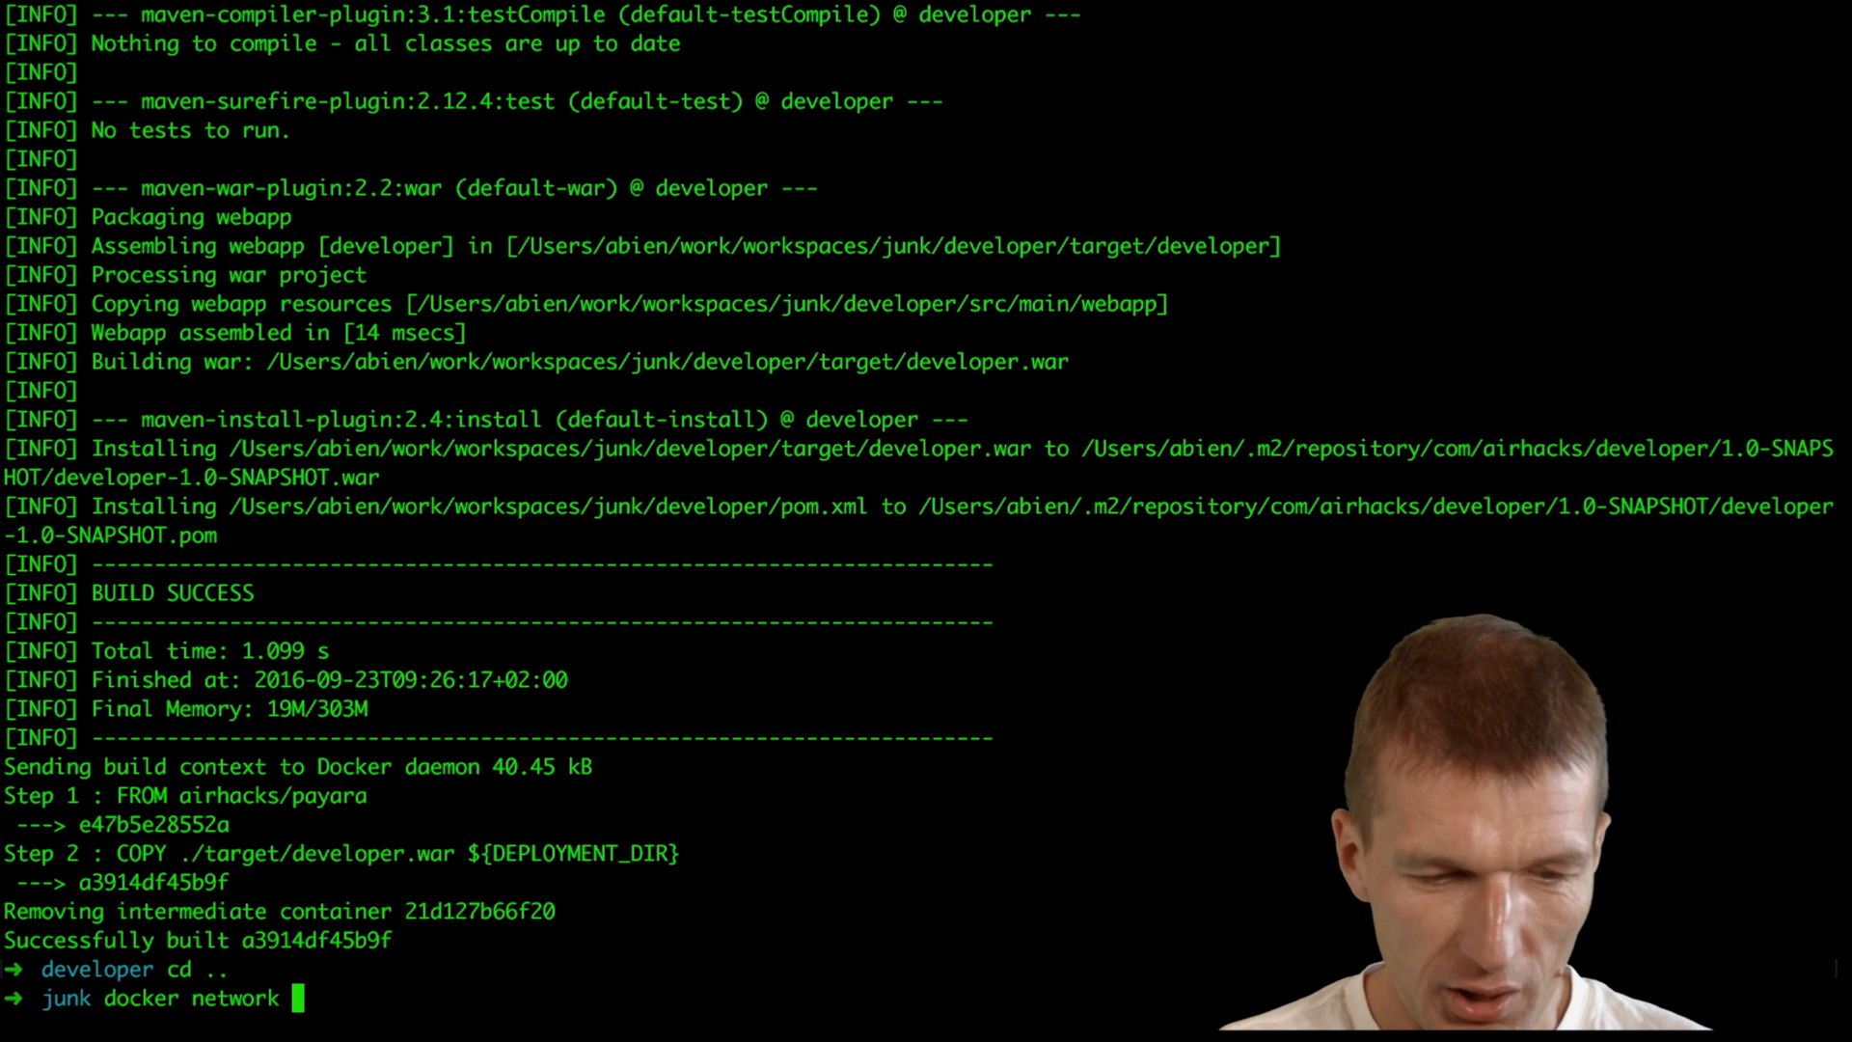
text(create)
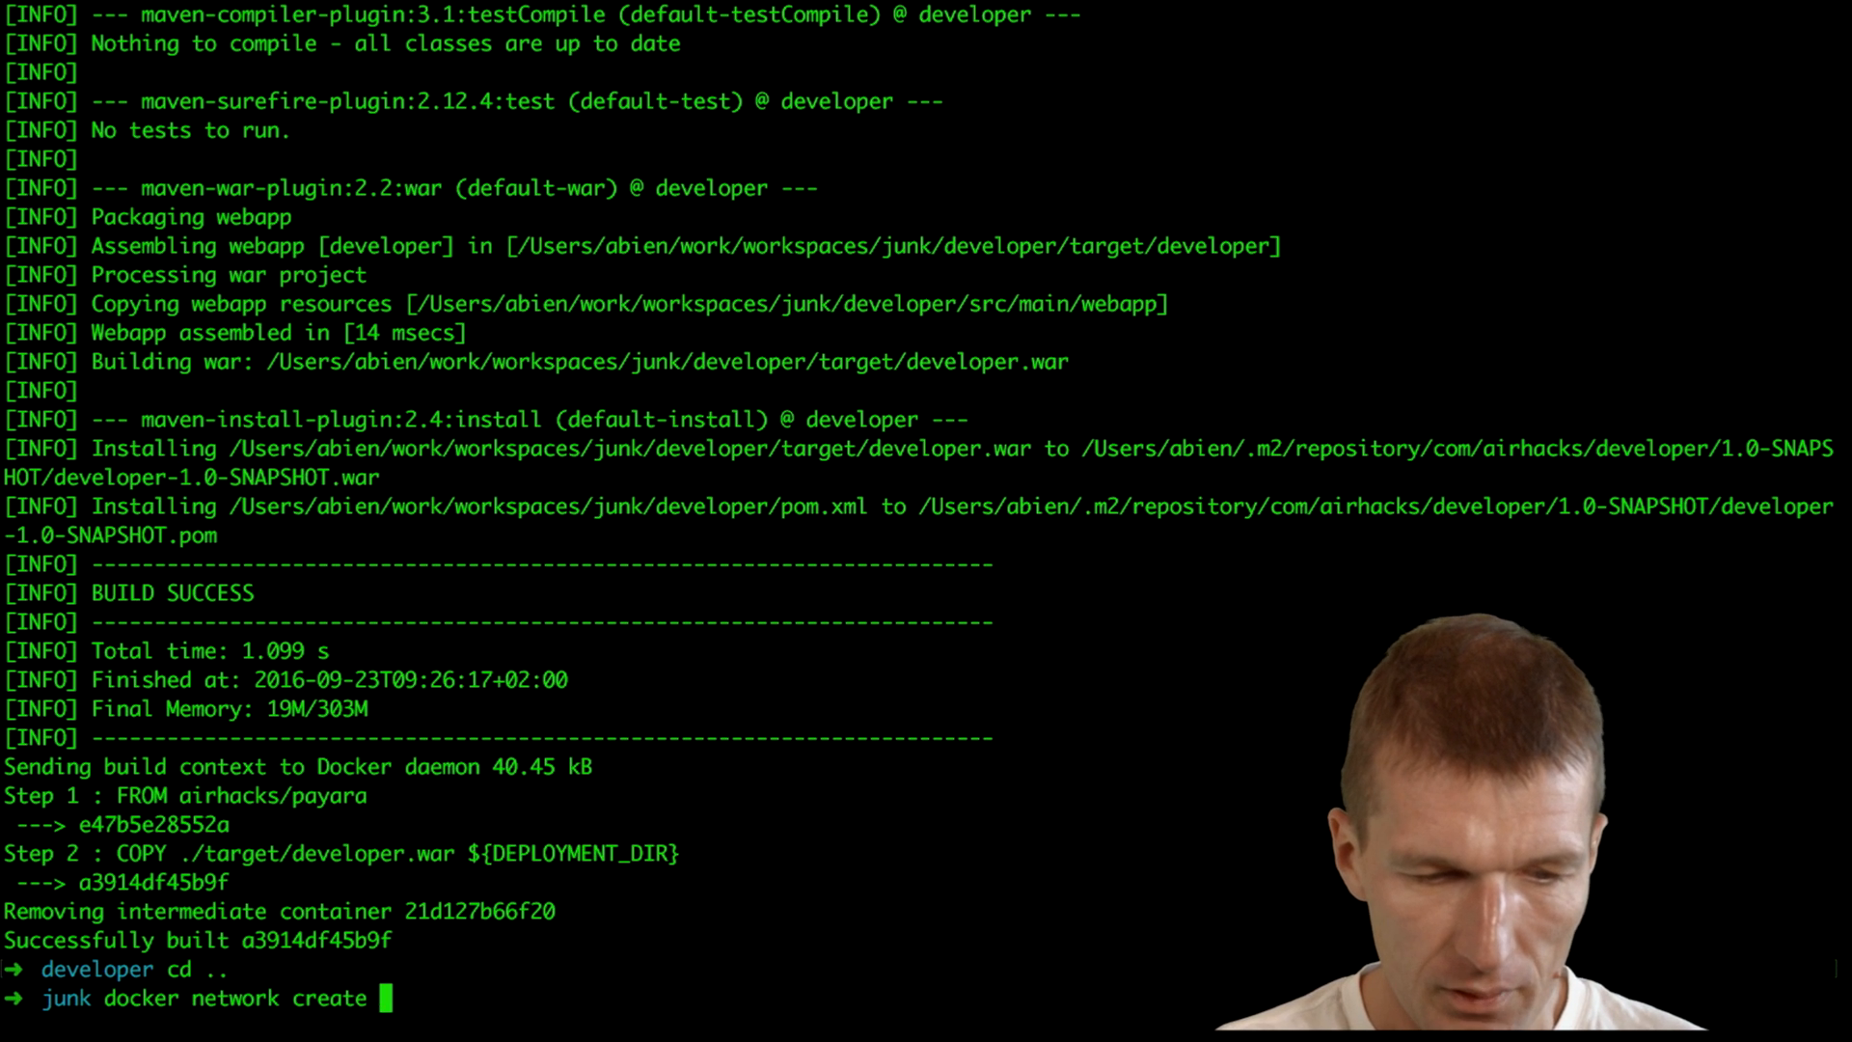
text(coffee)
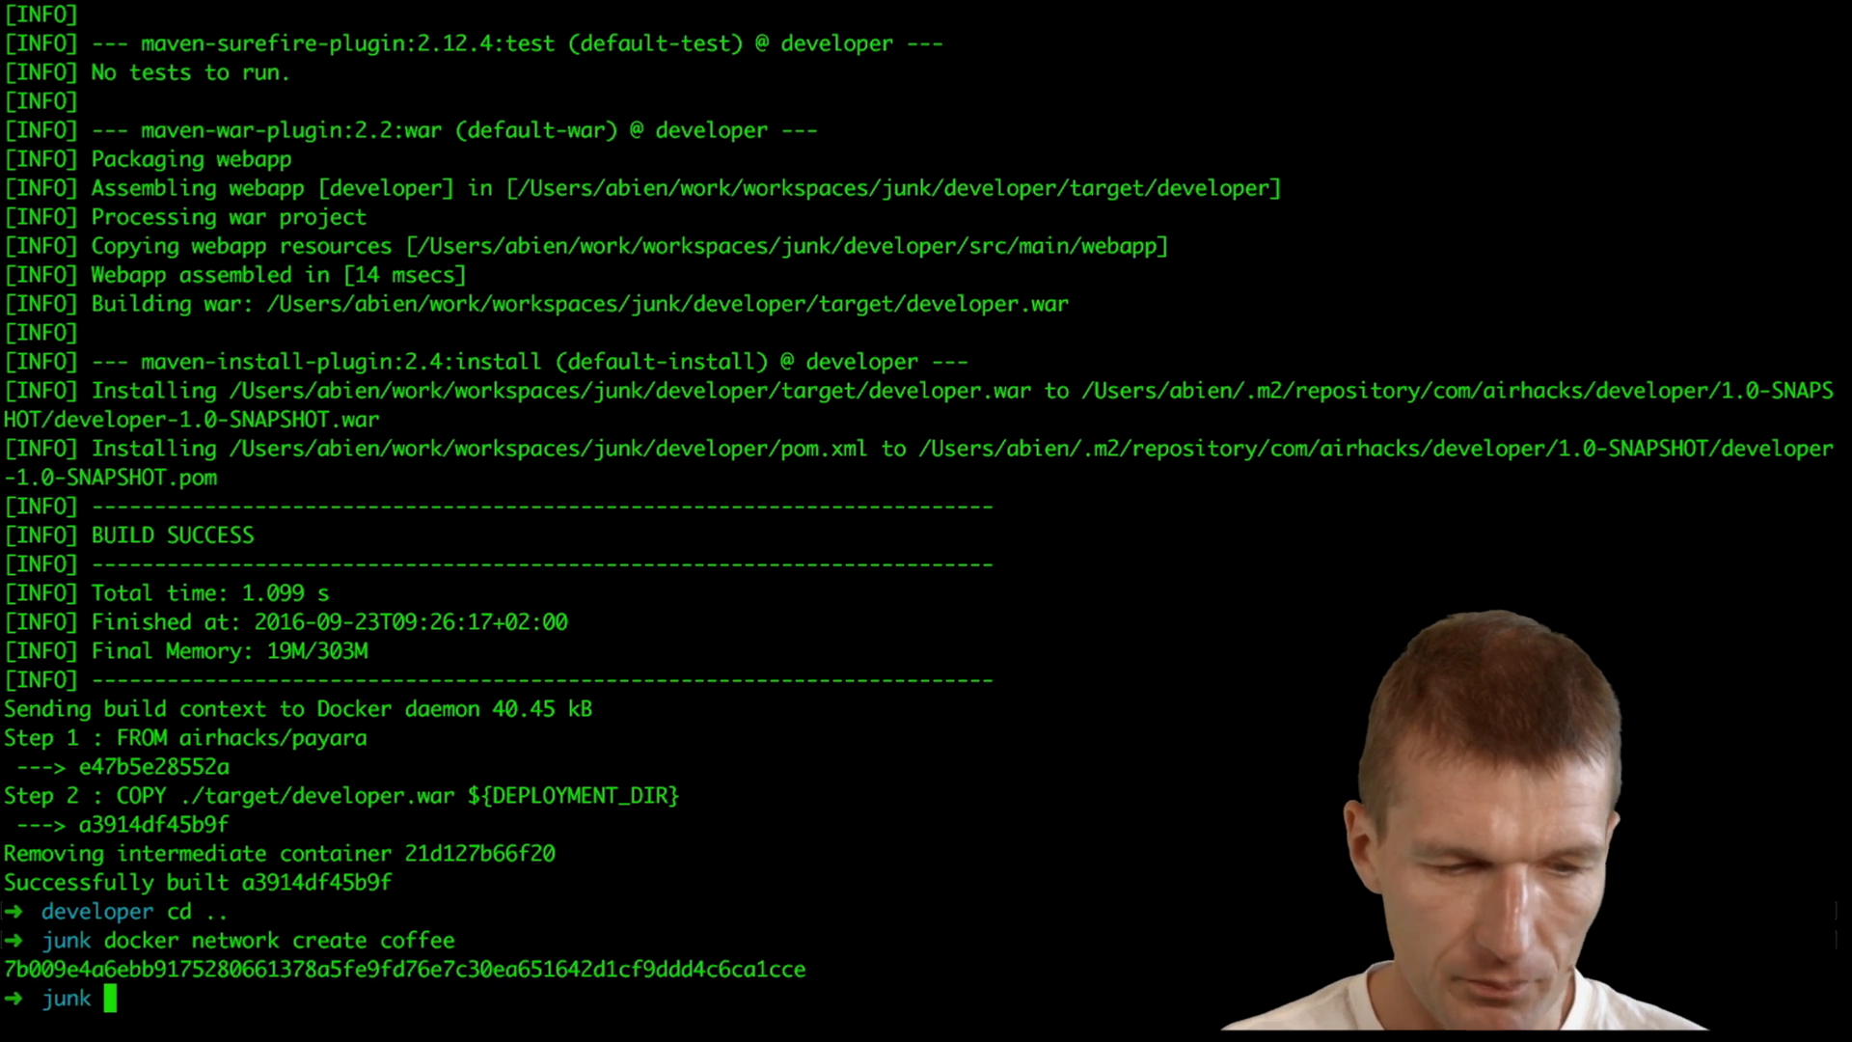
text(docker network ls)
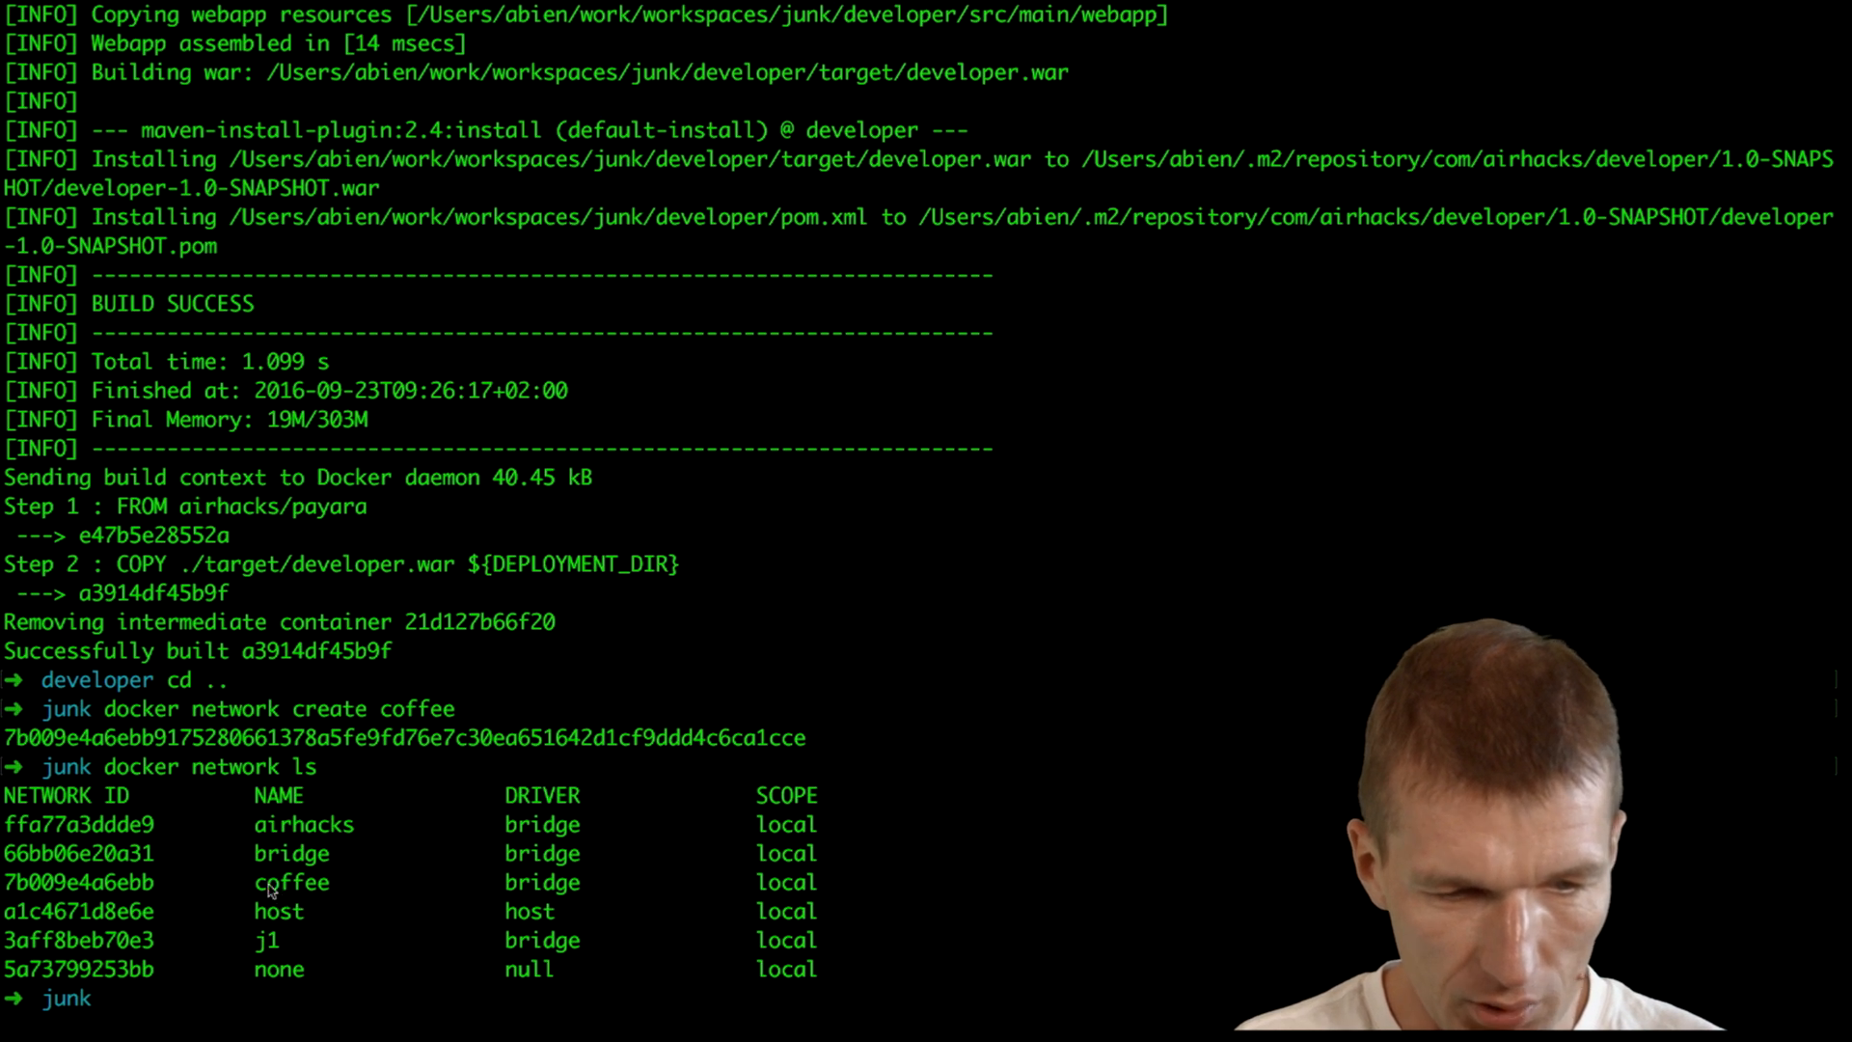
mouse_move(366, 885)
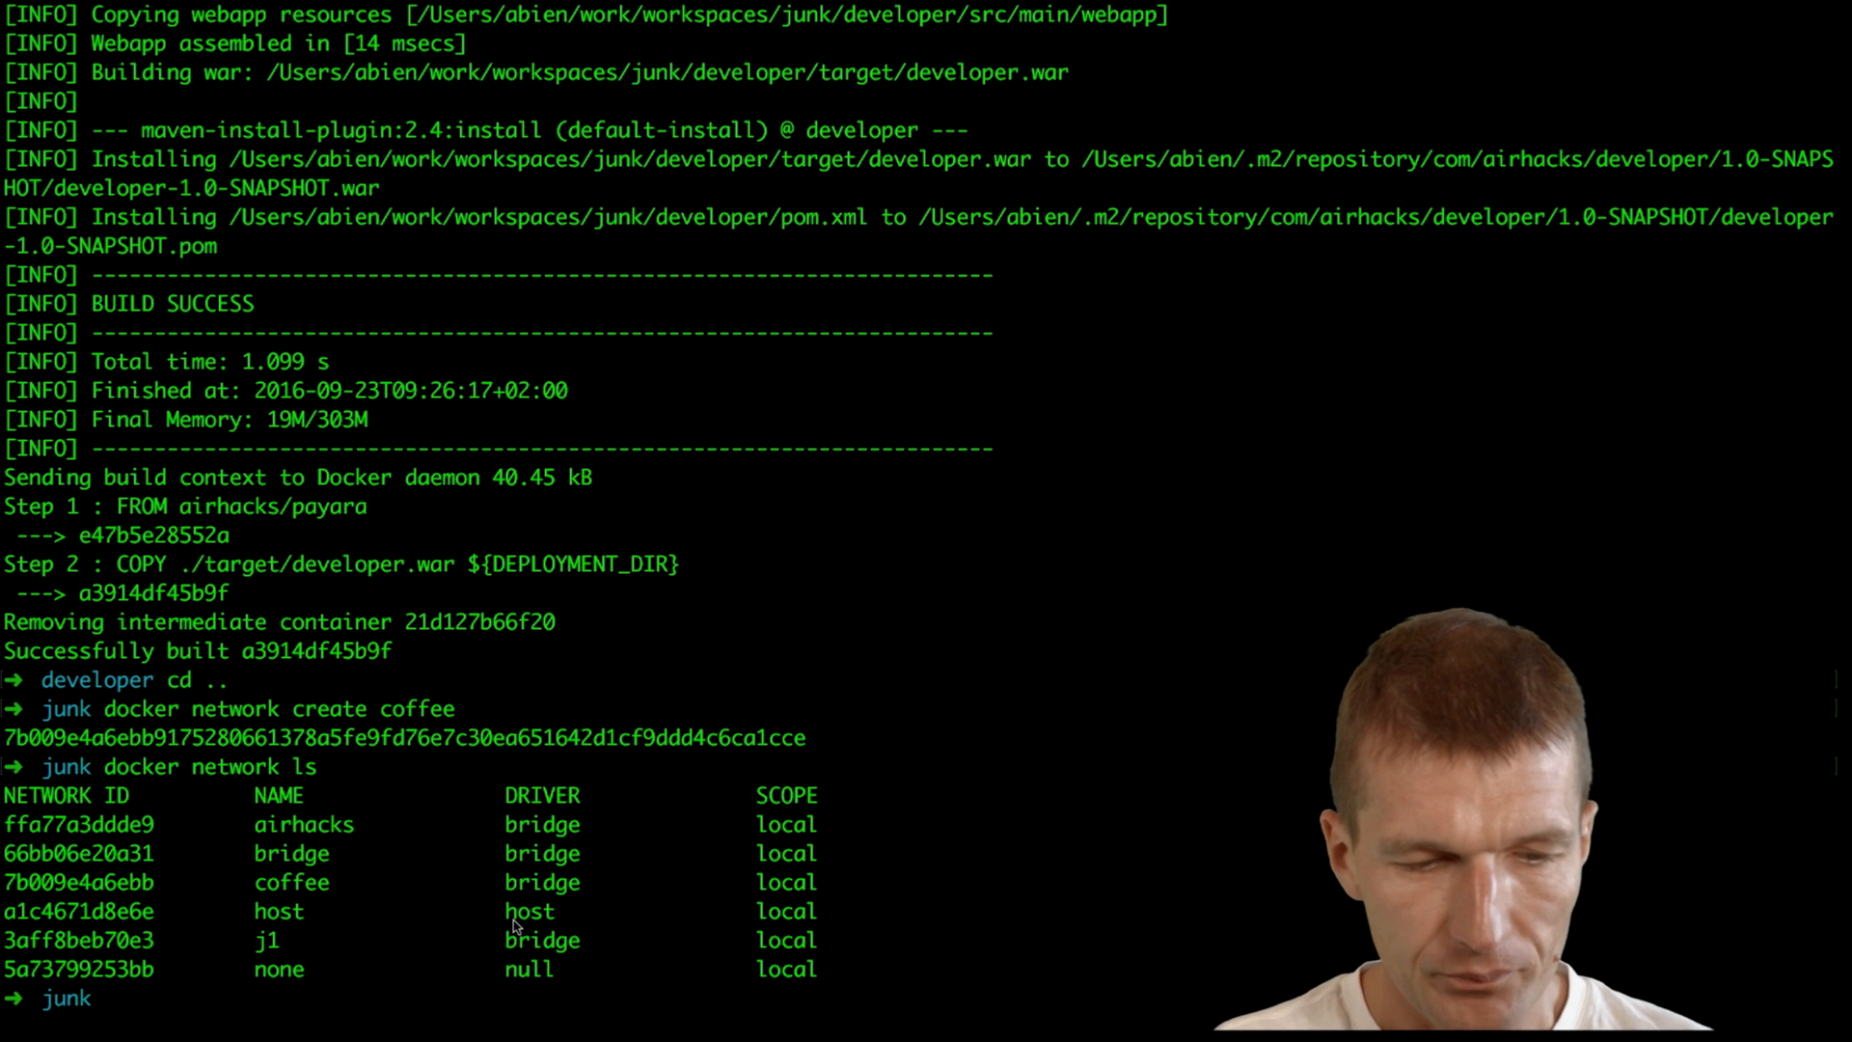
text(docker ps)
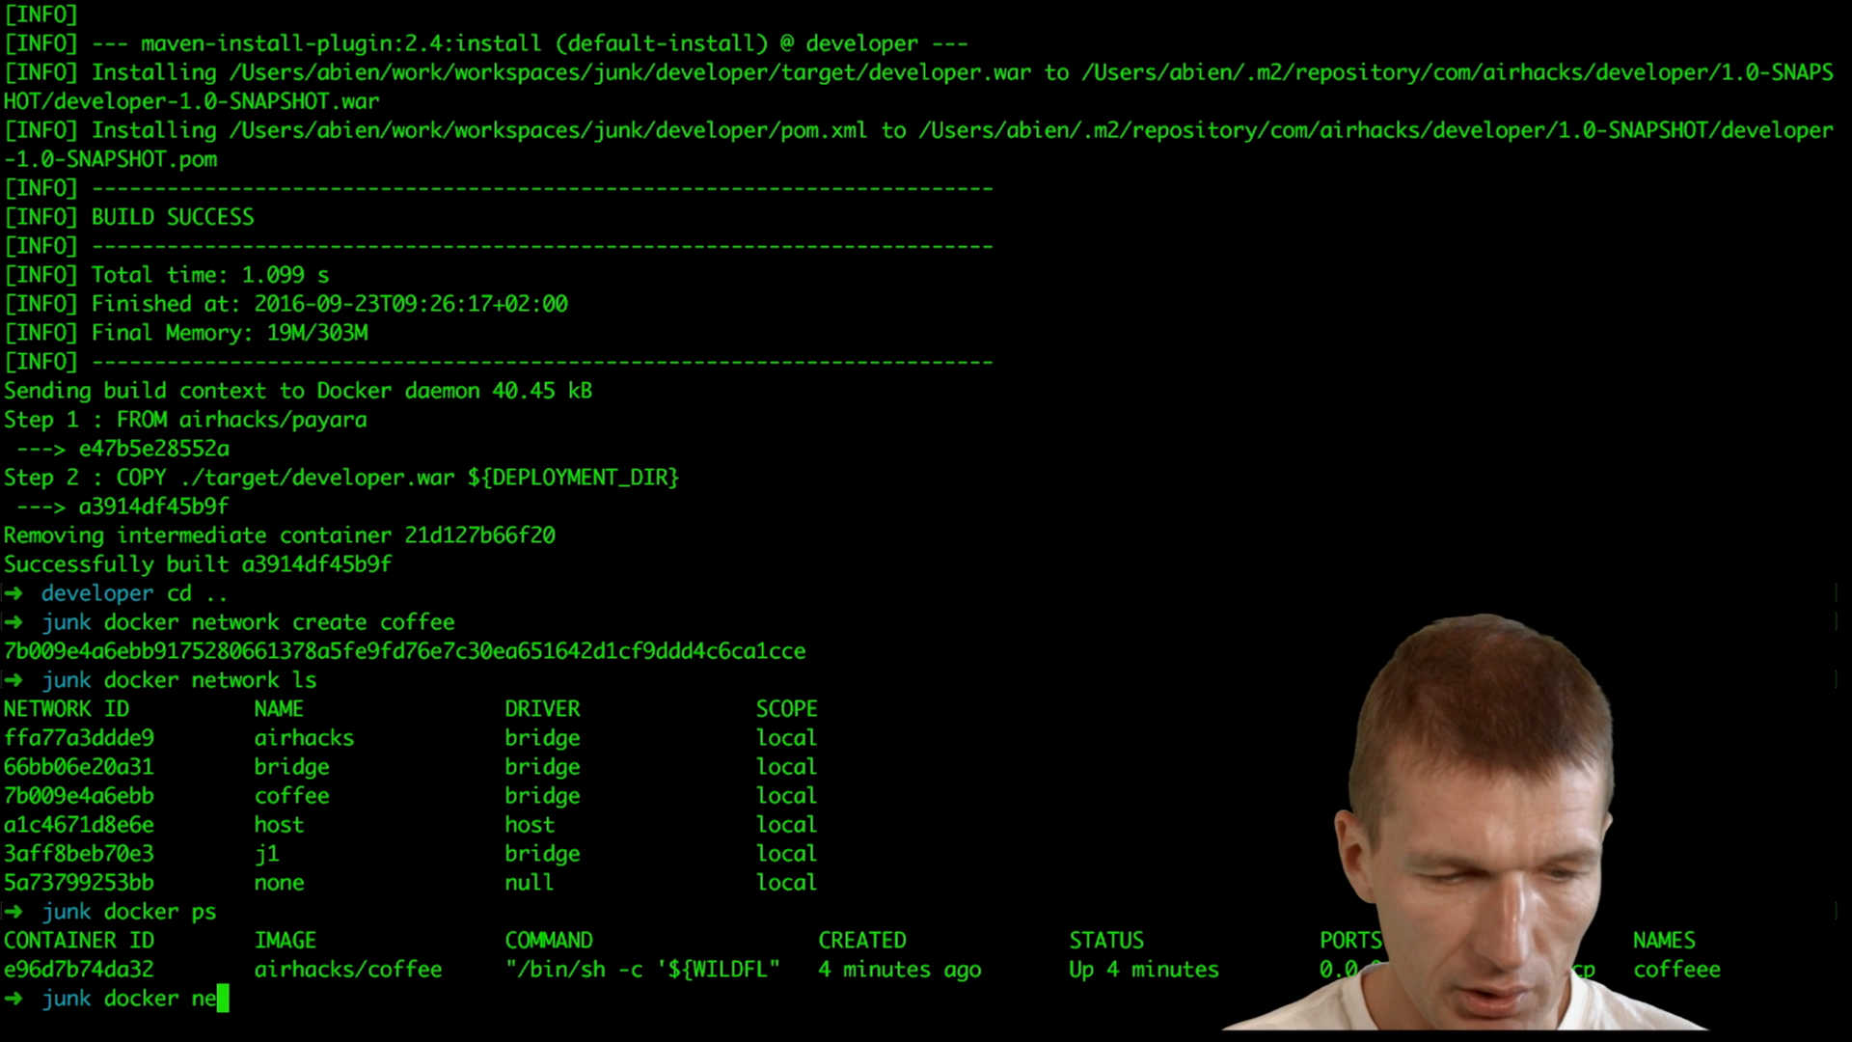
Attempt docker network connect to the coffee network, which fails.
text(twork)
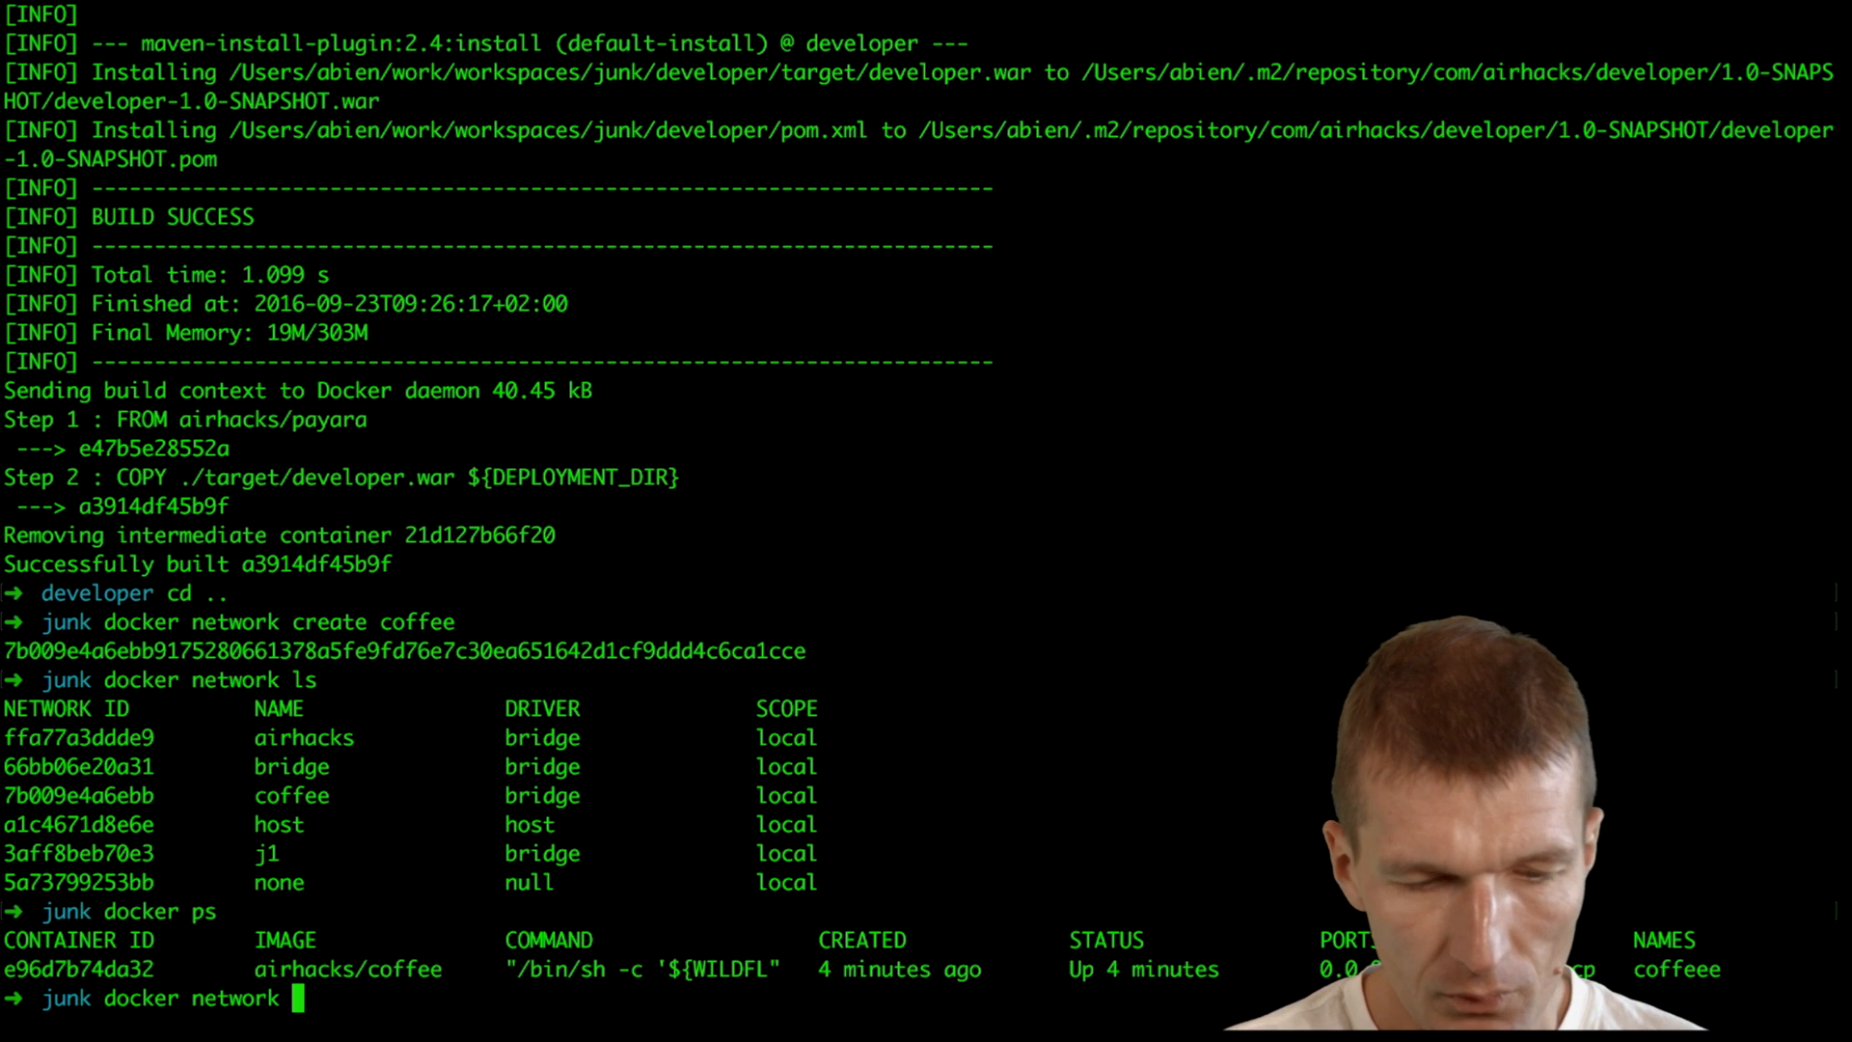
text(connect ai)
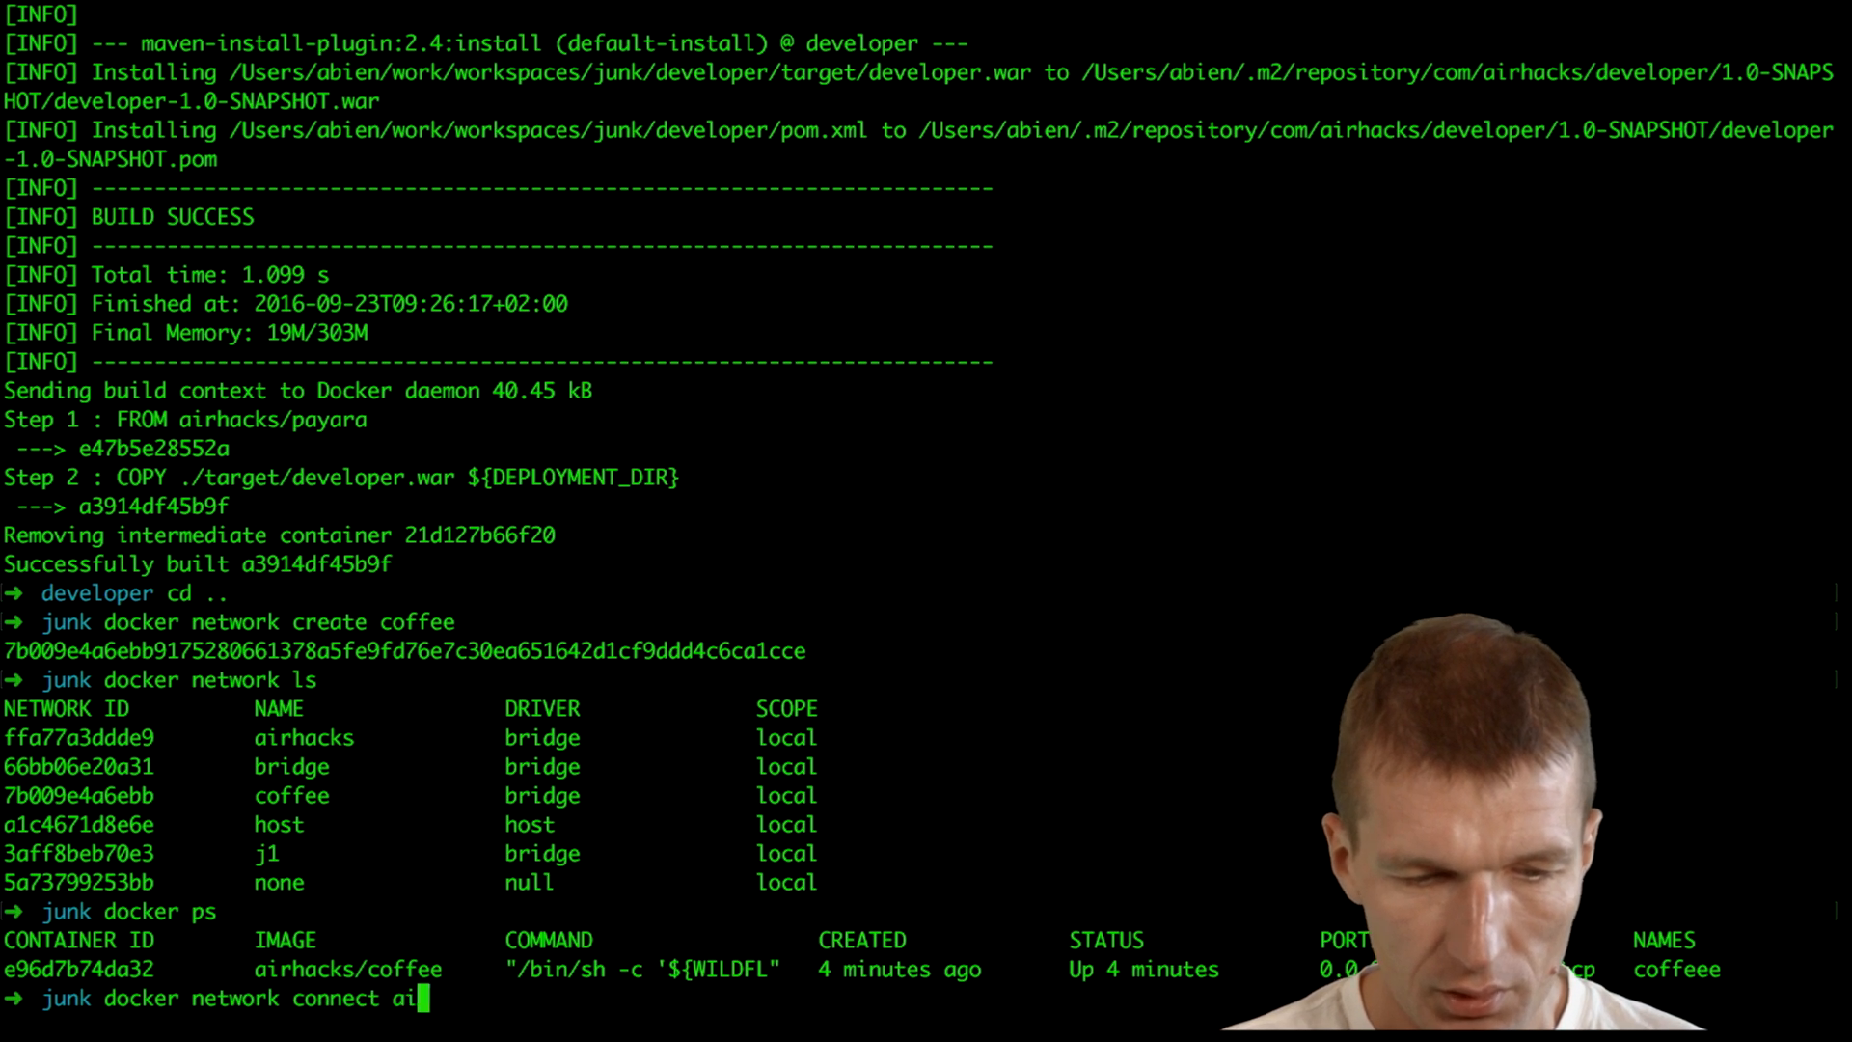
key(backspace)
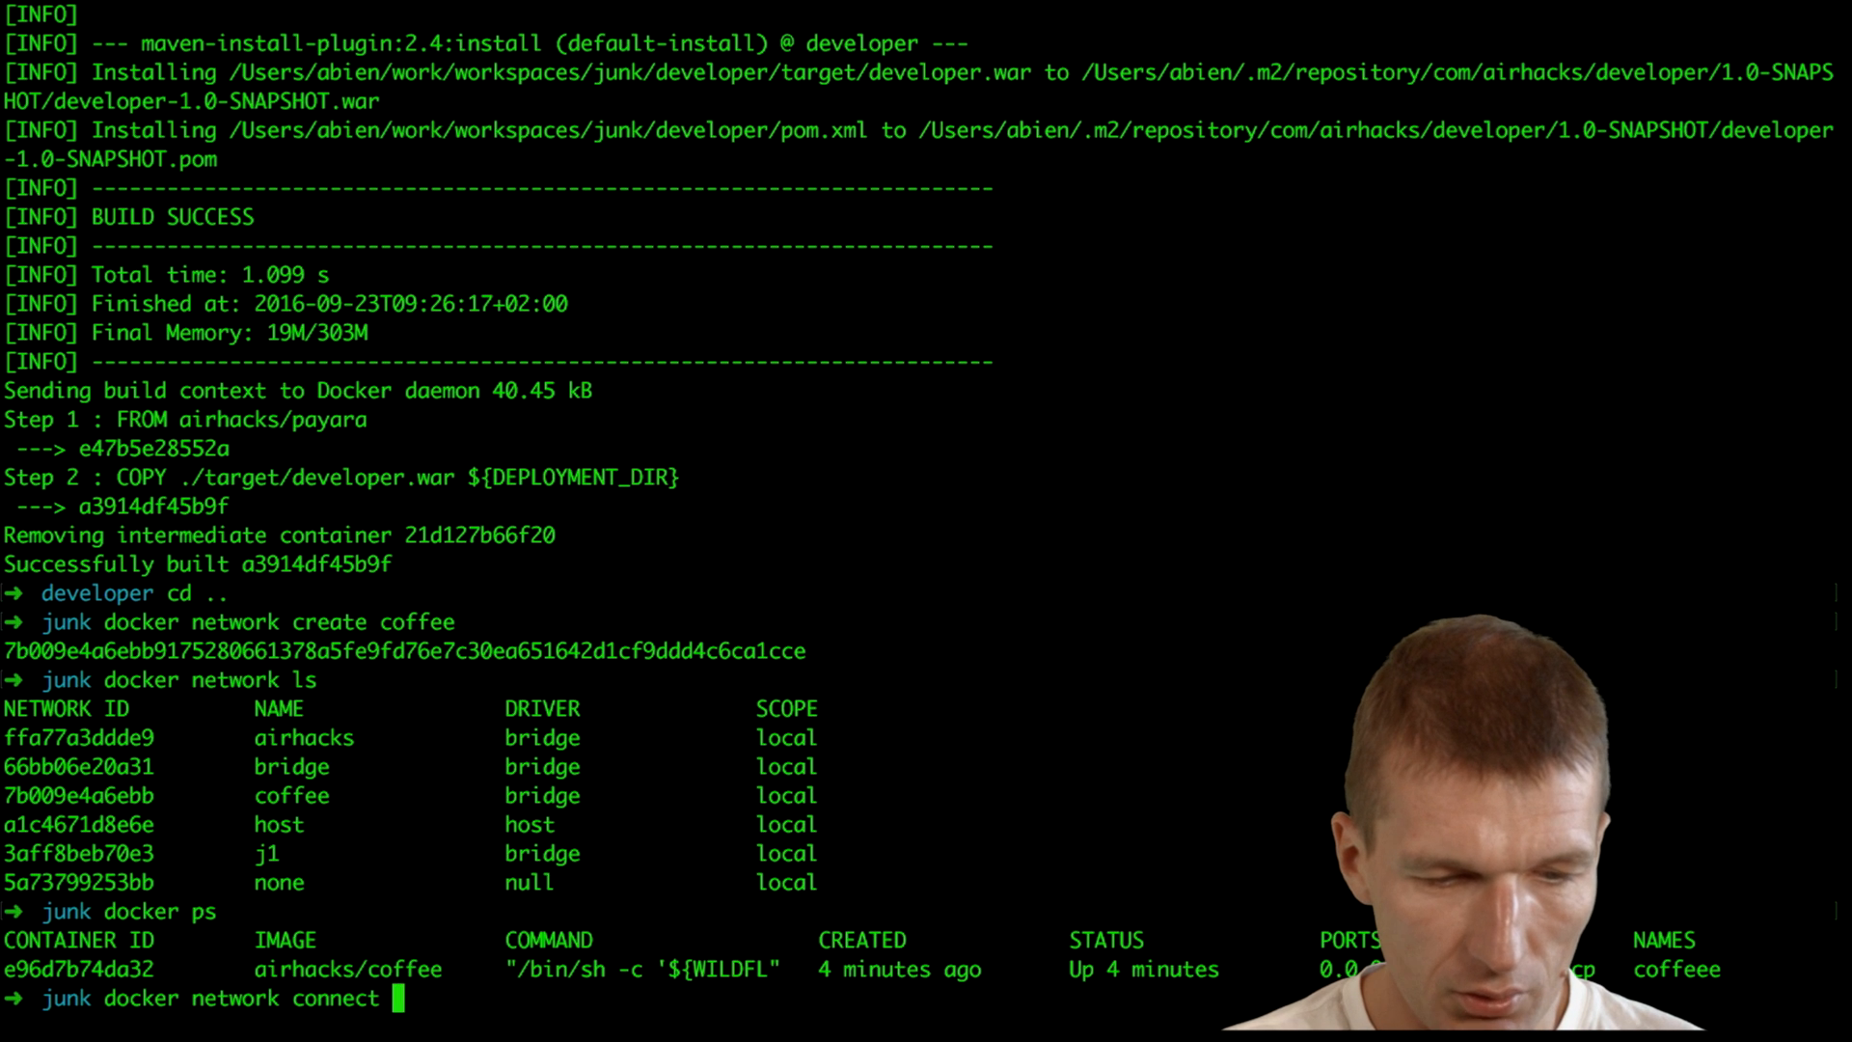
text(coffee)
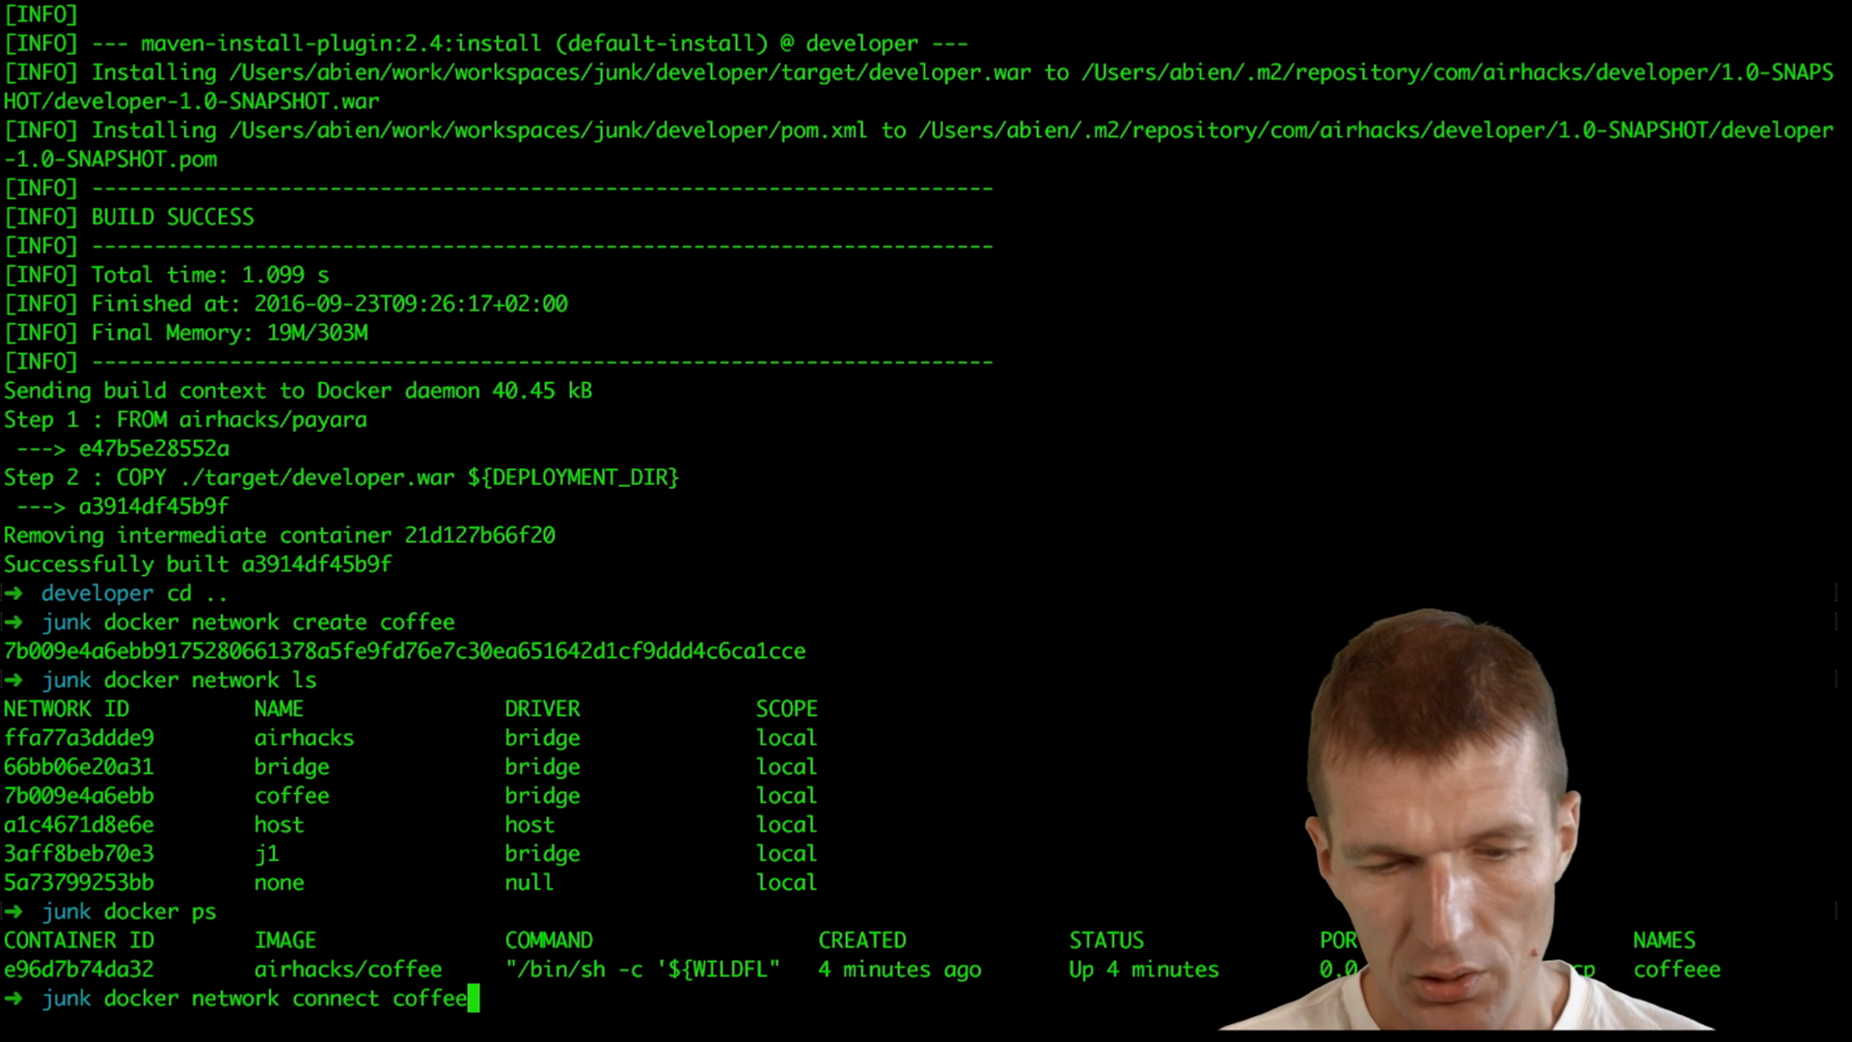
Kill and remove the misnamed coffeee container, then cd into the coffee folder.
text(coffee)
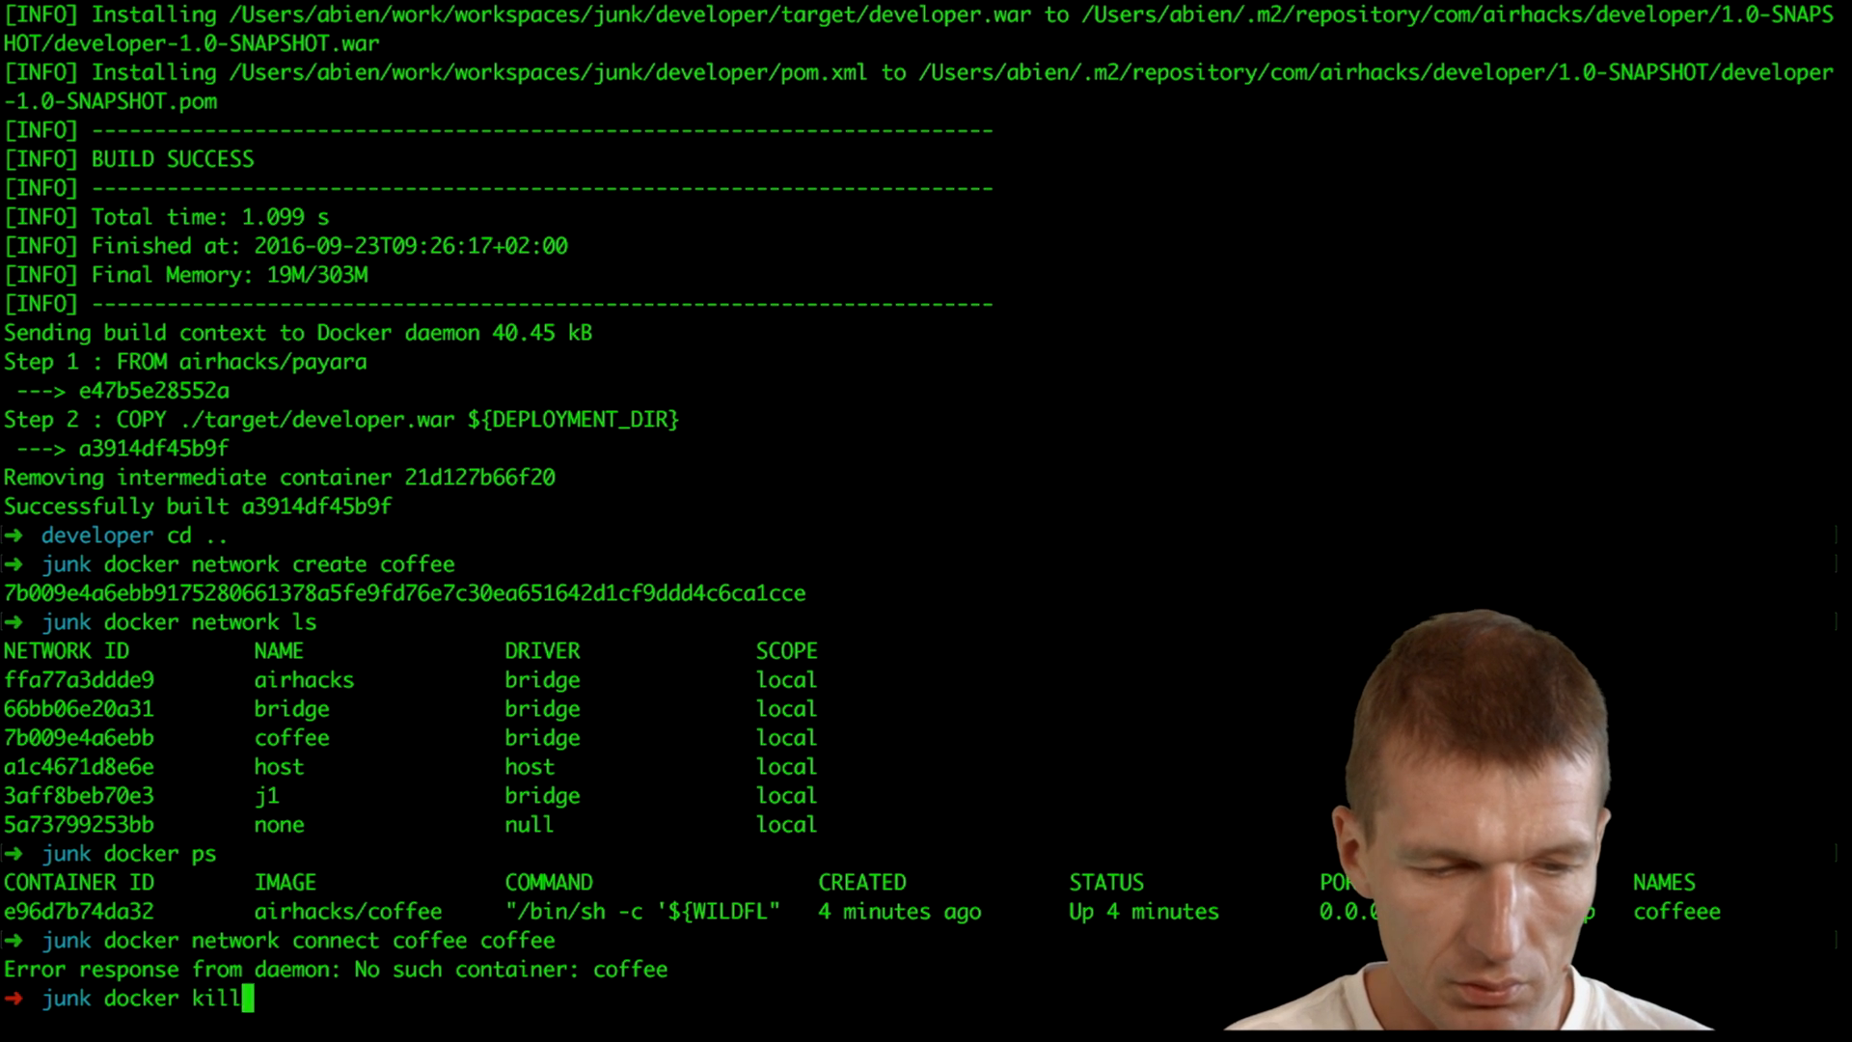
text(coffeee)
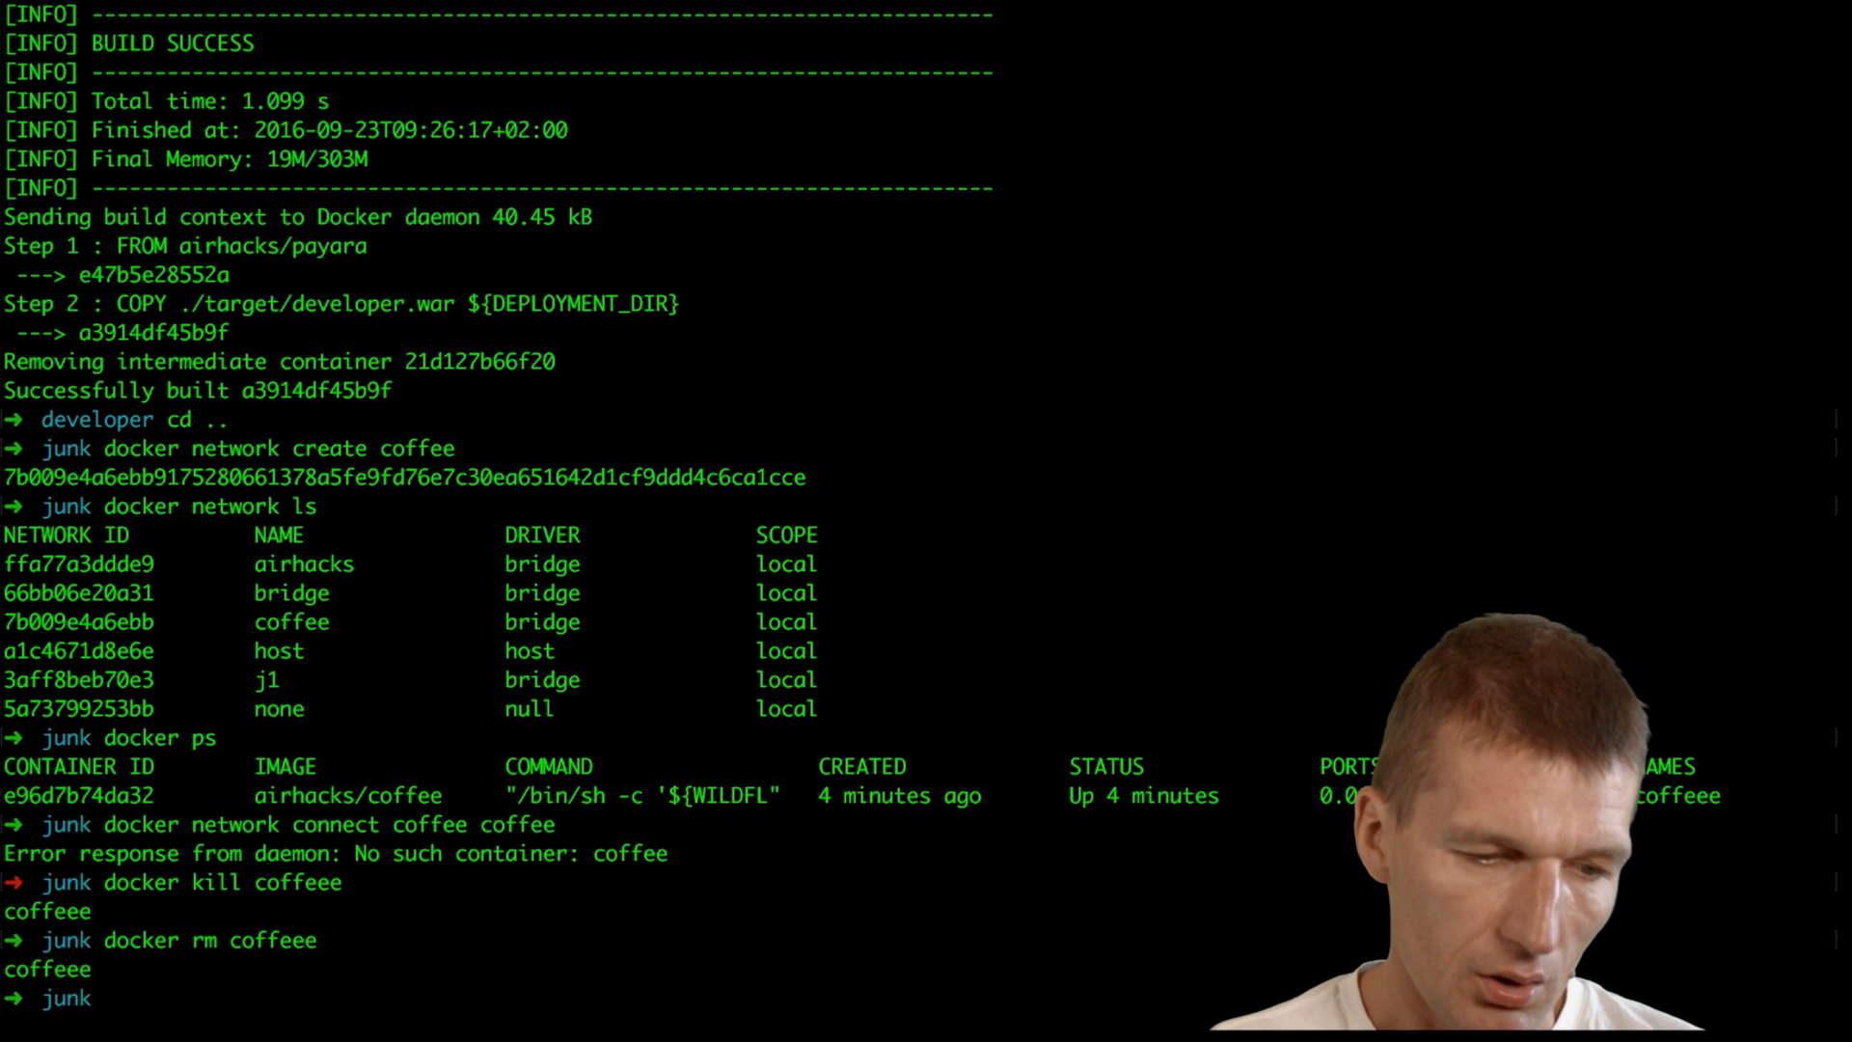
From the coffee folder, run airhacks/coffee detached as 'coffee' on the coffee network and list running containers.
text(cd coffee)
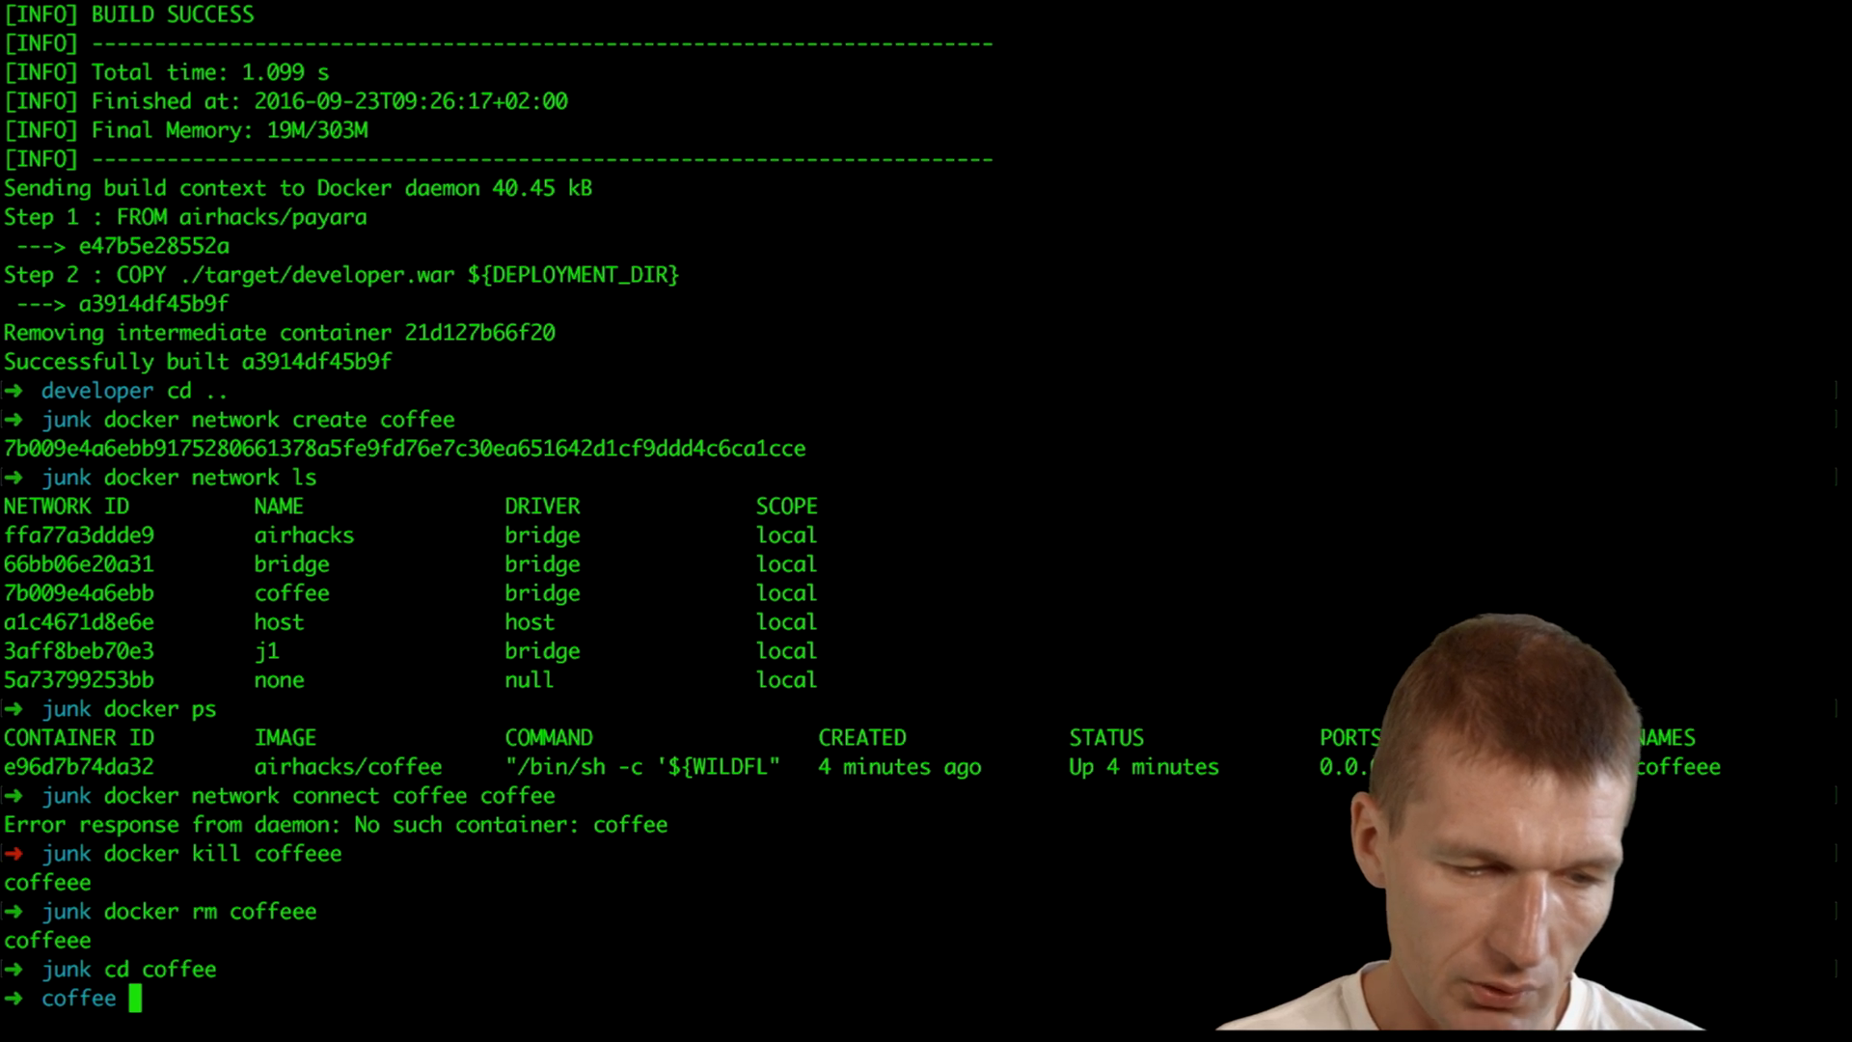
key(ctrl+r)
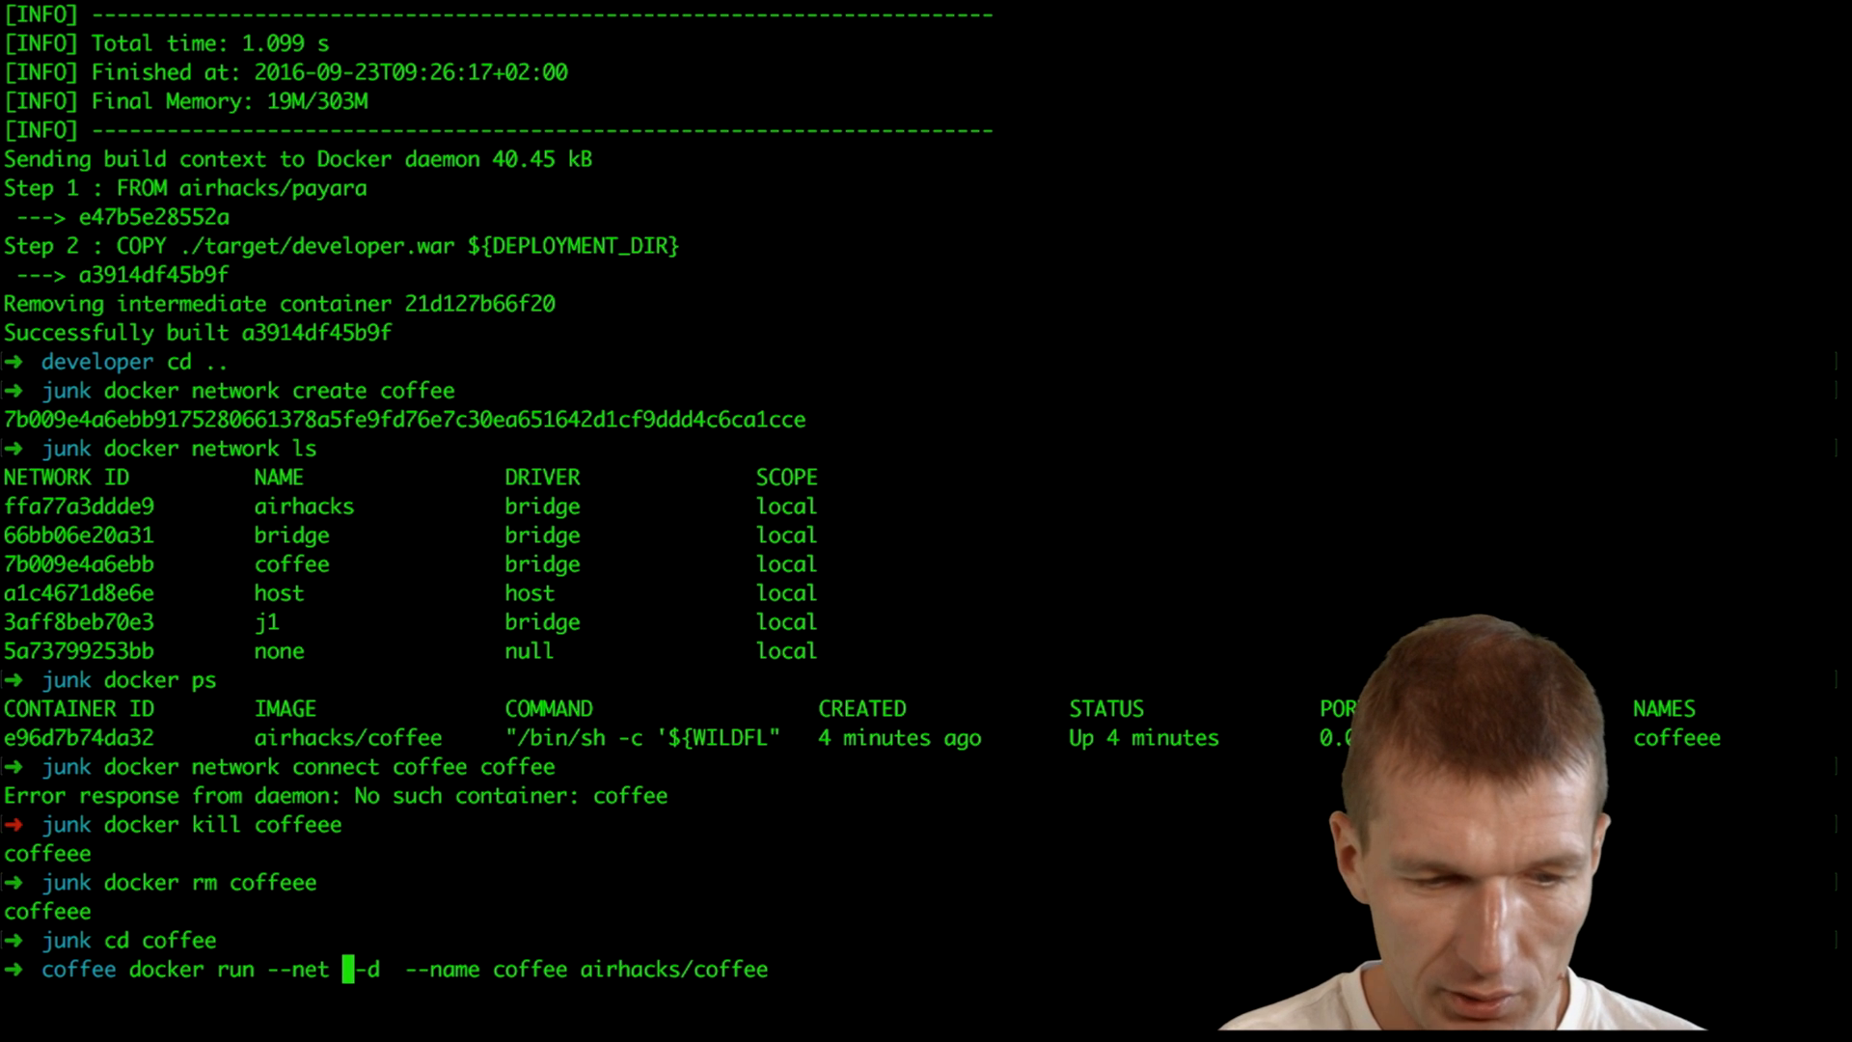
text(coffee)
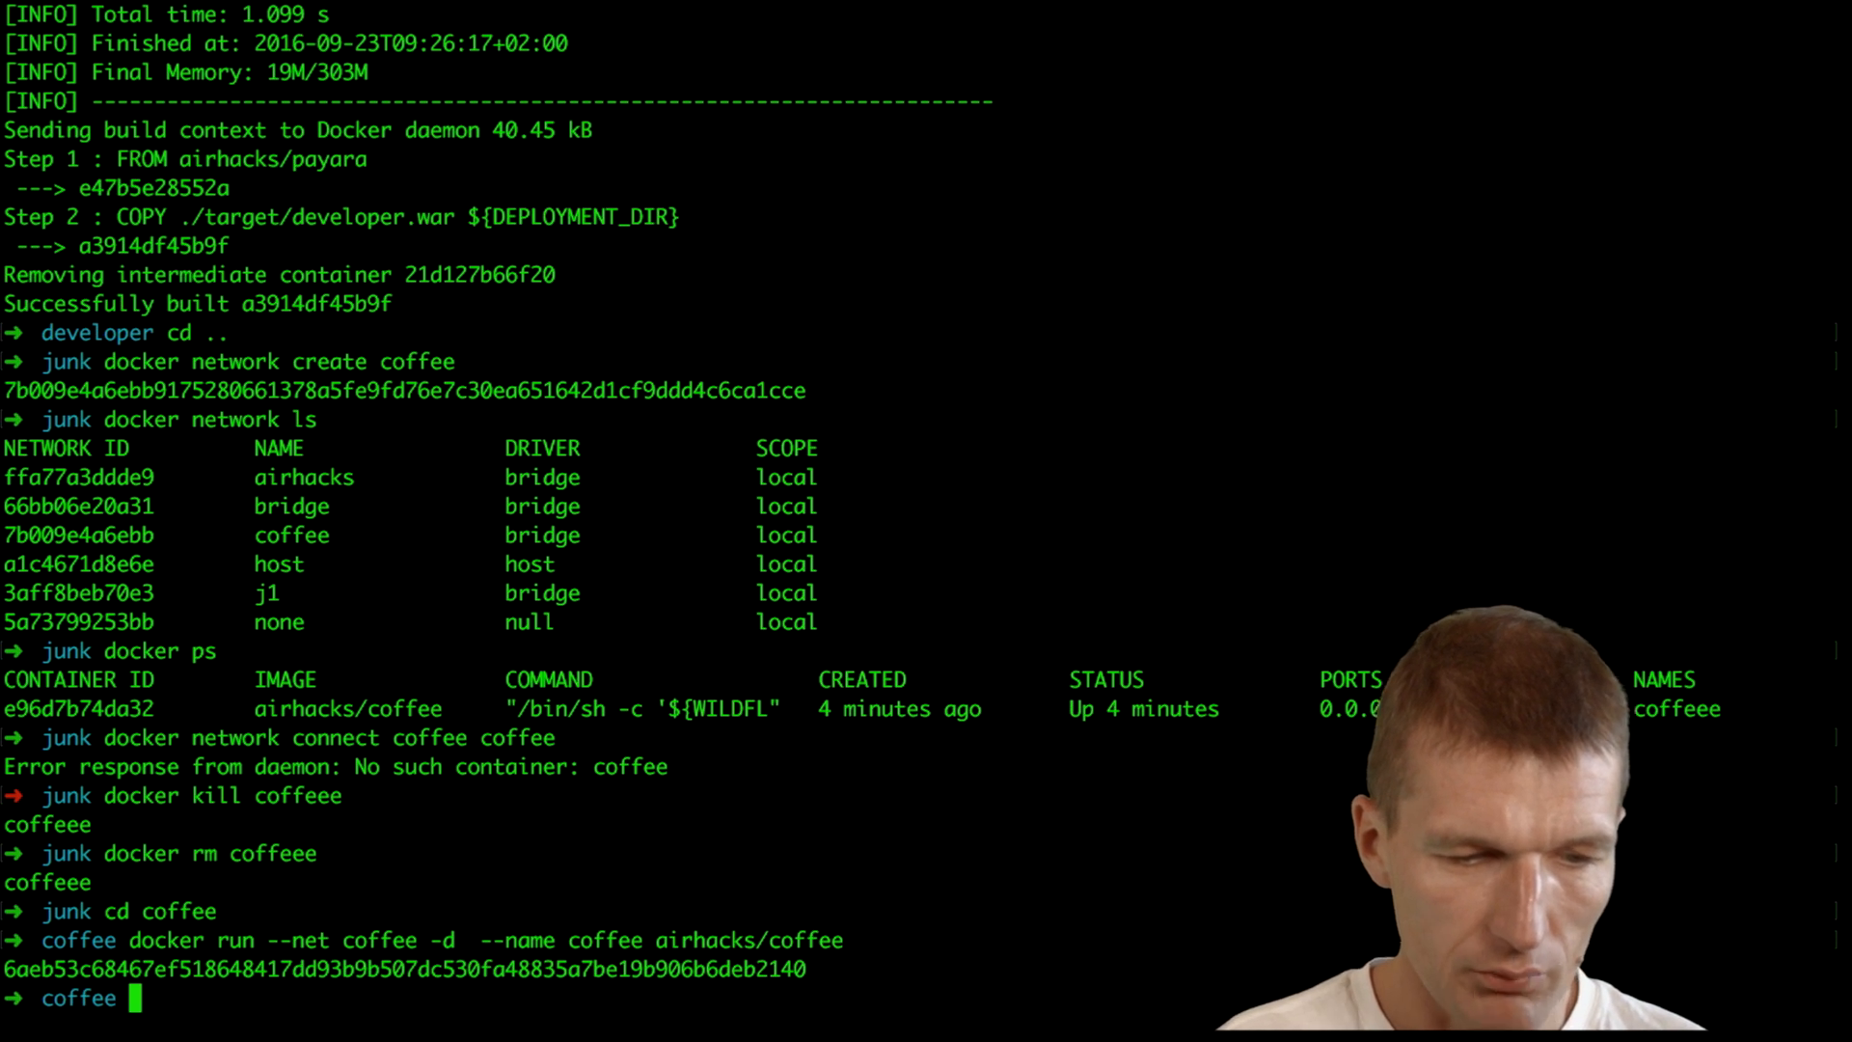
text(docker ps)
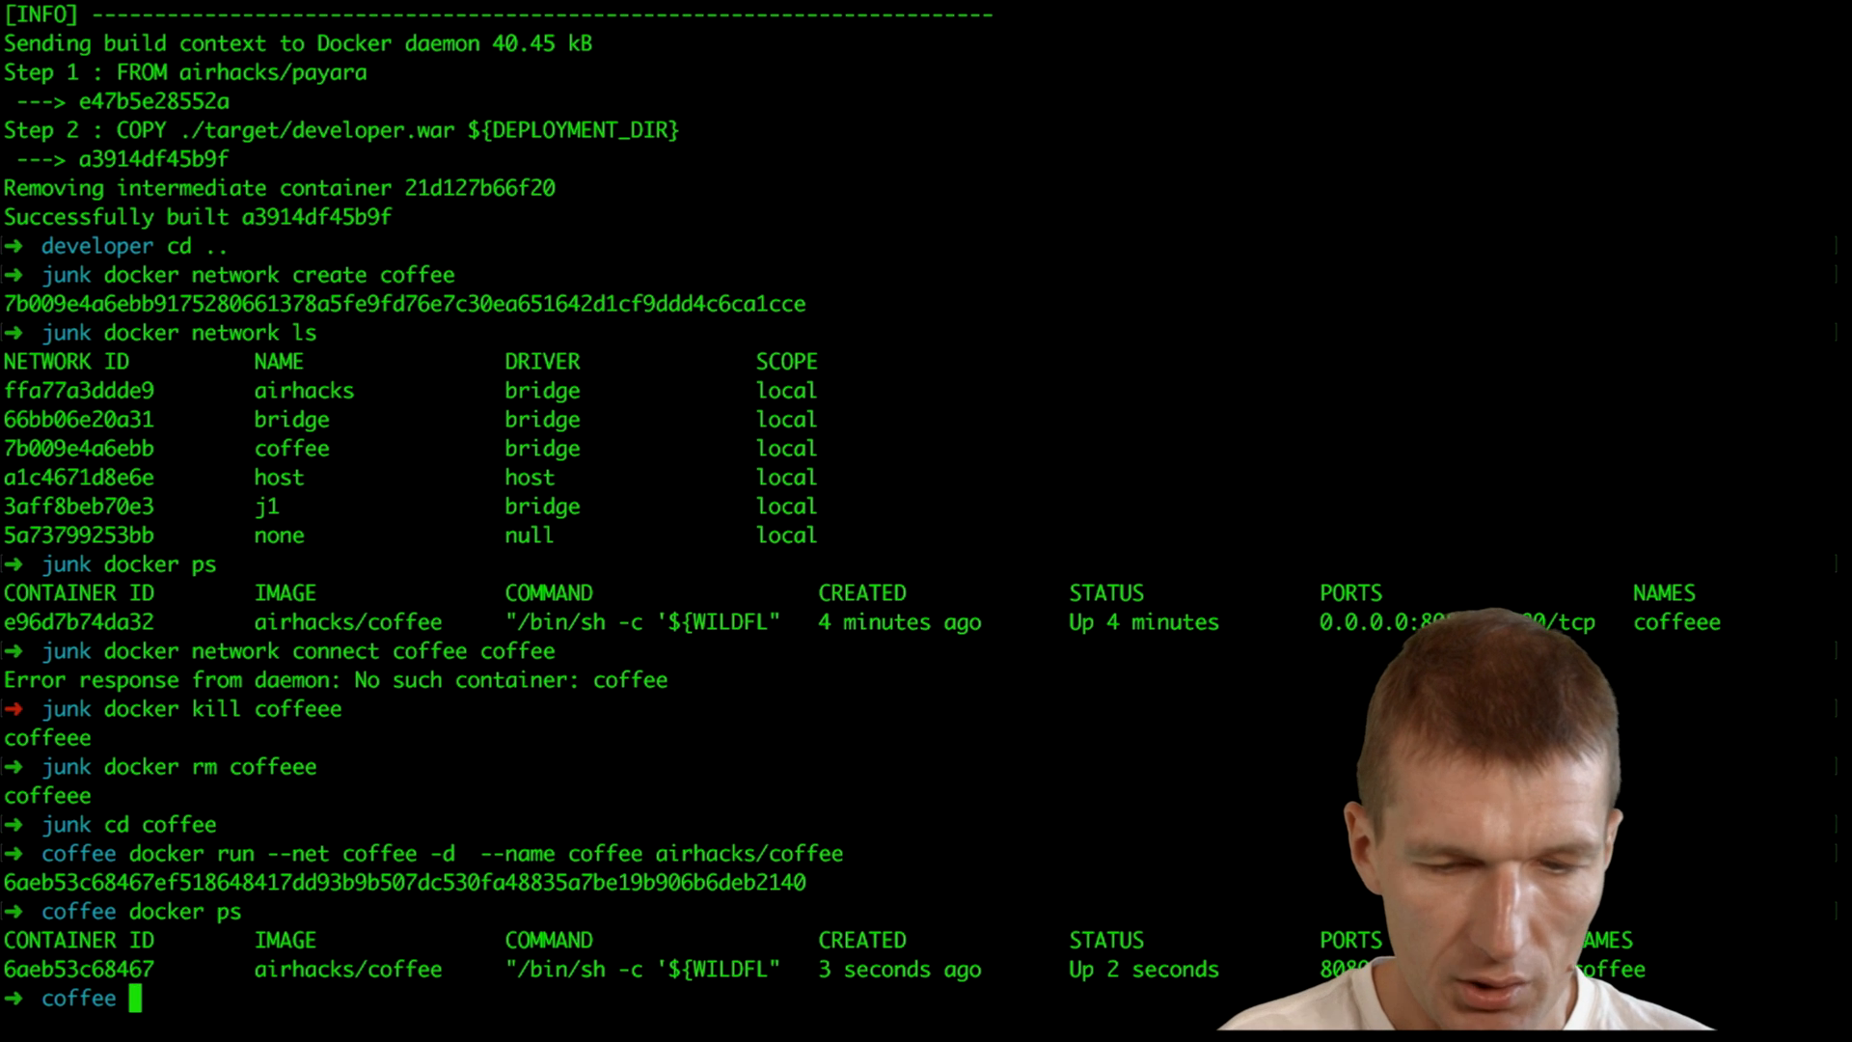
text(dokc)
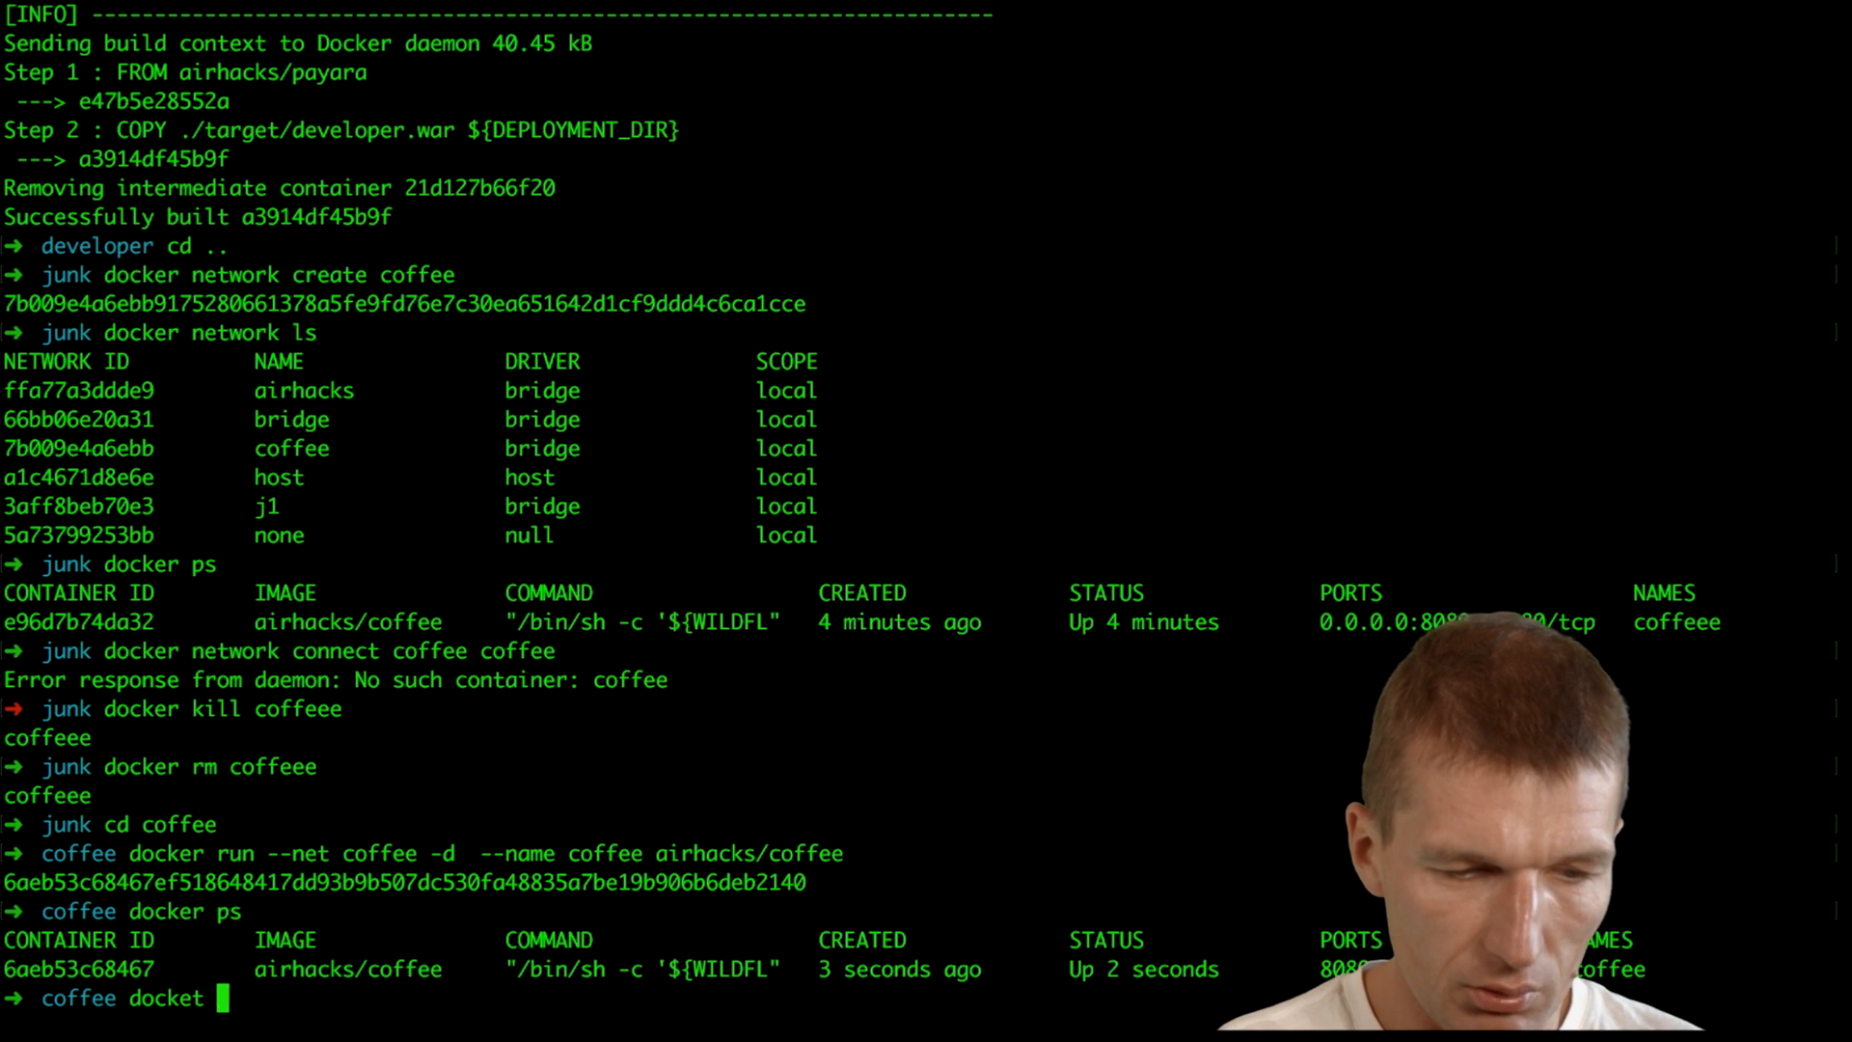
Inspect the coffee network showing the coffee container at 172.20.0.2, then return to junk.
text(network i)
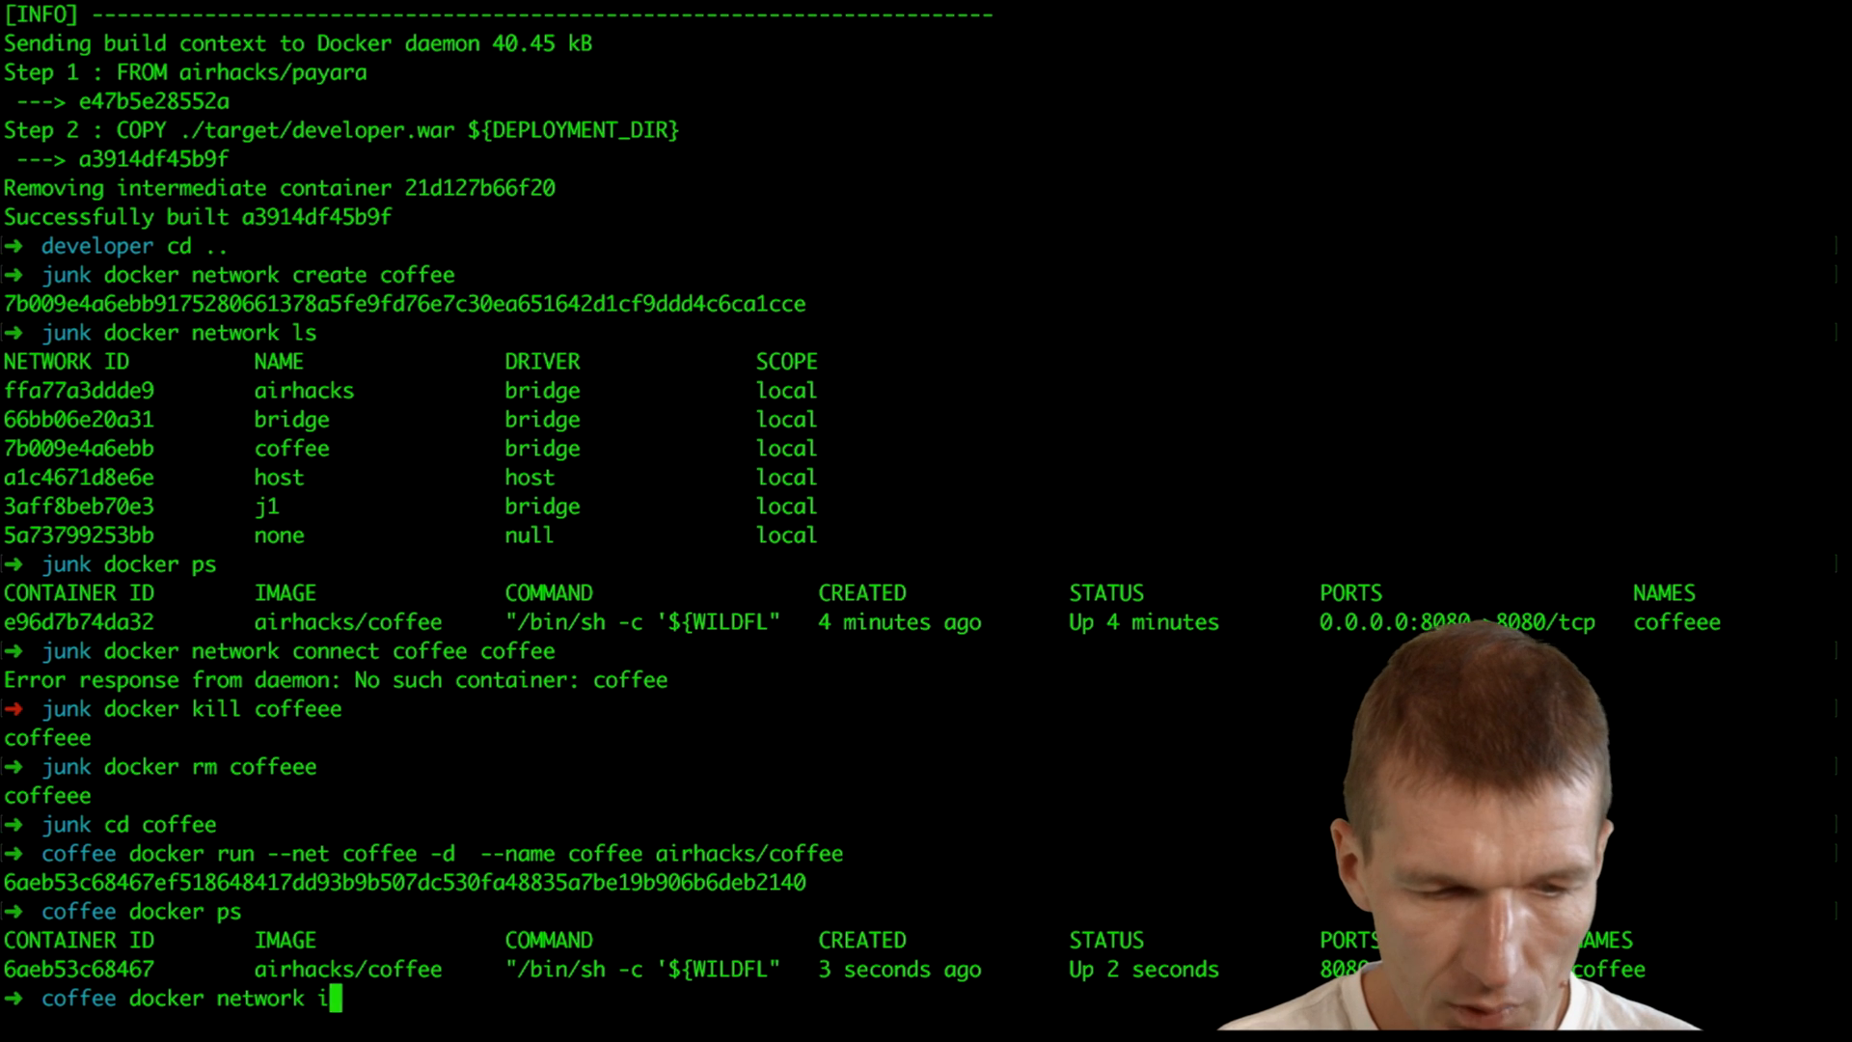
text(nspect coffee)
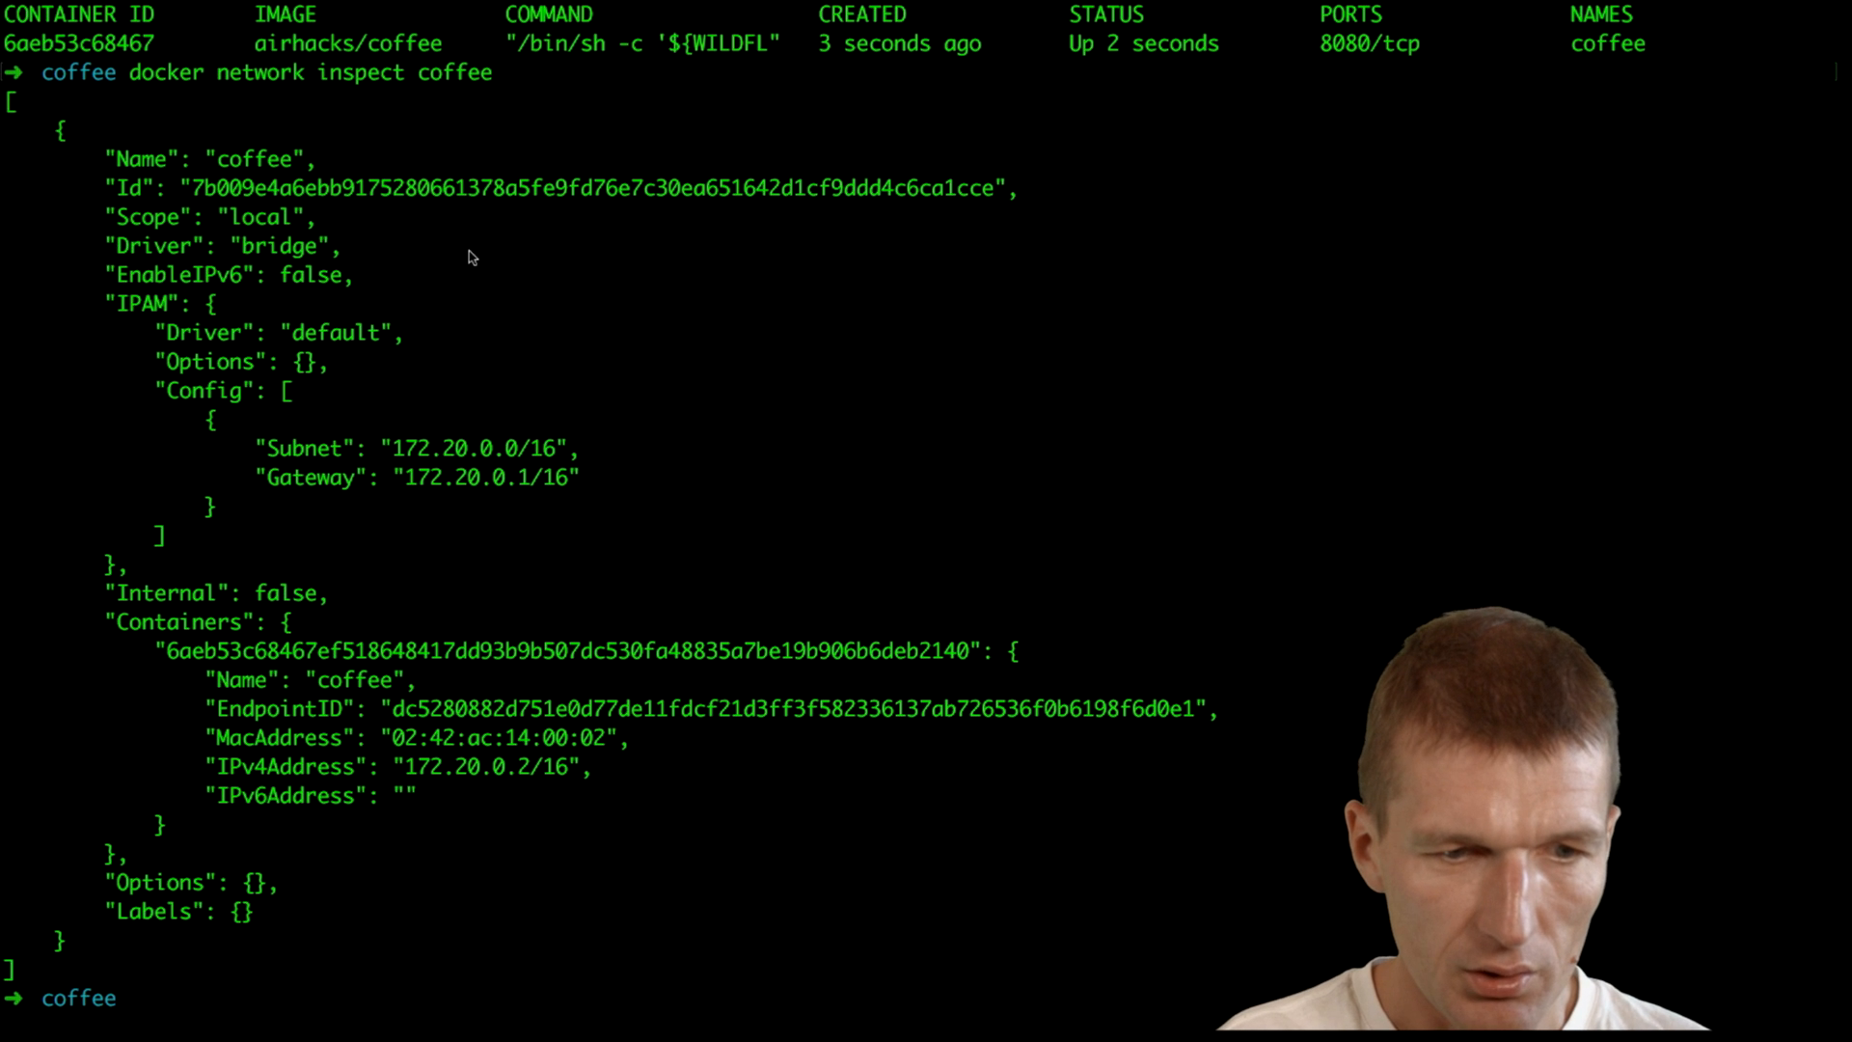
mouse_move(266, 162)
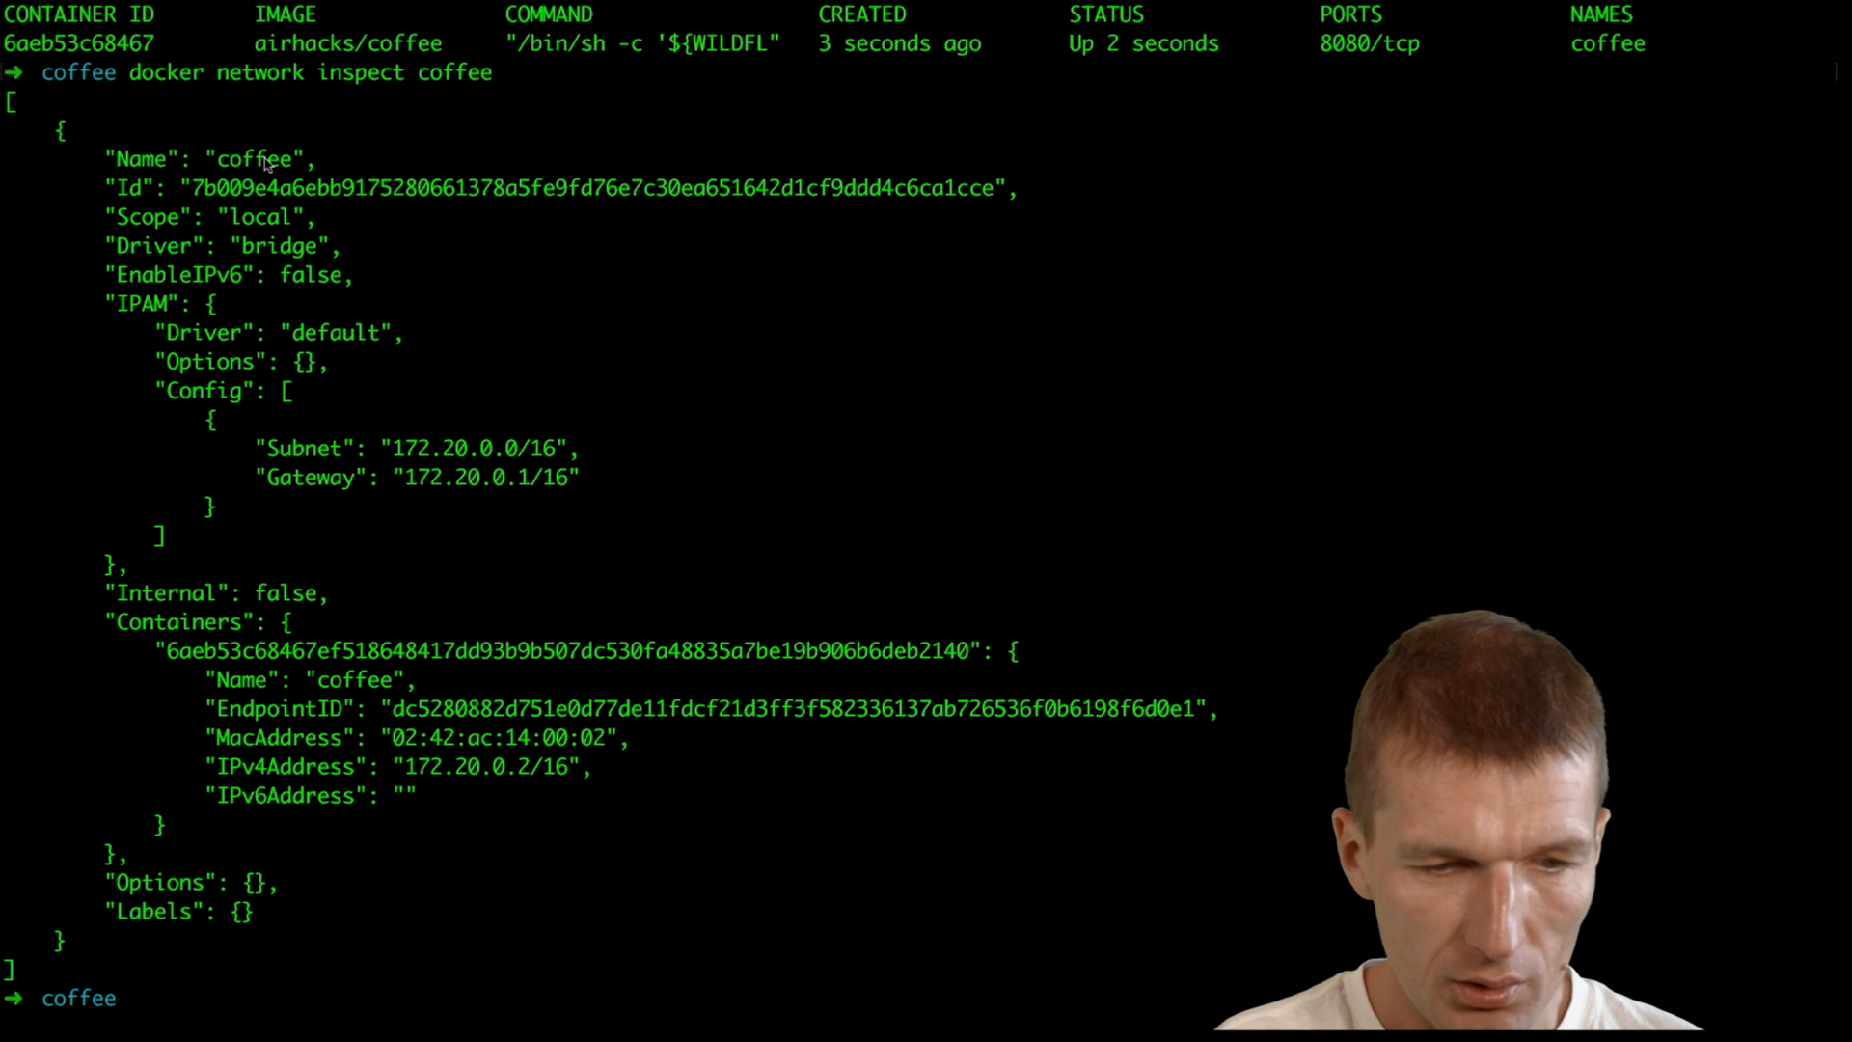
mouse_move(349, 695)
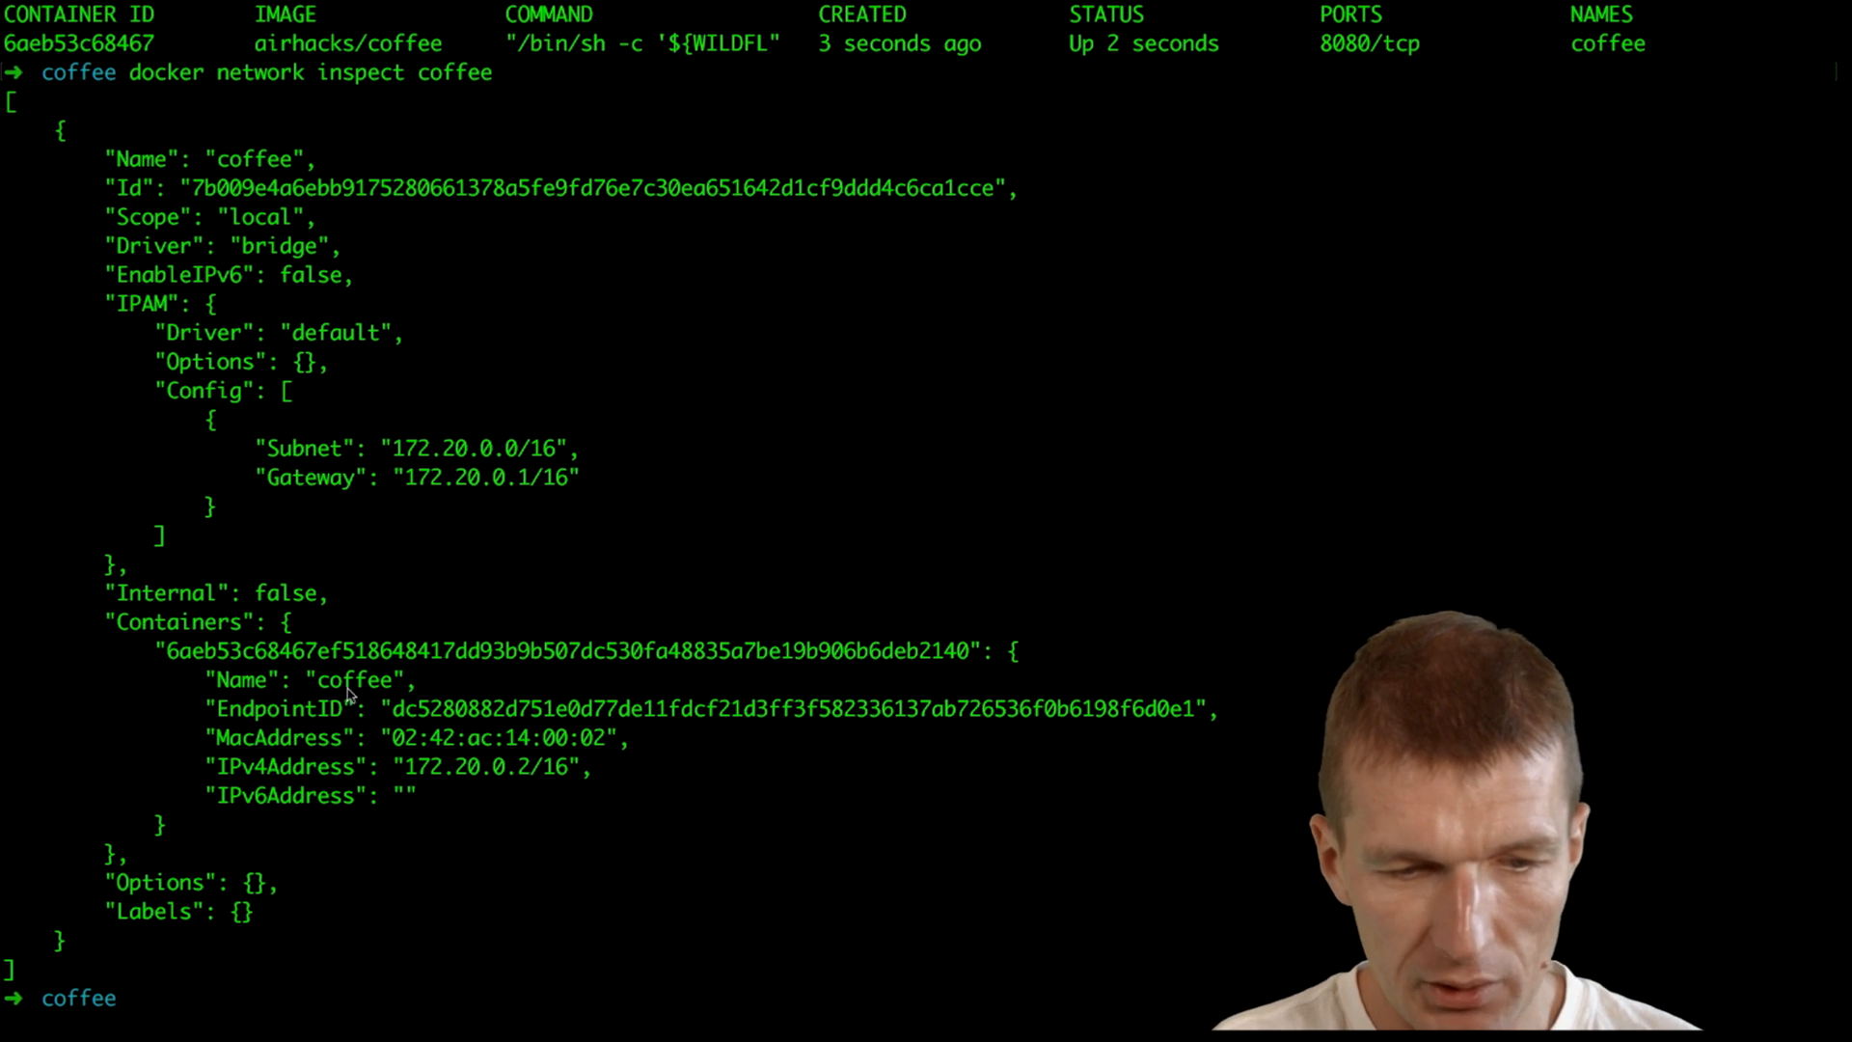
text(cd ..)
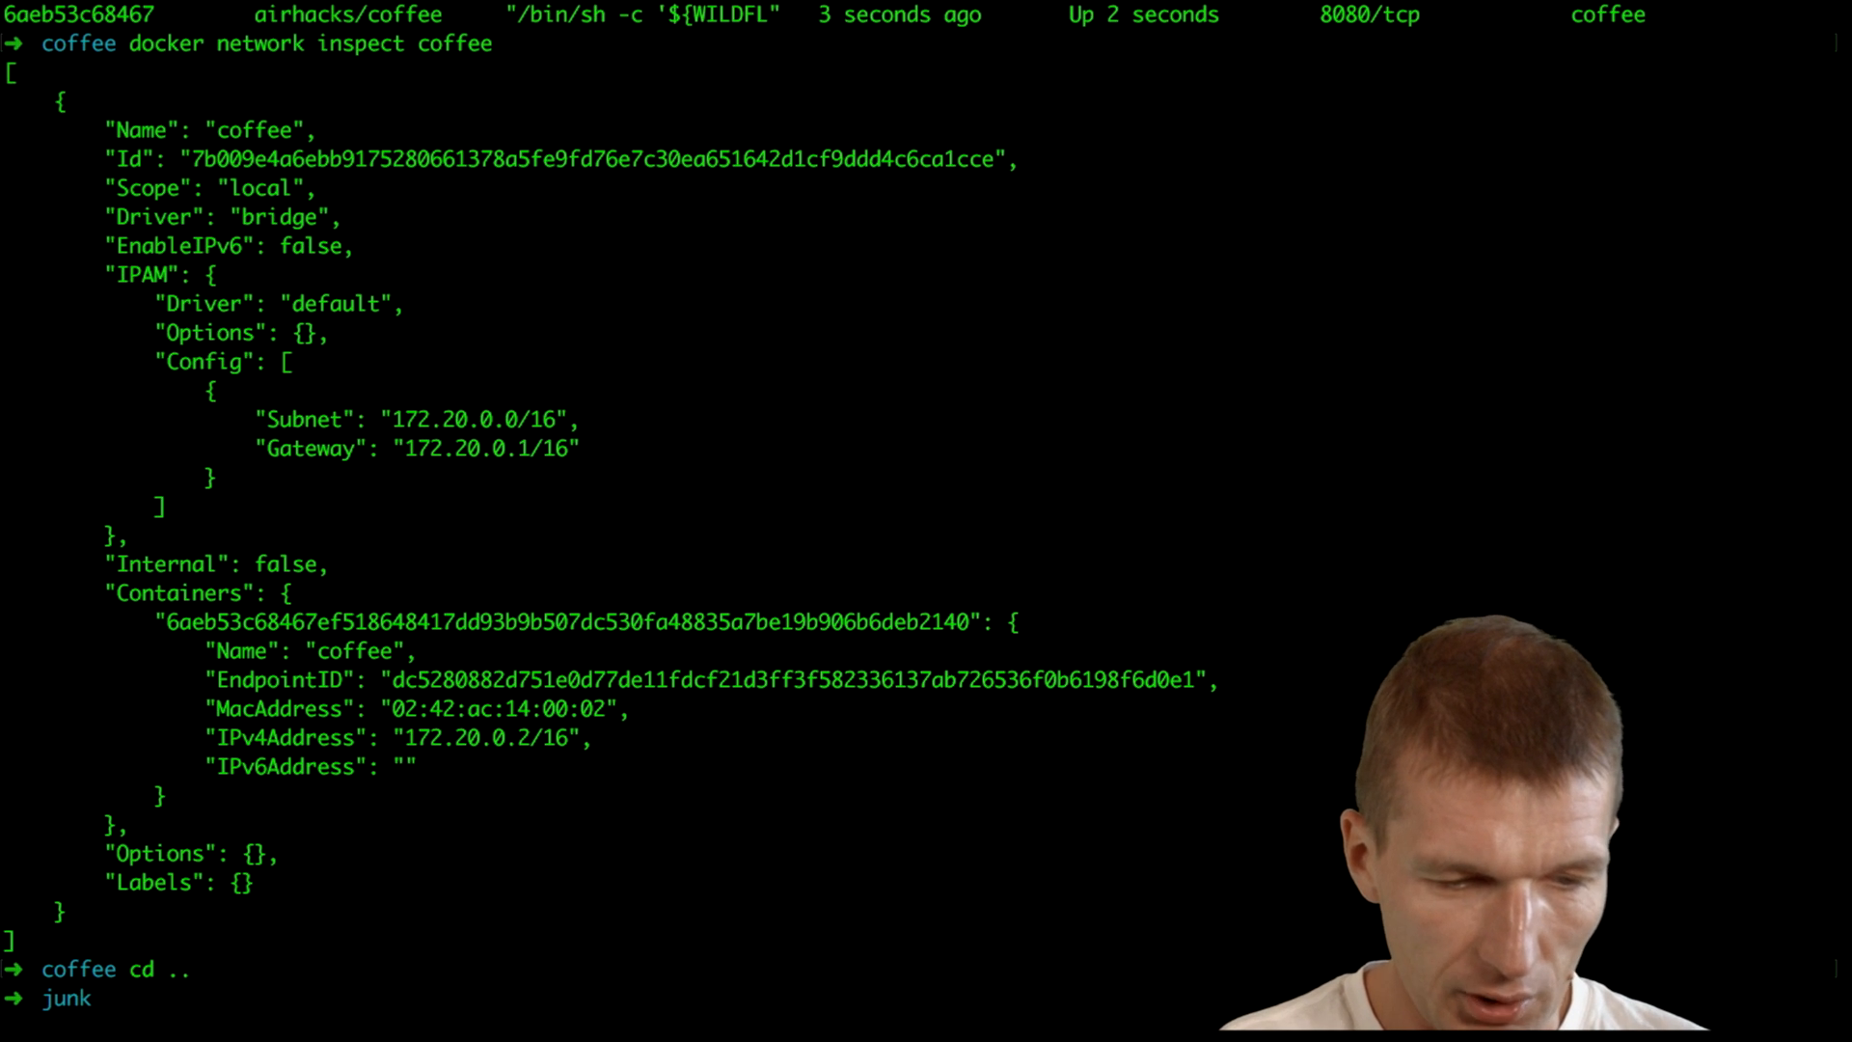
From the developer folder, adapt the recalled docker run to --name developer airhacks/developer on the coffee network.
text(cd dev)
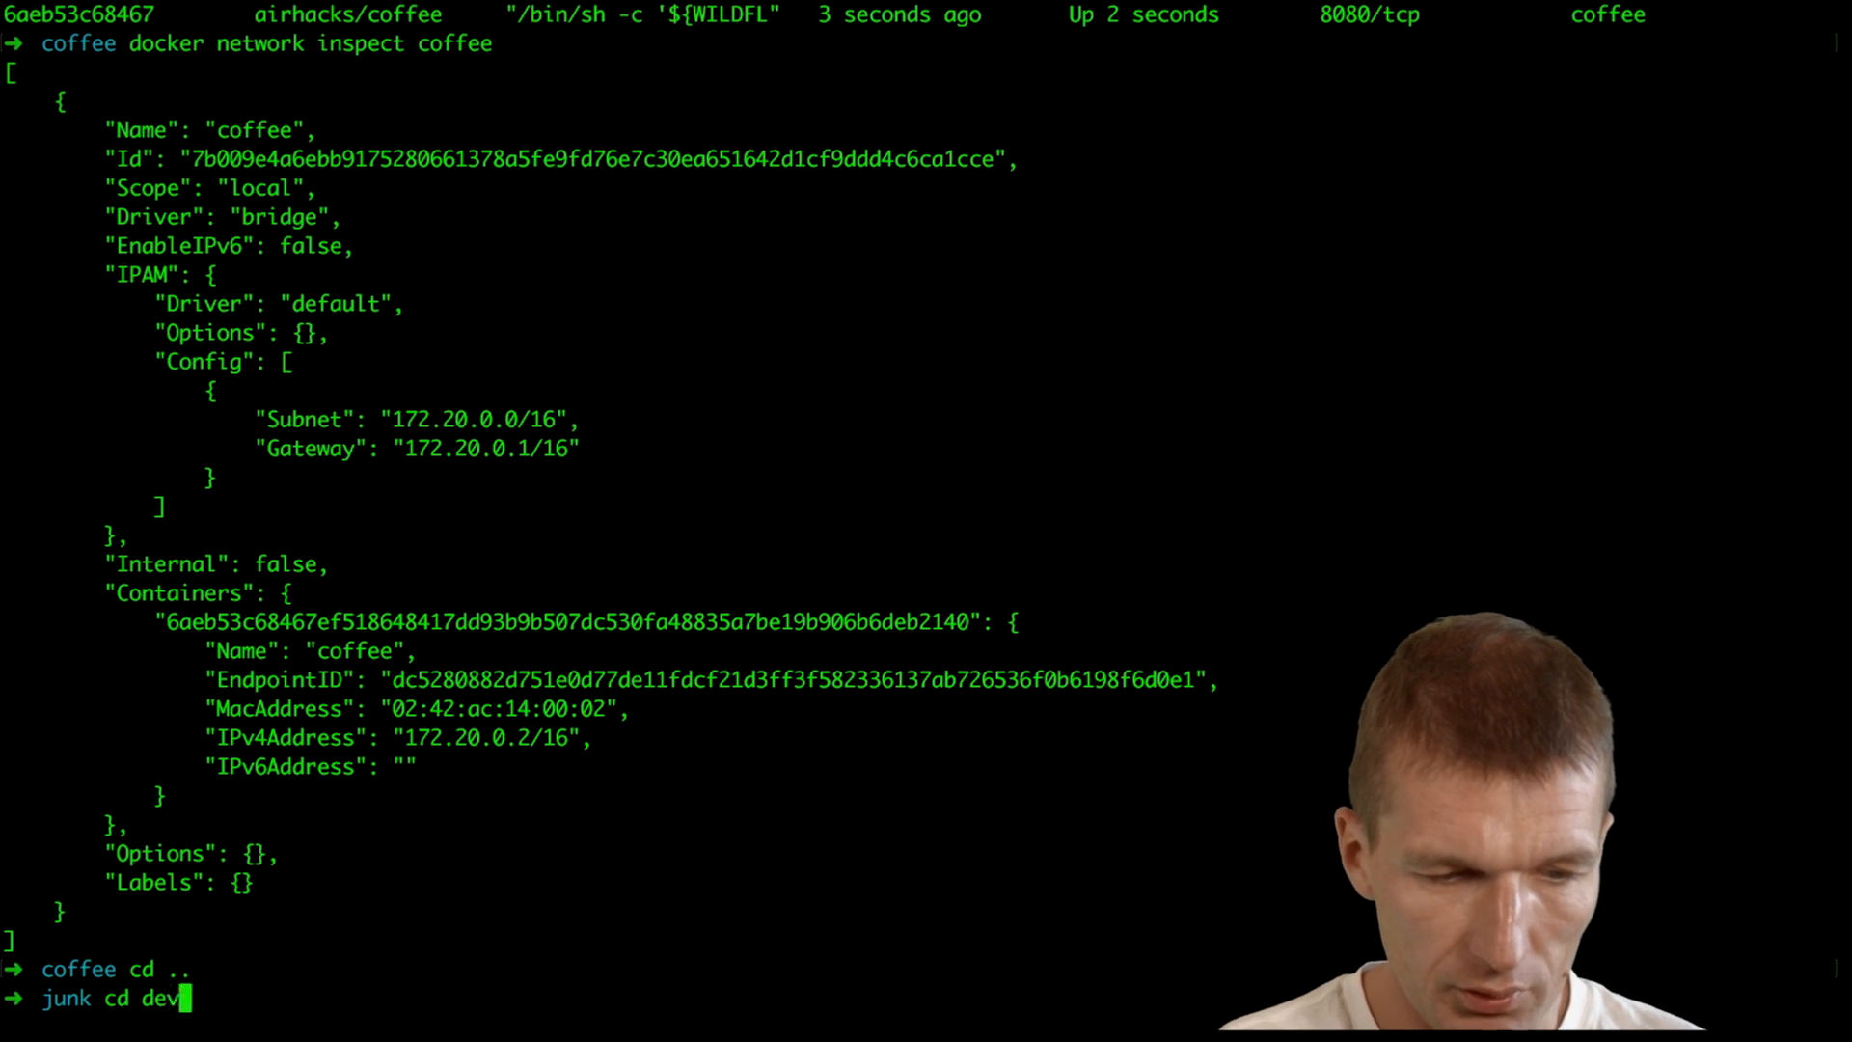
key(Enter)
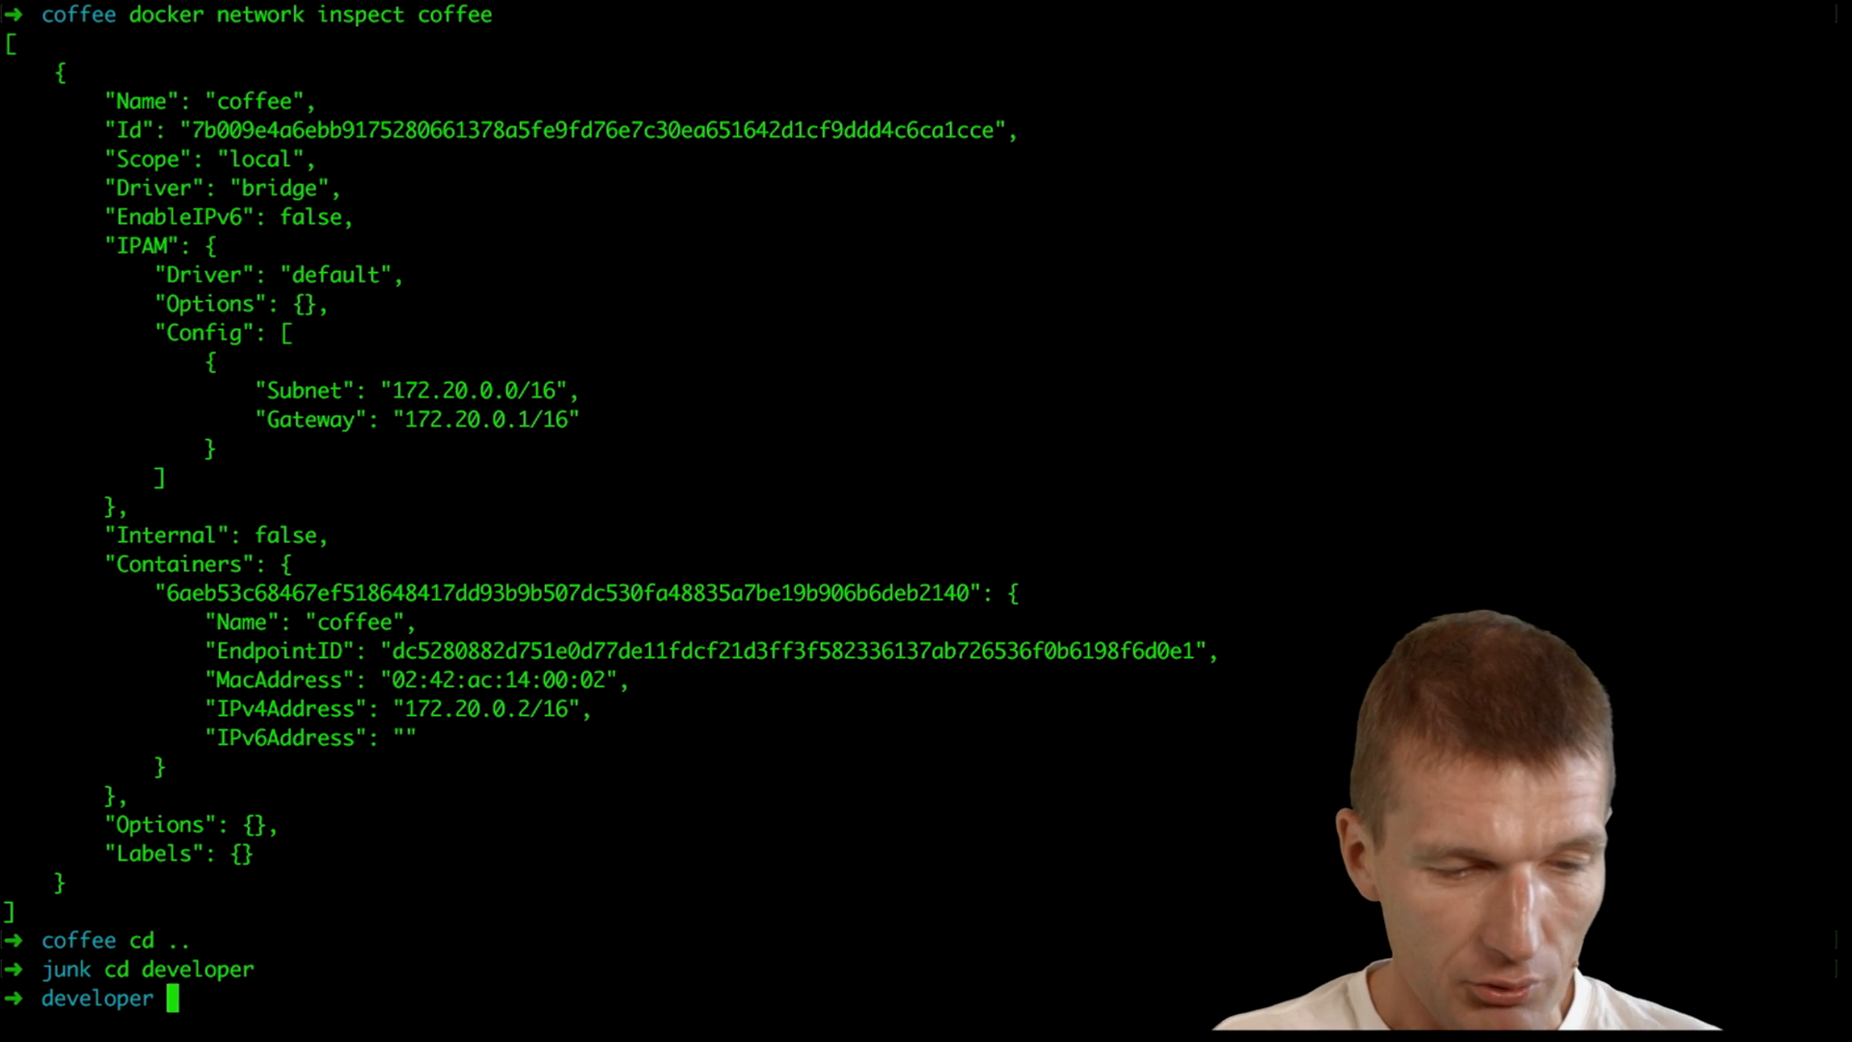
text(docker run --net coffee -d  --name coffee airhacks/coffee)
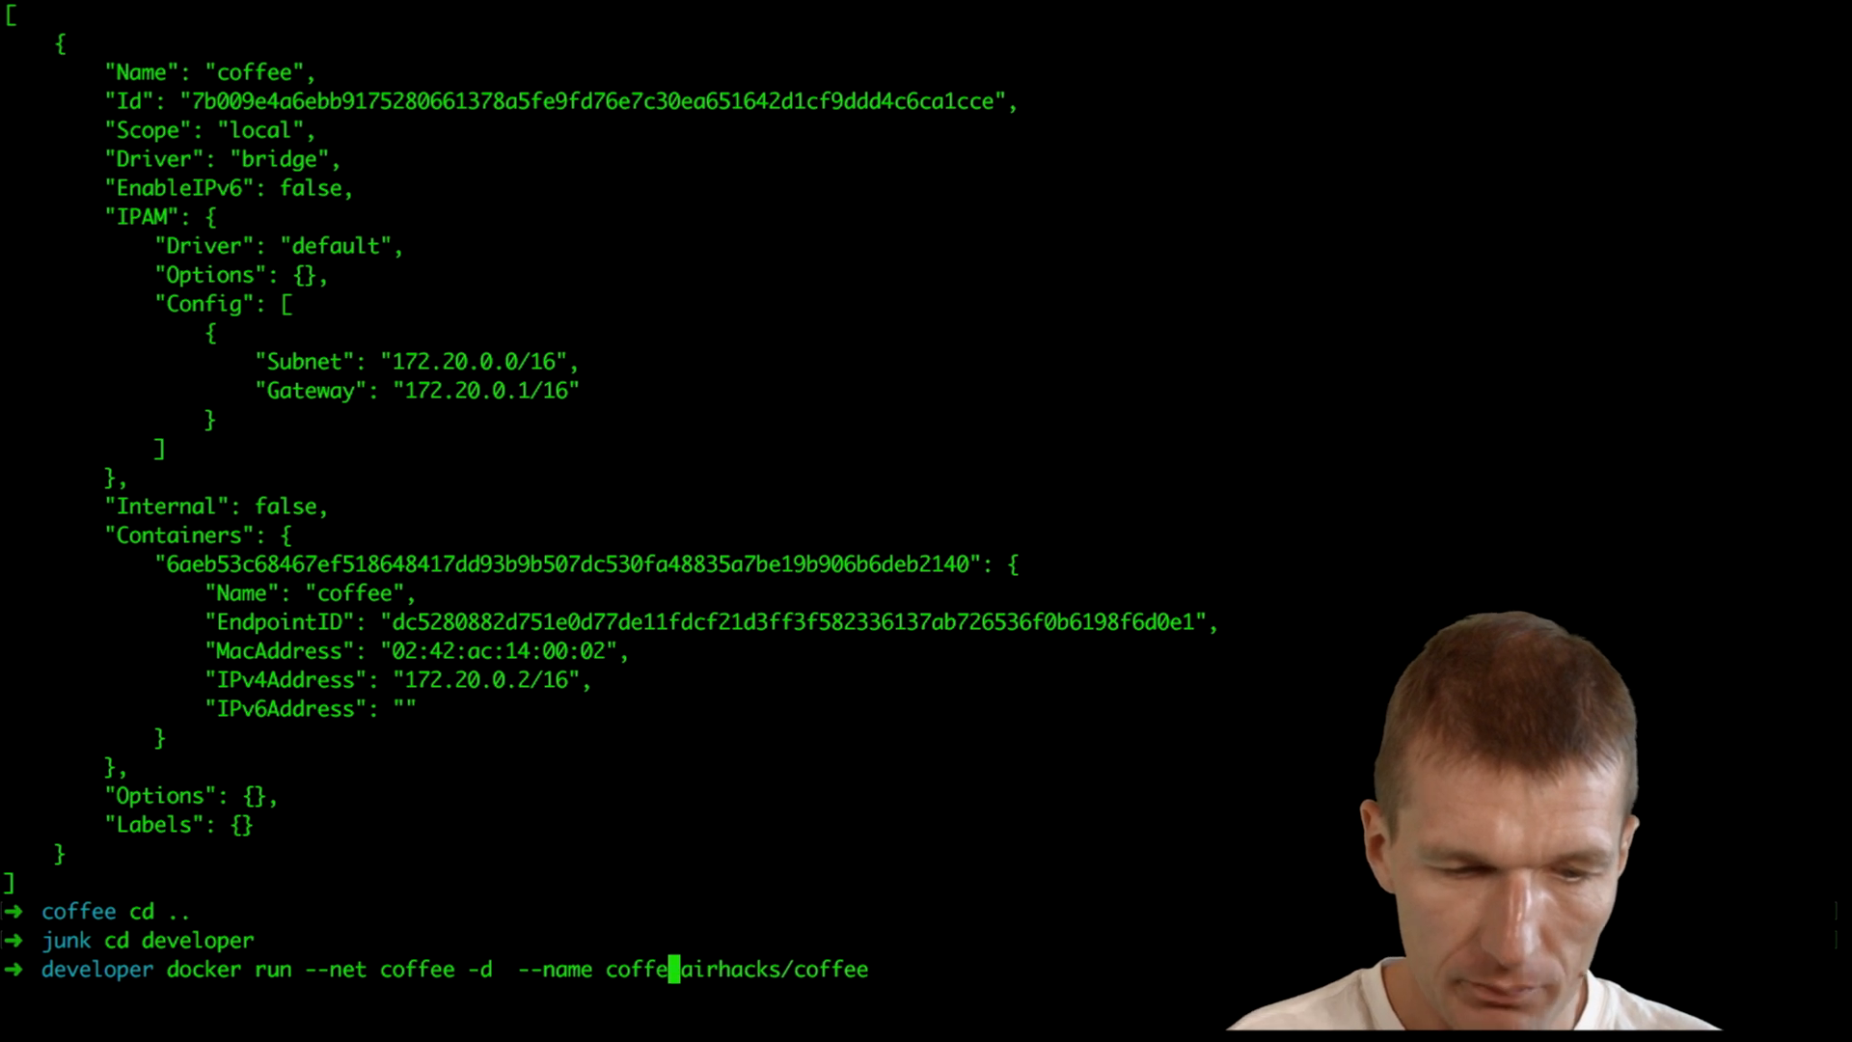
text(developer)
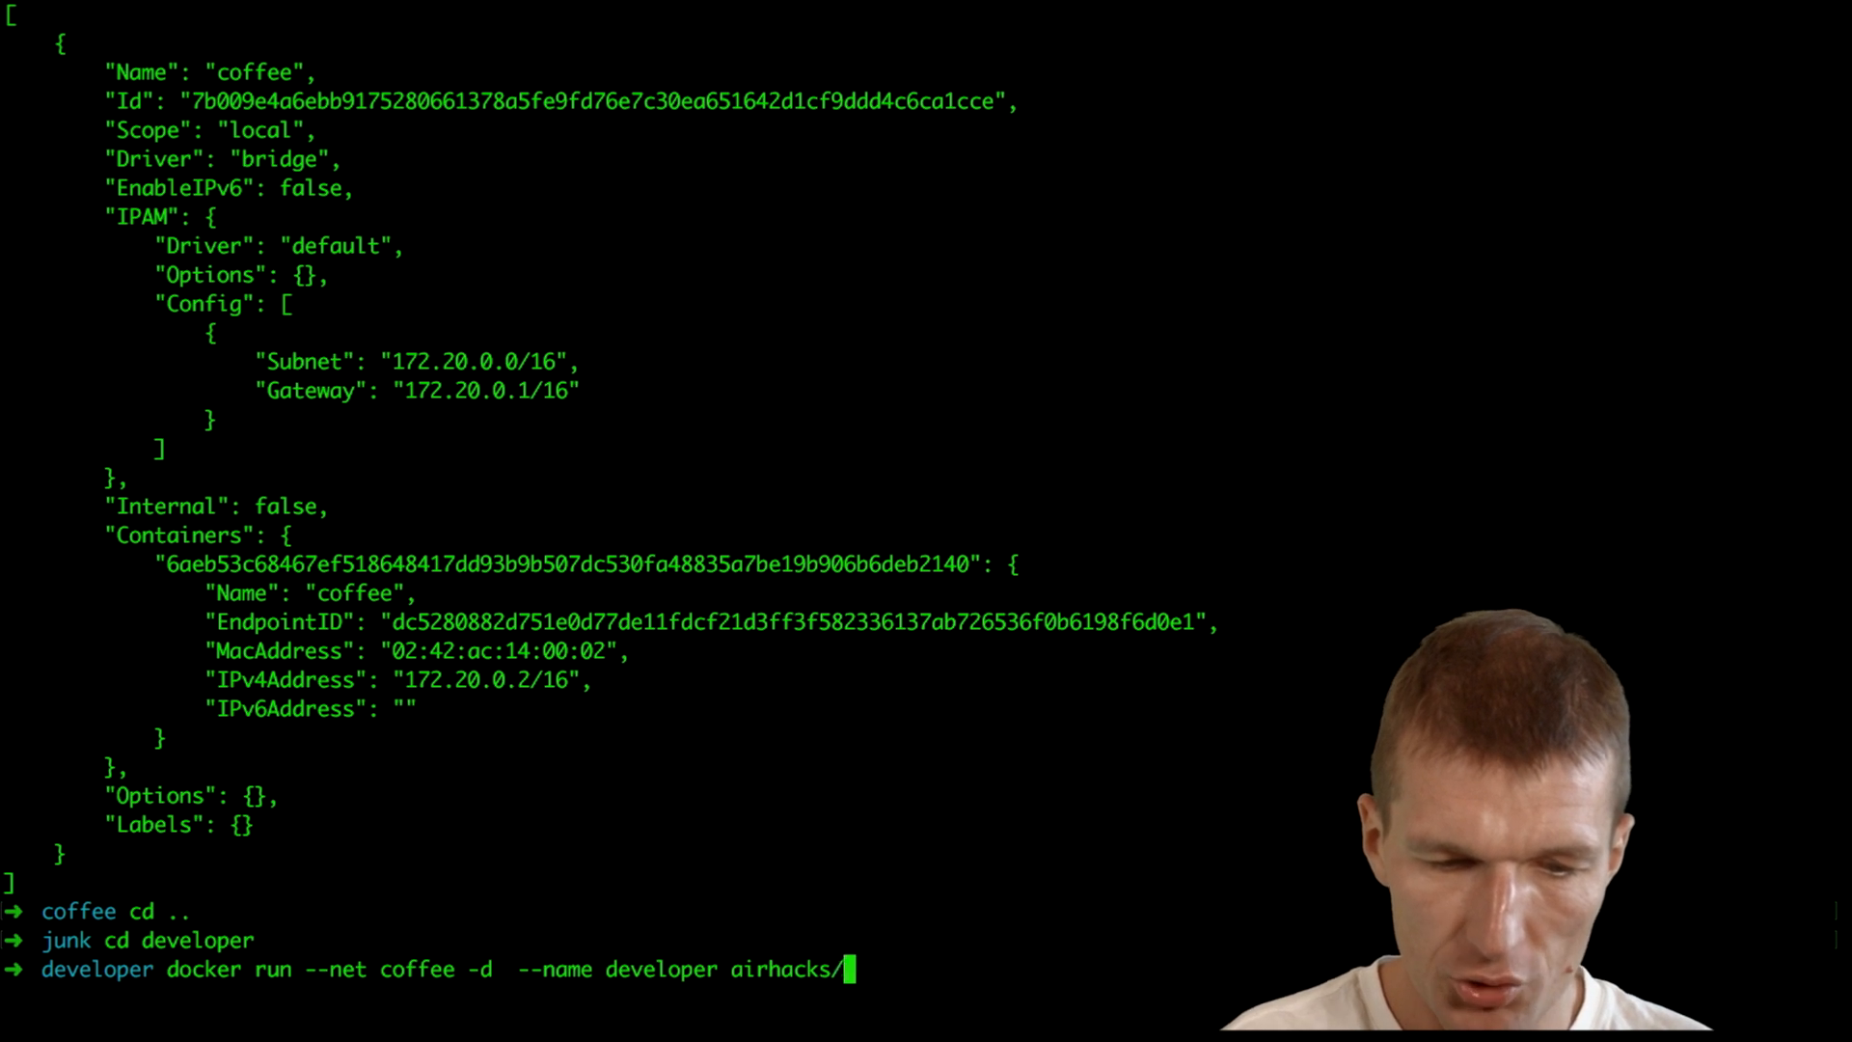
text(developer)
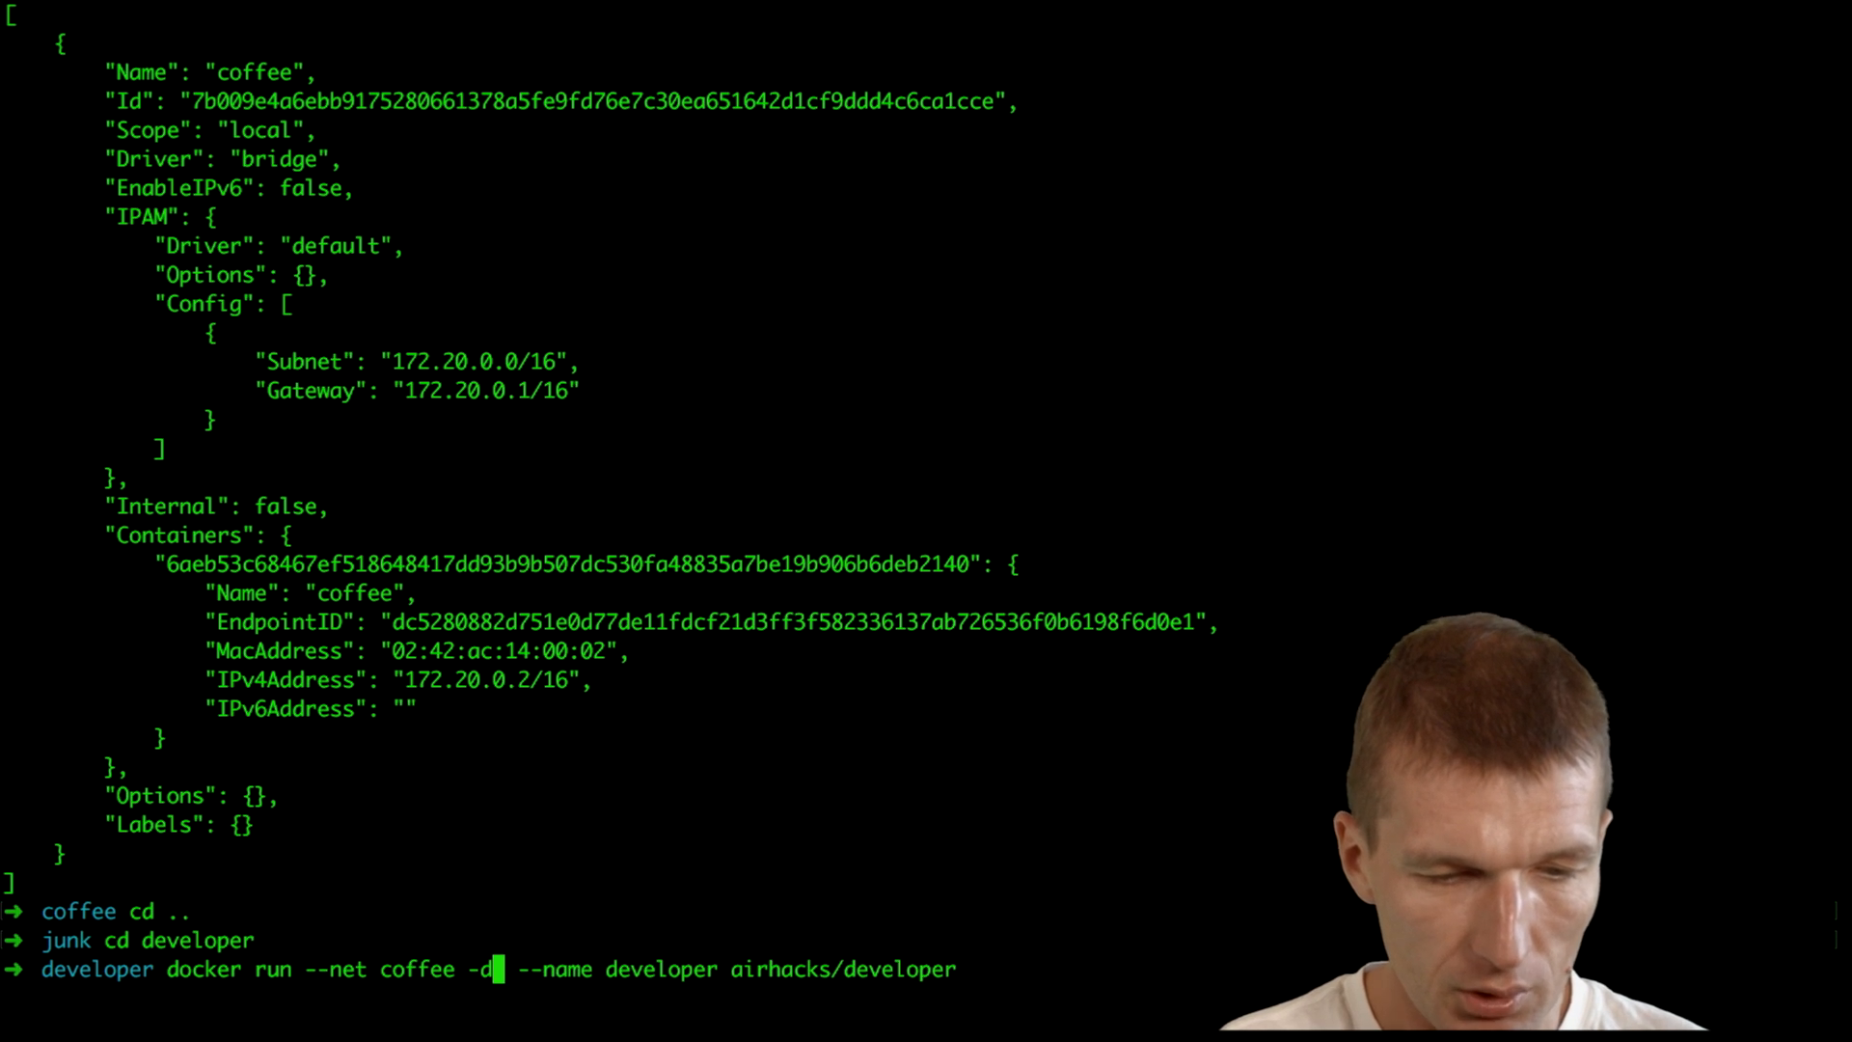
Add -p 8080:8080 to publish the port and launch the detached developer container.
text(-p)
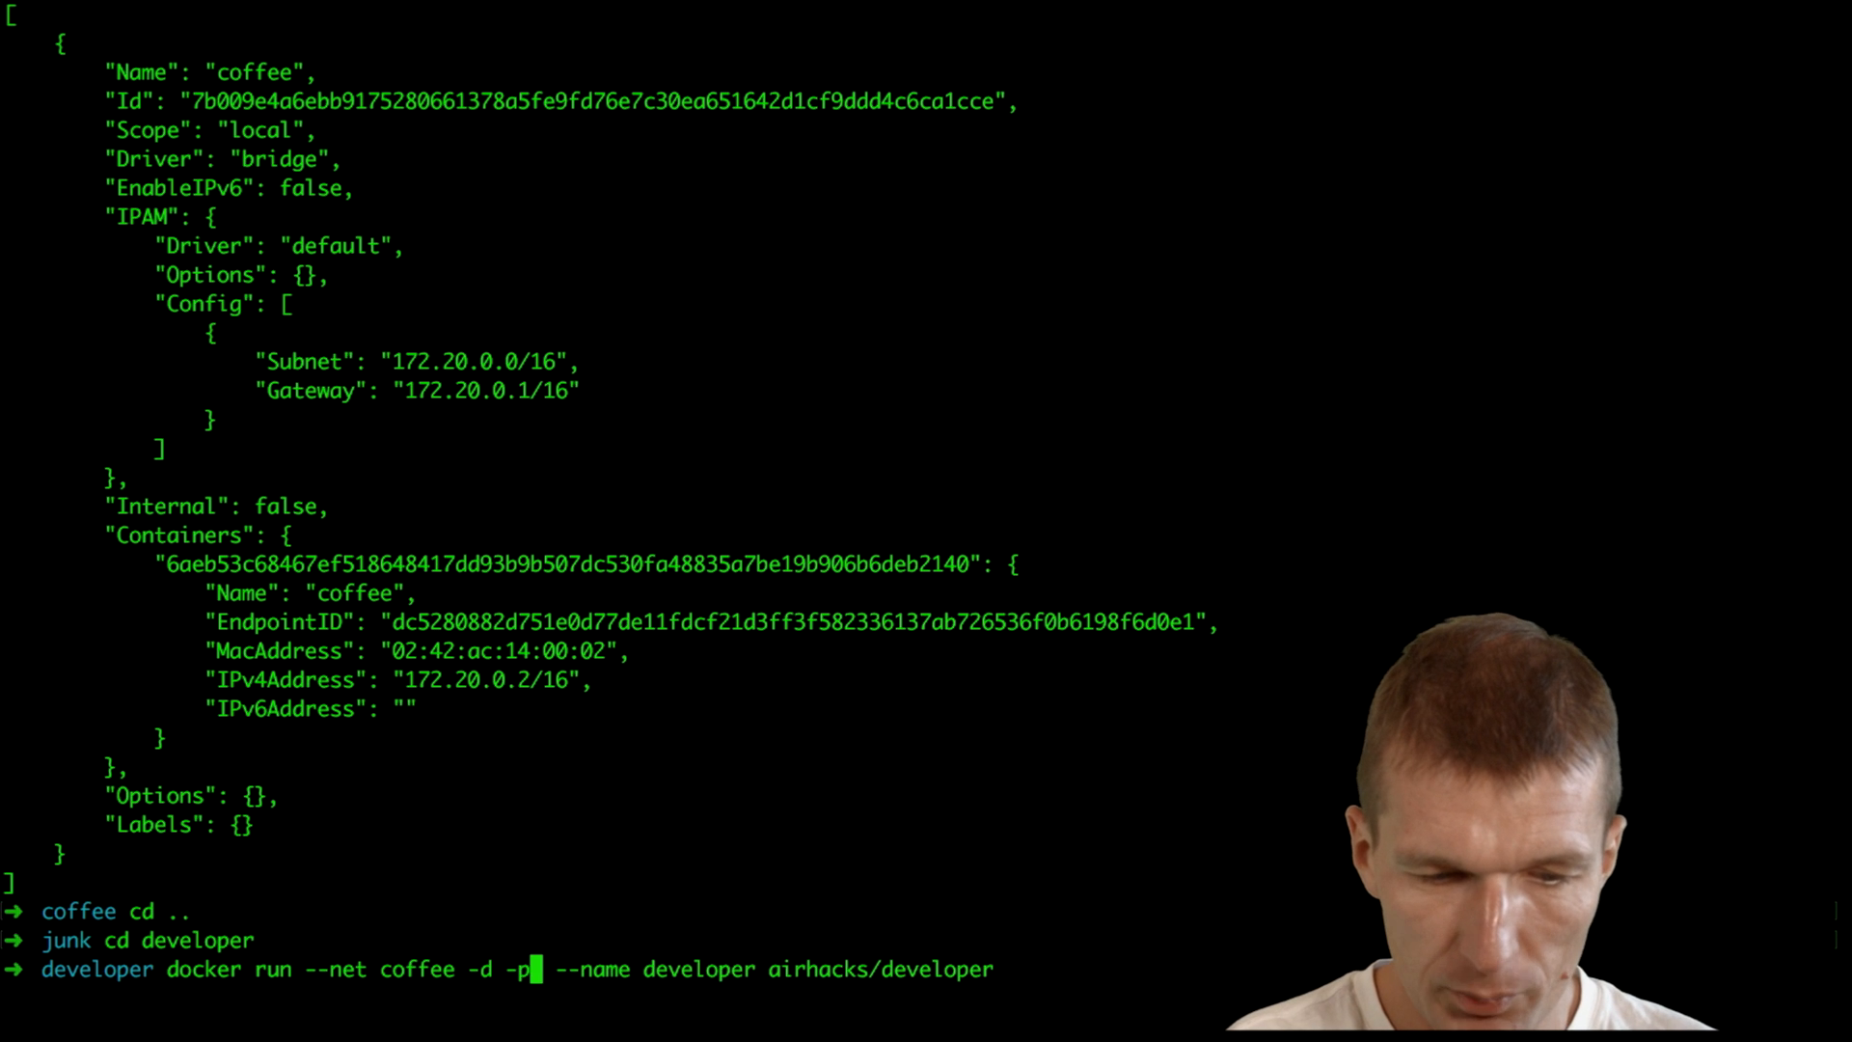
text(8080:8080)
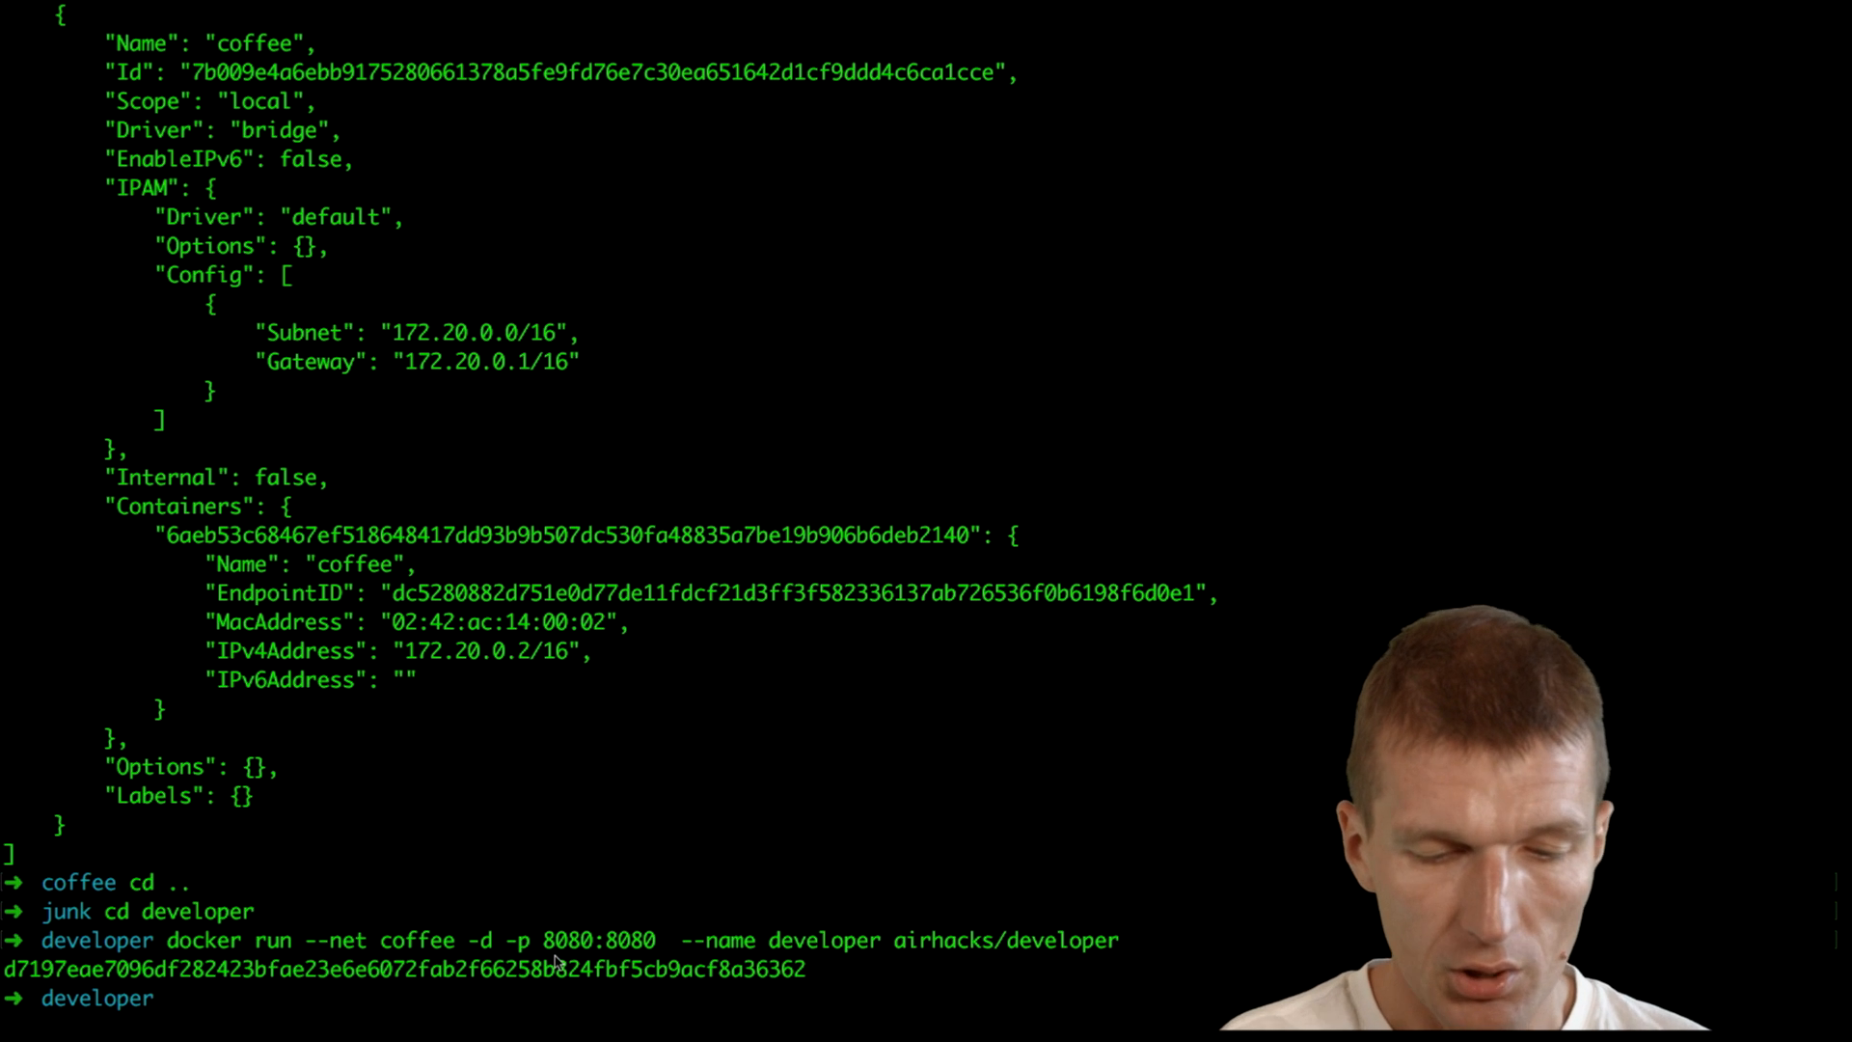
text(docker)
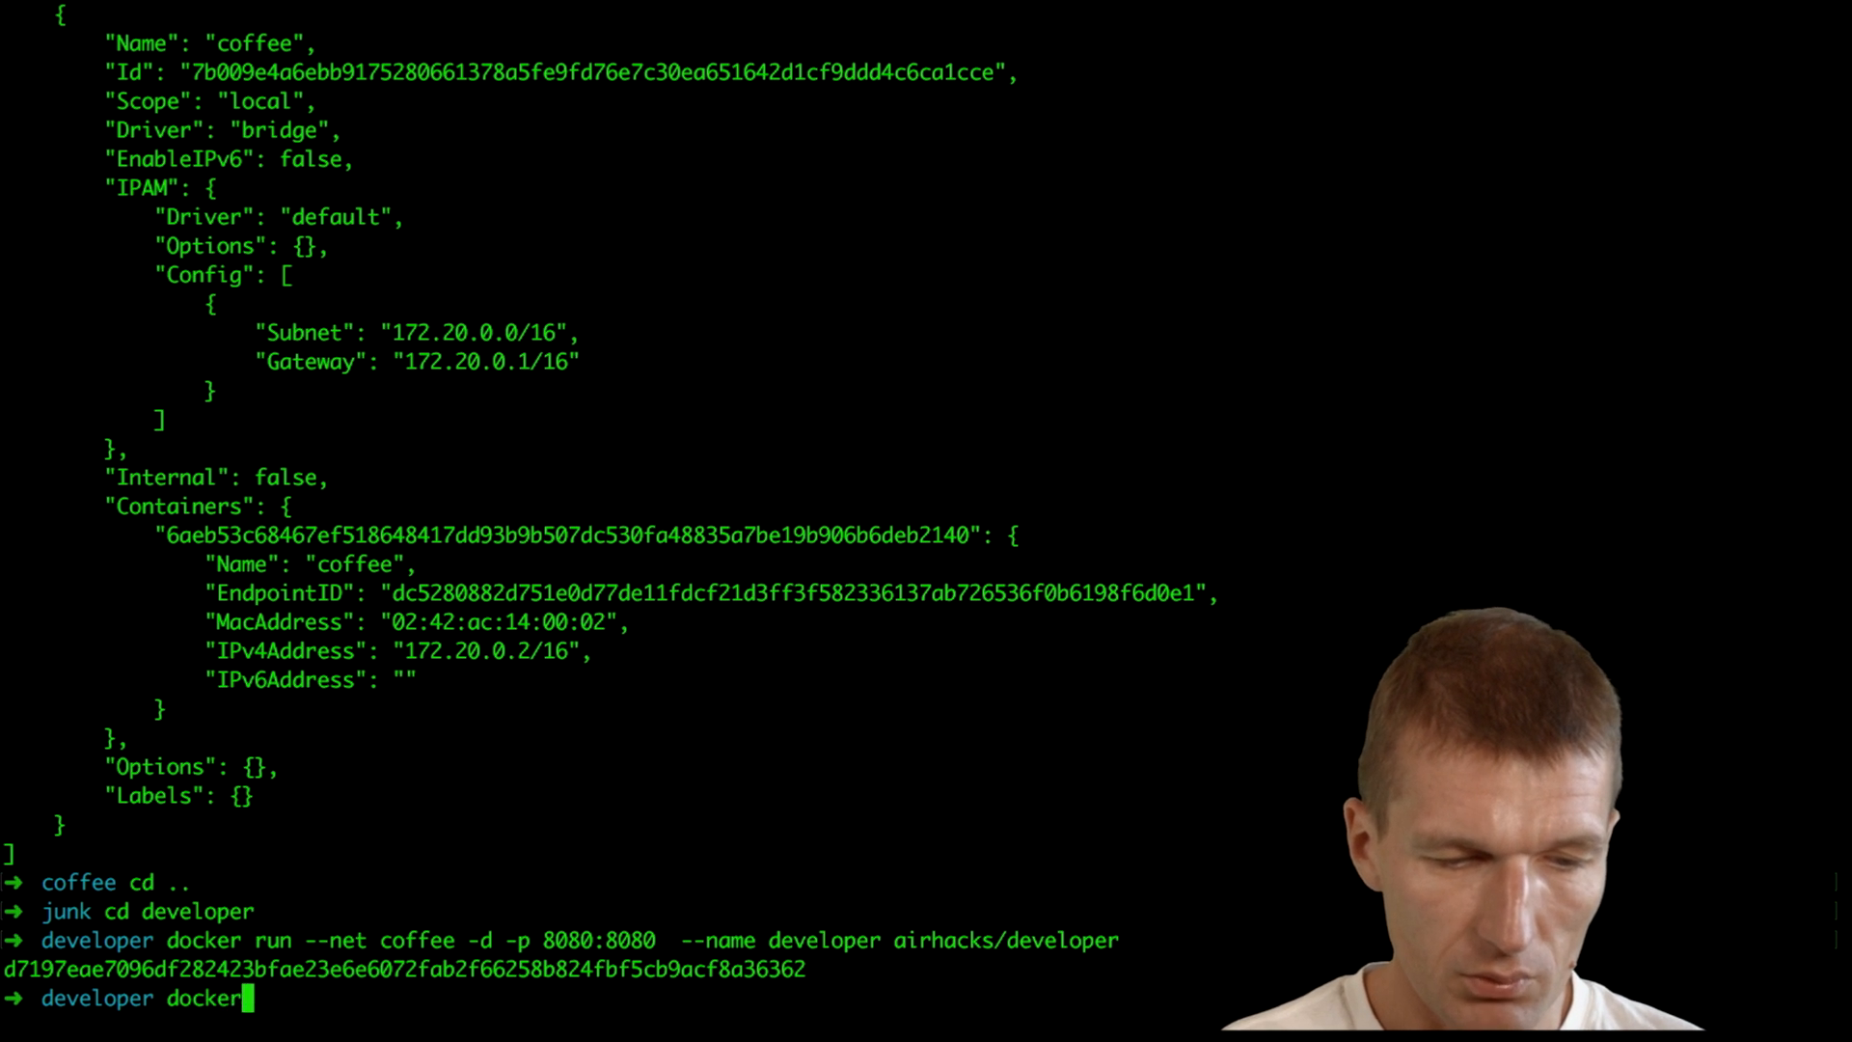
Re-inspect the coffee network and curl localhost:8080/developer/resources/developer for 'Developer drinks: dark roast'.
key(ctrl+r)
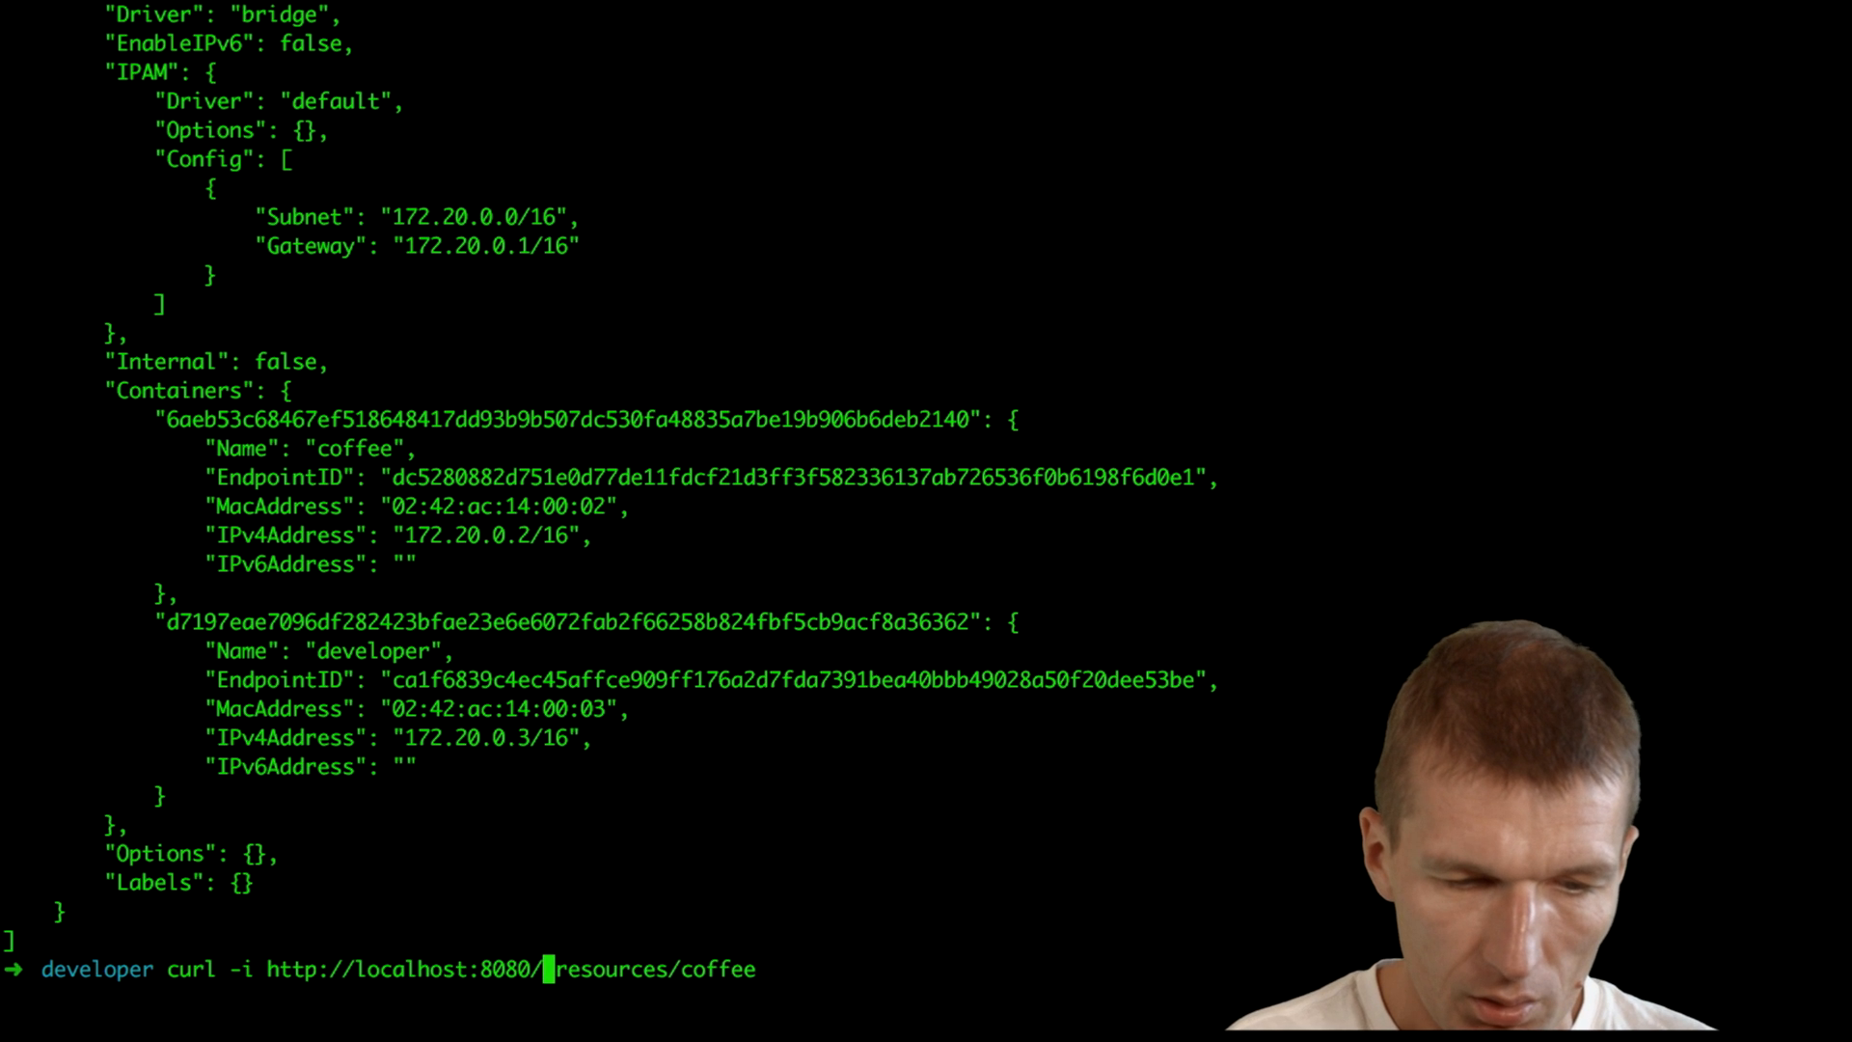
text(developer/)
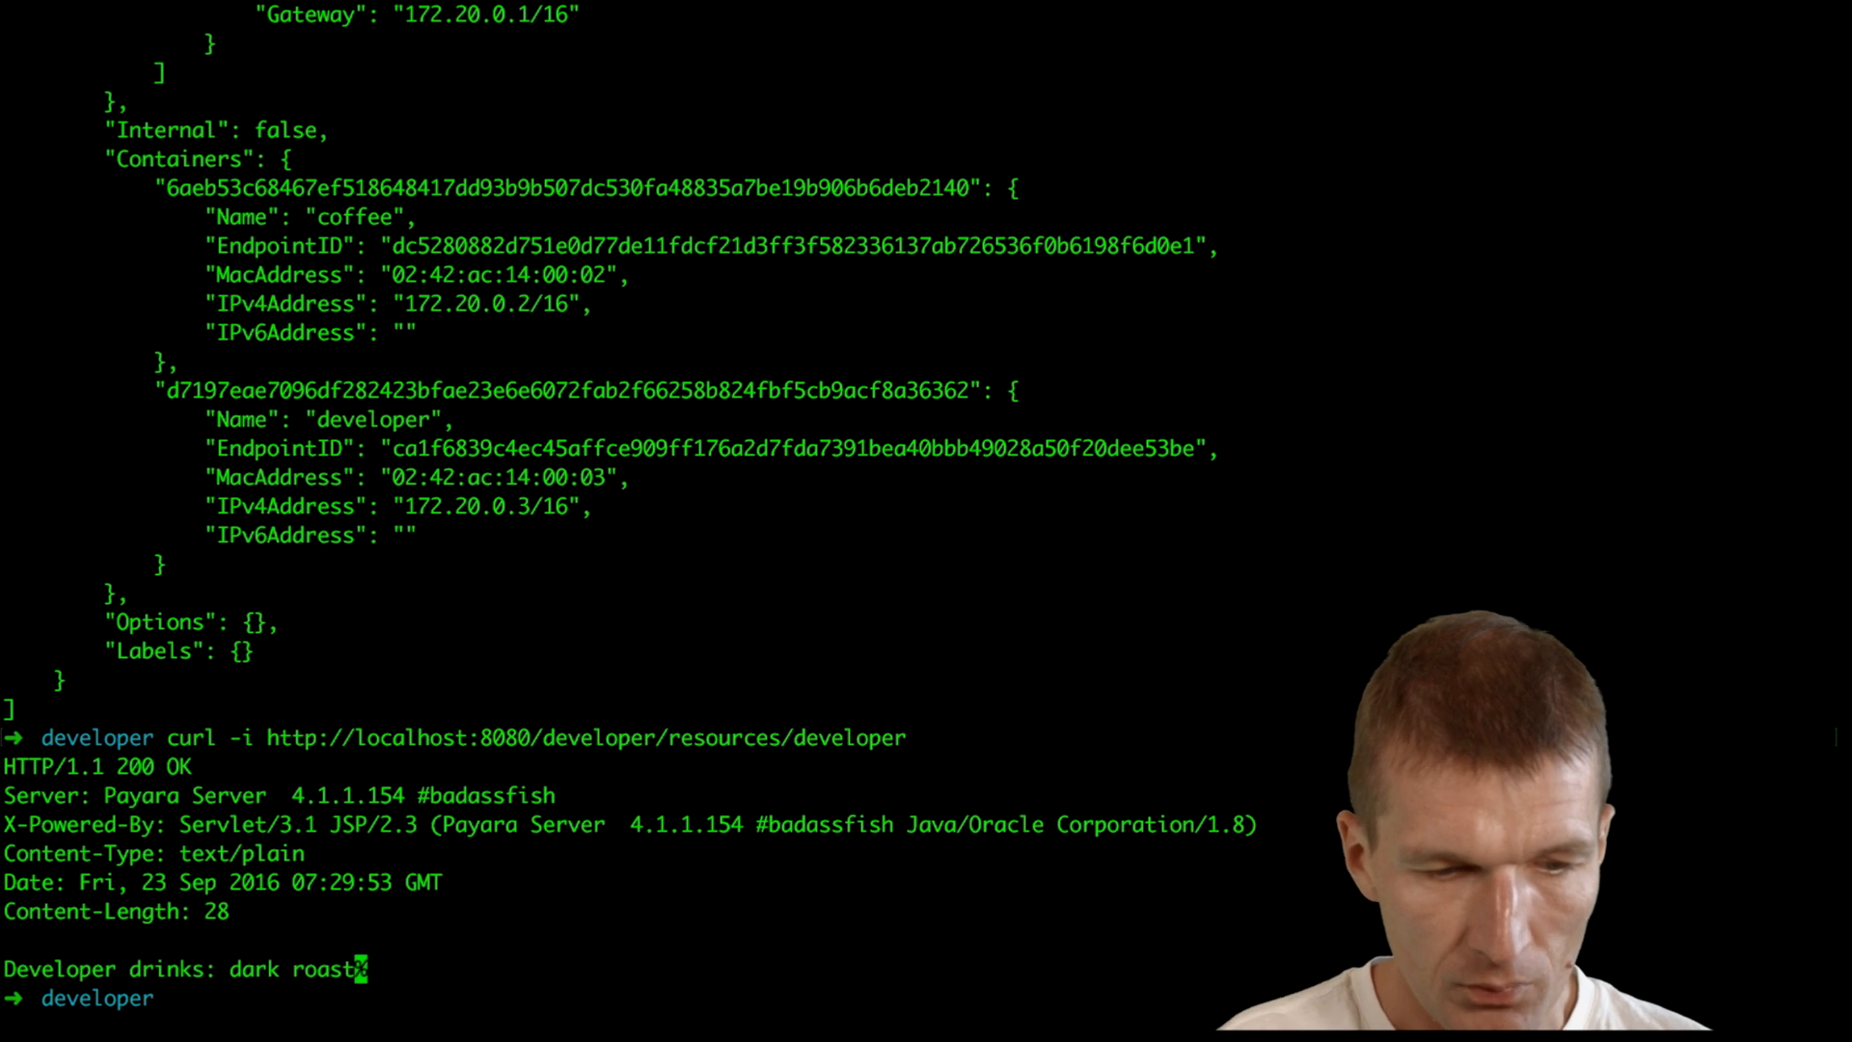
mouse_move(166, 793)
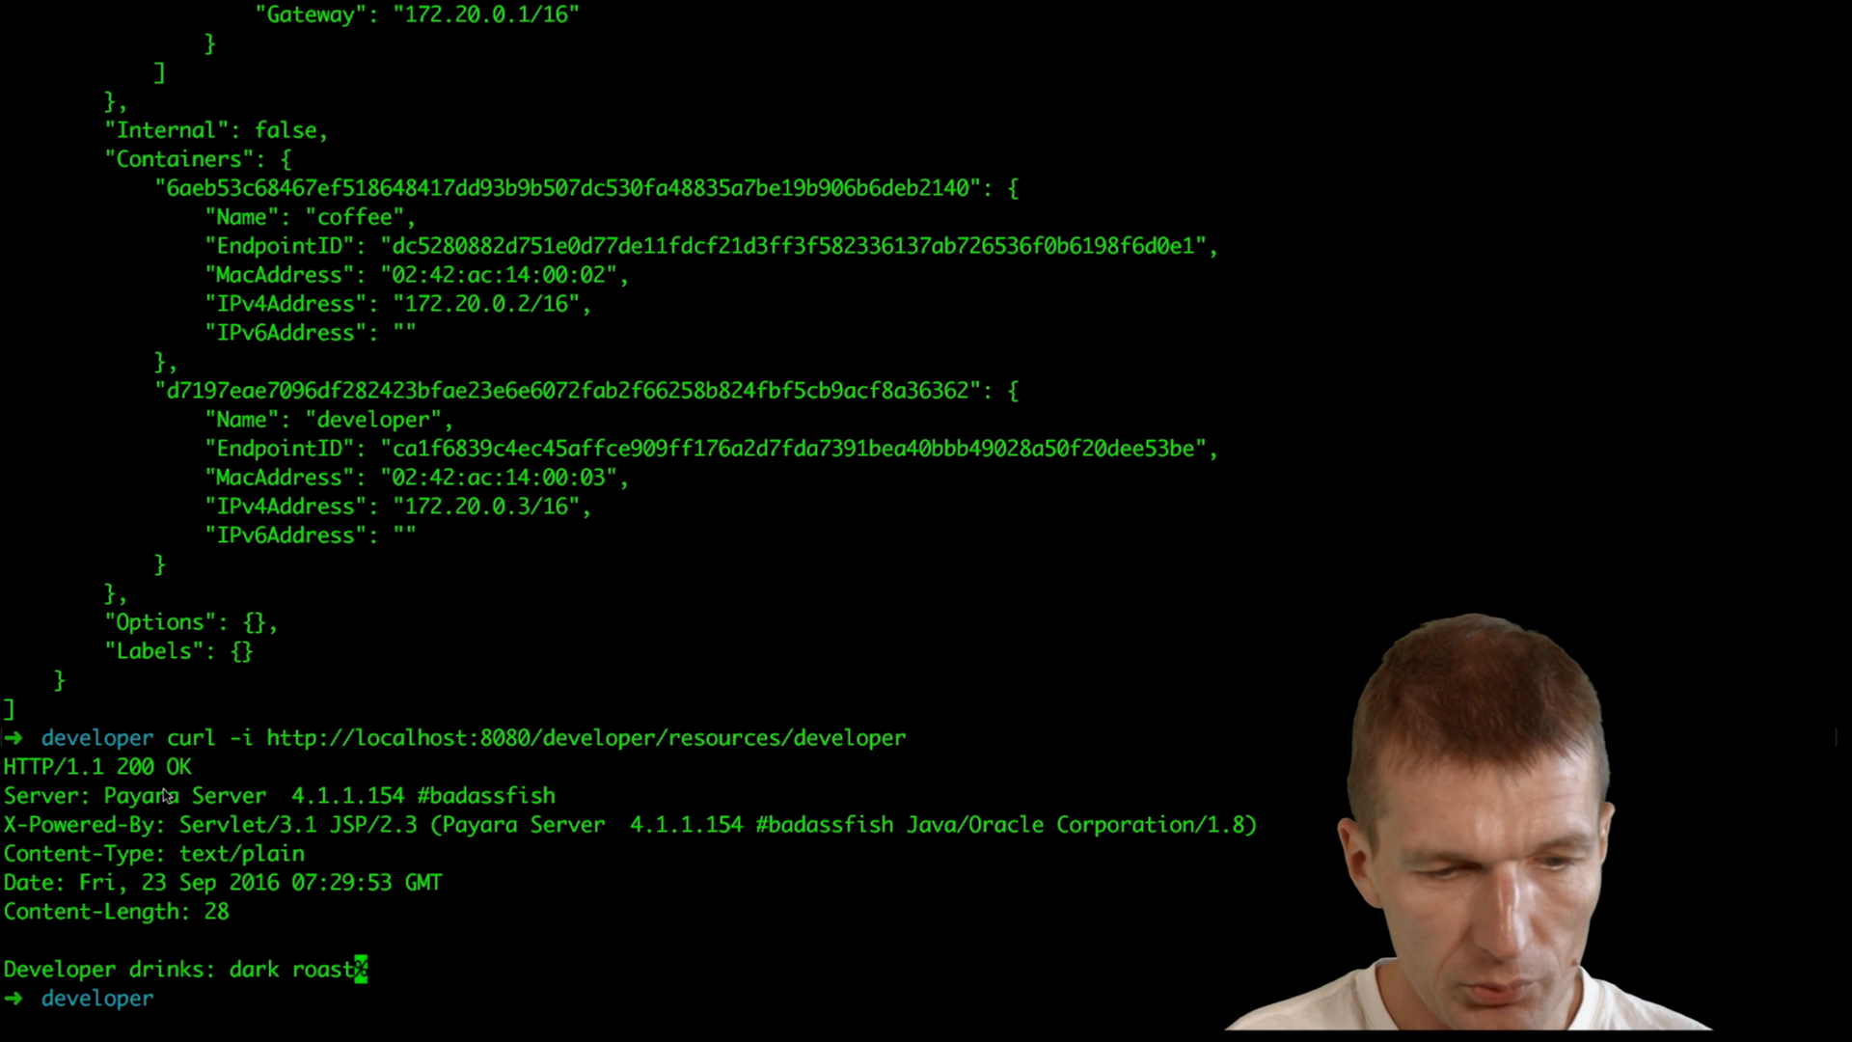